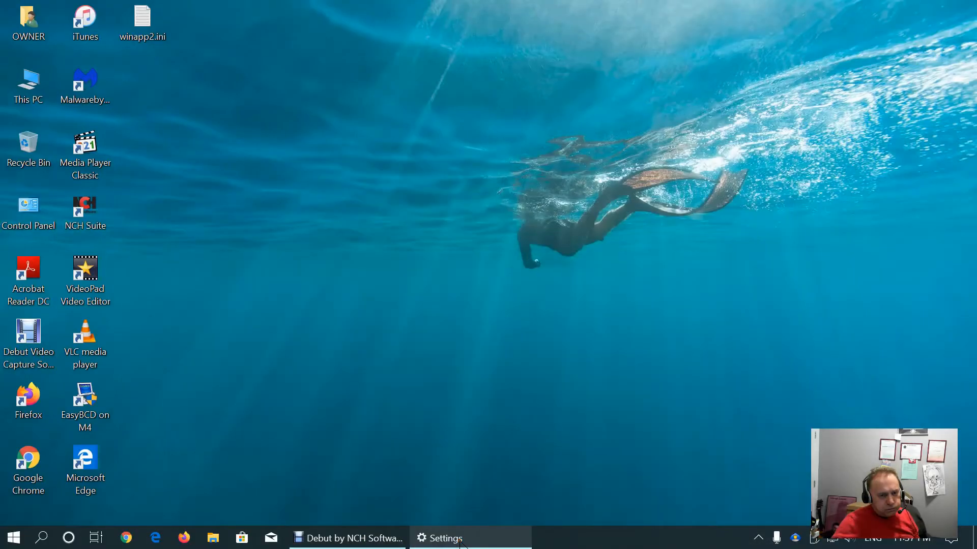
# Bring the Settings window forward on the System > Storage page for drive C:
pyautogui.click(445, 538)
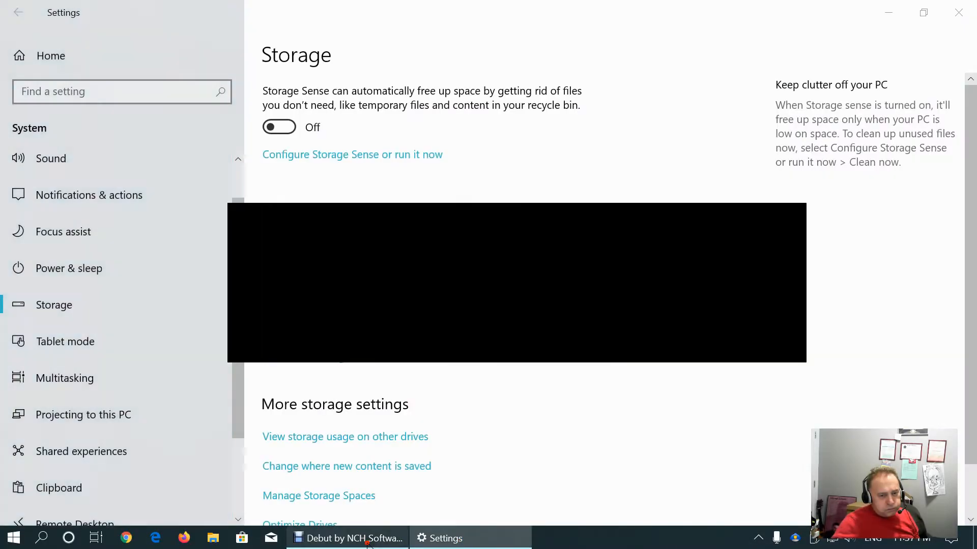
pyautogui.click(347, 538)
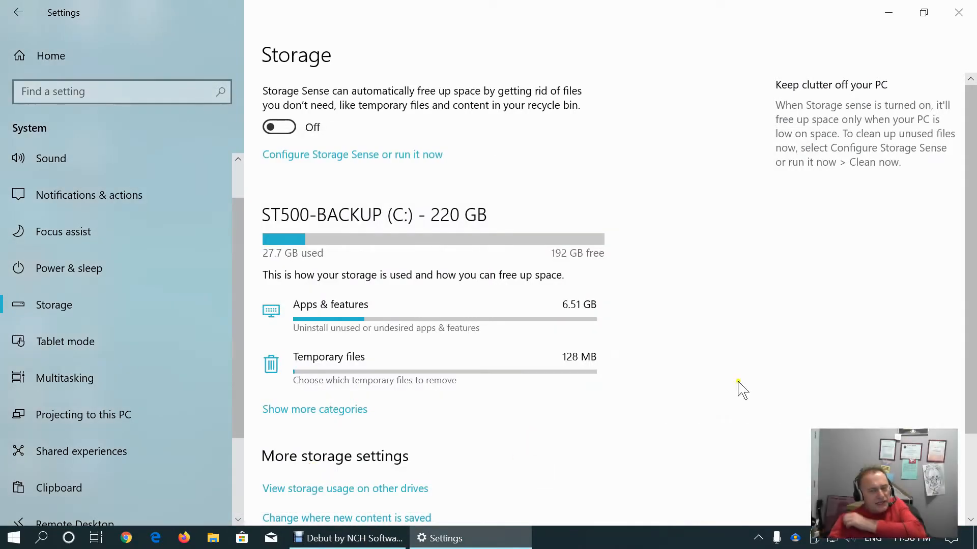
pyautogui.moveTo(965, 246)
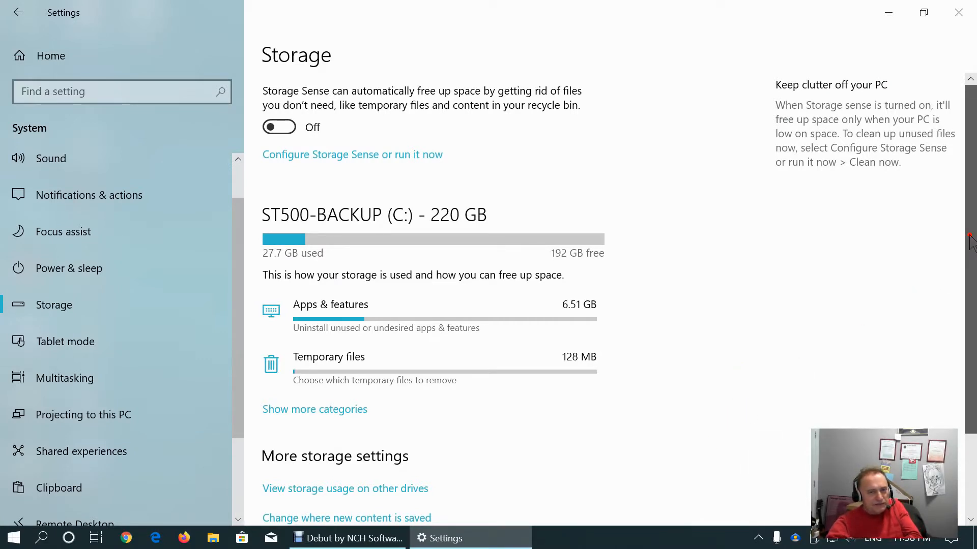
pyautogui.moveTo(573, 232)
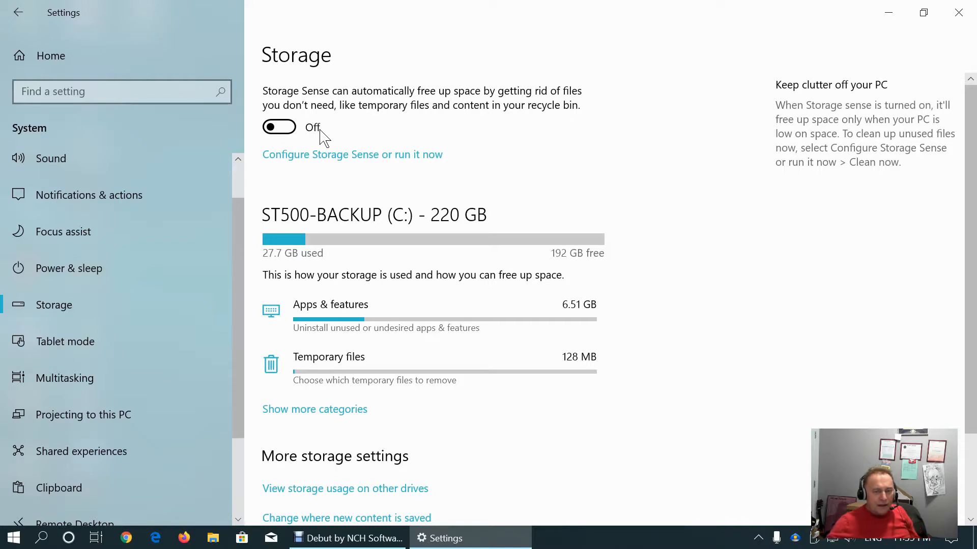
pyautogui.moveTo(356, 164)
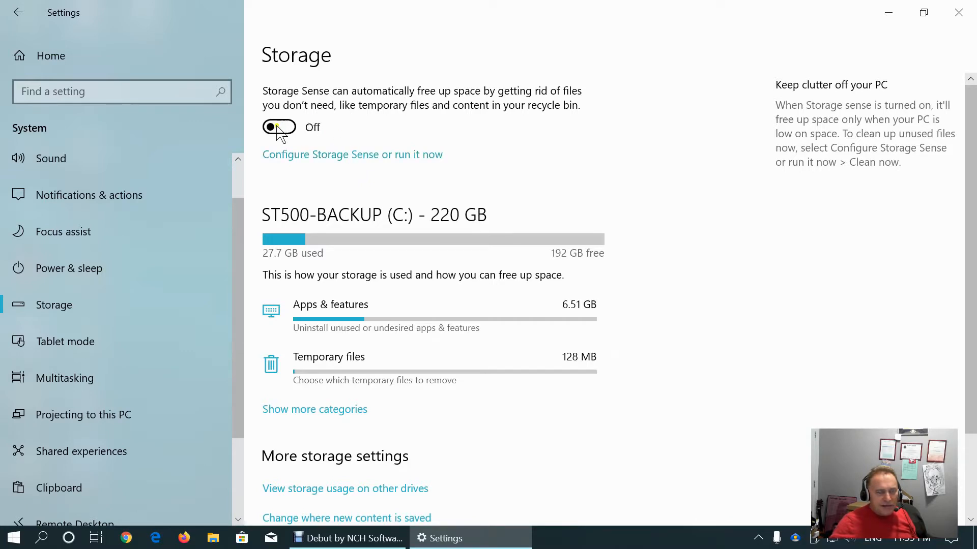
# Turn Storage Sense on, running every week and clearing recycle bin files after 14 days
pyautogui.click(352, 154)
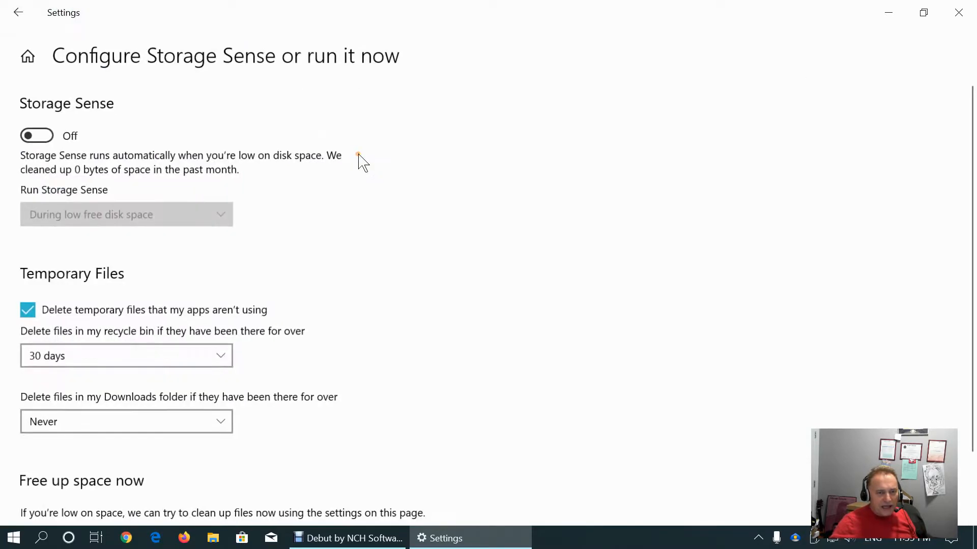
pyautogui.moveTo(371, 207)
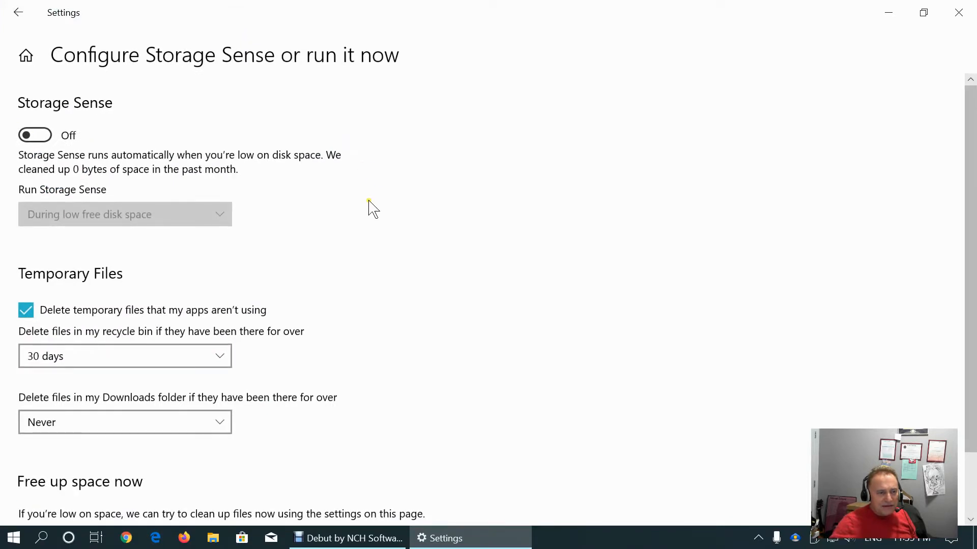
pyautogui.scroll(-3)
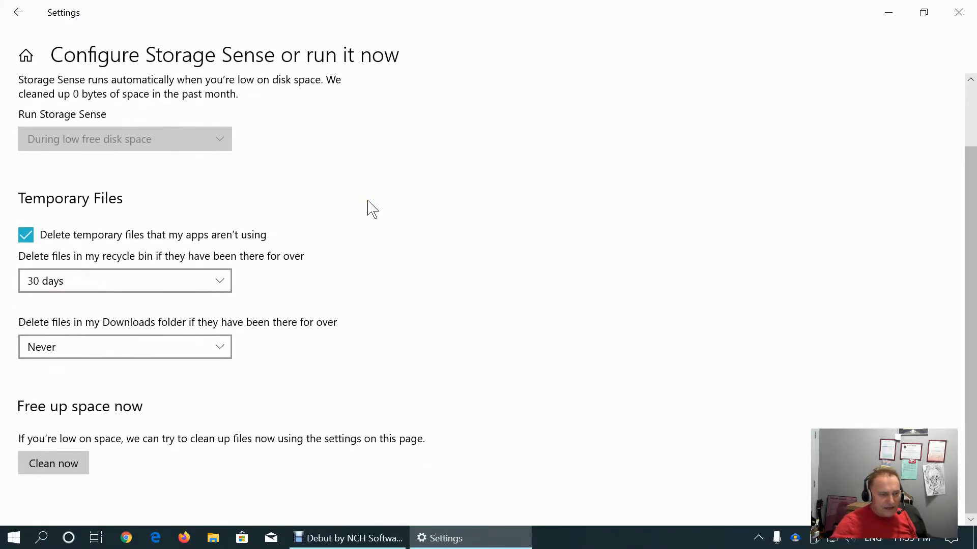
pyautogui.scroll(3)
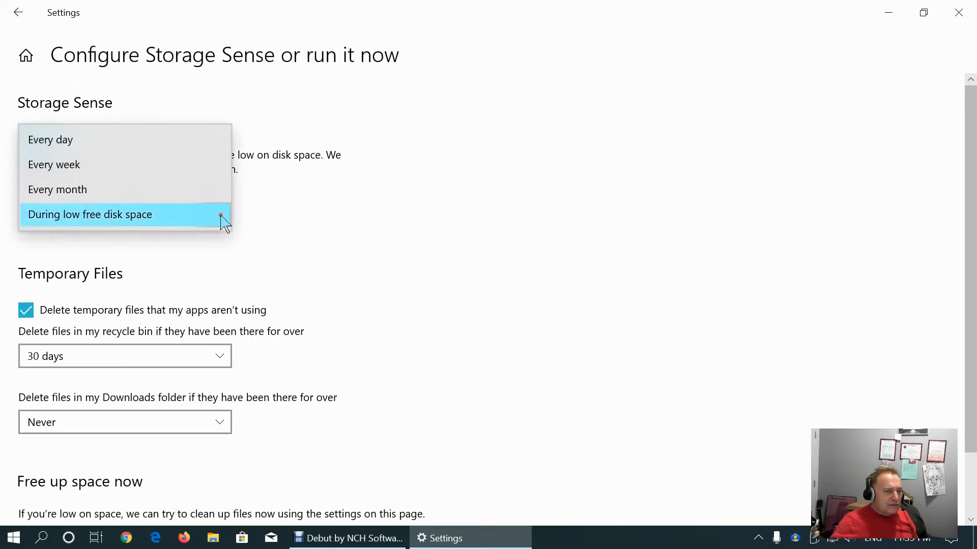
pyautogui.click(54, 164)
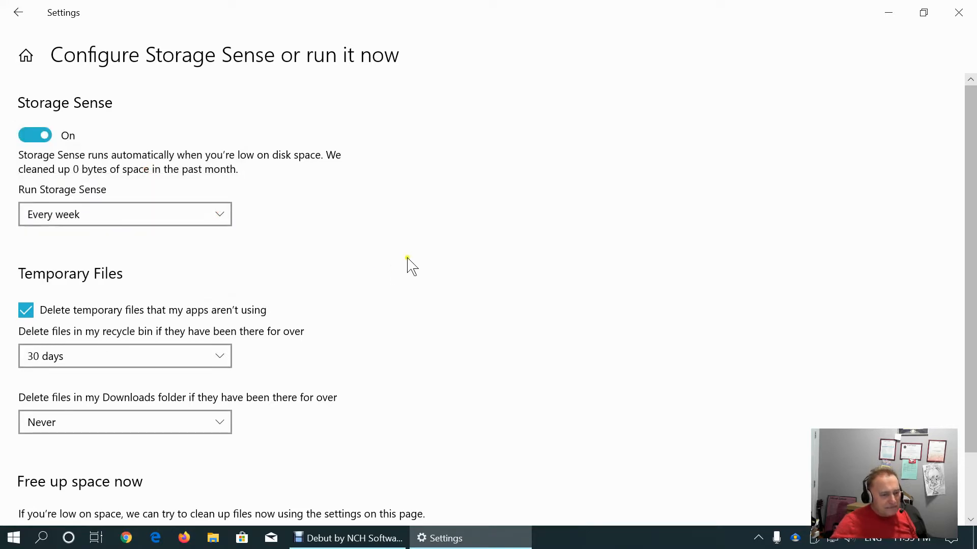
pyautogui.scroll(-3)
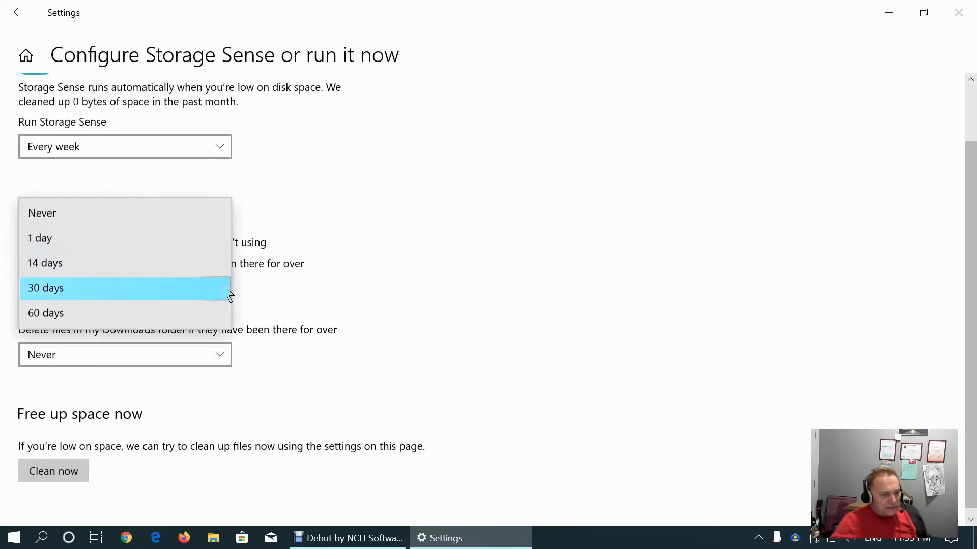
pyautogui.moveTo(201, 271)
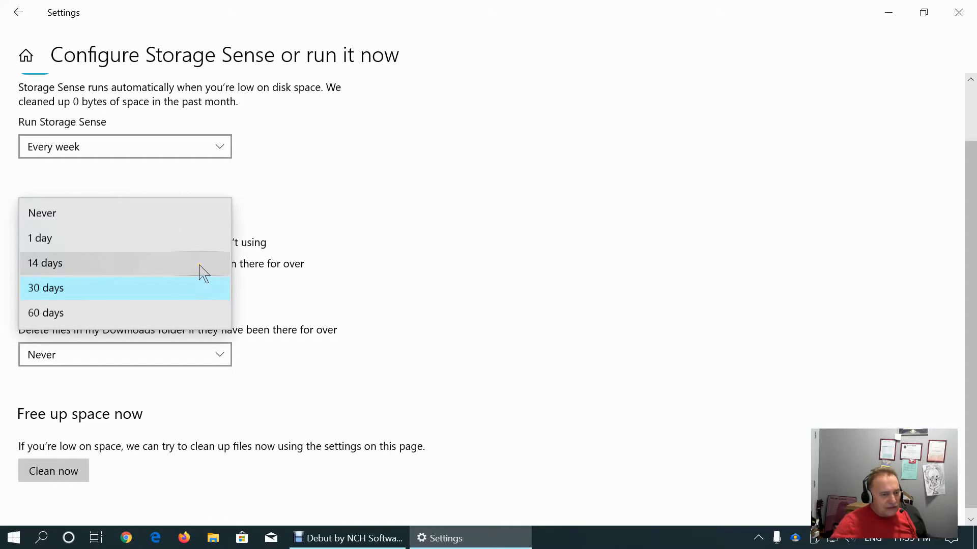
pyautogui.click(45, 263)
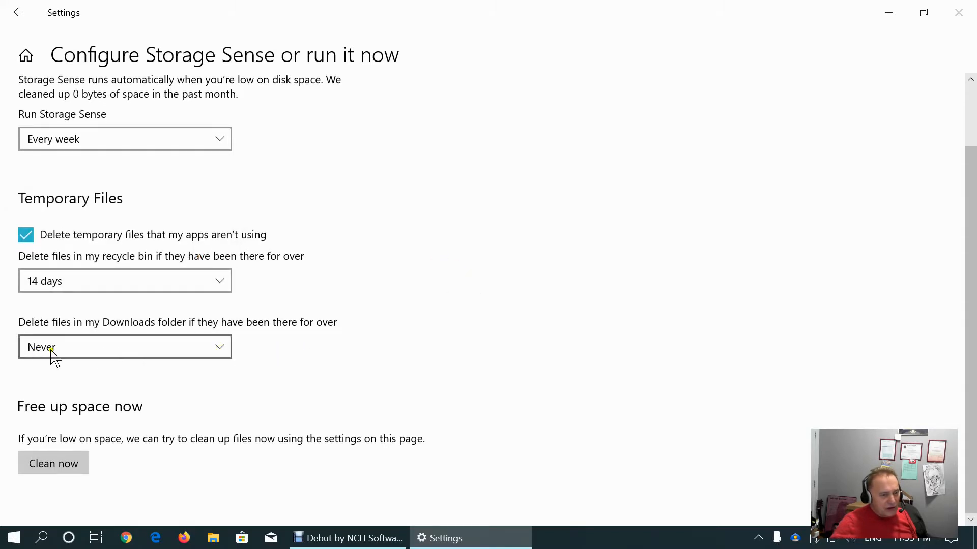
# Keep the Downloads folder retention at Never so its files aren't deleted
pyautogui.click(124, 347)
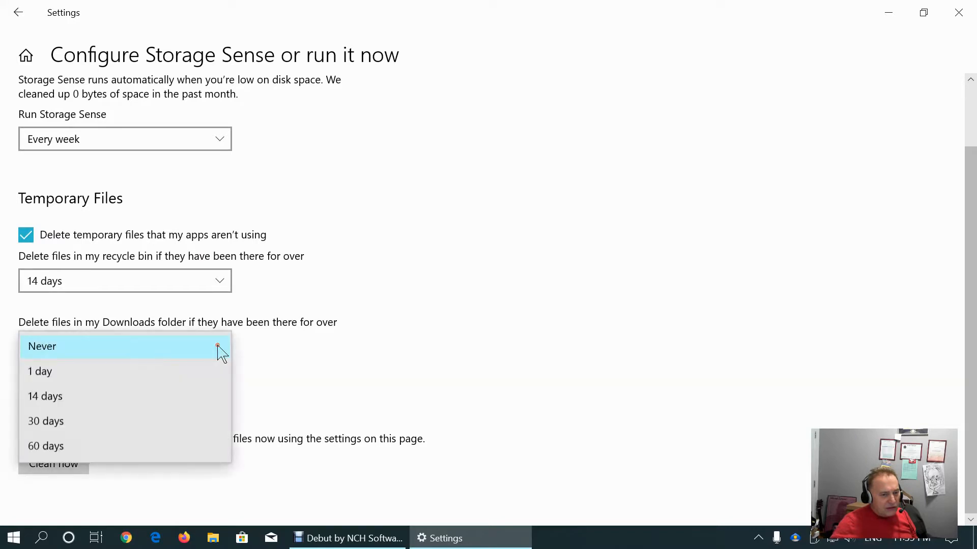
pyautogui.click(41, 346)
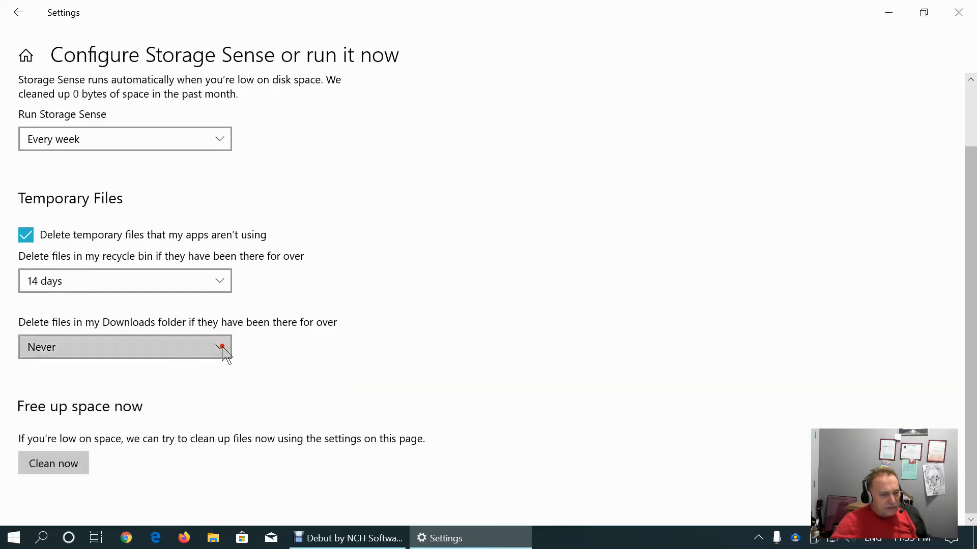
pyautogui.moveTo(310, 357)
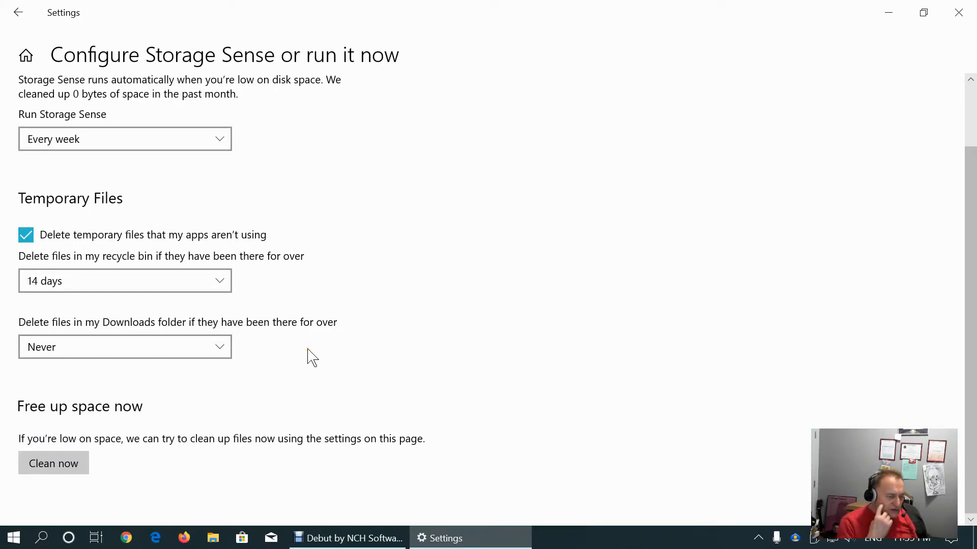
pyautogui.moveTo(258, 367)
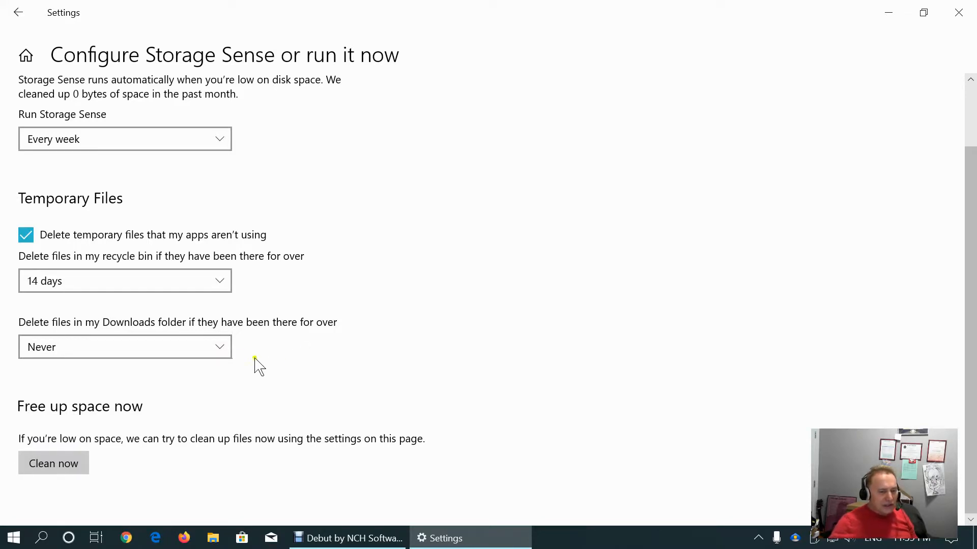
pyautogui.click(124, 347)
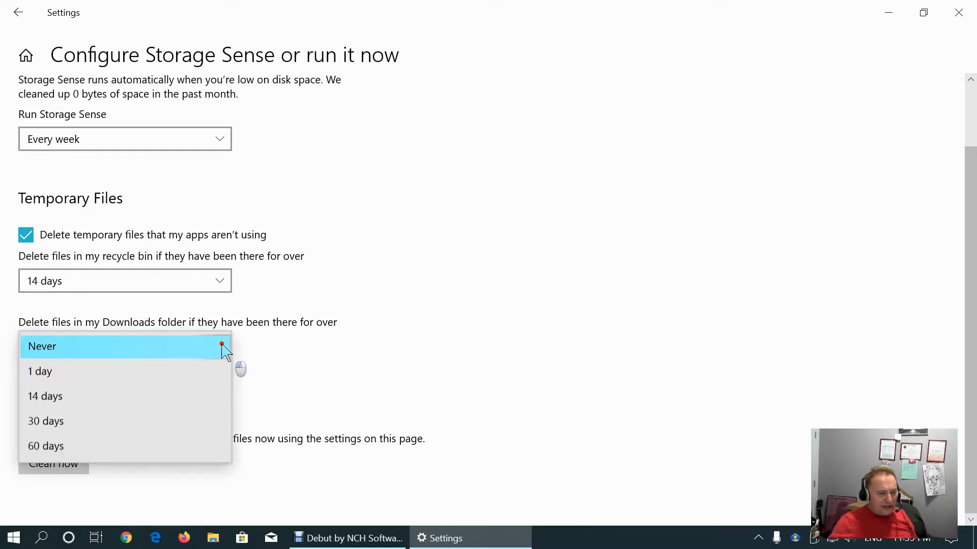
pyautogui.click(43, 346)
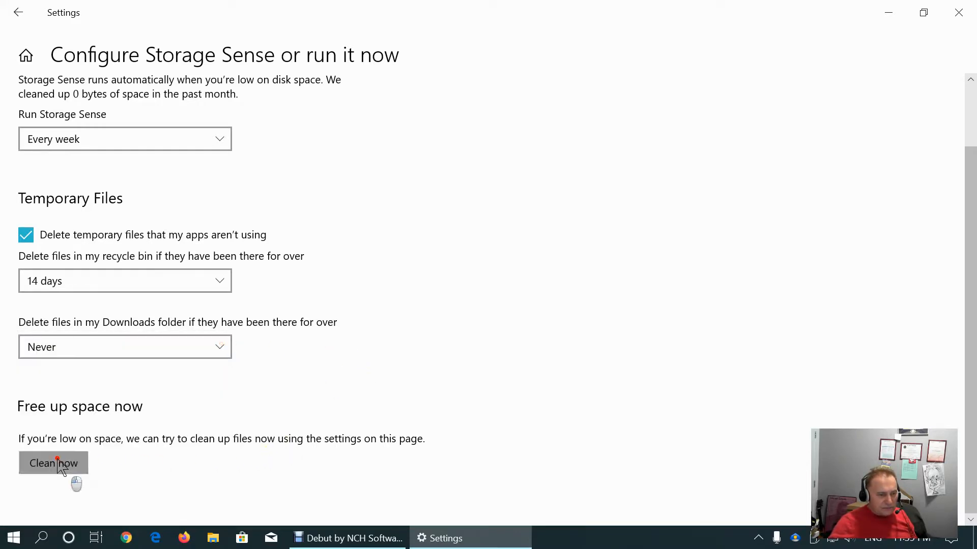
# Run Clean now under Free up space now, freeing 976 KB of disk space
pyautogui.click(53, 464)
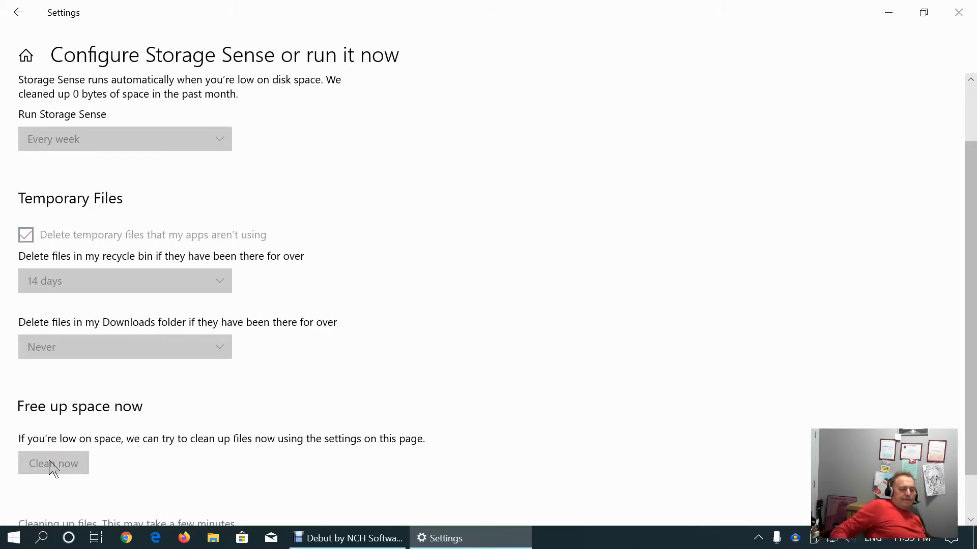
pyautogui.click(53, 464)
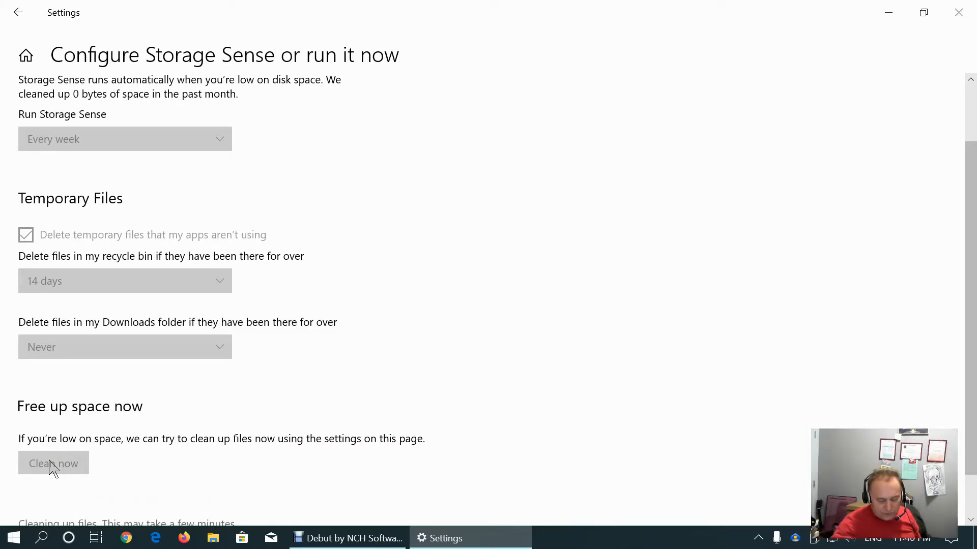
pyautogui.click(53, 464)
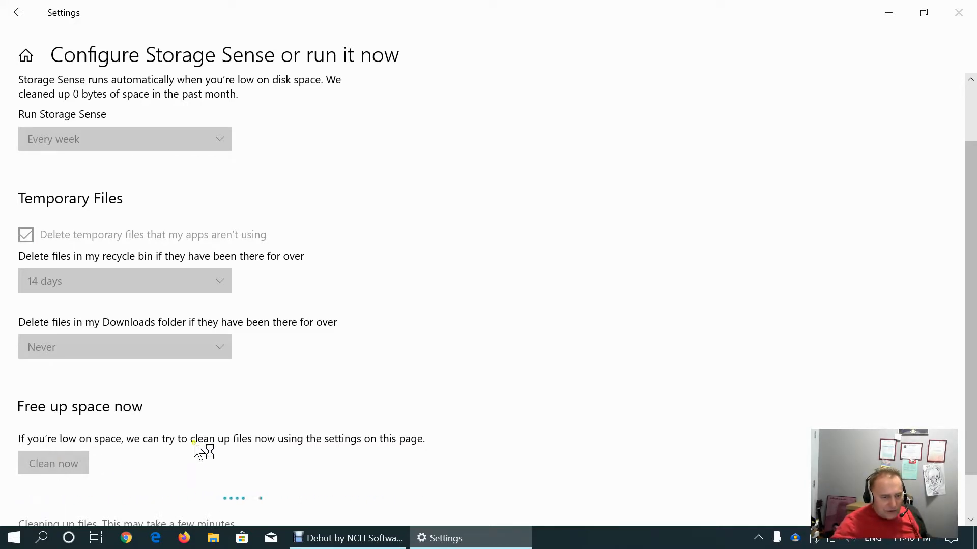
pyautogui.scroll(-3)
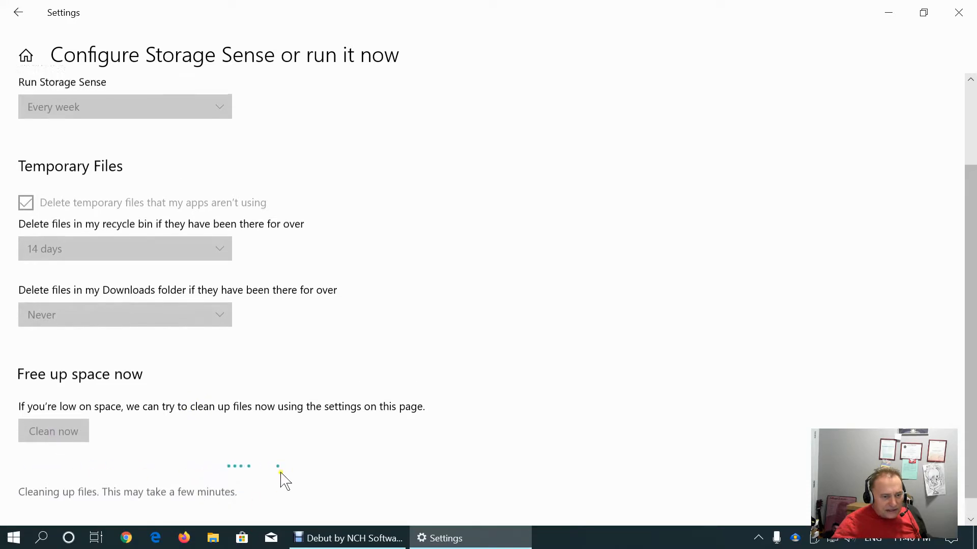
pyautogui.scroll(-3)
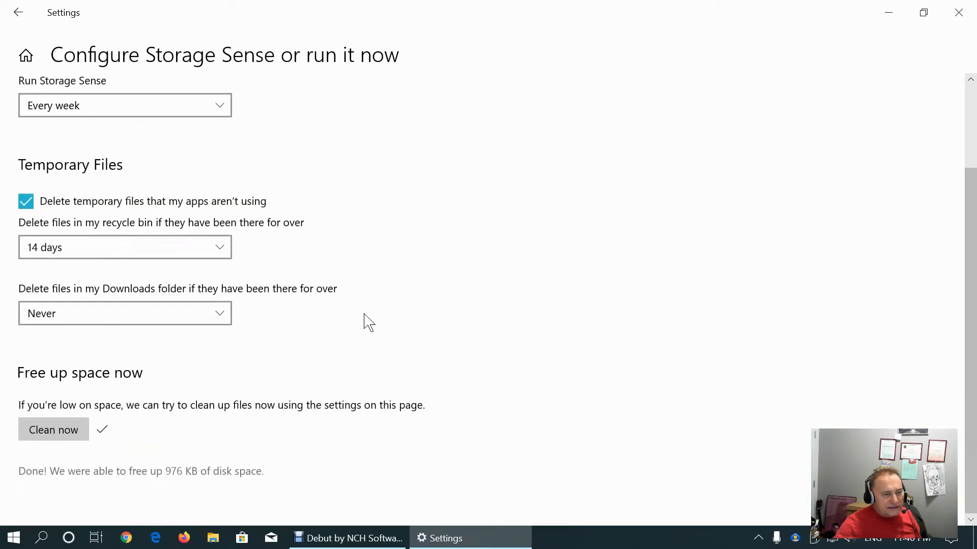
# Return to the Storage overview showing C: with 28.0 GB used and 192 GB free
pyautogui.click(17, 12)
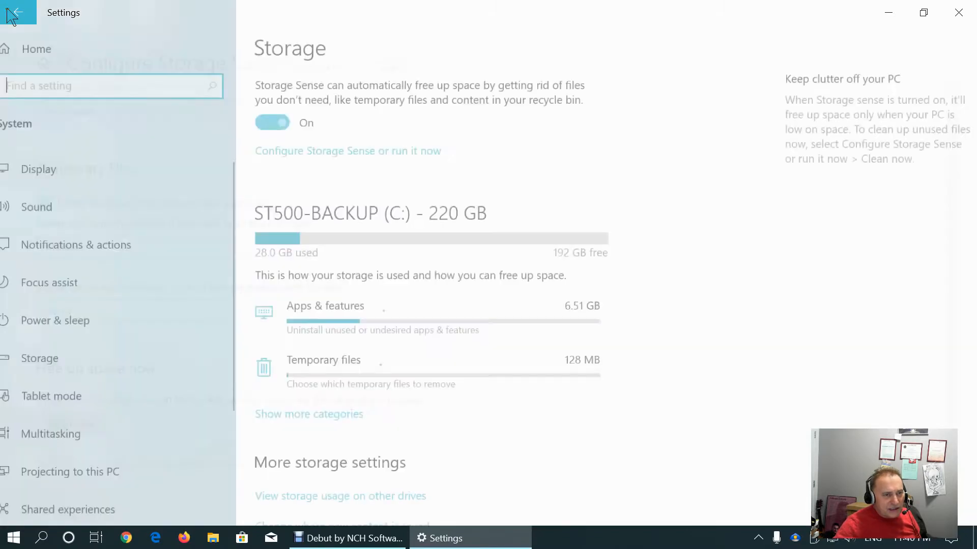
pyautogui.scroll(-3)
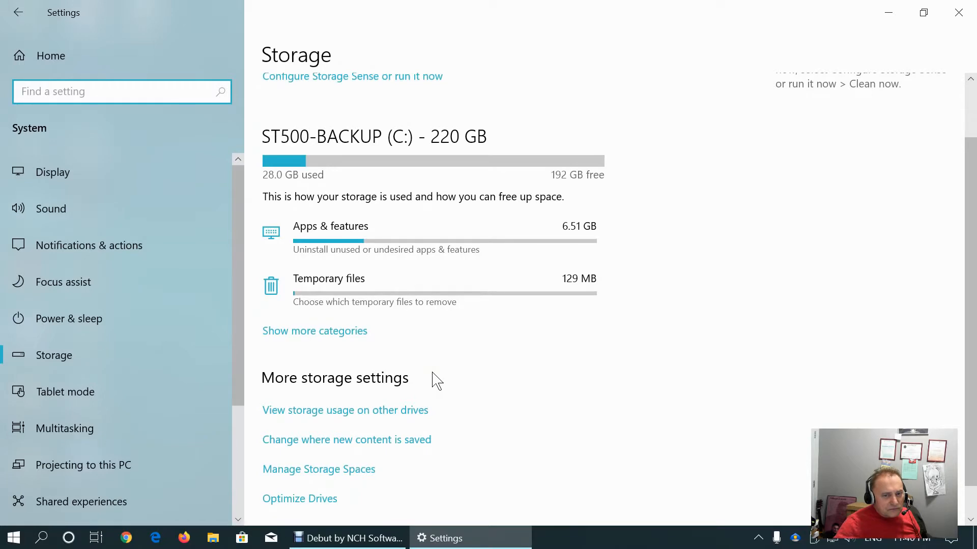
pyautogui.click(122, 91)
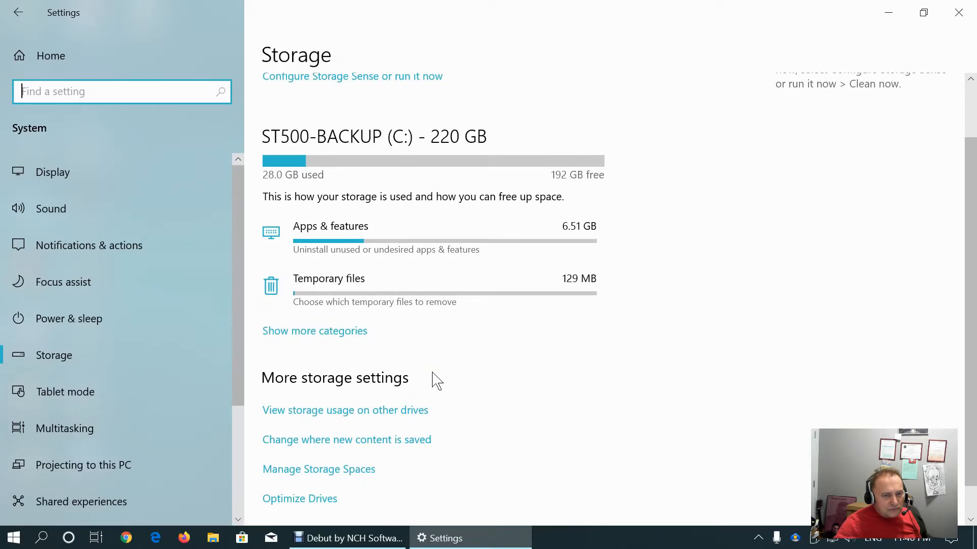
pyautogui.moveTo(661, 265)
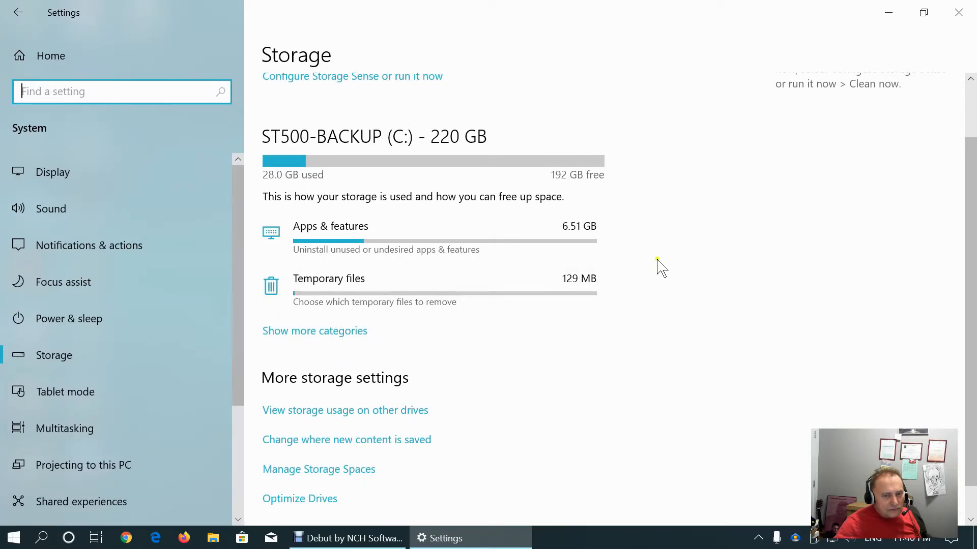
pyautogui.moveTo(564, 237)
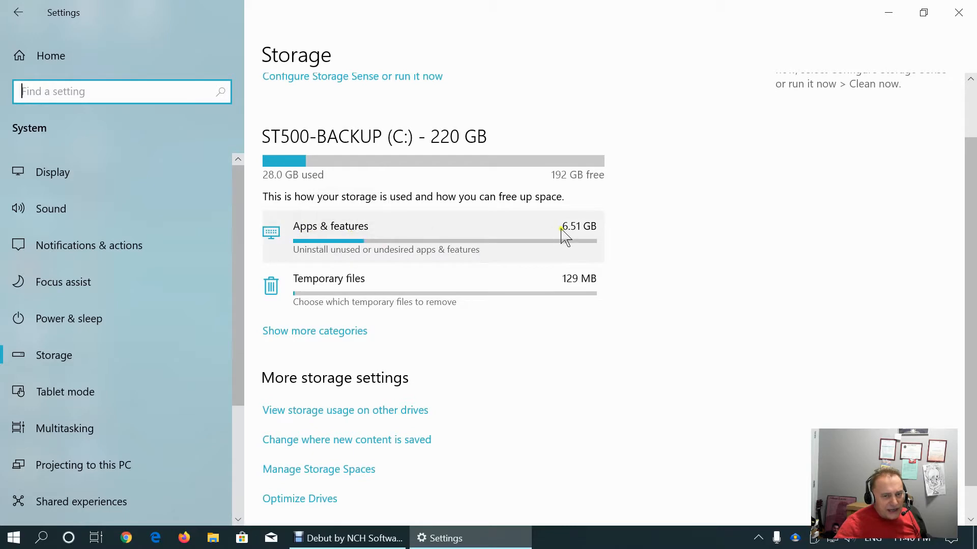
pyautogui.moveTo(537, 240)
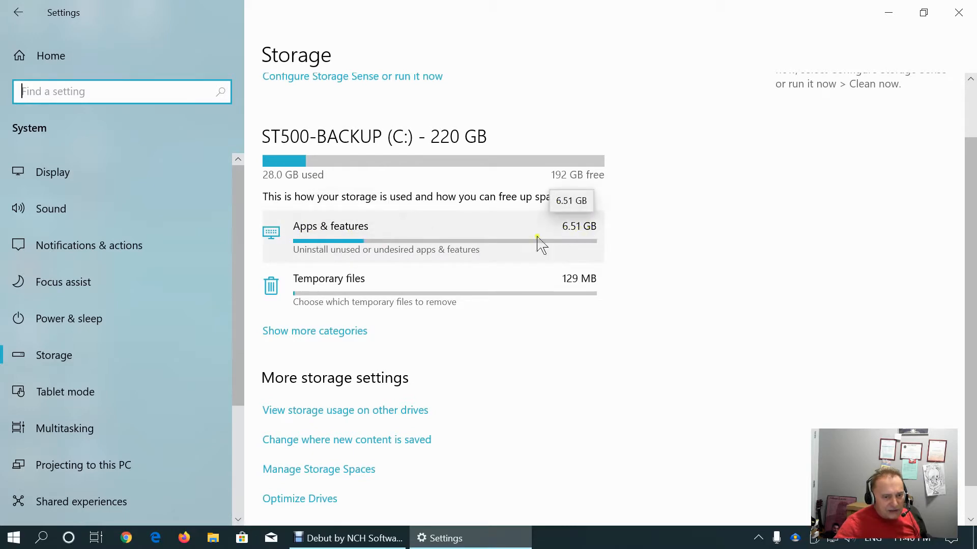
pyautogui.moveTo(346, 314)
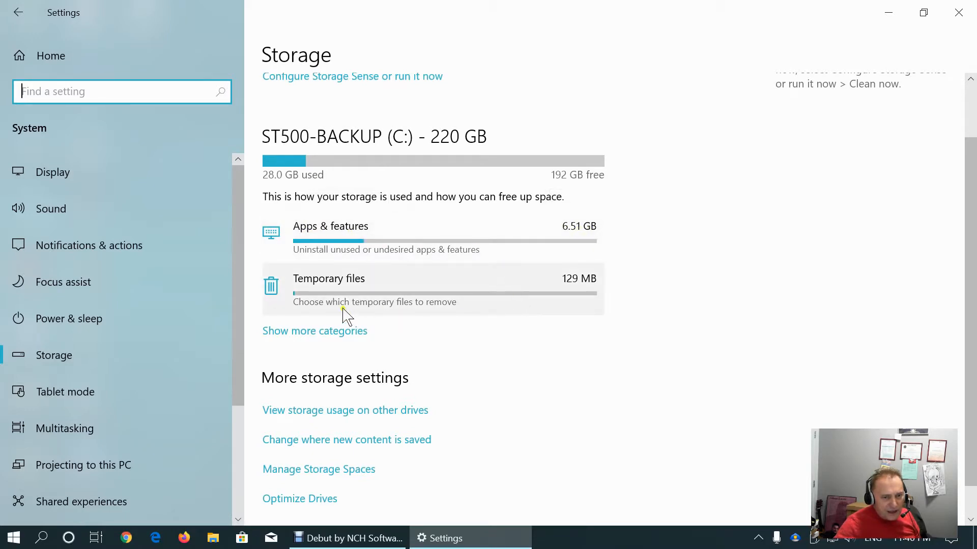
pyautogui.moveTo(393, 334)
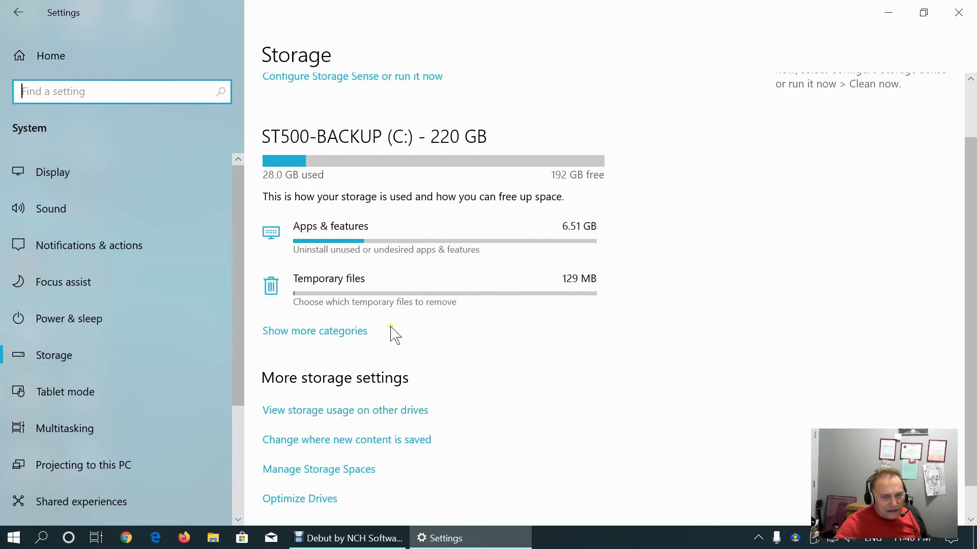
# Show every storage category, reviewing Temporary files at 129 MB and Desktop at 828 KB
pyautogui.click(315, 331)
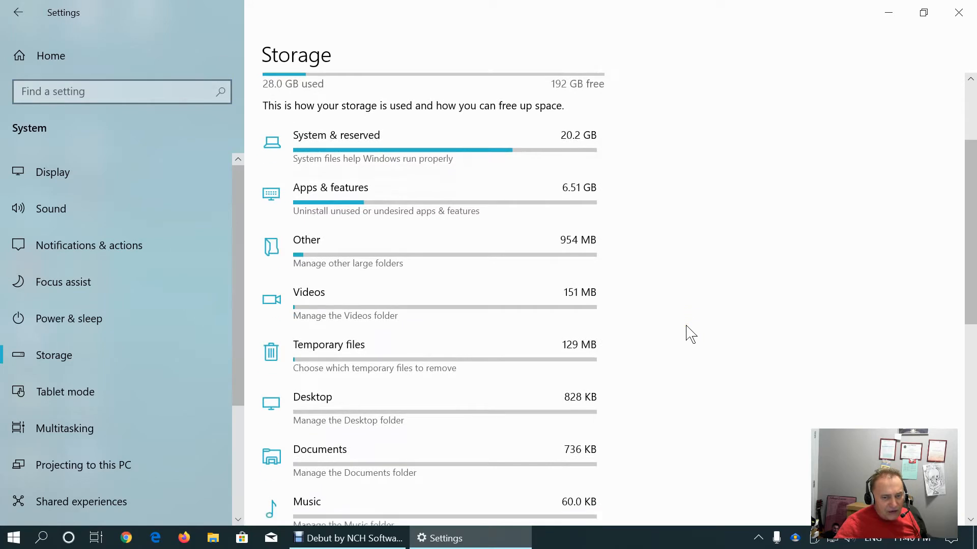
pyautogui.scroll(-3)
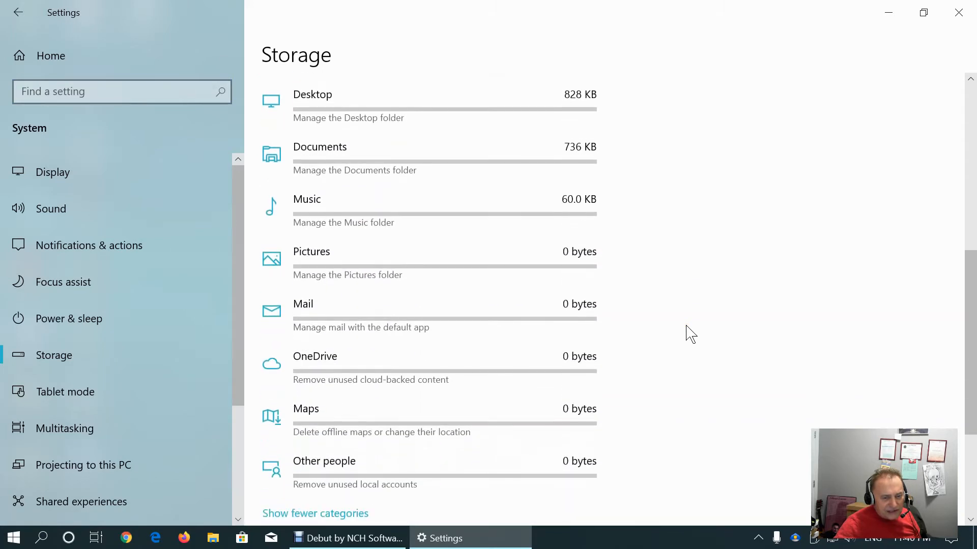
pyautogui.scroll(3)
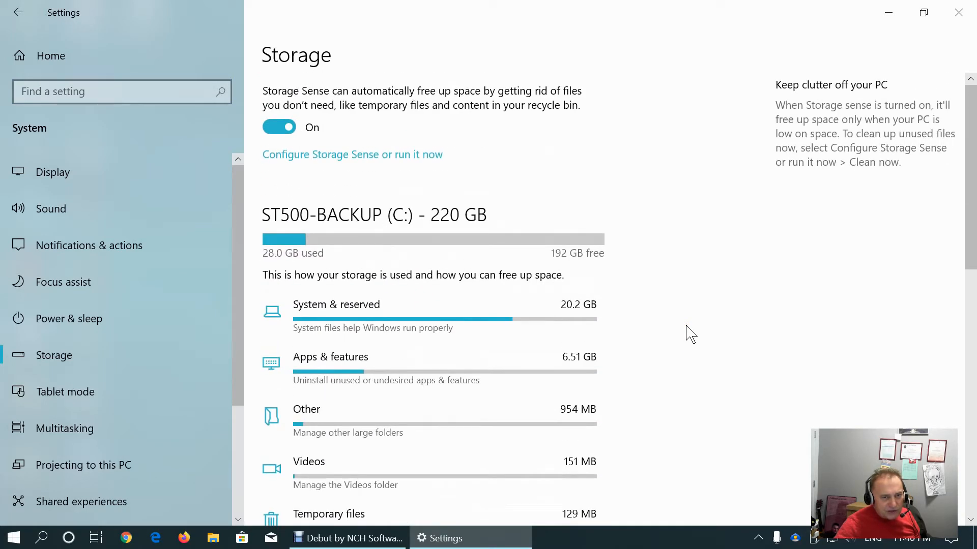
pyautogui.scroll(-3)
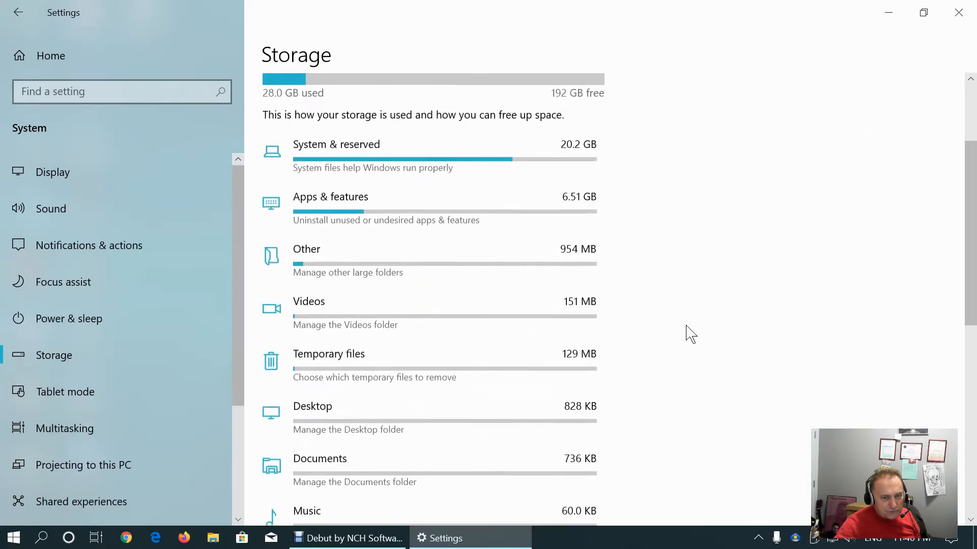
pyautogui.scroll(-3)
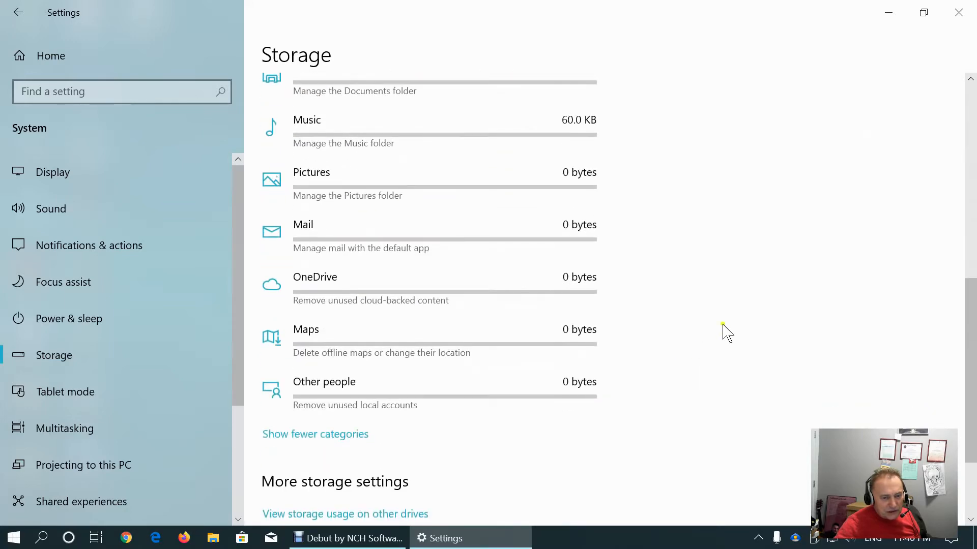
pyautogui.moveTo(461, 446)
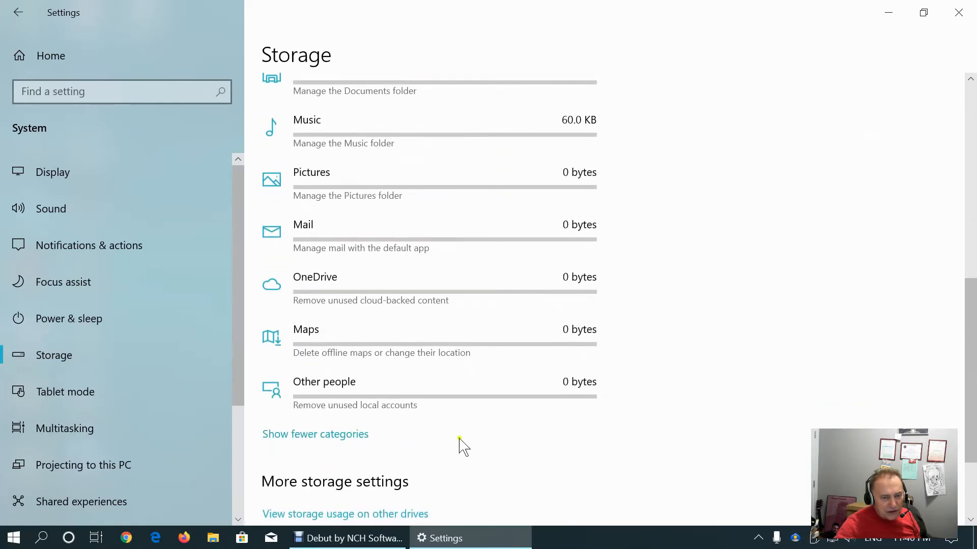
pyautogui.scroll(3)
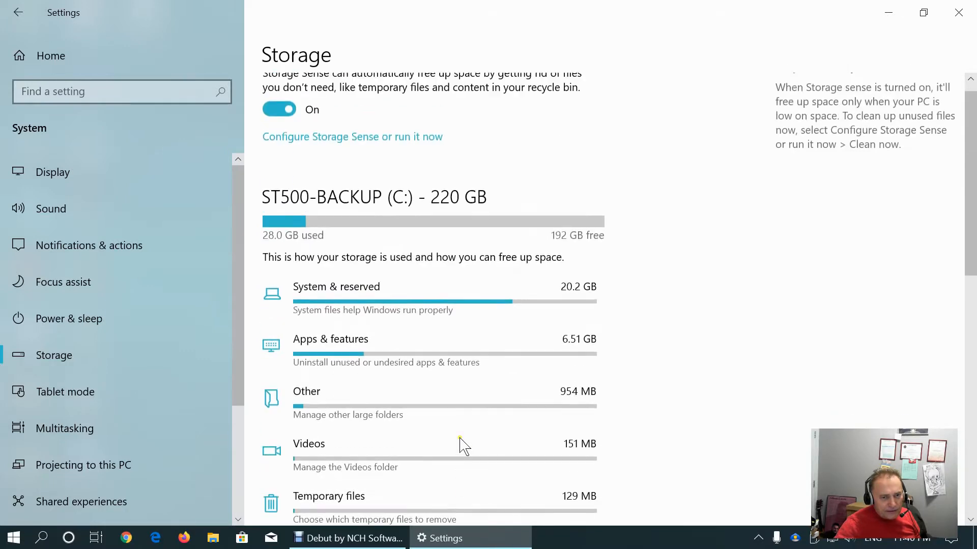
pyautogui.scroll(3)
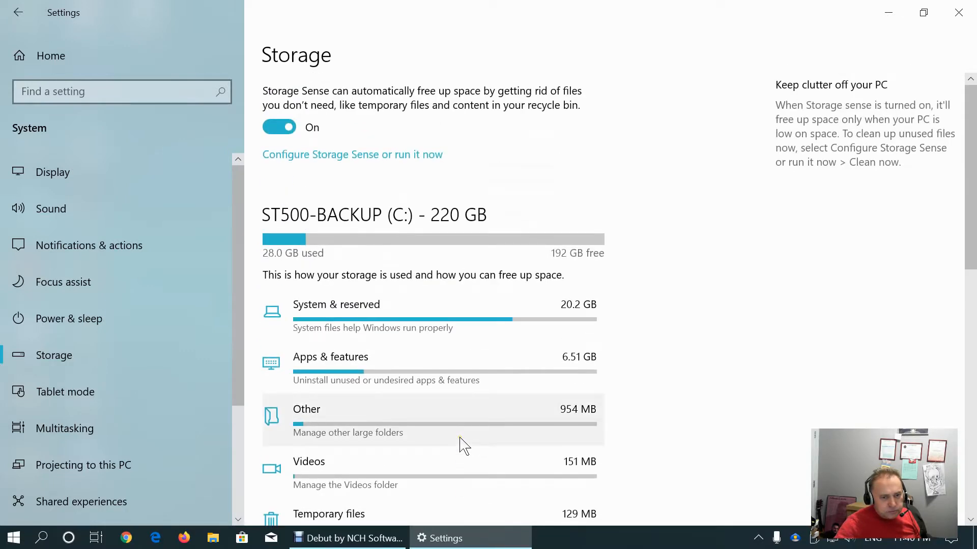
pyautogui.moveTo(567, 370)
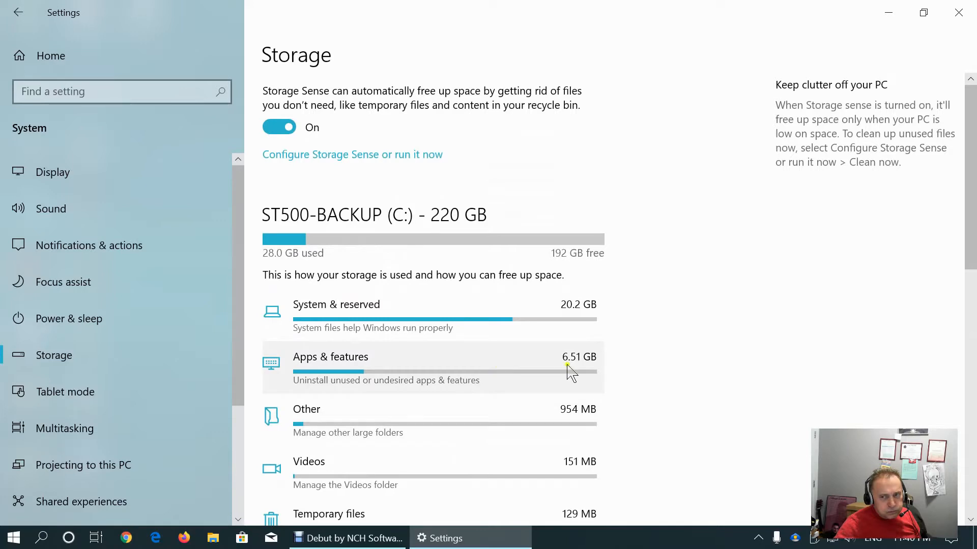
pyautogui.moveTo(842, 335)
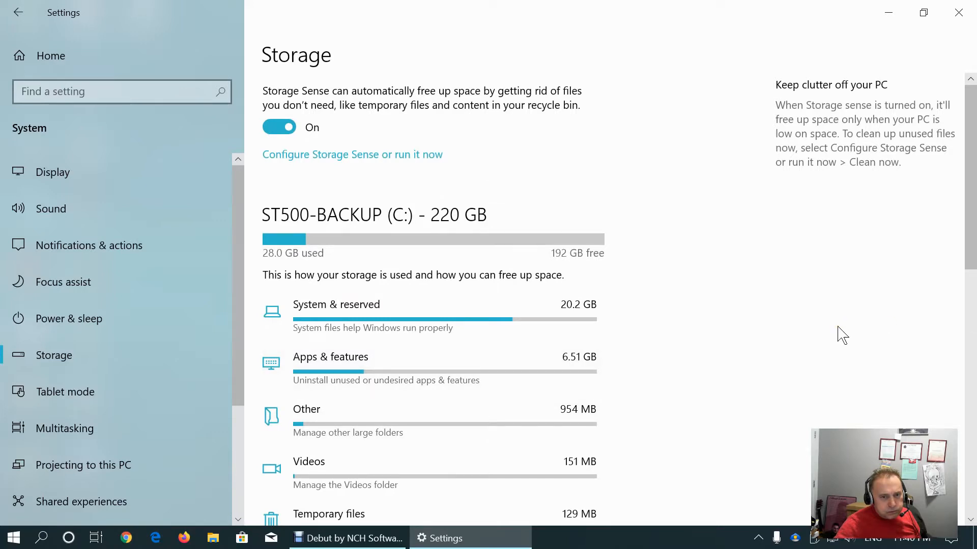
pyautogui.scroll(-3)
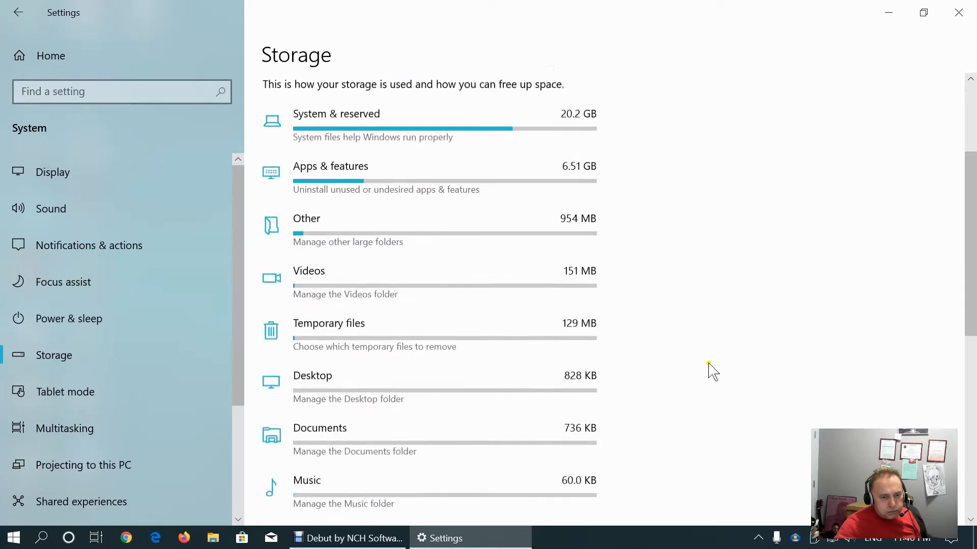
pyautogui.scroll(-3)
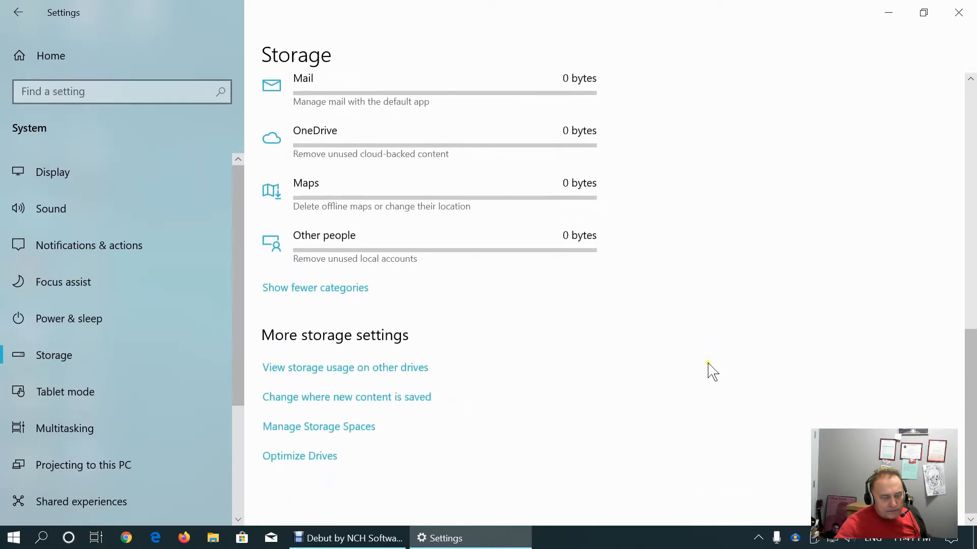
pyautogui.scroll(3)
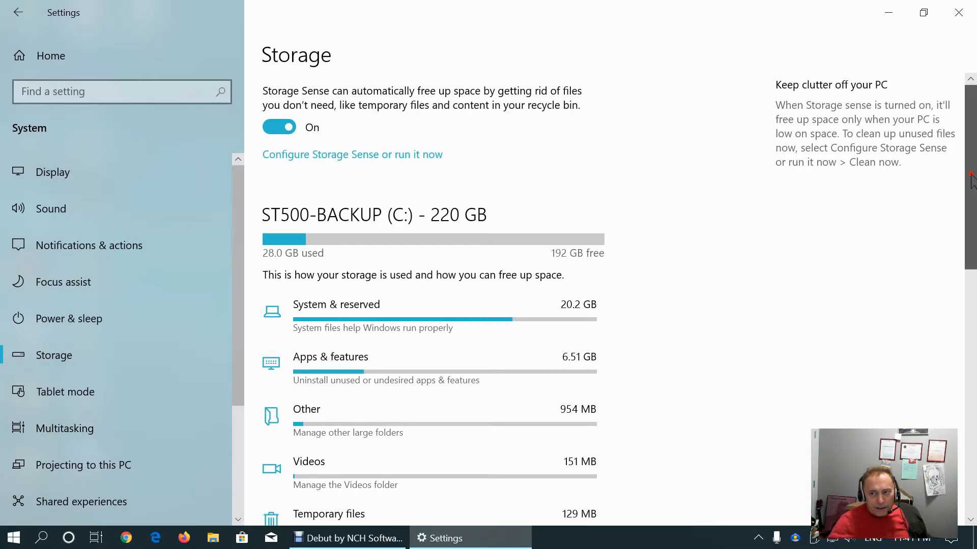
pyautogui.scroll(-3)
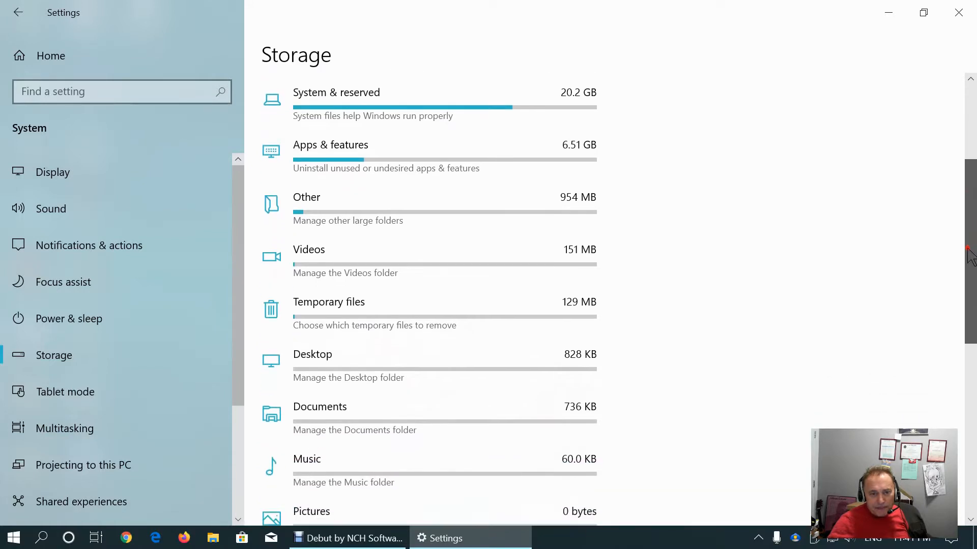
pyautogui.scroll(-3)
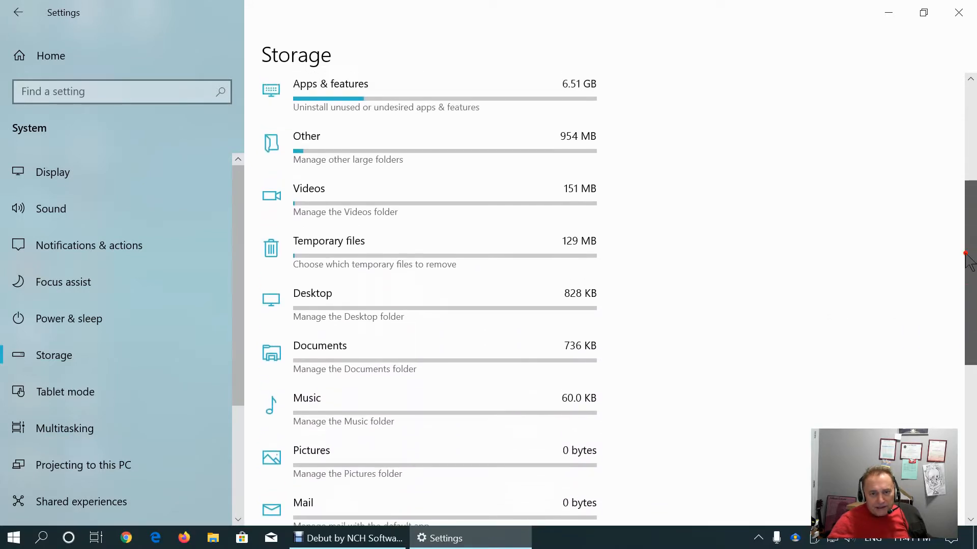
pyautogui.scroll(3)
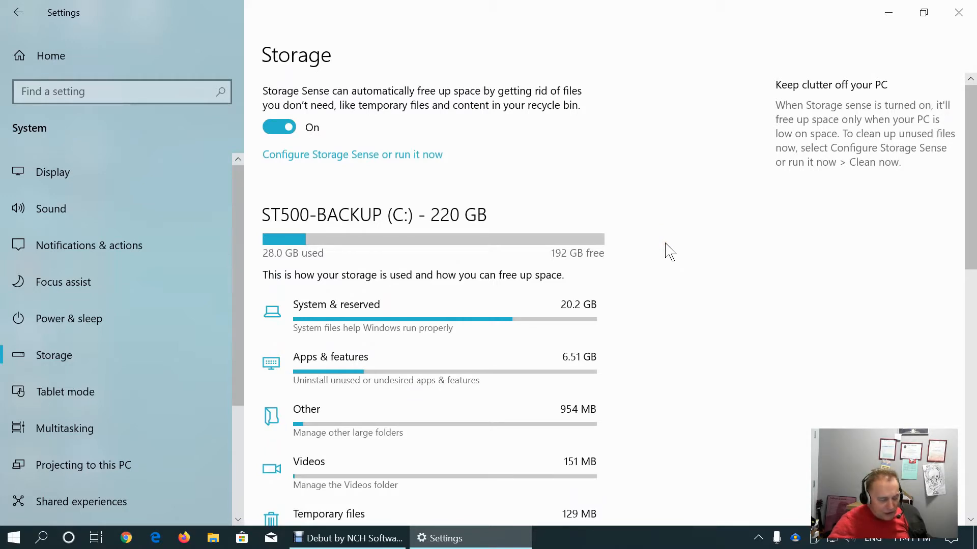
pyautogui.moveTo(756, 264)
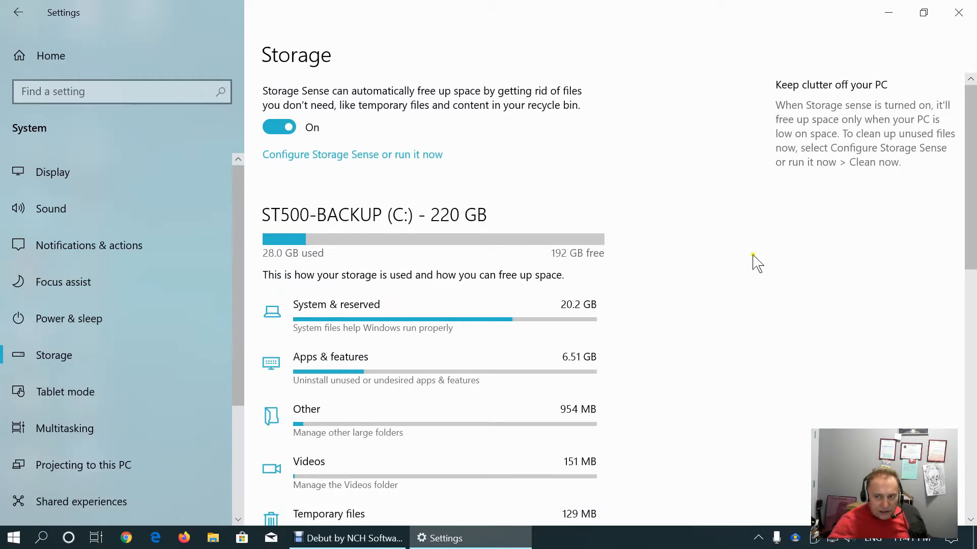
pyautogui.moveTo(613, 244)
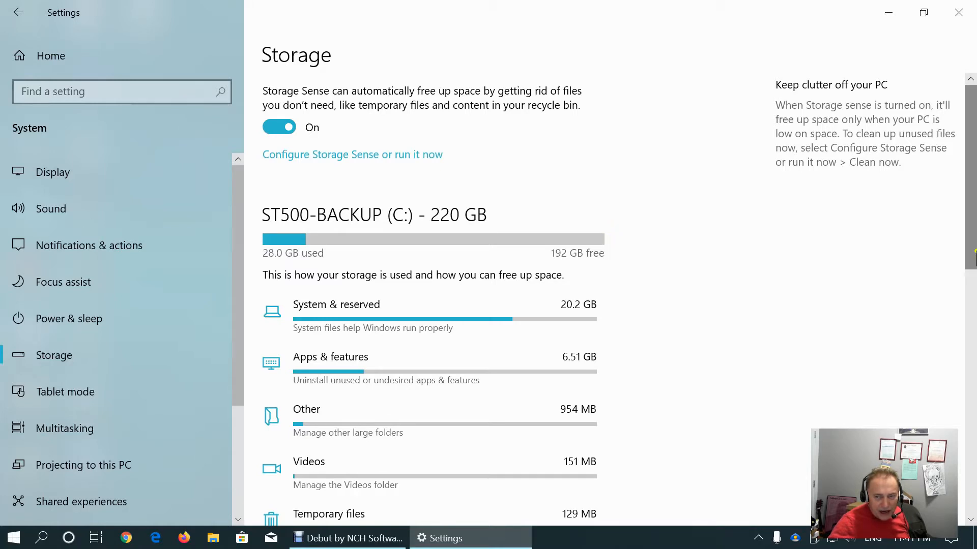
pyautogui.scroll(-3)
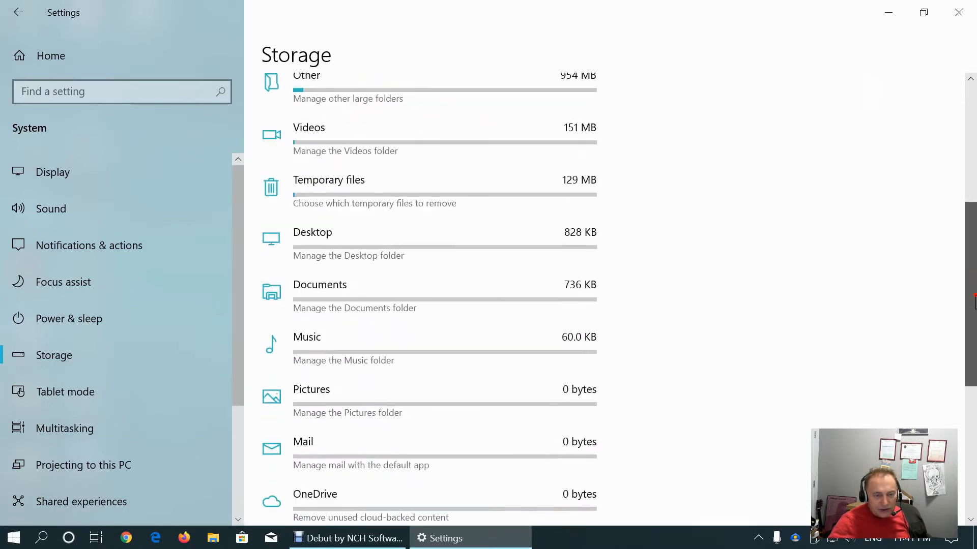
pyautogui.scroll(-3)
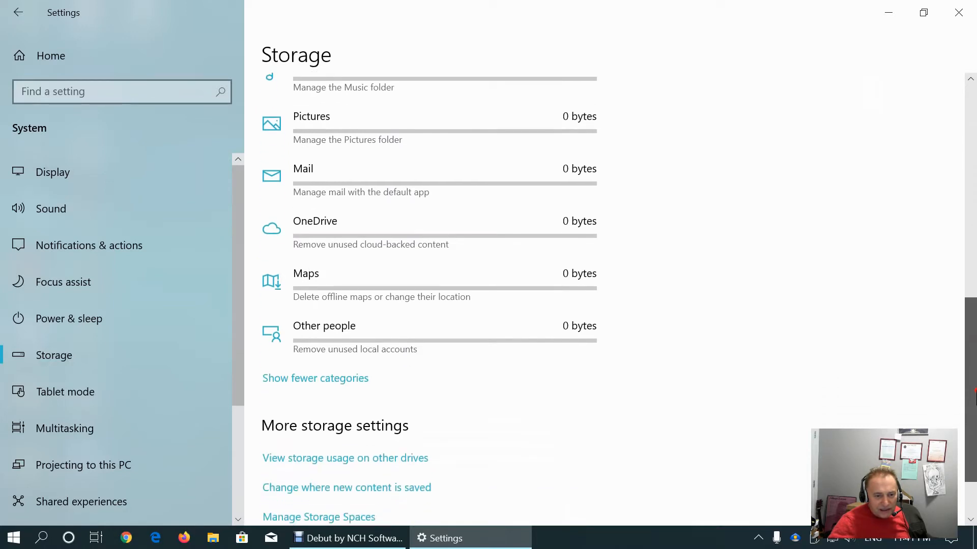
pyautogui.scroll(-3)
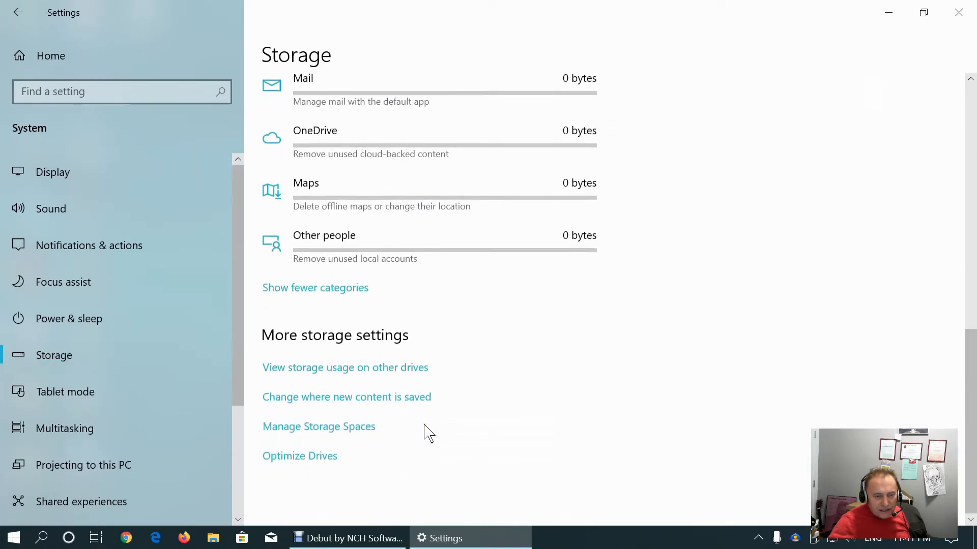
pyautogui.scroll(3)
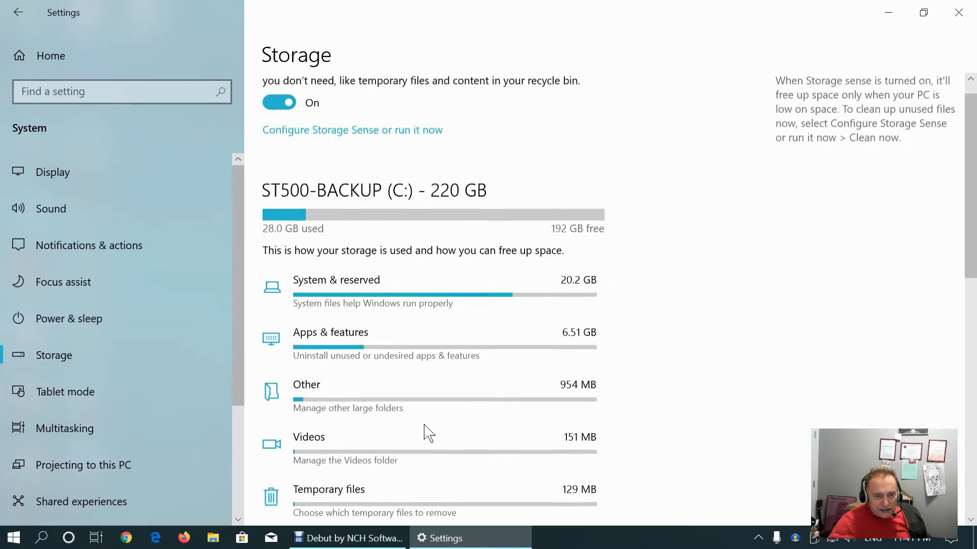
pyautogui.scroll(3)
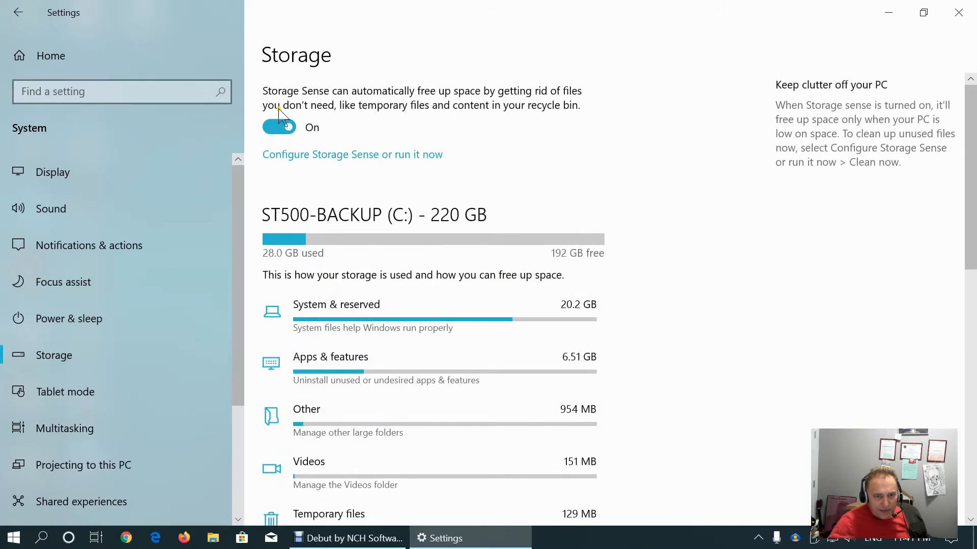
pyautogui.moveTo(377, 91)
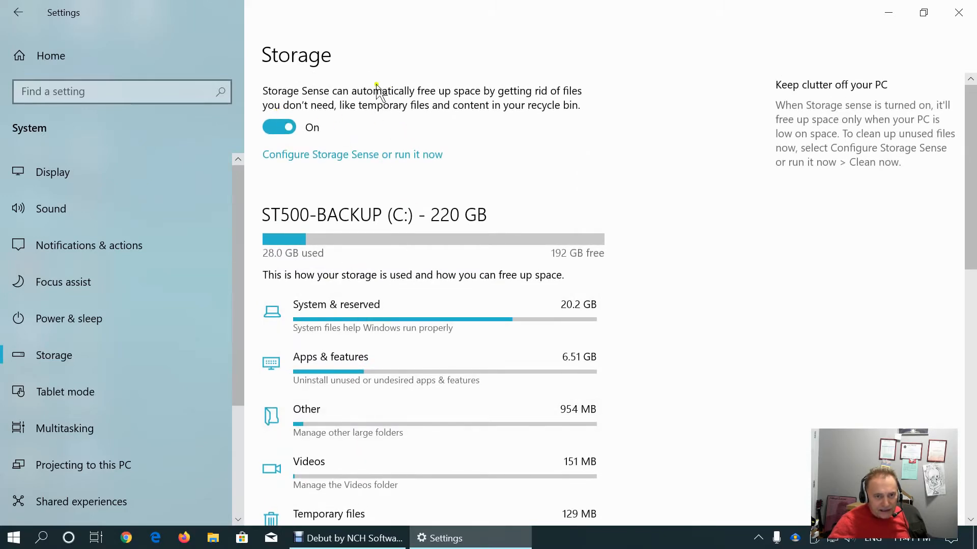
pyautogui.moveTo(553, 135)
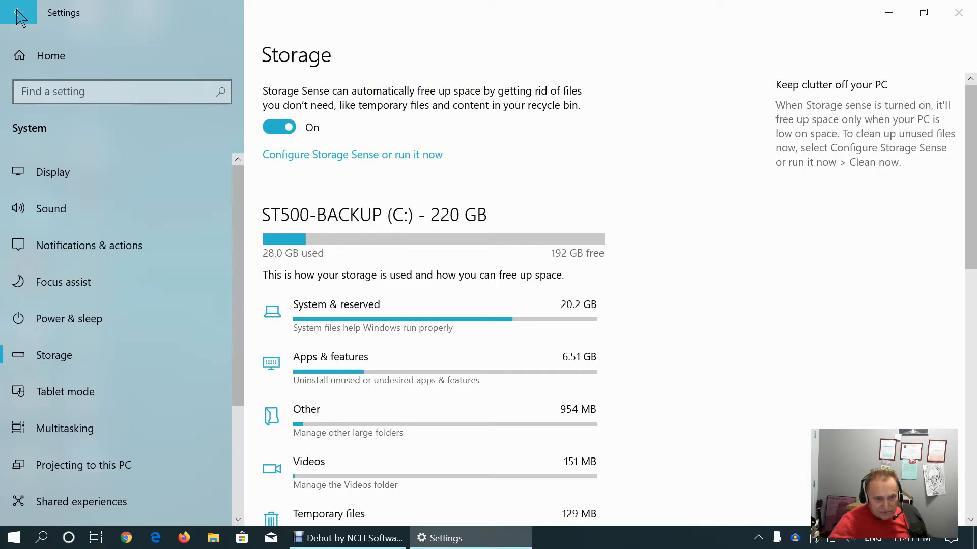
pyautogui.scroll(-3)
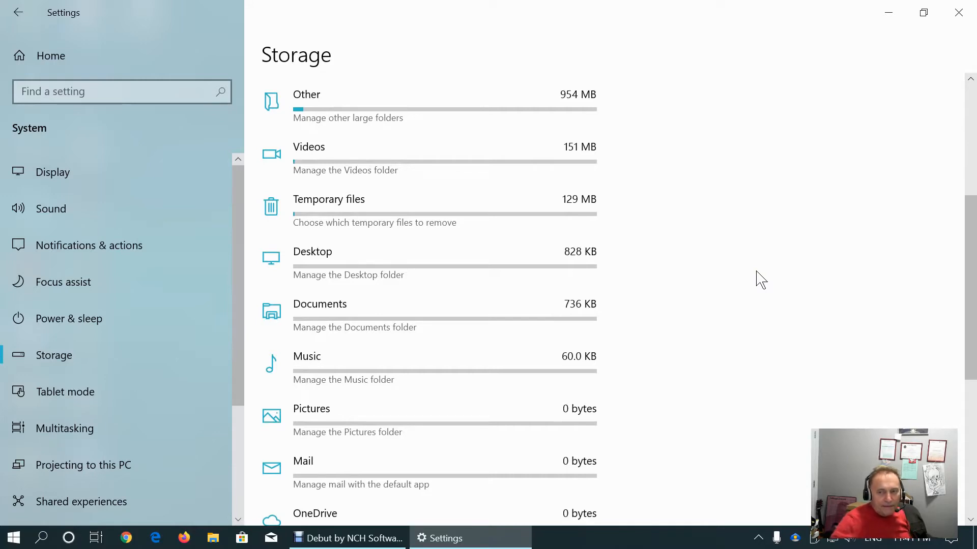
pyautogui.scroll(-3)
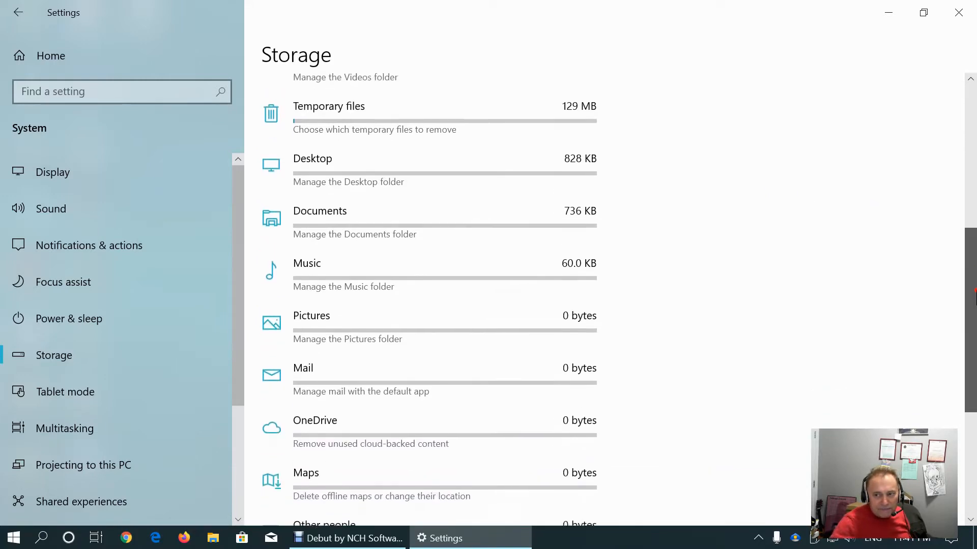
pyautogui.scroll(3)
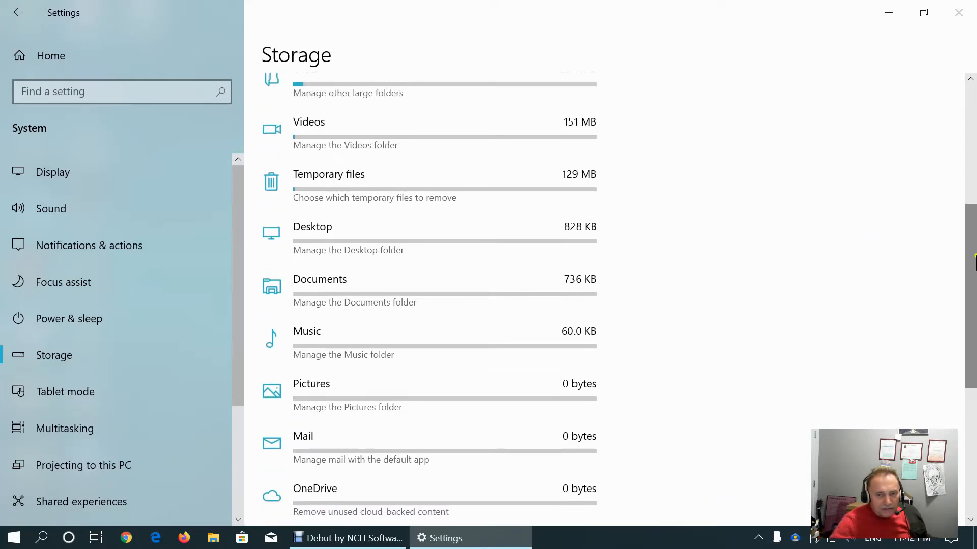
pyautogui.scroll(-3)
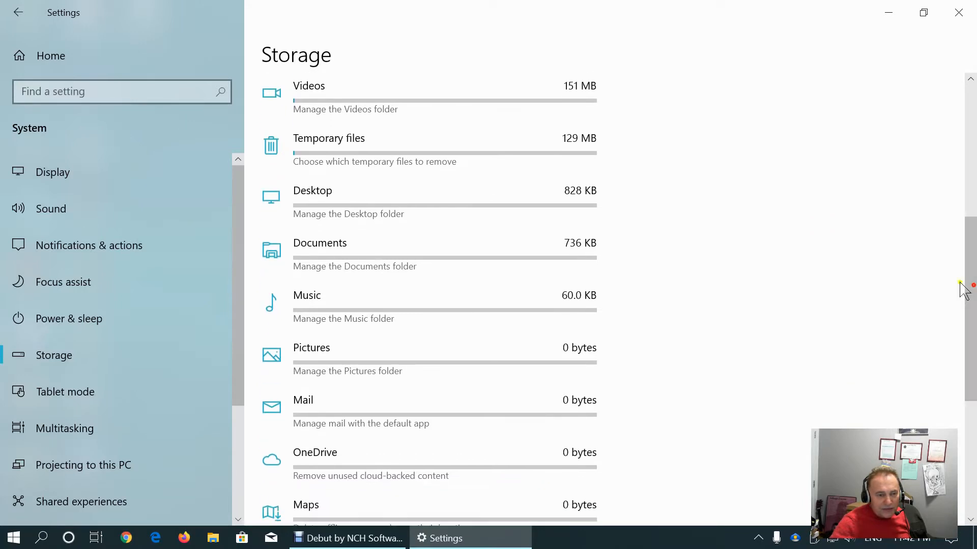
pyautogui.moveTo(52, 172)
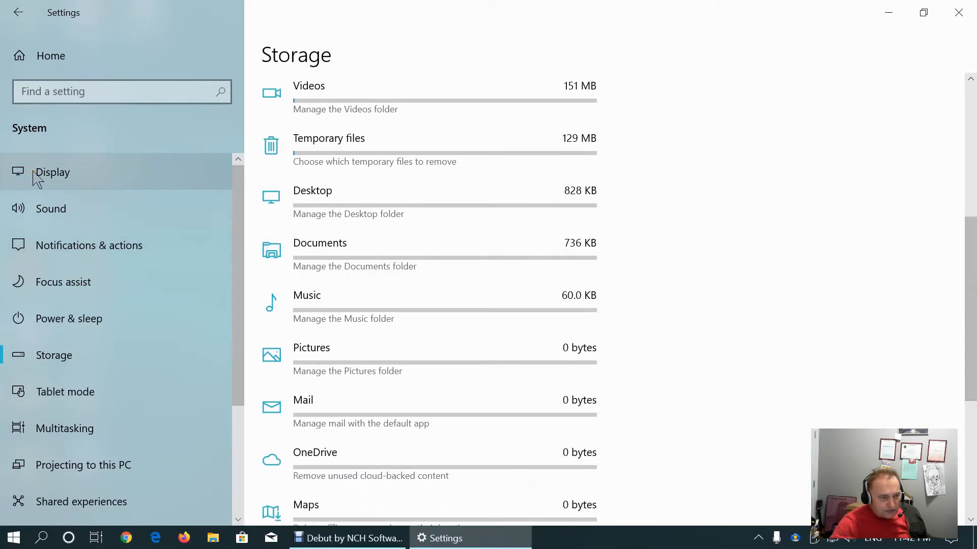
pyautogui.moveTo(85, 218)
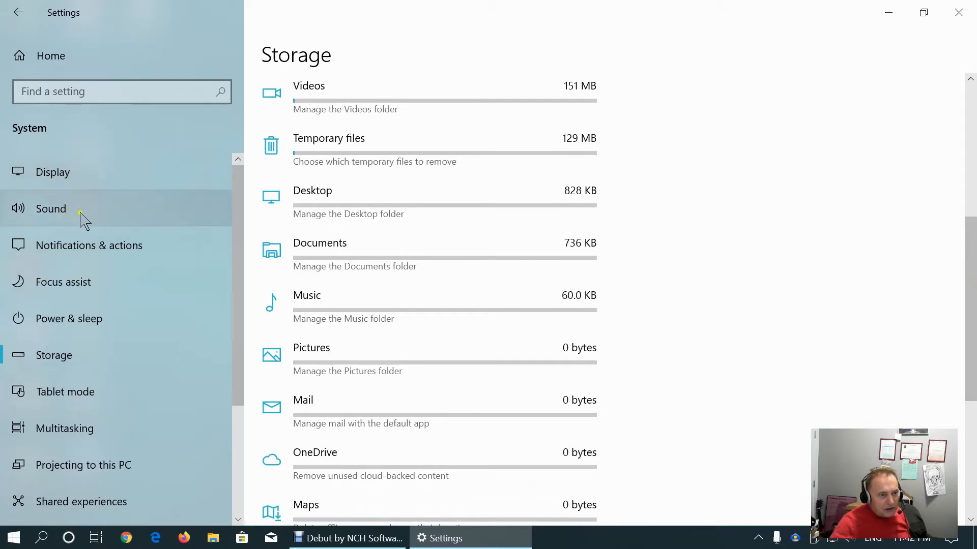
pyautogui.moveTo(64, 392)
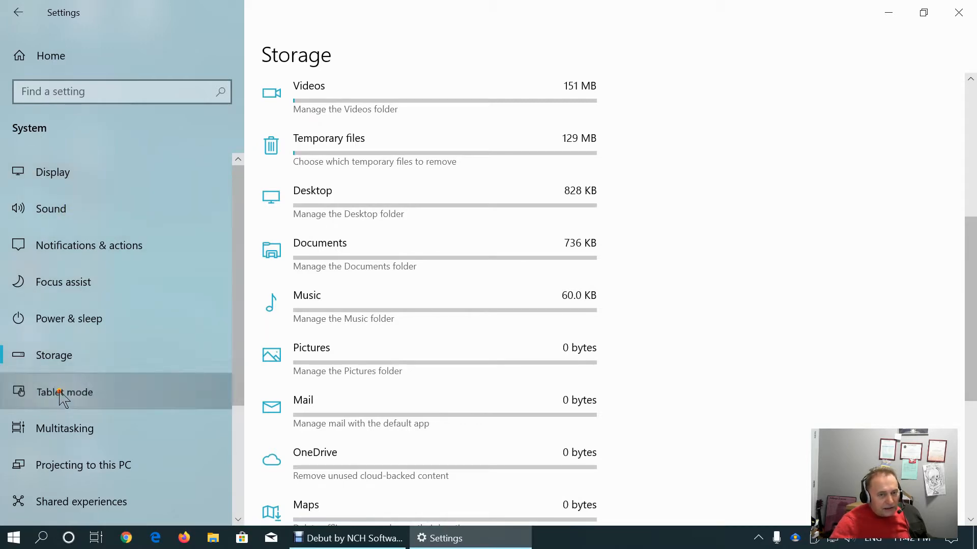
# Open Tablet mode settings and leave taskbar auto-hiding in tablet mode switched off
pyautogui.click(66, 392)
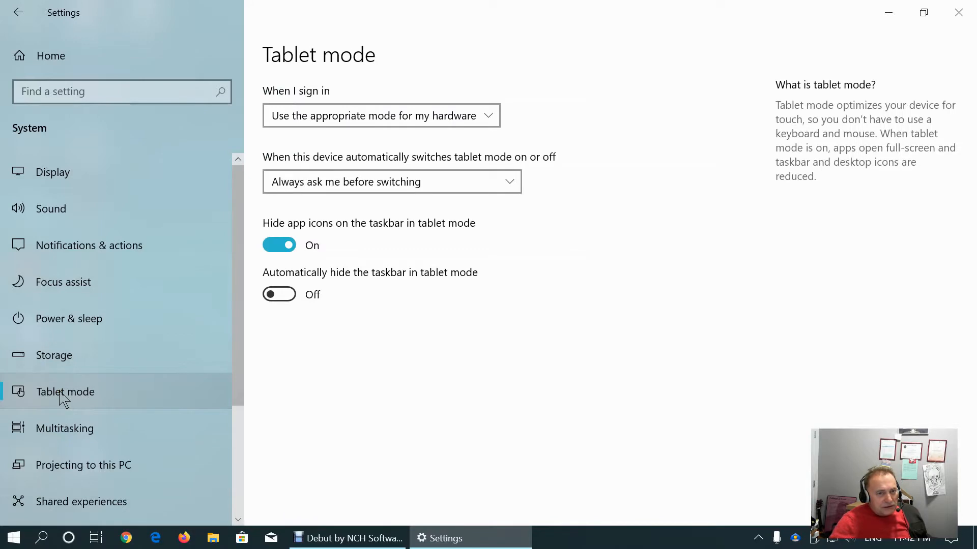
pyautogui.moveTo(449, 391)
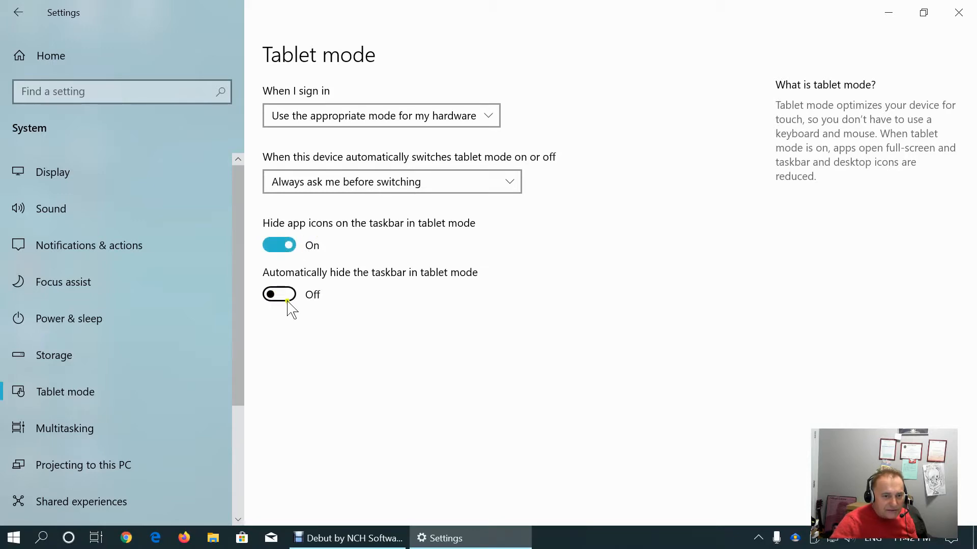
pyautogui.click(279, 294)
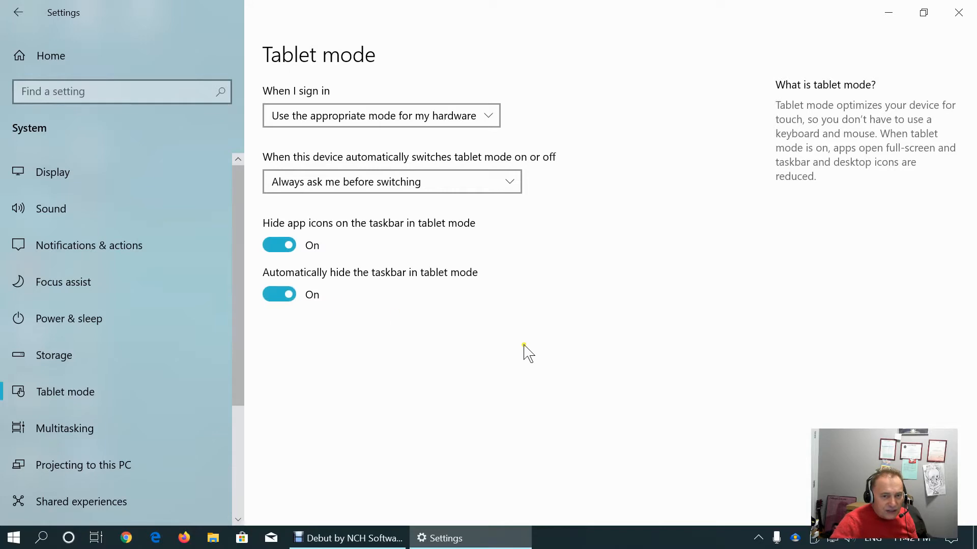
pyautogui.moveTo(405, 284)
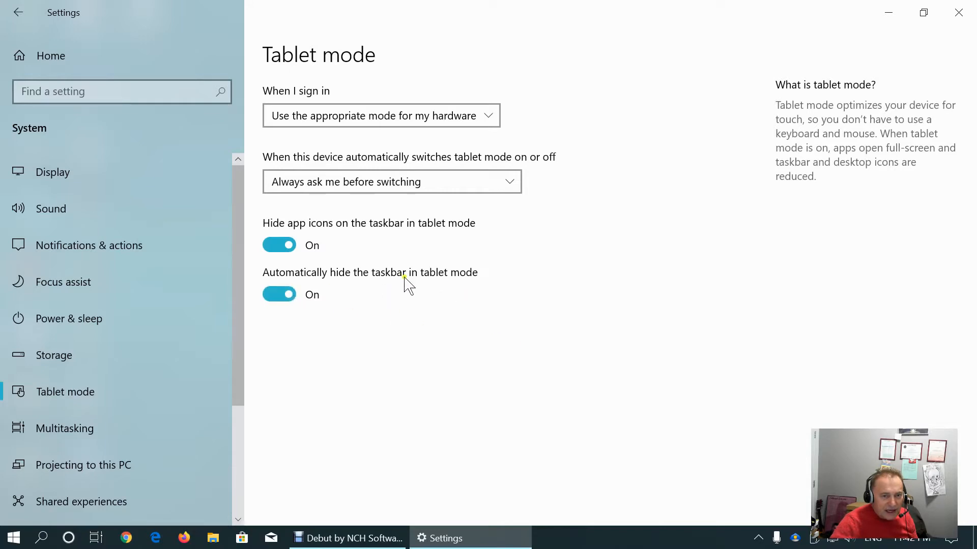
pyautogui.click(279, 294)
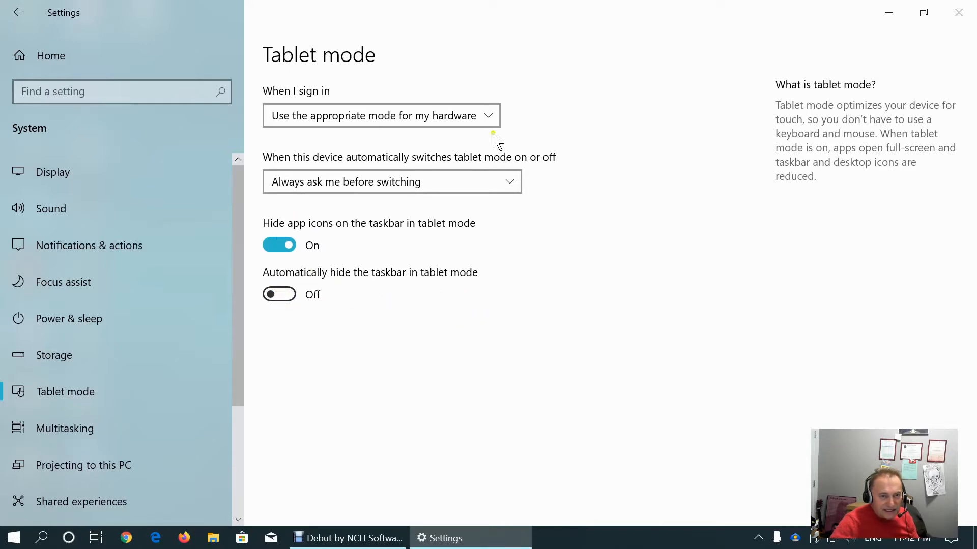
# Keep hardware-appropriate mode at sign-in and asking before switching tablet mode
pyautogui.click(380, 115)
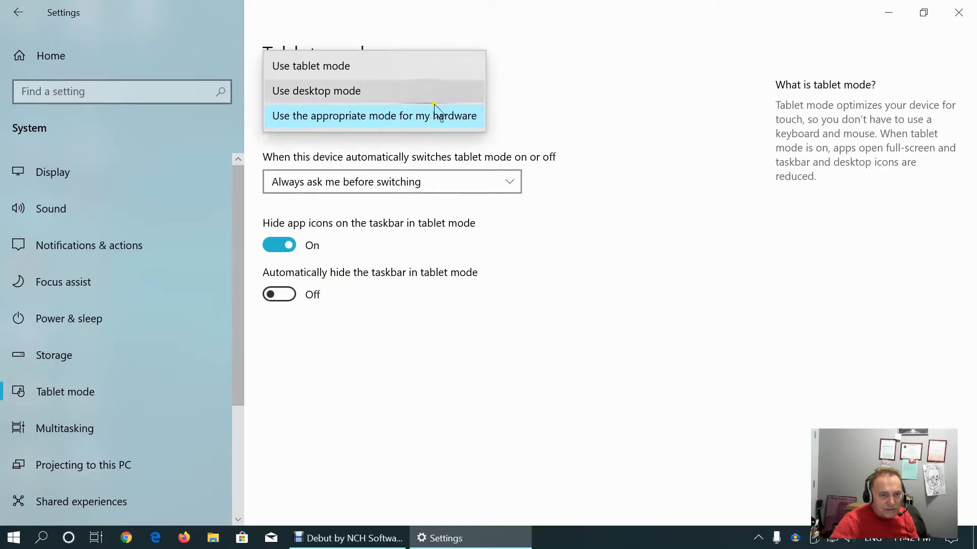
pyautogui.click(375, 116)
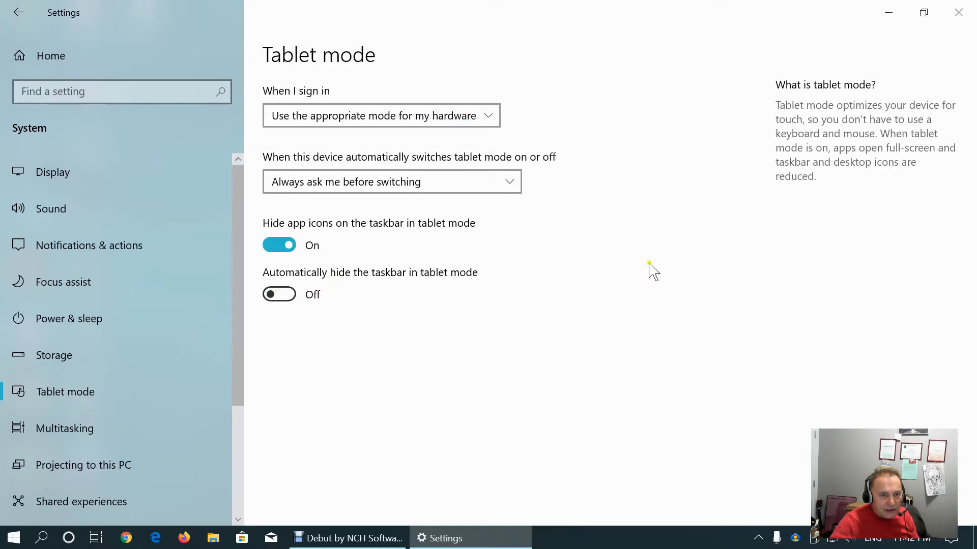
pyautogui.click(391, 182)
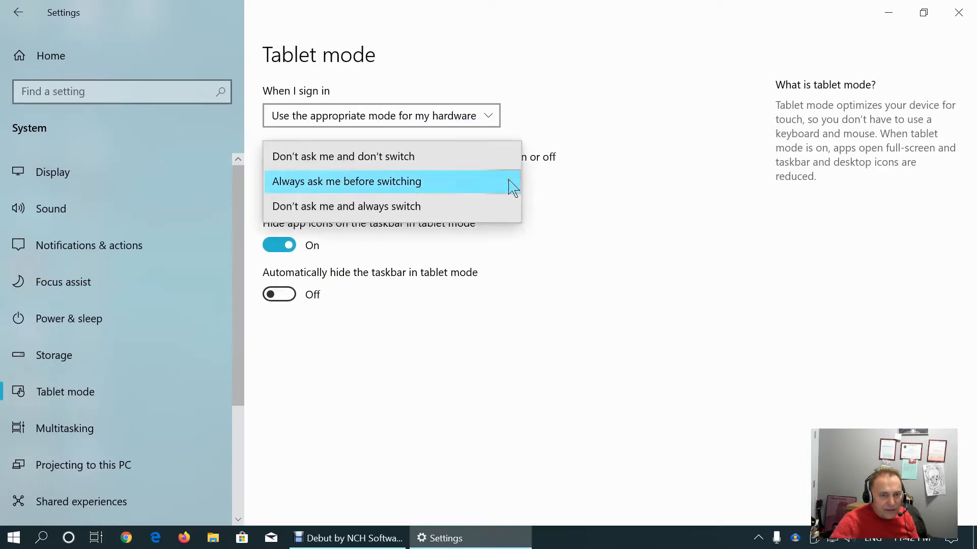
pyautogui.click(346, 182)
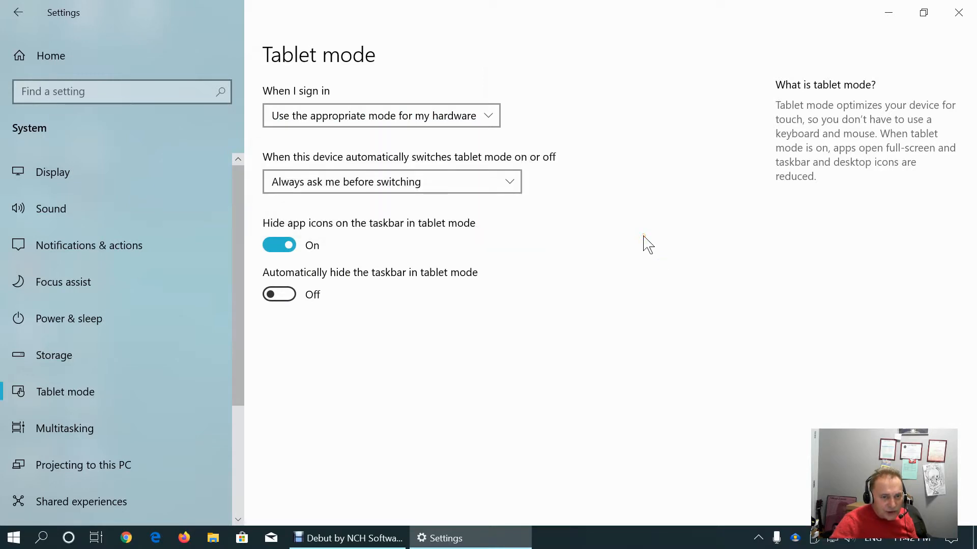
pyautogui.scroll(-3)
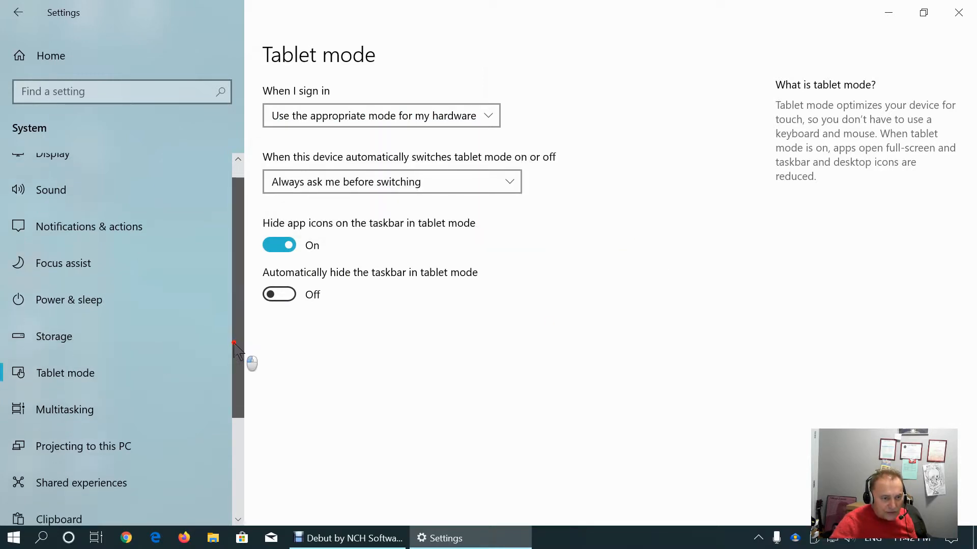
pyautogui.scroll(-3)
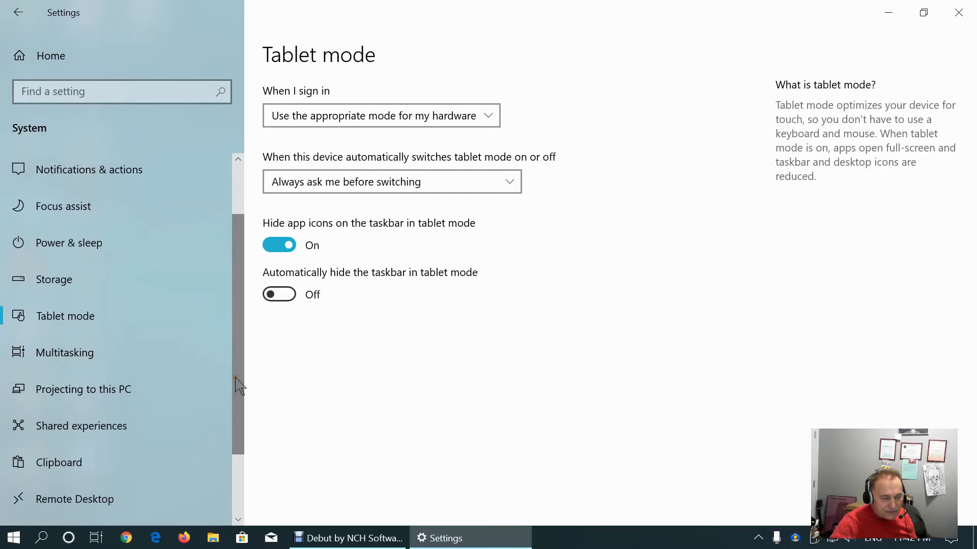
pyautogui.moveTo(64, 353)
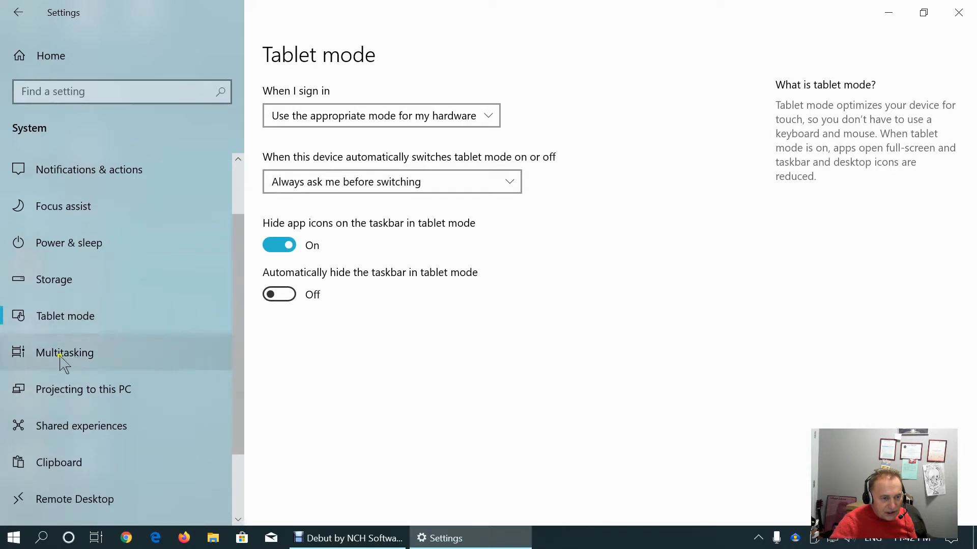
# Review Multitasking with Snap windows and Timeline on, virtual desktops limited to current desktop
pyautogui.click(64, 353)
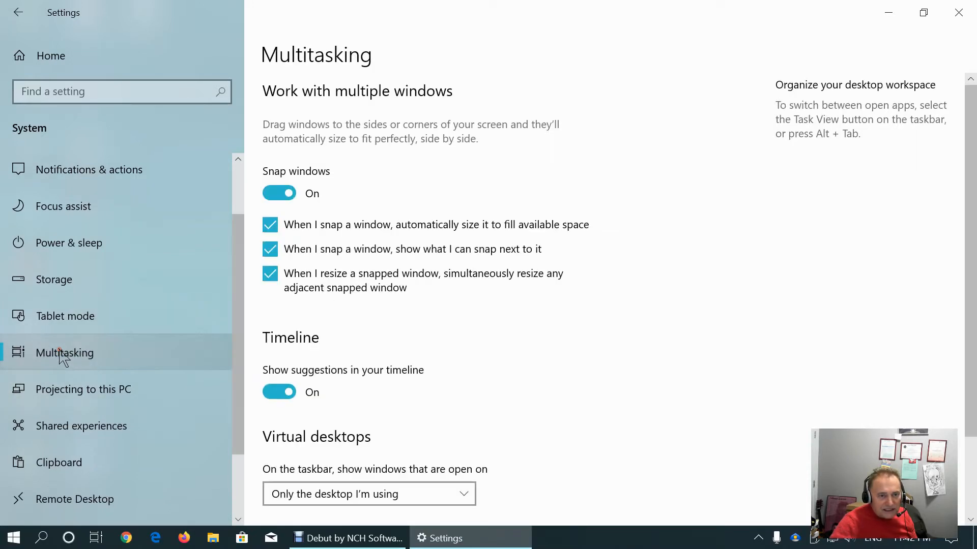
pyautogui.moveTo(573, 367)
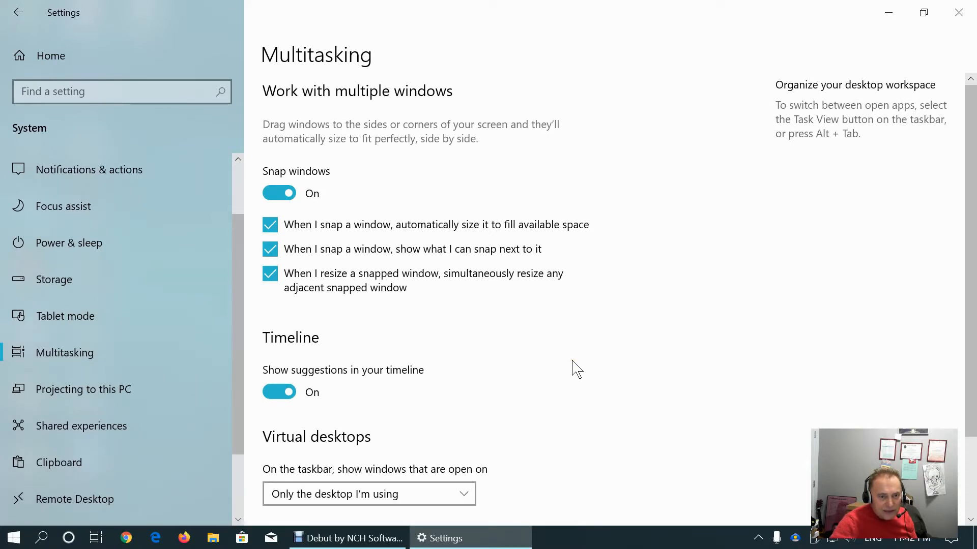
pyautogui.scroll(-3)
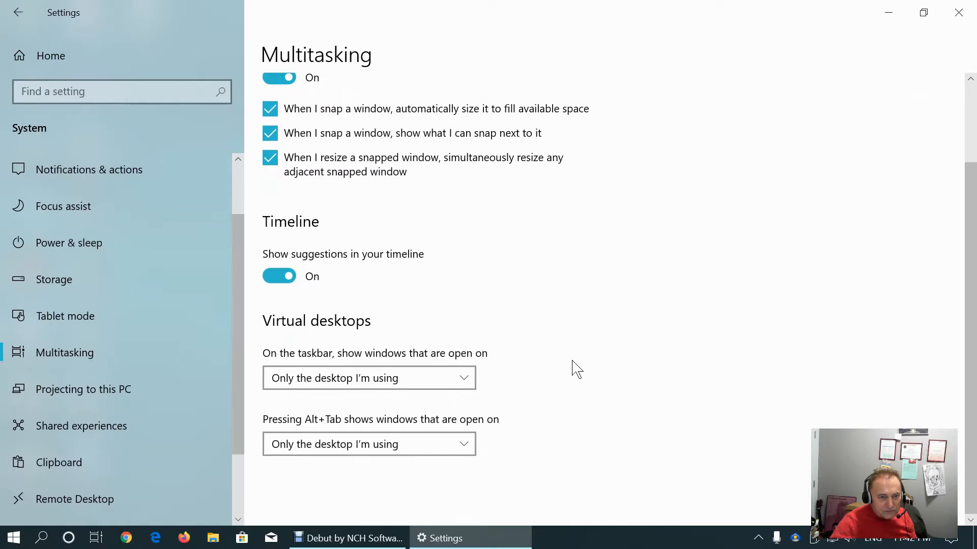
pyautogui.scroll(3)
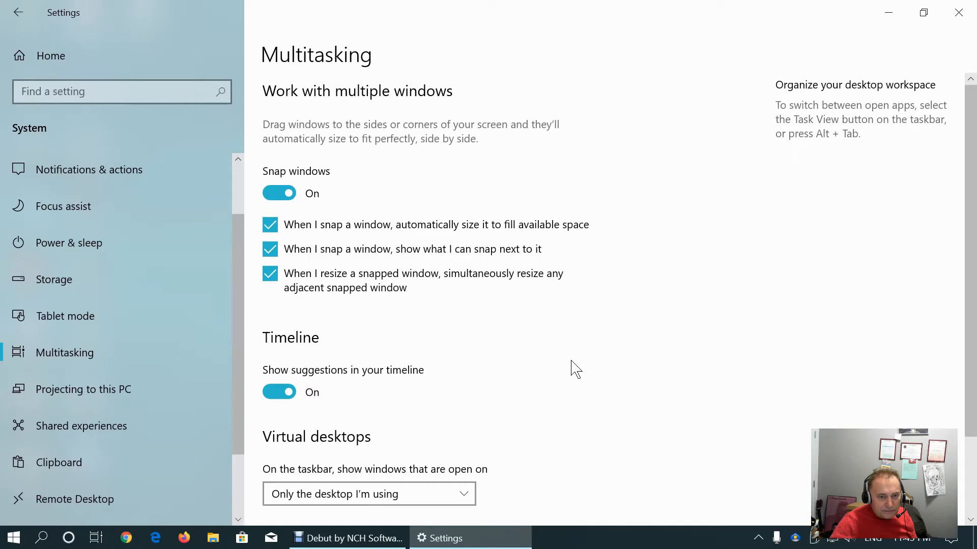
pyautogui.scroll(-3)
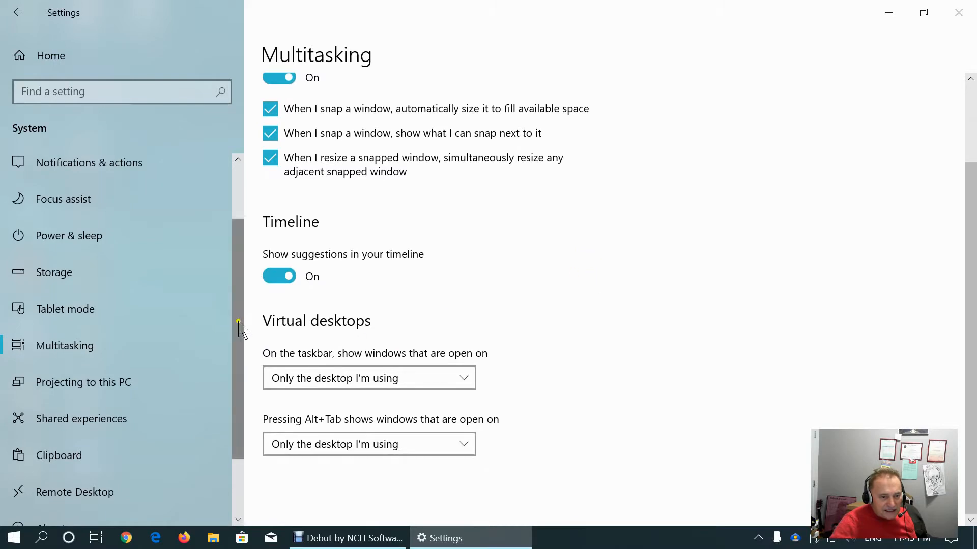
pyautogui.moveTo(243, 326)
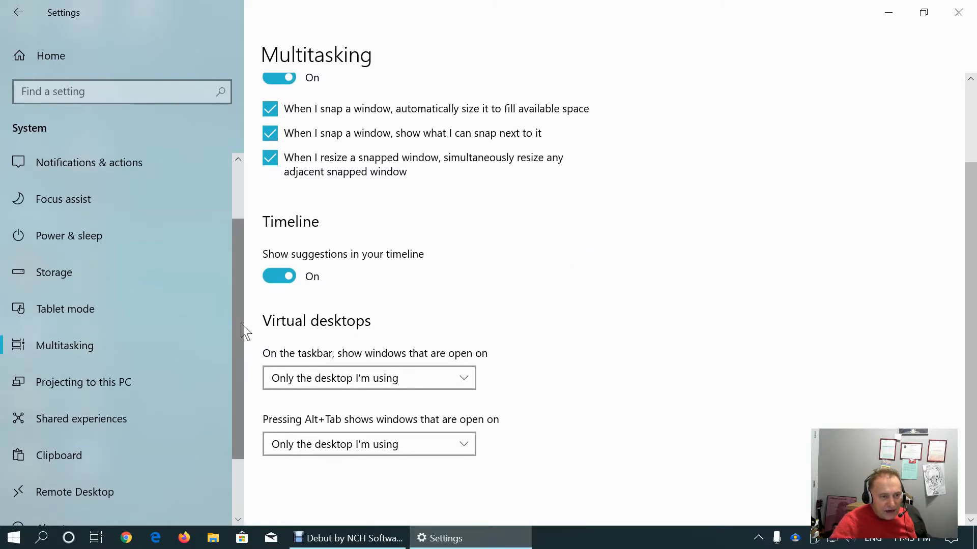
pyautogui.scroll(-3)
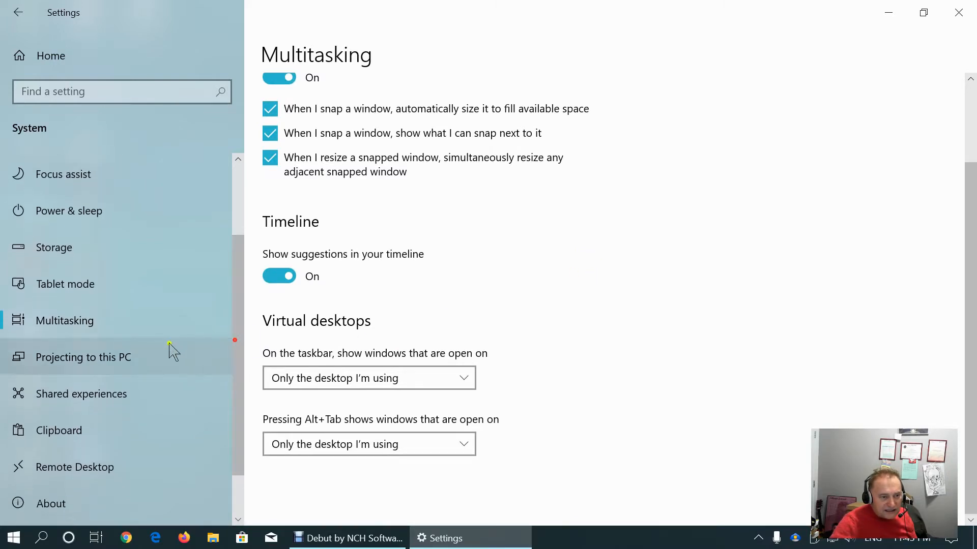
# View Projecting to this PC, which warns Miracast receiving isn't supported
pyautogui.click(82, 357)
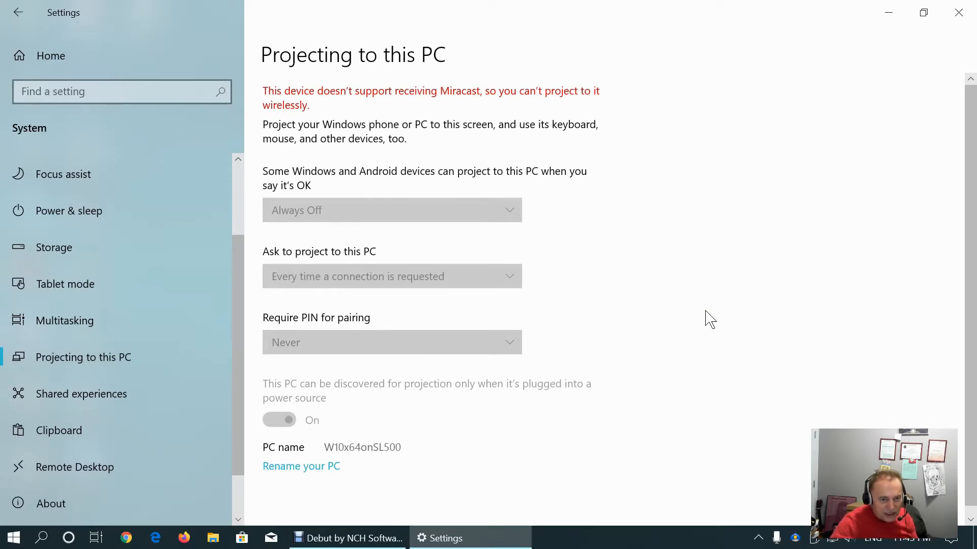
pyautogui.scroll(3)
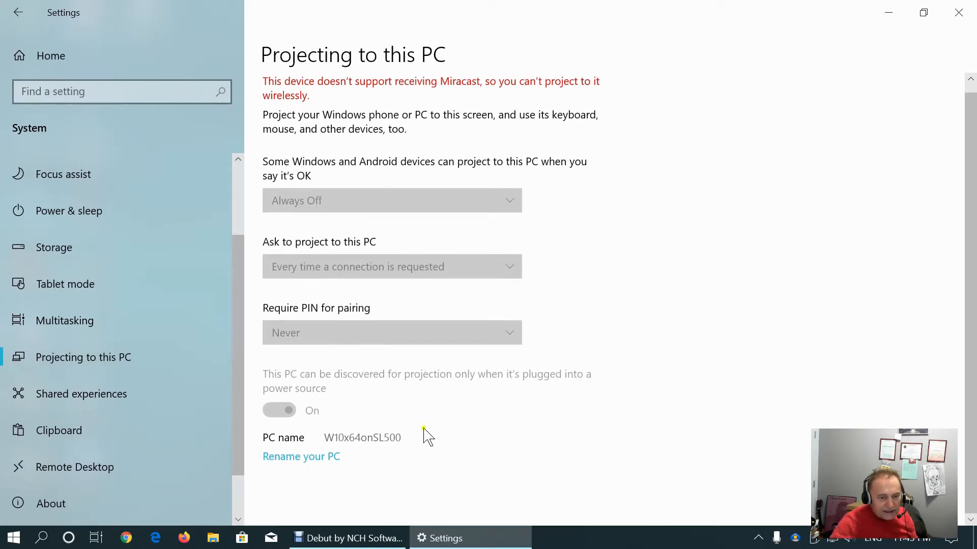
pyautogui.scroll(3)
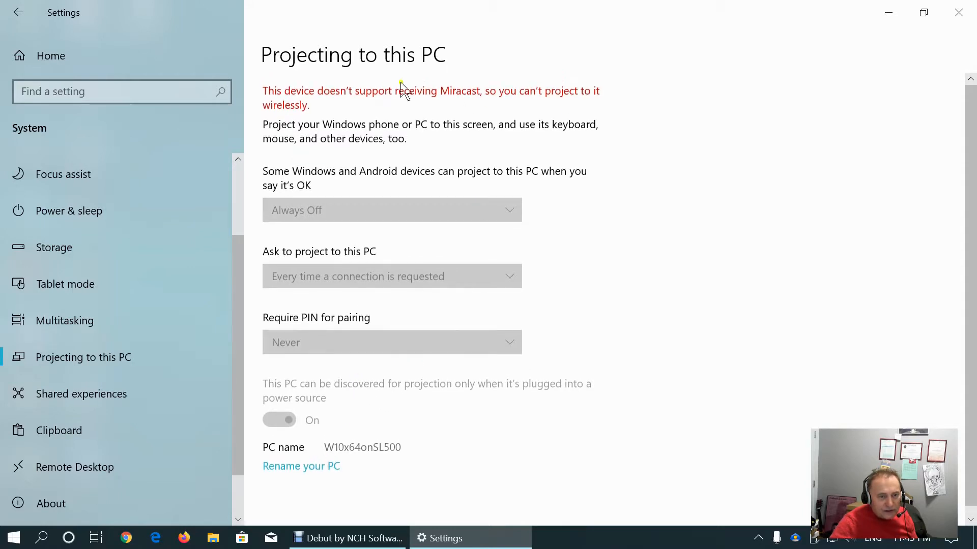
pyautogui.moveTo(522, 194)
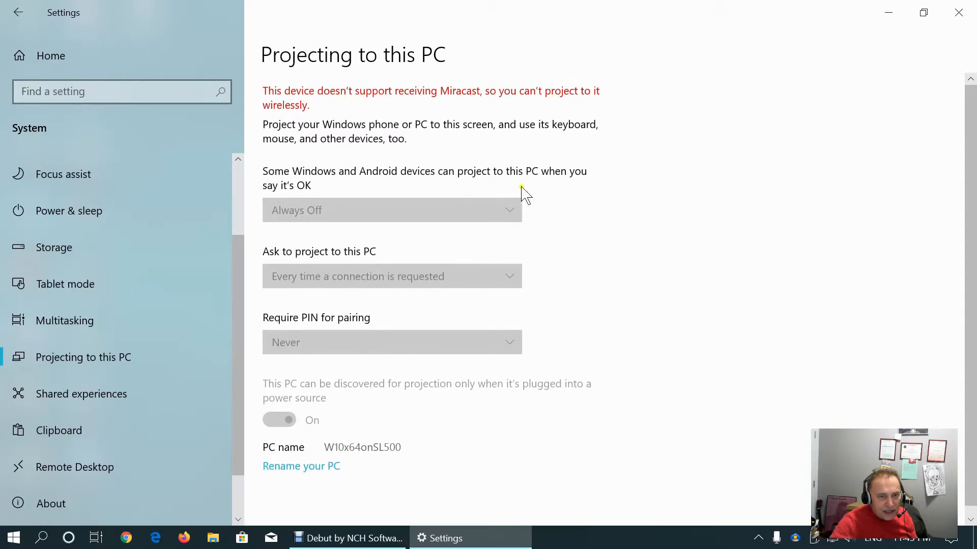
pyautogui.moveTo(572, 216)
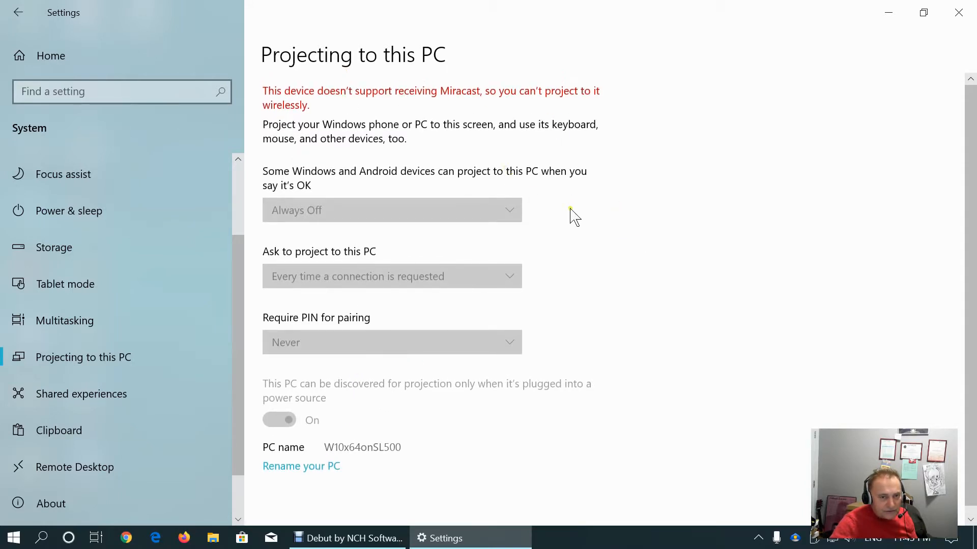
pyautogui.moveTo(97, 402)
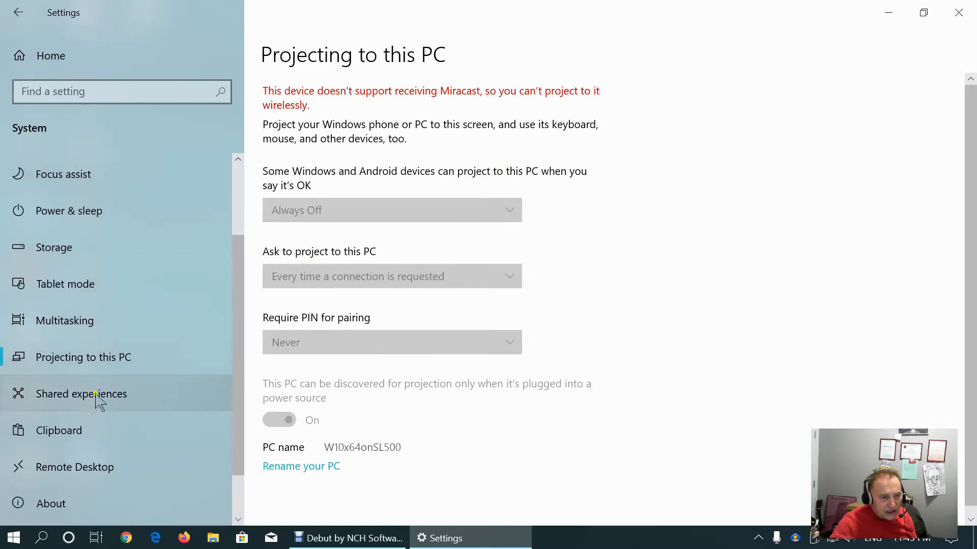
# Keep Shared experiences sharing across devices limited to My devices only
pyautogui.click(81, 394)
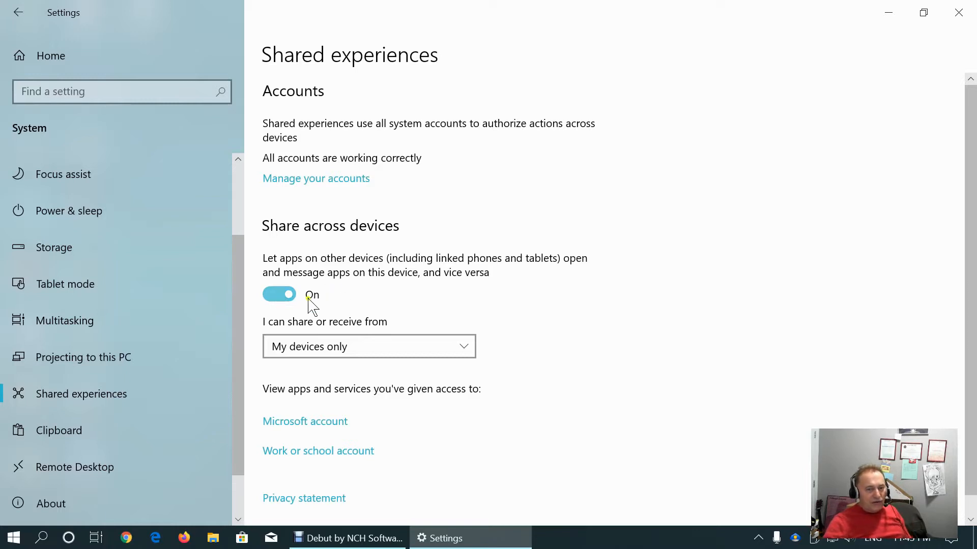
pyautogui.moveTo(493, 264)
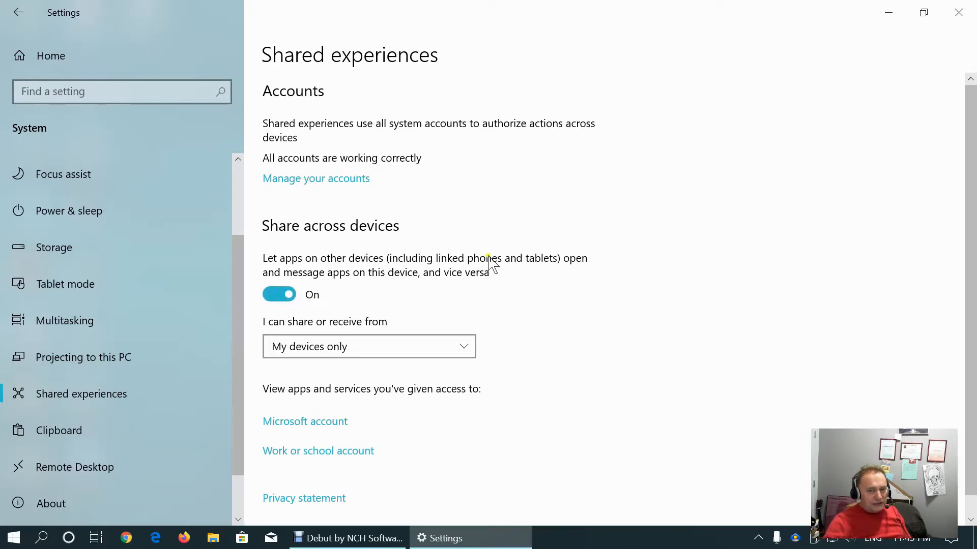
pyautogui.moveTo(565, 267)
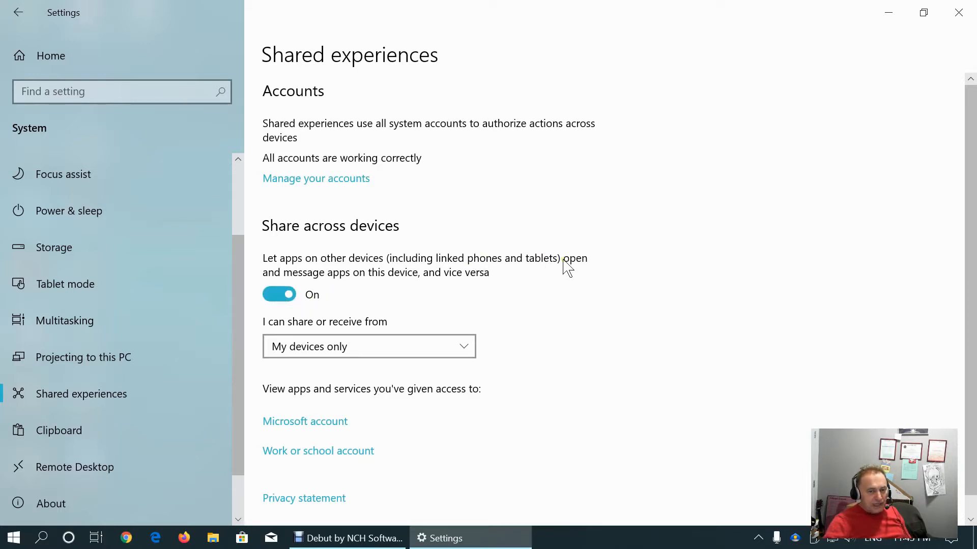
pyautogui.moveTo(501, 274)
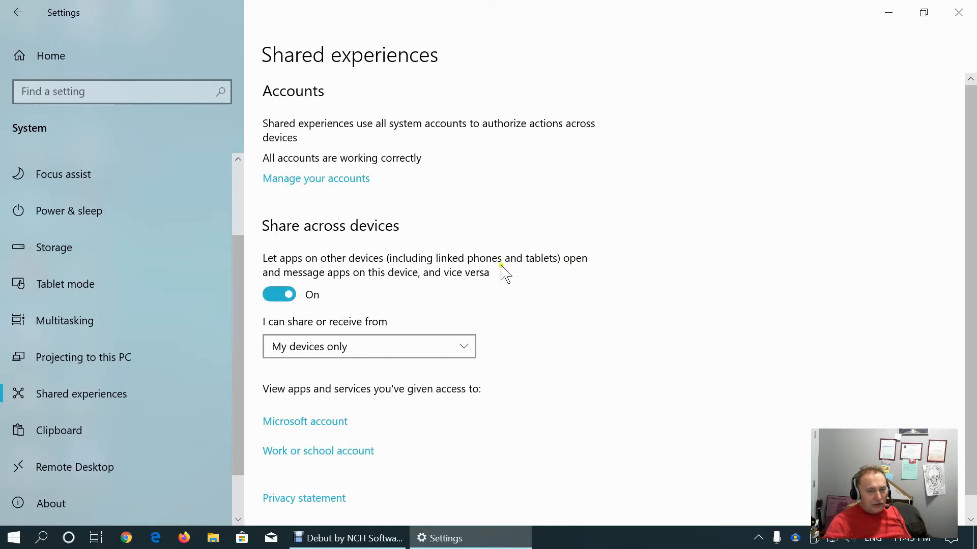
pyautogui.moveTo(492, 282)
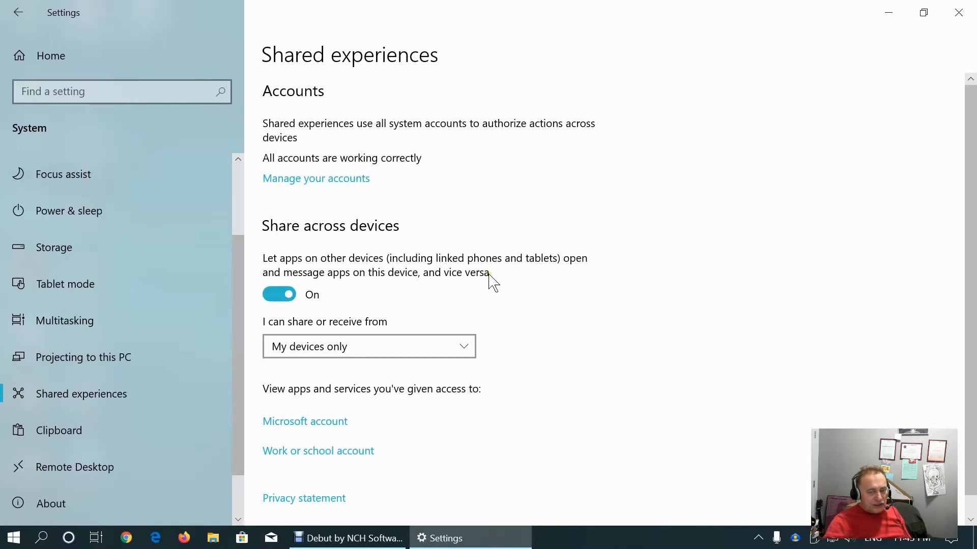
pyautogui.moveTo(560, 302)
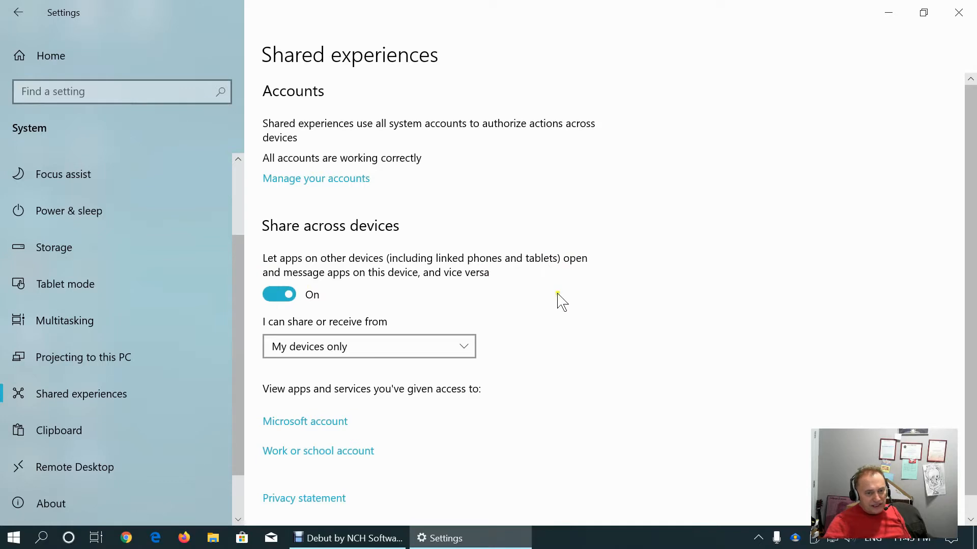
pyautogui.scroll(3)
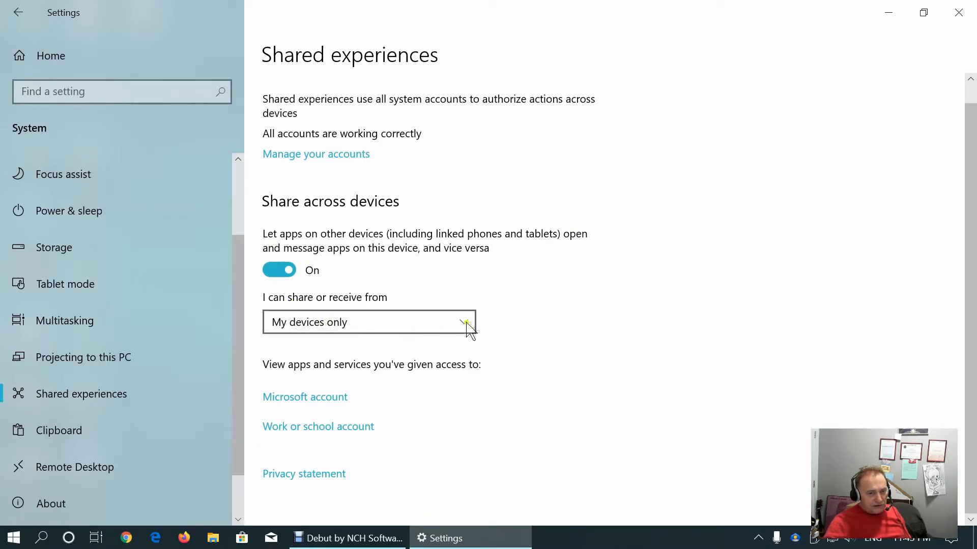
pyautogui.moveTo(457, 337)
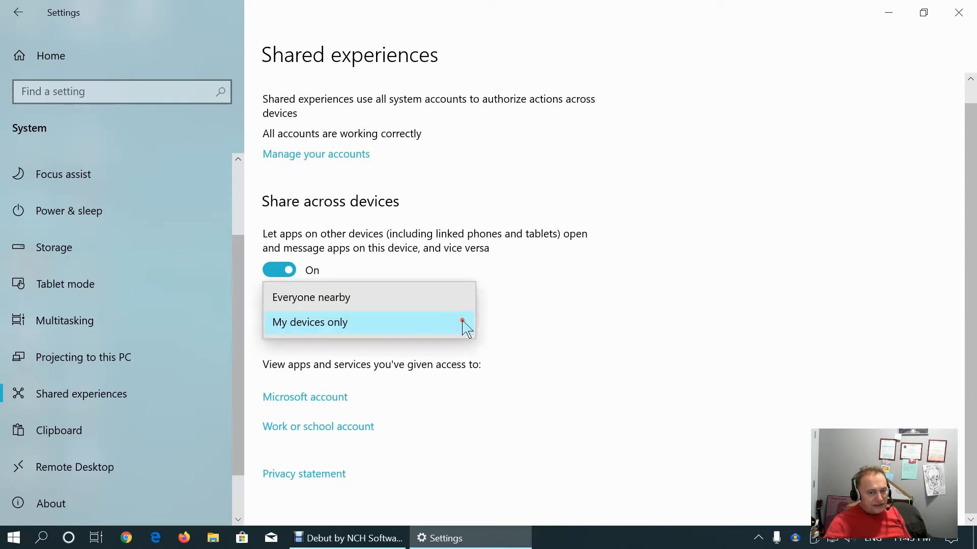
pyautogui.click(309, 322)
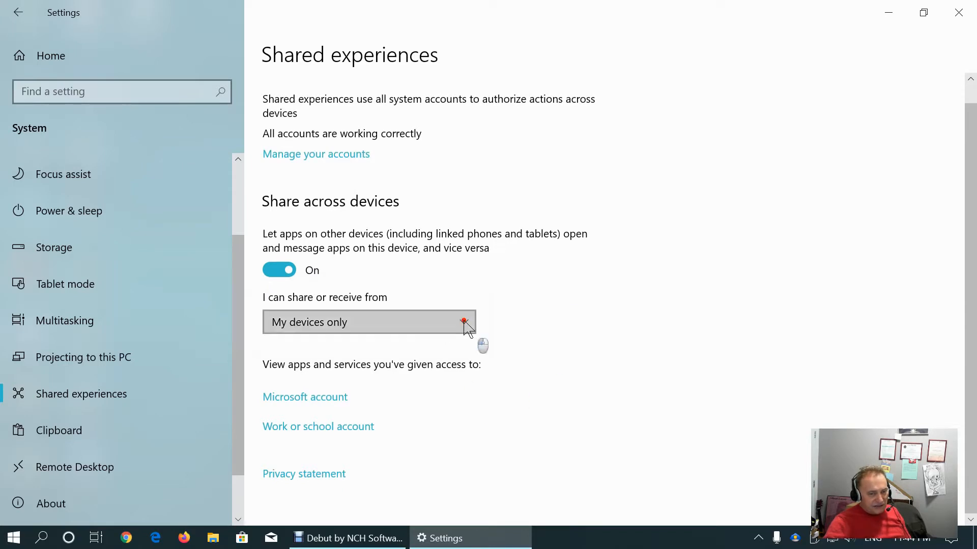
pyautogui.moveTo(529, 393)
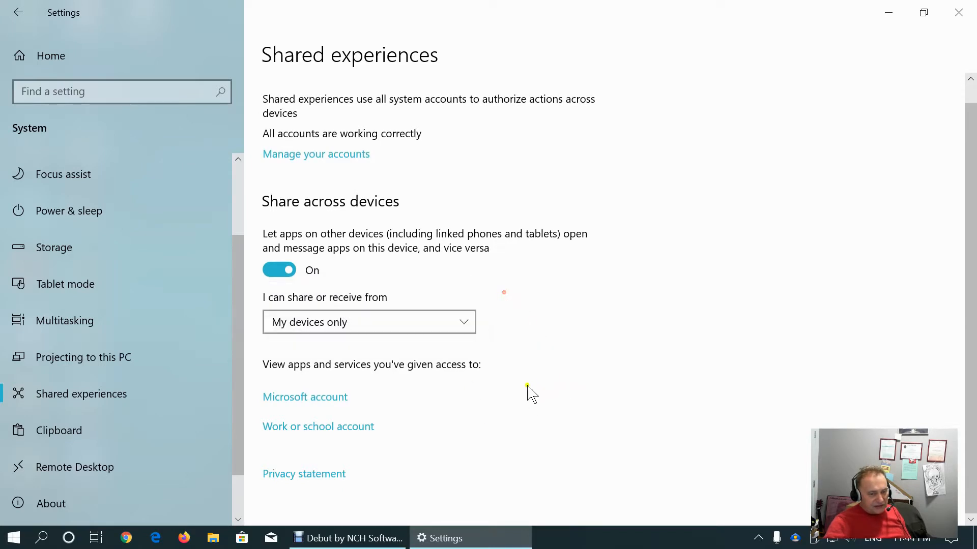
pyautogui.scroll(3)
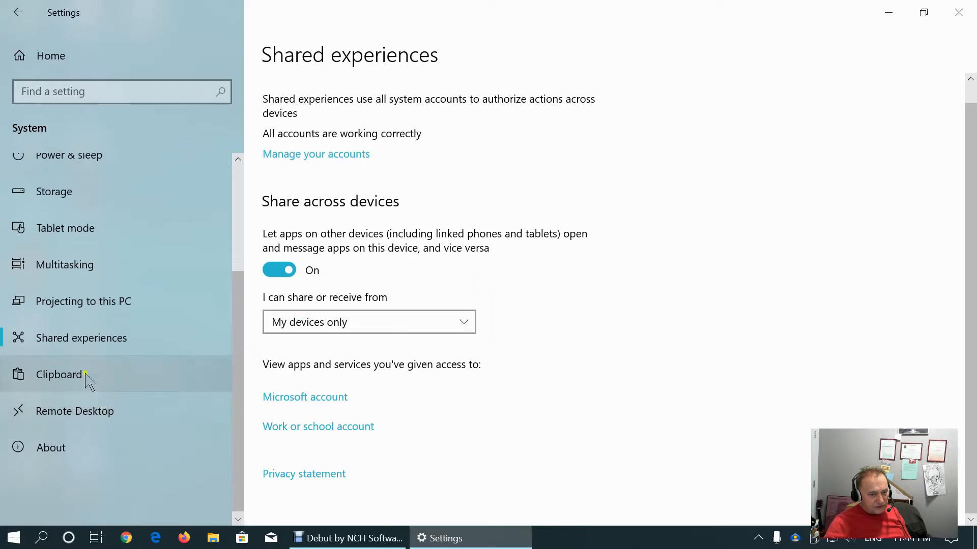
pyautogui.moveTo(423, 450)
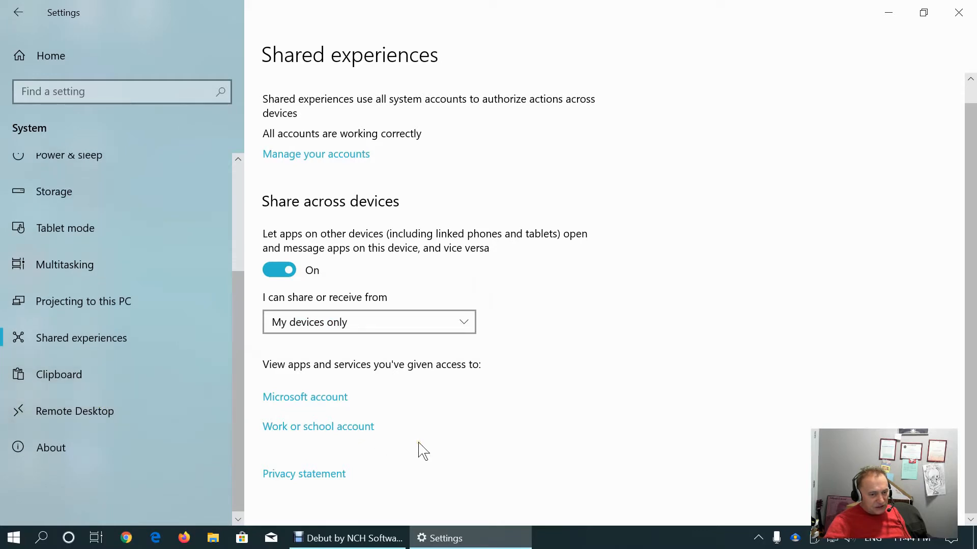
pyautogui.moveTo(330, 448)
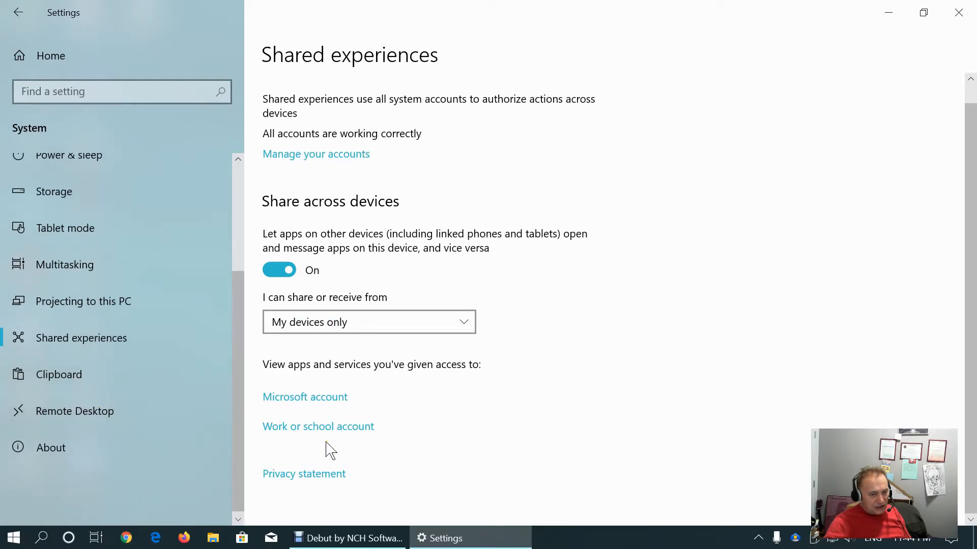
pyautogui.moveTo(288, 414)
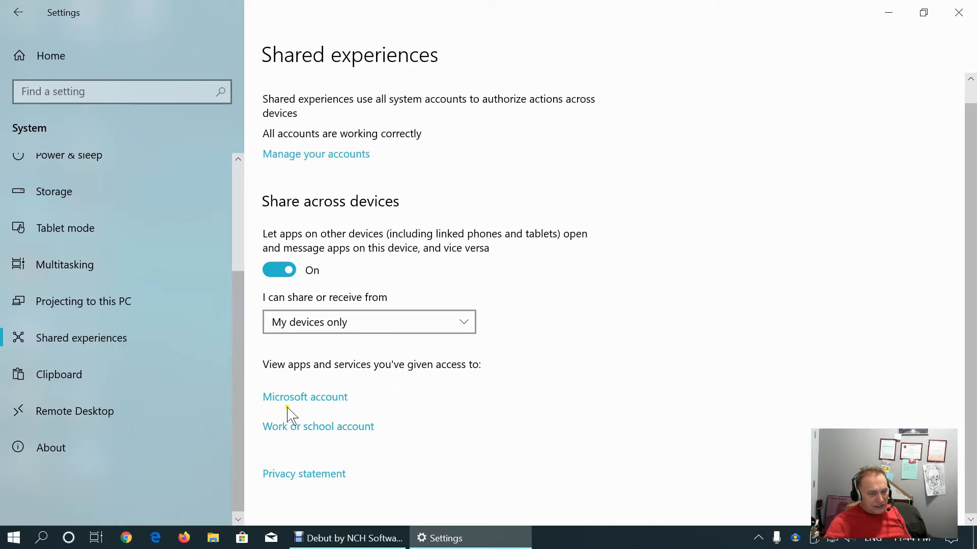
pyautogui.moveTo(284, 382)
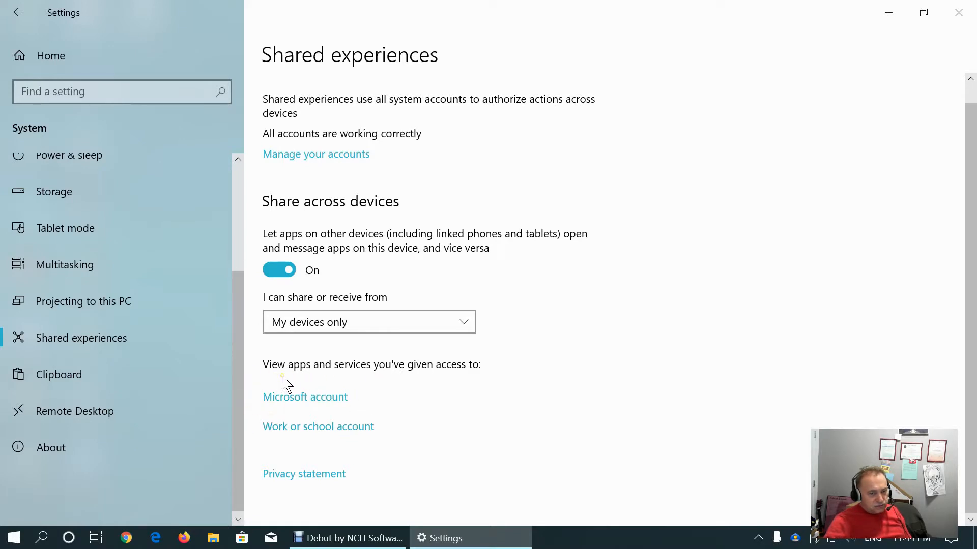
pyautogui.moveTo(595, 341)
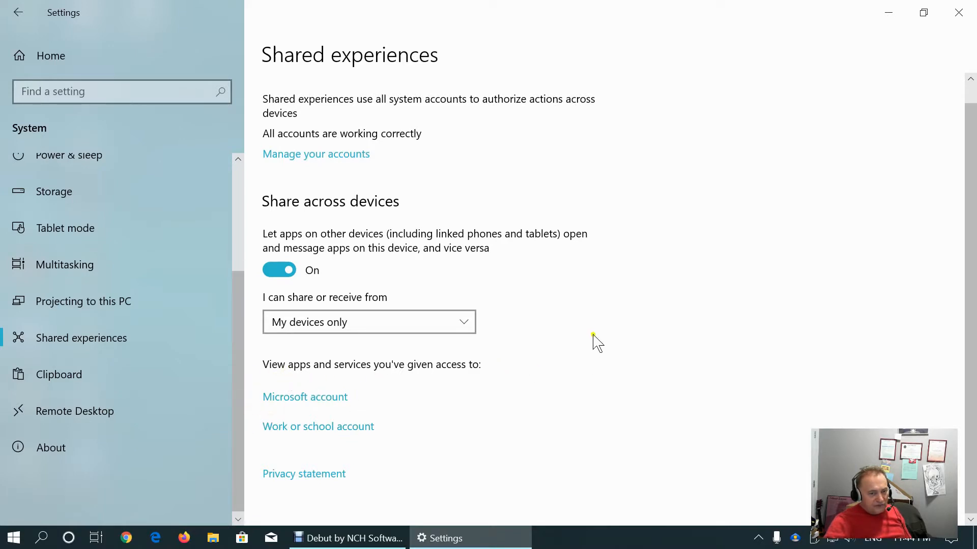
pyautogui.moveTo(330, 373)
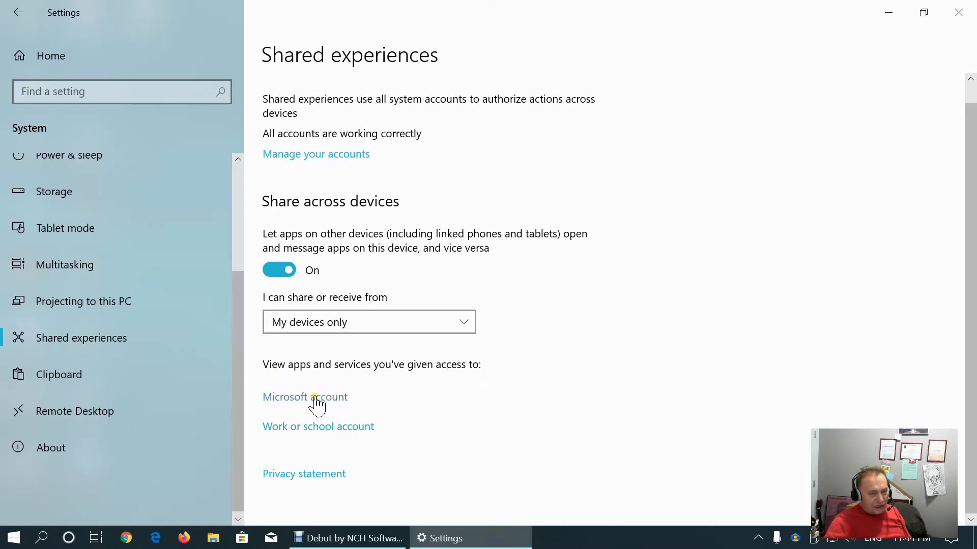
pyautogui.moveTo(453, 421)
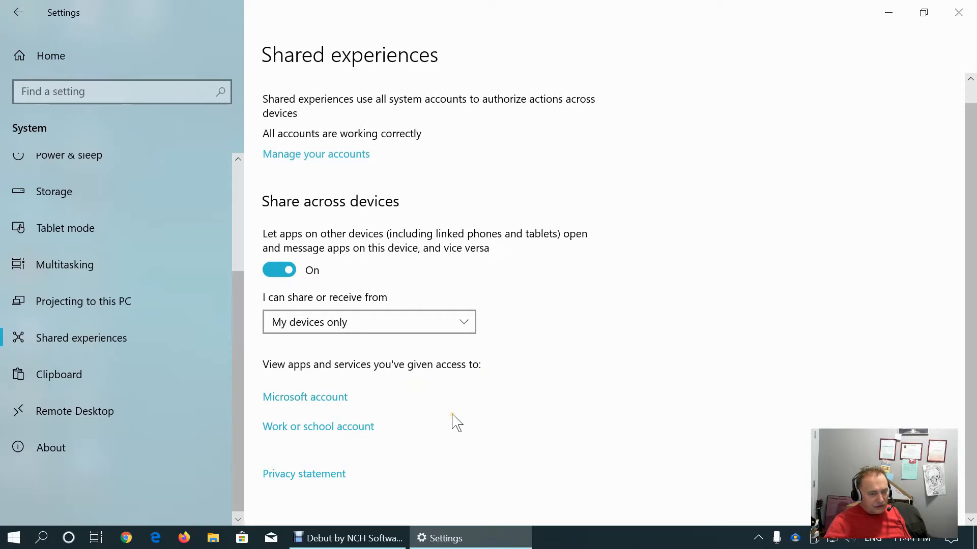
pyautogui.moveTo(324, 485)
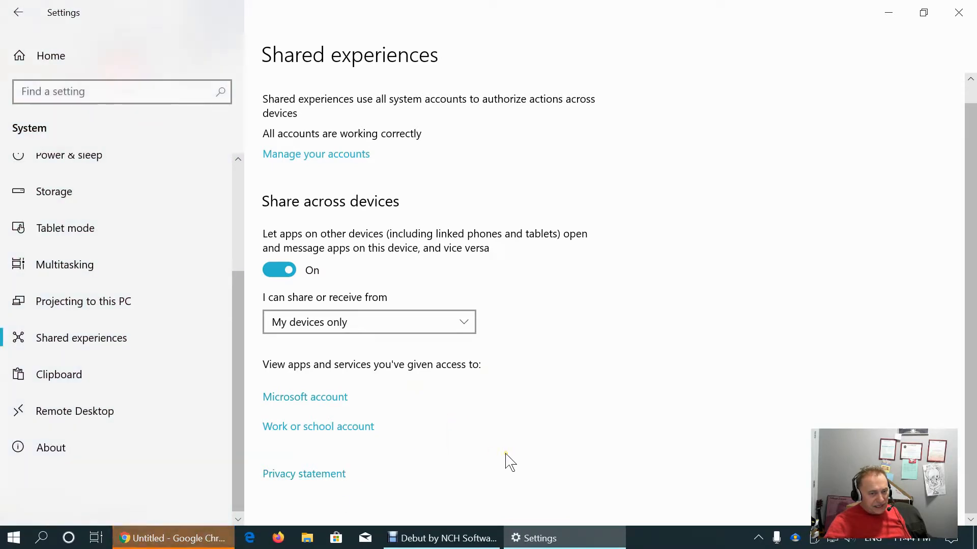
# Read the Microsoft Privacy Statement's overview and personal data section in Chrome
pyautogui.click(304, 473)
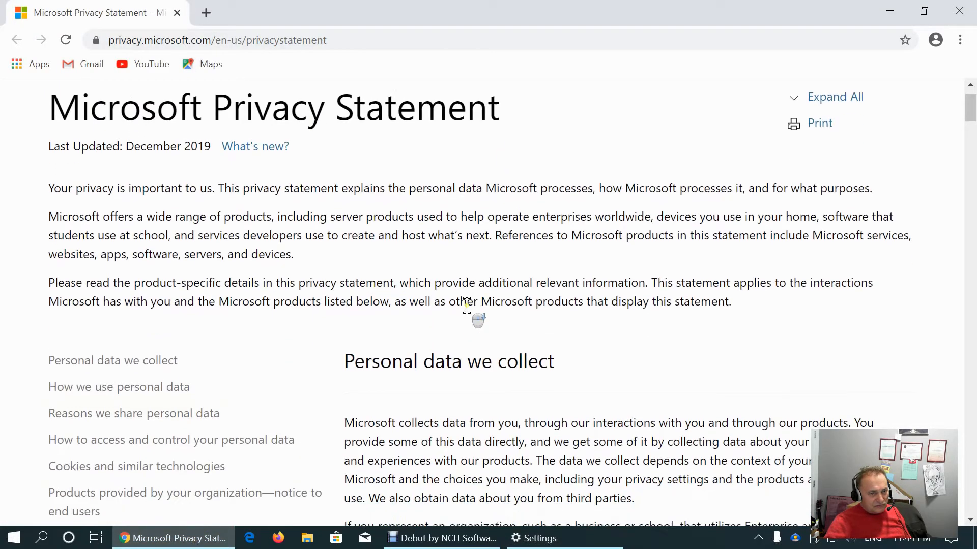
pyautogui.scroll(-3)
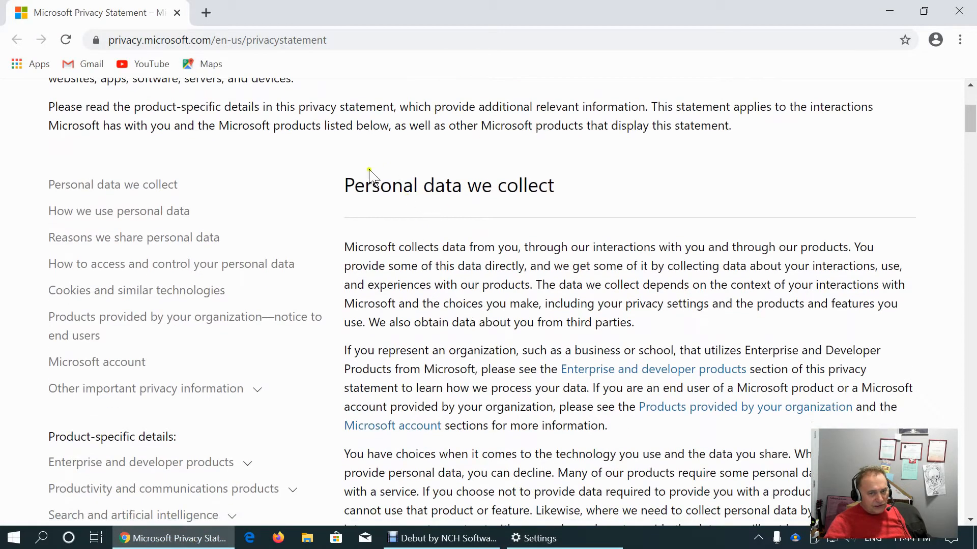
pyautogui.scroll(-3)
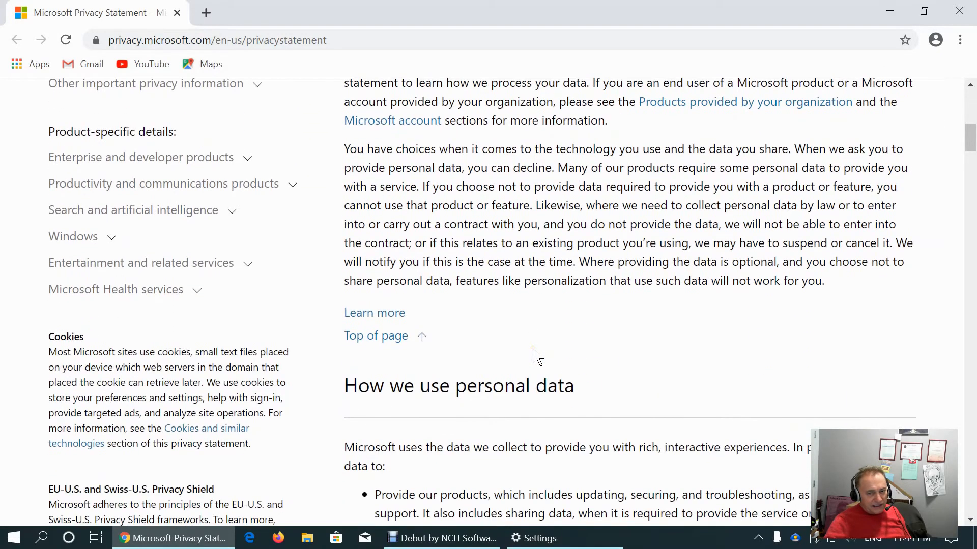
pyautogui.scroll(3)
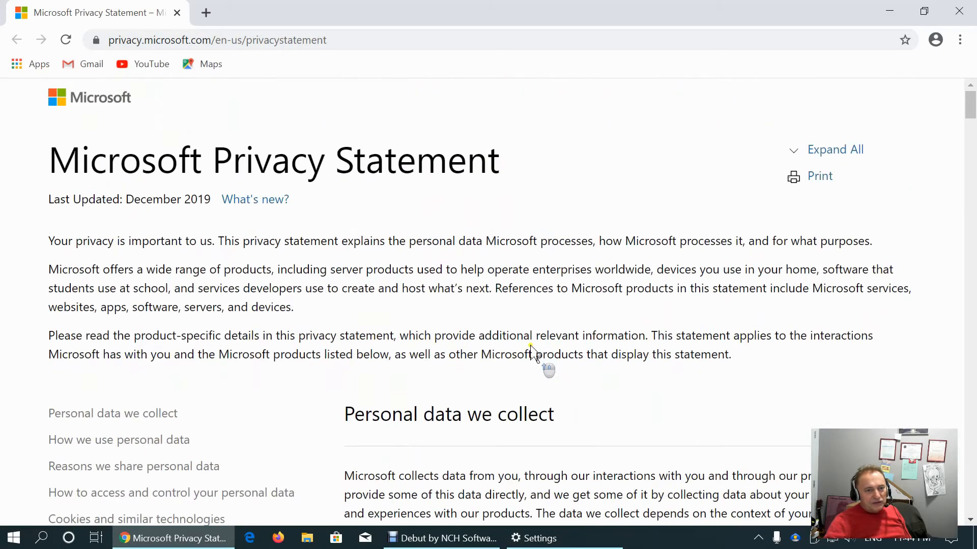
# Close the Chrome privacy statement window to return to the Shared experiences page
pyautogui.click(532, 537)
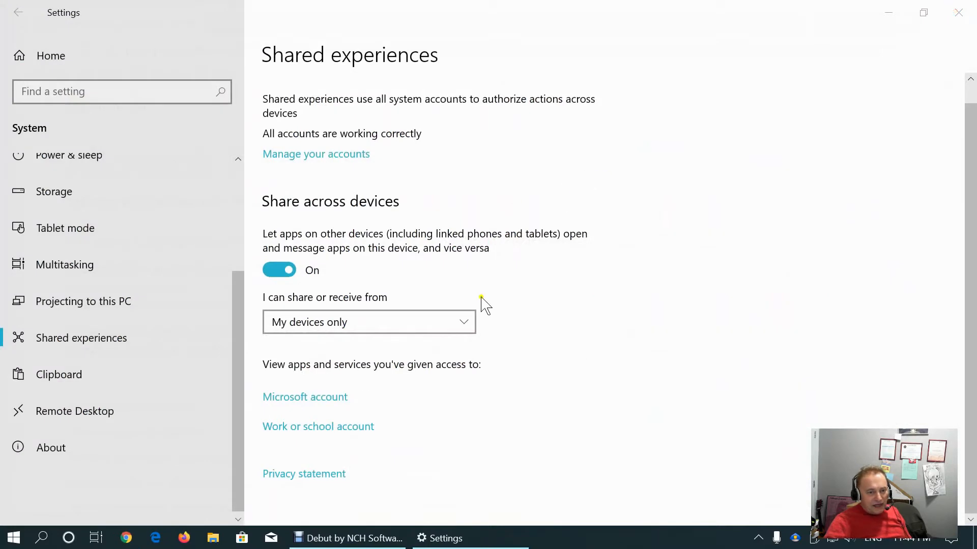
pyautogui.moveTo(150, 375)
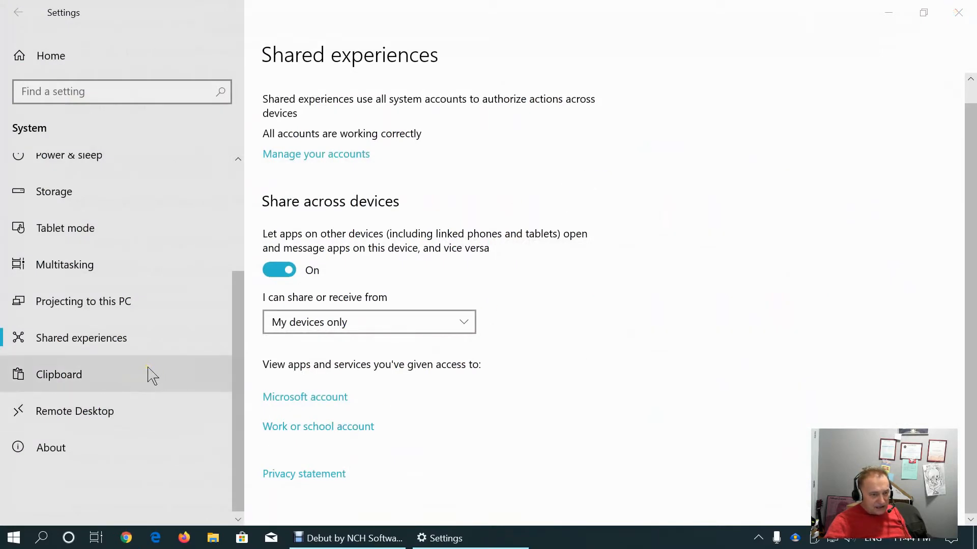
pyautogui.moveTo(108, 338)
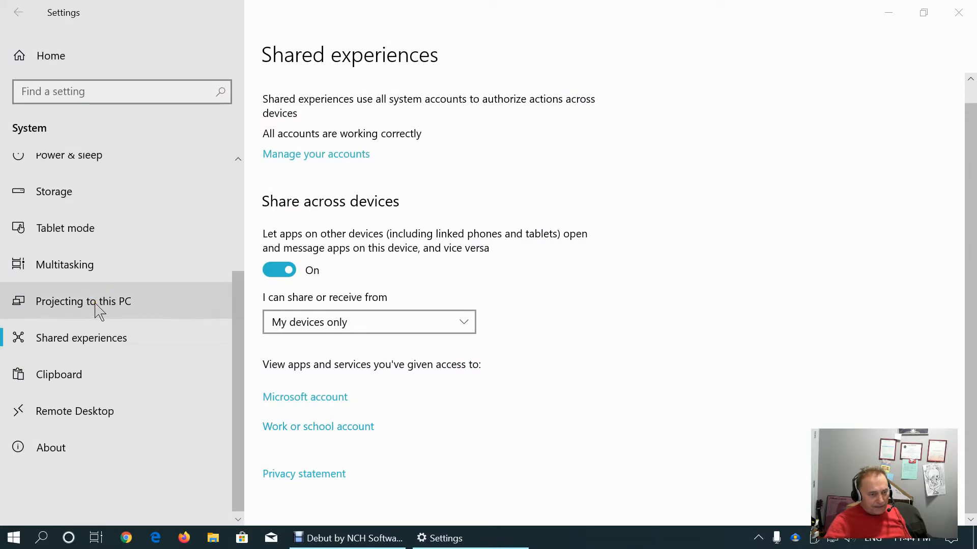
pyautogui.moveTo(59, 374)
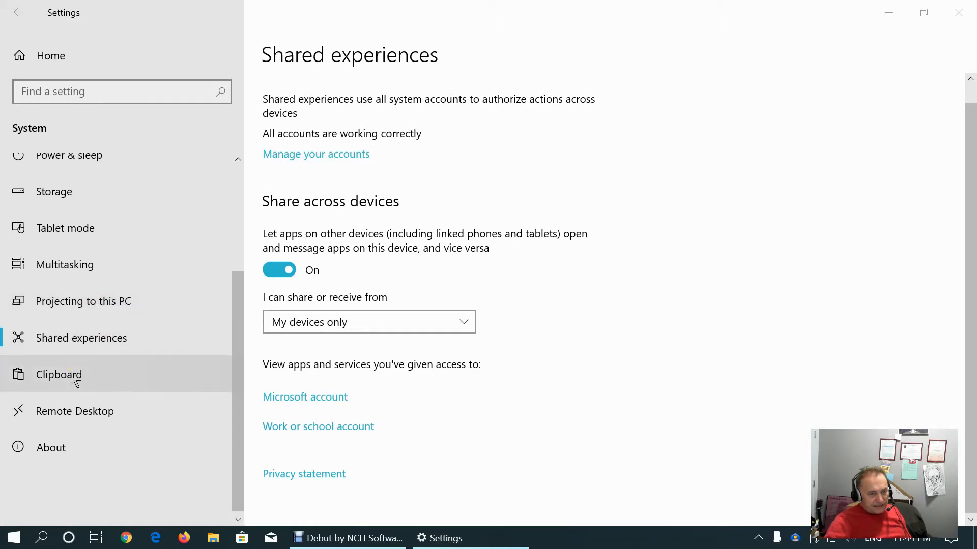
# Open the Clipboard settings and switch clipboard history on
pyautogui.click(59, 374)
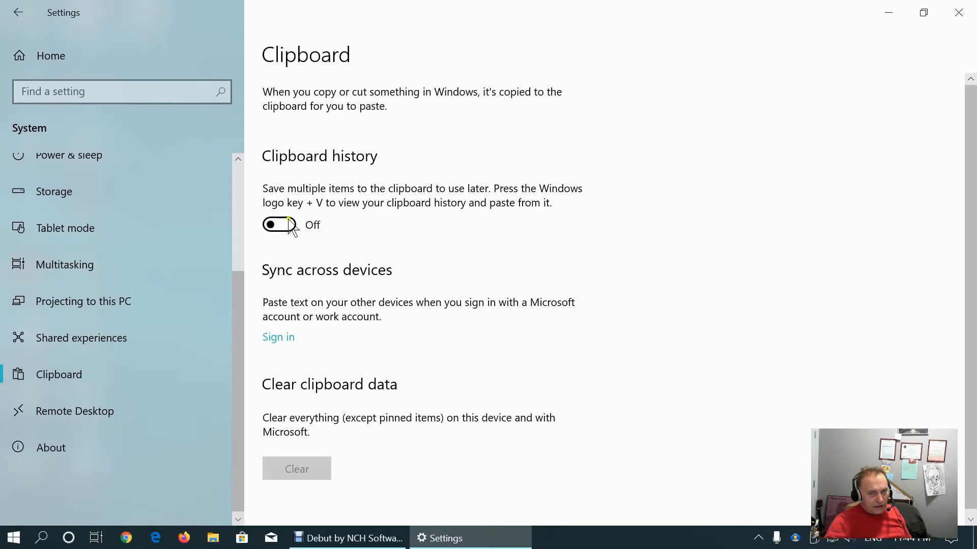
pyautogui.moveTo(352, 234)
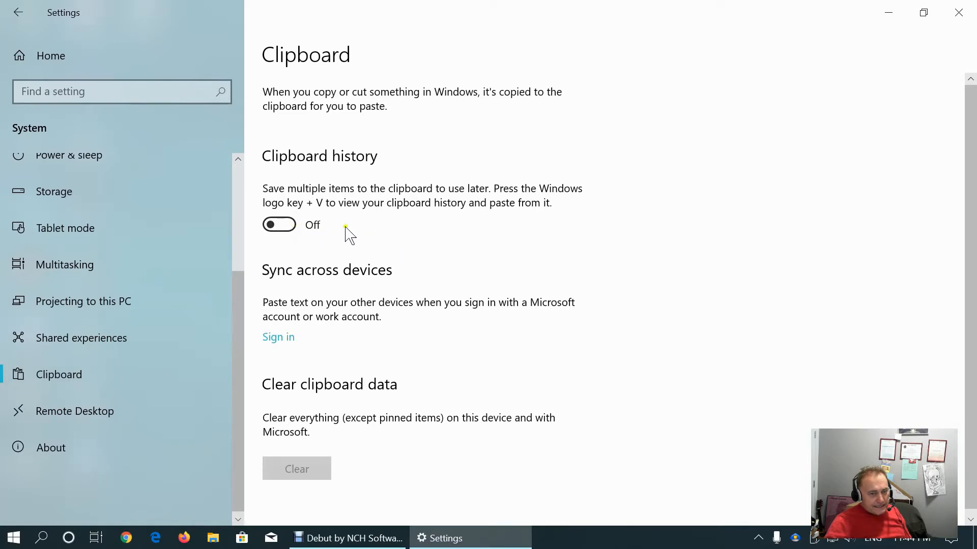
pyautogui.moveTo(279, 225)
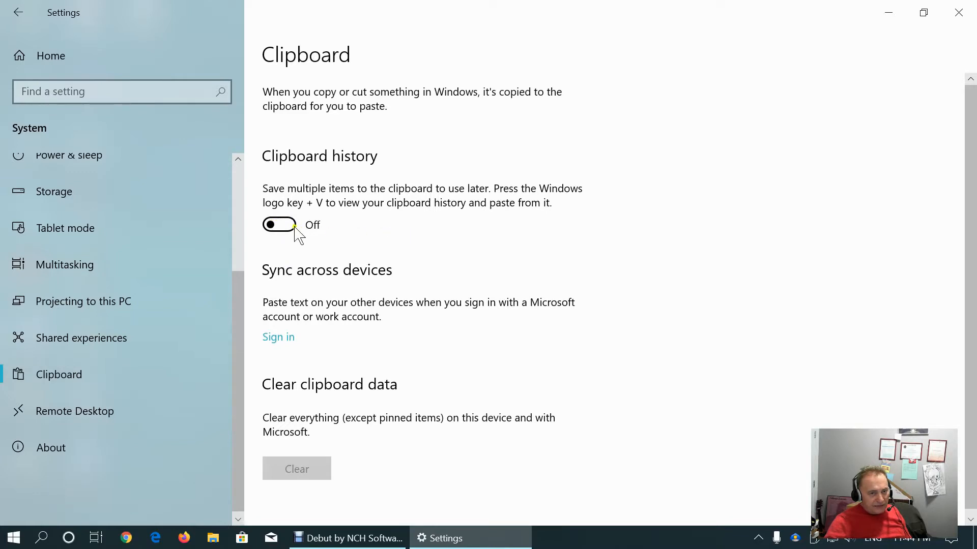
pyautogui.click(279, 225)
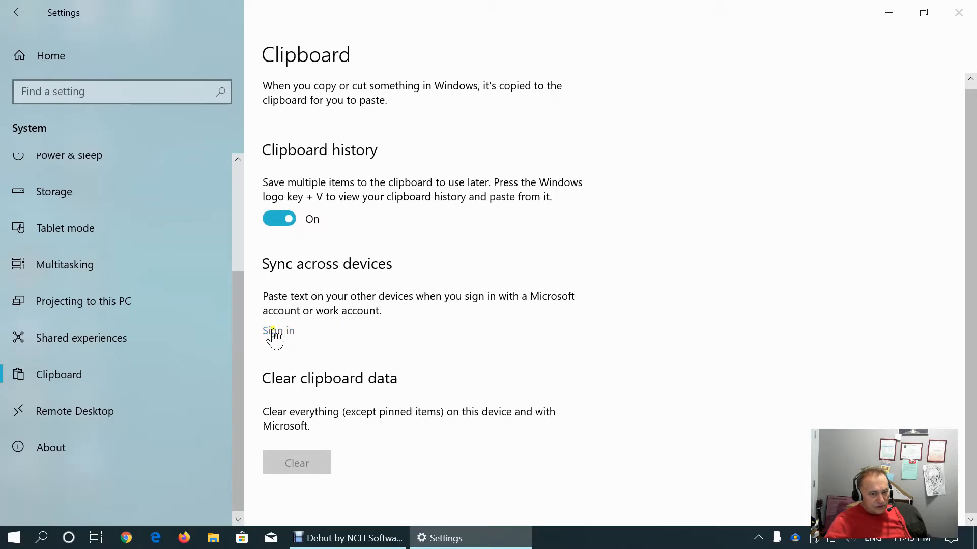
pyautogui.moveTo(546, 306)
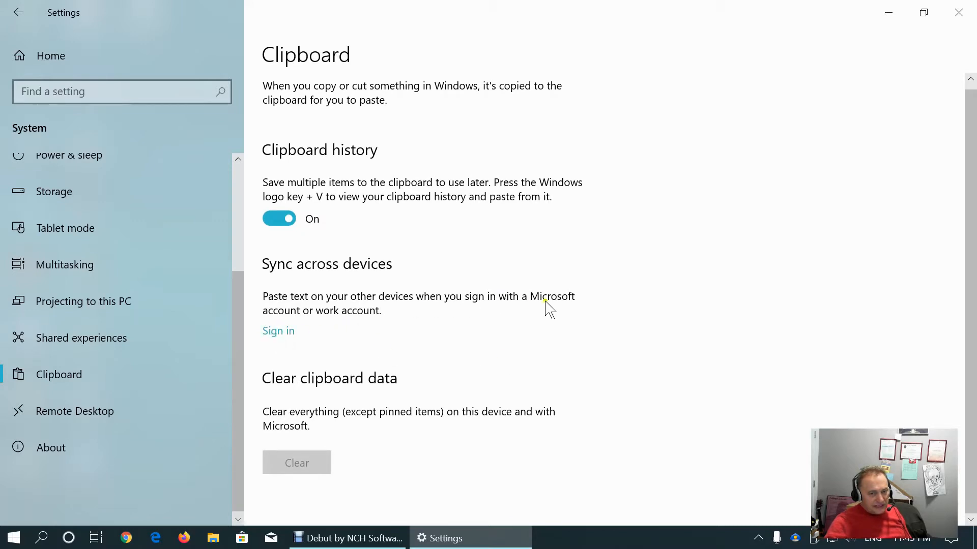
pyautogui.moveTo(396, 326)
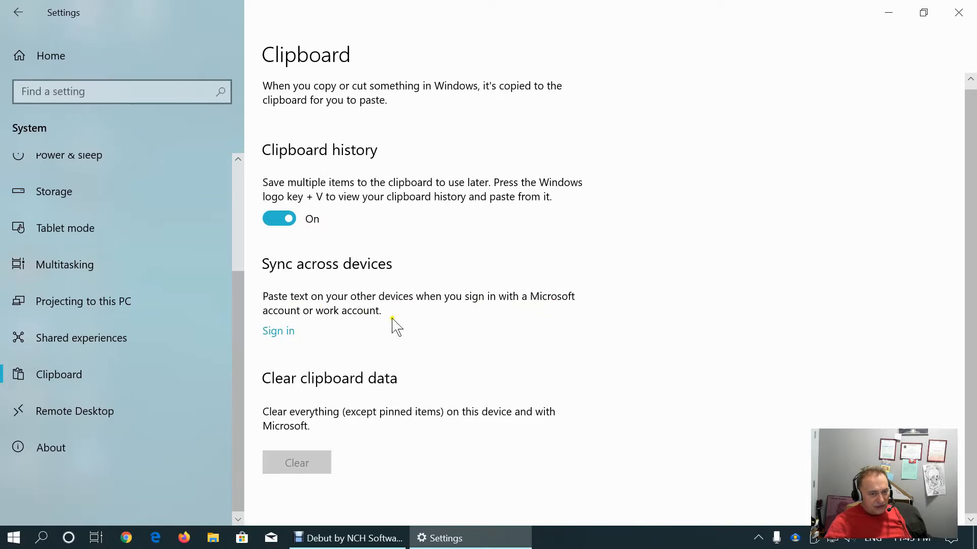
pyautogui.moveTo(595, 353)
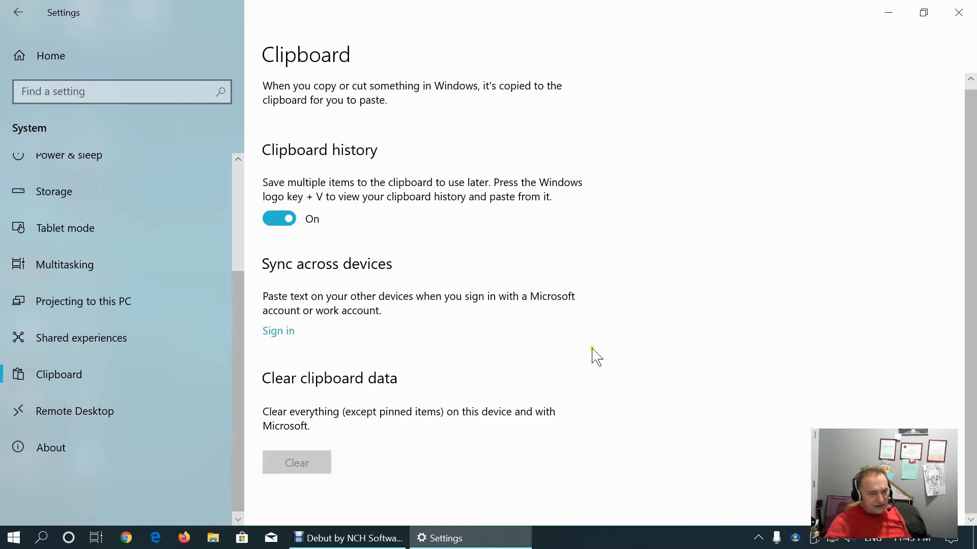
pyautogui.moveTo(59, 375)
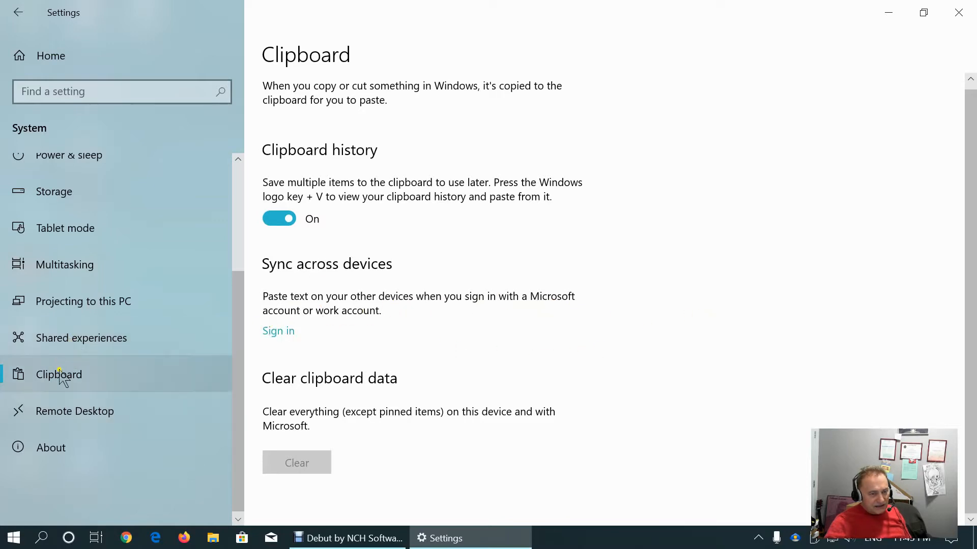
pyautogui.moveTo(97, 379)
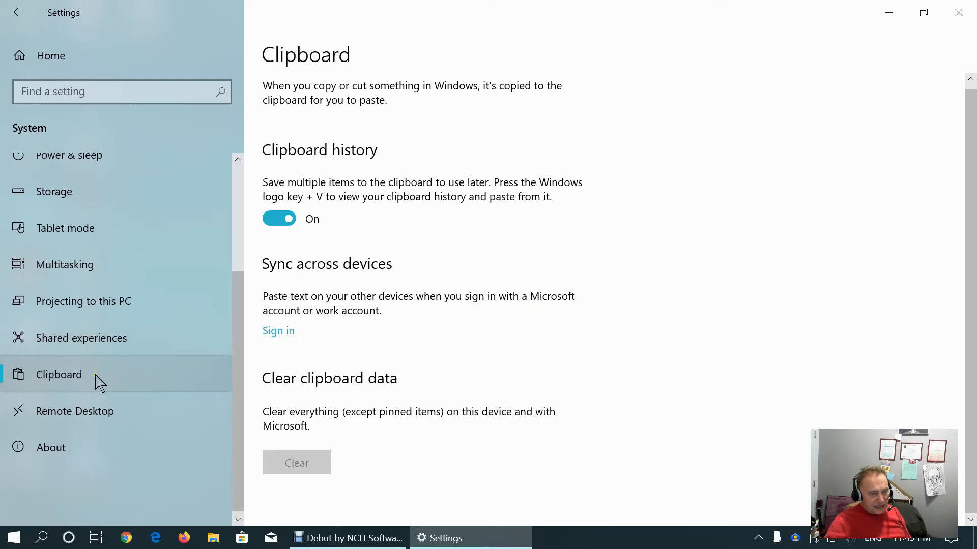
pyautogui.moveTo(67, 380)
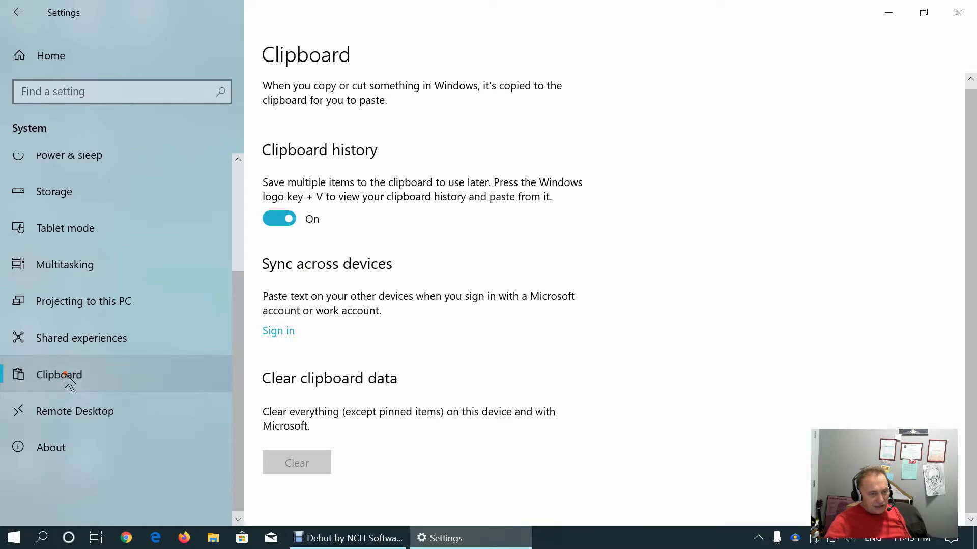
pyautogui.moveTo(115, 380)
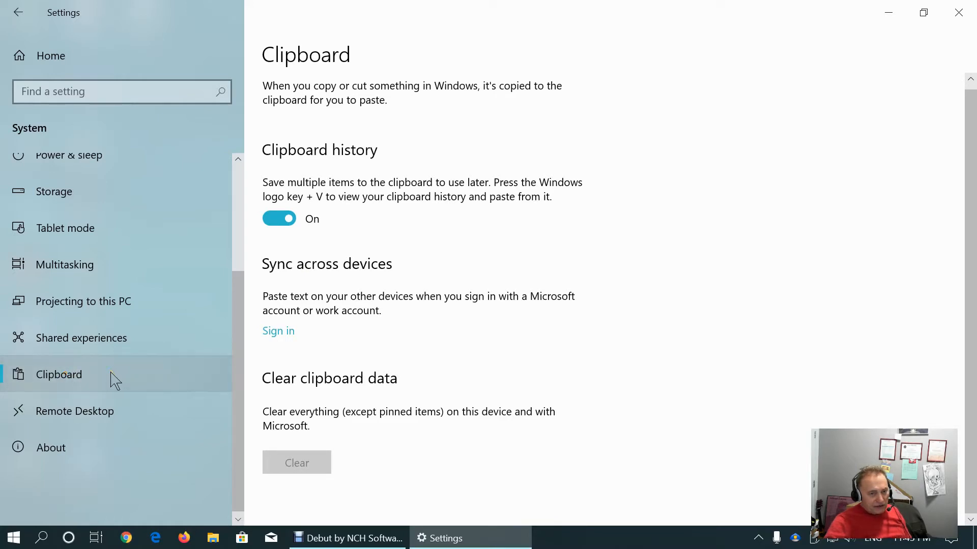
pyautogui.moveTo(327, 271)
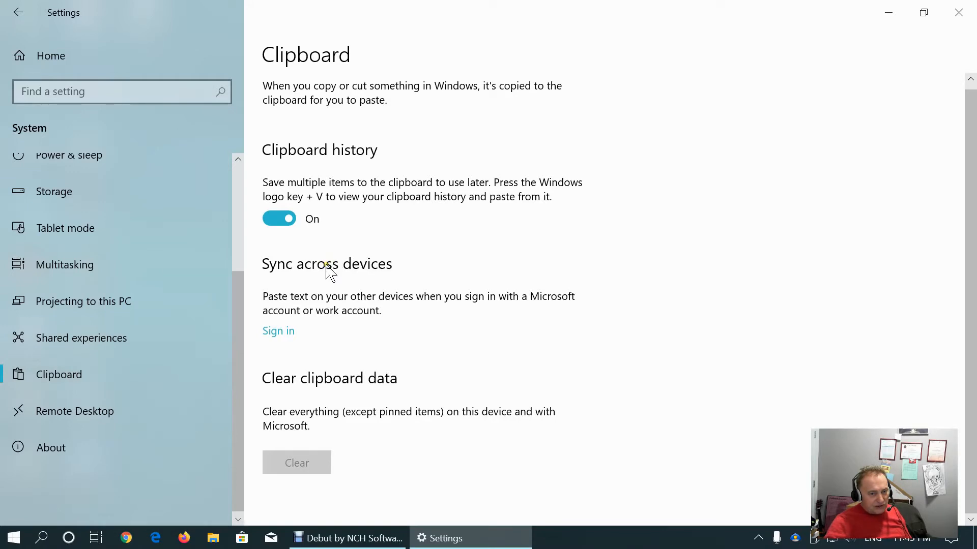
pyautogui.moveTo(174, 423)
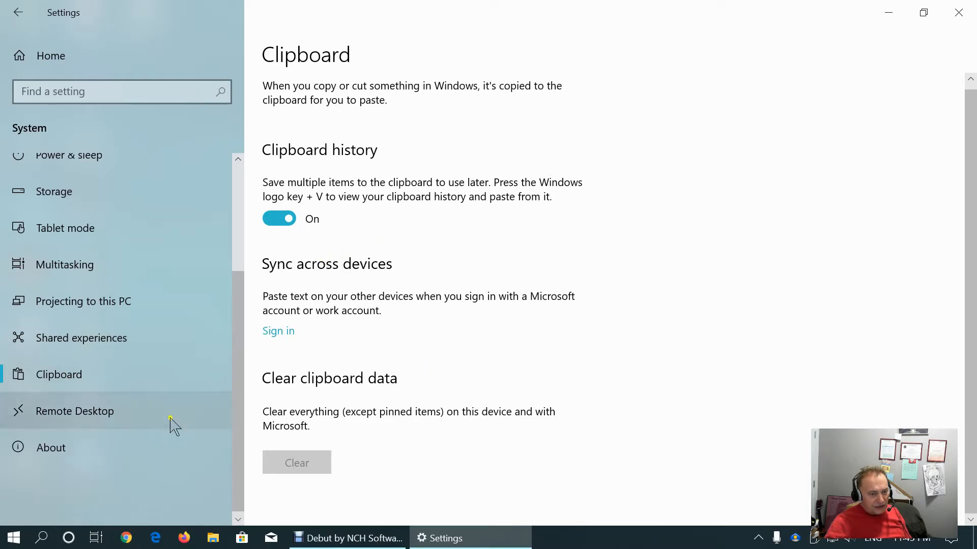
pyautogui.moveTo(84, 418)
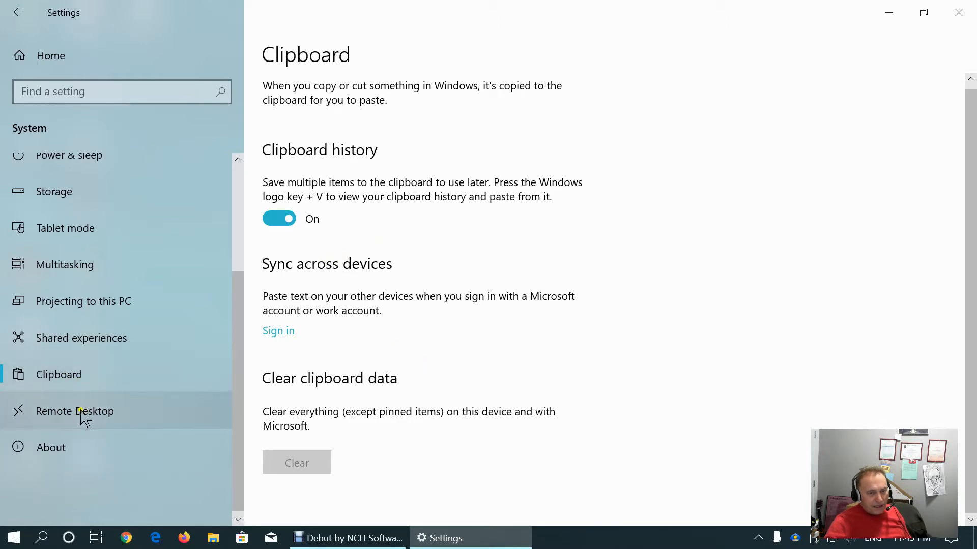
# Open Remote Desktop settings, attempt to enable it and cancel the confirmation so it stays off
pyautogui.click(75, 411)
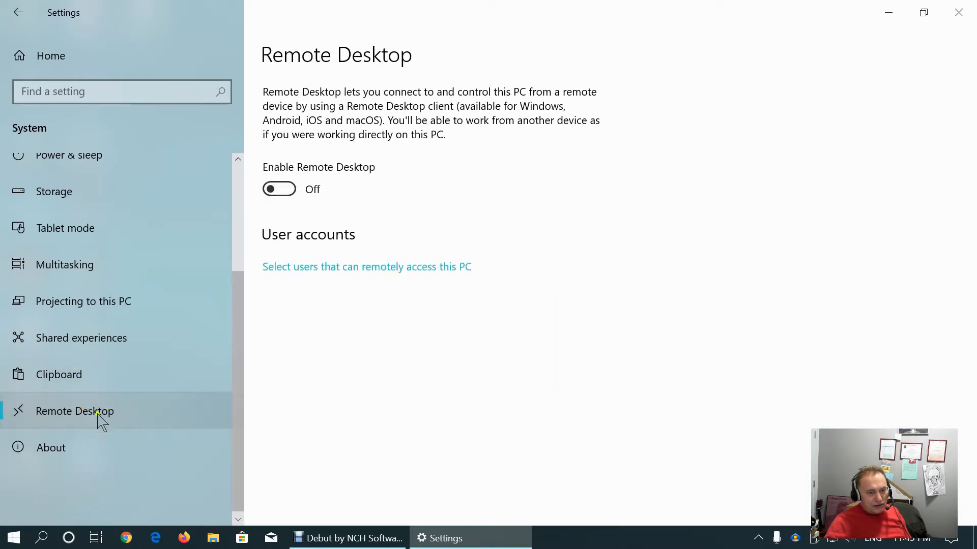
pyautogui.moveTo(418, 191)
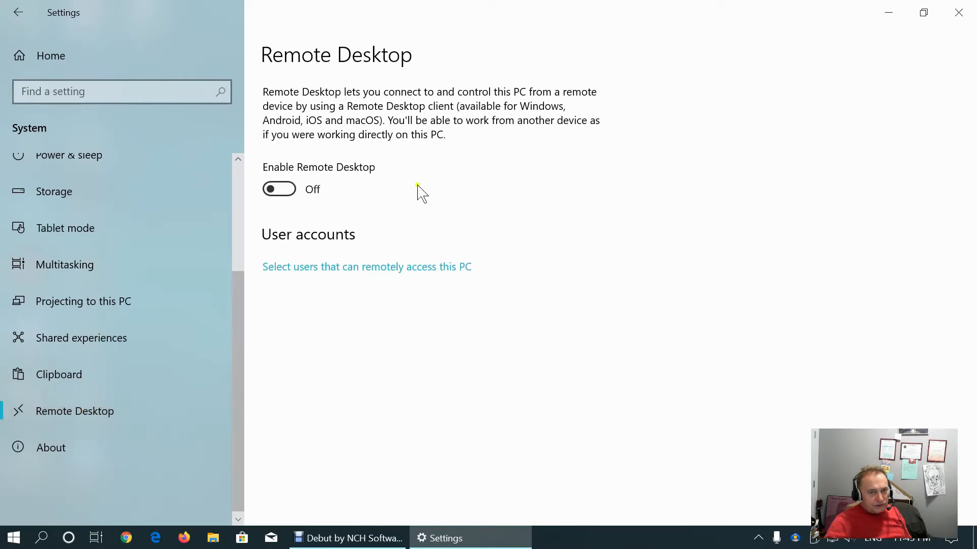
pyautogui.moveTo(502, 140)
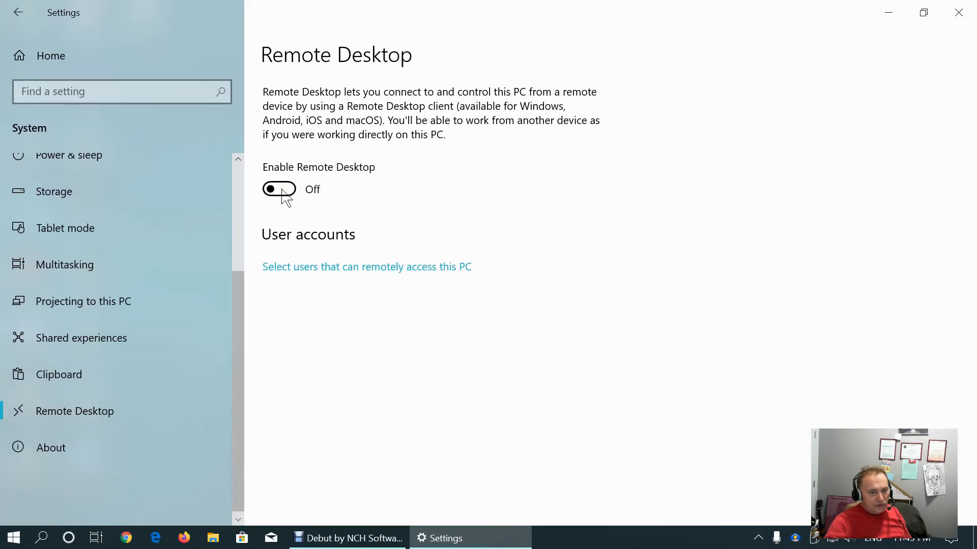
pyautogui.click(279, 189)
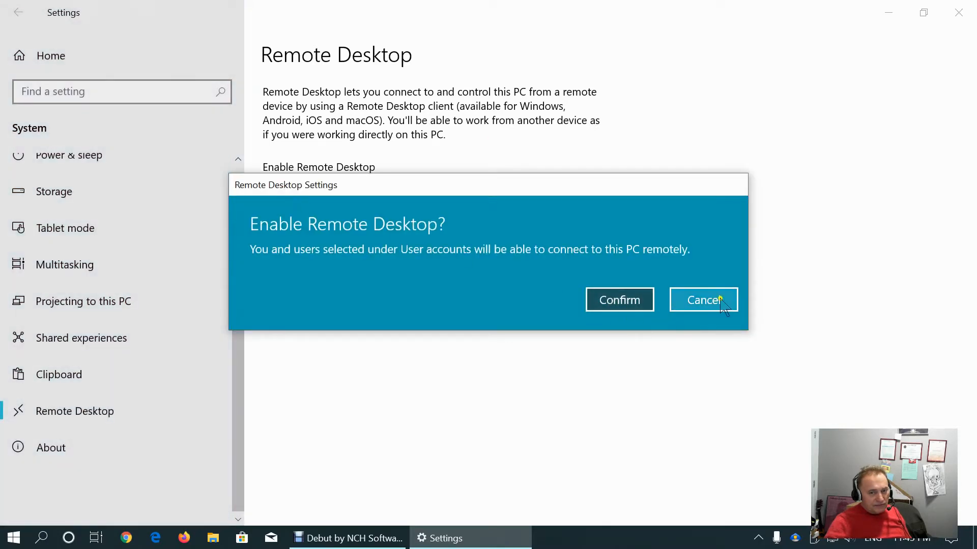
pyautogui.moveTo(368, 263)
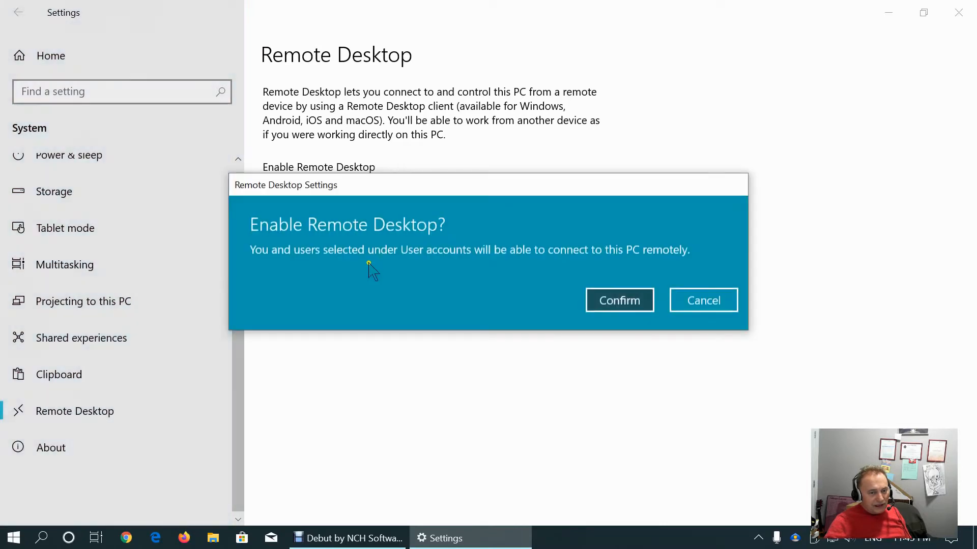
pyautogui.click(703, 301)
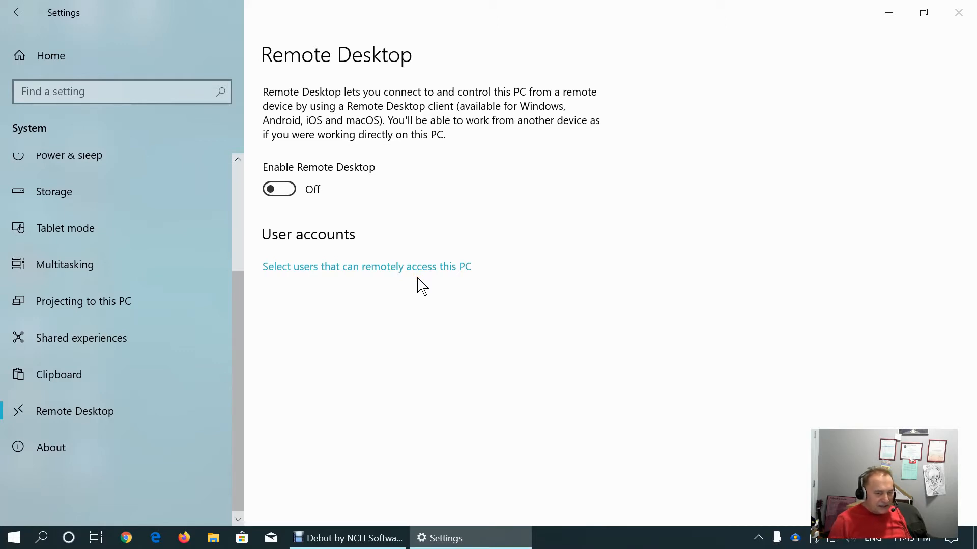
pyautogui.moveTo(40, 436)
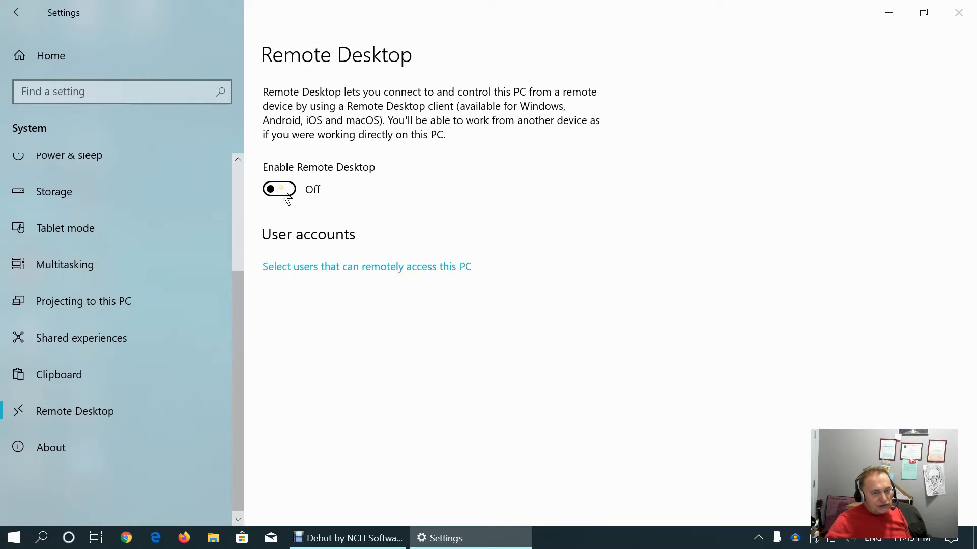
pyautogui.moveTo(50, 447)
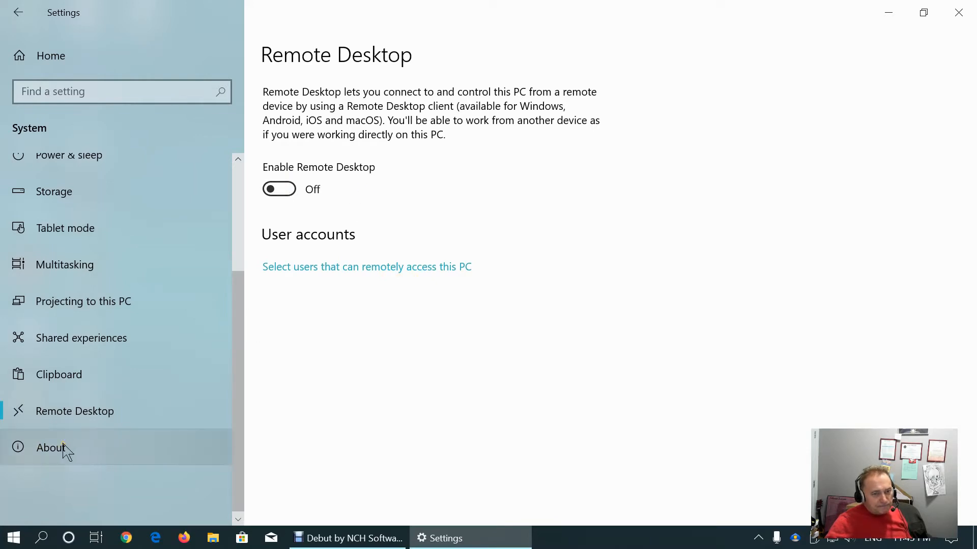
# Open the About page and scroll through the device and Windows 10 Pro 1909 specifications
pyautogui.click(51, 447)
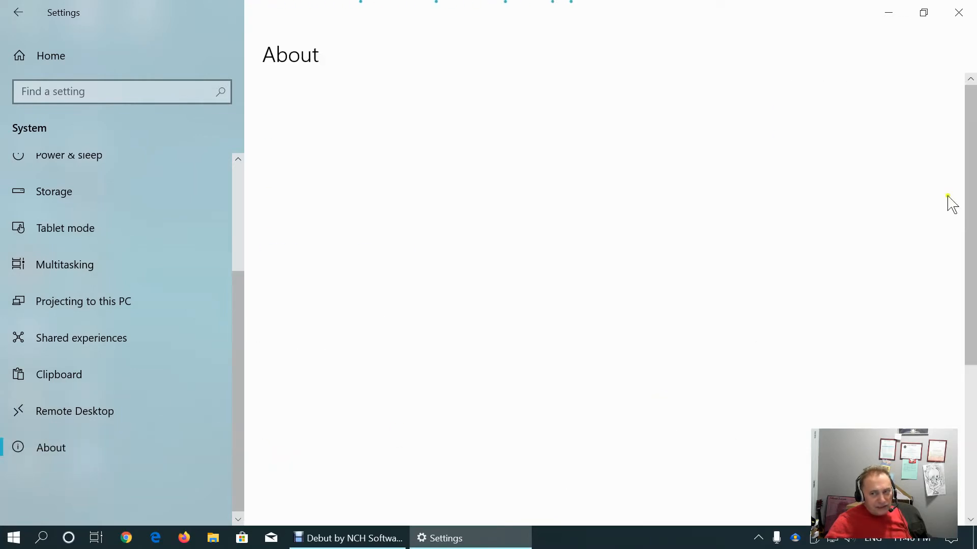
pyautogui.scroll(-3)
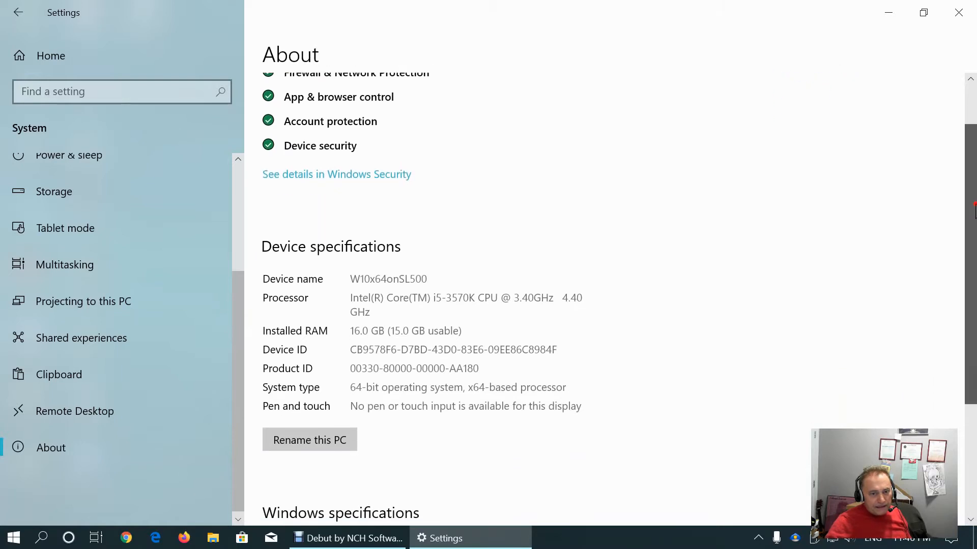
pyautogui.scroll(-3)
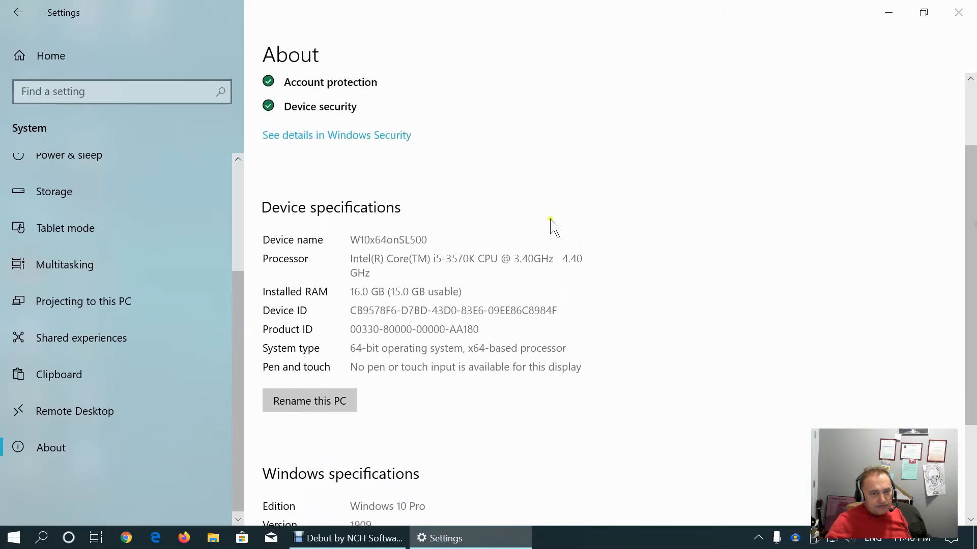
pyautogui.moveTo(348, 296)
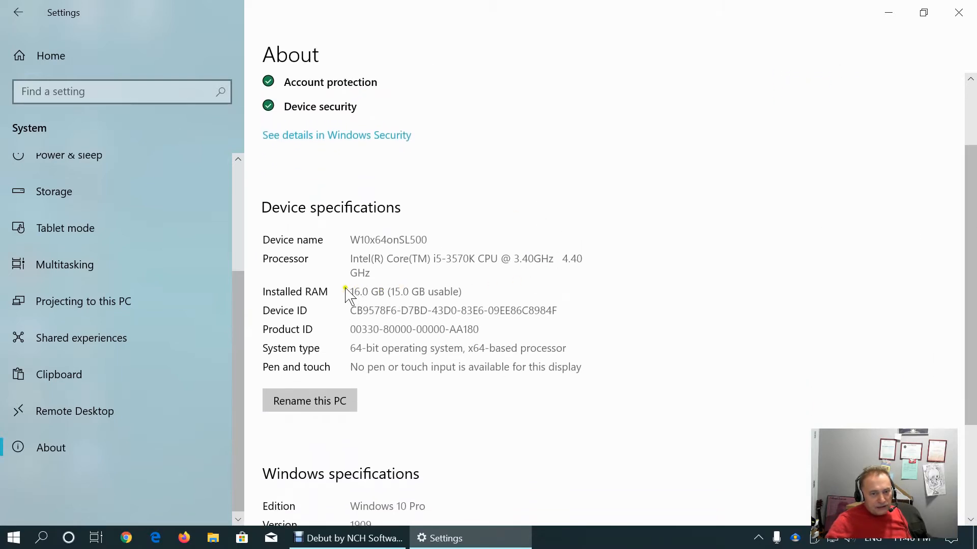
pyautogui.moveTo(359, 265)
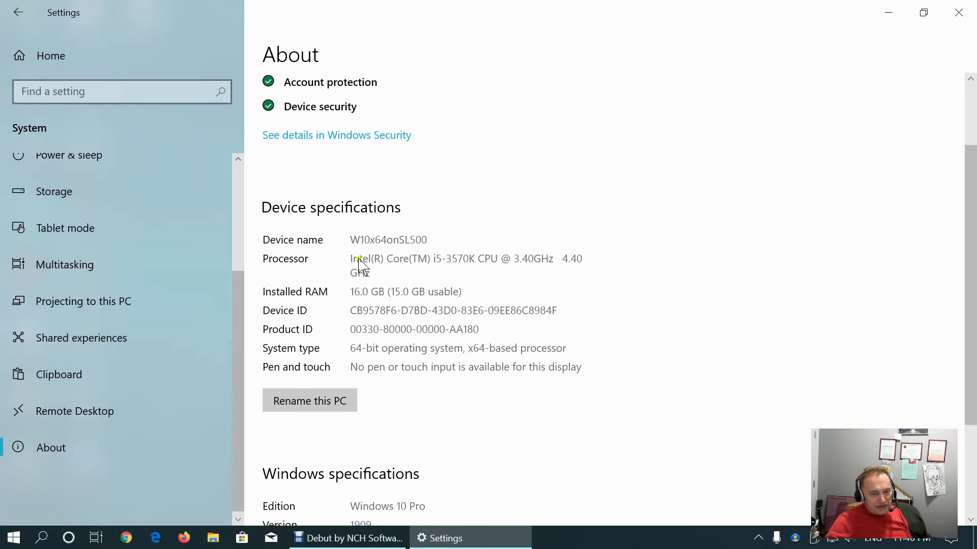
pyautogui.moveTo(456, 298)
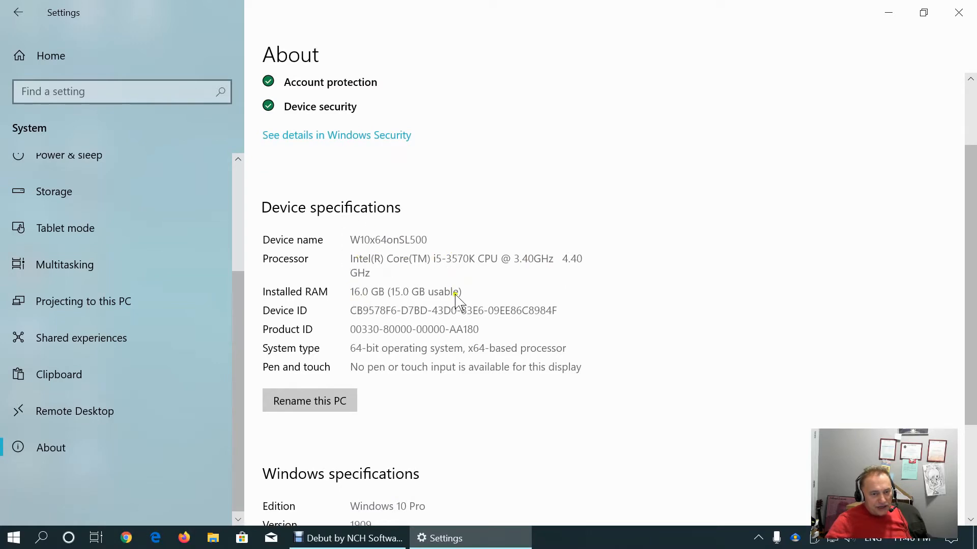
pyautogui.moveTo(590, 386)
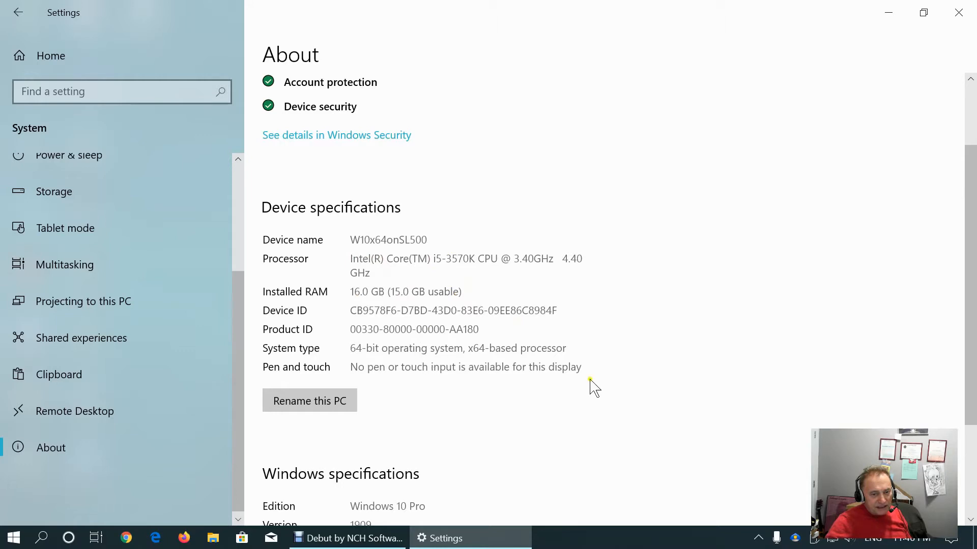
pyautogui.moveTo(476, 391)
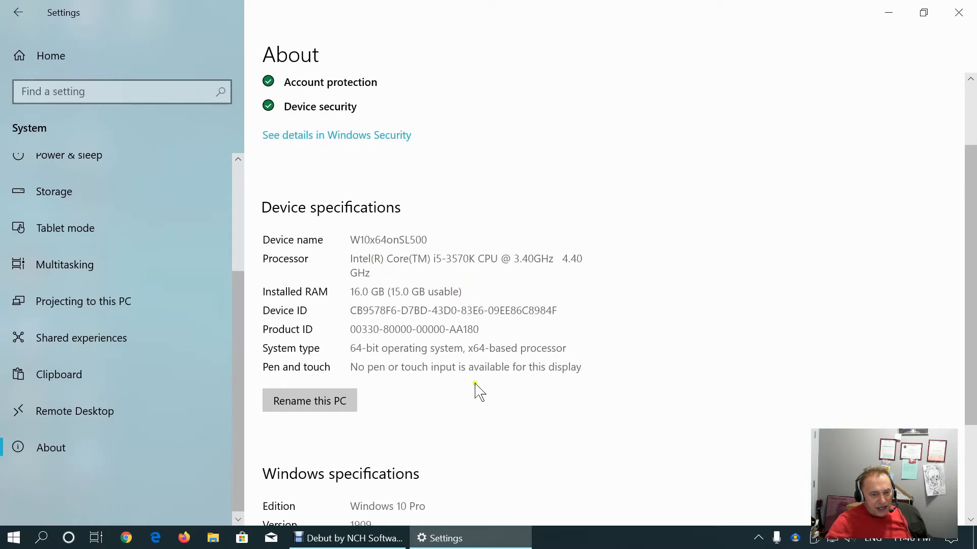
pyautogui.scroll(-3)
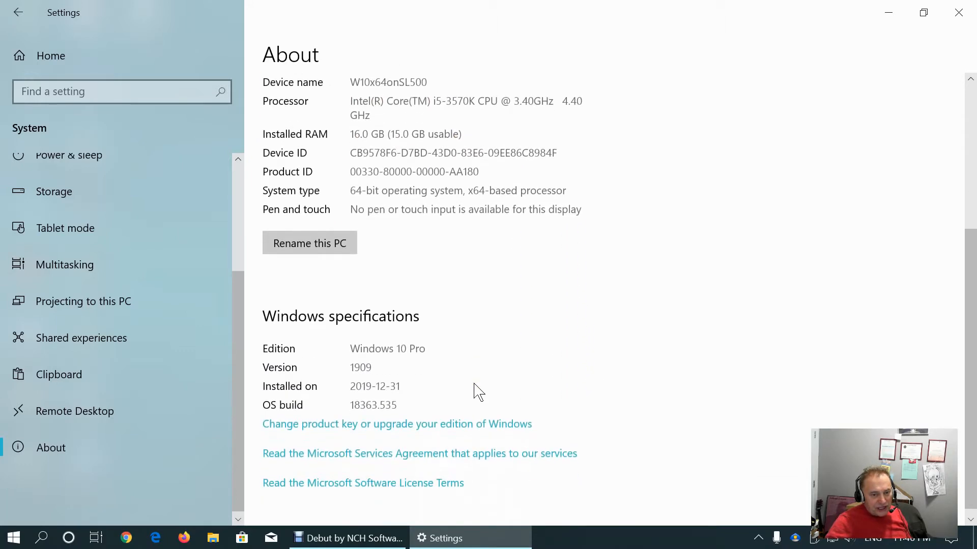
pyautogui.moveTo(337, 352)
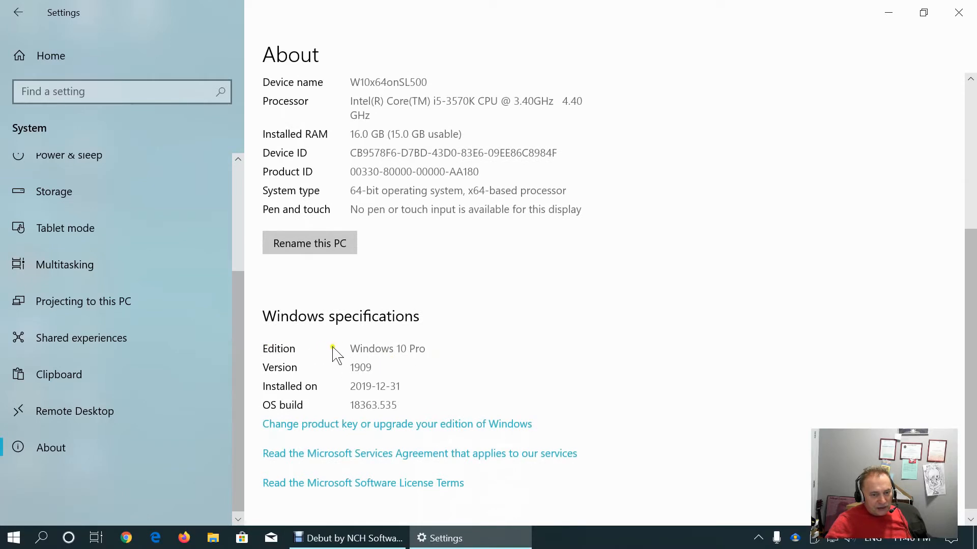
pyautogui.moveTo(426, 349)
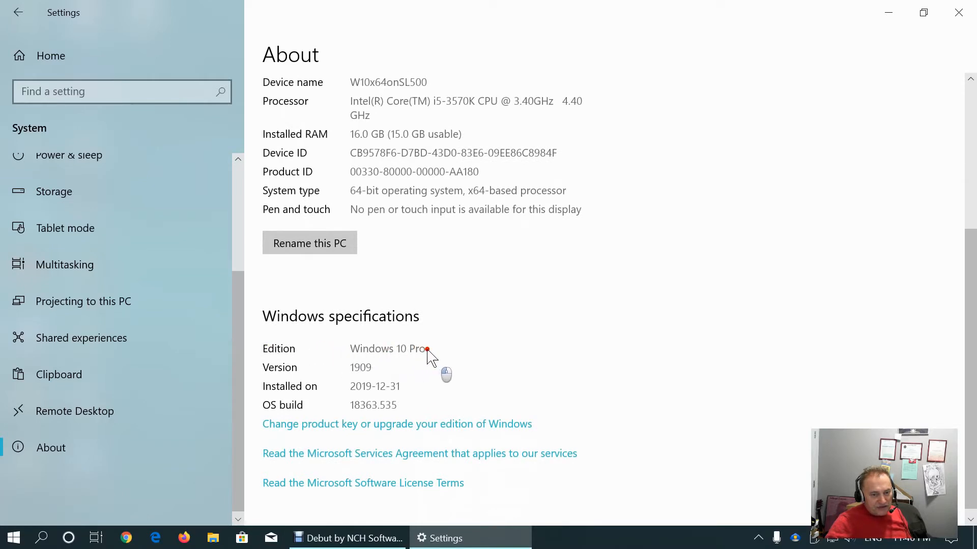
pyautogui.moveTo(361, 378)
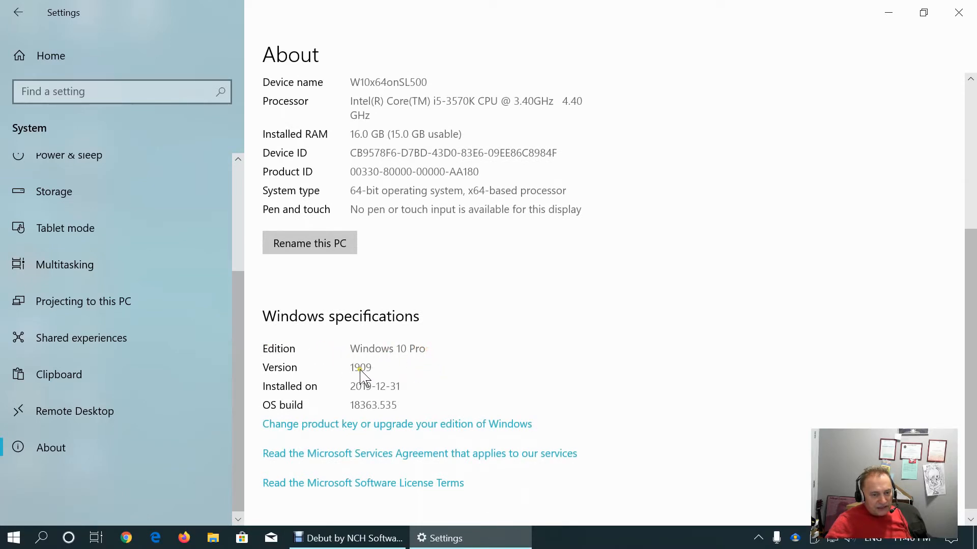
pyautogui.moveTo(376, 393)
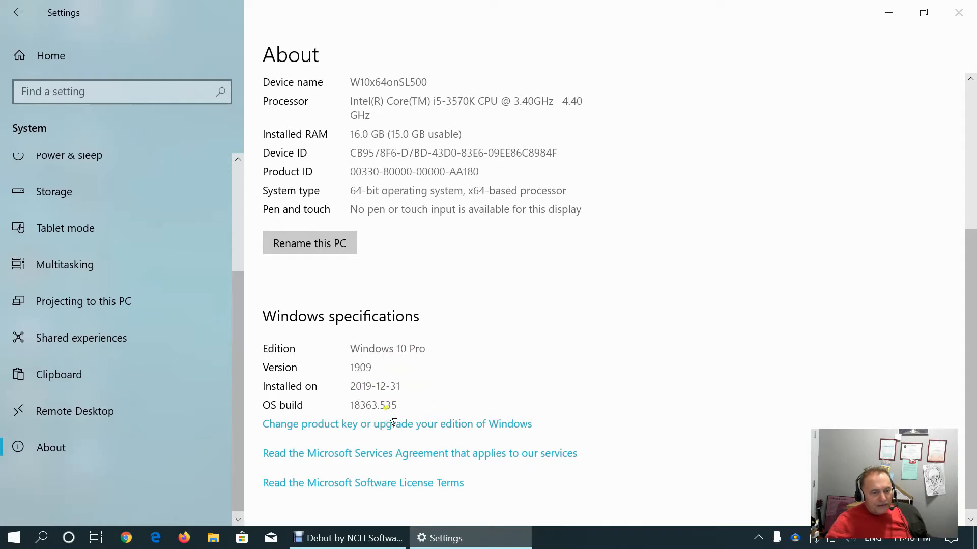
pyautogui.moveTo(397, 414)
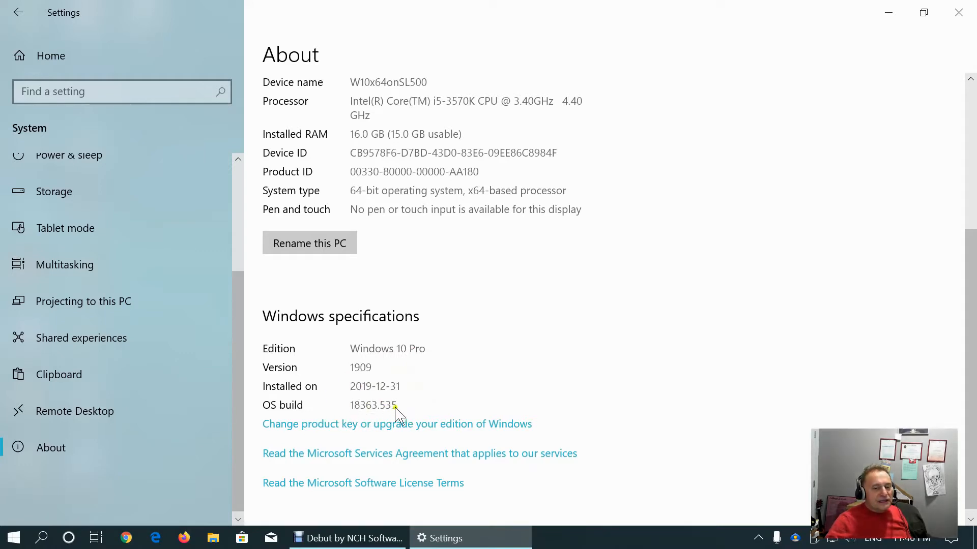
pyautogui.moveTo(457, 401)
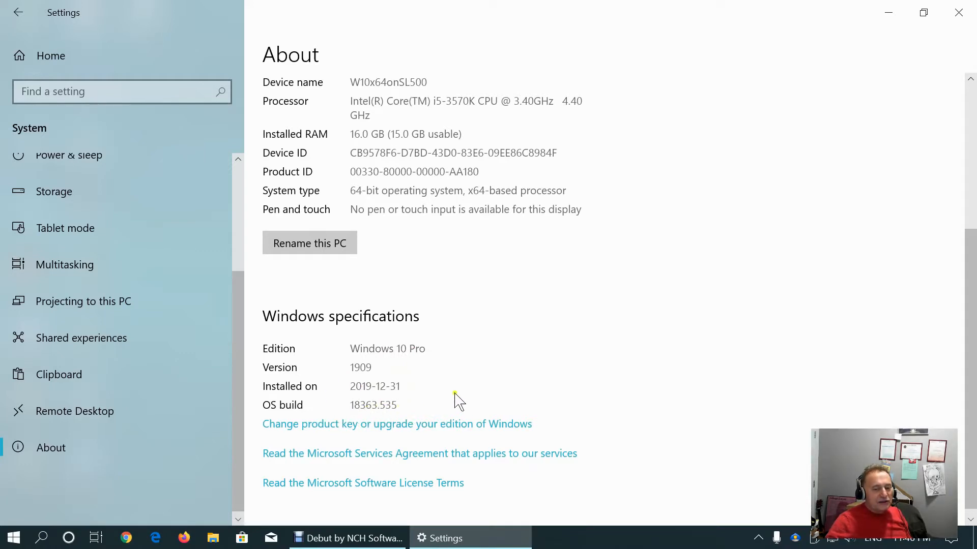
pyautogui.scroll(-3)
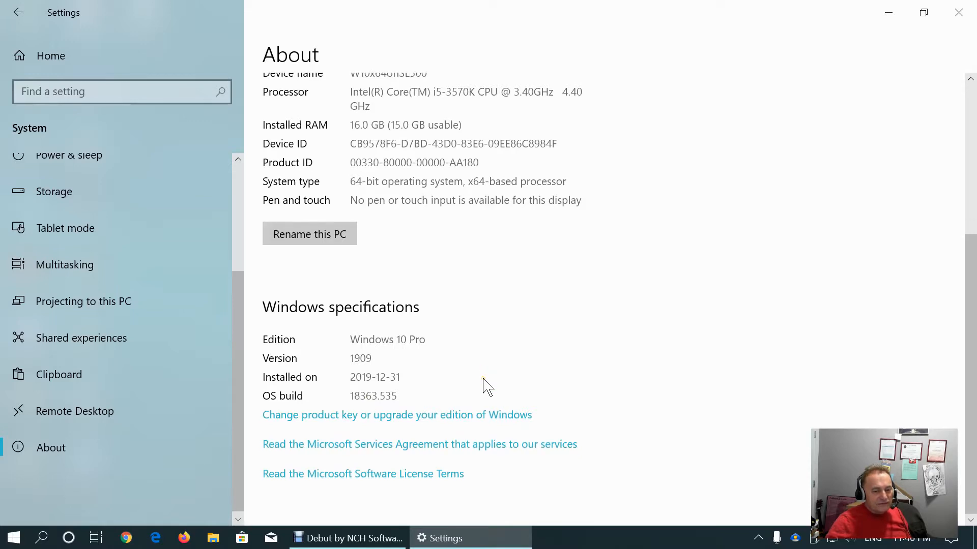
pyautogui.scroll(3)
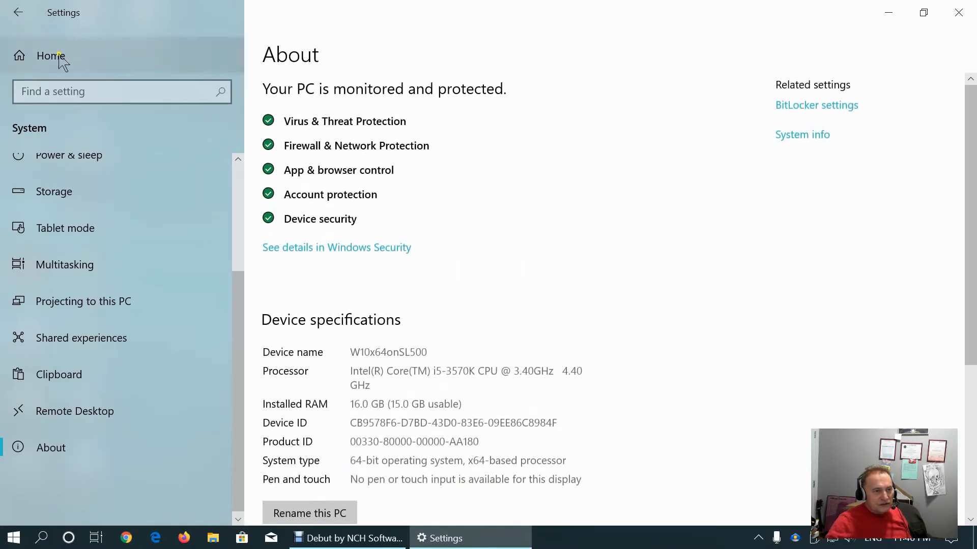
pyautogui.click(51, 55)
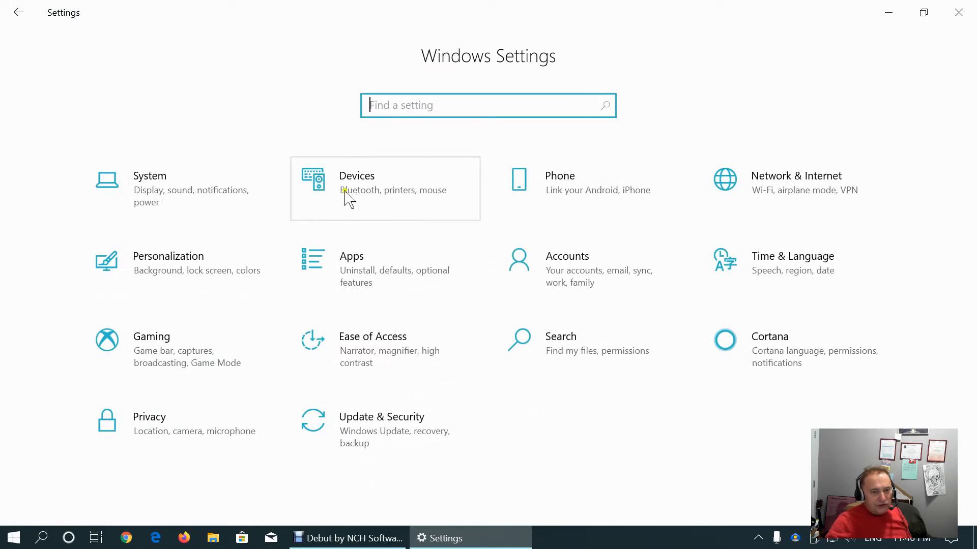
pyautogui.click(357, 176)
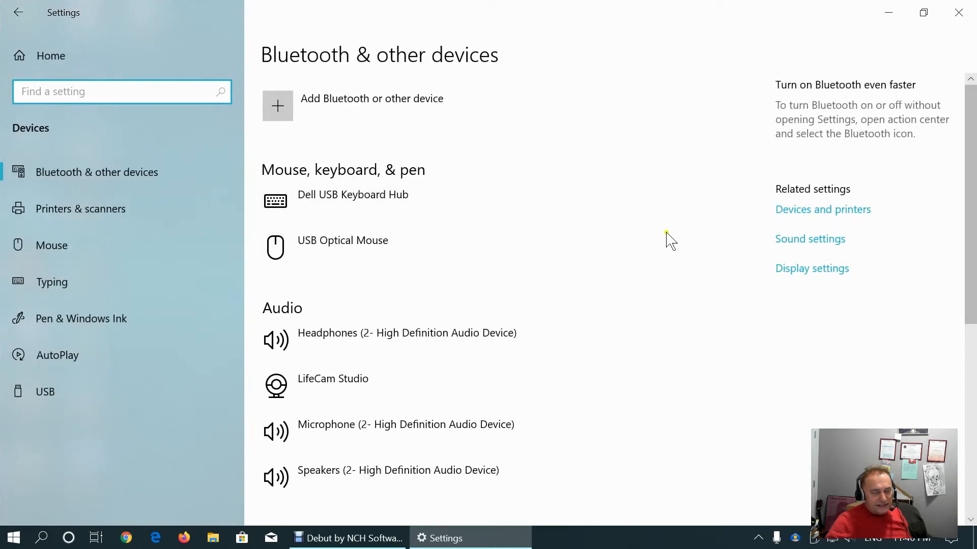
pyautogui.moveTo(696, 276)
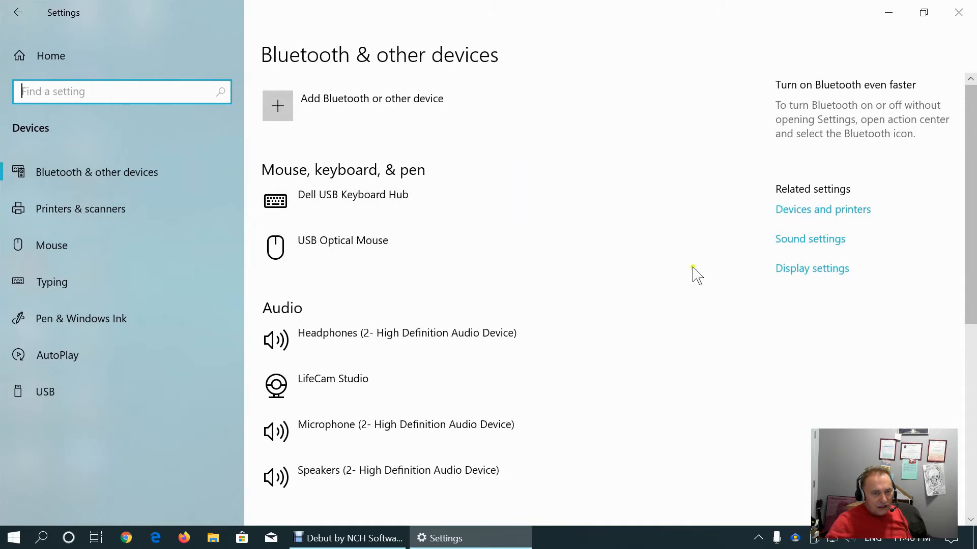
pyautogui.moveTo(417, 176)
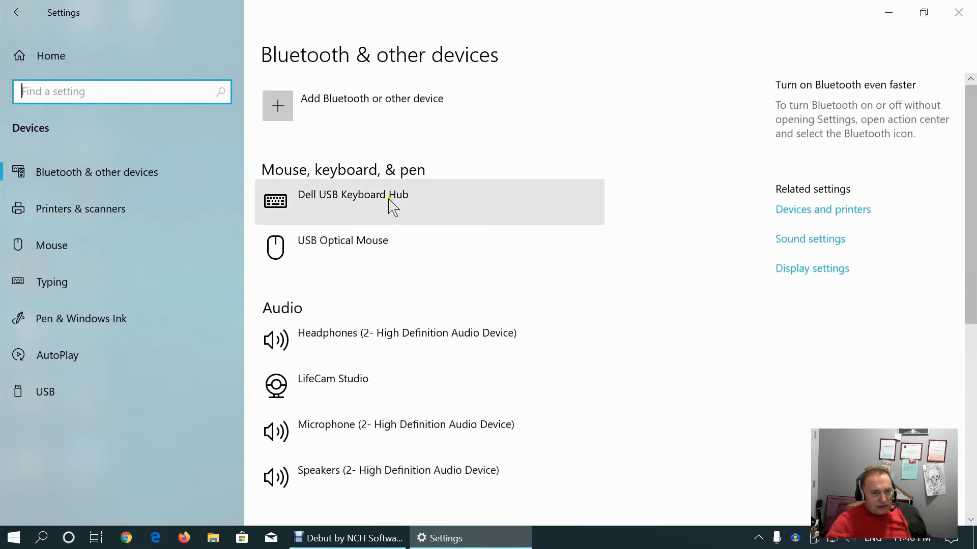
pyautogui.scroll(-3)
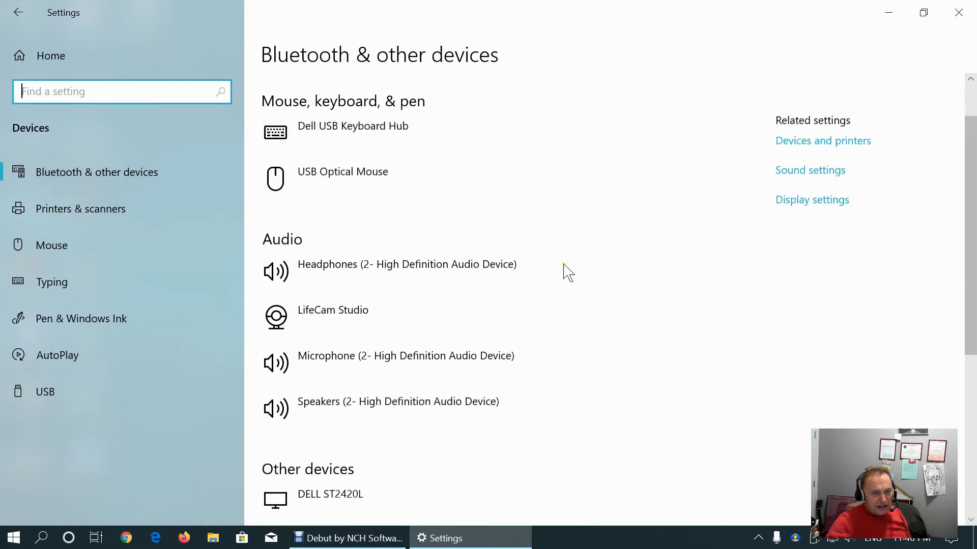
pyautogui.scroll(3)
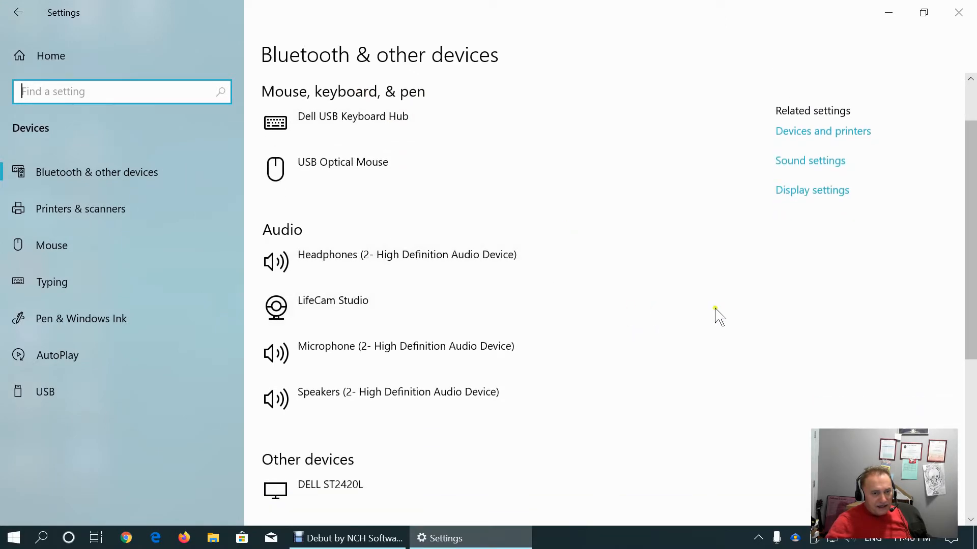
pyautogui.scroll(-3)
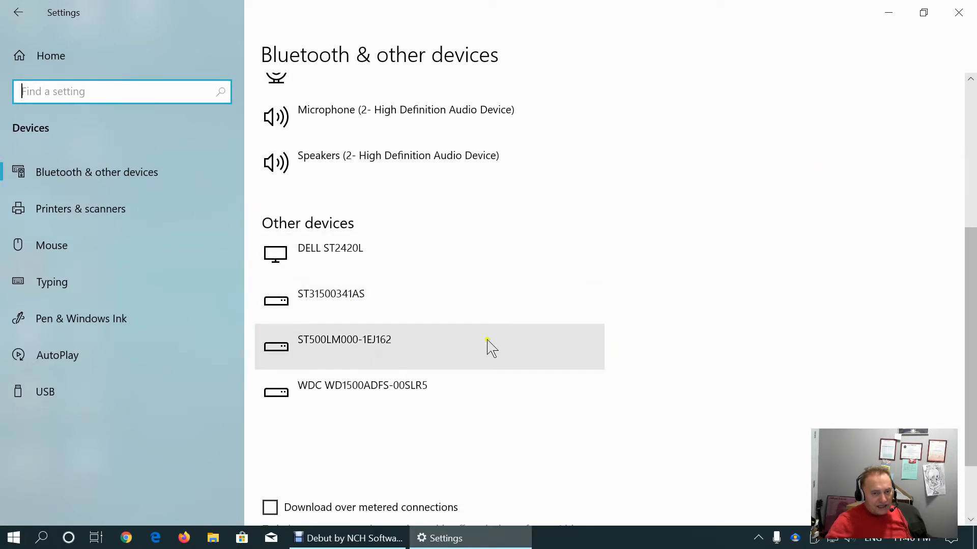
pyautogui.scroll(3)
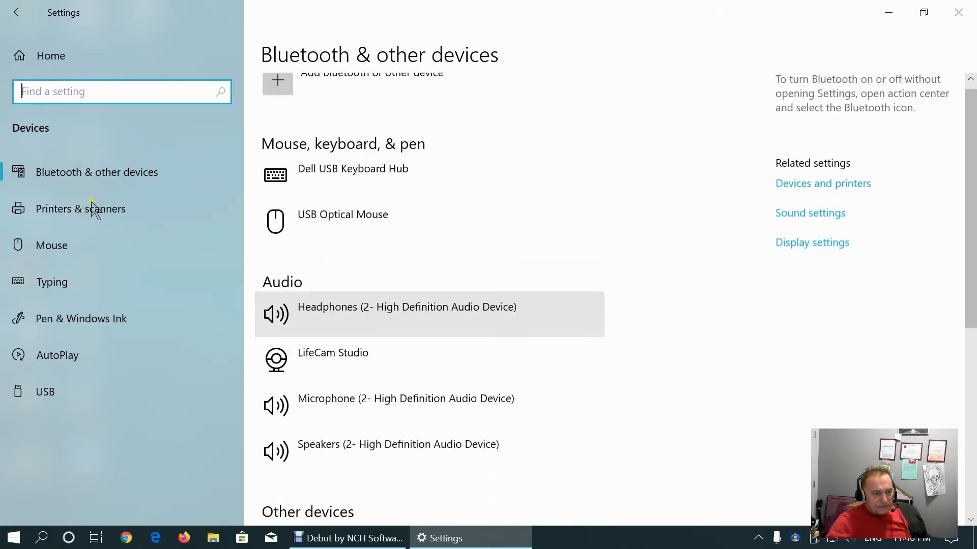
# Review the Printers & scanners page and then the Mouse settings page
pyautogui.click(81, 208)
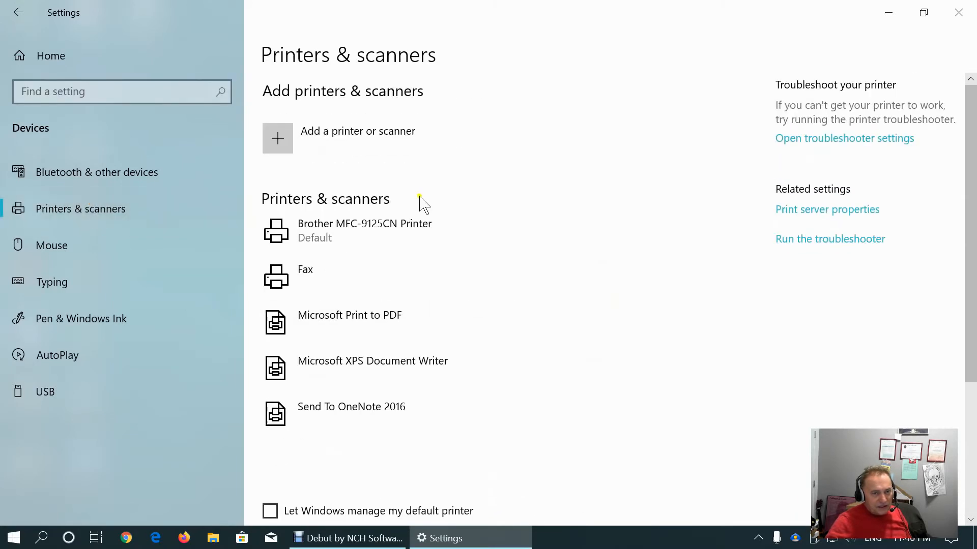
pyautogui.scroll(-3)
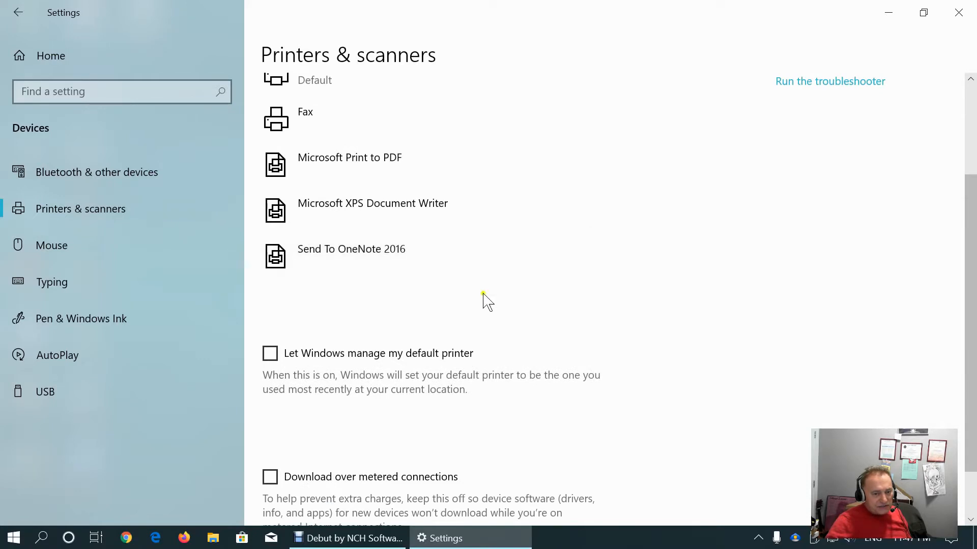
pyautogui.scroll(-3)
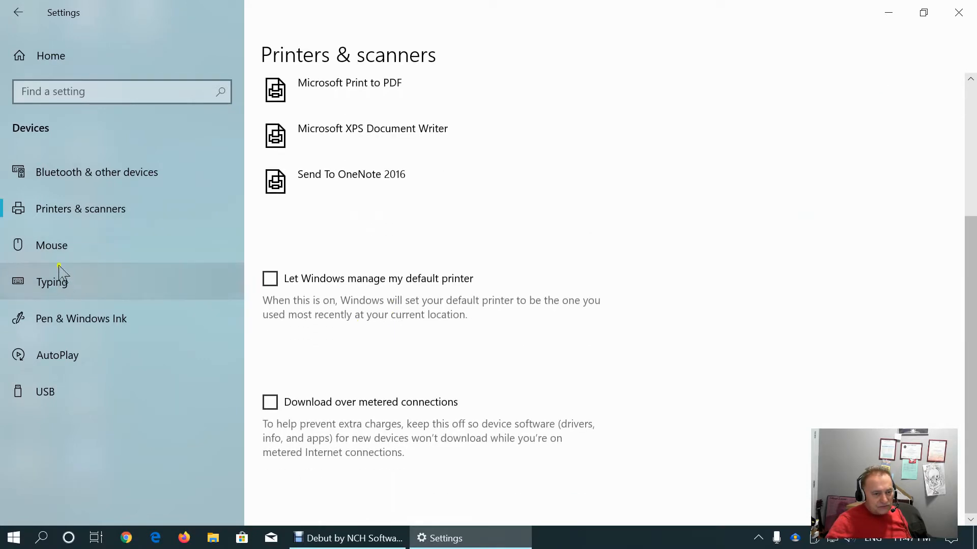
pyautogui.click(52, 245)
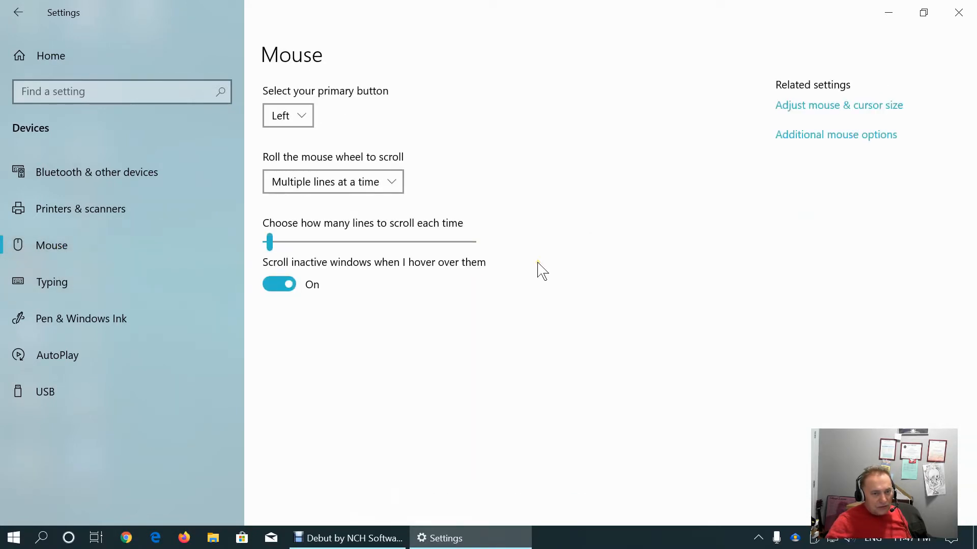
pyautogui.moveTo(158, 277)
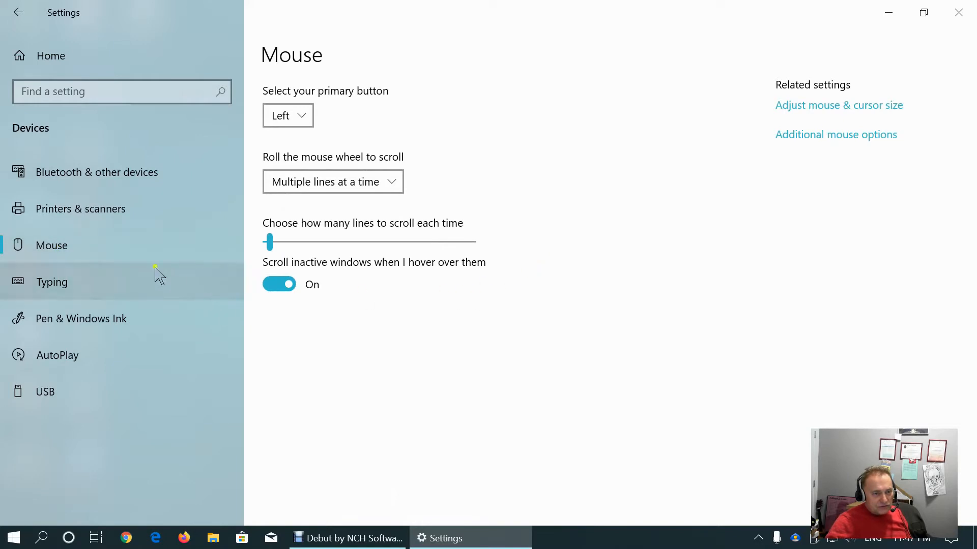
# Open the Typing settings and scroll down to the hardware keyboard and More keyboard settings options
pyautogui.click(52, 282)
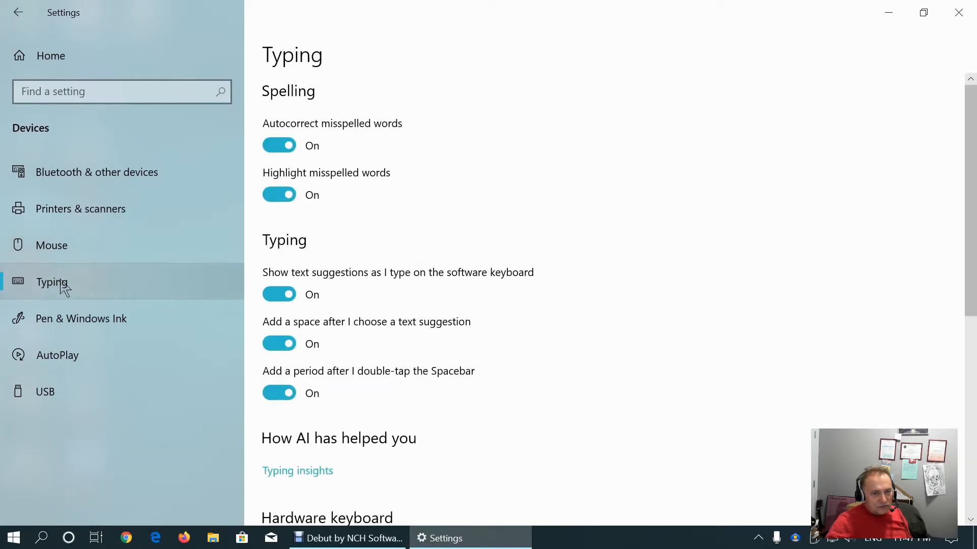
pyautogui.scroll(-3)
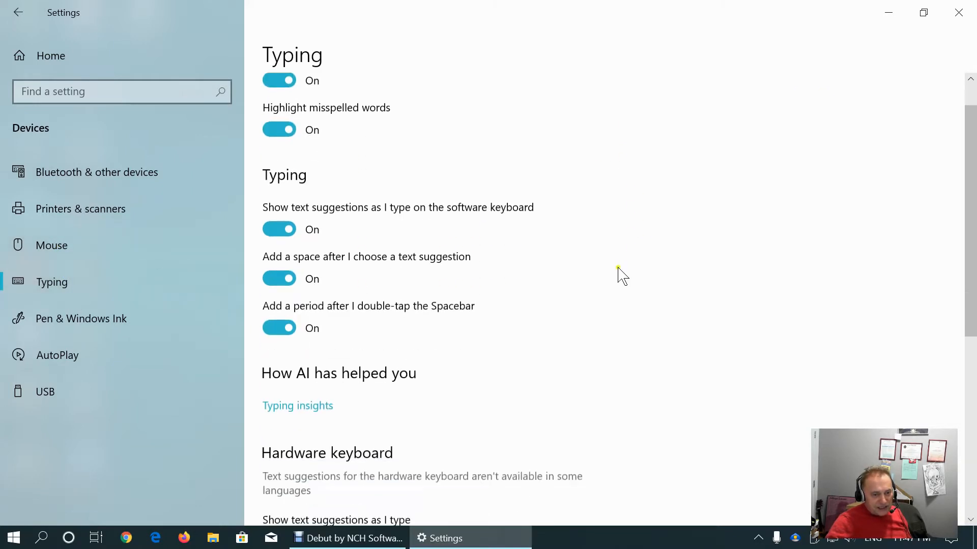
pyautogui.scroll(3)
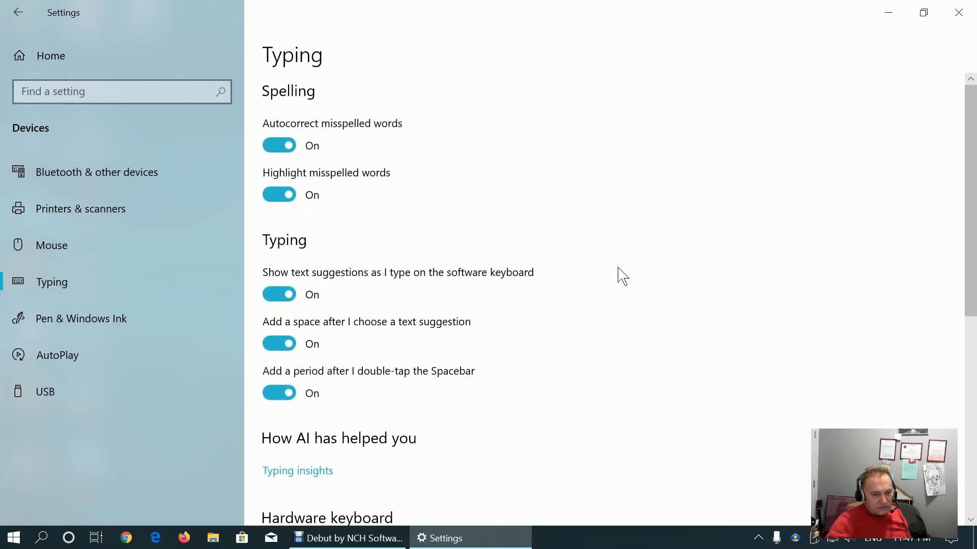
pyautogui.scroll(-3)
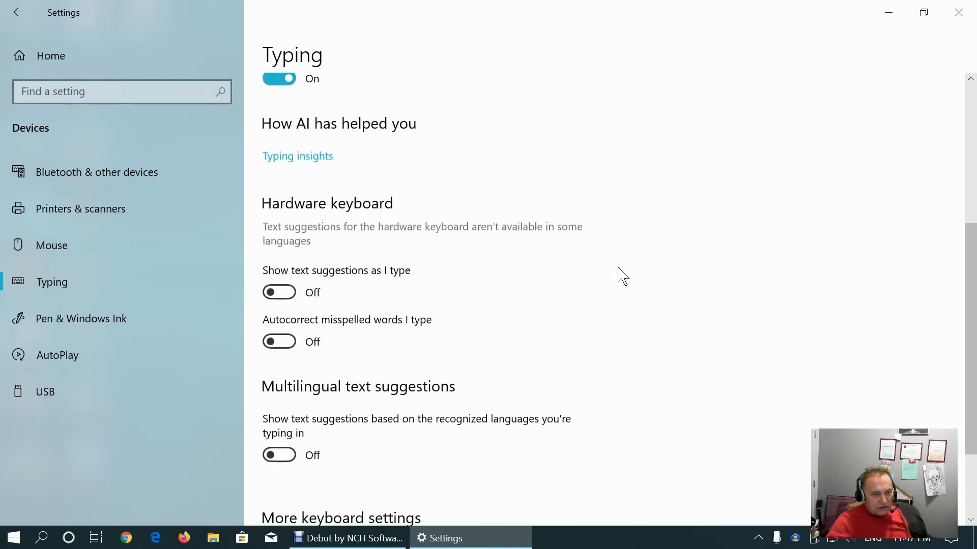
pyautogui.scroll(-3)
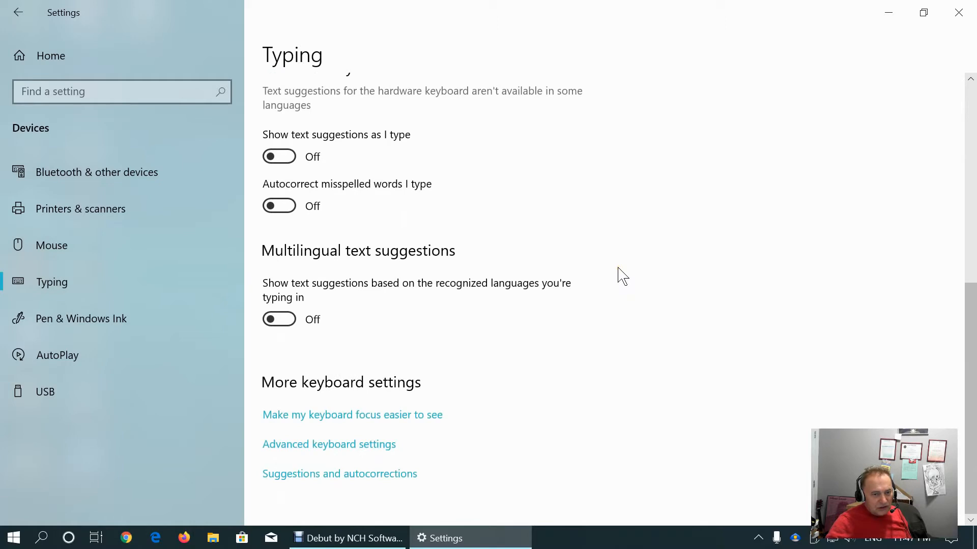
pyautogui.moveTo(703, 315)
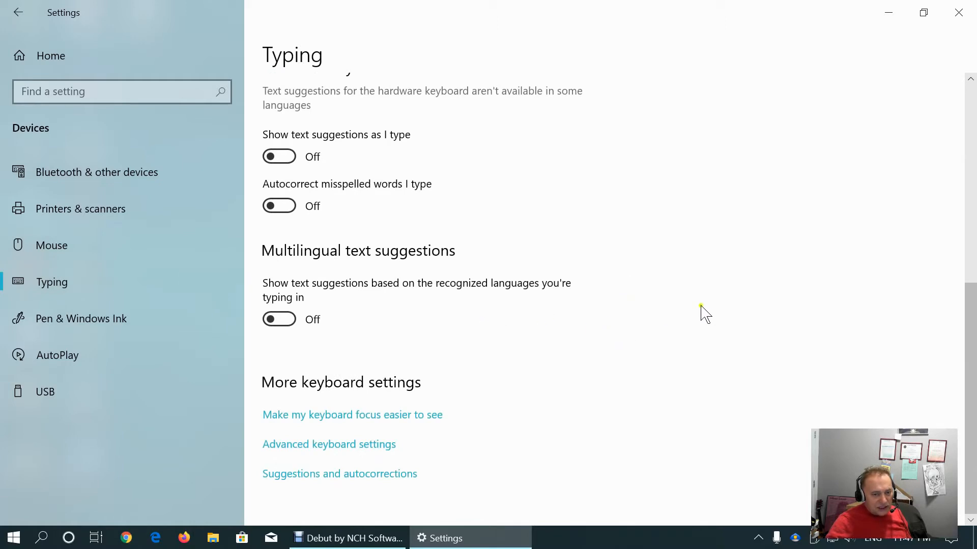
pyautogui.moveTo(337, 452)
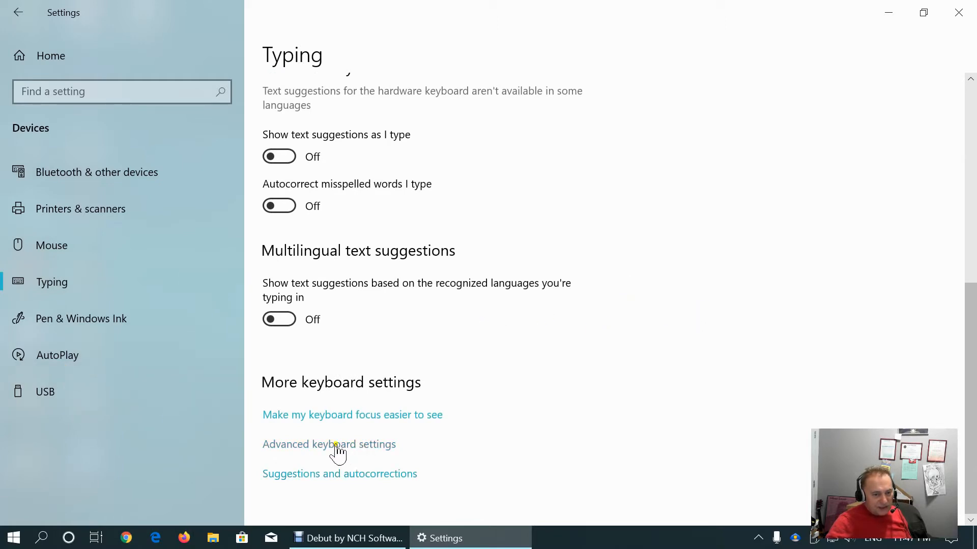
pyautogui.moveTo(57, 355)
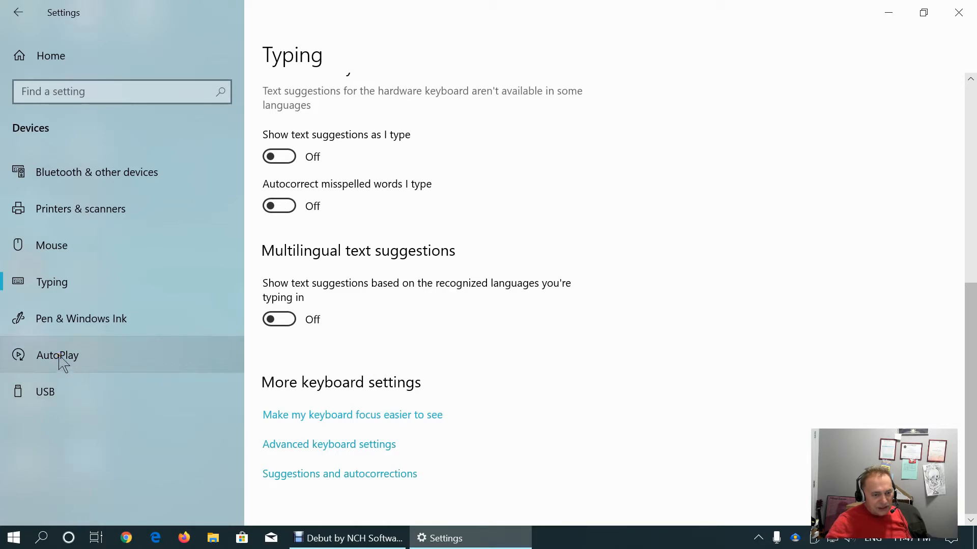
pyautogui.moveTo(69, 327)
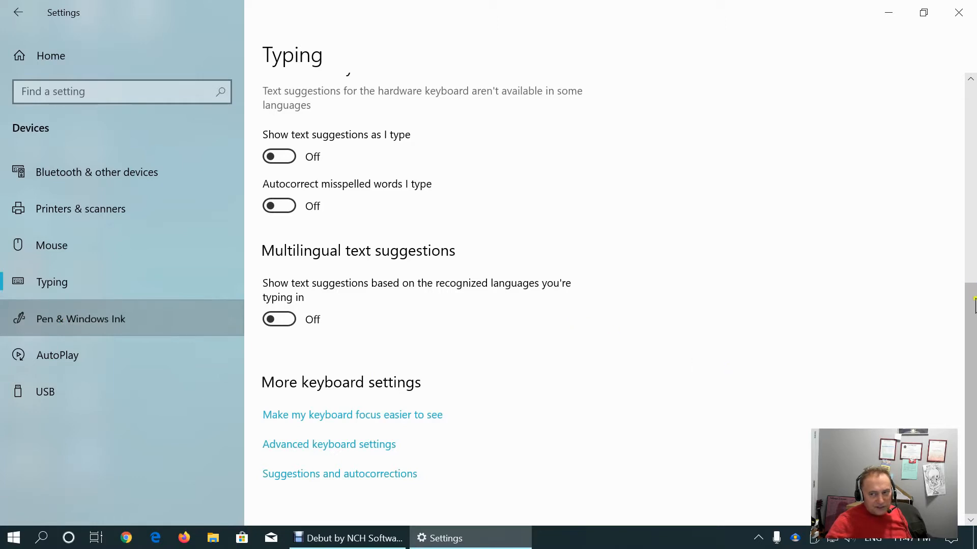
# Open the Pen & Windows Ink page showing the Segoe UI handwriting font settings
pyautogui.click(80, 318)
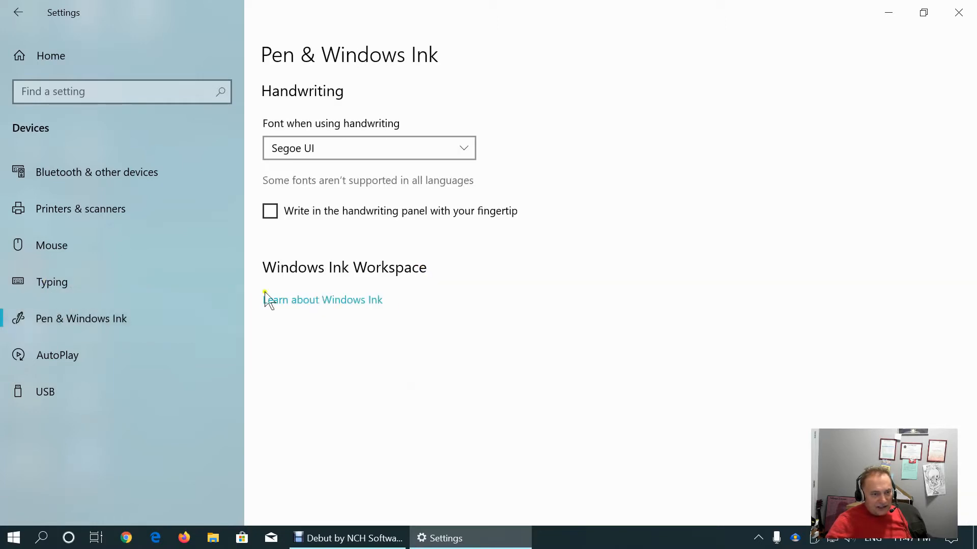
pyautogui.moveTo(293, 219)
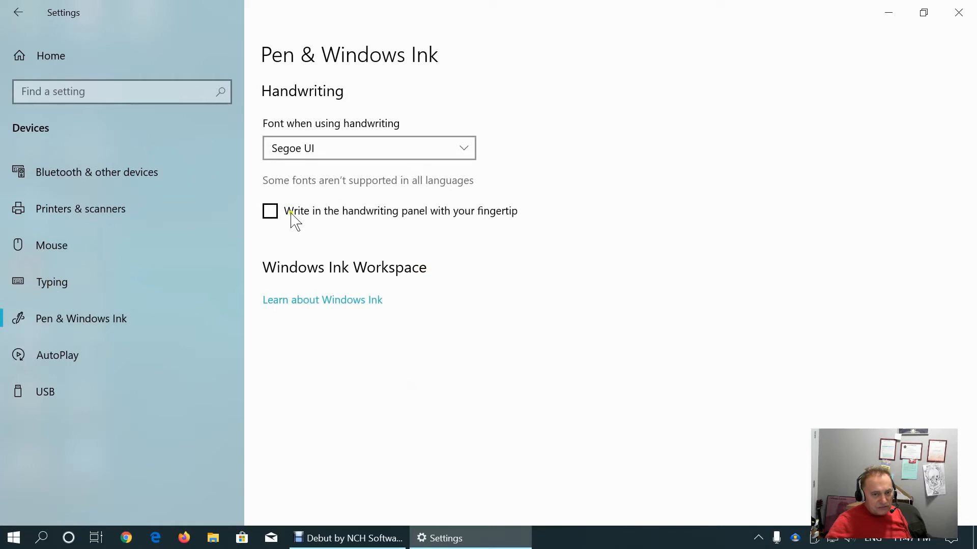
pyautogui.moveTo(342, 282)
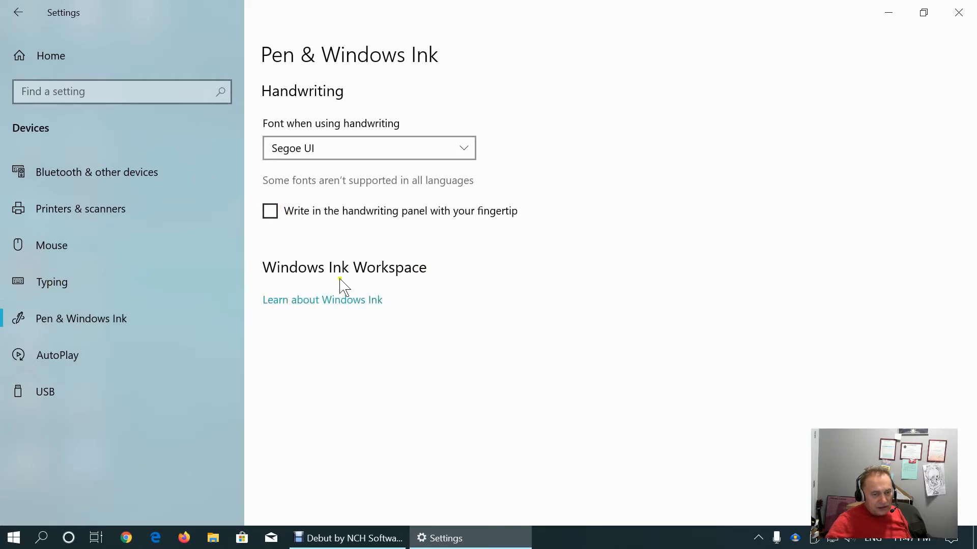
pyautogui.moveTo(444, 292)
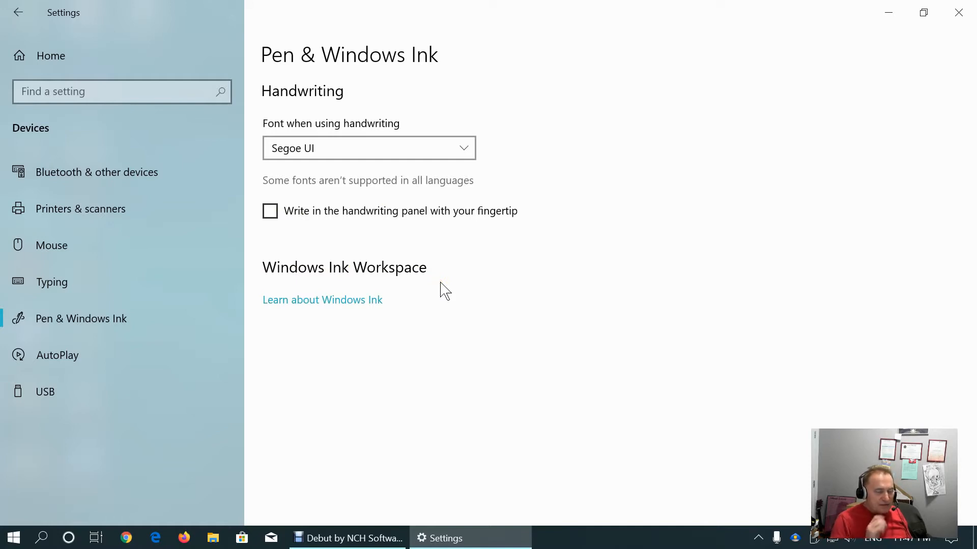
pyautogui.moveTo(82, 374)
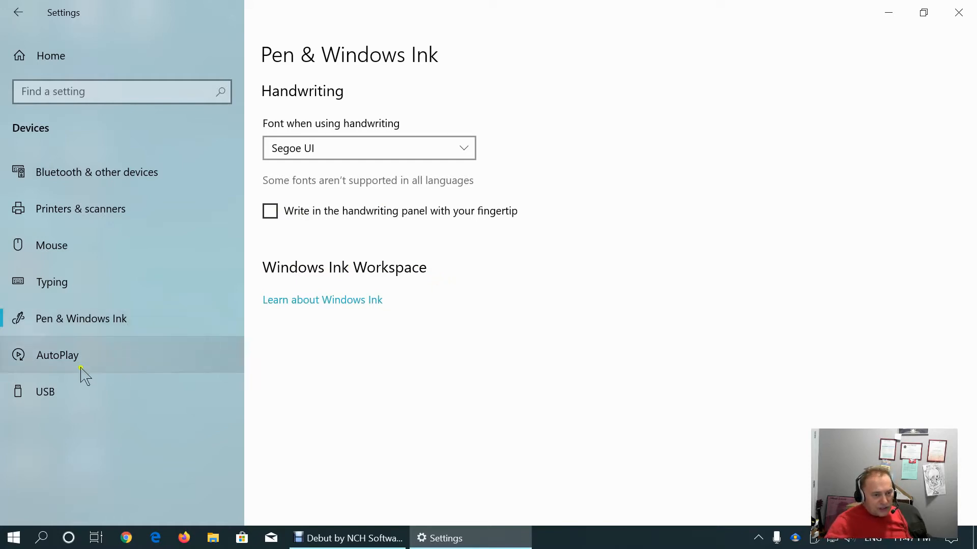
# In AutoPlay, set memory cards to Open folder to view files (File Explorer)
pyautogui.click(57, 355)
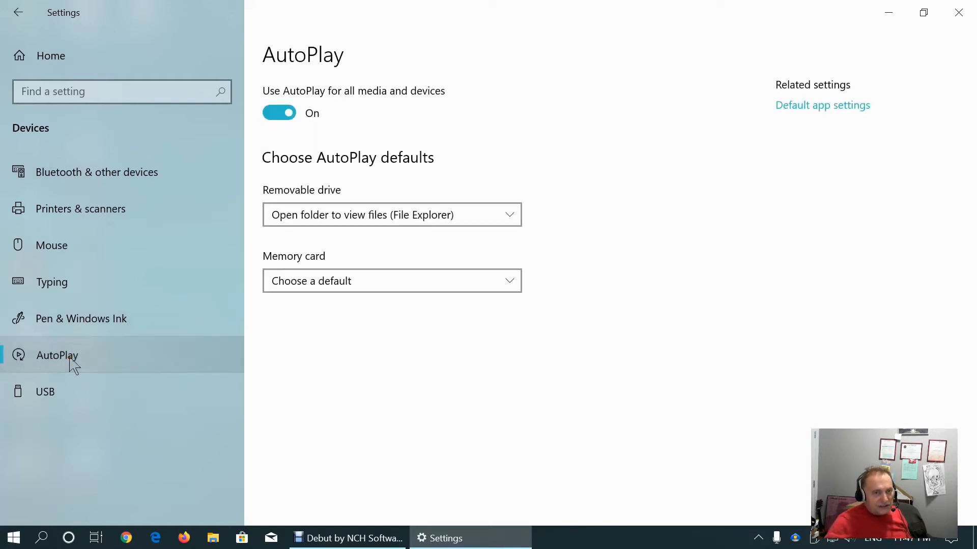
pyautogui.moveTo(521, 296)
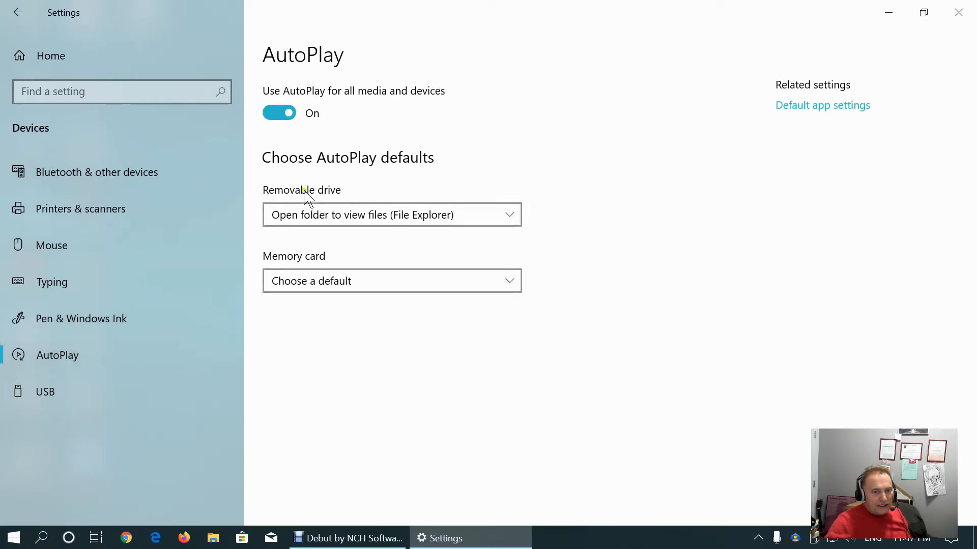
pyautogui.moveTo(355, 221)
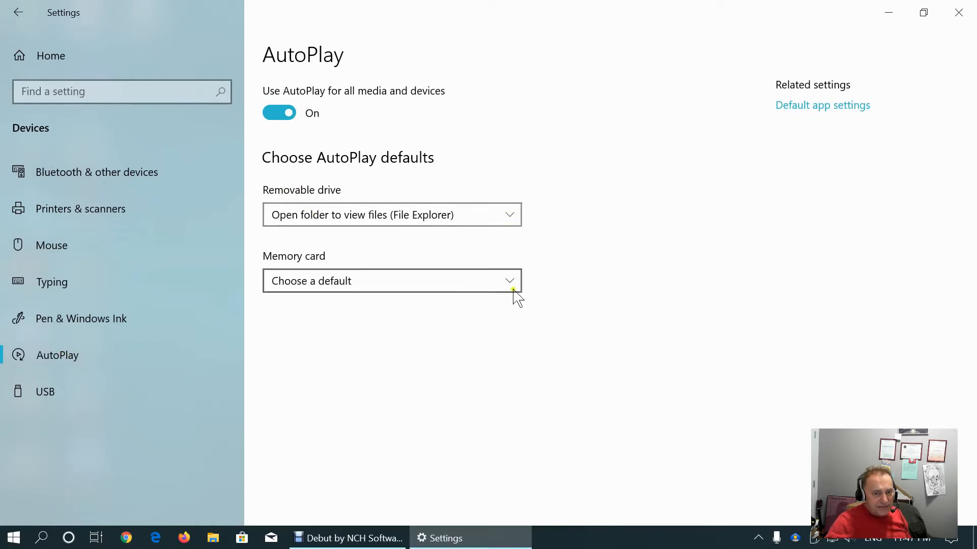
pyautogui.click(509, 281)
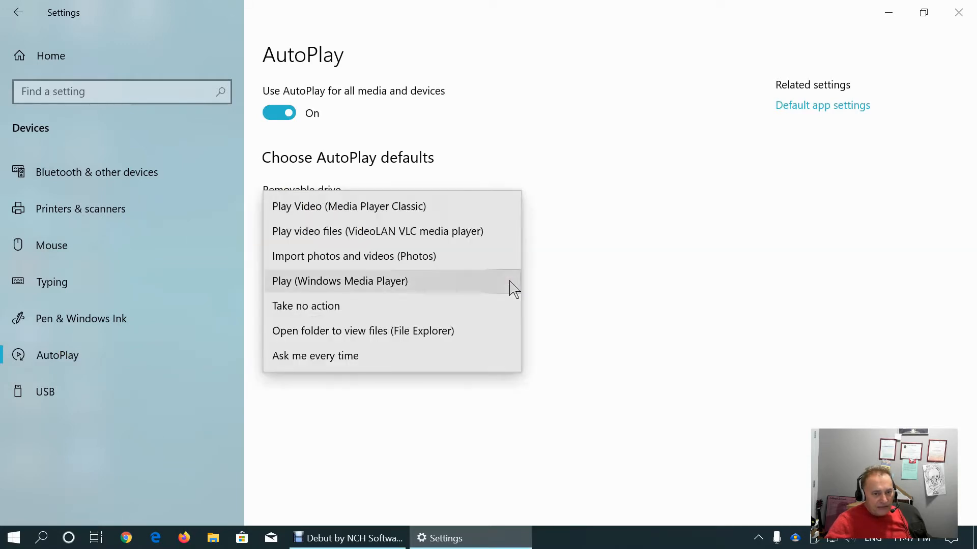
pyautogui.moveTo(387, 256)
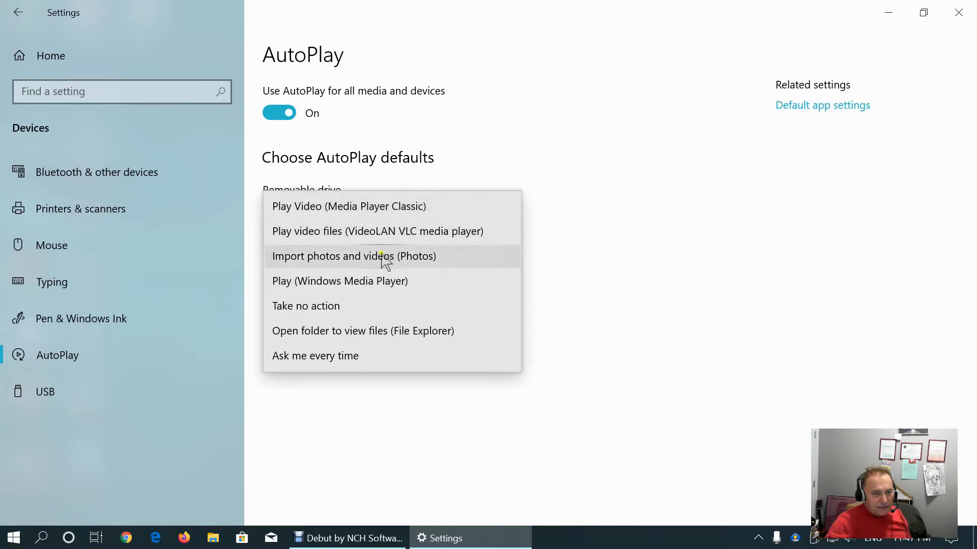
pyautogui.click(362, 330)
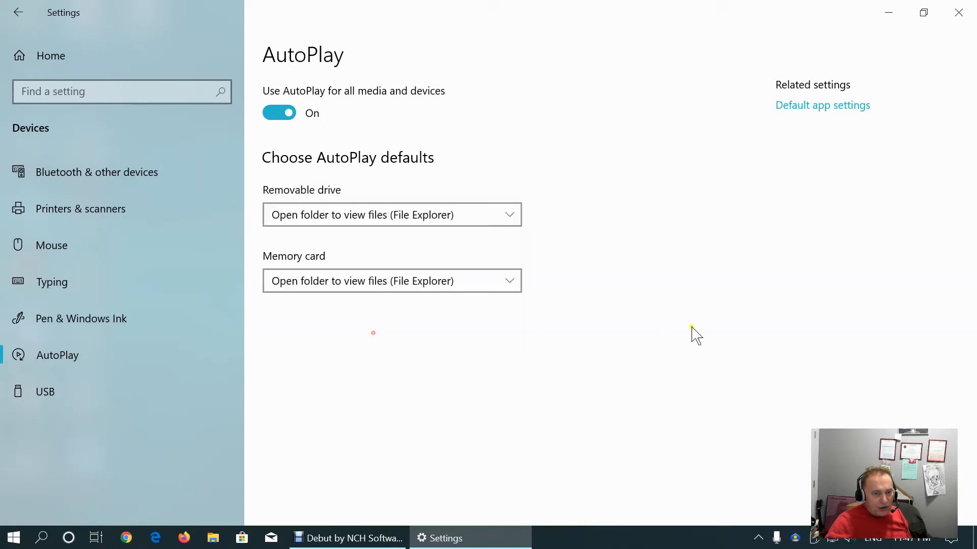
# Open the USB page with notifications about USB connection issues checked
pyautogui.click(45, 391)
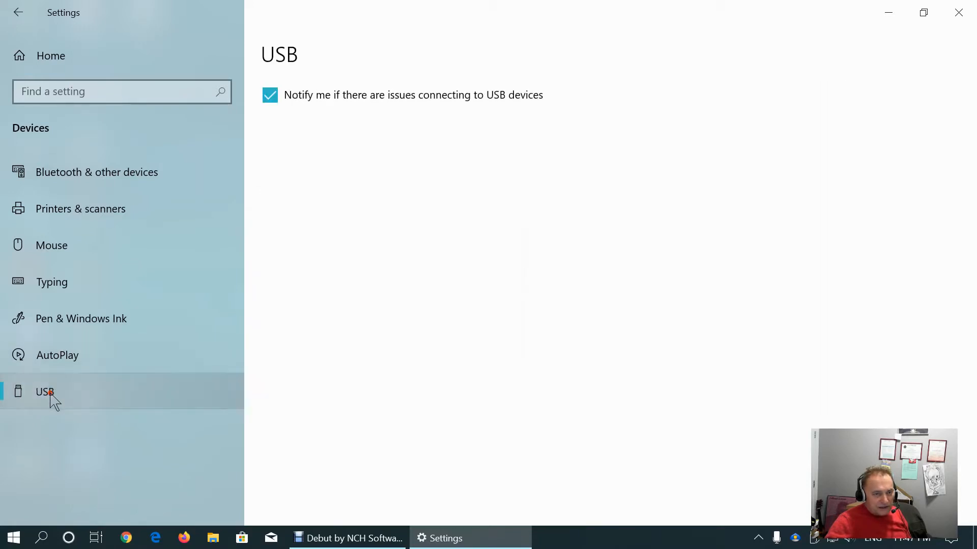
pyautogui.moveTo(281, 301)
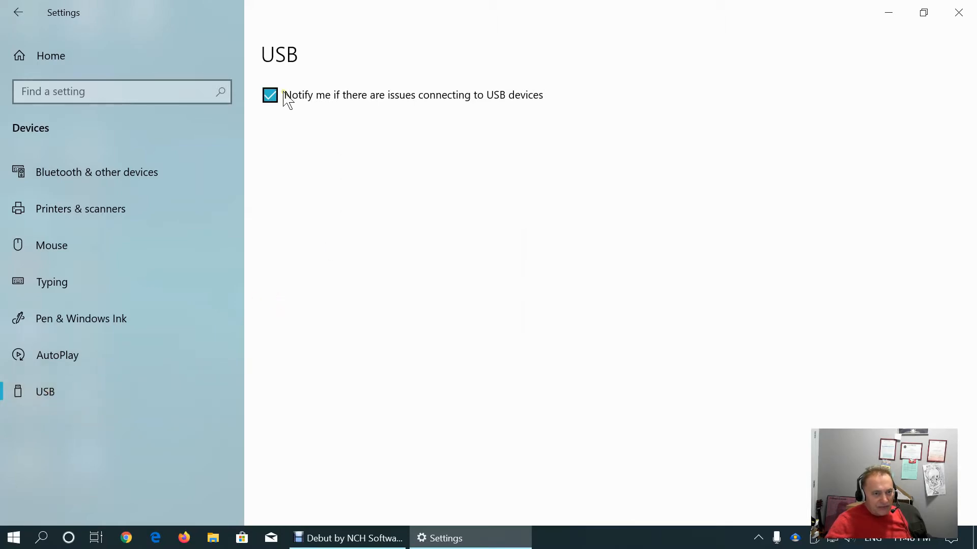
pyautogui.moveTo(352, 102)
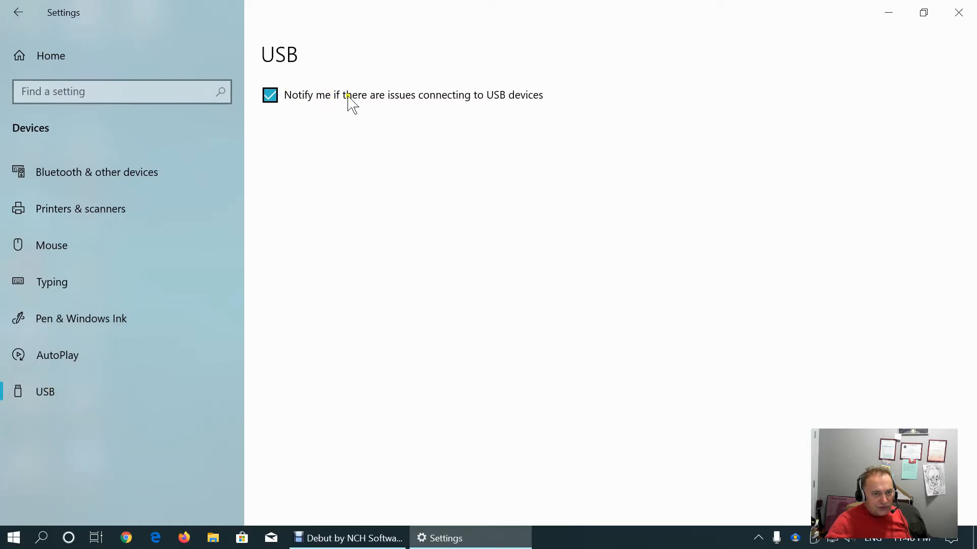
pyautogui.moveTo(71, 59)
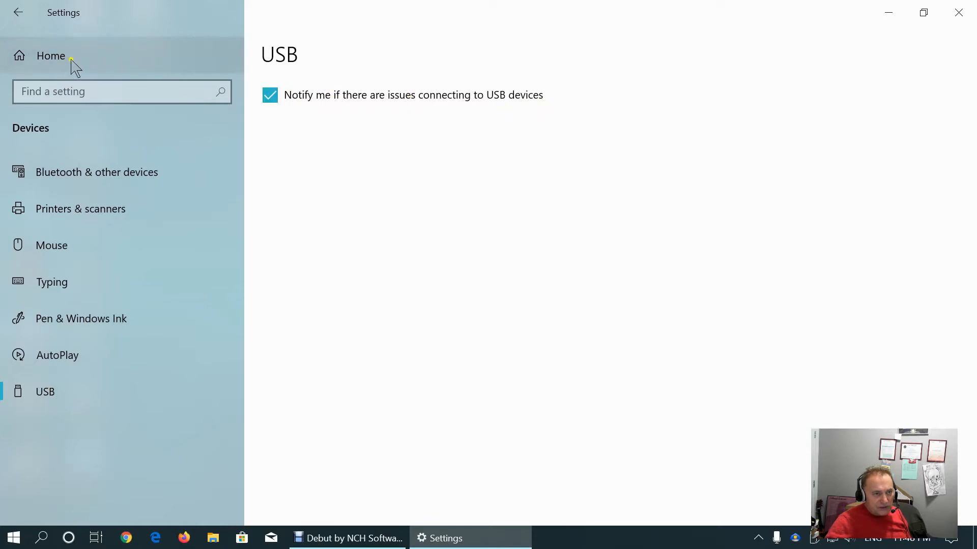
# Return to the Settings home and open the Your phone linking page
pyautogui.click(51, 55)
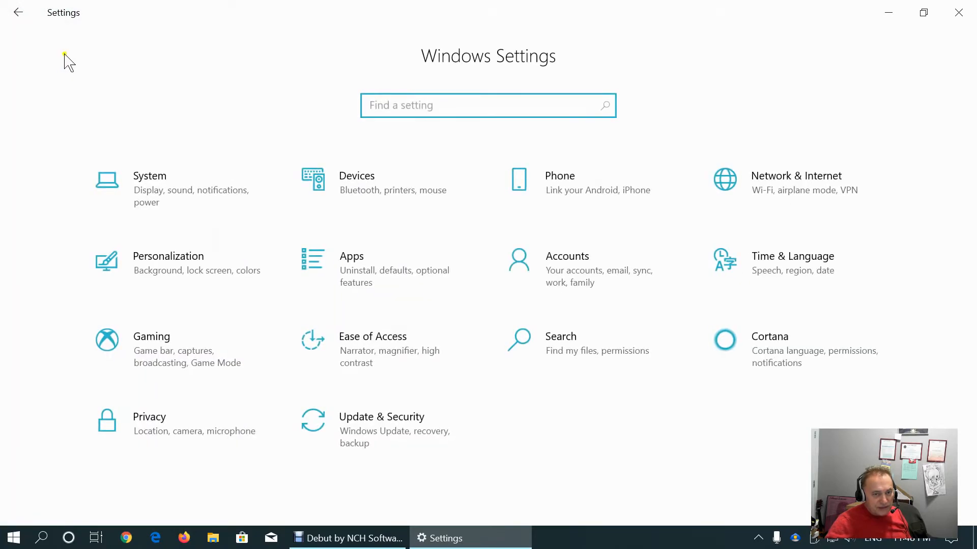
pyautogui.moveTo(560, 184)
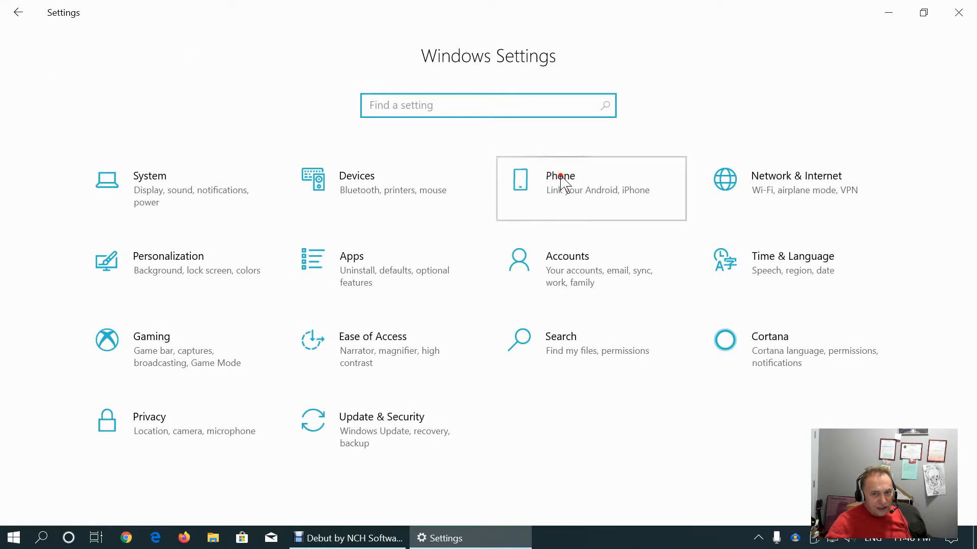
pyautogui.click(560, 189)
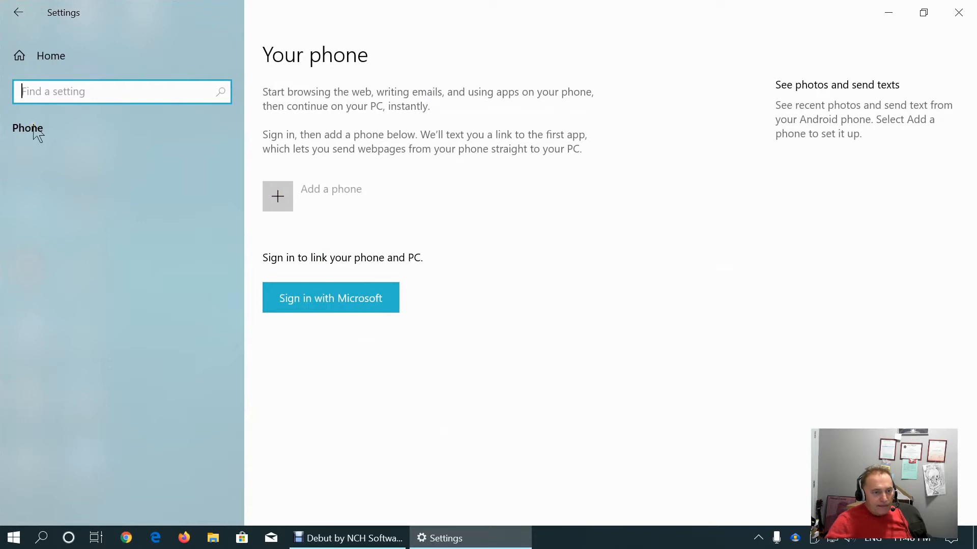
pyautogui.moveTo(331, 298)
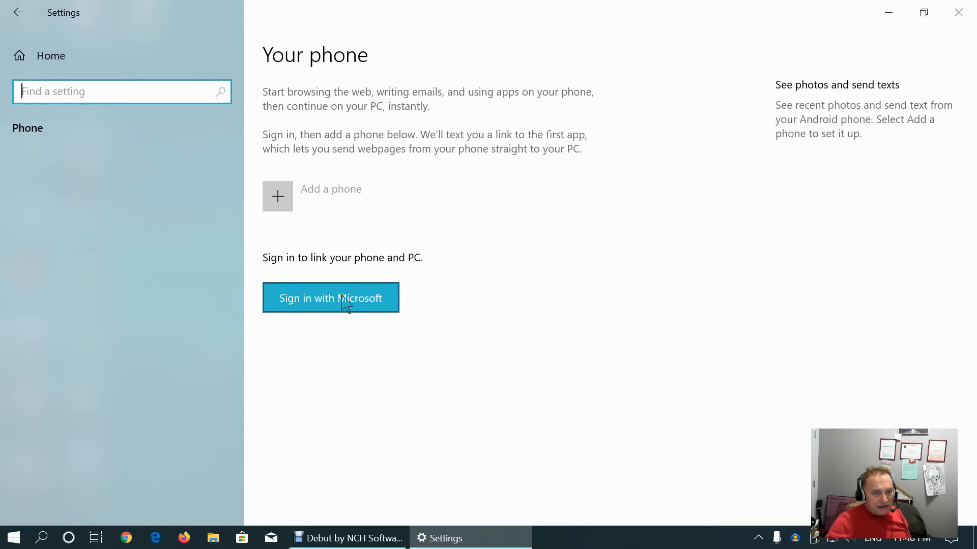
pyautogui.moveTo(330, 292)
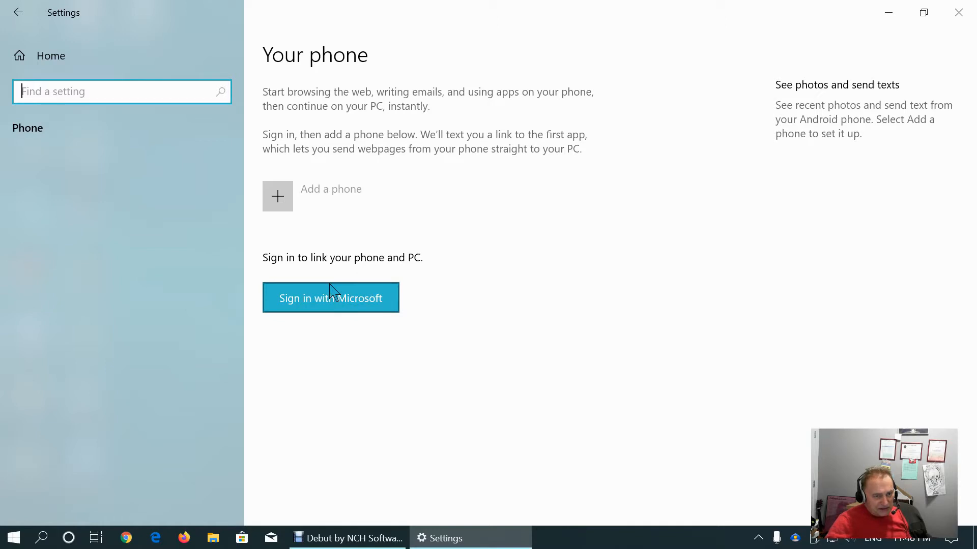
pyautogui.moveTo(278, 199)
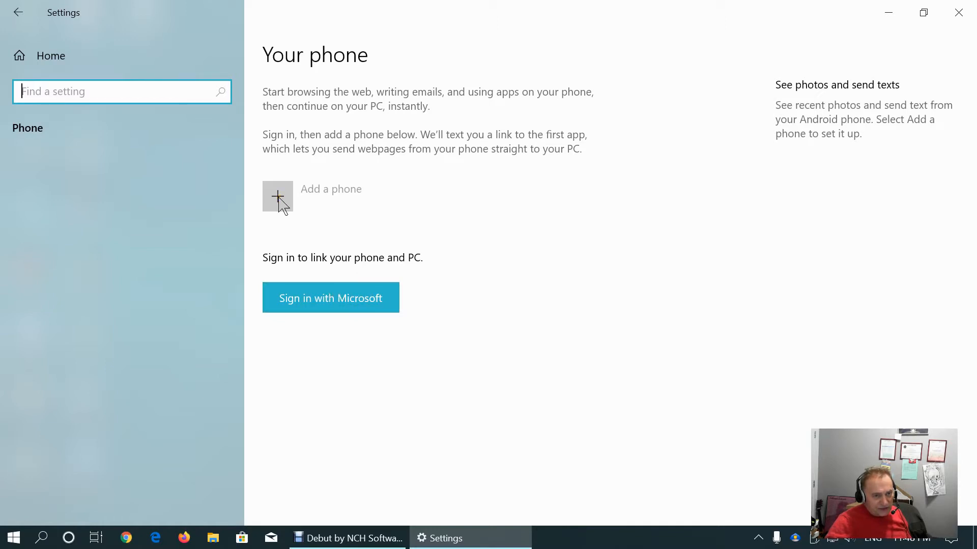
pyautogui.moveTo(279, 207)
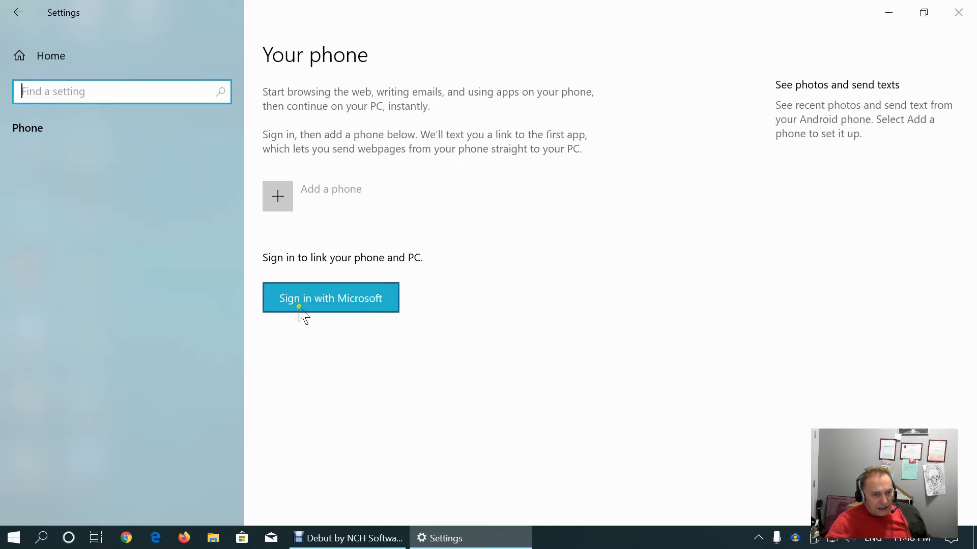
pyautogui.moveTo(332, 284)
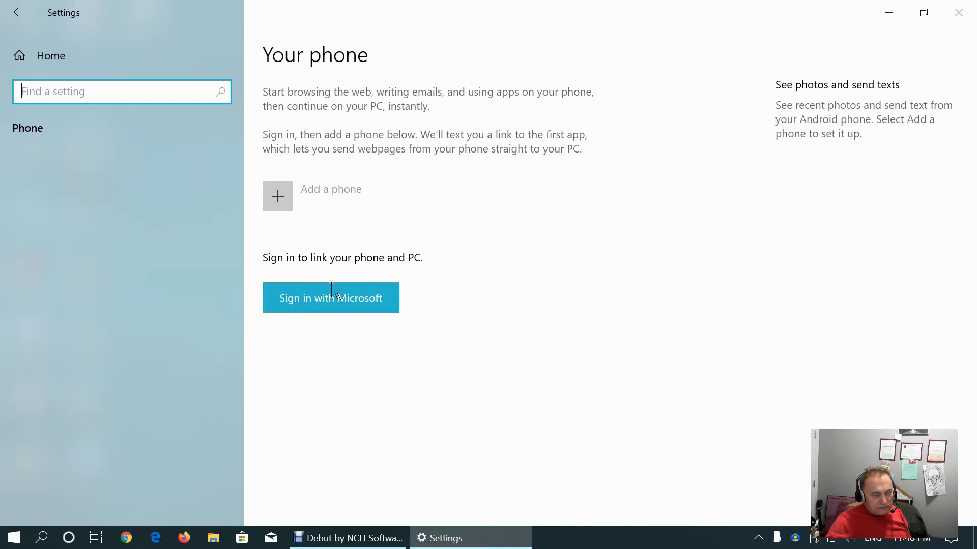
pyautogui.moveTo(329, 287)
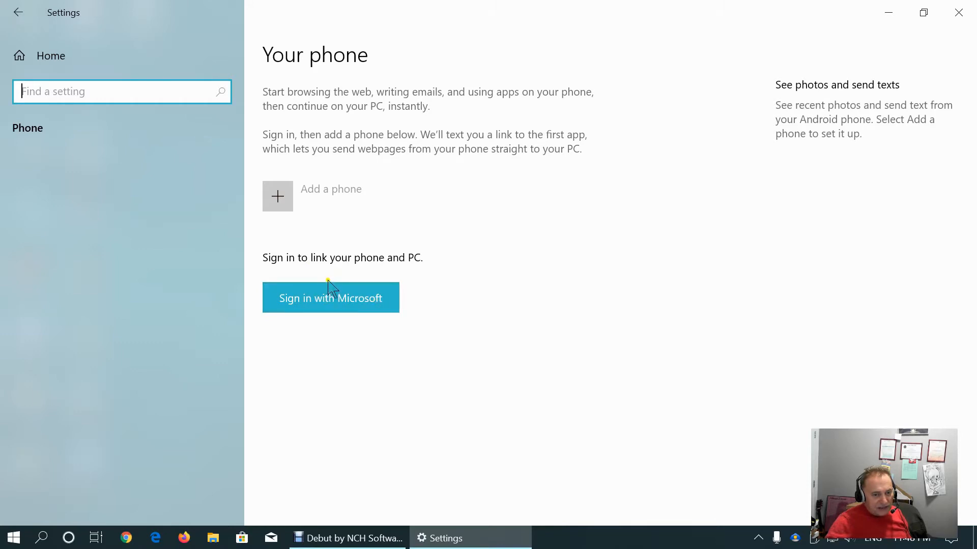
pyautogui.moveTo(331, 298)
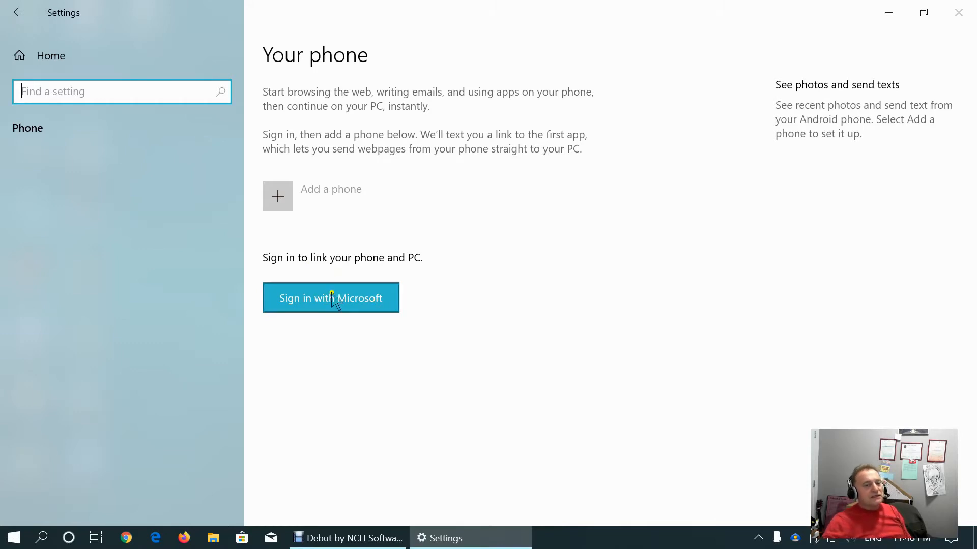
pyautogui.moveTo(247, 193)
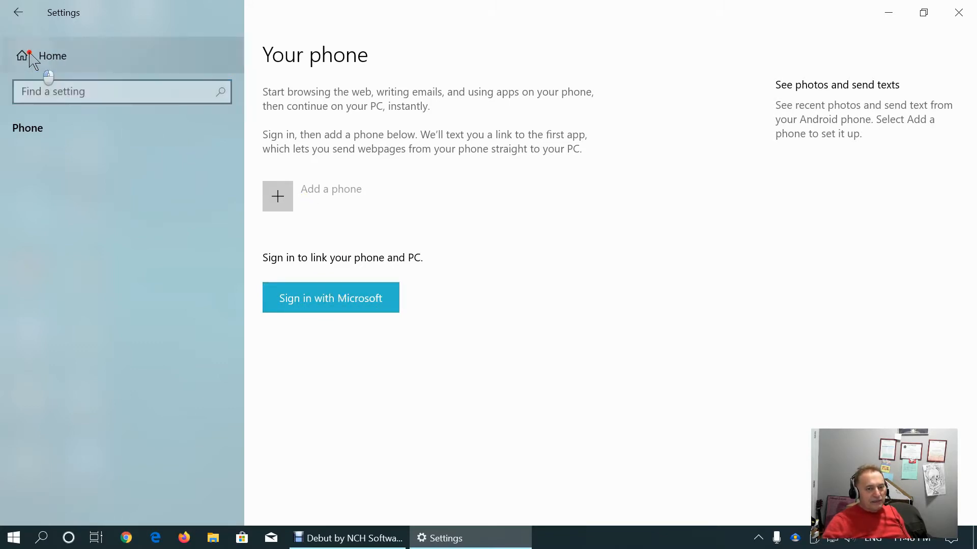
pyautogui.moveTo(128, 90)
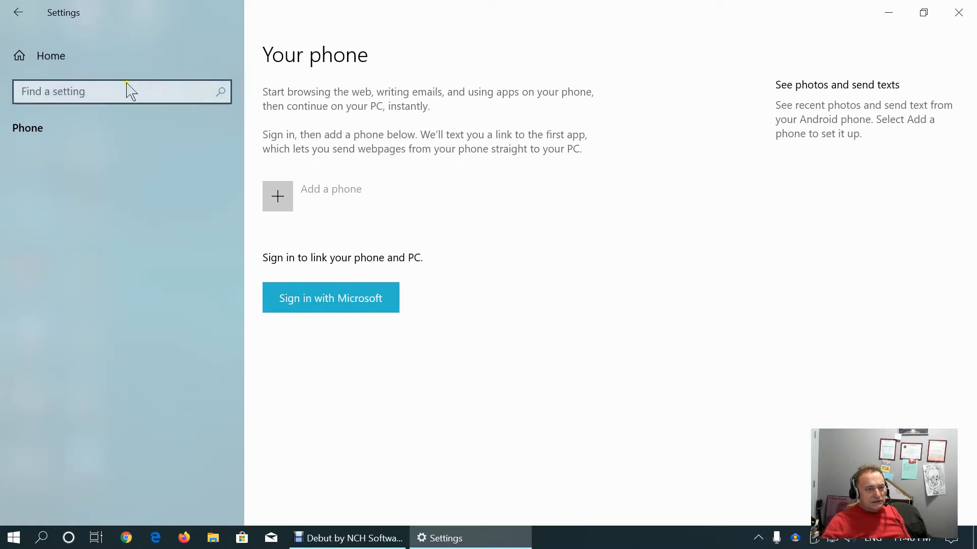
pyautogui.moveTo(51, 55)
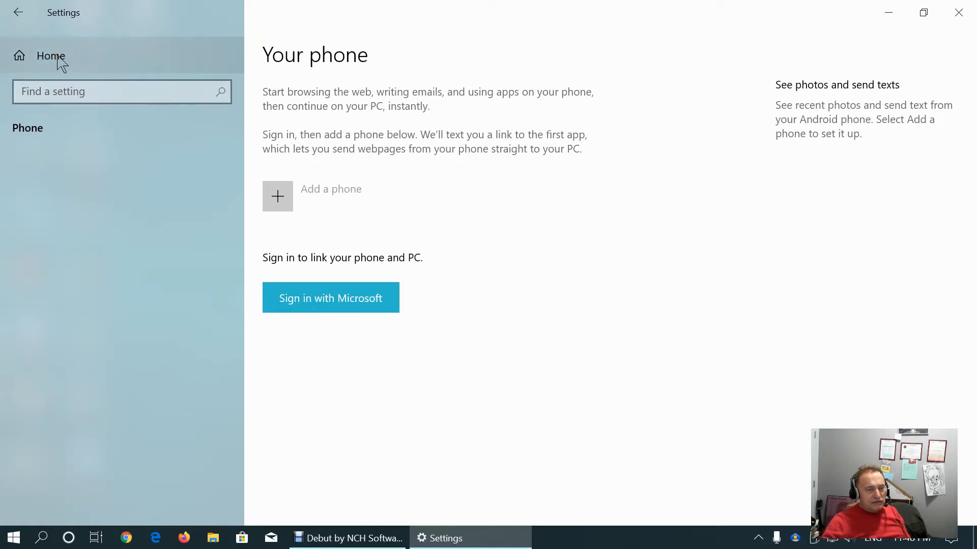
pyautogui.moveTo(460, 309)
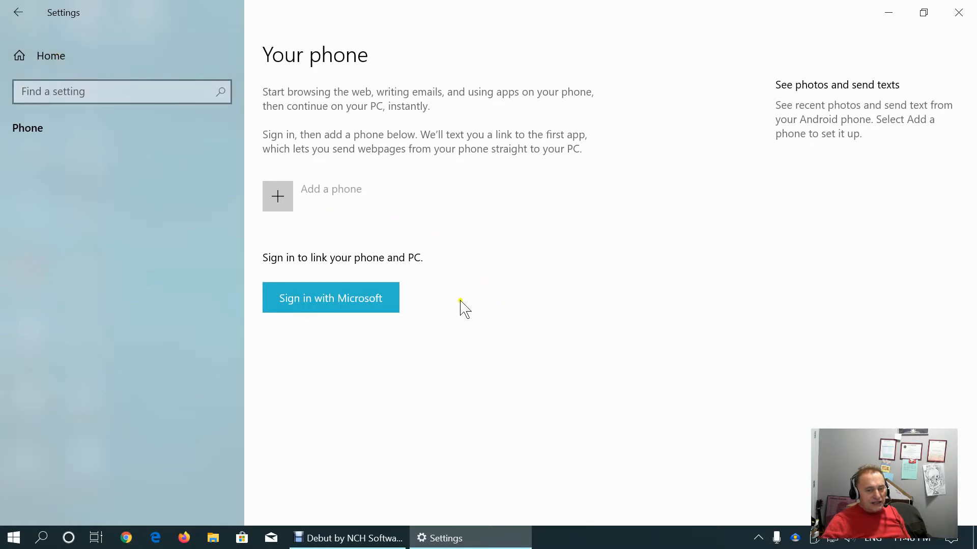
pyautogui.moveTo(480, 257)
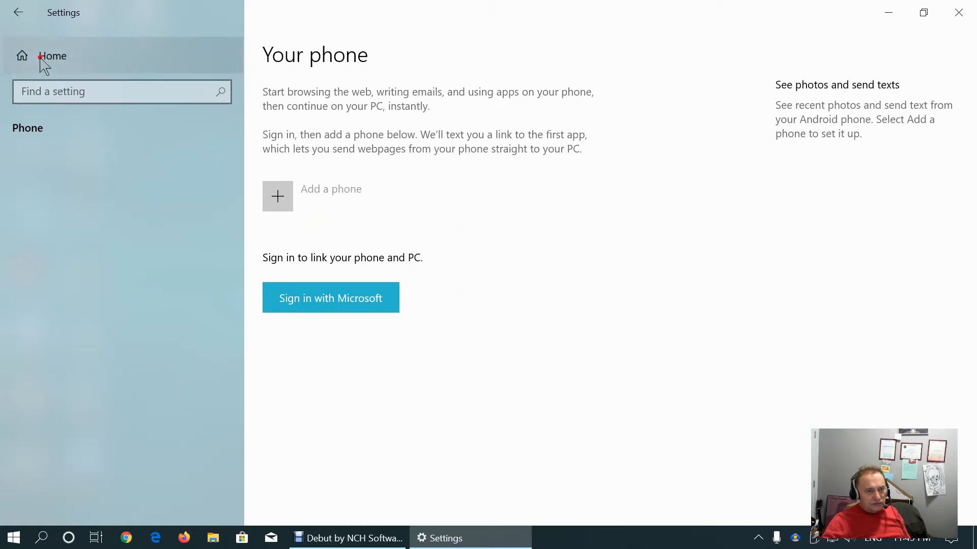
# Return to the Settings home and open the Network & Internet Status page showing the Ethernet connection
pyautogui.click(52, 55)
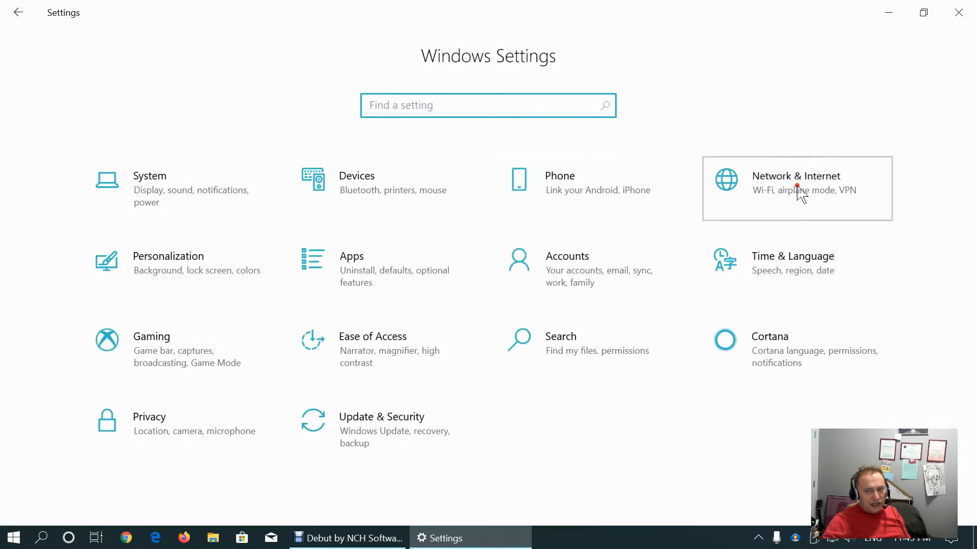
pyautogui.click(796, 185)
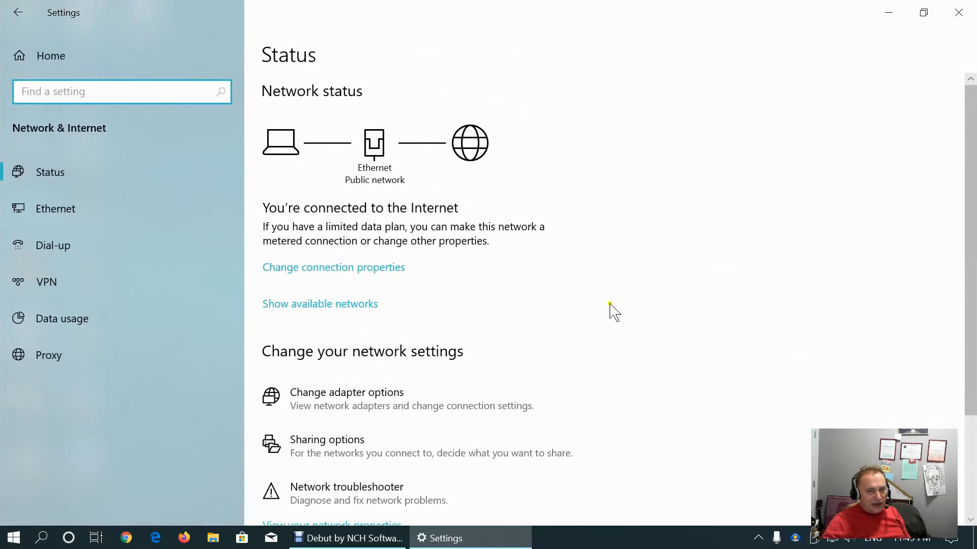
pyautogui.moveTo(352, 194)
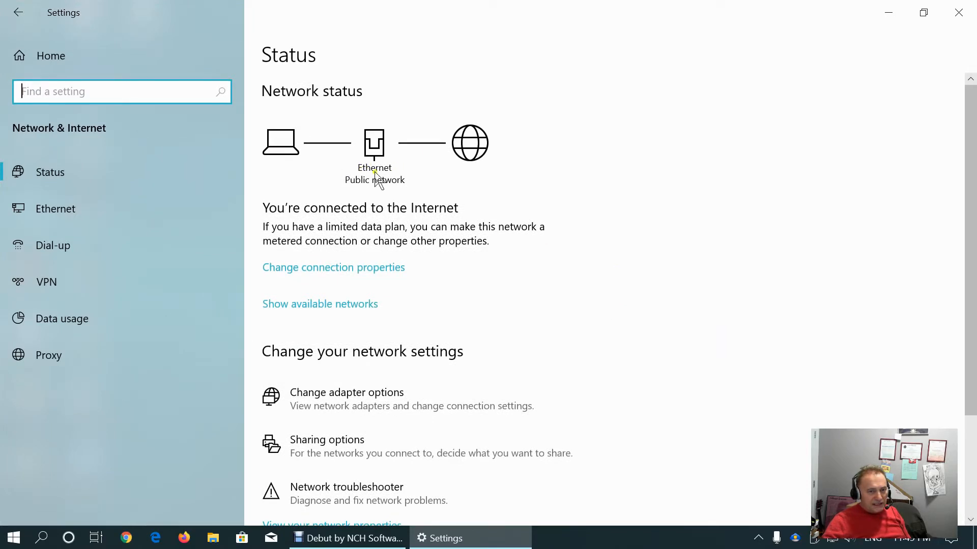
pyautogui.moveTo(517, 193)
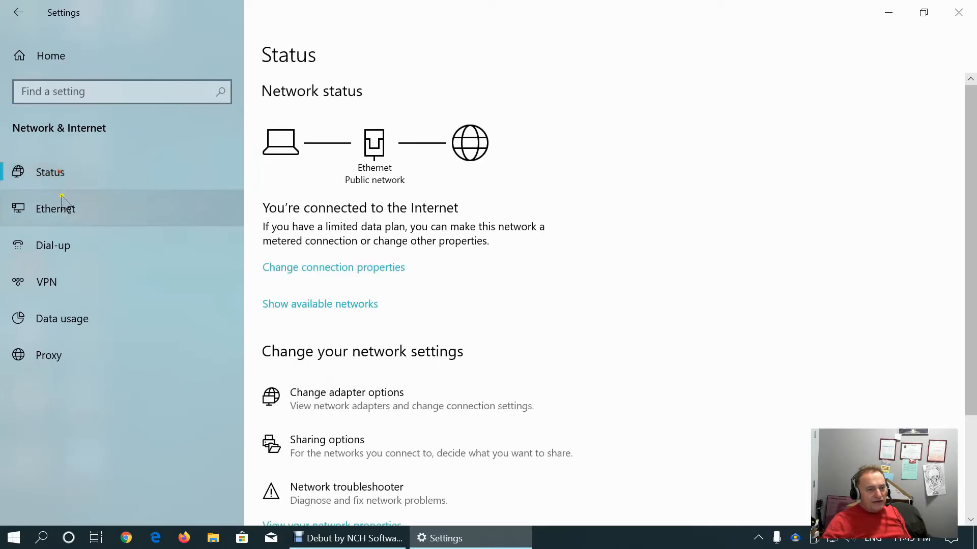
# Browse the Ethernet, Dial-up, VPN and Data usage pages, returning to VPN
pyautogui.click(55, 209)
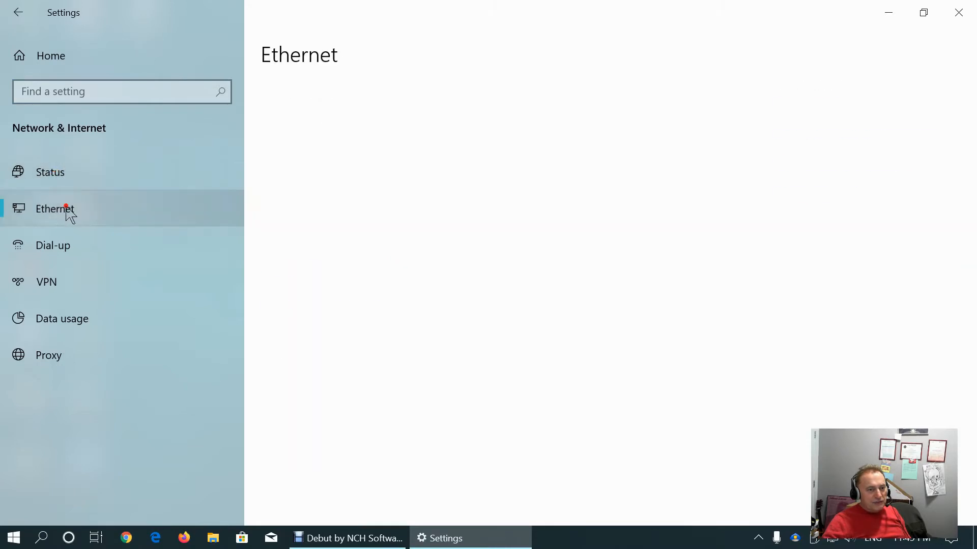
pyautogui.click(55, 209)
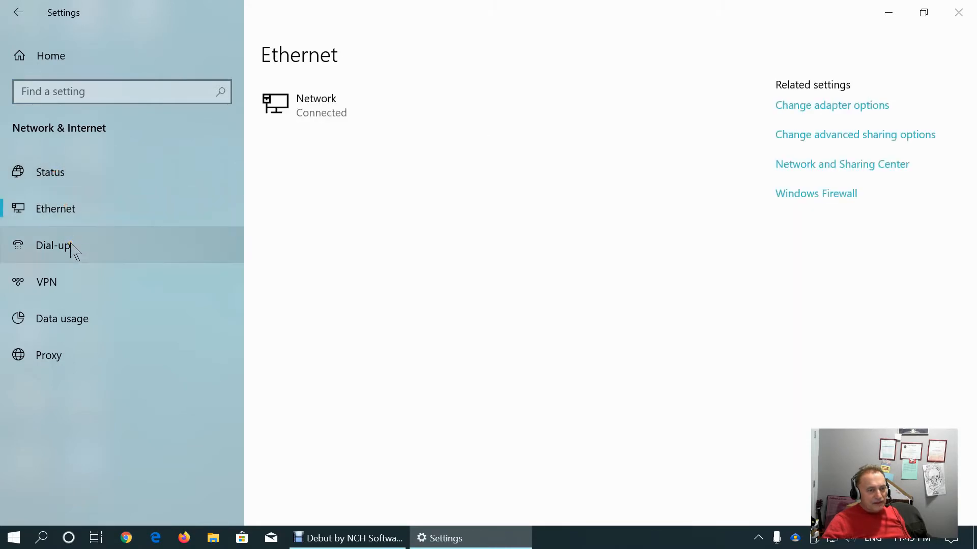
pyautogui.click(46, 282)
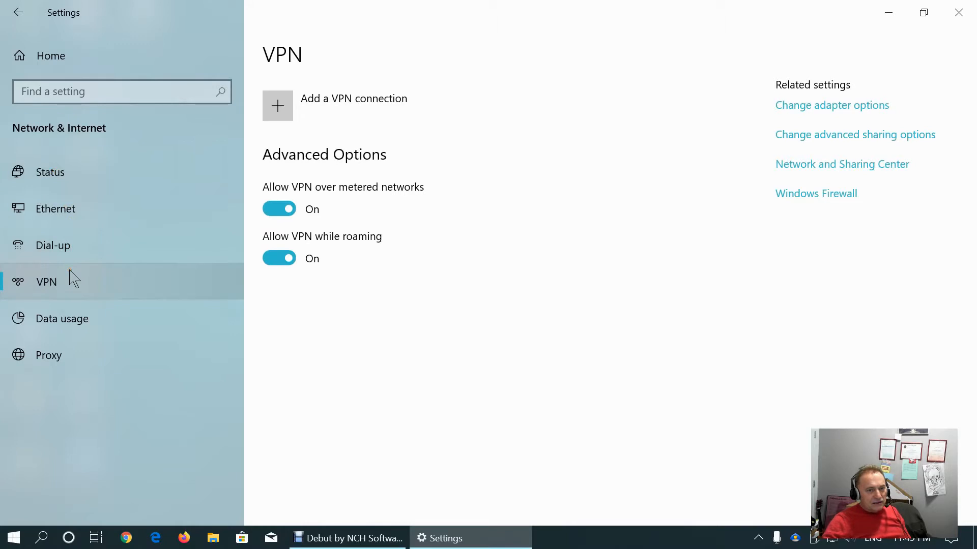
pyautogui.click(62, 319)
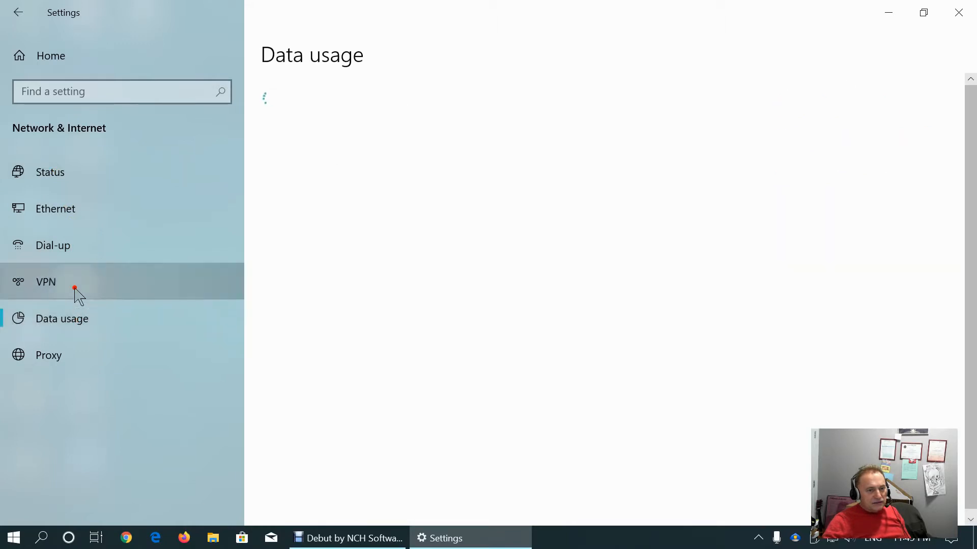
pyautogui.click(46, 282)
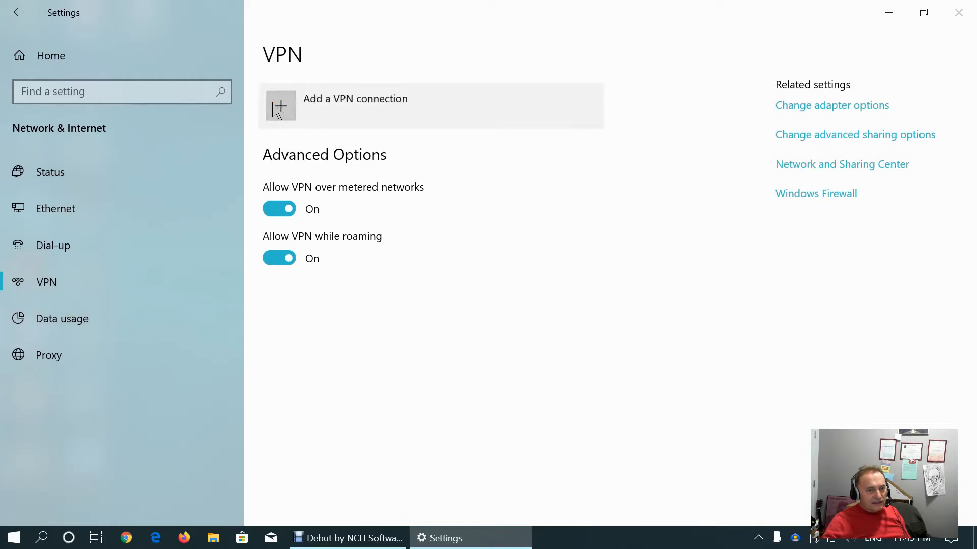
# Show the Data usage overview with 5.74 GB used over Ethernet in 30 days
pyautogui.click(62, 319)
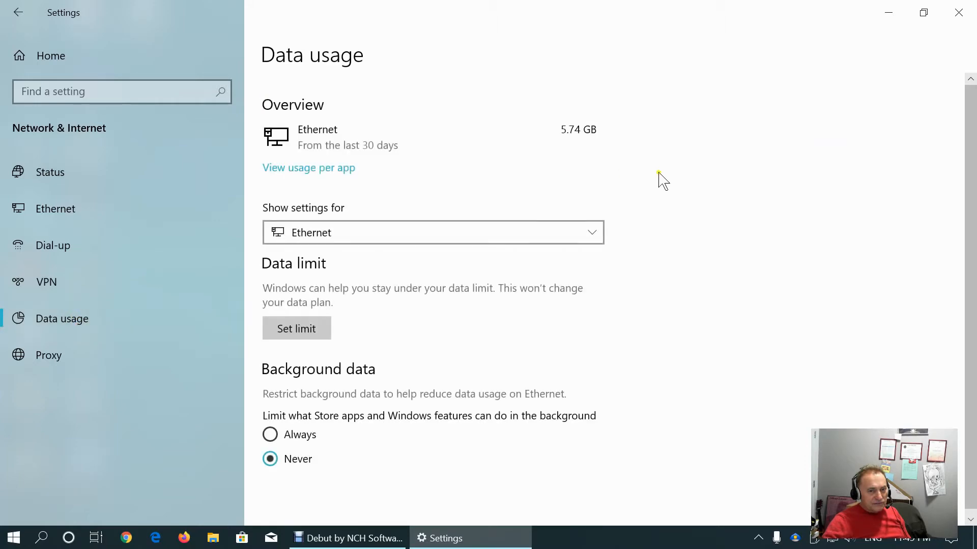
pyautogui.moveTo(323, 149)
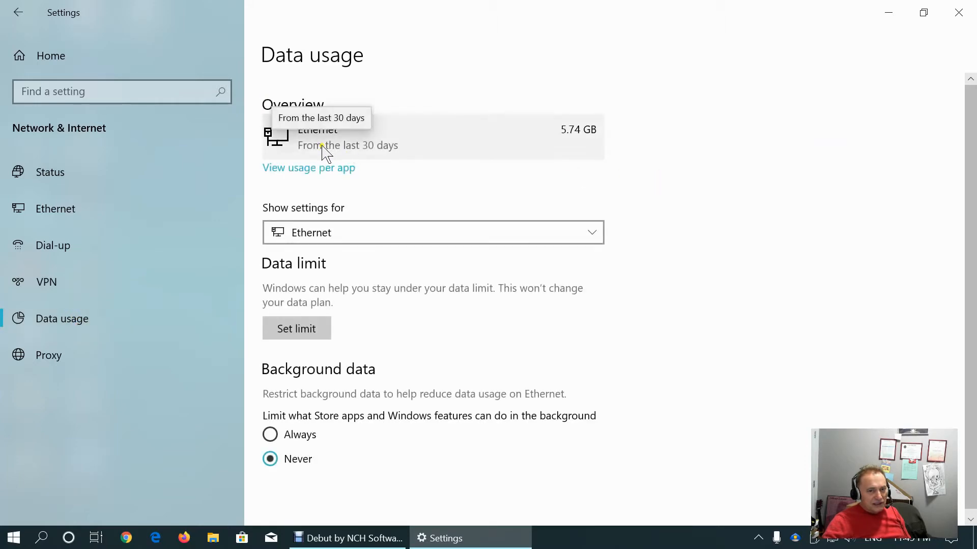
pyautogui.moveTo(560, 133)
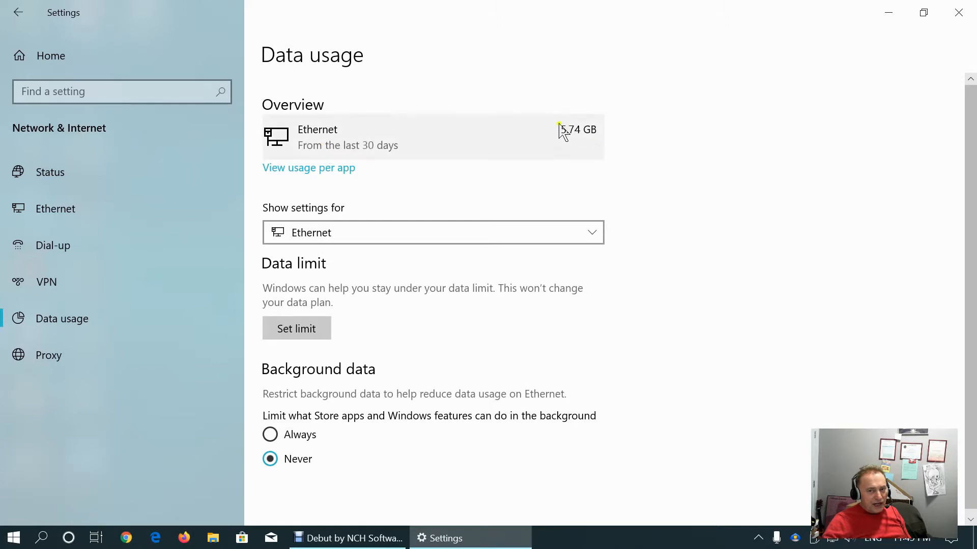
pyautogui.moveTo(693, 160)
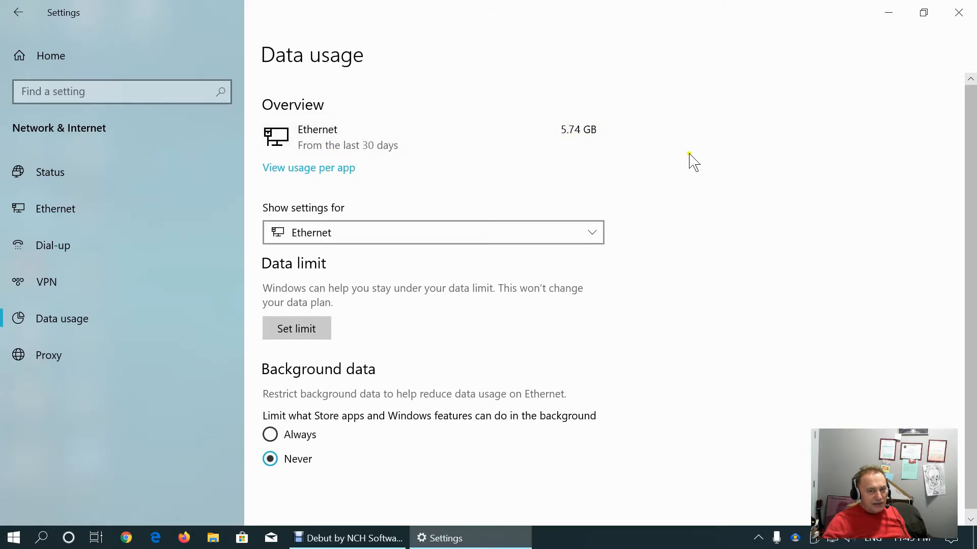
pyautogui.moveTo(323, 174)
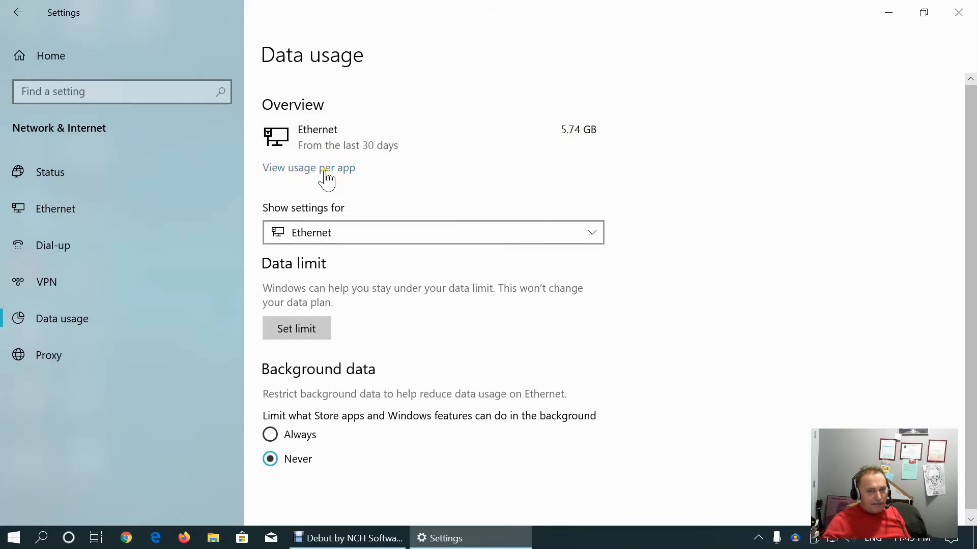
# Review per-app Ethernet usage details, then reset the usage stats and confirm
pyautogui.click(309, 168)
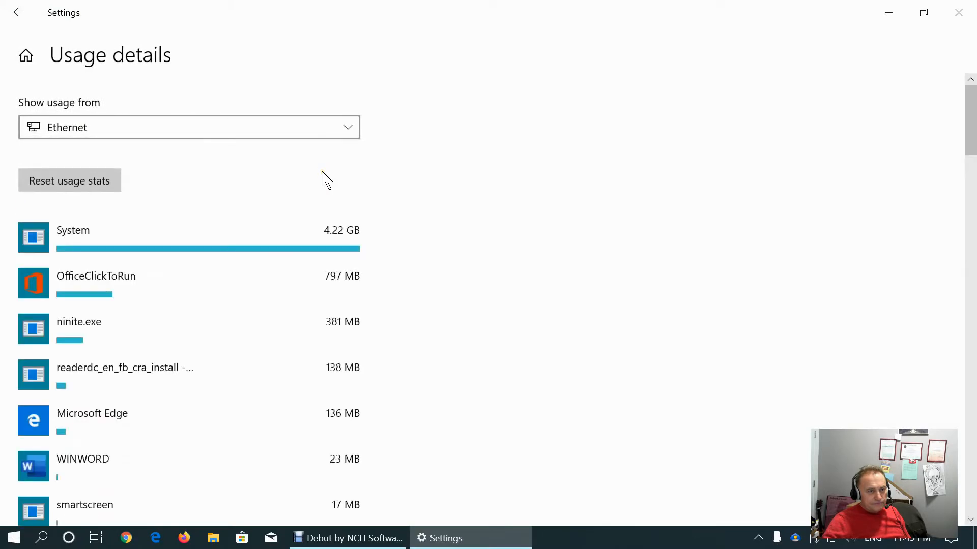
pyautogui.moveTo(309, 249)
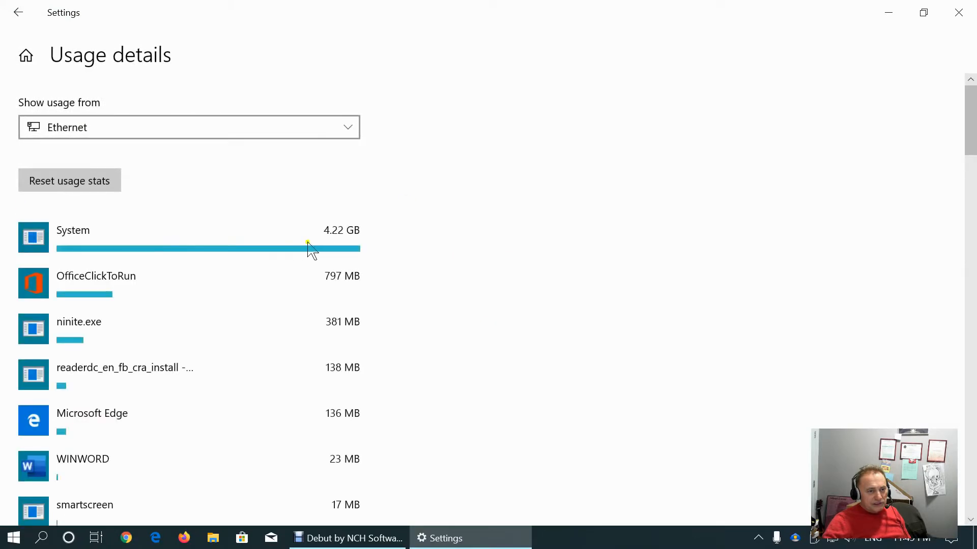
pyautogui.moveTo(342, 240)
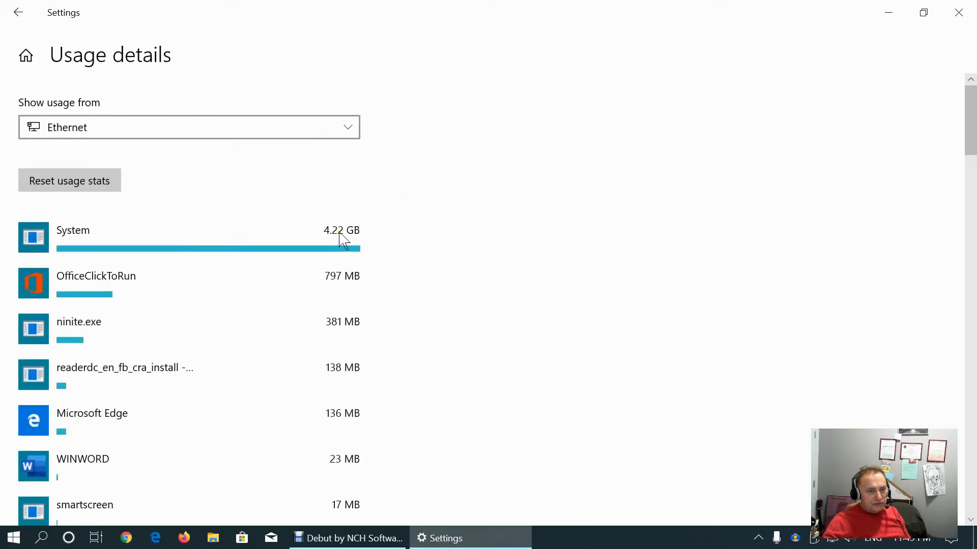
pyautogui.moveTo(448, 257)
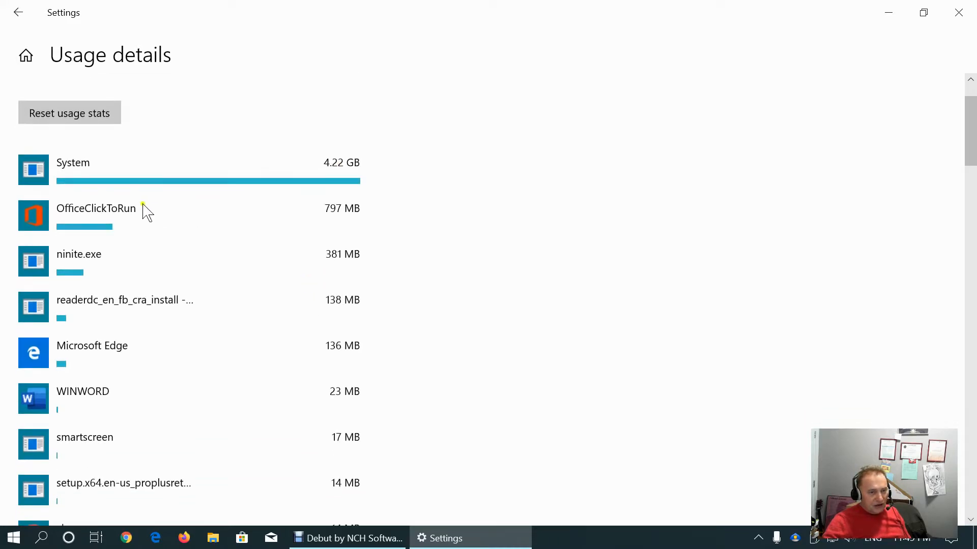
pyautogui.moveTo(375, 221)
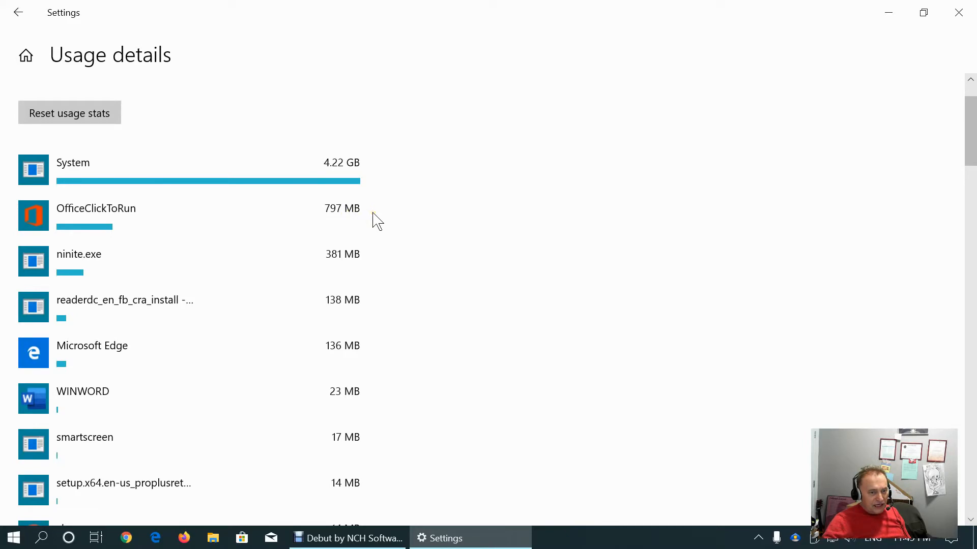
pyautogui.moveTo(94, 270)
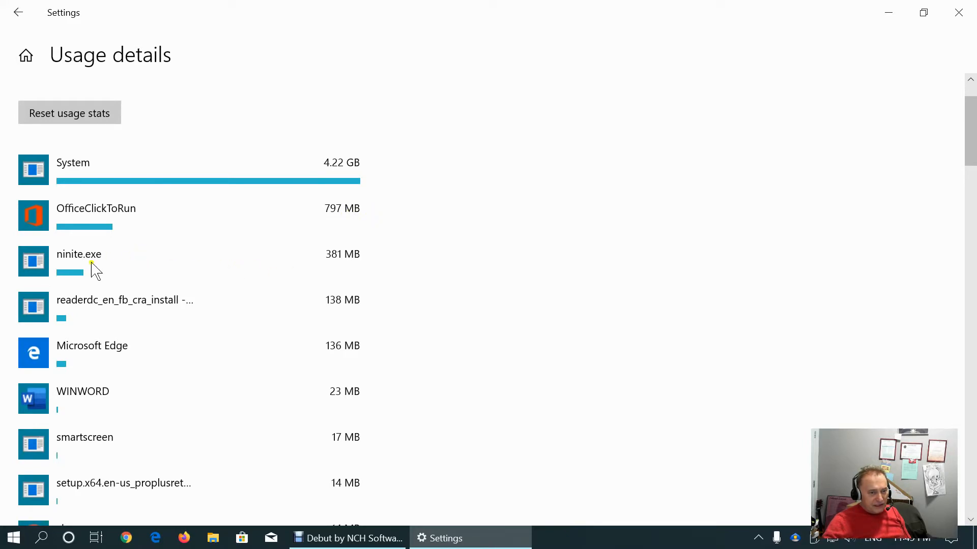
pyautogui.moveTo(470, 305)
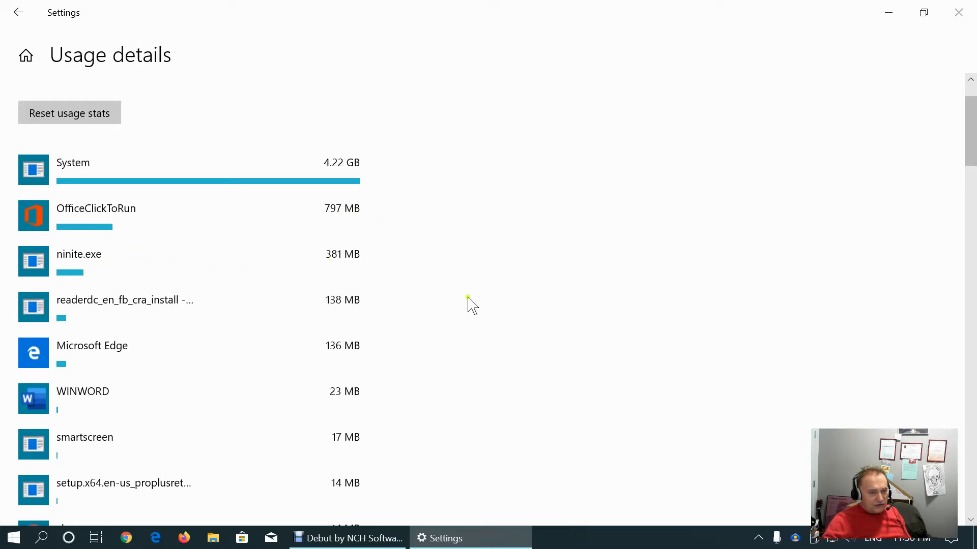
pyautogui.scroll(-3)
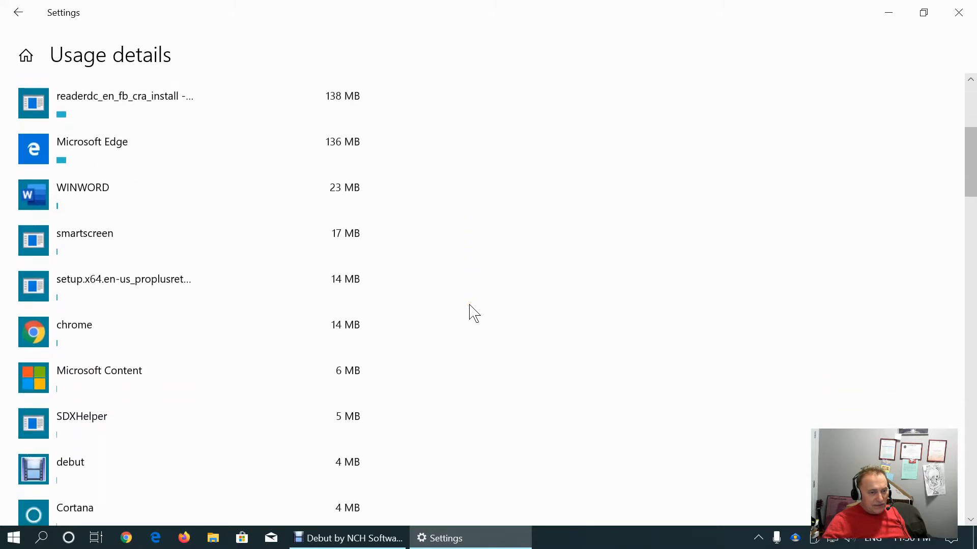
pyautogui.scroll(-3)
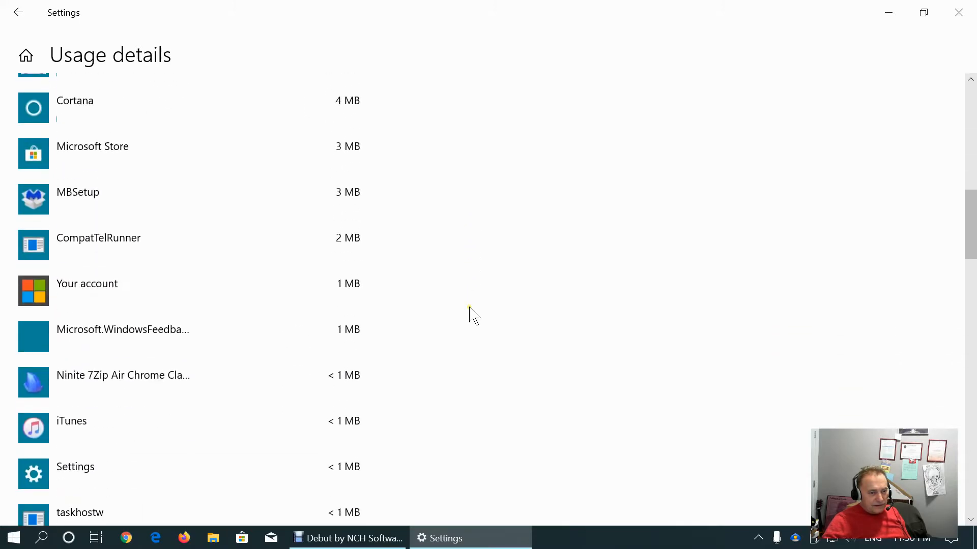
pyautogui.scroll(-3)
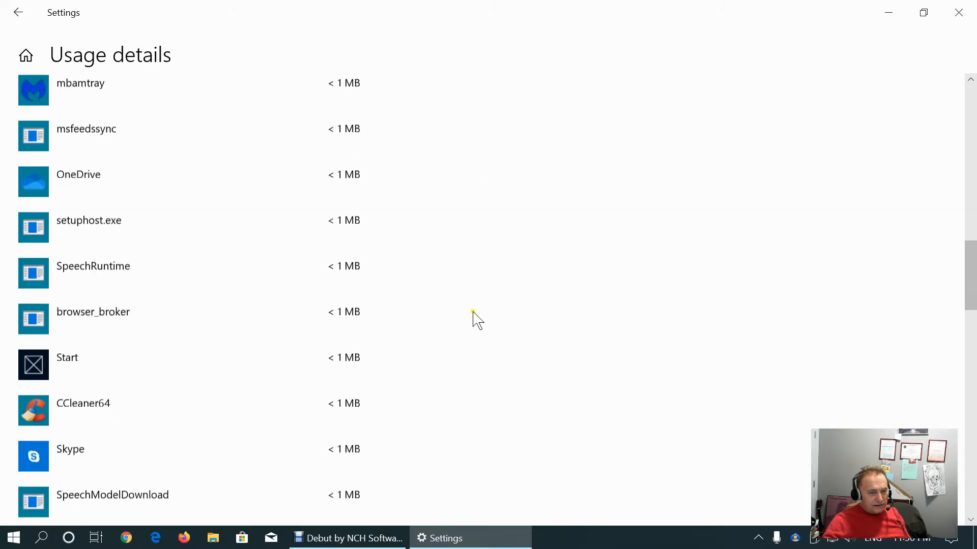
pyautogui.scroll(3)
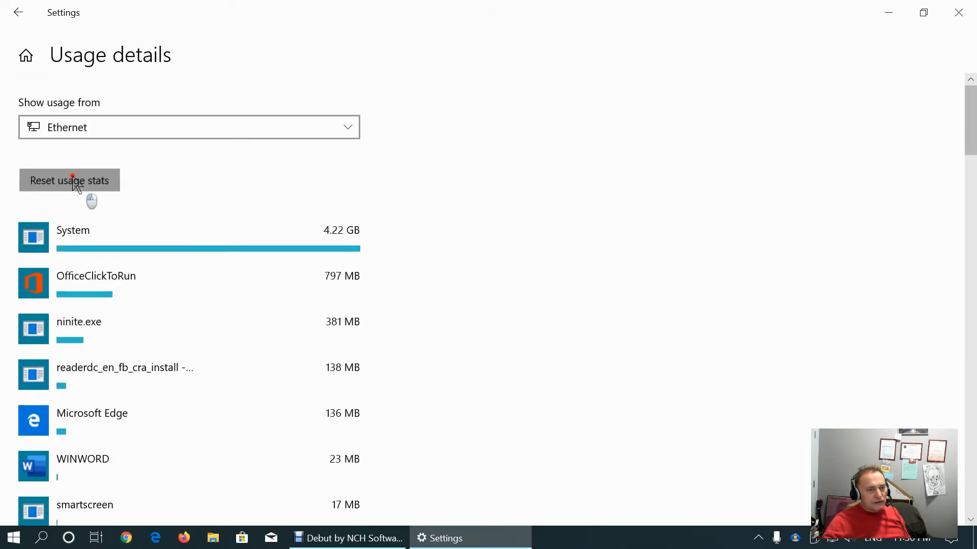
pyautogui.click(69, 180)
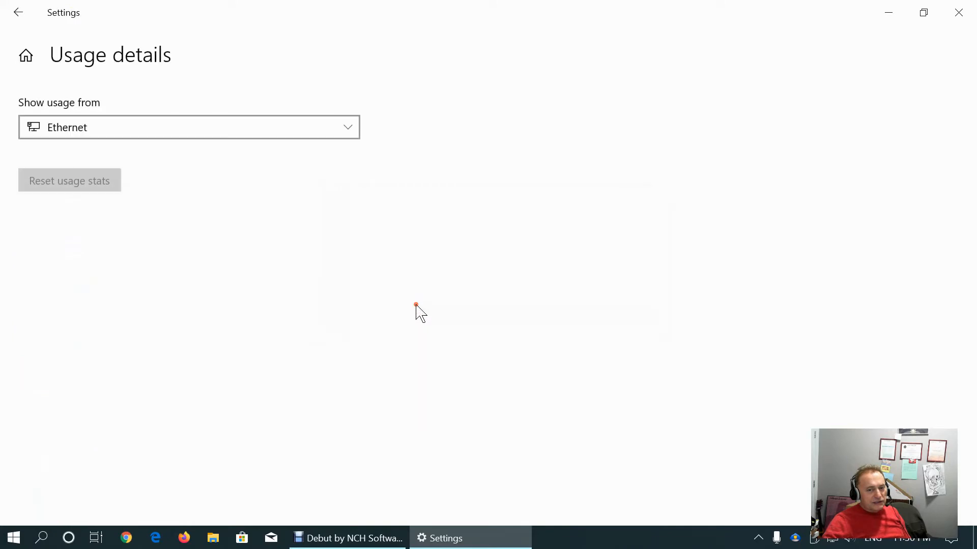
pyautogui.click(18, 13)
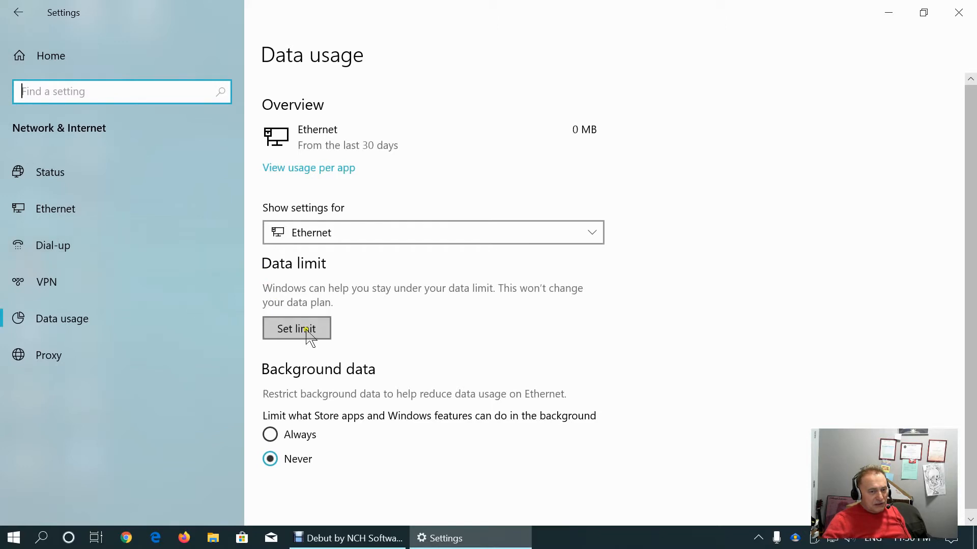
pyautogui.click(296, 329)
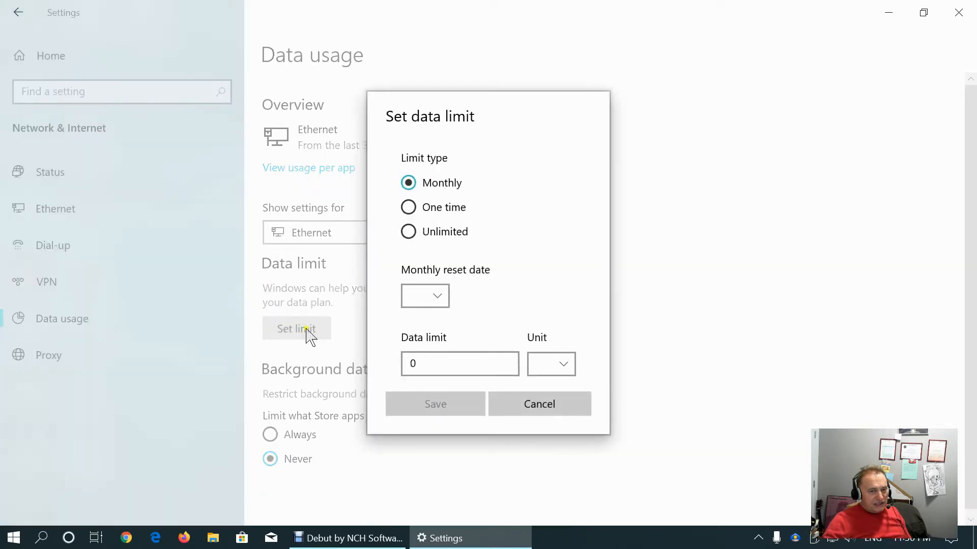
pyautogui.click(425, 295)
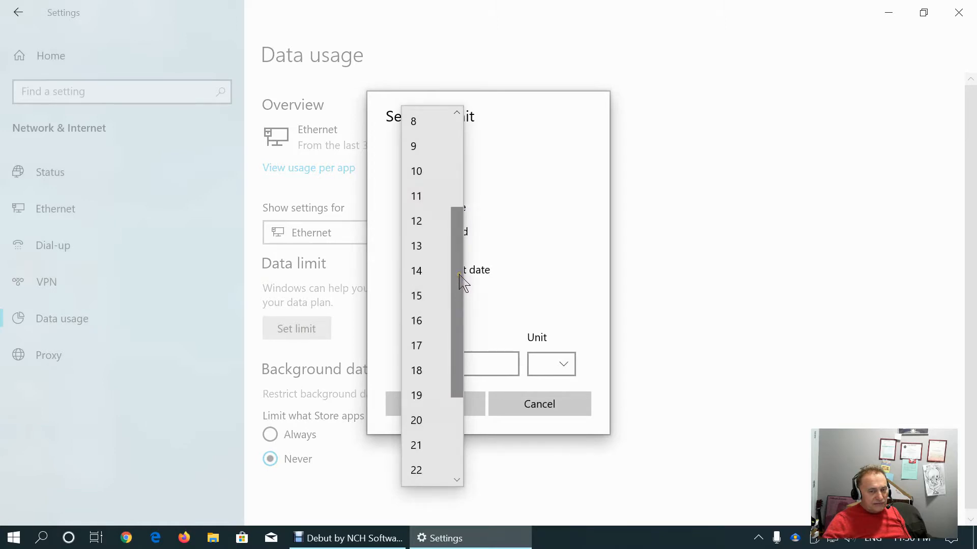
pyautogui.click(609, 274)
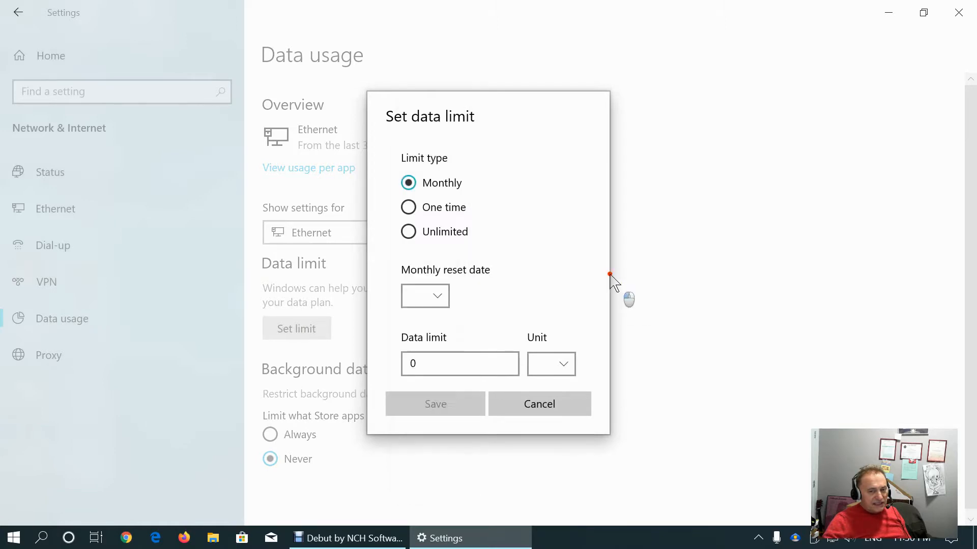
pyautogui.click(551, 364)
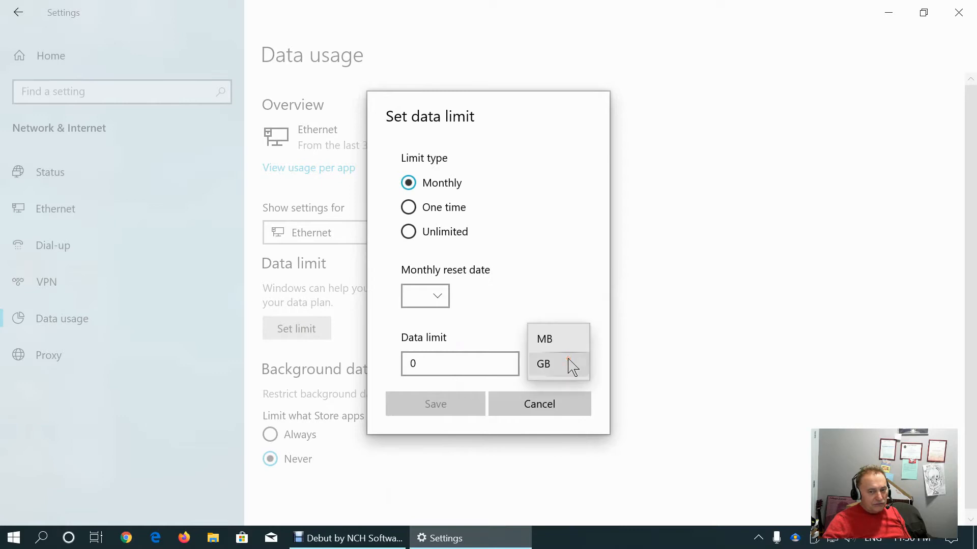
pyautogui.click(543, 364)
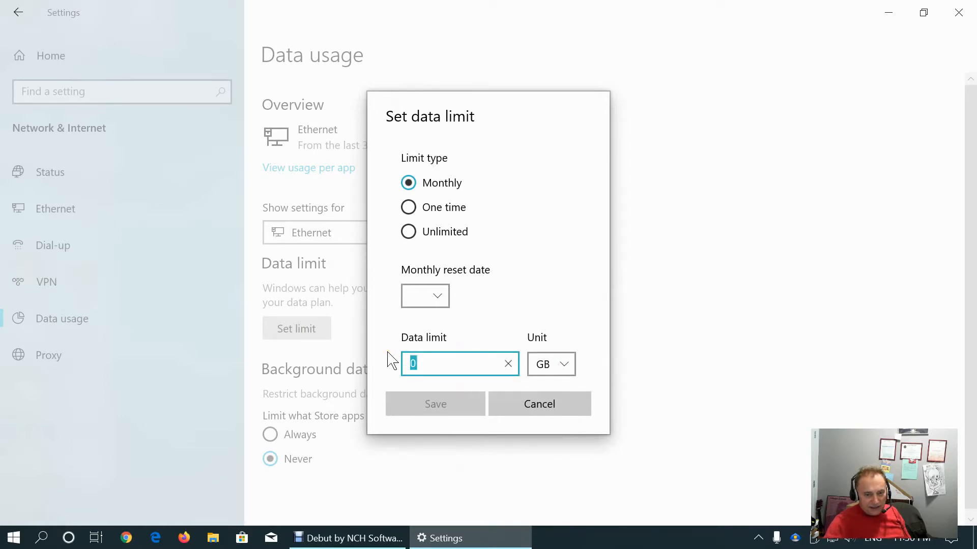
pyautogui.write('100')
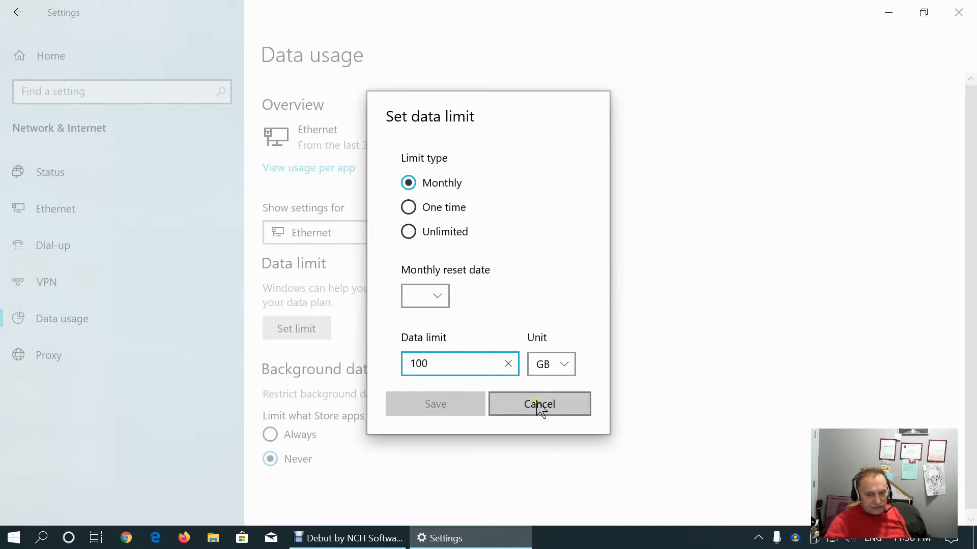
pyautogui.click(425, 295)
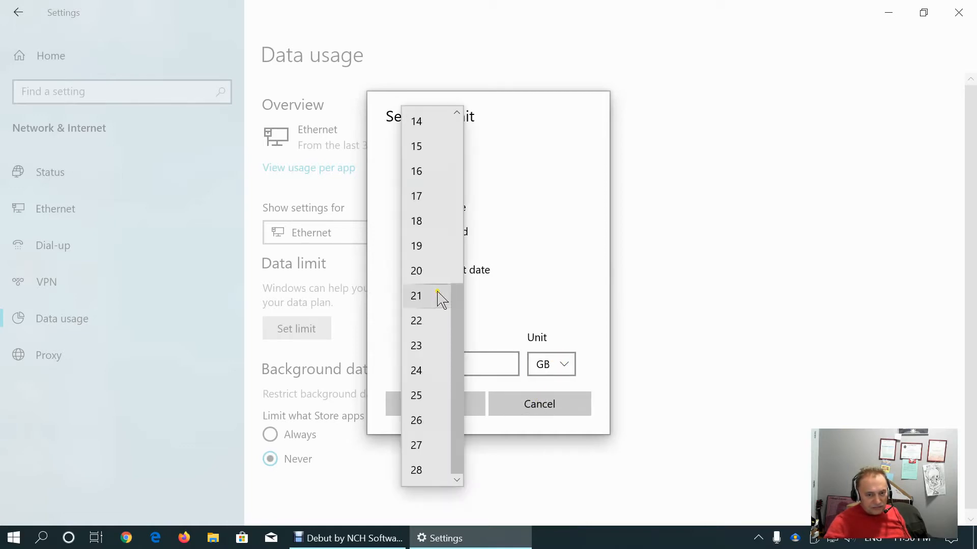
pyautogui.scroll(3)
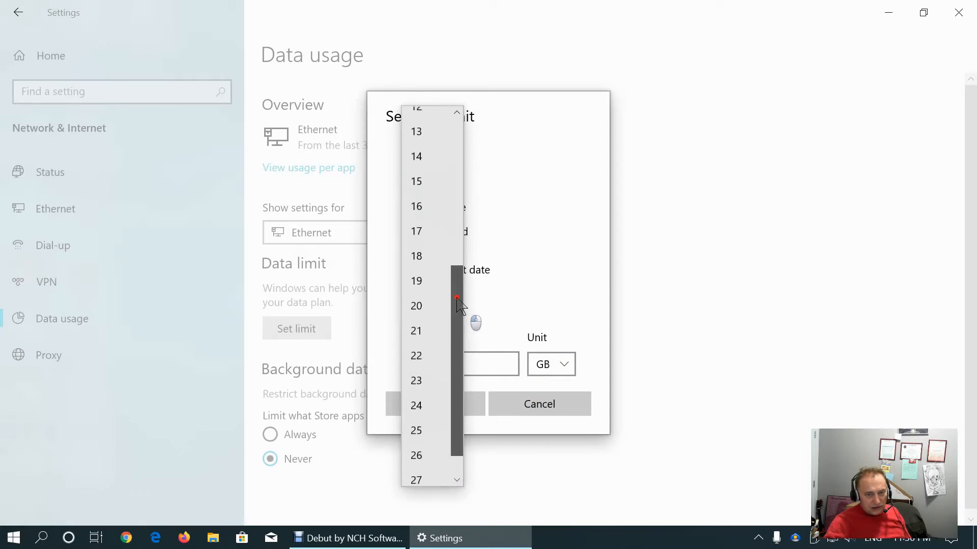
pyautogui.click(416, 306)
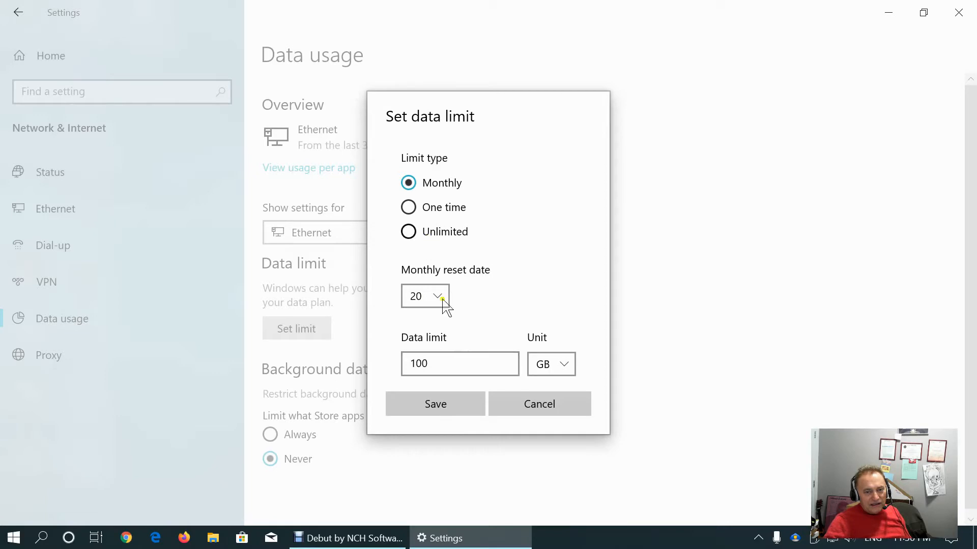
pyautogui.click(459, 364)
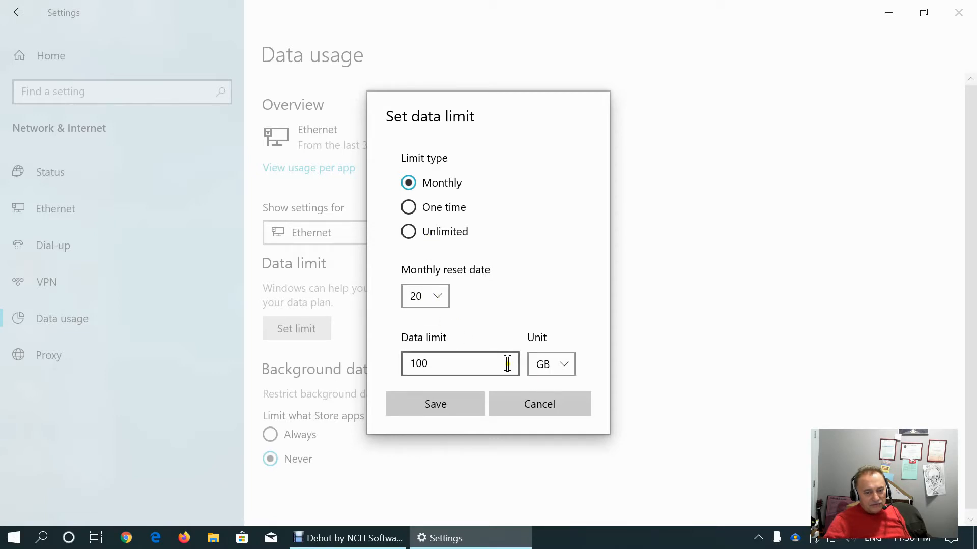
pyautogui.moveTo(481, 361)
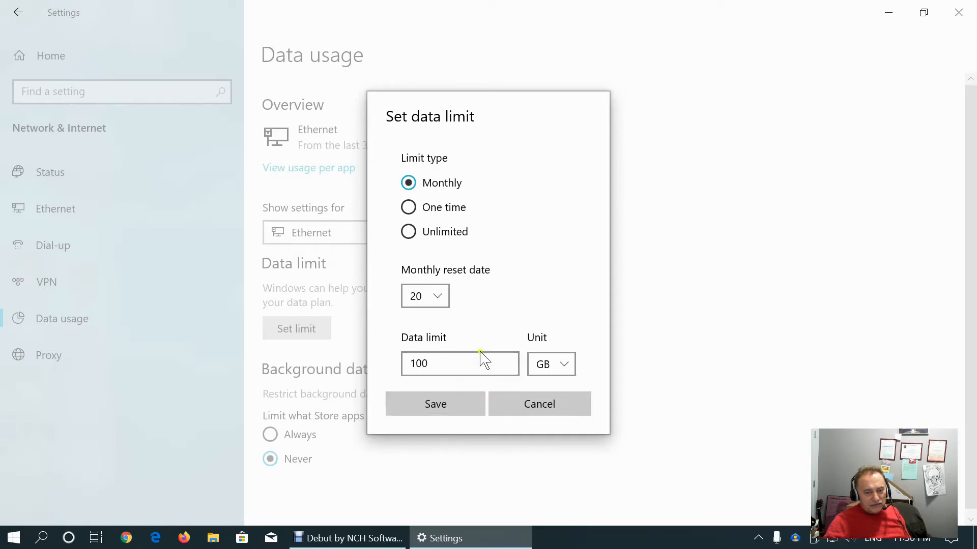
pyautogui.click(538, 404)
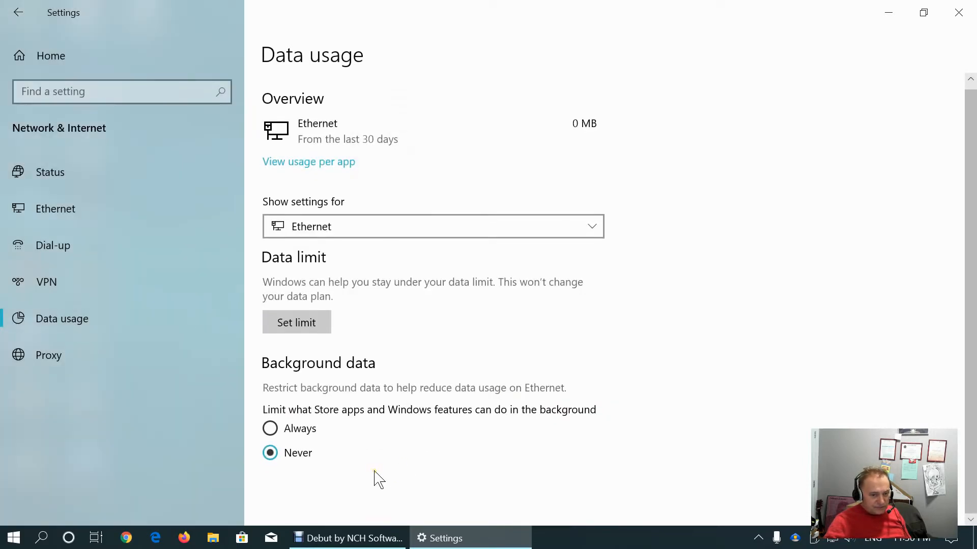
# Set Background data restriction for Store apps and Windows features to Always
pyautogui.click(270, 428)
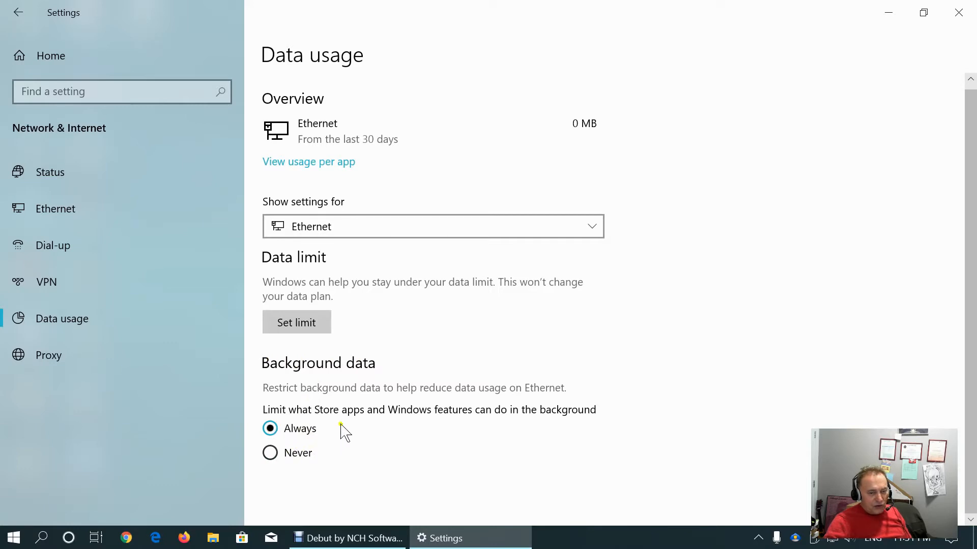
pyautogui.moveTo(360, 418)
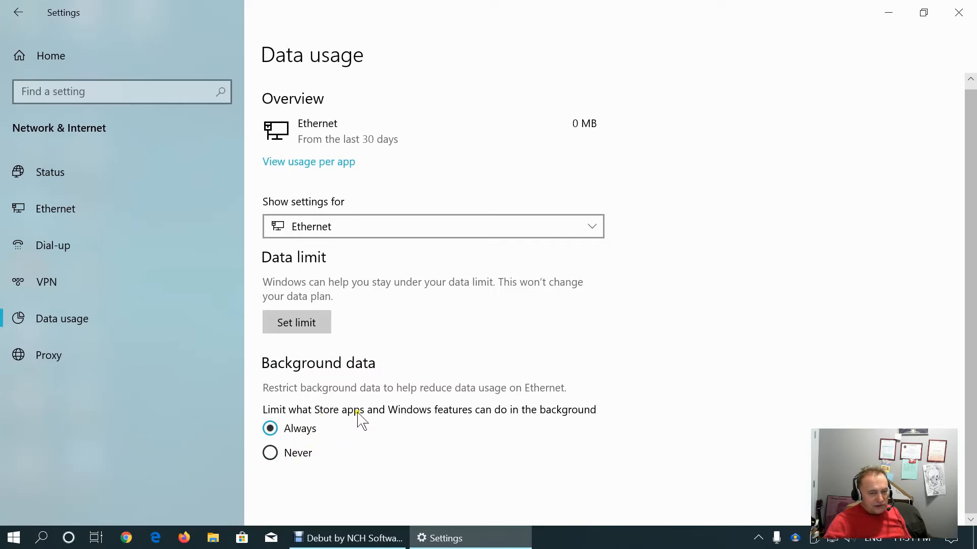
pyautogui.moveTo(578, 421)
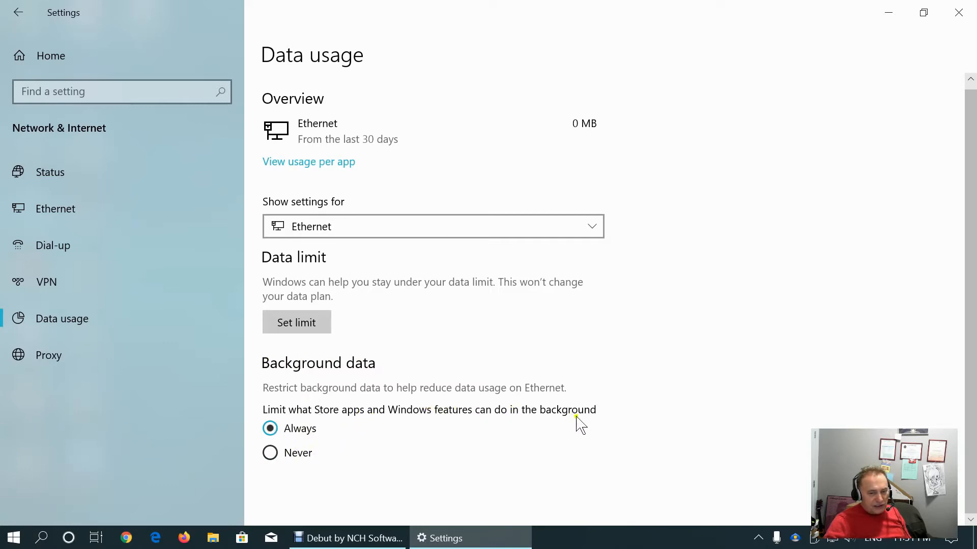
pyautogui.moveTo(114, 355)
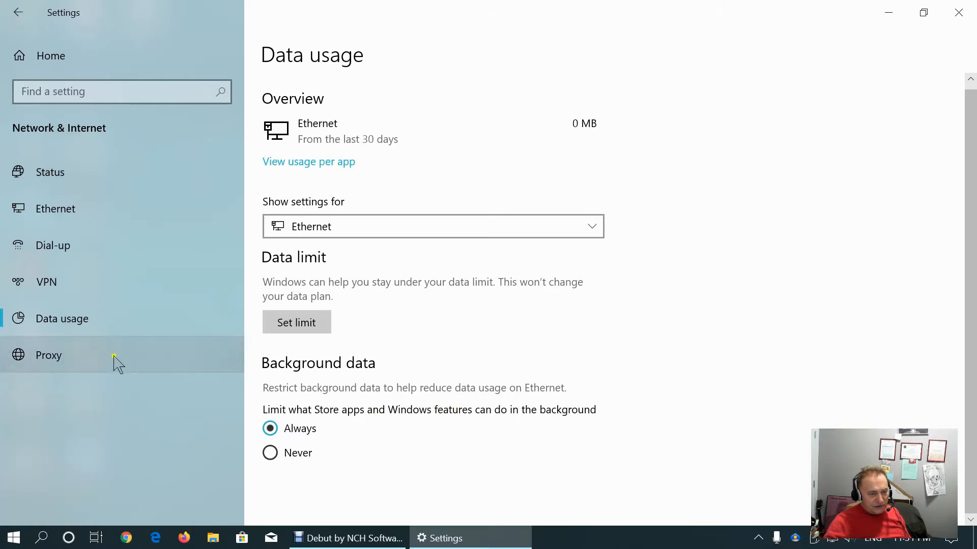
pyautogui.click(49, 355)
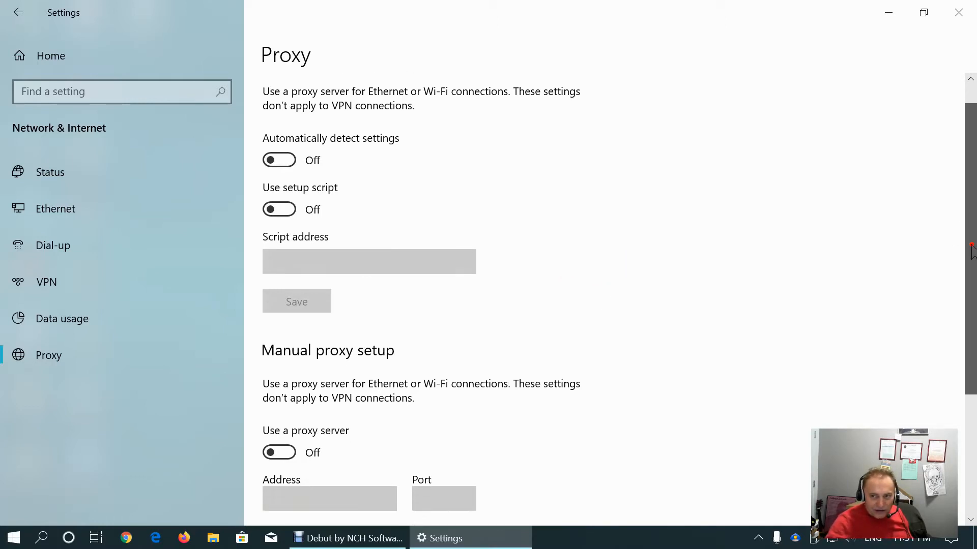
pyautogui.scroll(-3)
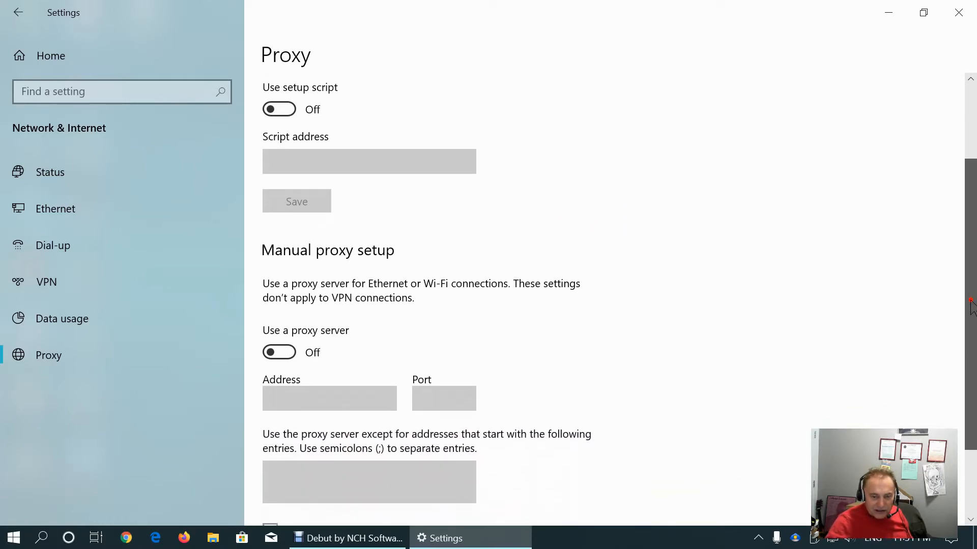
pyautogui.scroll(3)
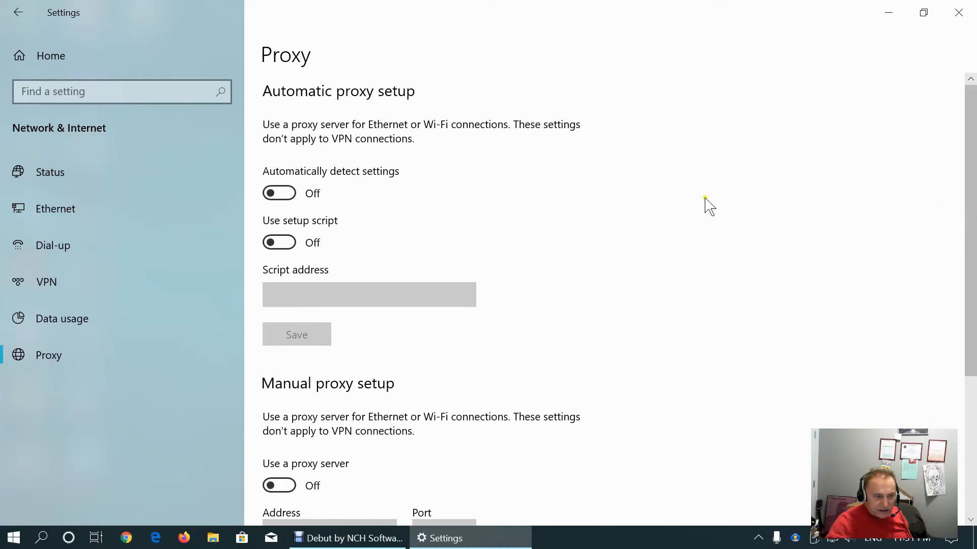
pyautogui.click(279, 193)
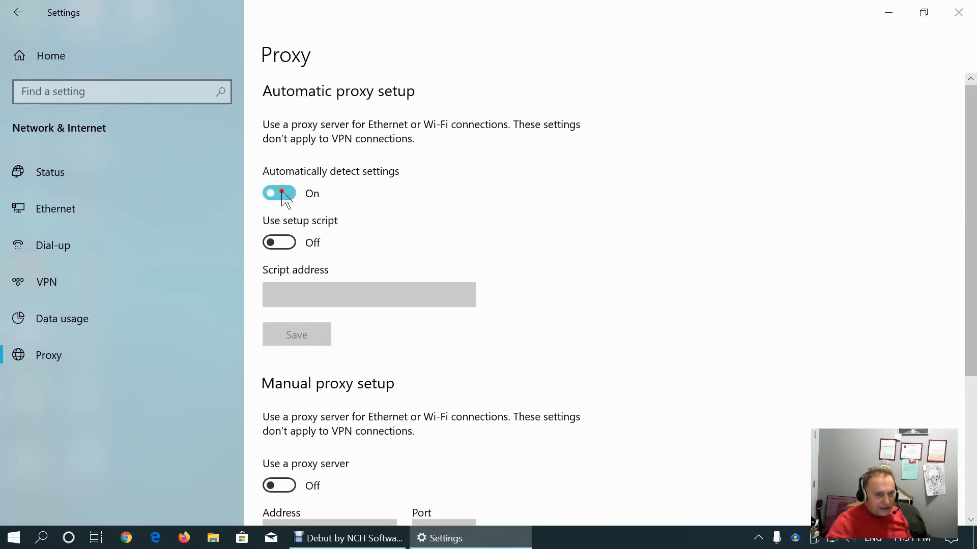
pyautogui.click(278, 194)
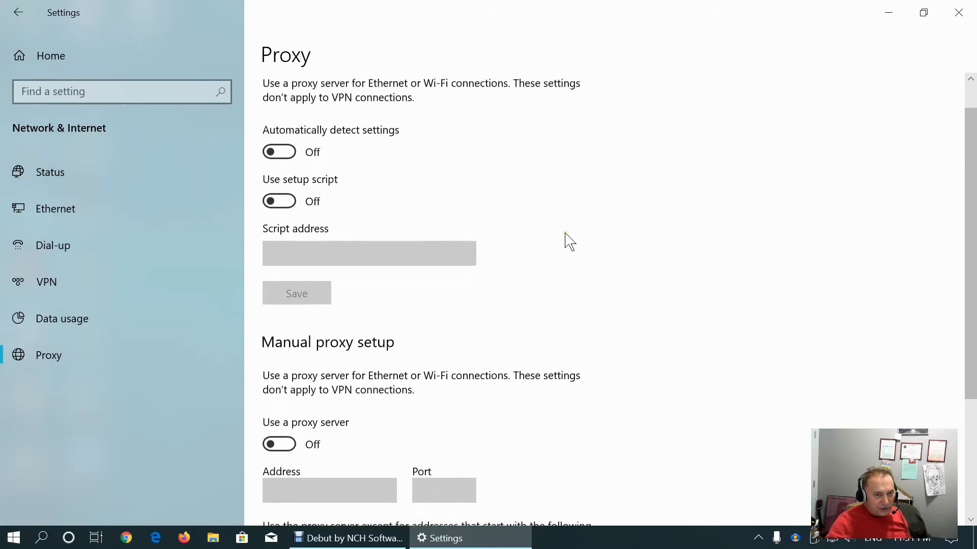
pyautogui.scroll(3)
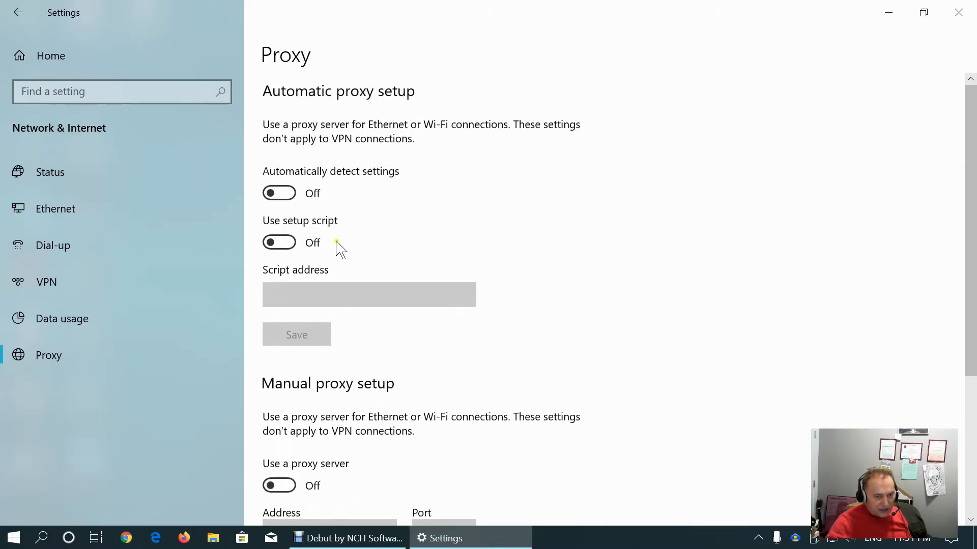
pyautogui.moveTo(337, 205)
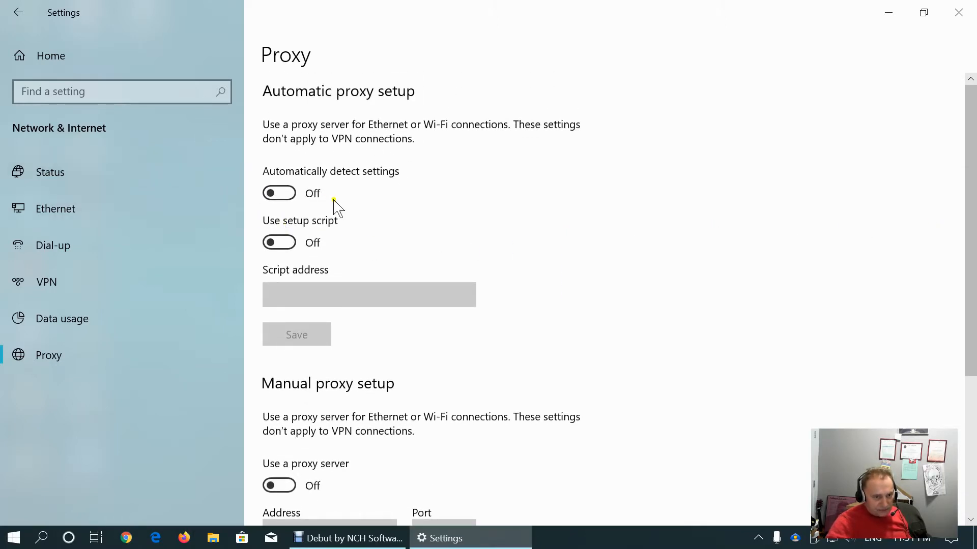
pyautogui.scroll(-3)
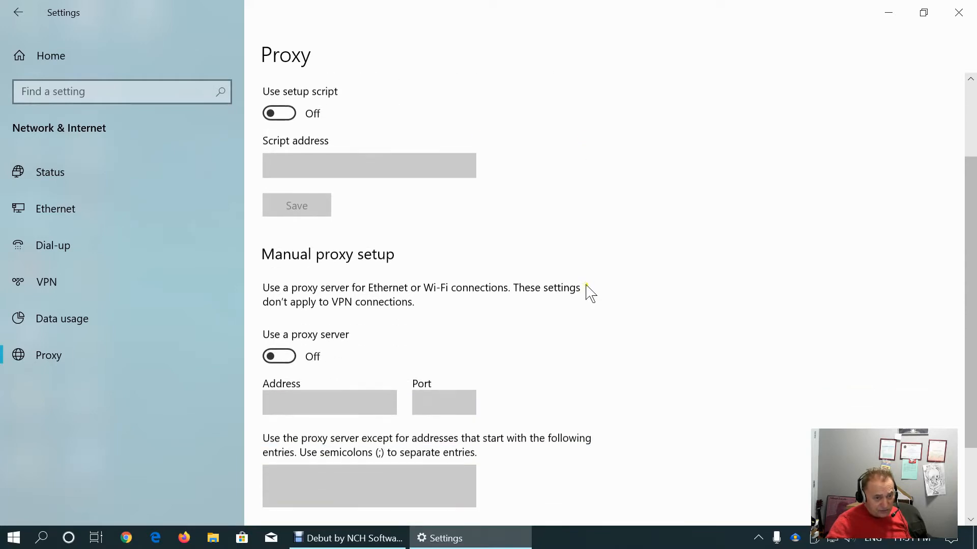
pyautogui.scroll(3)
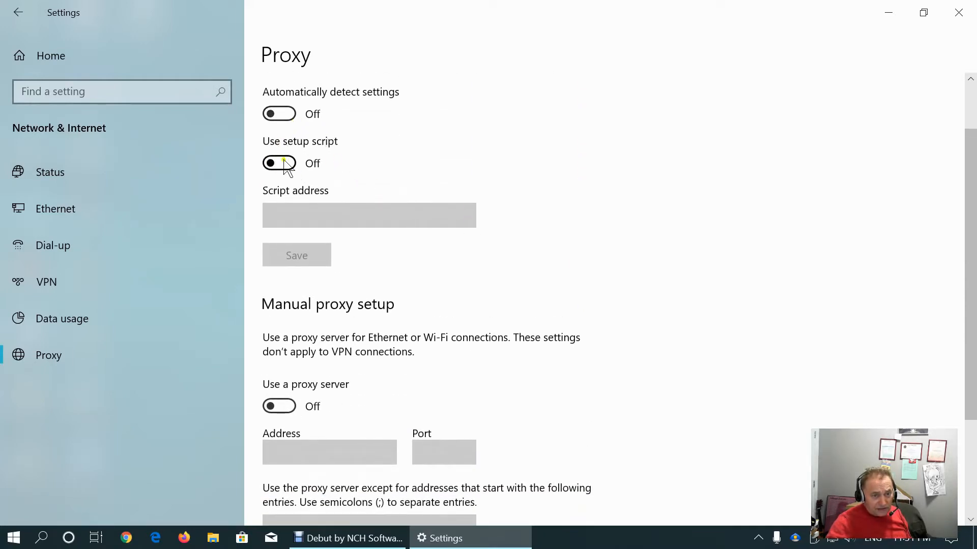
pyautogui.scroll(-3)
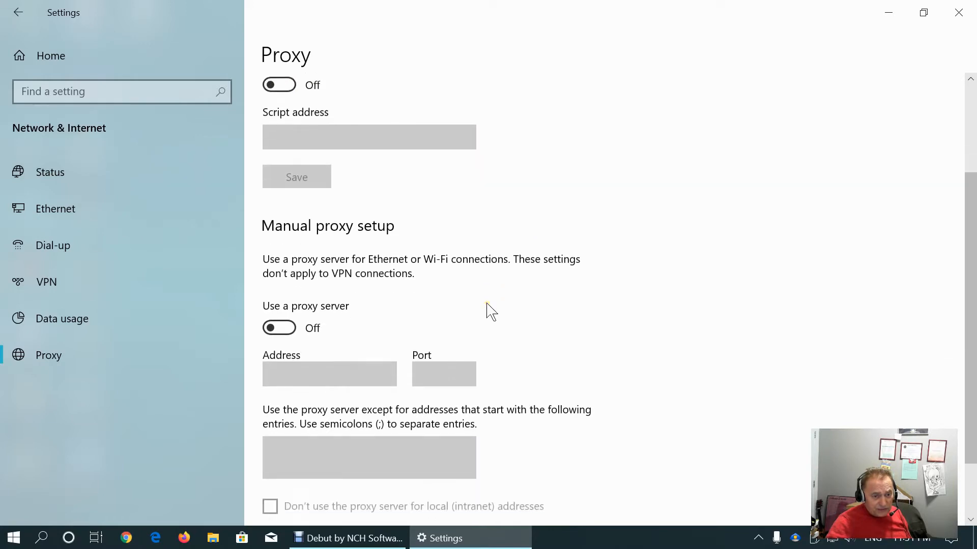
pyautogui.scroll(-3)
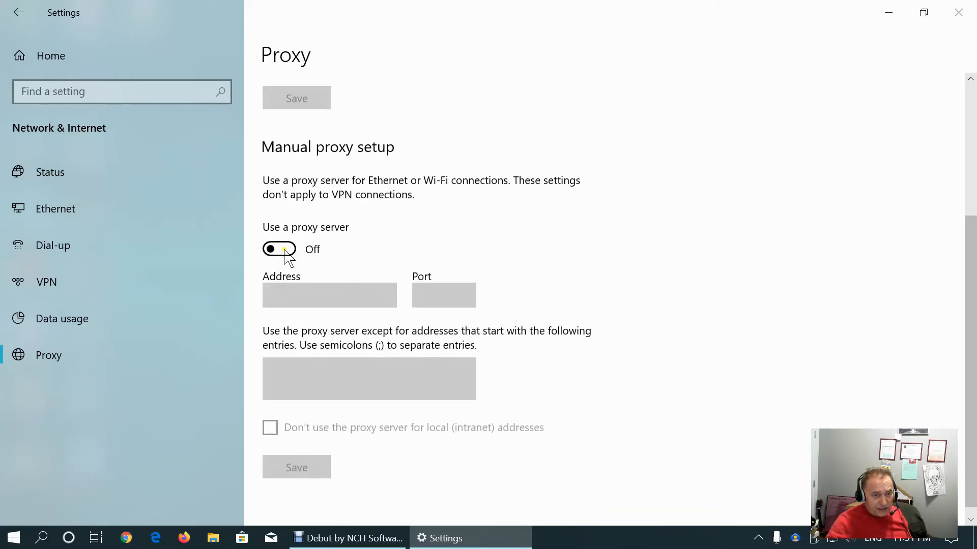
pyautogui.click(279, 248)
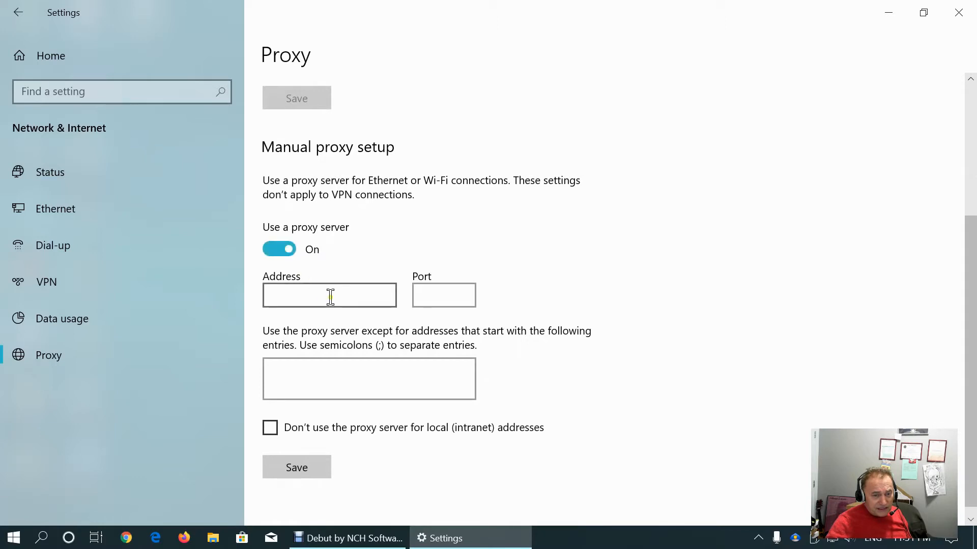
pyautogui.click(279, 248)
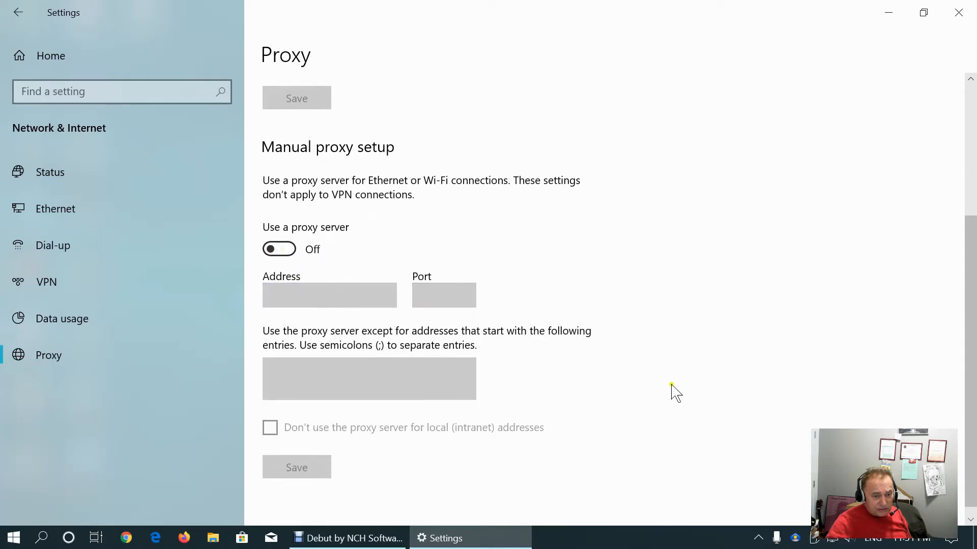
pyautogui.scroll(3)
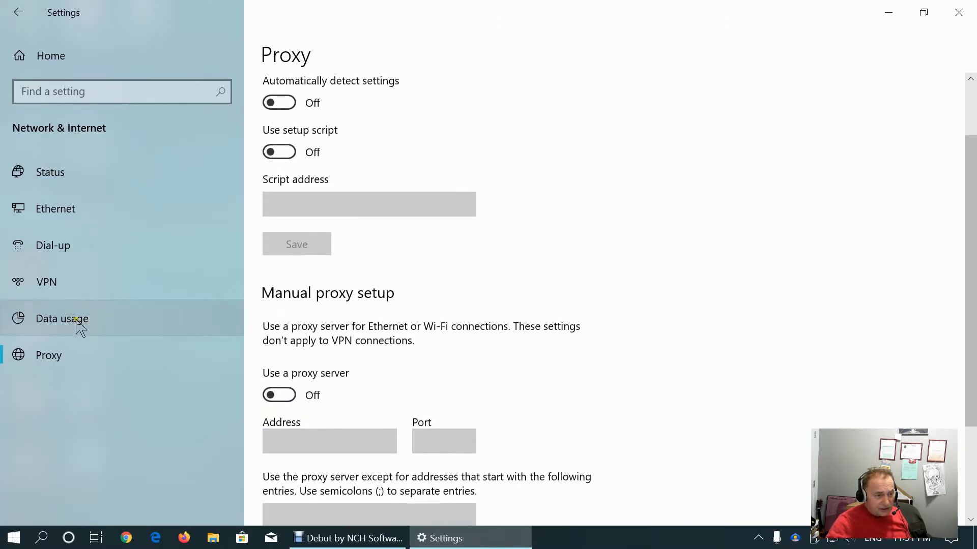
pyautogui.moveTo(52, 55)
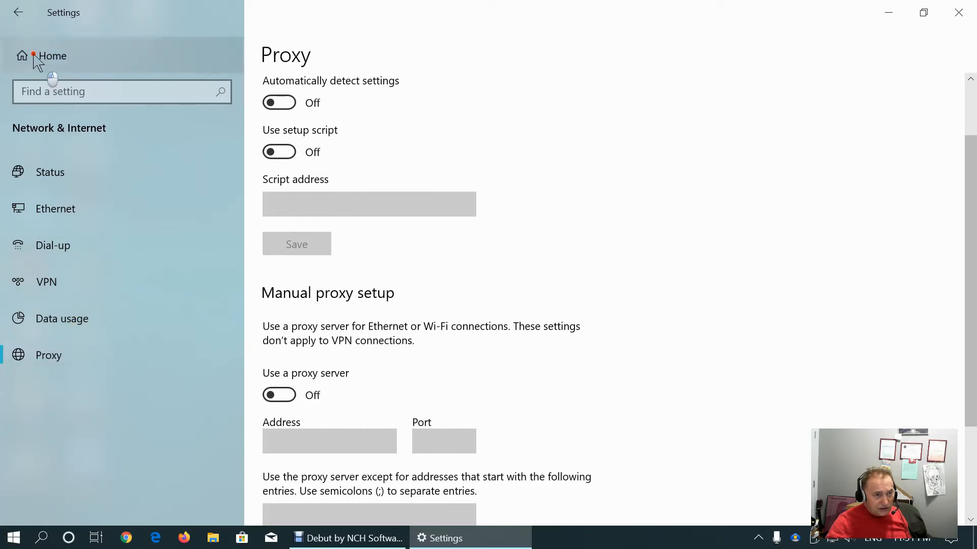
# Go Home to Personalization Background and check the slideshow interval, keeping 30 minutes
pyautogui.click(52, 55)
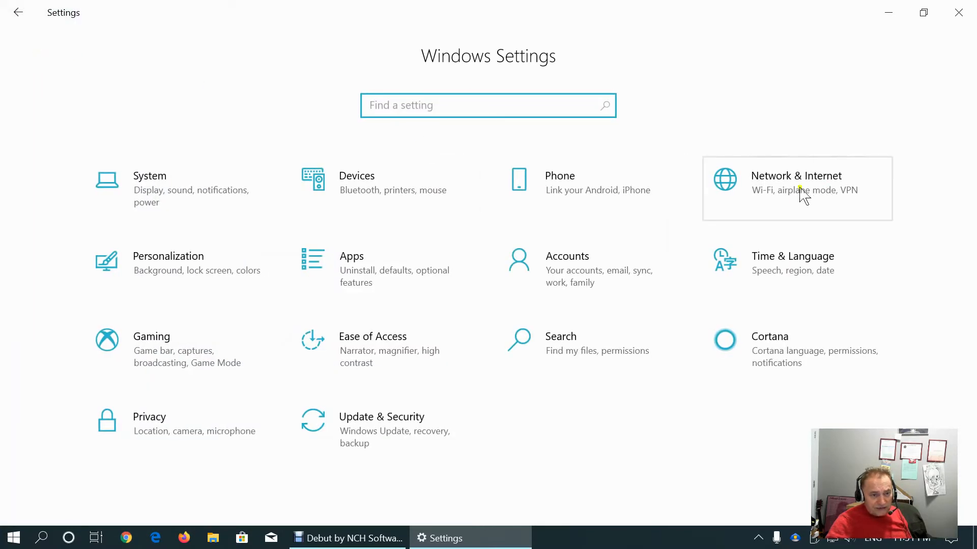
pyautogui.moveTo(155, 268)
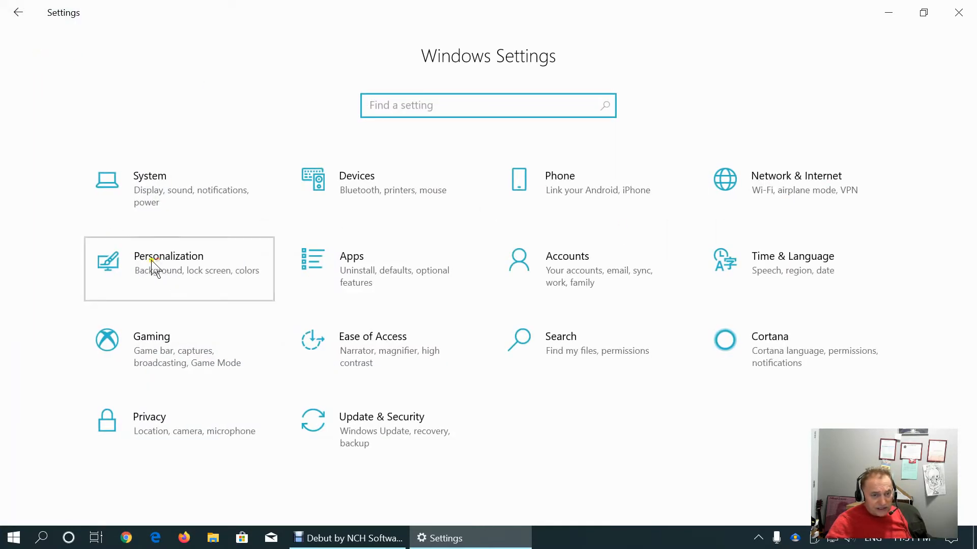
pyautogui.click(168, 268)
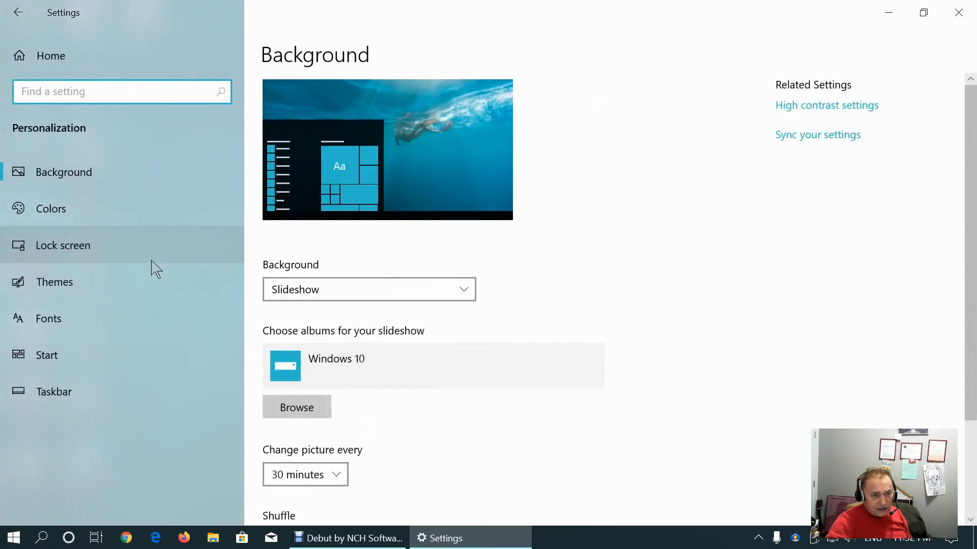
pyautogui.scroll(-3)
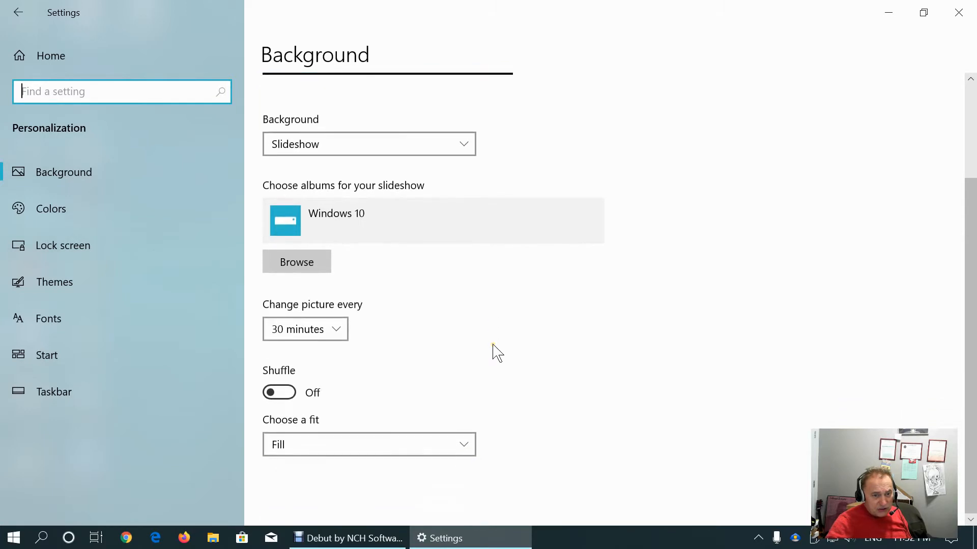
pyautogui.moveTo(390, 323)
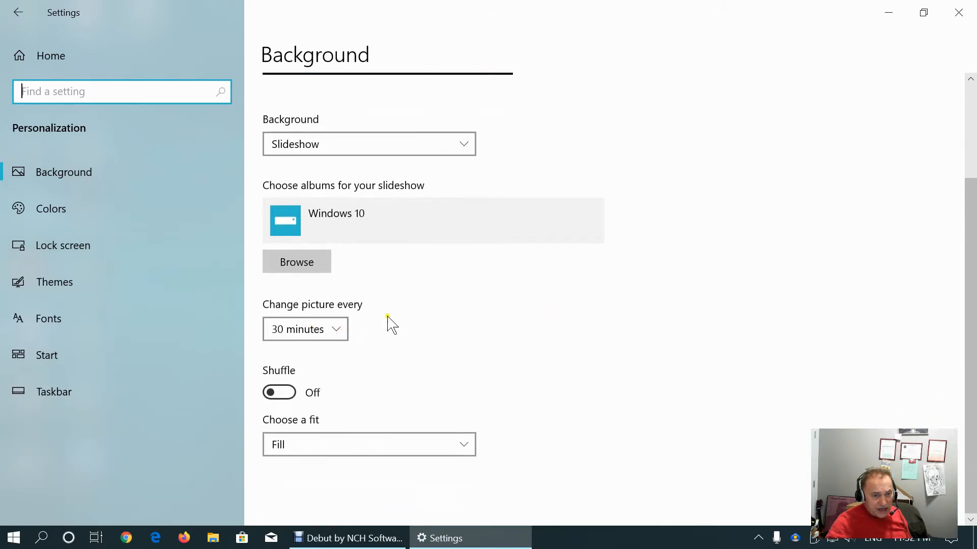
pyautogui.click(305, 329)
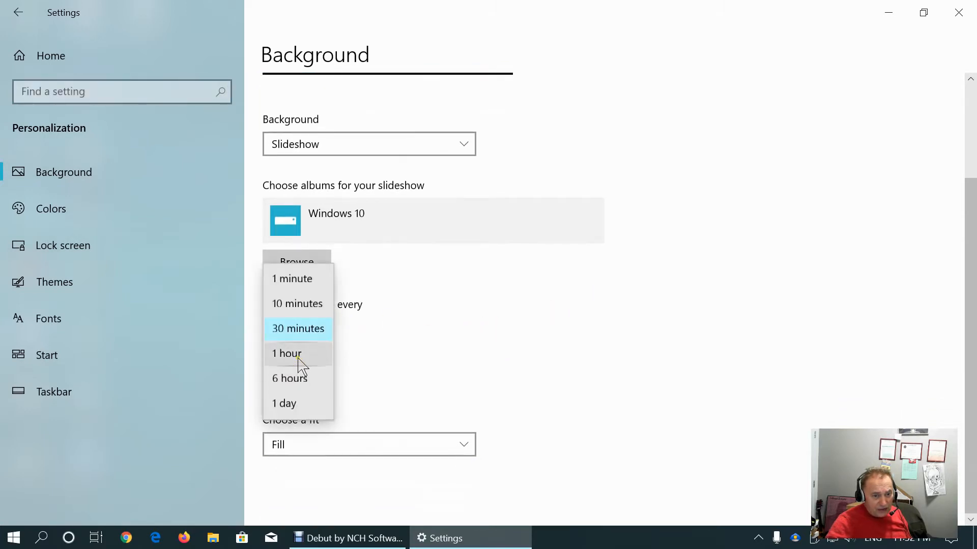
pyautogui.moveTo(298, 403)
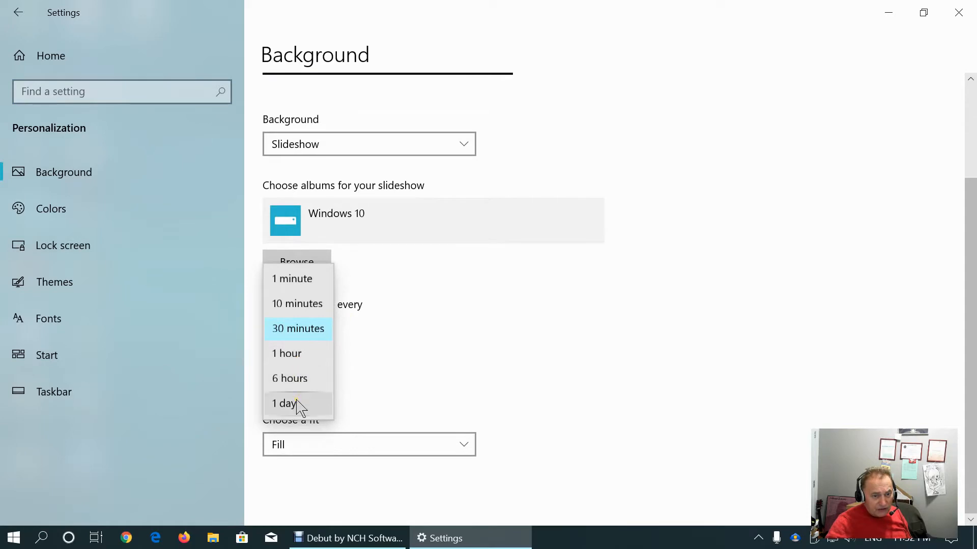
pyautogui.click(298, 329)
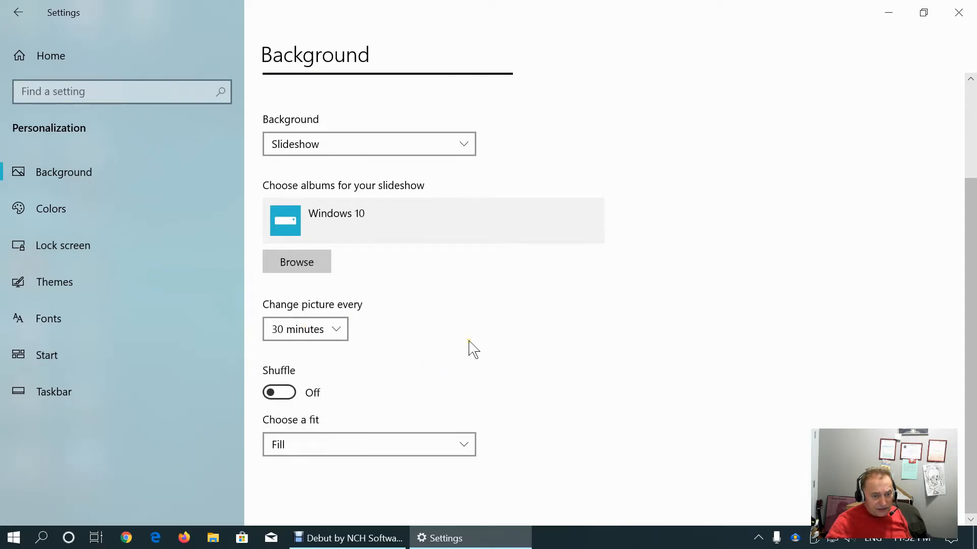
pyautogui.moveTo(278, 393)
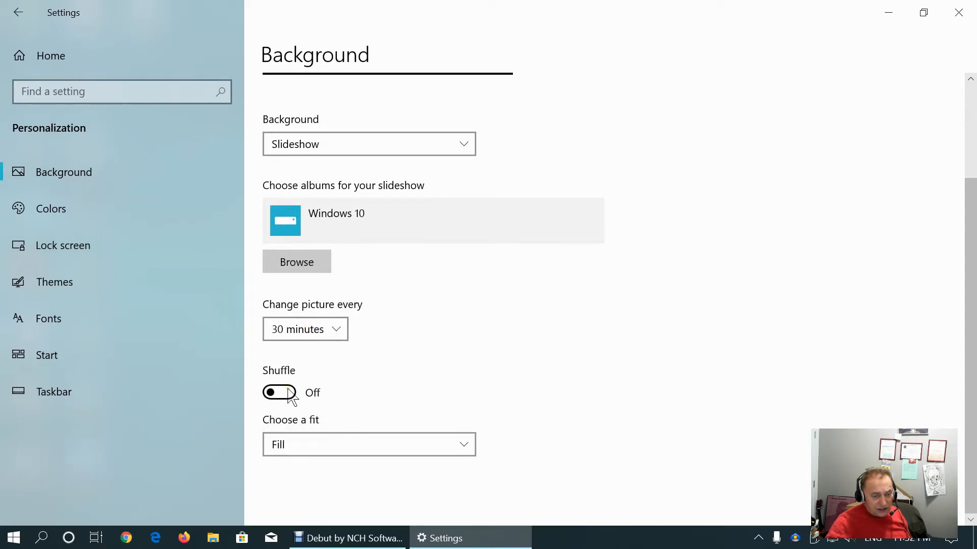
pyautogui.moveTo(530, 352)
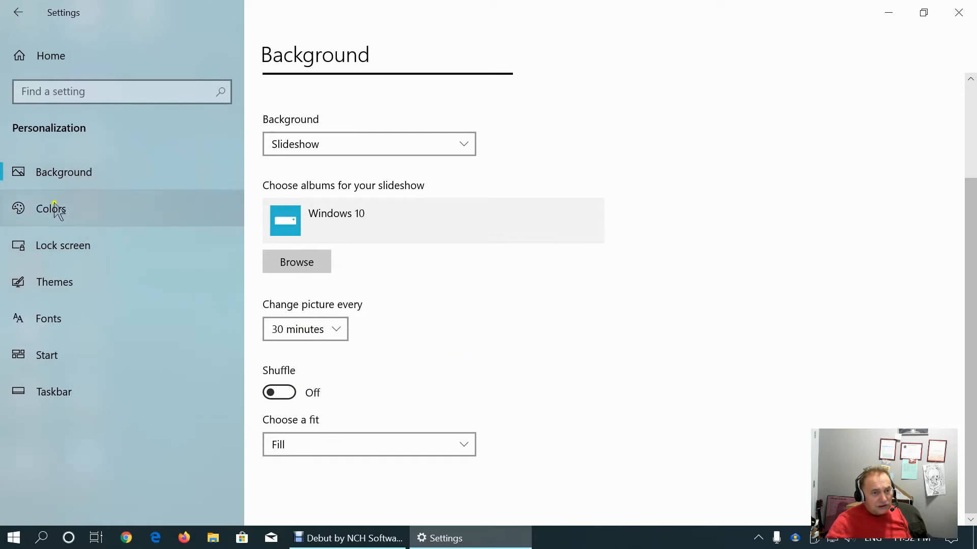
# Review the Colors page's Dark Windows mode, Light app mode, transparency and accent colours, then show the desktop
pyautogui.click(50, 208)
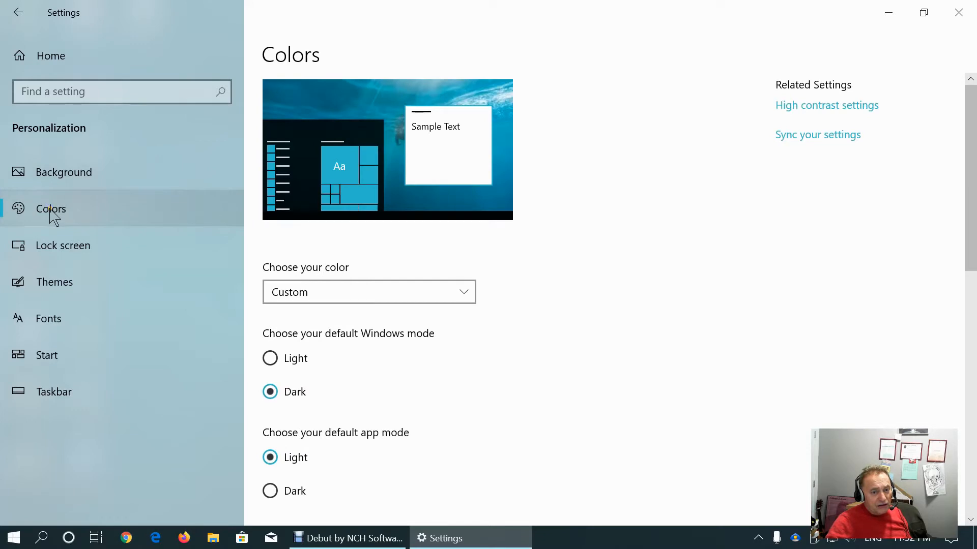
pyautogui.scroll(-3)
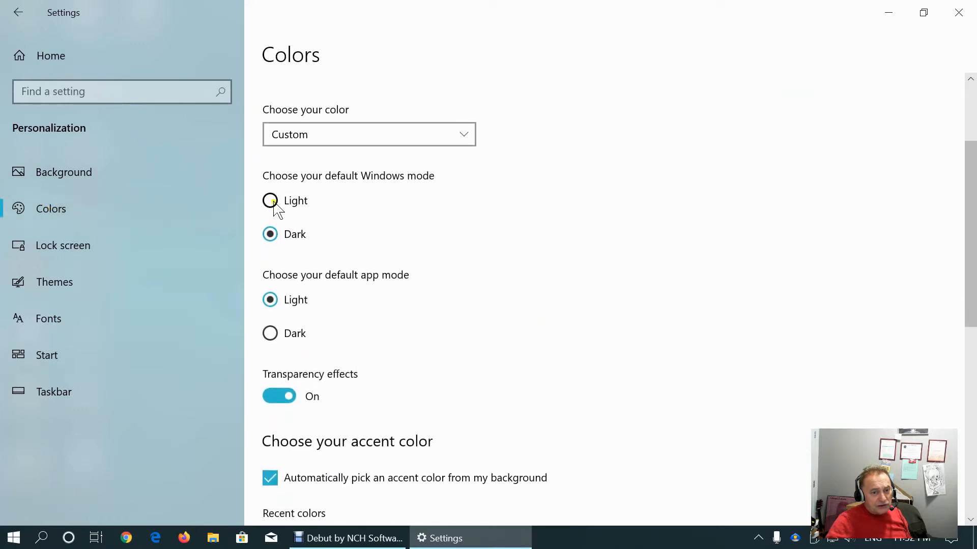
pyautogui.scroll(3)
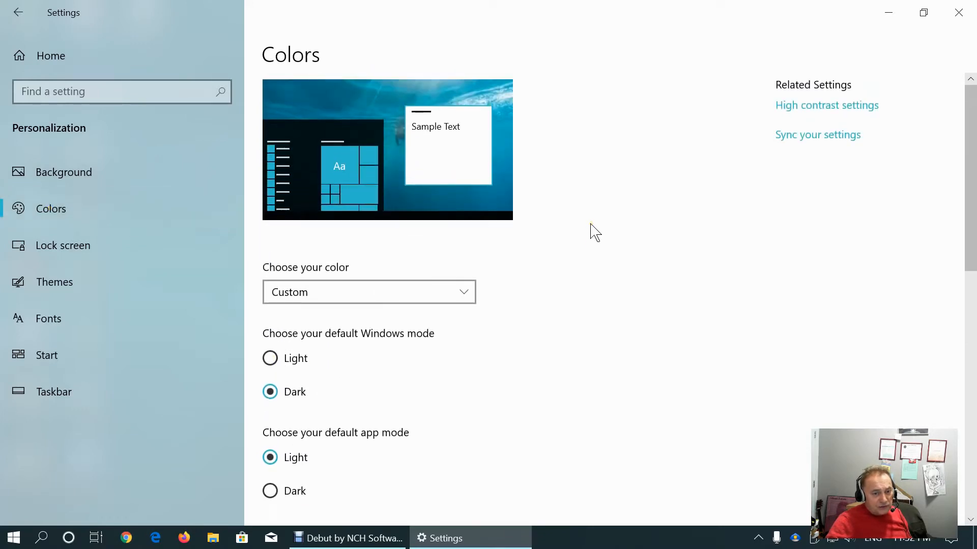
pyautogui.scroll(-3)
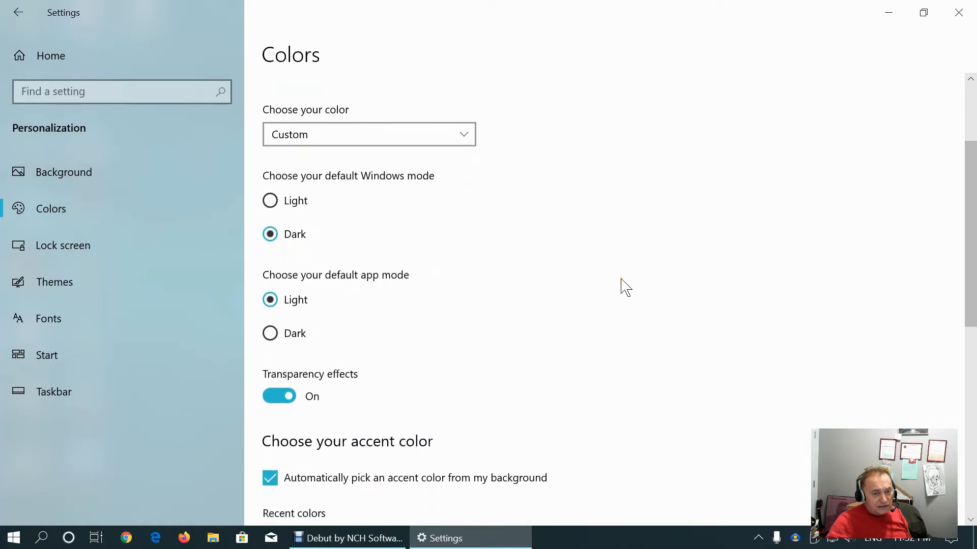
pyautogui.scroll(-3)
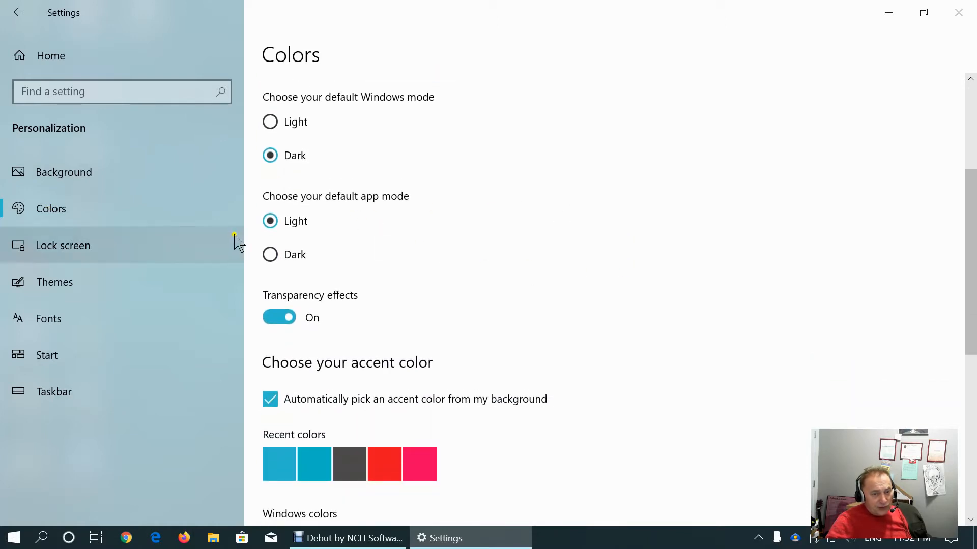
pyautogui.scroll(-3)
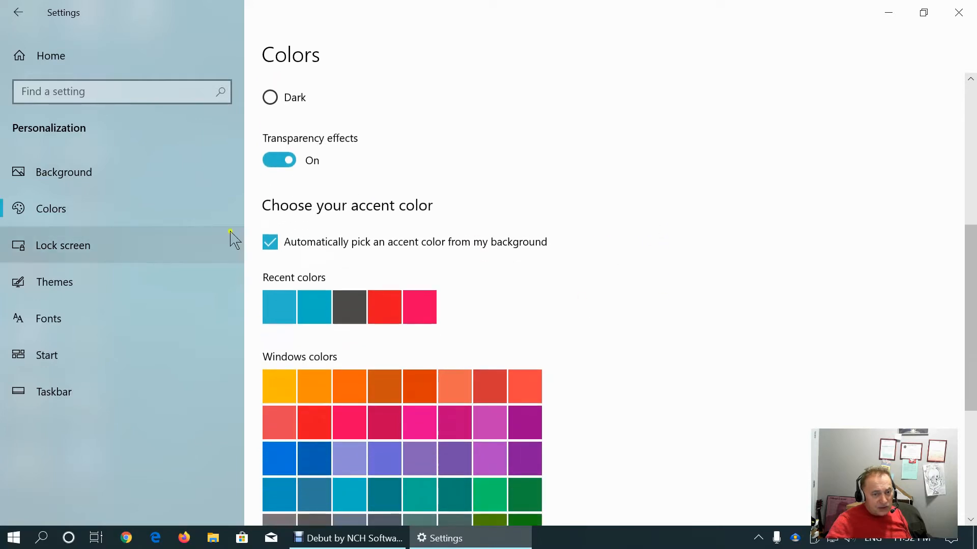
pyautogui.moveTo(756, 240)
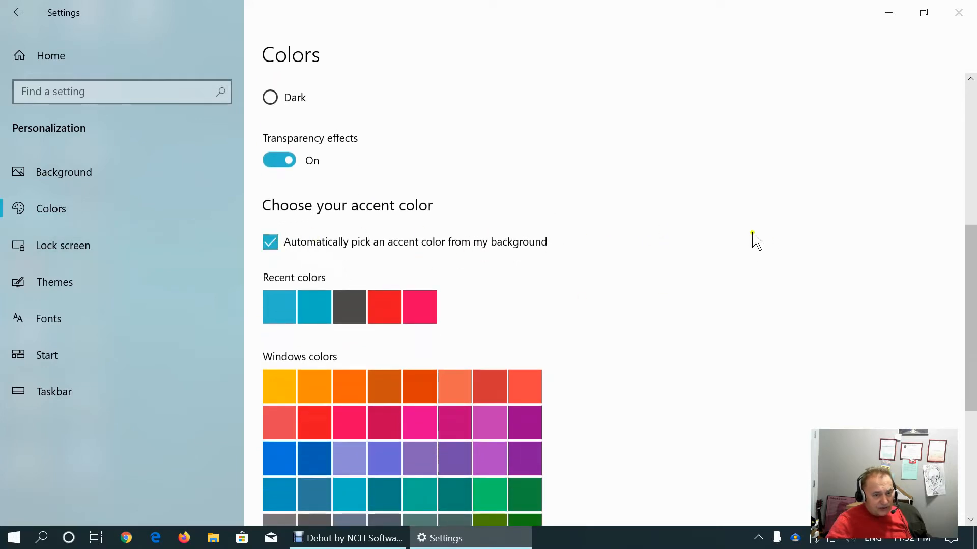
pyautogui.scroll(-3)
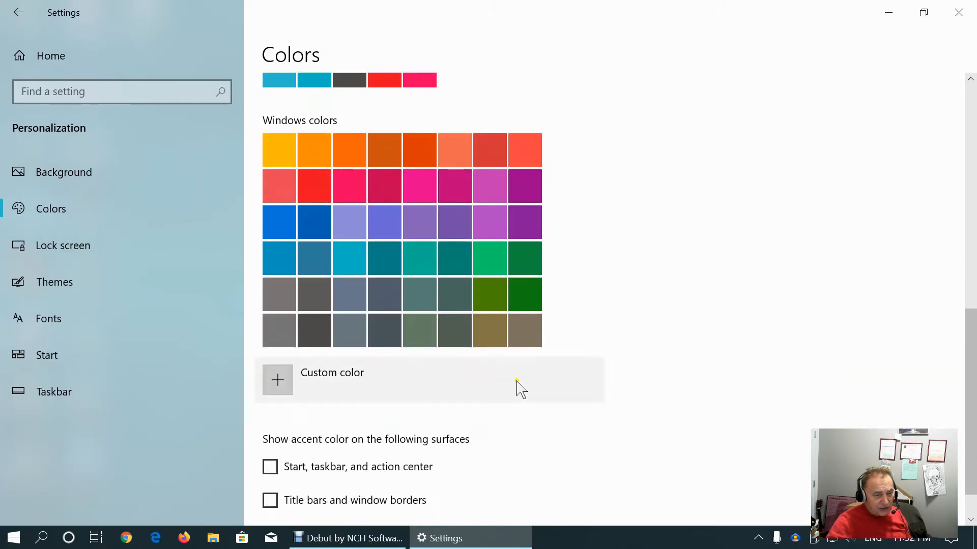
pyautogui.click(12, 537)
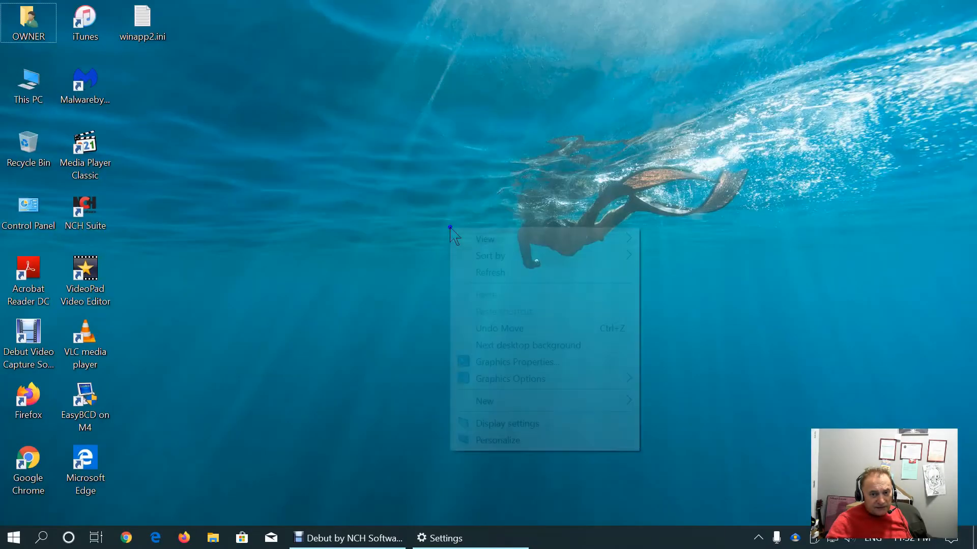
# Advance the desktop slideshow twice to the starry night sky with a green tent
pyautogui.click(528, 345)
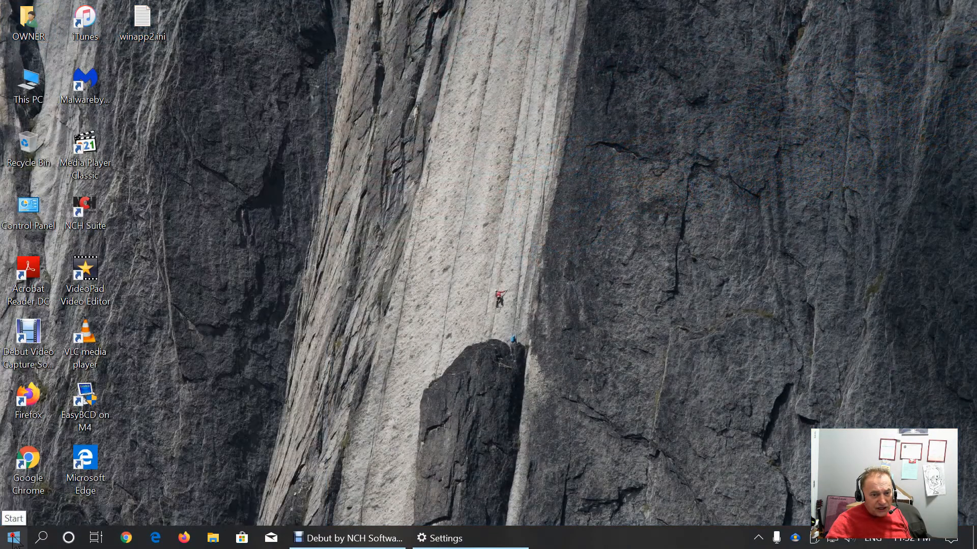
pyautogui.moveTo(590, 398)
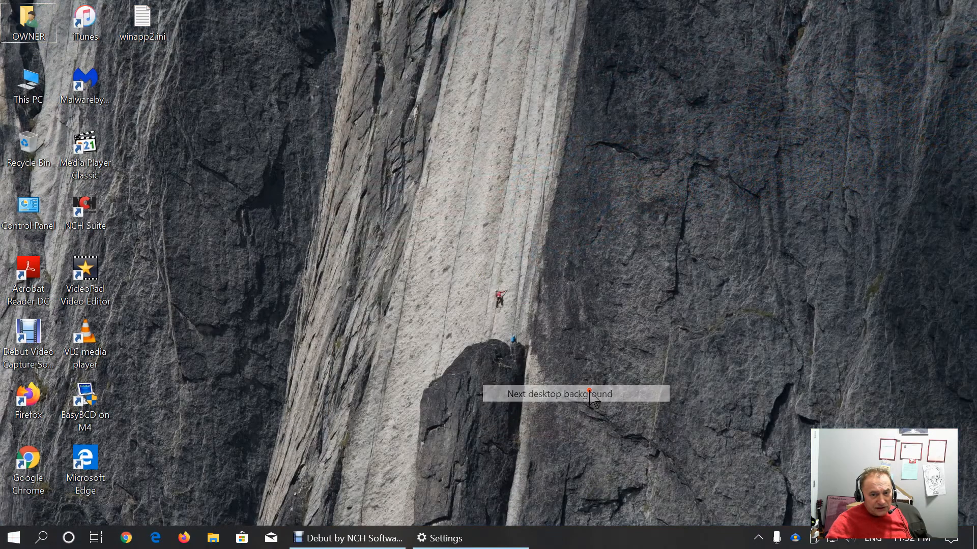
pyautogui.click(12, 538)
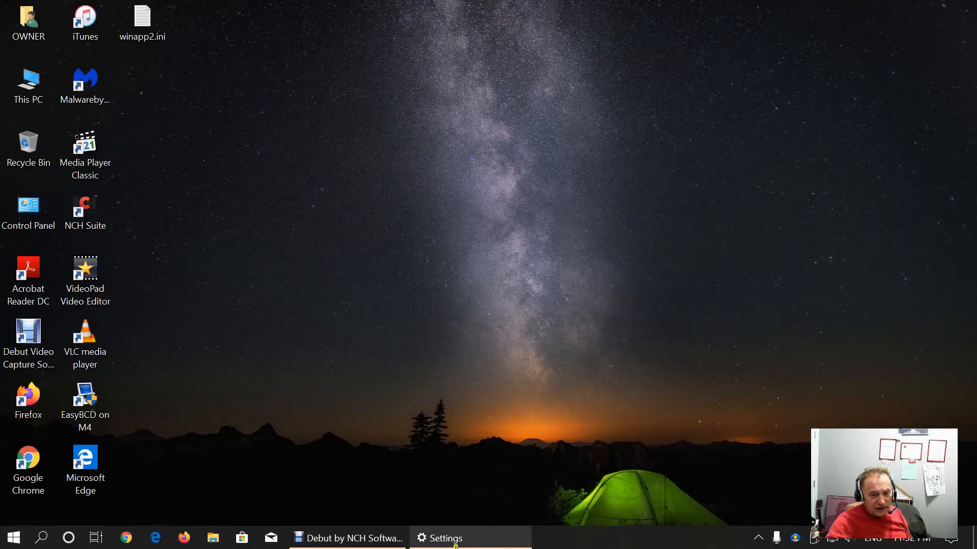
# Restore Settings and try the accent colour on Start/taskbar and title bars, leaving both unchecked
pyautogui.click(439, 538)
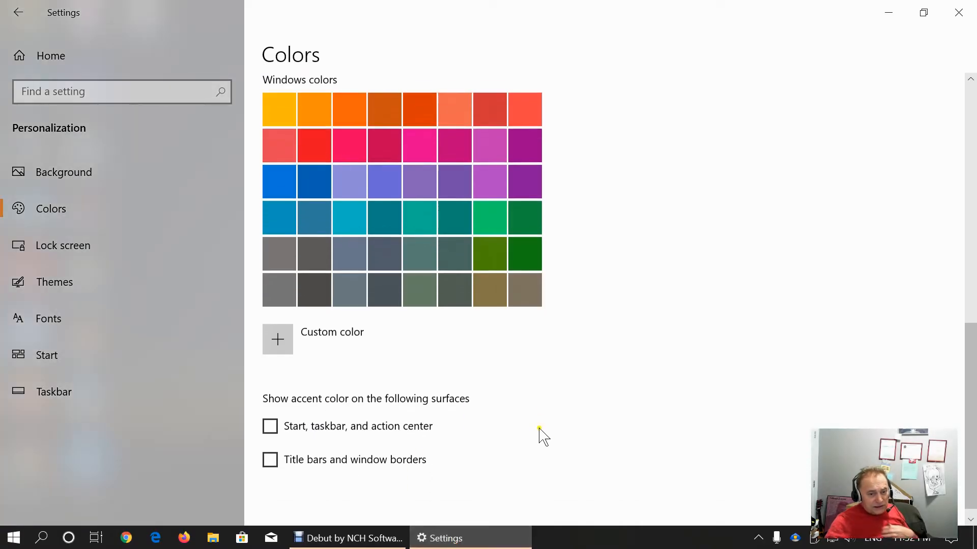
pyautogui.click(271, 426)
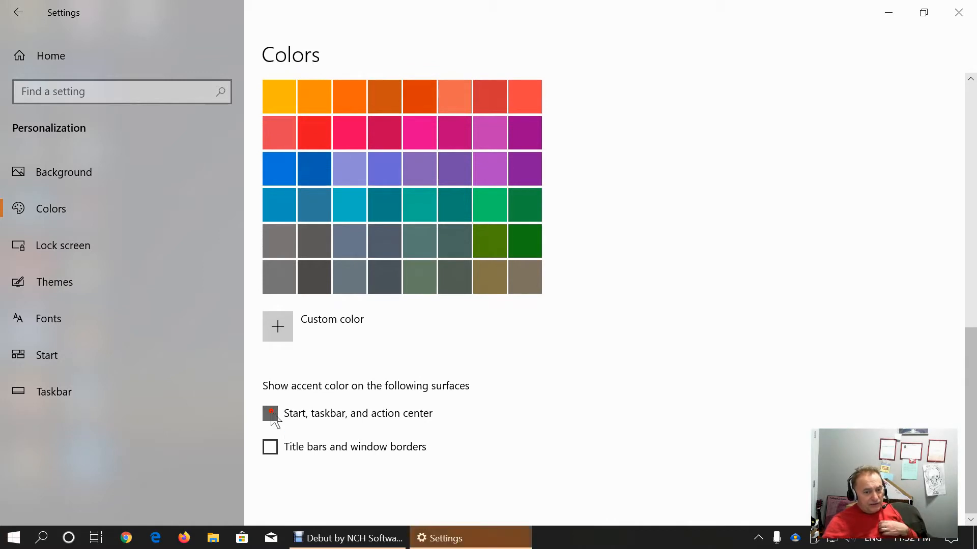
pyautogui.click(271, 414)
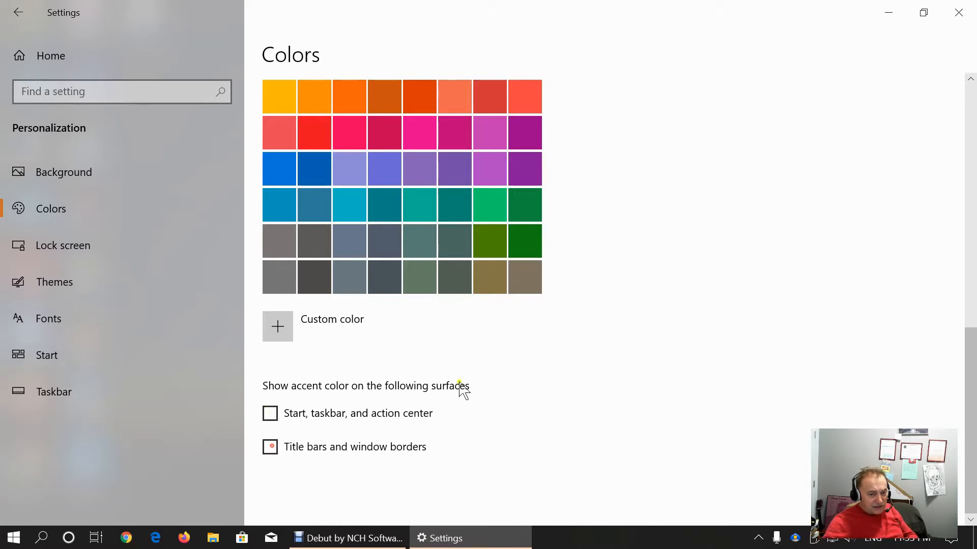
pyautogui.click(271, 446)
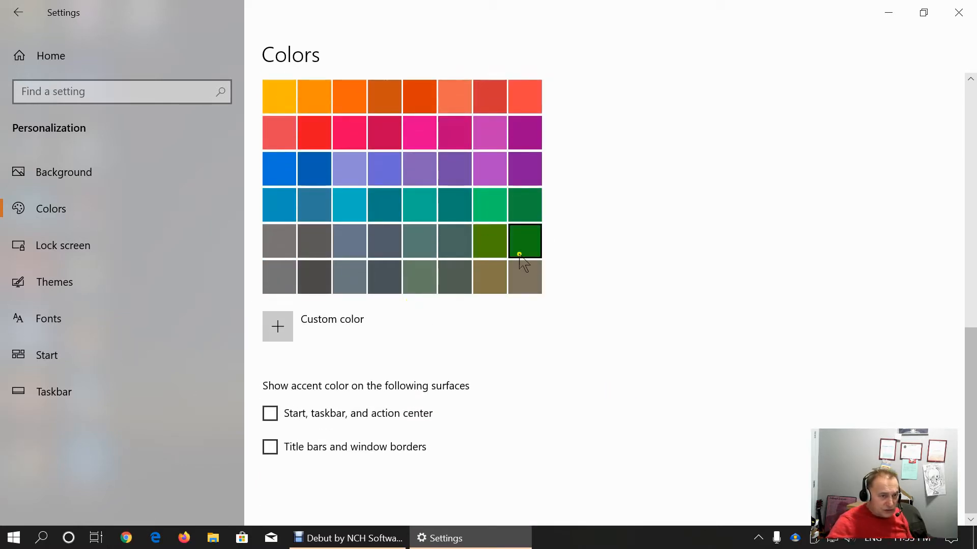
pyautogui.click(62, 245)
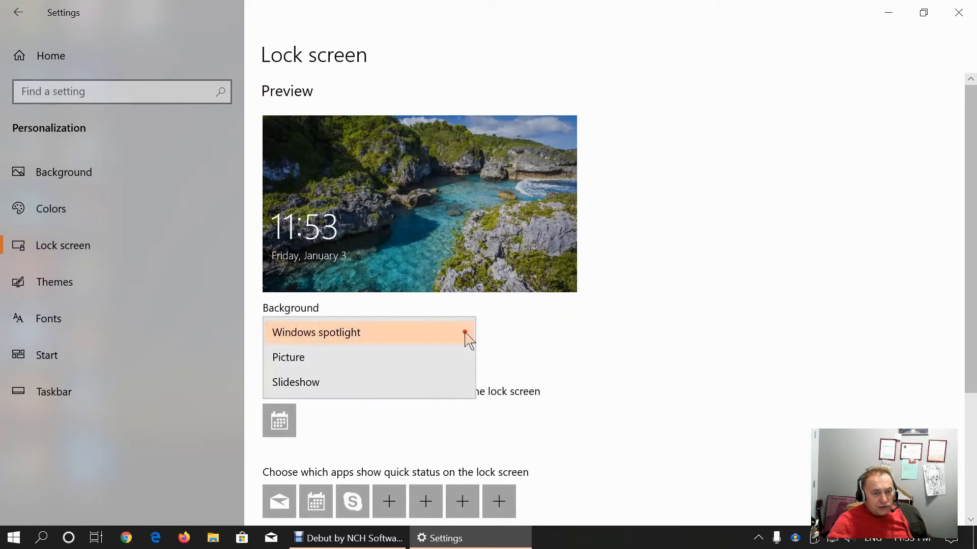
# Keep Windows spotlight as the lock screen background and review the remaining options
pyautogui.click(315, 332)
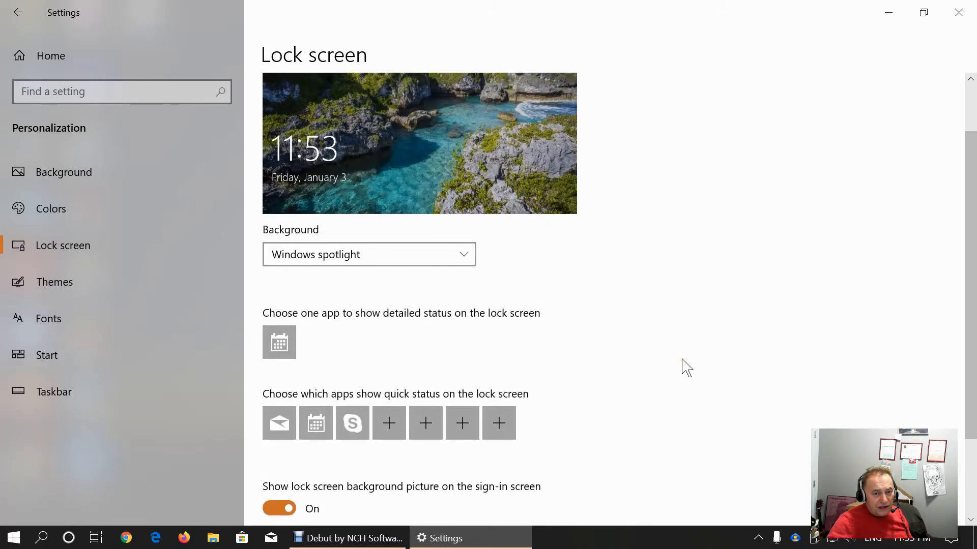
pyautogui.scroll(-3)
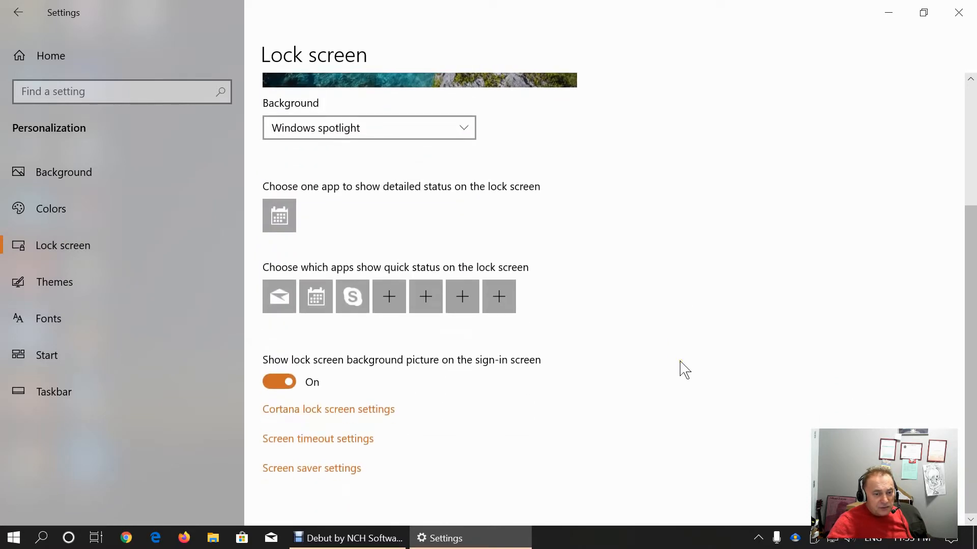
pyautogui.moveTo(697, 356)
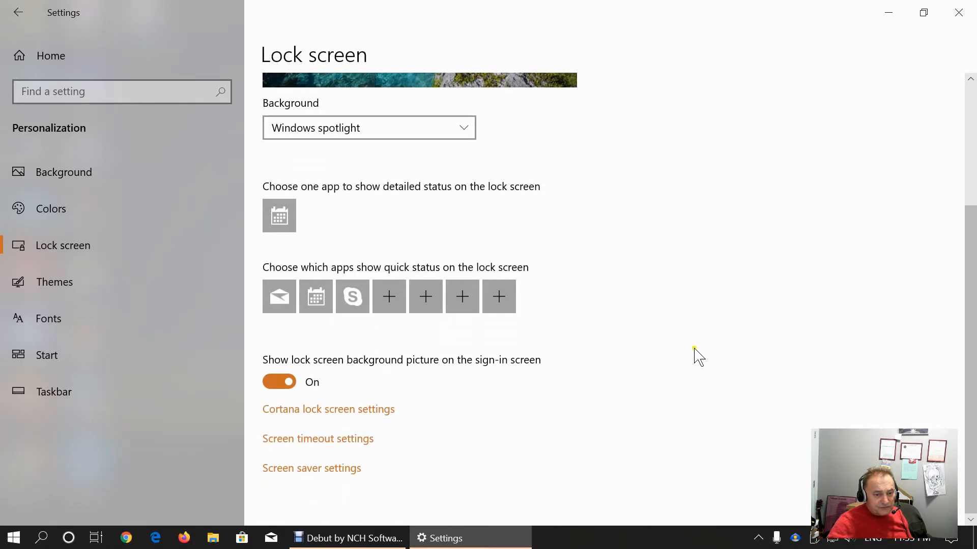
pyautogui.moveTo(55, 282)
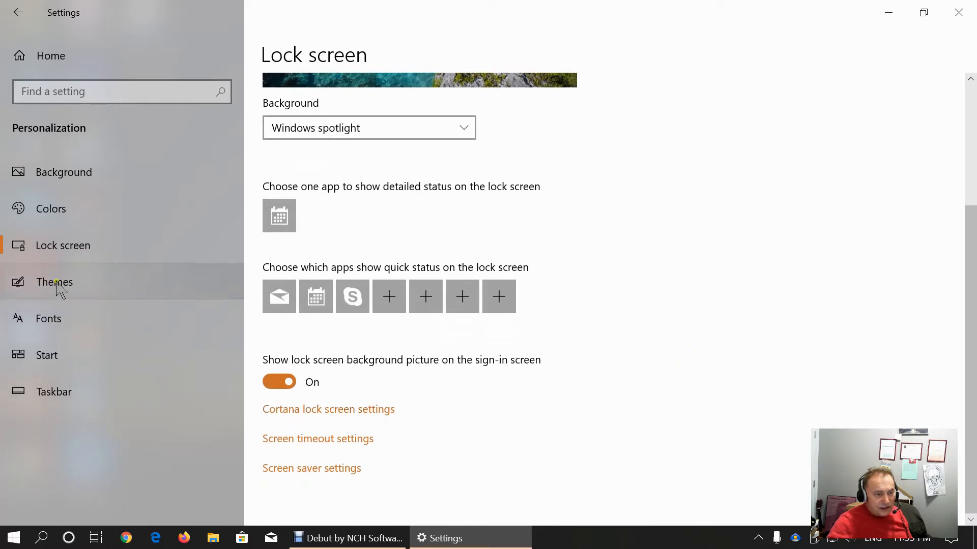
# Review the Themes page listing Windows, Windows (light), Windows 10 and Flowers, then restore Settings
pyautogui.click(54, 282)
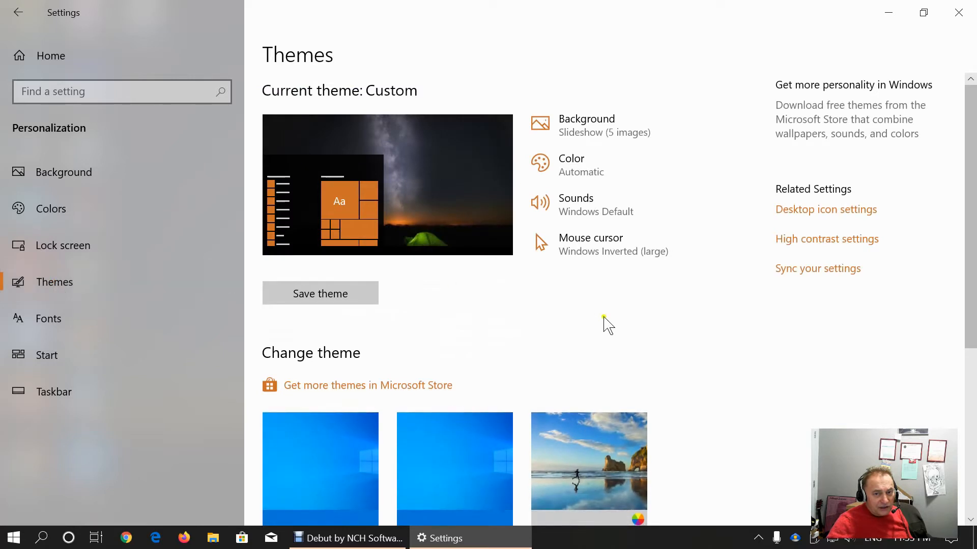
pyautogui.moveTo(637, 296)
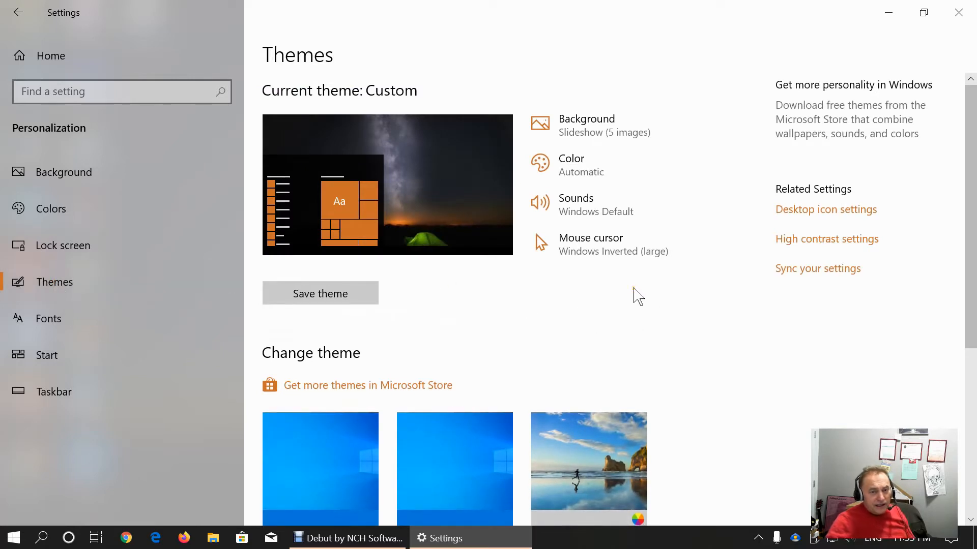
pyautogui.moveTo(569, 134)
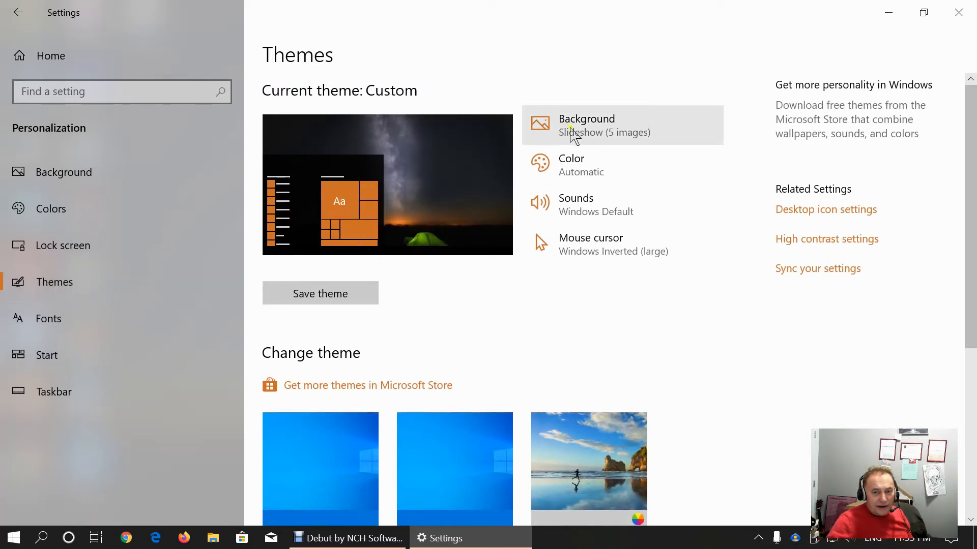
pyautogui.moveTo(570, 164)
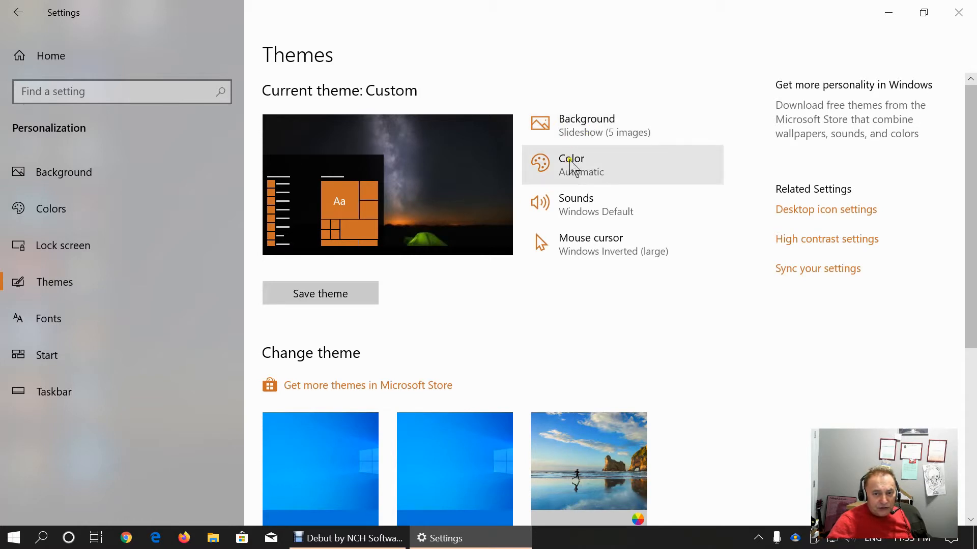
pyautogui.moveTo(617, 244)
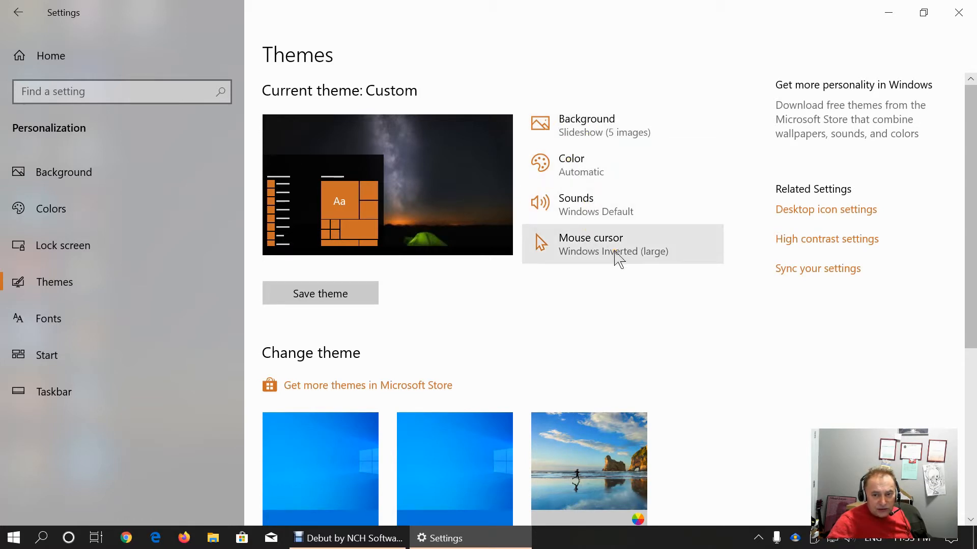
pyautogui.scroll(-3)
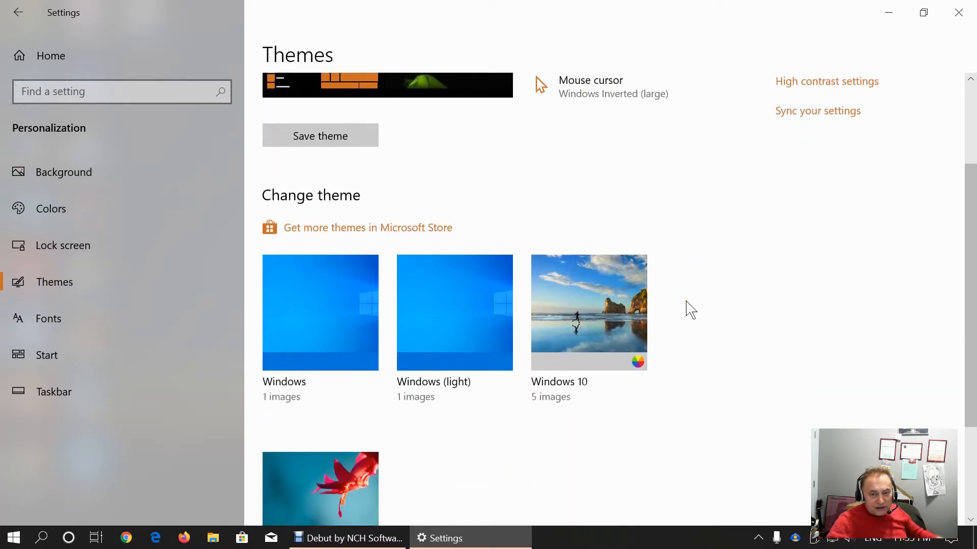
pyautogui.scroll(3)
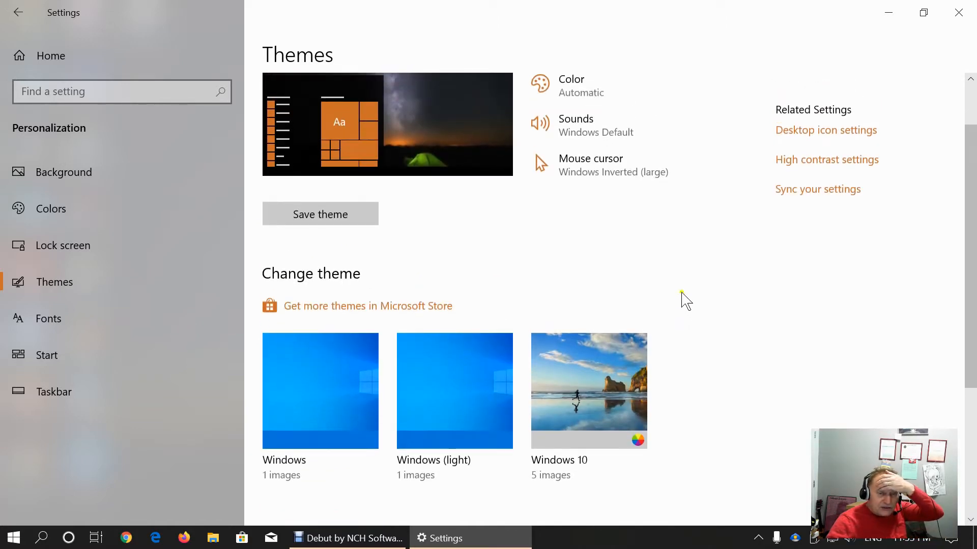
pyautogui.moveTo(592, 217)
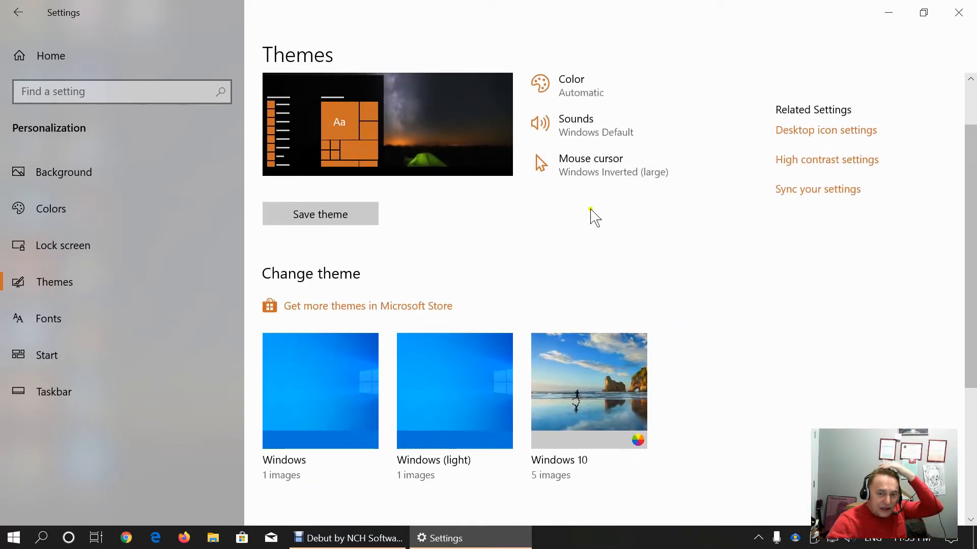
pyautogui.moveTo(589, 170)
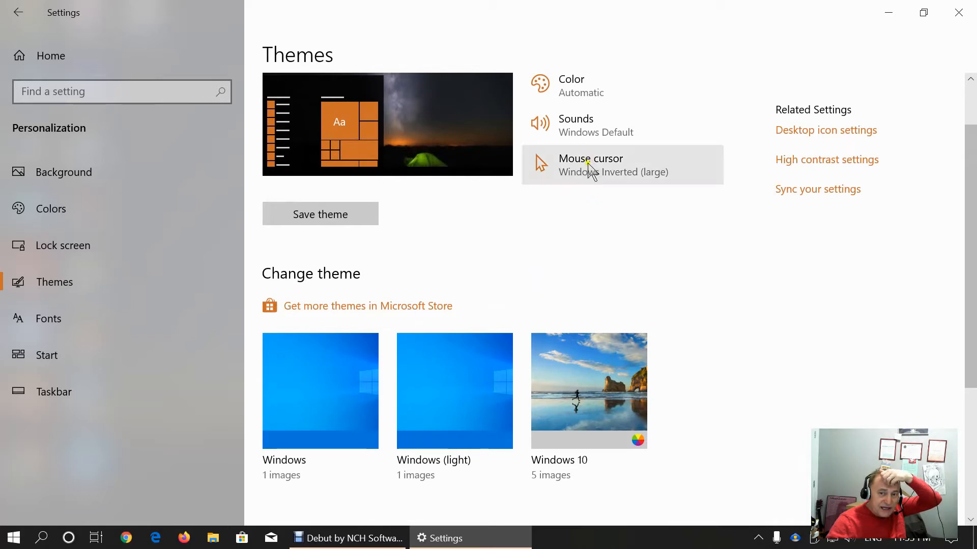
pyautogui.moveTo(613, 176)
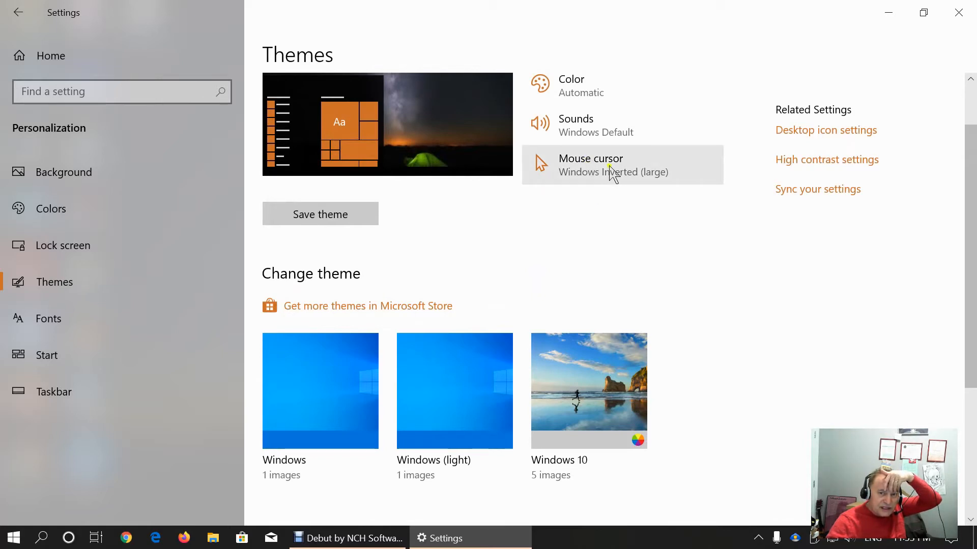
pyautogui.moveTo(632, 179)
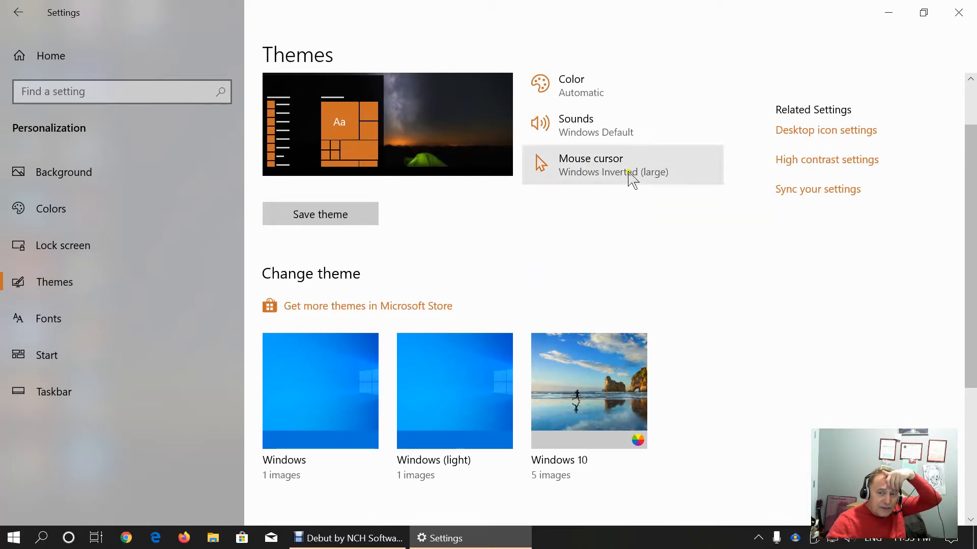
pyautogui.moveTo(735, 329)
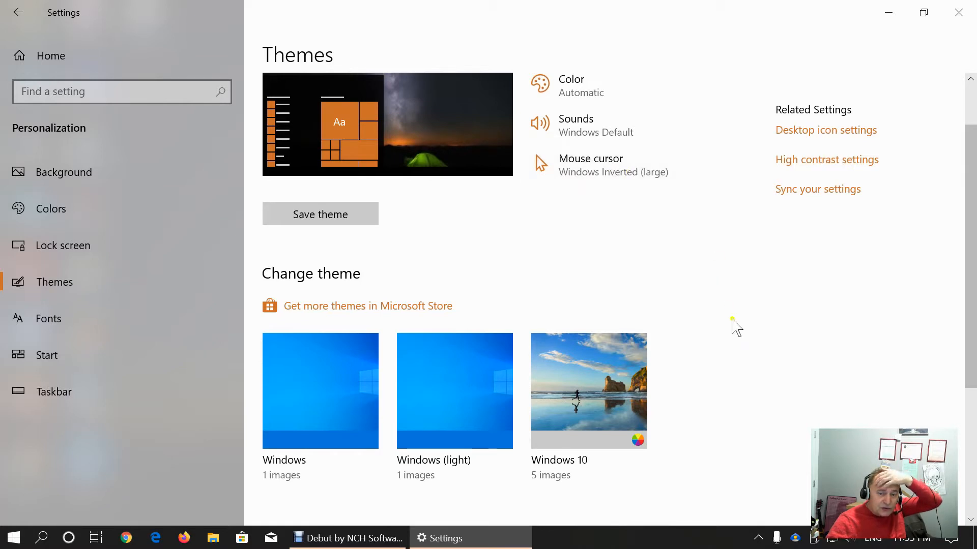
pyautogui.scroll(-3)
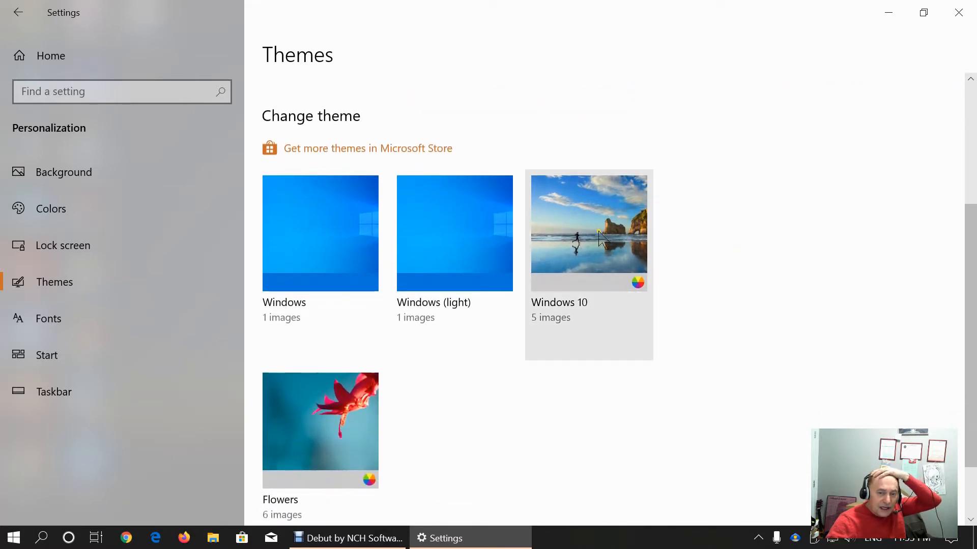
pyautogui.moveTo(525, 381)
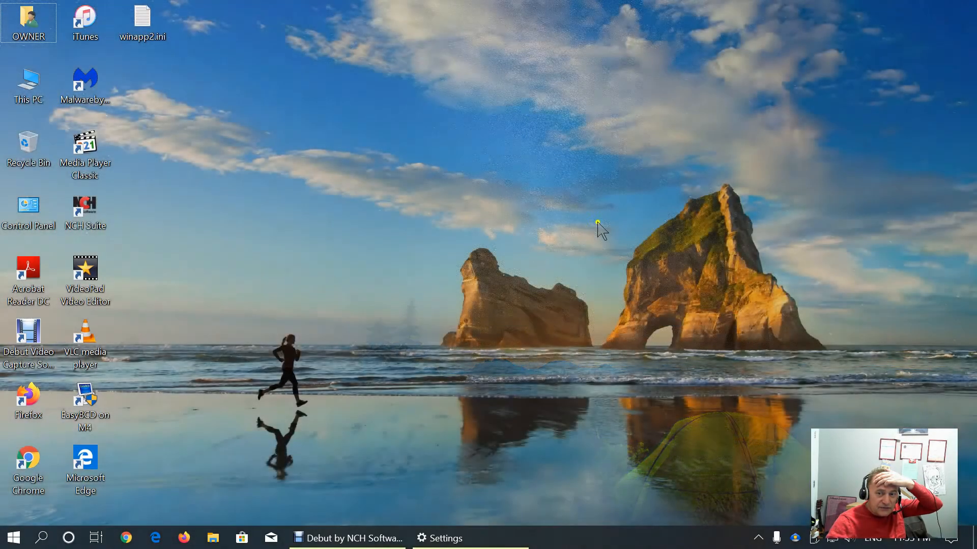
pyautogui.click(440, 538)
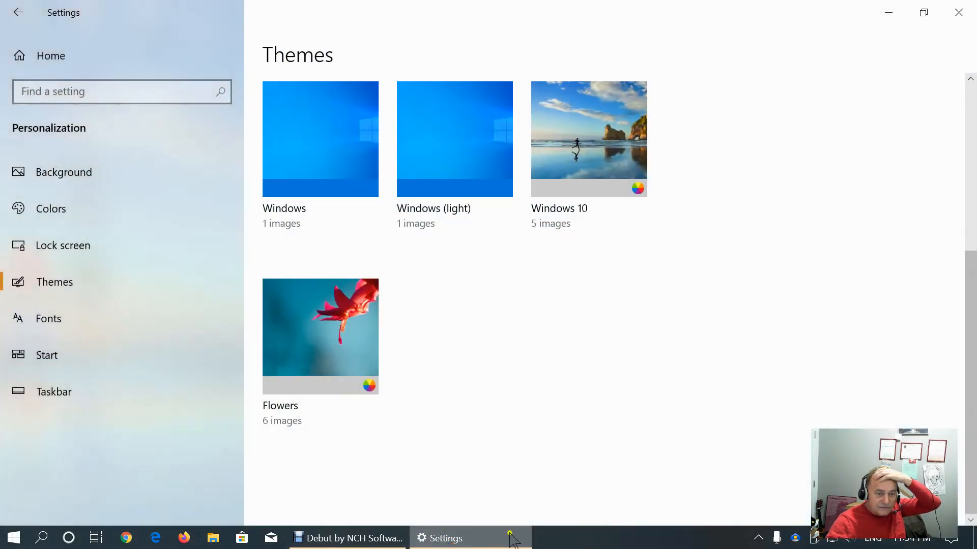
# Browse the Fonts page down to available fonts such as Agency FB, Algerian and Arial
pyautogui.click(48, 319)
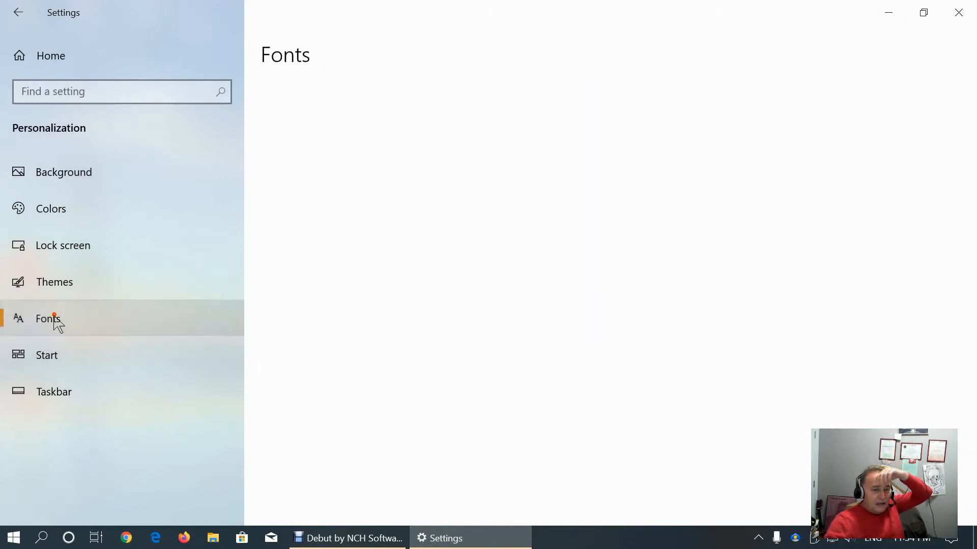
pyautogui.click(48, 318)
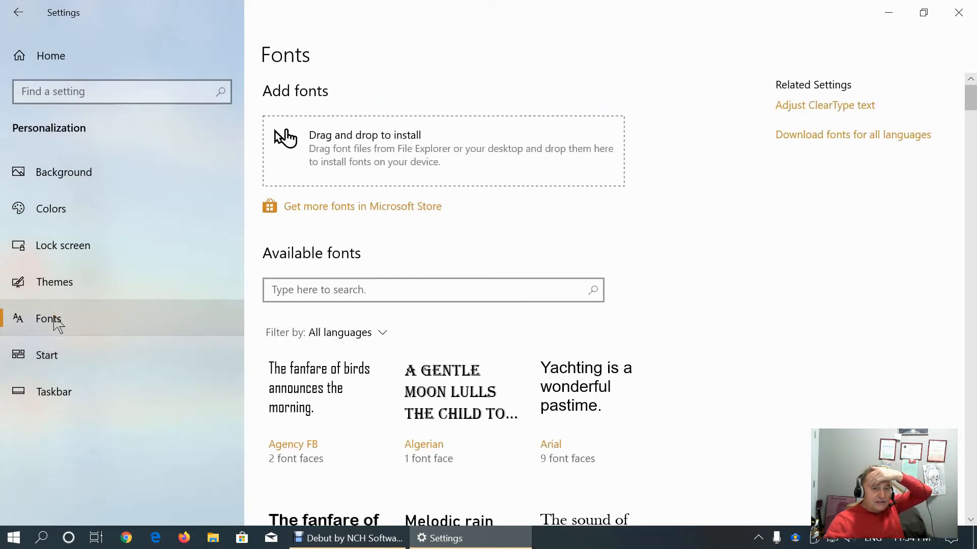
pyautogui.moveTo(380, 204)
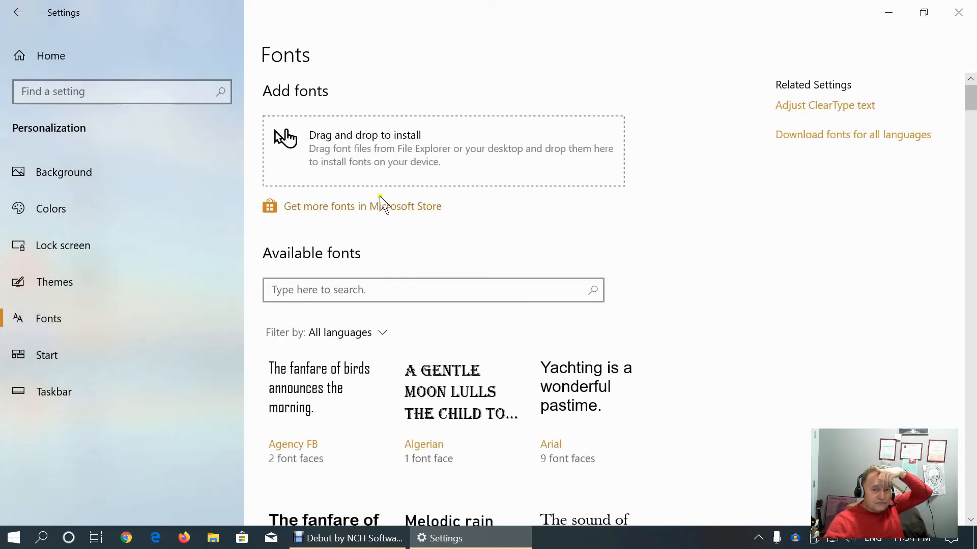
pyautogui.moveTo(262, 186)
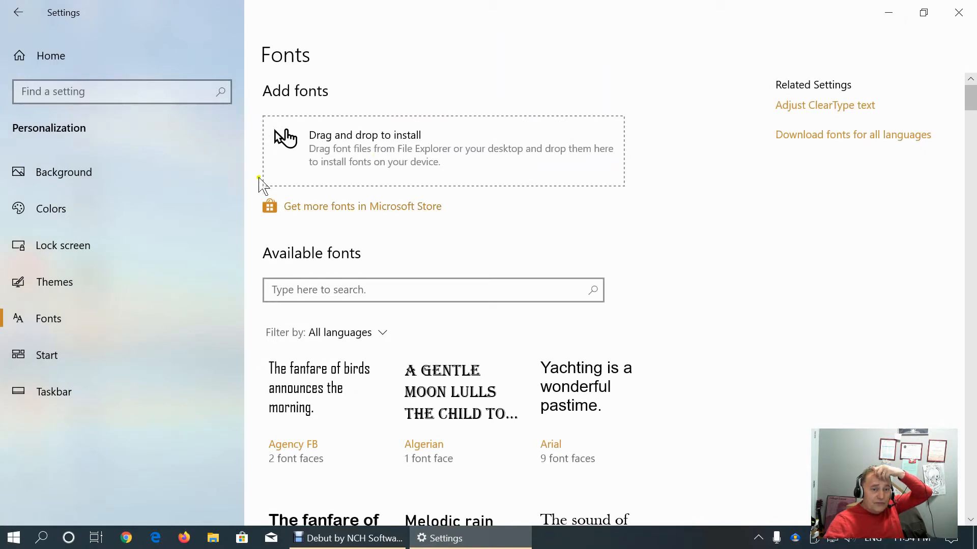
pyautogui.moveTo(729, 205)
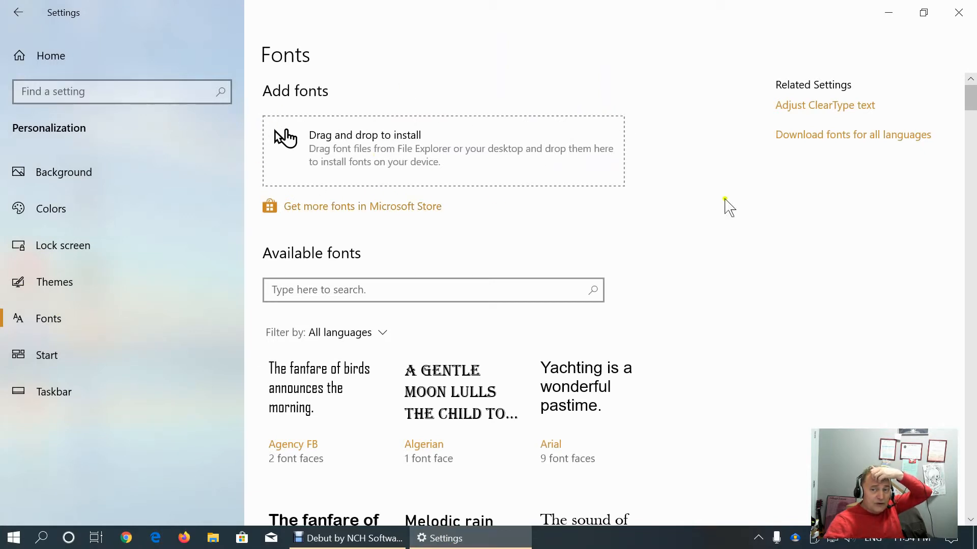
pyautogui.moveTo(881, 234)
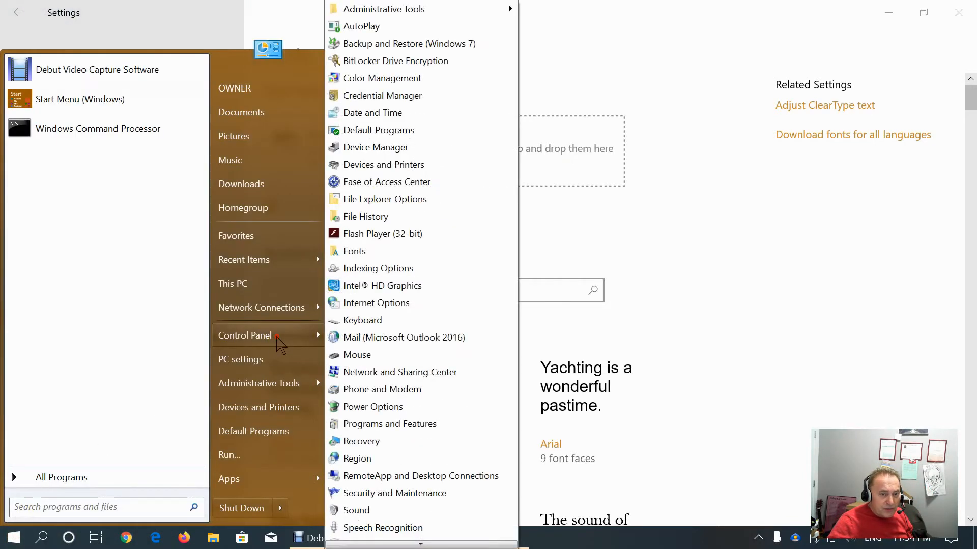
pyautogui.moveTo(299, 355)
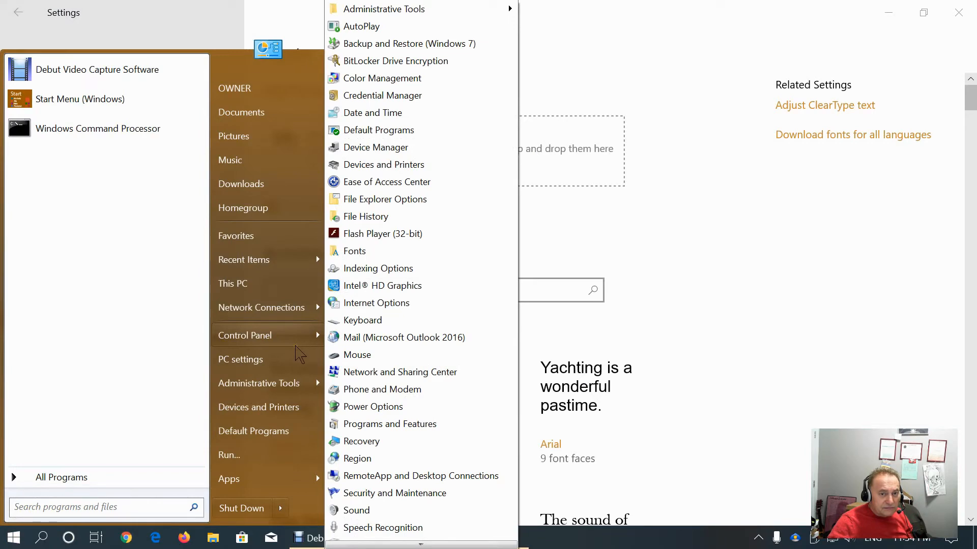
pyautogui.click(354, 251)
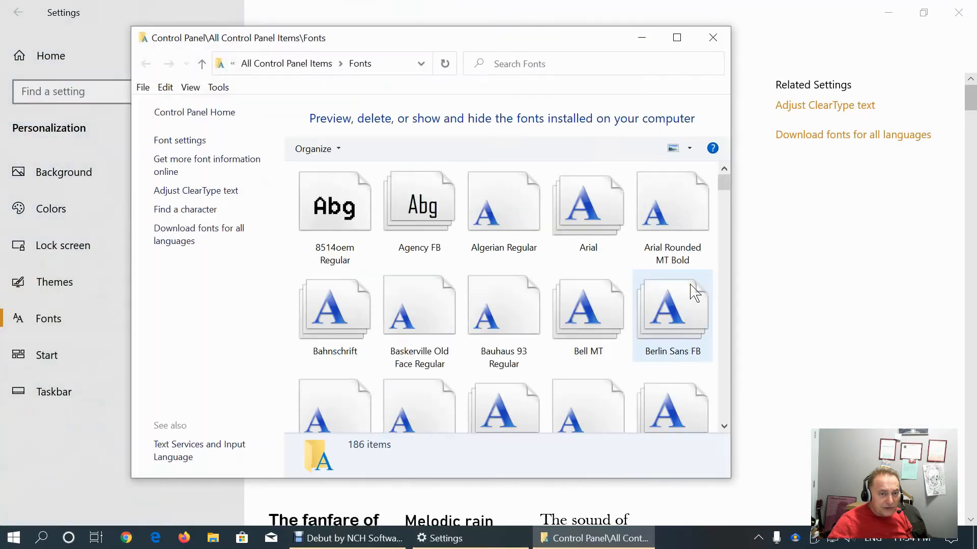
pyautogui.click(712, 38)
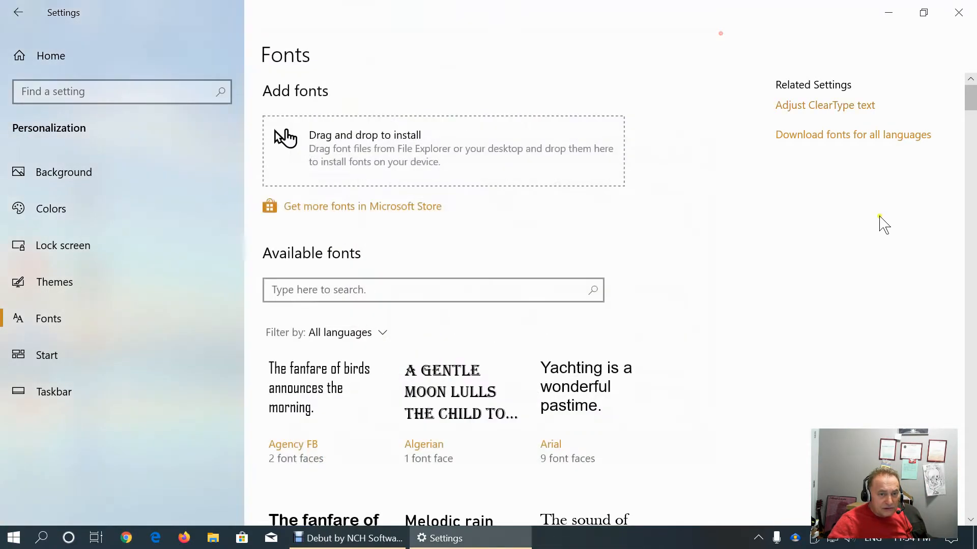
pyautogui.scroll(-3)
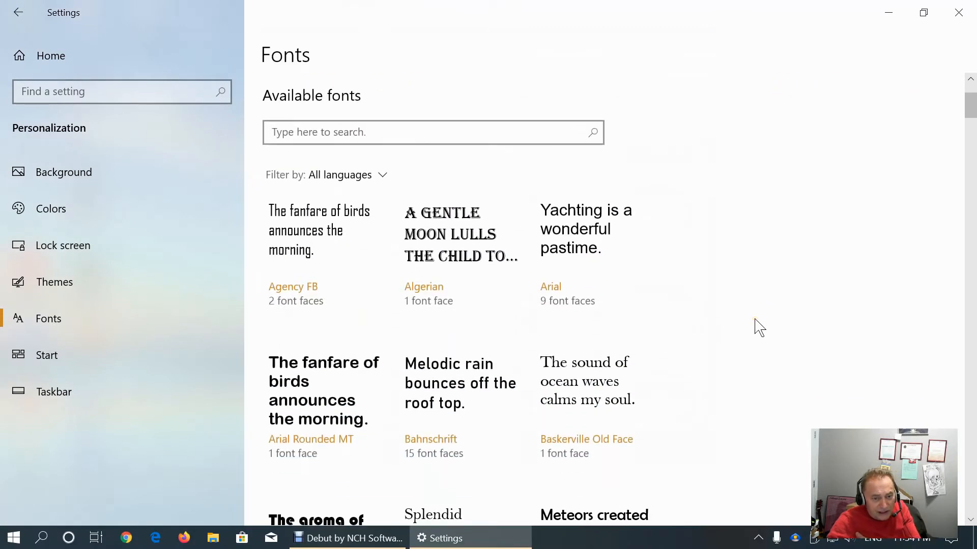
# Show the Start personalization page with its app list and suggestions toggles
pyautogui.click(47, 355)
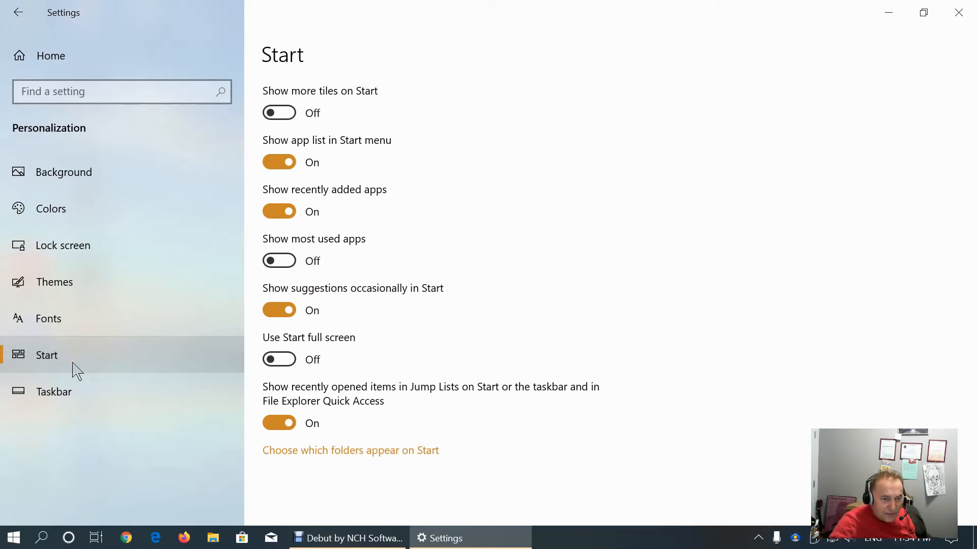
pyautogui.moveTo(538, 189)
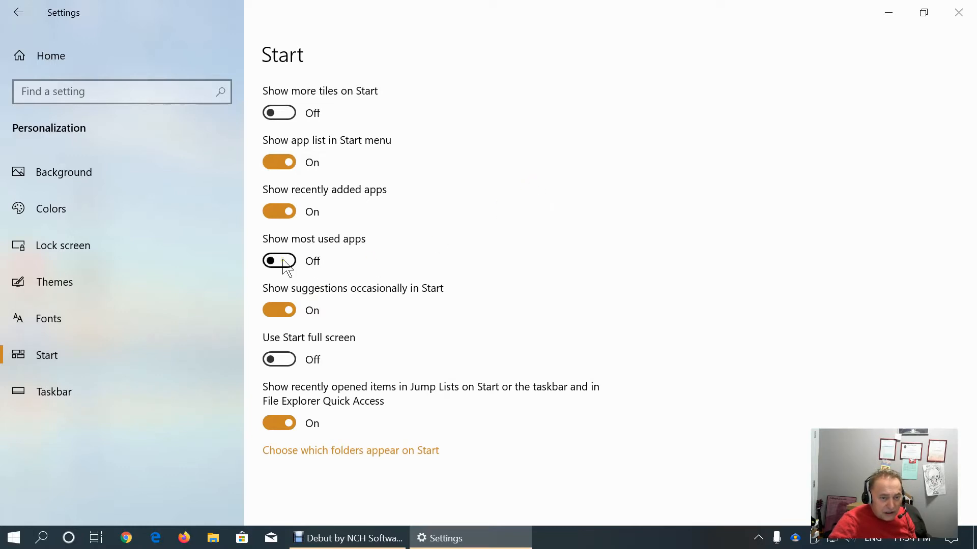
pyautogui.moveTo(614, 283)
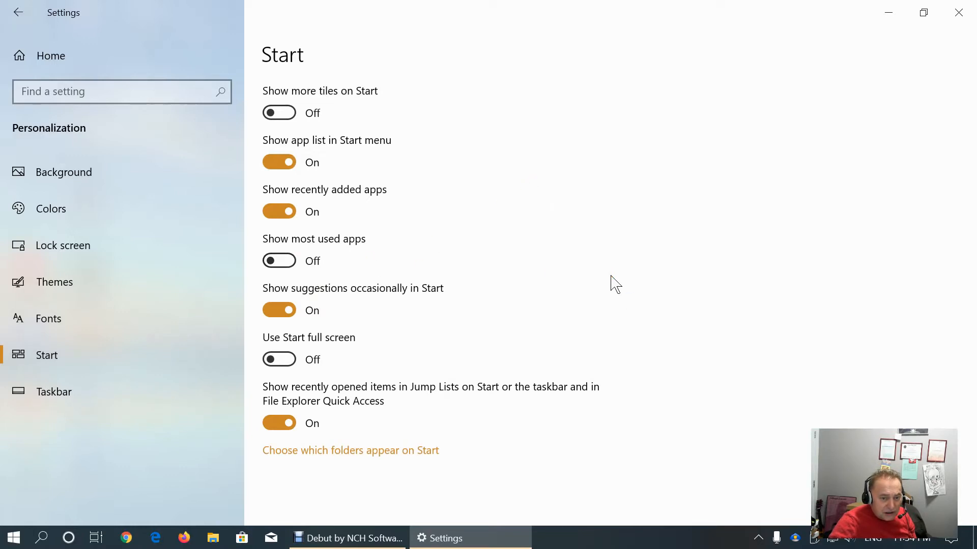
# In 'Choose which folders appear on Start', switch the Personal folder toggle On
pyautogui.click(350, 450)
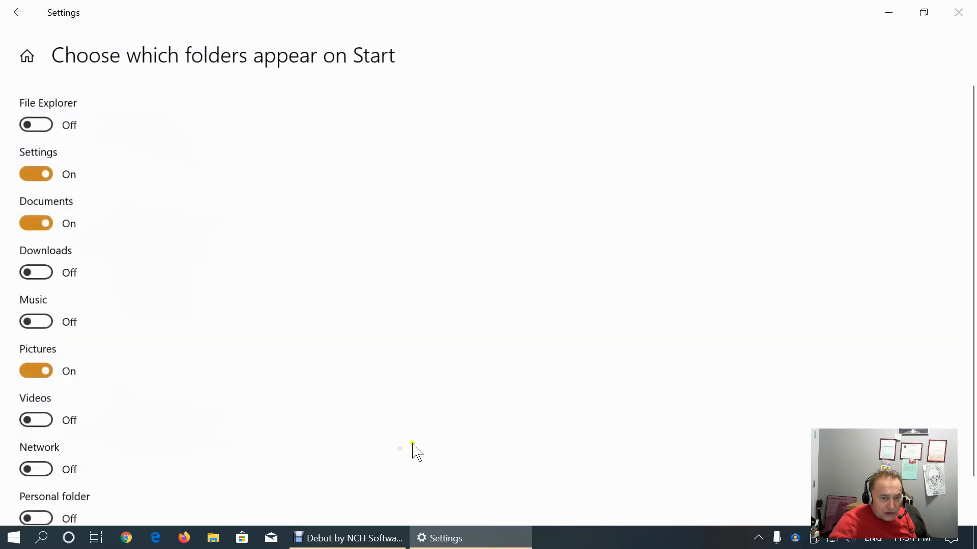
pyautogui.moveTo(398, 346)
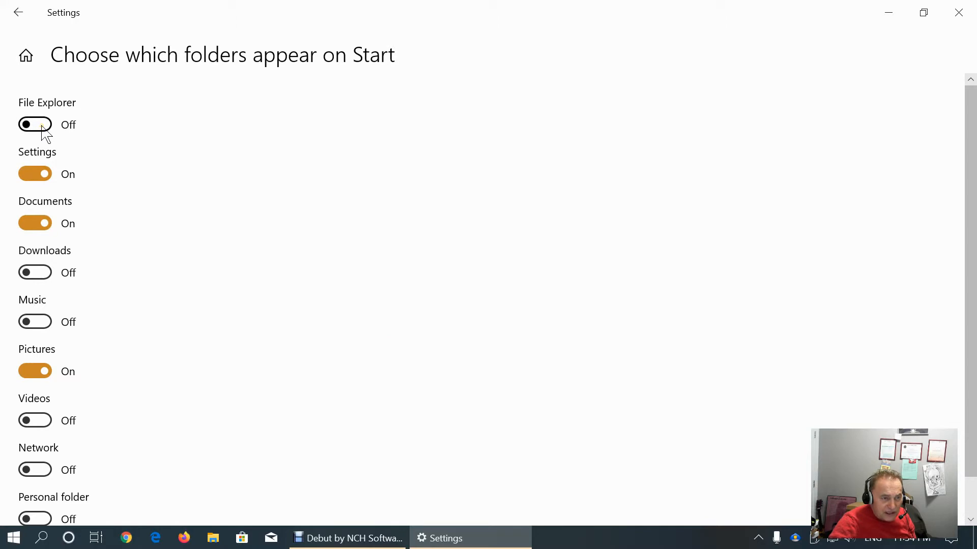
pyautogui.moveTo(59, 276)
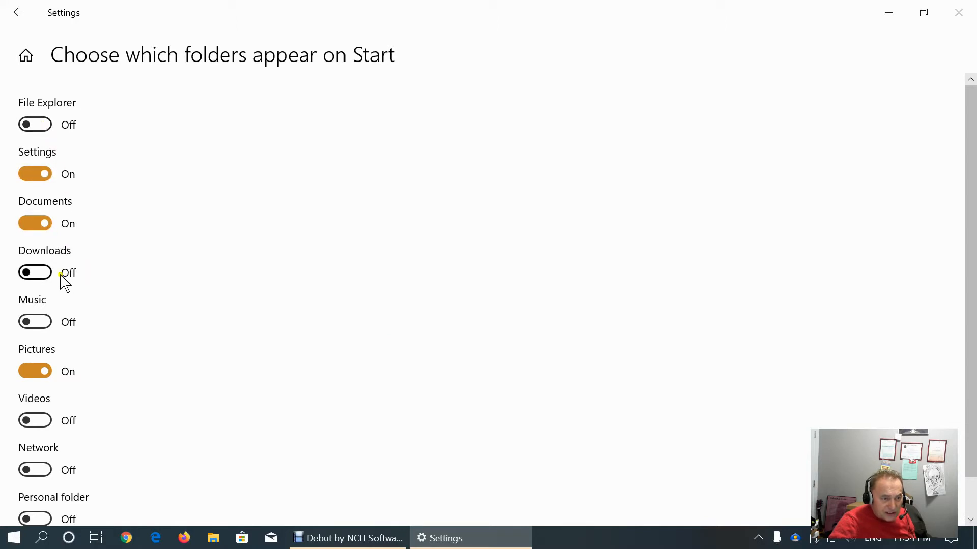
pyautogui.moveTo(115, 376)
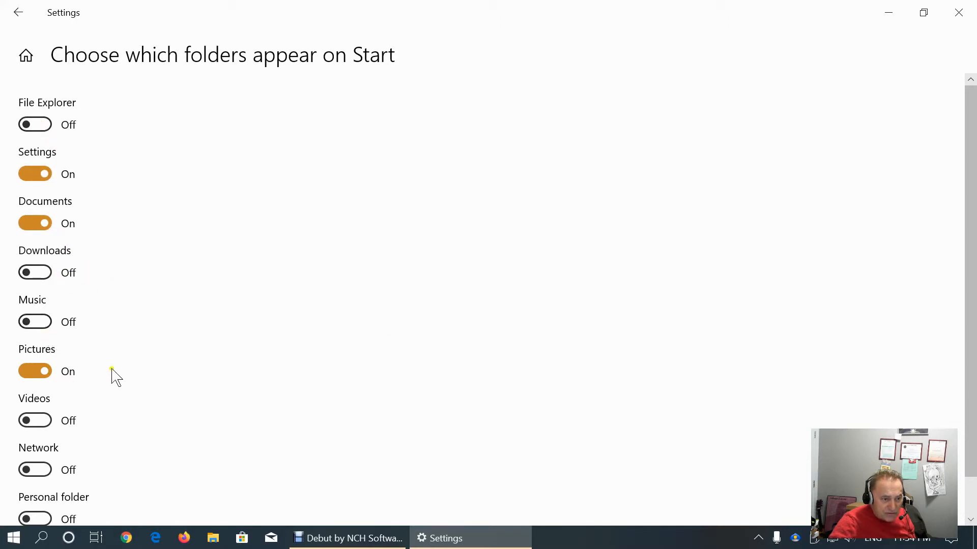
pyautogui.scroll(-3)
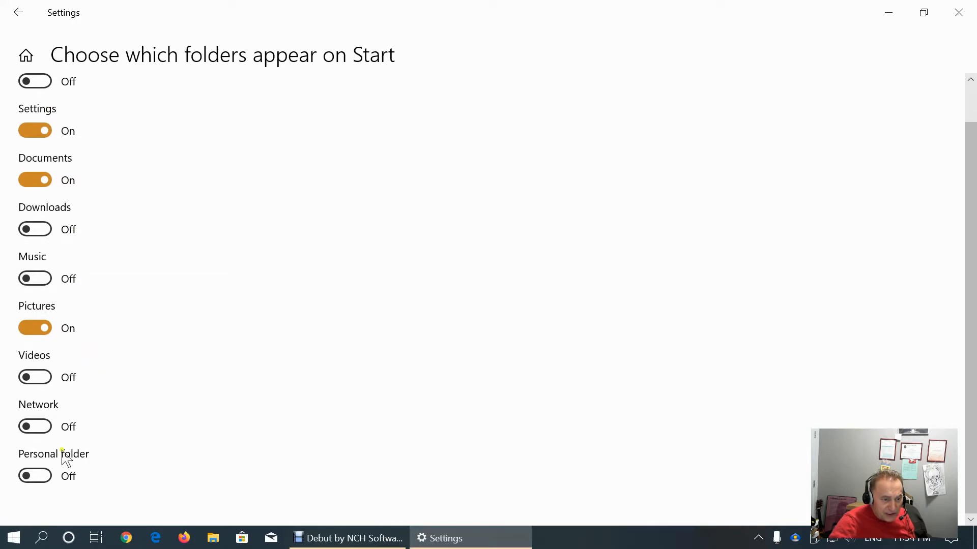
pyautogui.moveTo(224, 471)
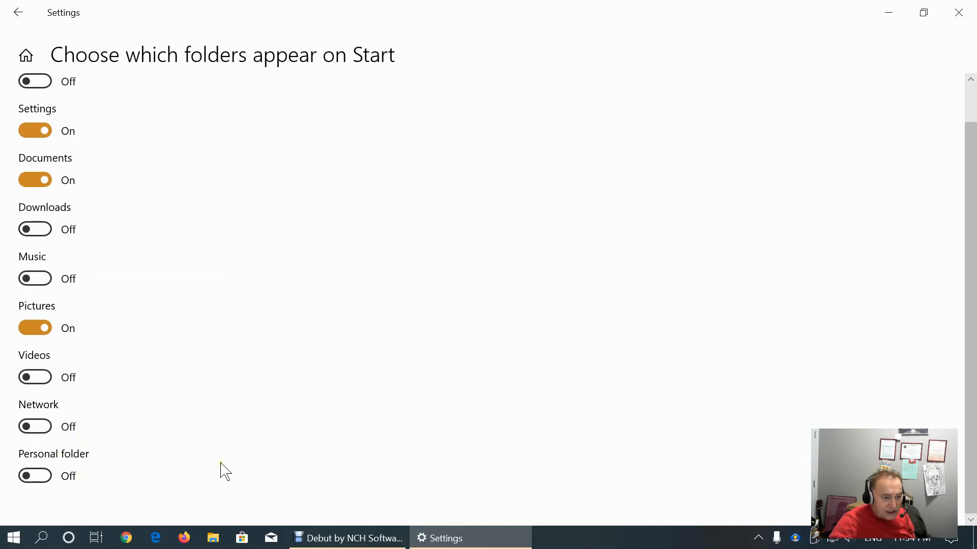
pyautogui.click(35, 476)
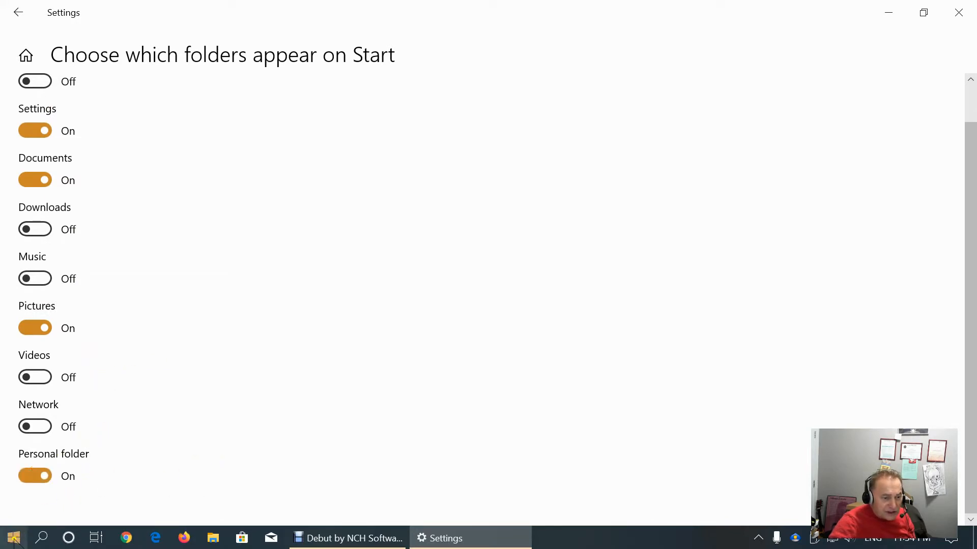
pyautogui.click(12, 537)
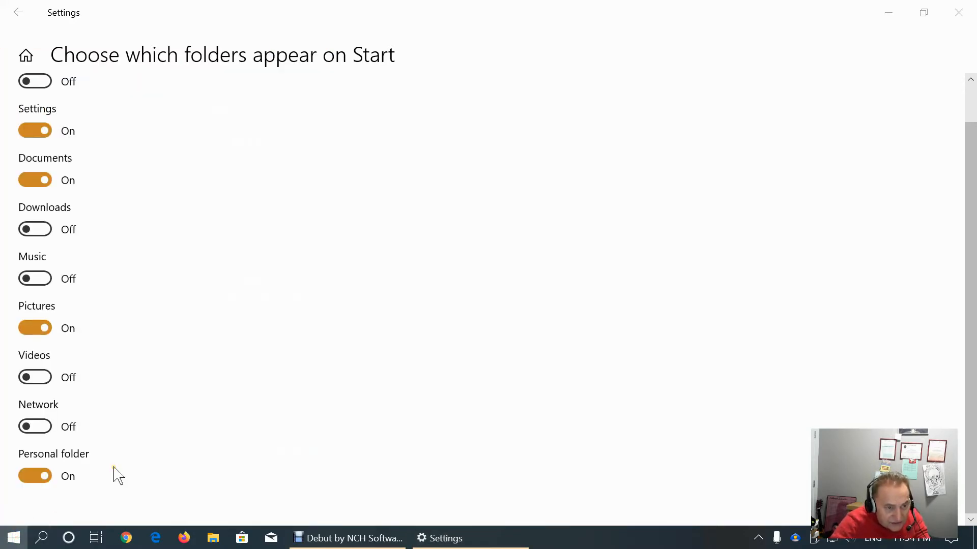
# Browse the Start menu app list and reveal the new Personal folder shortcut
pyautogui.click(12, 537)
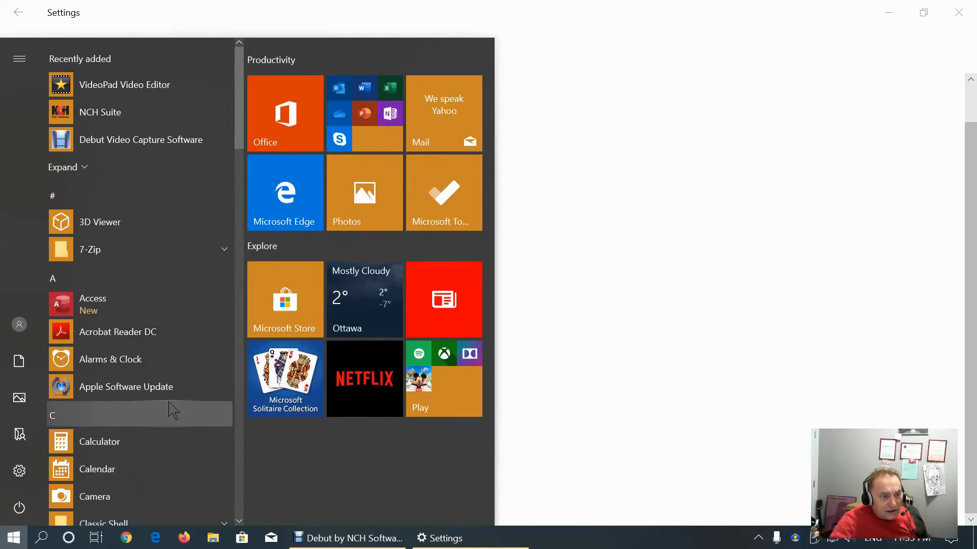
pyautogui.scroll(-3)
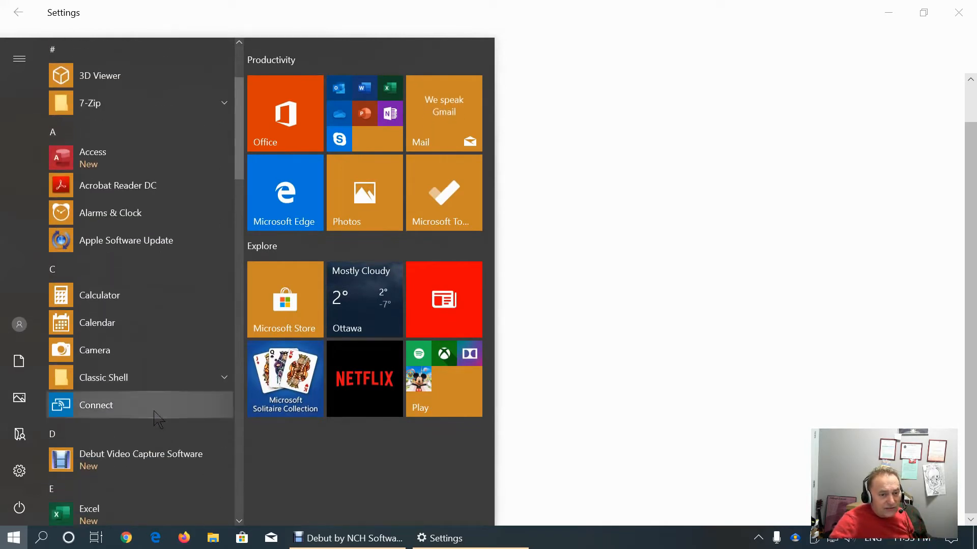
pyautogui.moveTo(410, 448)
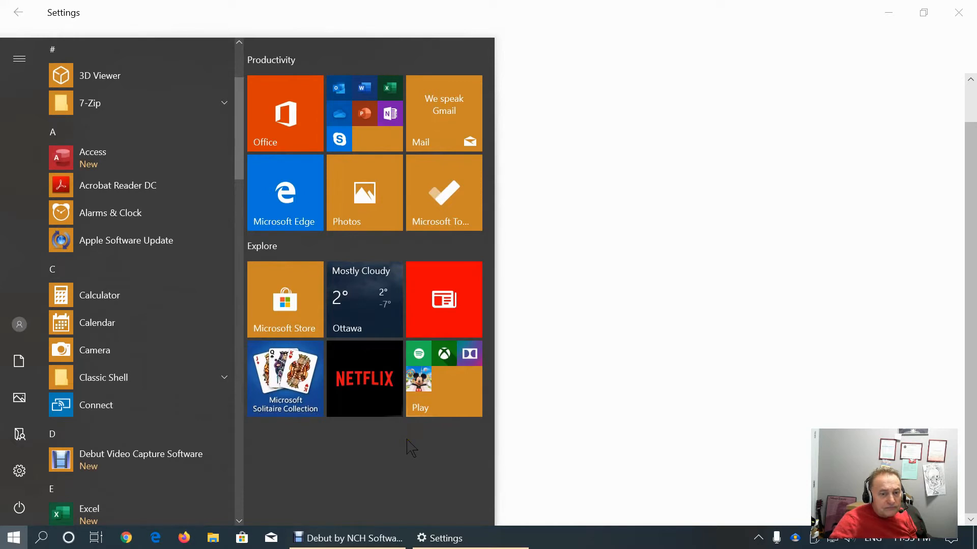
pyautogui.scroll(-3)
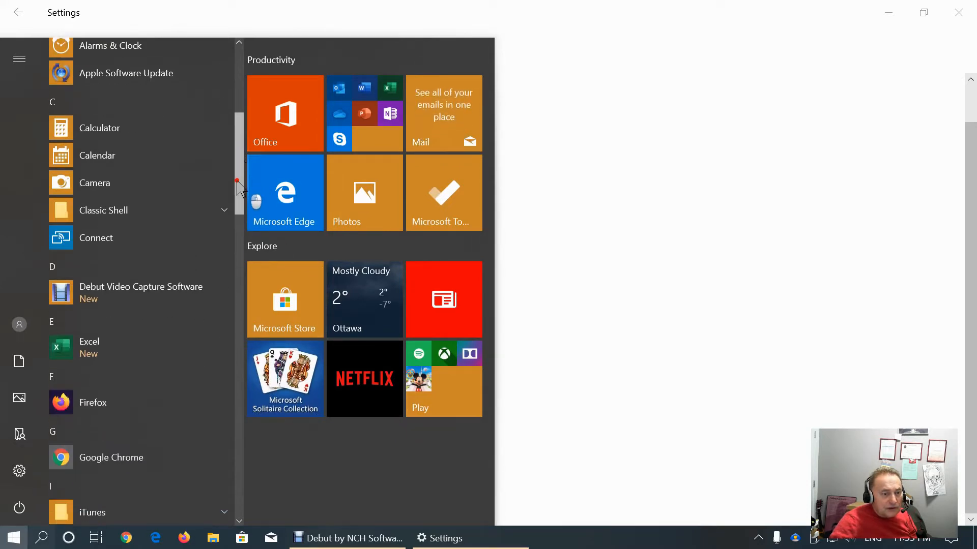
pyautogui.scroll(-3)
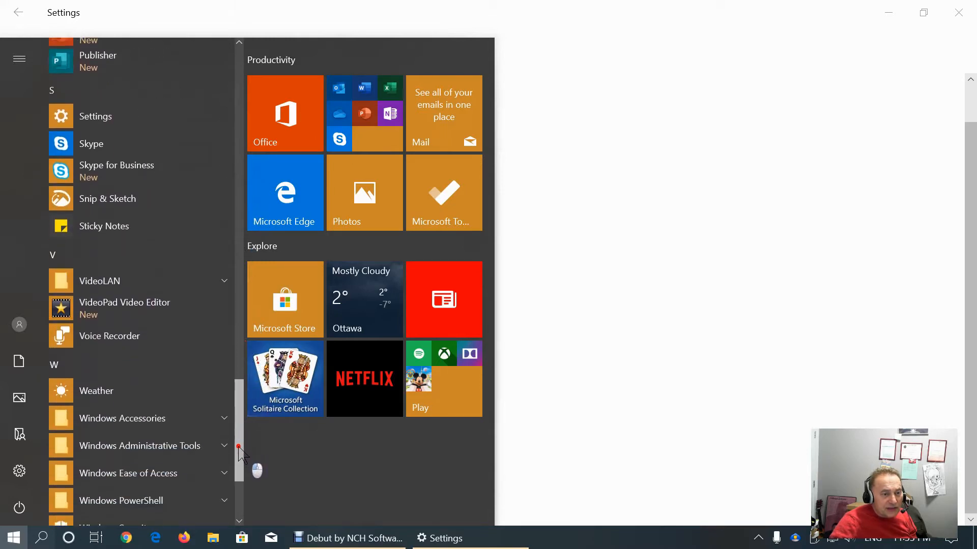
pyautogui.scroll(-3)
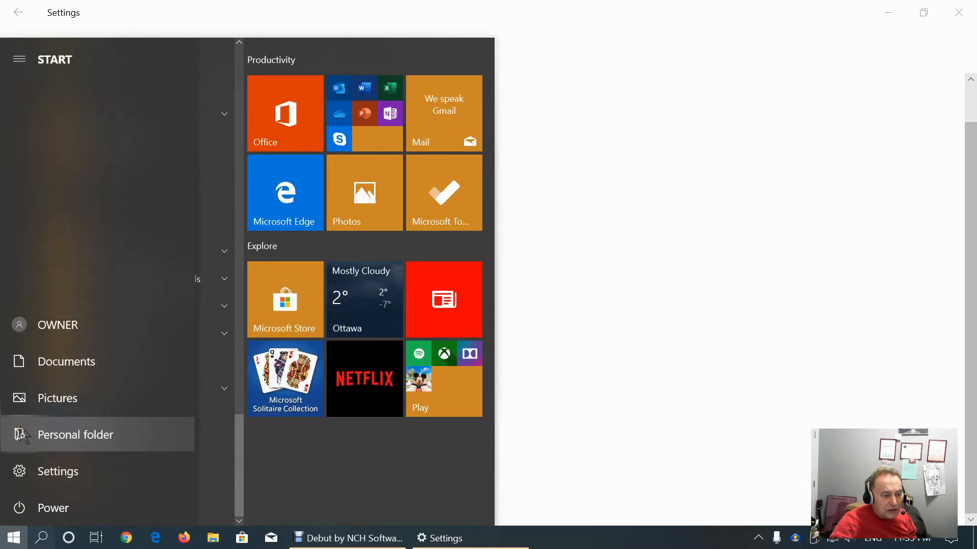
# Open C:\Users\OWNER from the Personal folder shortcut and select Videos
pyautogui.click(74, 435)
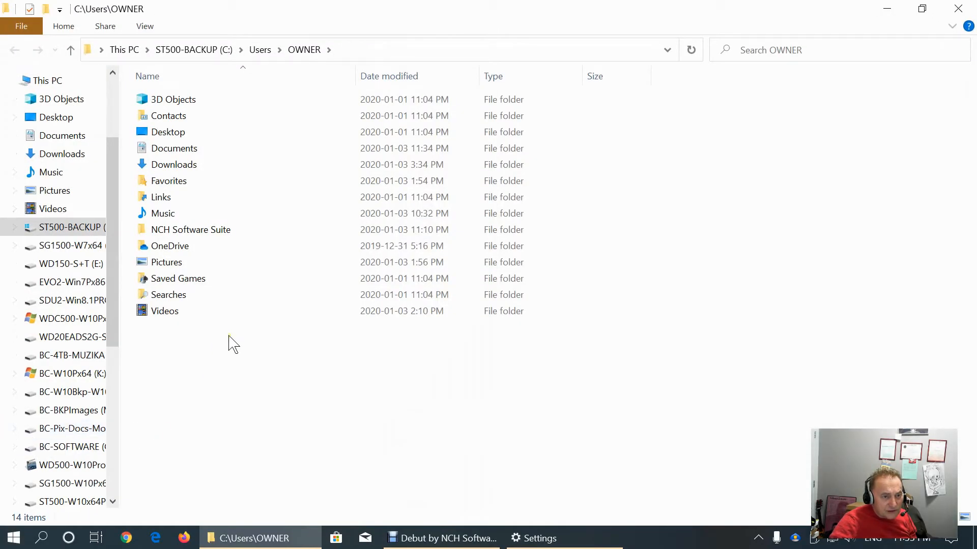
pyautogui.moveTo(168, 116)
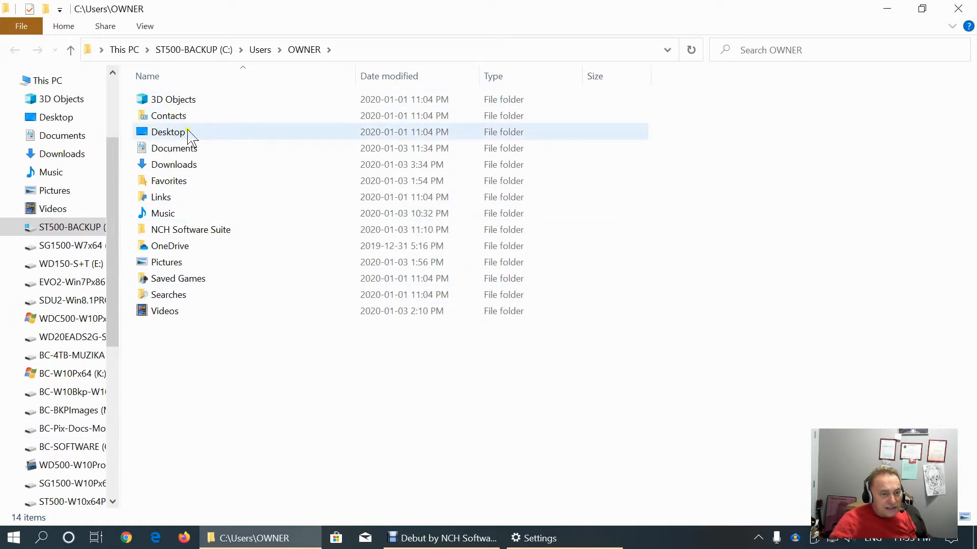
pyautogui.moveTo(181, 181)
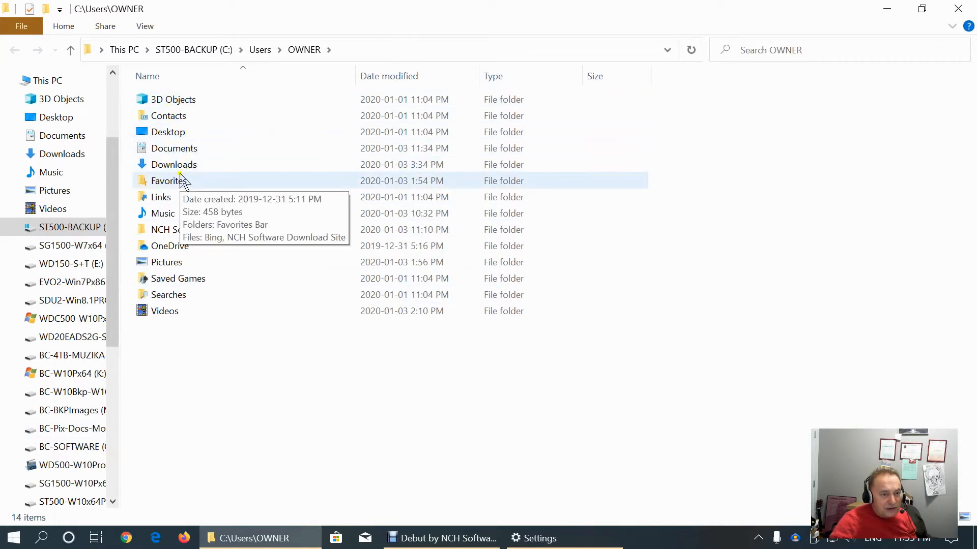
pyautogui.moveTo(205, 279)
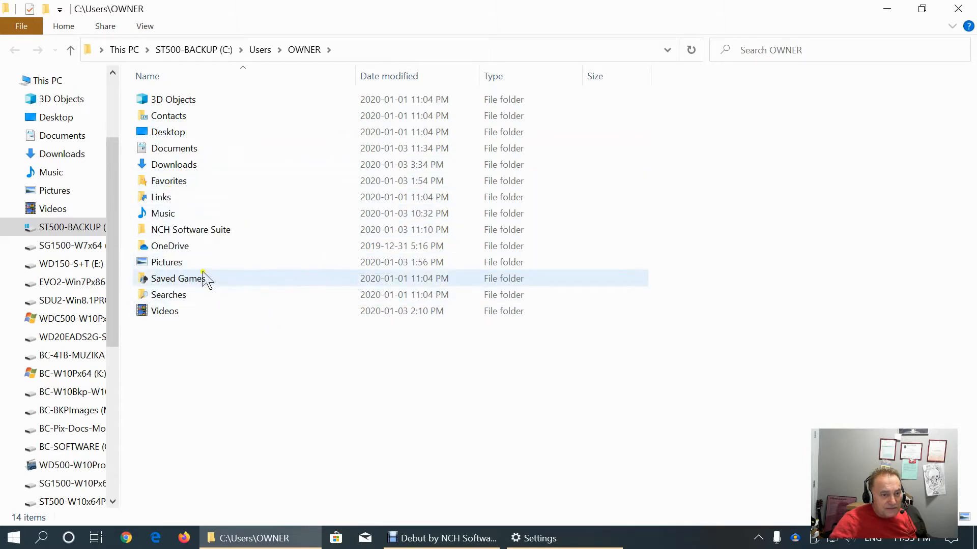
pyautogui.click(268, 338)
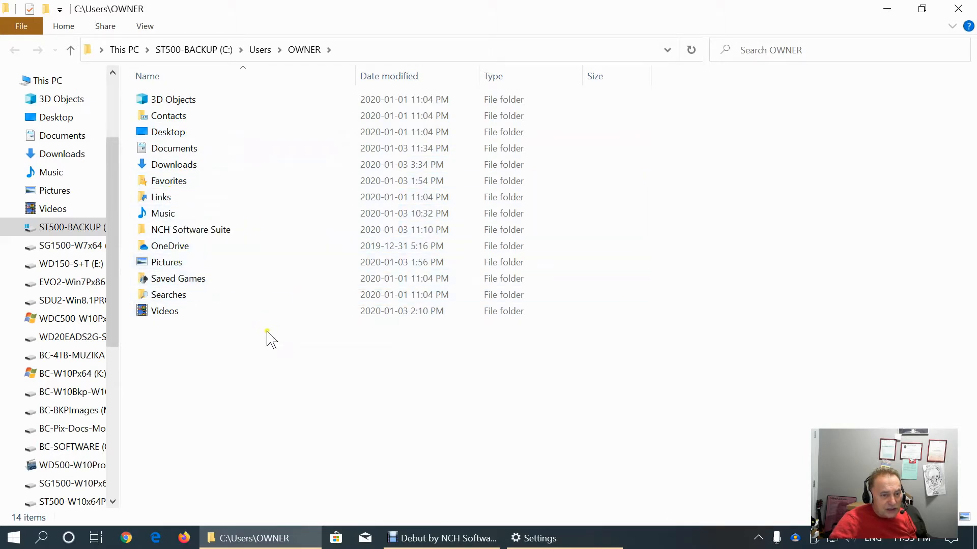
pyautogui.click(165, 311)
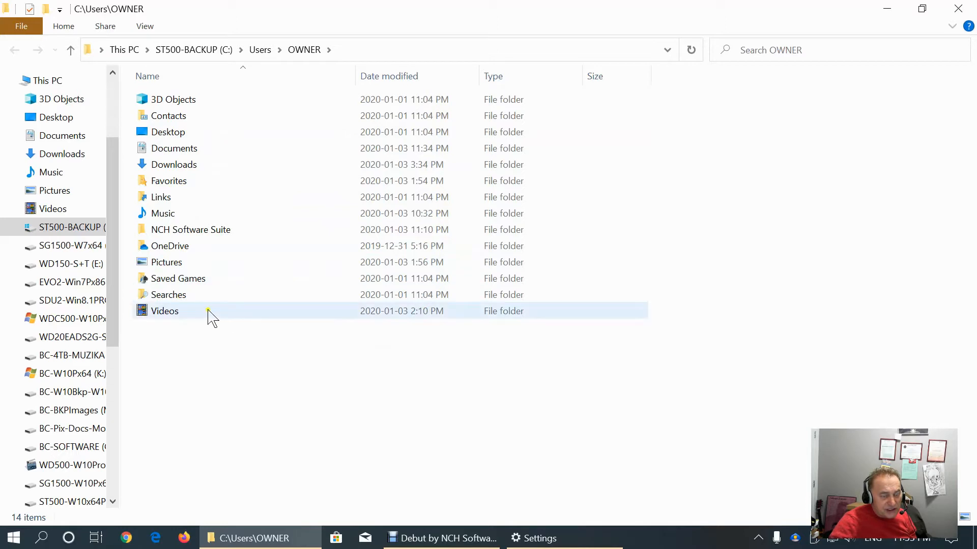
# Switch back to Settings and leave the folder choices for the Start page
pyautogui.click(537, 538)
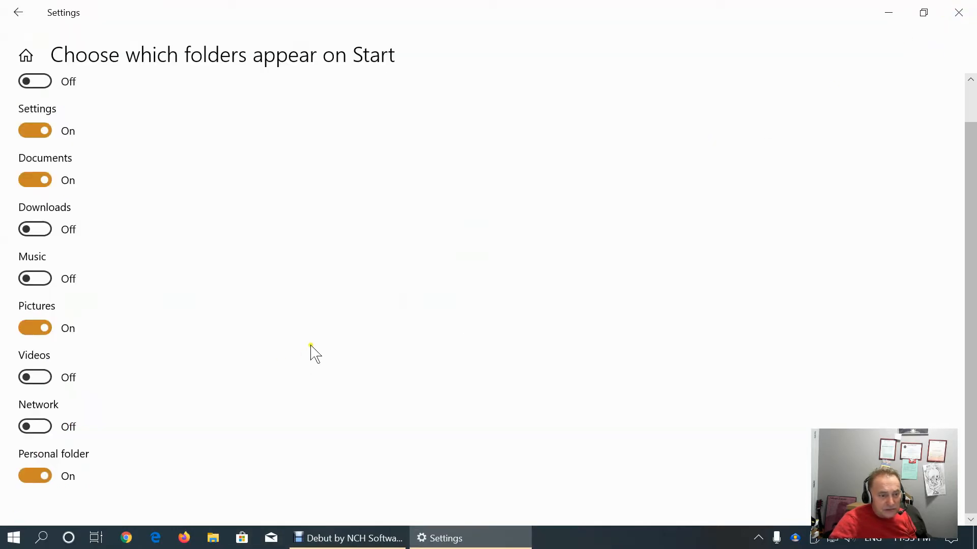
pyautogui.scroll(3)
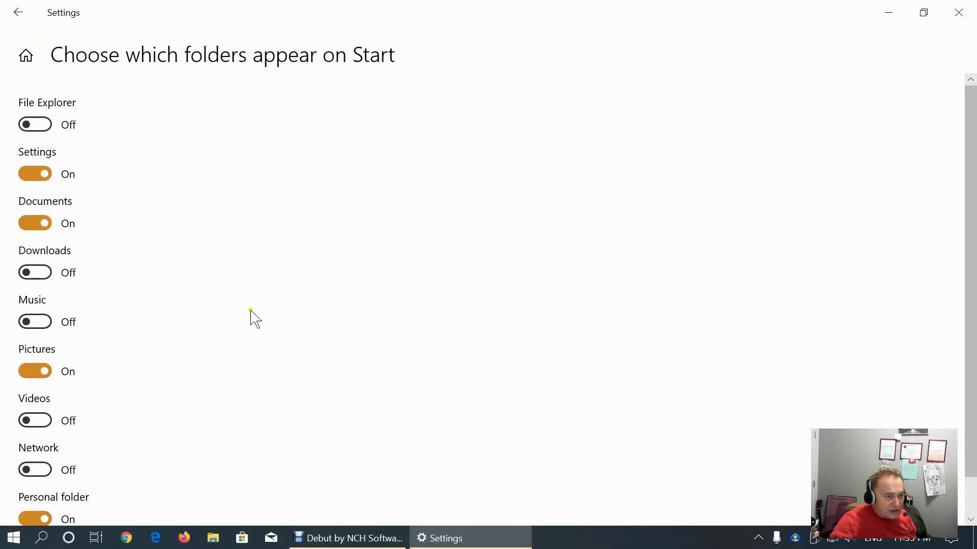
pyautogui.scroll(-3)
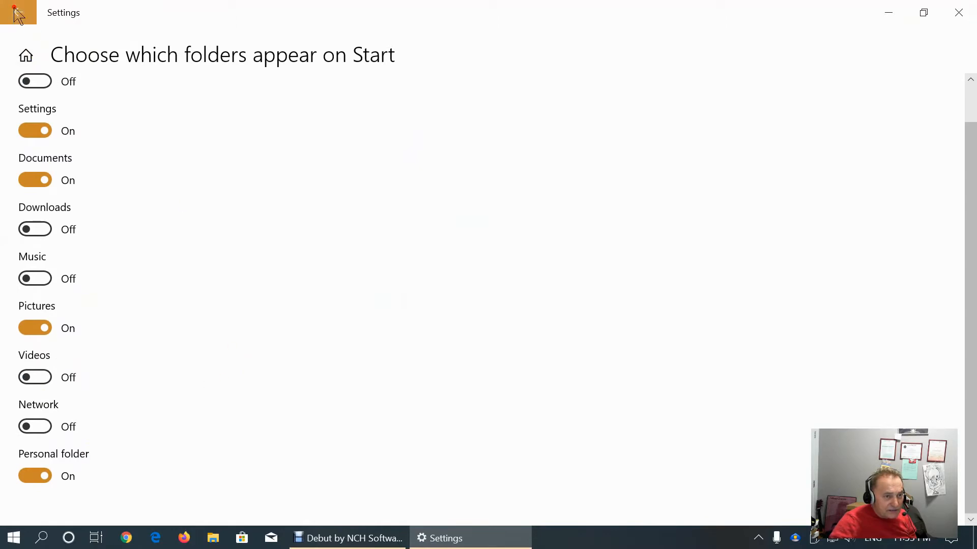
pyautogui.click(19, 12)
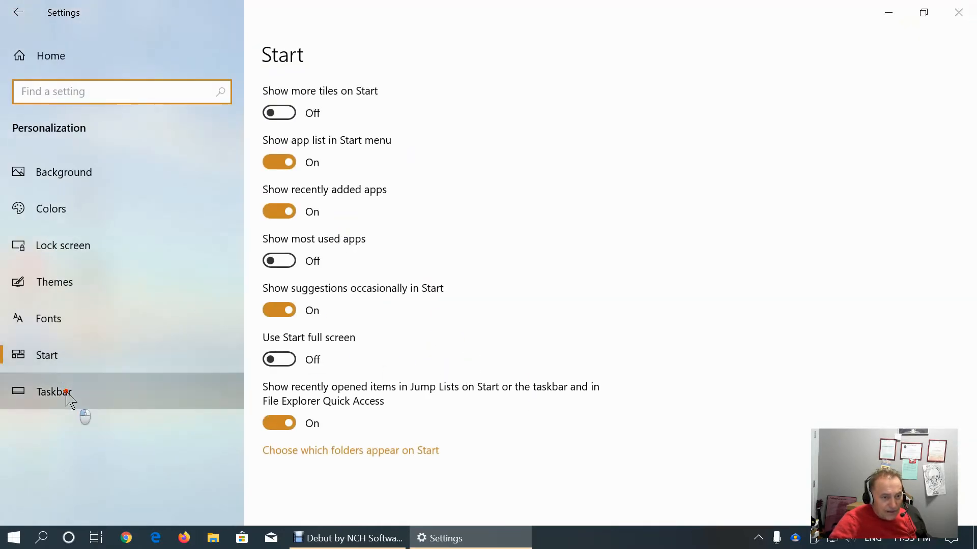
# On the Taskbar page, switch 'Use small taskbar buttons' On with search shown as an icon
pyautogui.click(54, 392)
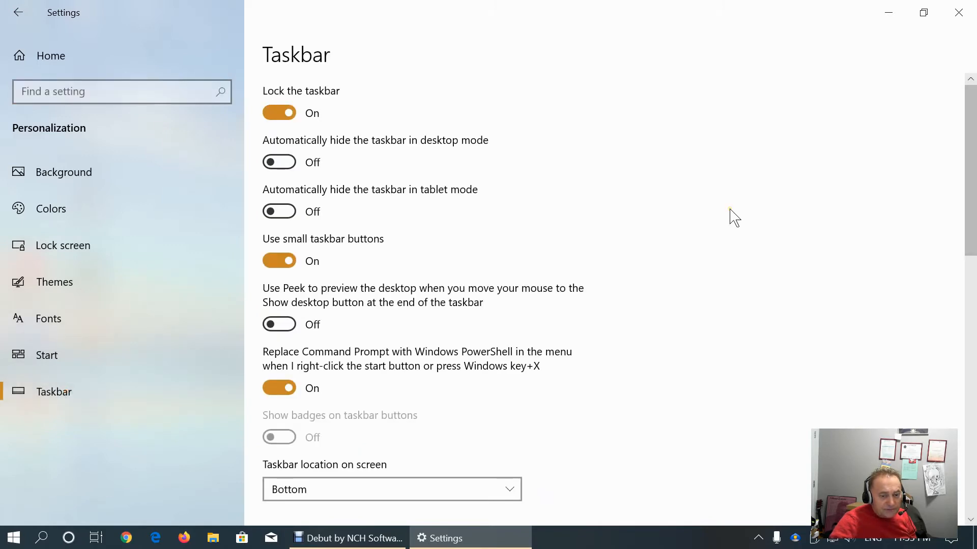
pyautogui.moveTo(669, 514)
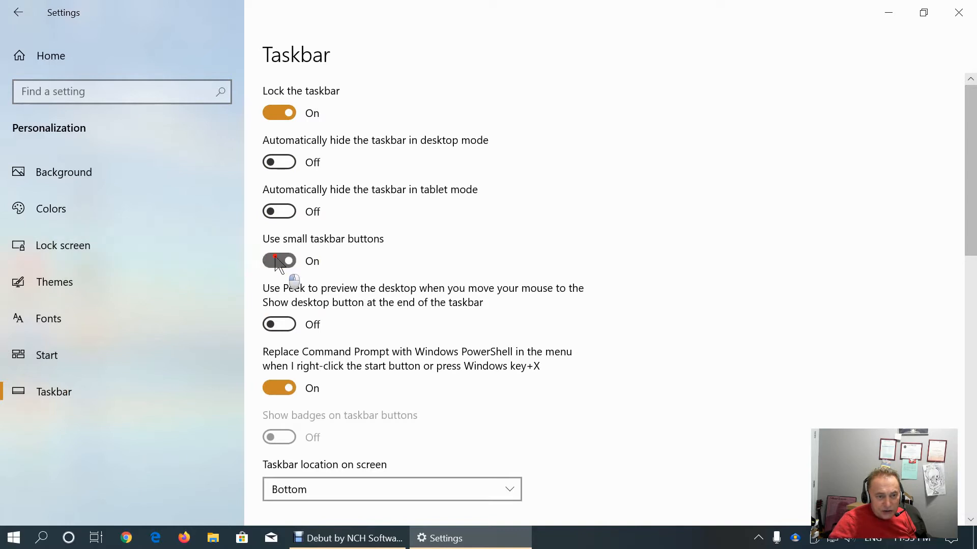
pyautogui.click(279, 260)
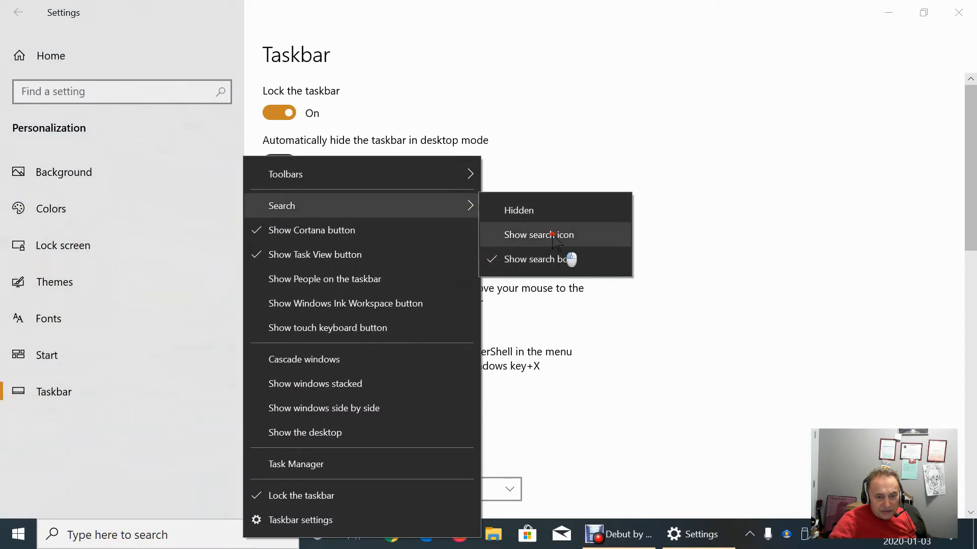
pyautogui.click(539, 235)
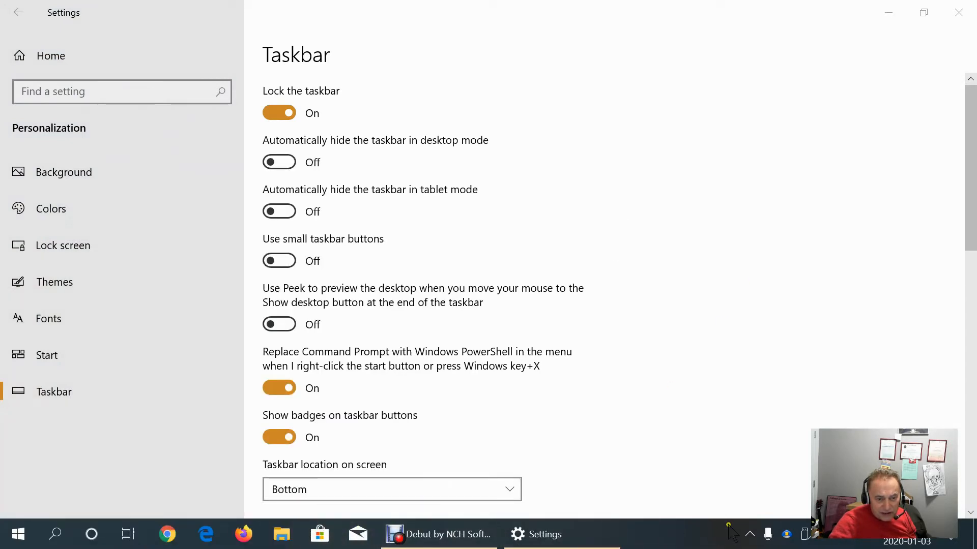
pyautogui.click(279, 260)
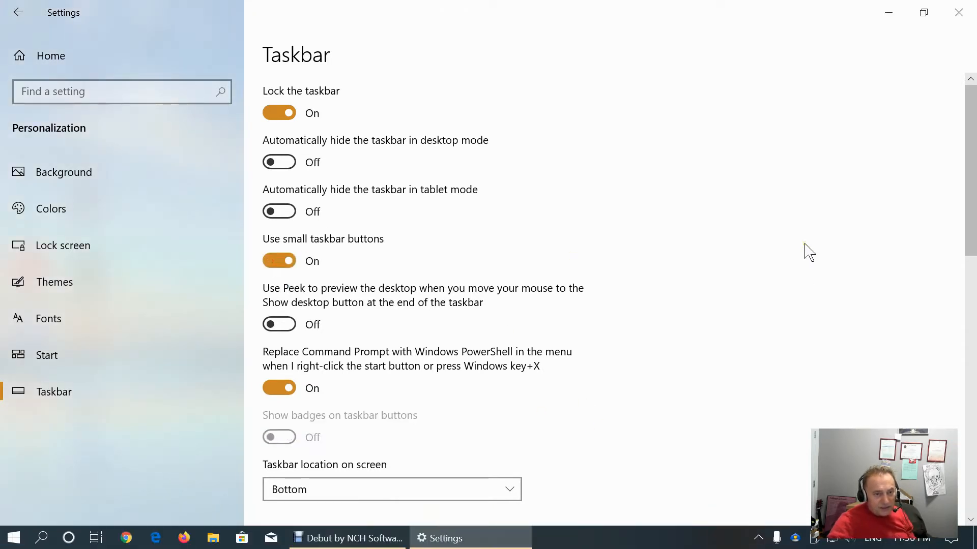
pyautogui.scroll(-3)
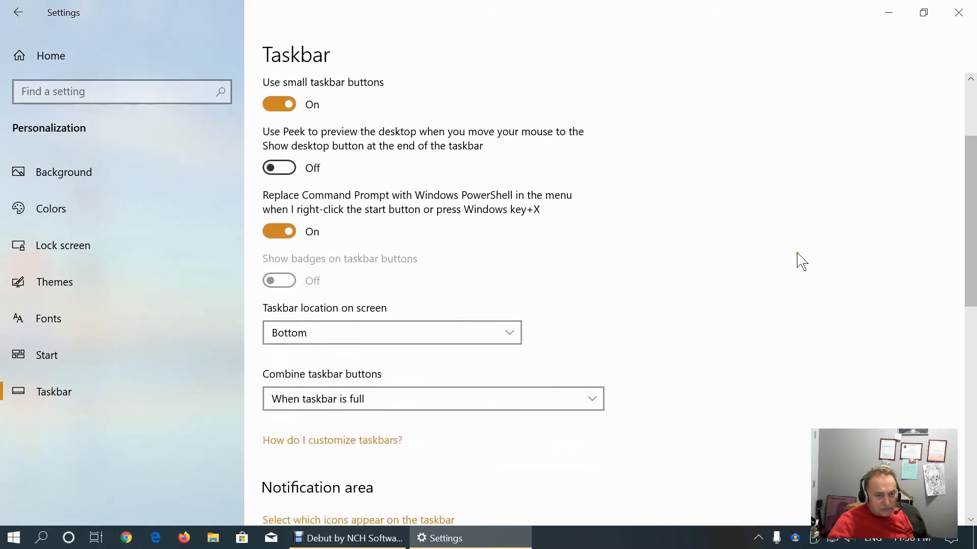
pyautogui.moveTo(343, 379)
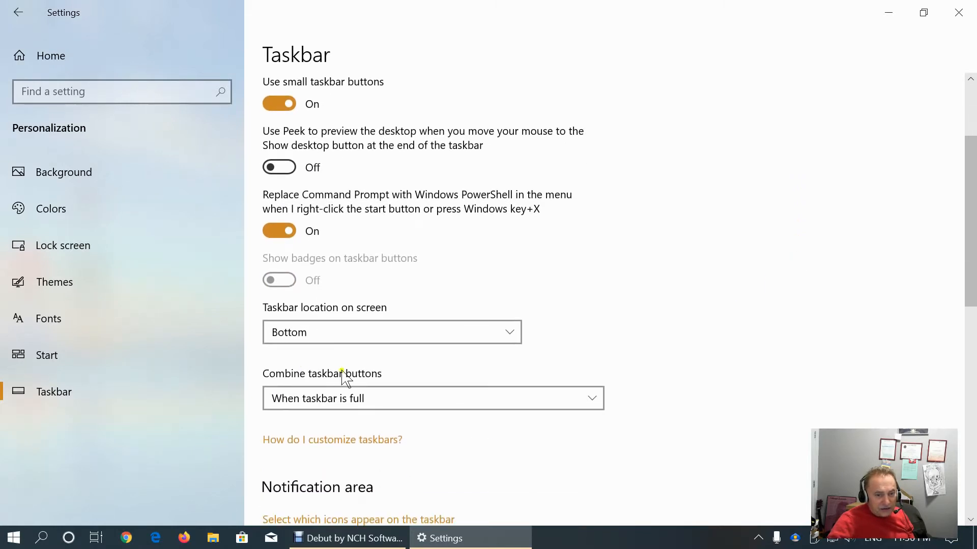
pyautogui.moveTo(379, 384)
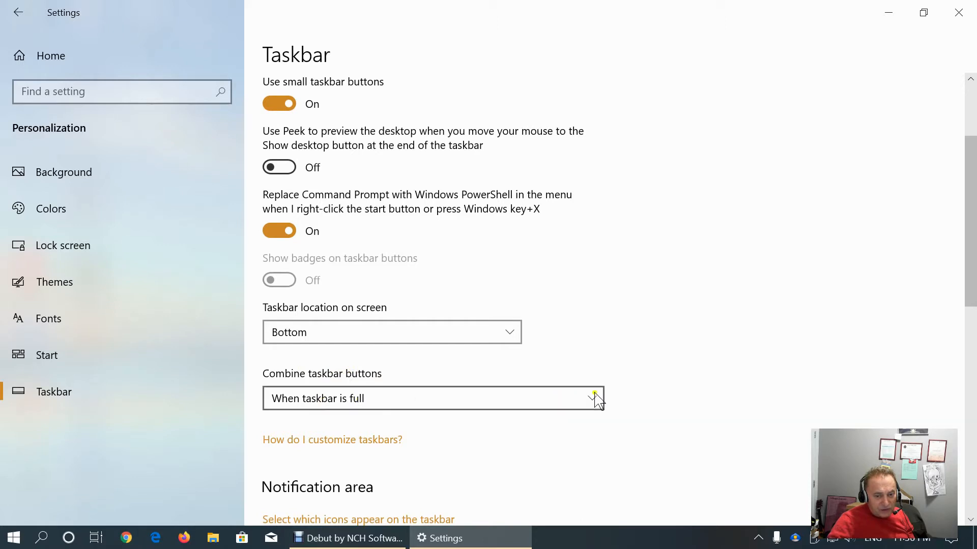
pyautogui.scroll(-3)
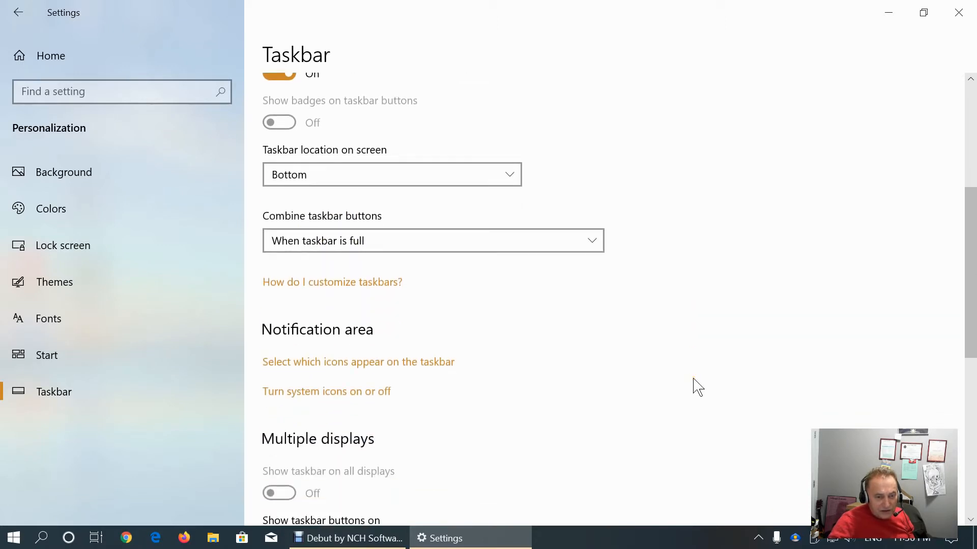
pyautogui.scroll(-3)
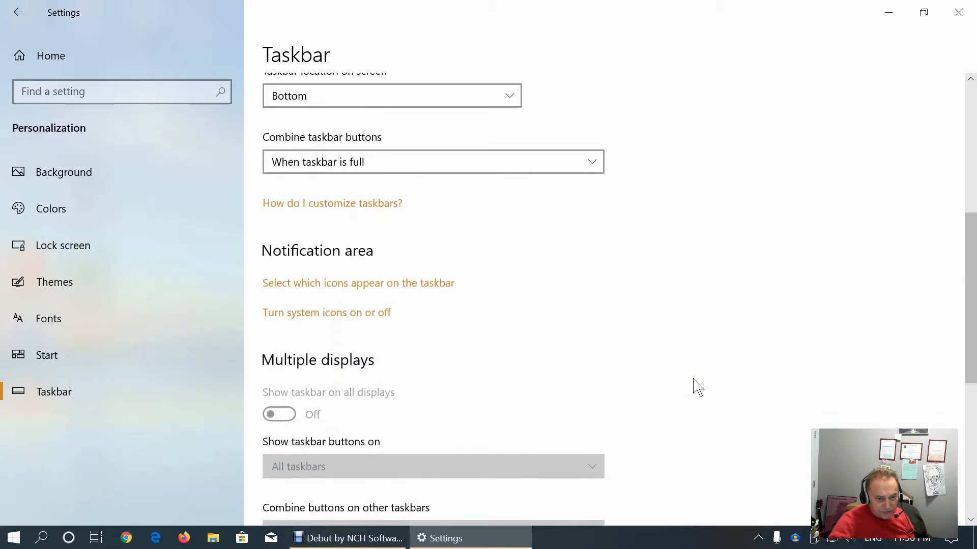
pyautogui.moveTo(408, 290)
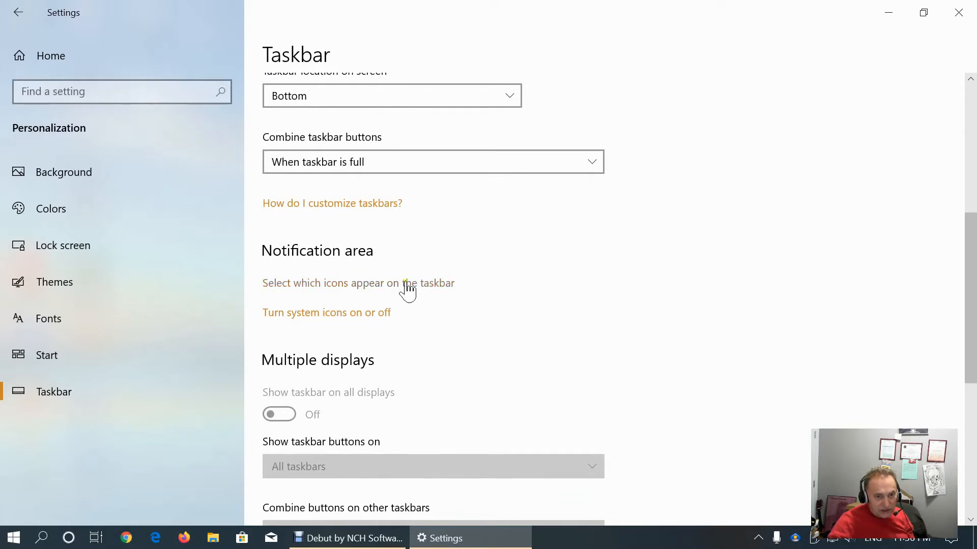
# In 'Select which icons appear on the taskbar', switch Debut Video Capture Software On
pyautogui.click(358, 283)
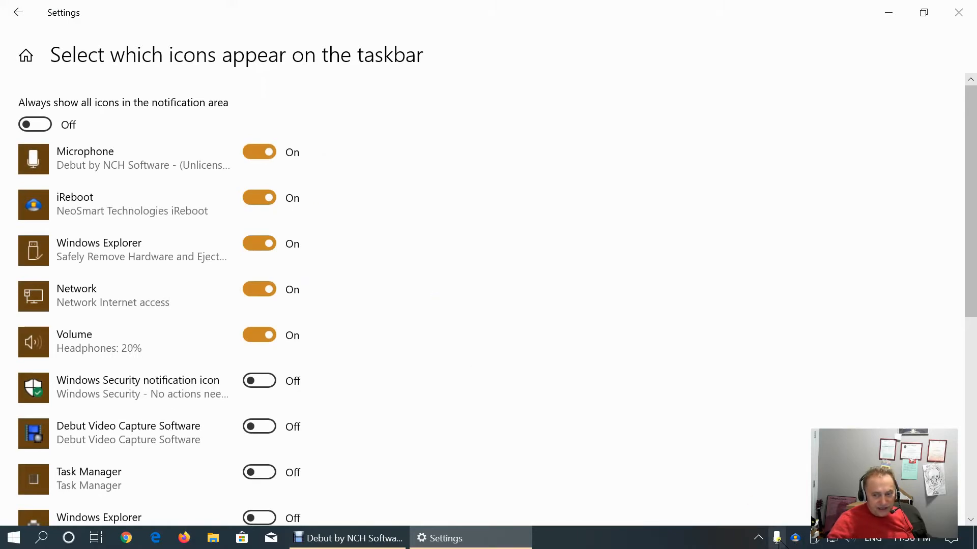
pyautogui.moveTo(247, 218)
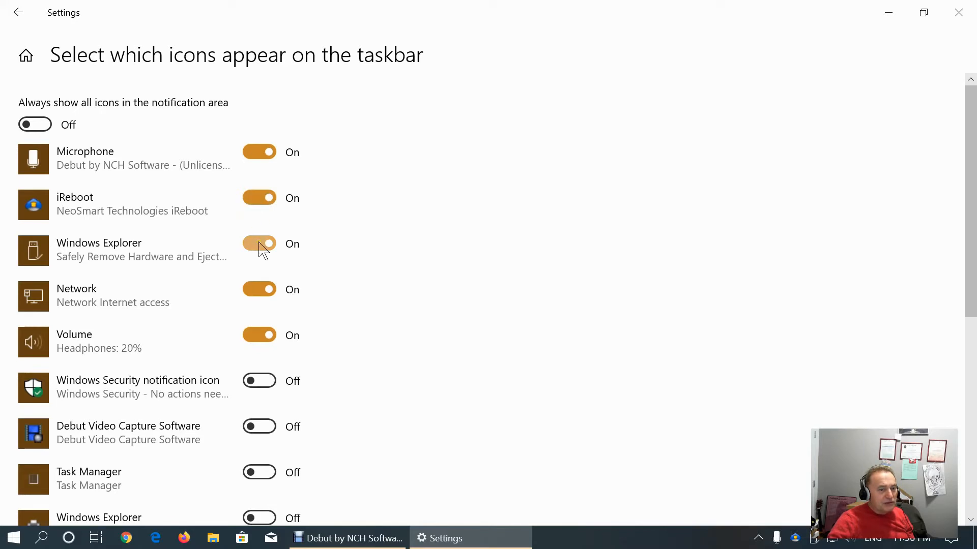
pyautogui.click(260, 243)
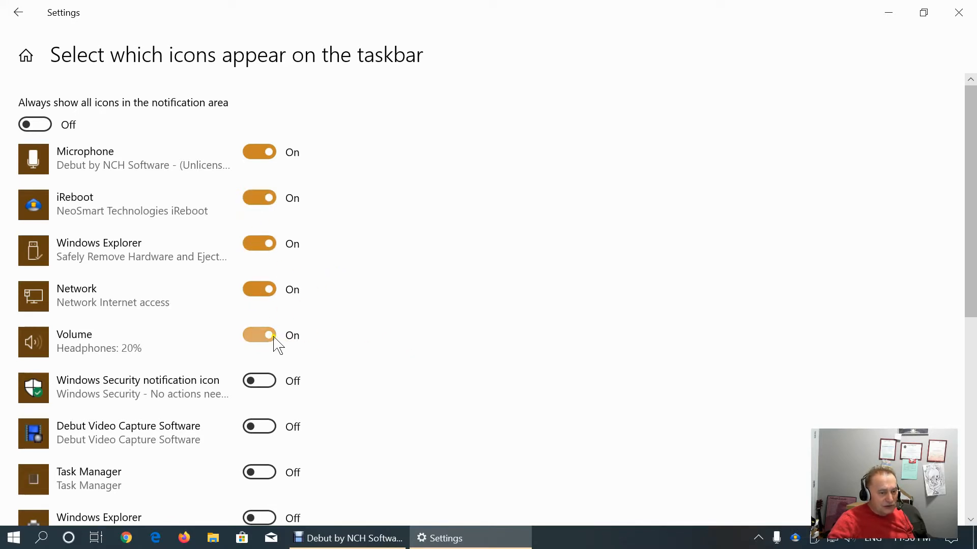
pyautogui.scroll(-3)
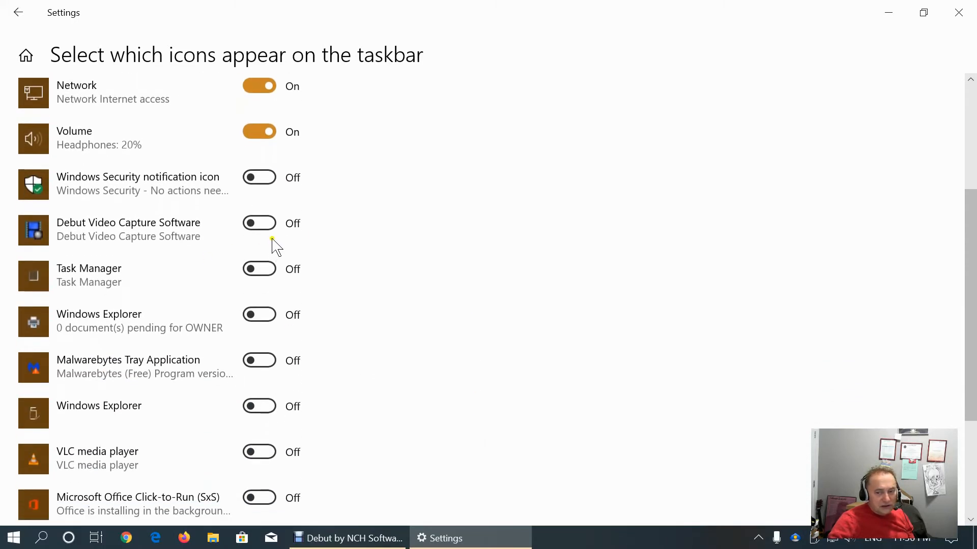
pyautogui.click(259, 223)
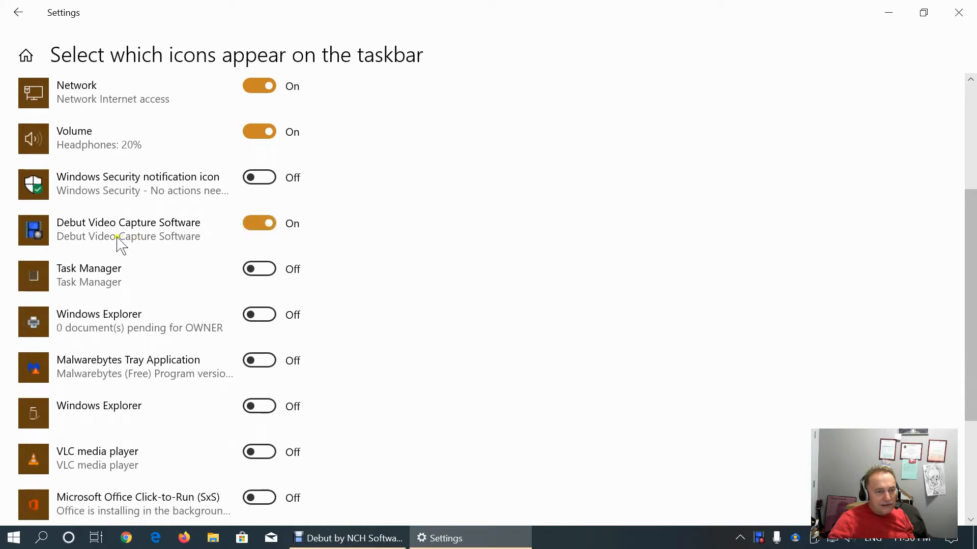
pyautogui.scroll(-3)
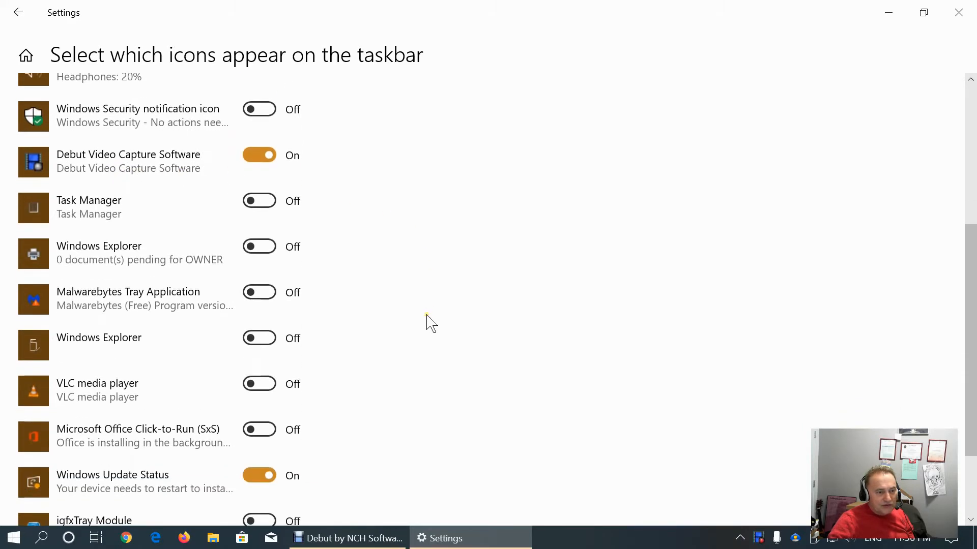
pyautogui.scroll(-3)
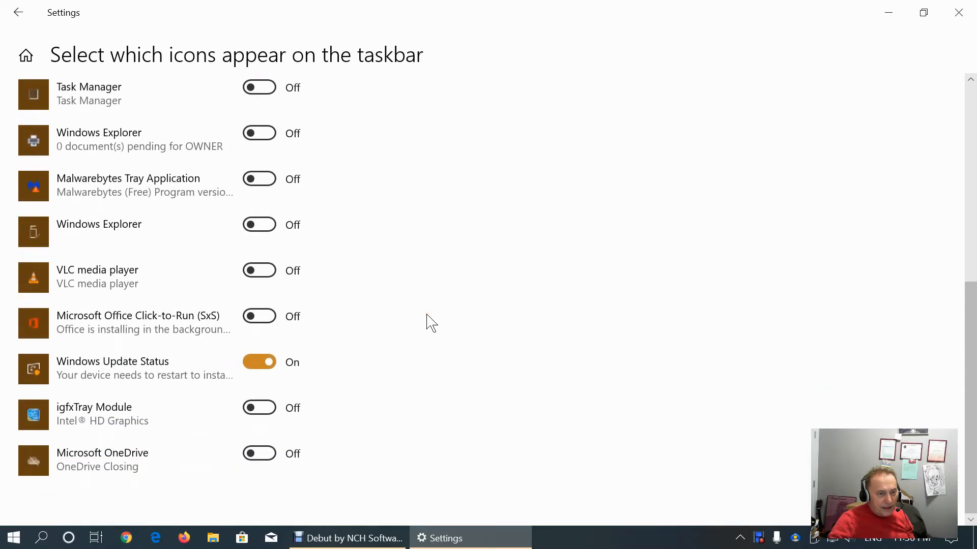
pyautogui.moveTo(409, 359)
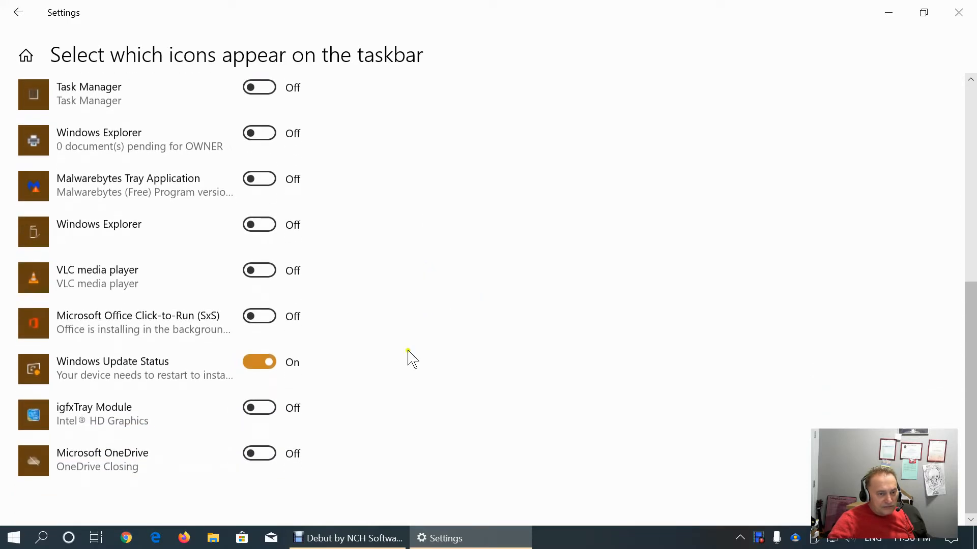
pyautogui.moveTo(413, 391)
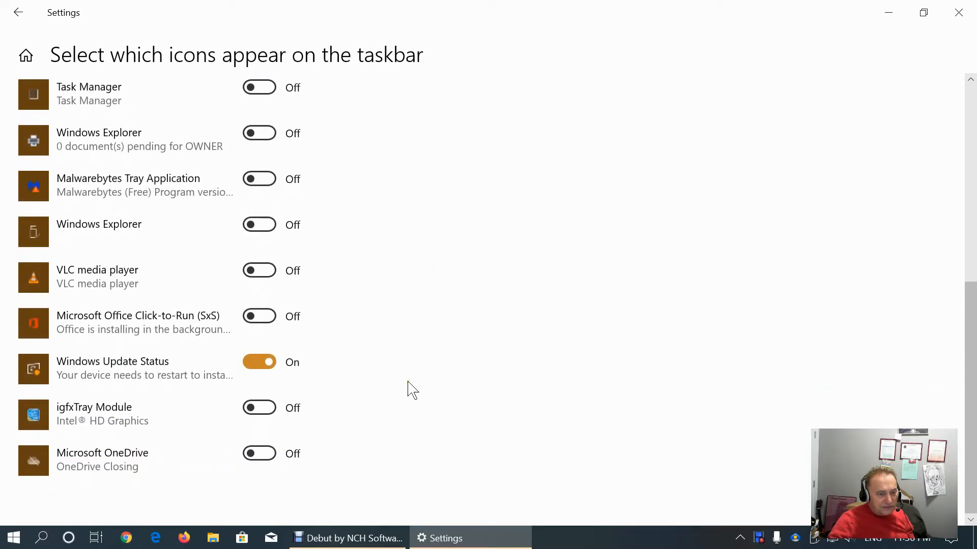
pyautogui.scroll(3)
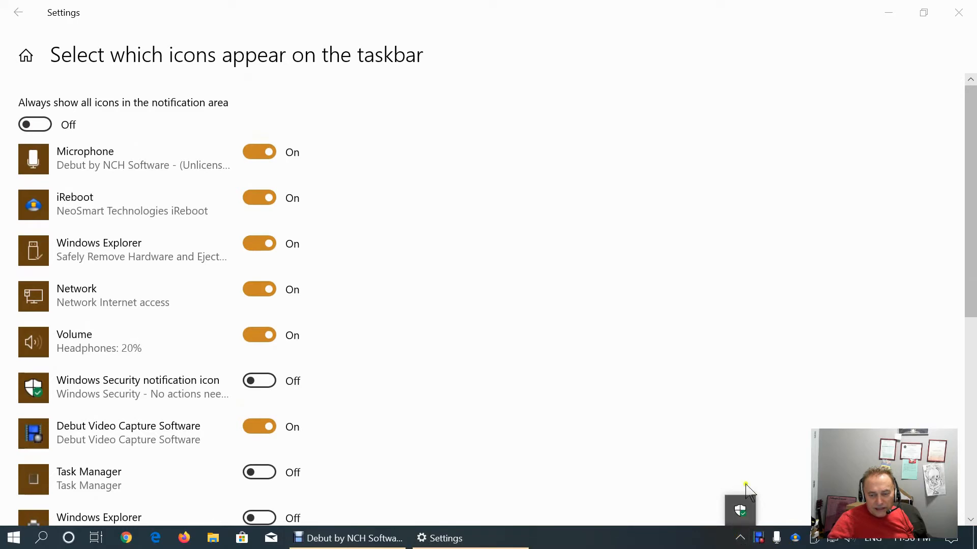
pyautogui.moveTo(740, 511)
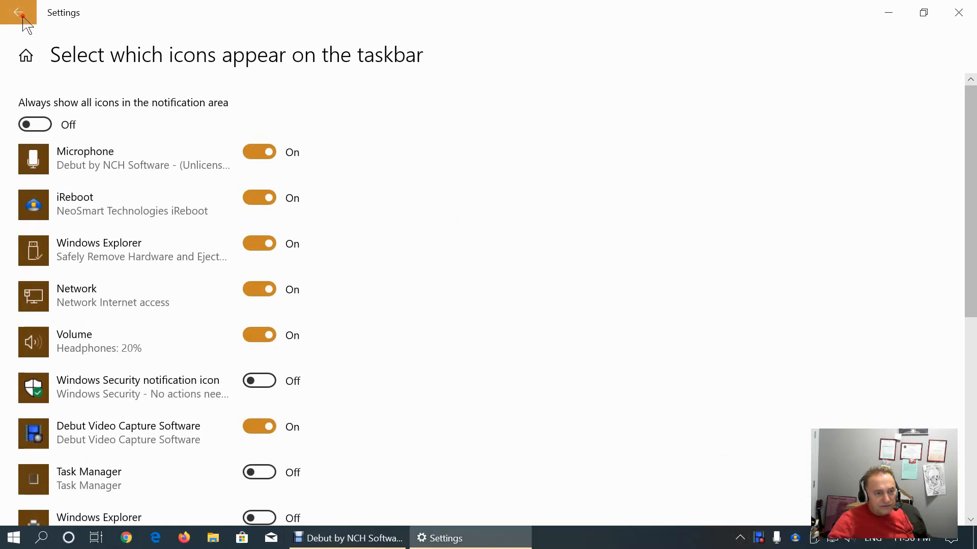
# Go back to the Windows Settings home page
pyautogui.click(19, 12)
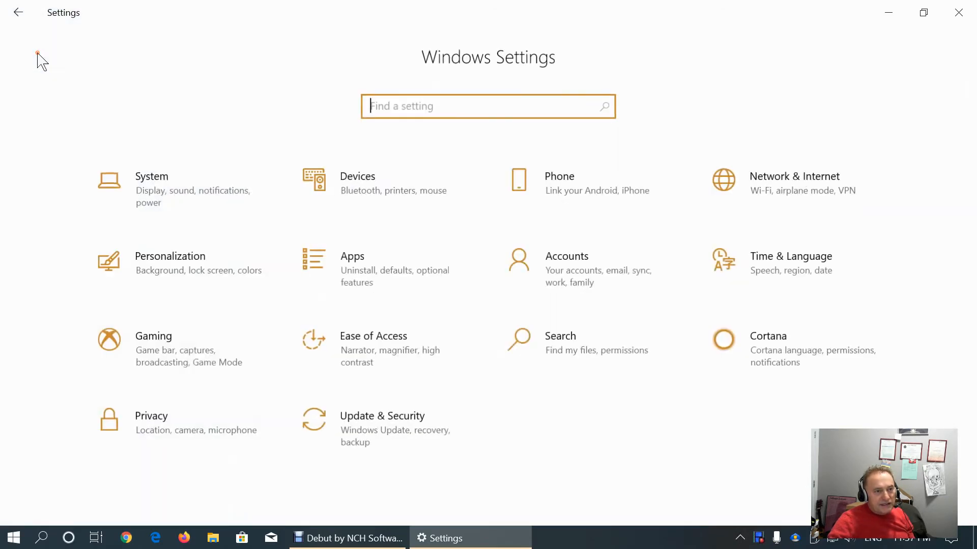
pyautogui.moveTo(179, 268)
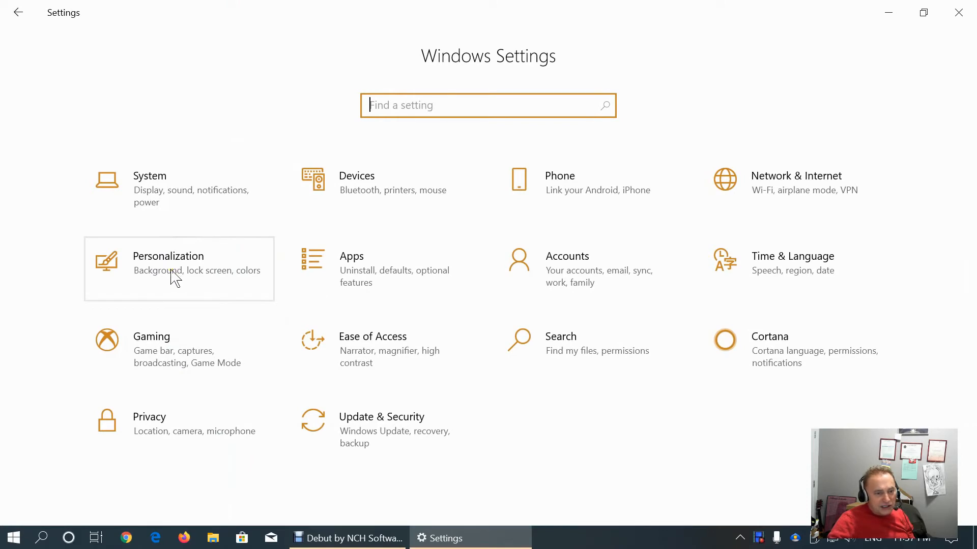
# Scroll through the Apps & features list of installed apps and back to the top
pyautogui.click(351, 268)
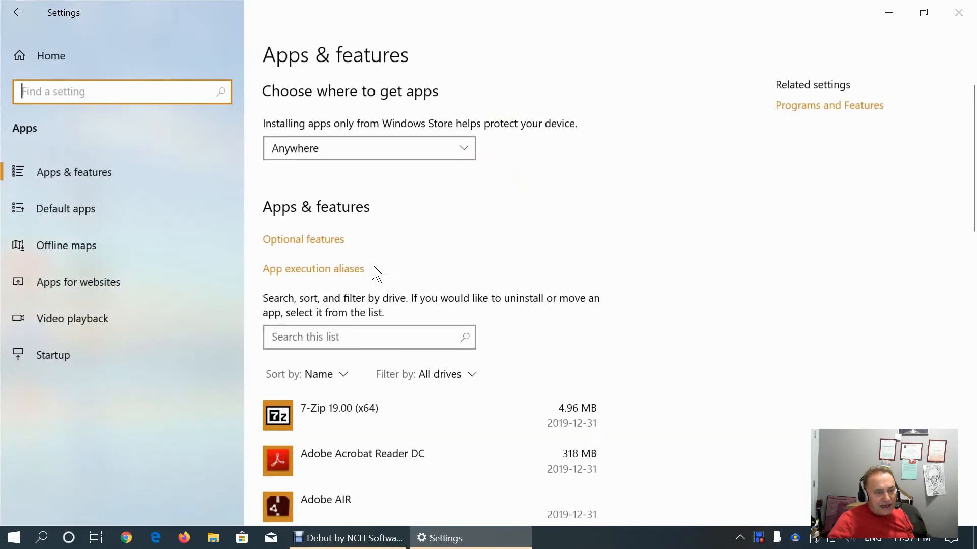
pyautogui.scroll(-3)
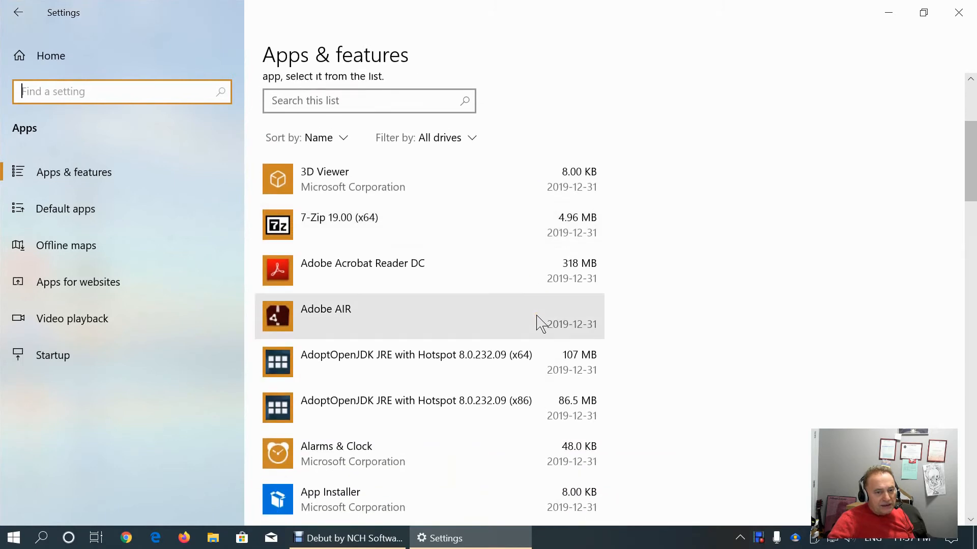
pyautogui.scroll(-3)
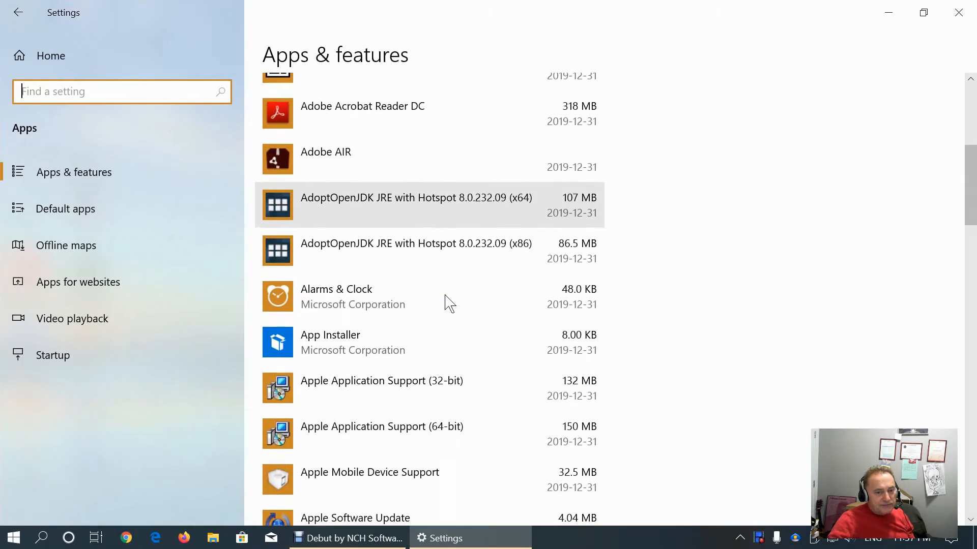
pyautogui.scroll(-3)
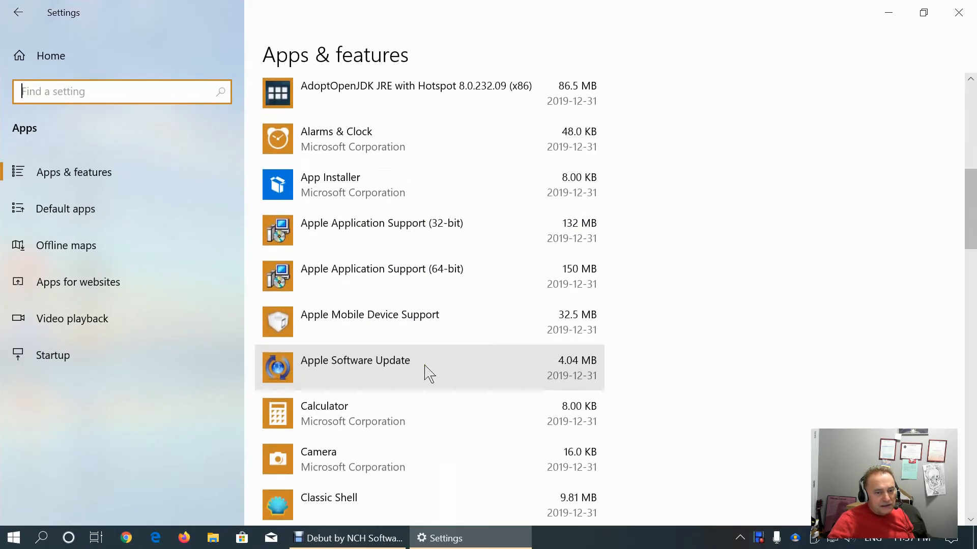
pyautogui.scroll(-3)
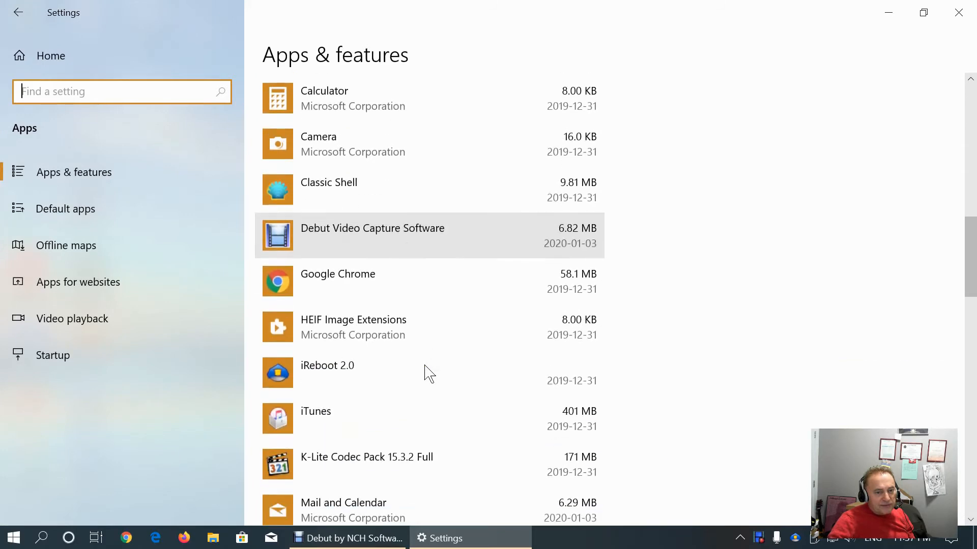
pyautogui.scroll(-3)
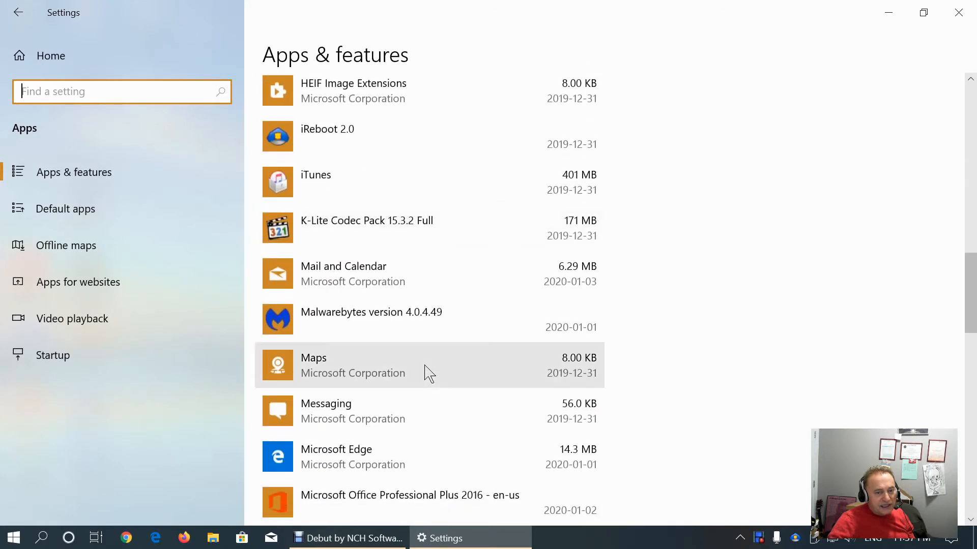
pyautogui.click(12, 537)
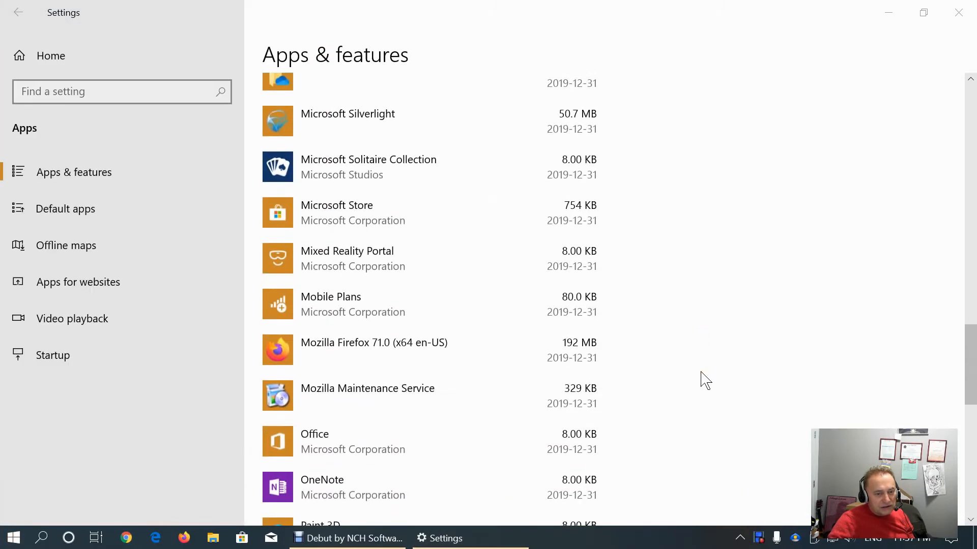
pyautogui.scroll(3)
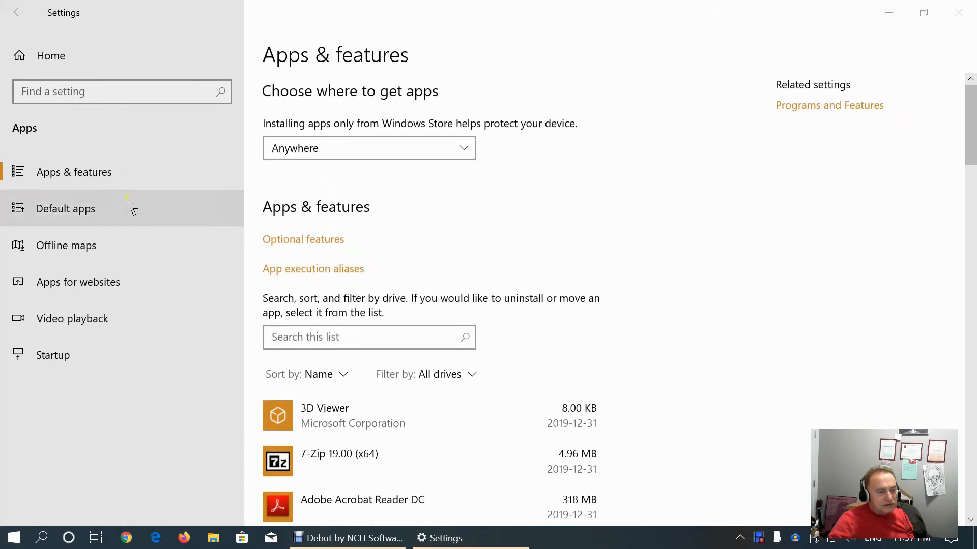
pyautogui.moveTo(320, 134)
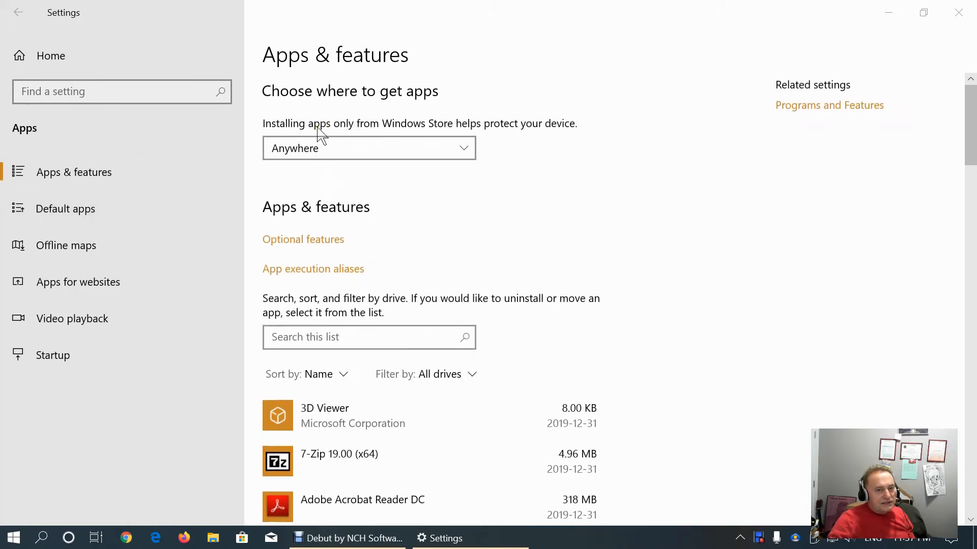
pyautogui.click(368, 147)
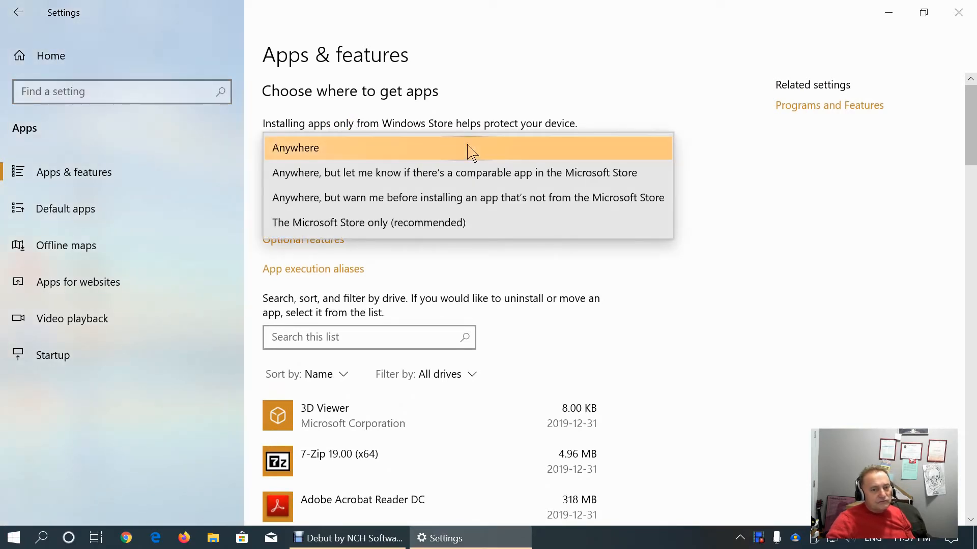
pyautogui.moveTo(408, 155)
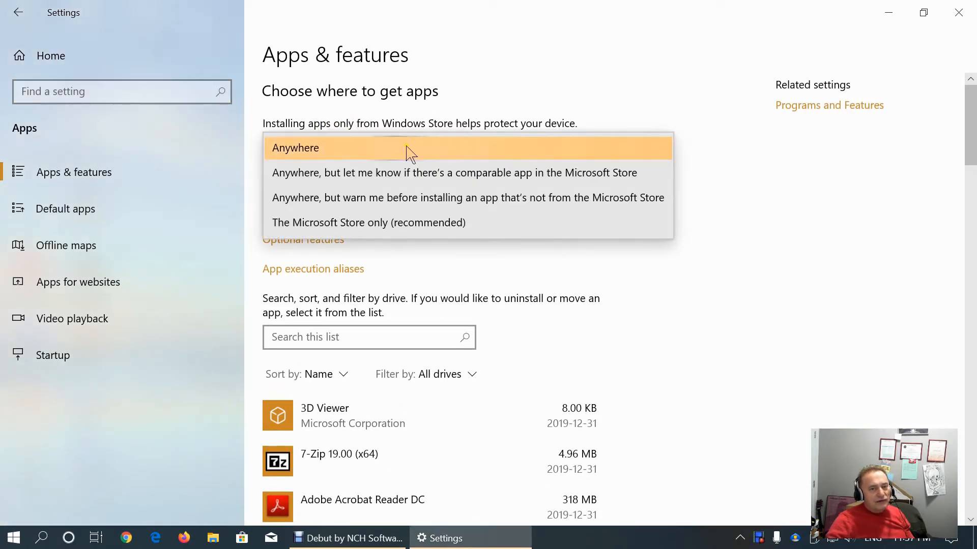
pyautogui.moveTo(367, 223)
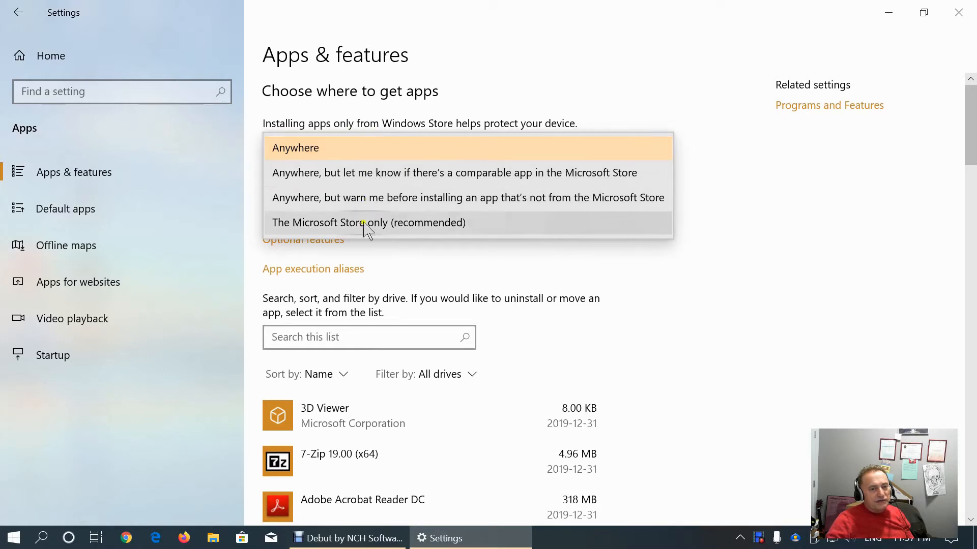
pyautogui.click(295, 147)
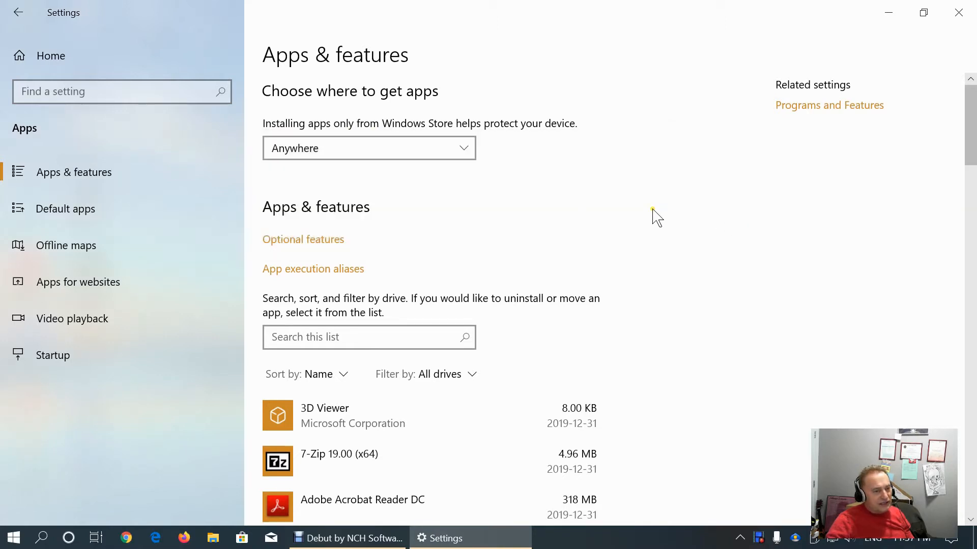
pyautogui.moveTo(90, 216)
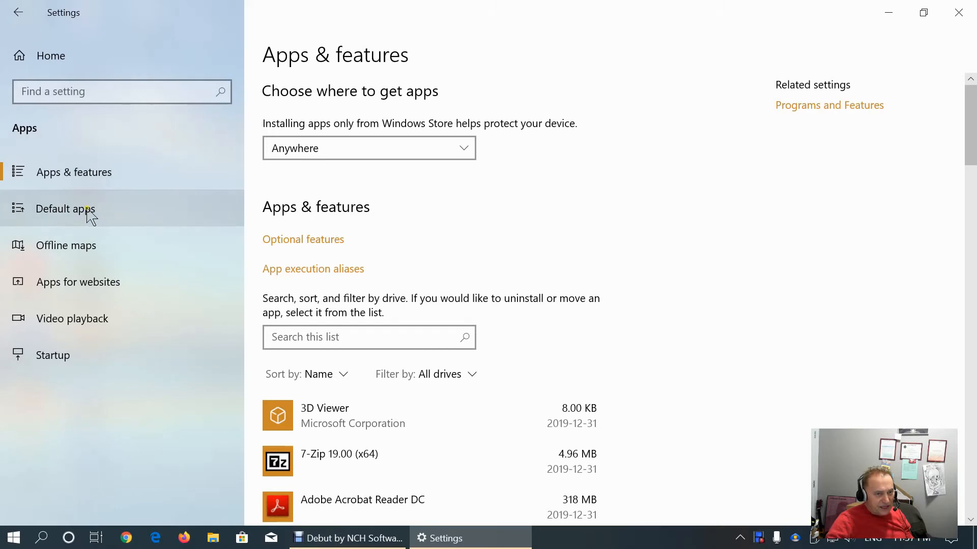
# Review the Default apps list and view the web browser choices, keeping Google Chrome
pyautogui.click(66, 208)
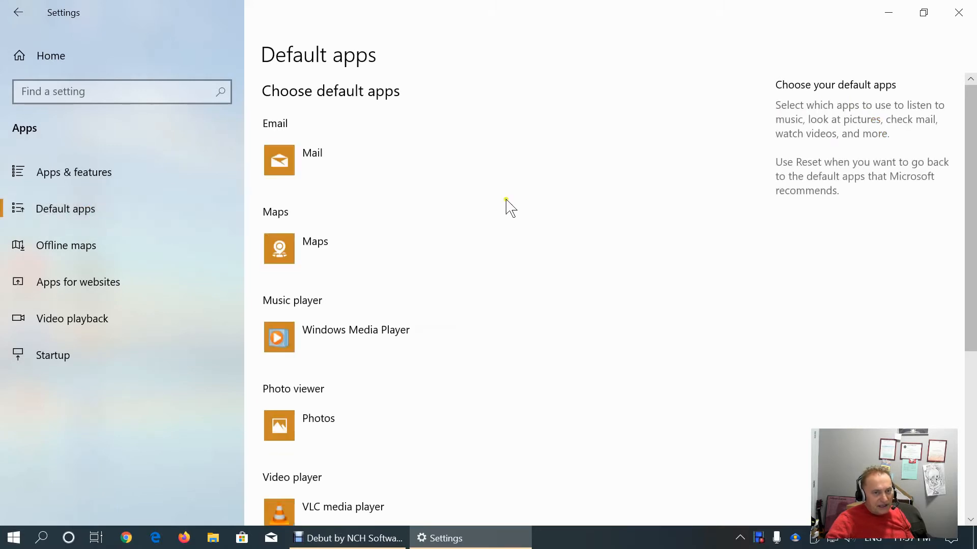
pyautogui.scroll(-3)
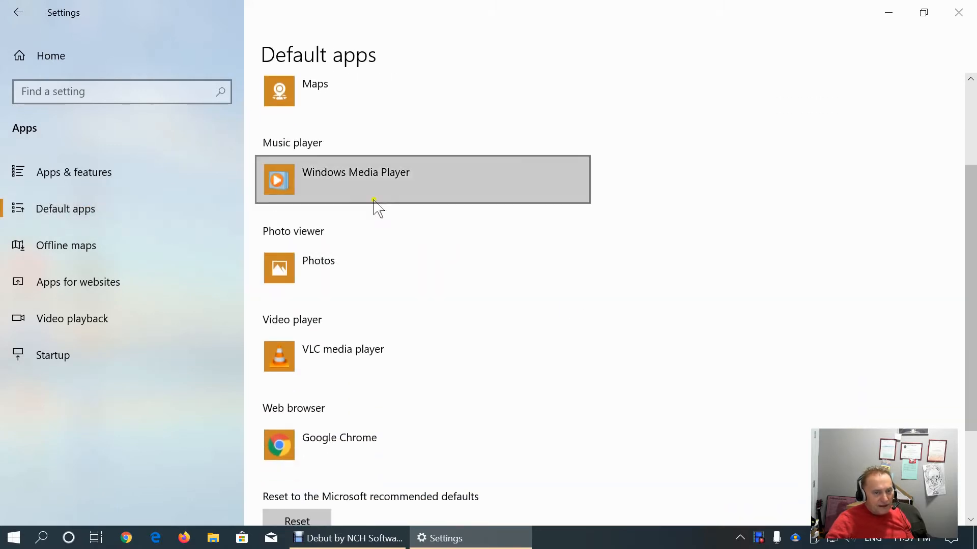
pyautogui.moveTo(320, 188)
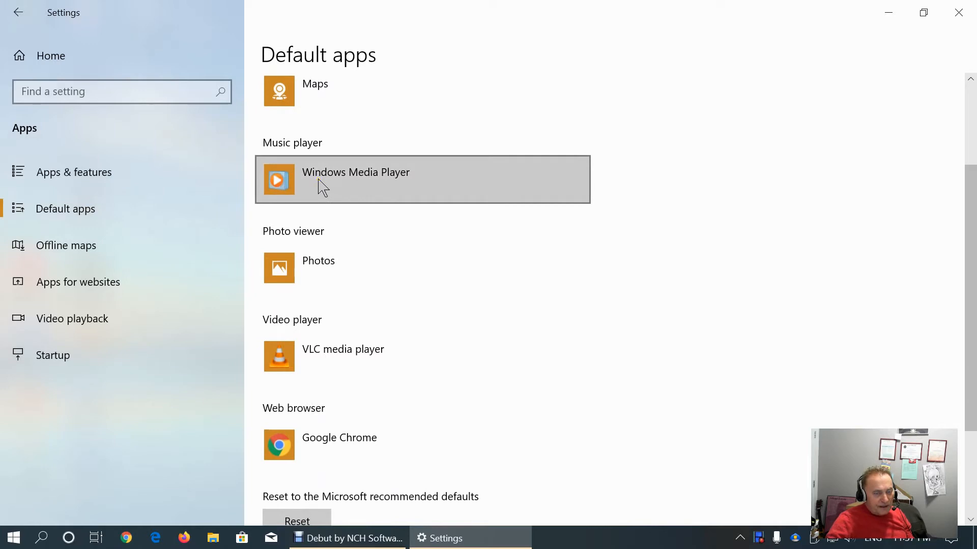
pyautogui.moveTo(426, 179)
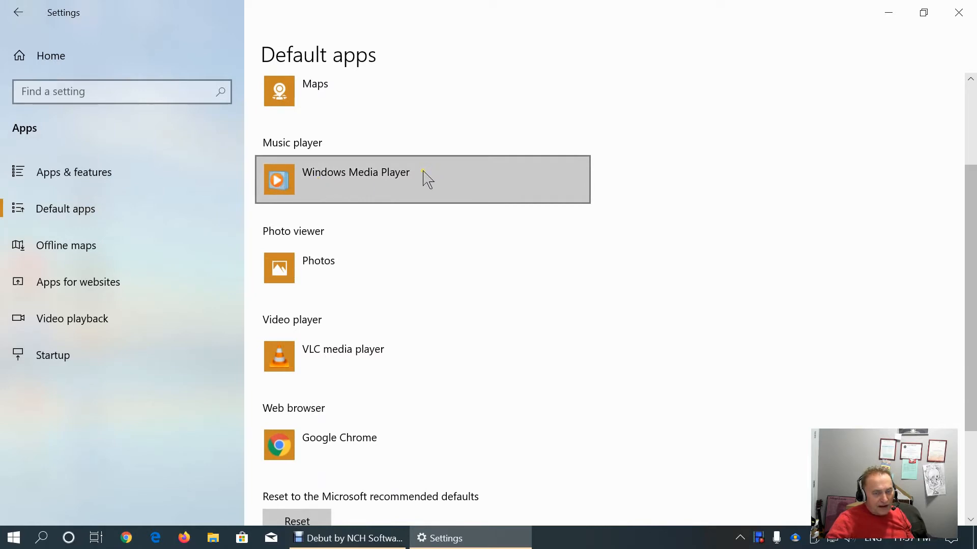
pyautogui.moveTo(391, 179)
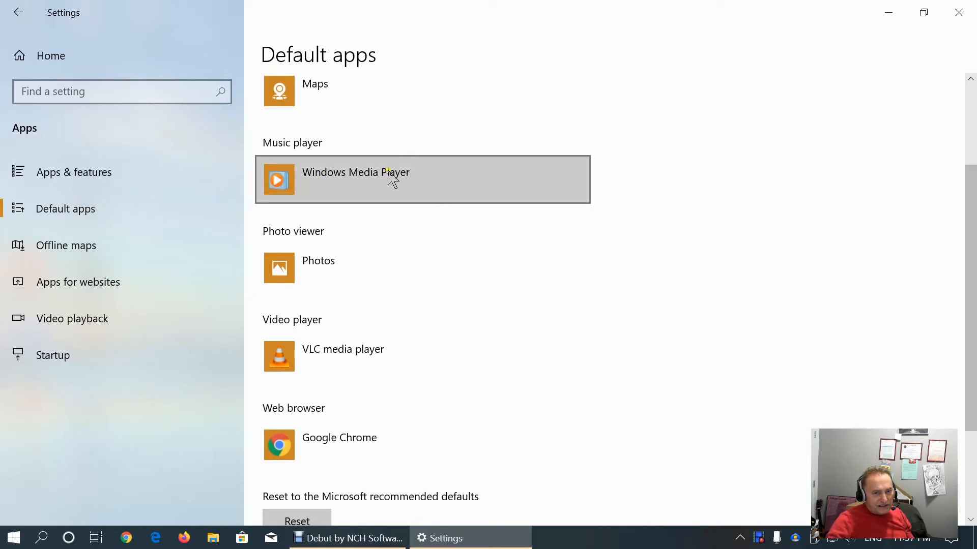
pyautogui.moveTo(429, 170)
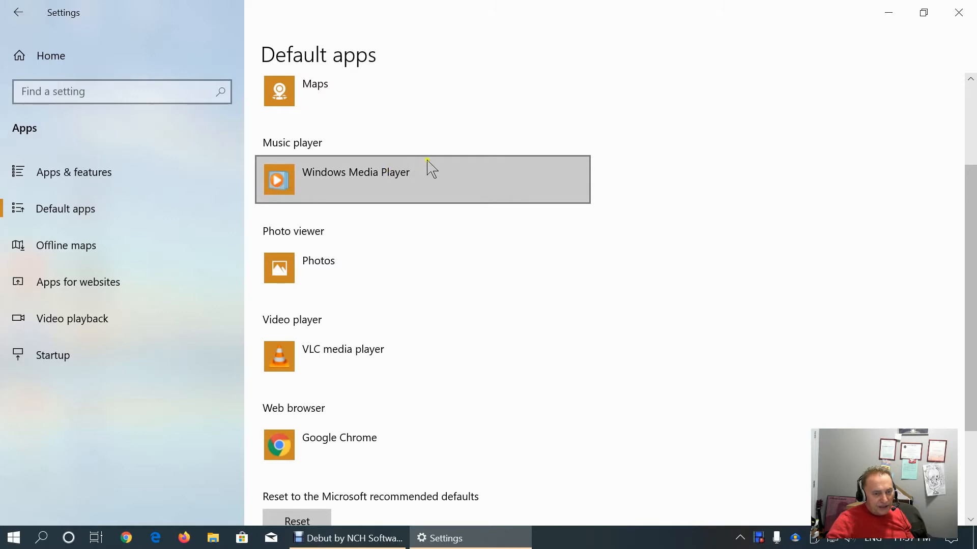
pyautogui.scroll(-3)
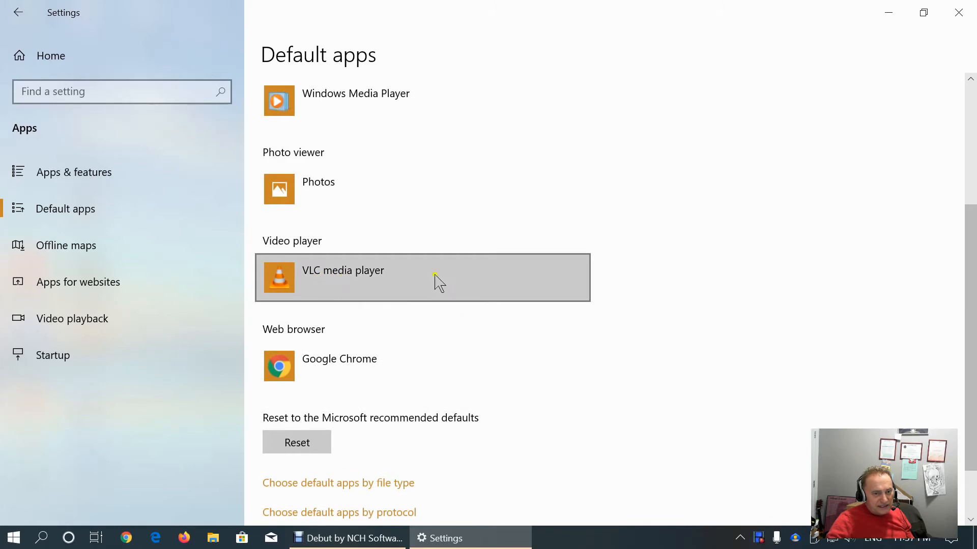
pyautogui.moveTo(386, 267)
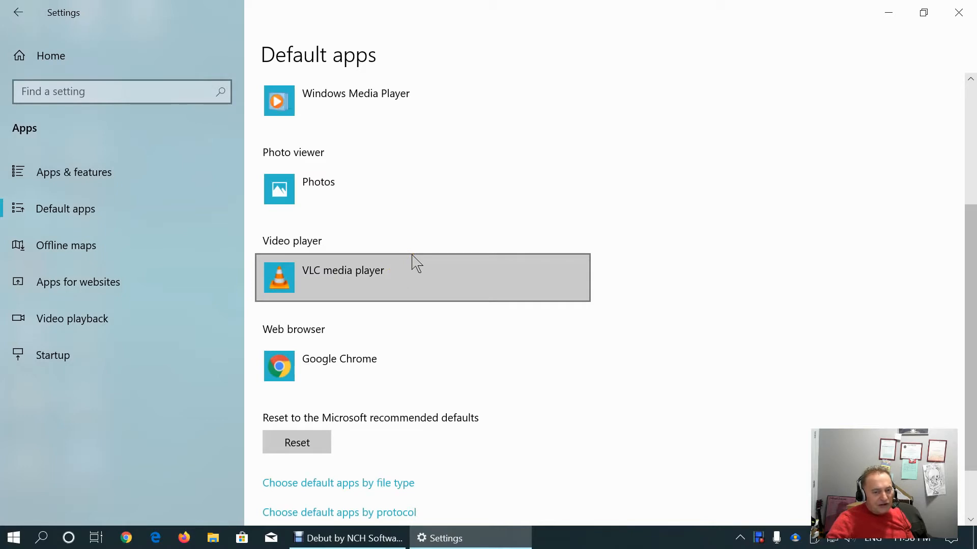
pyautogui.moveTo(362, 280)
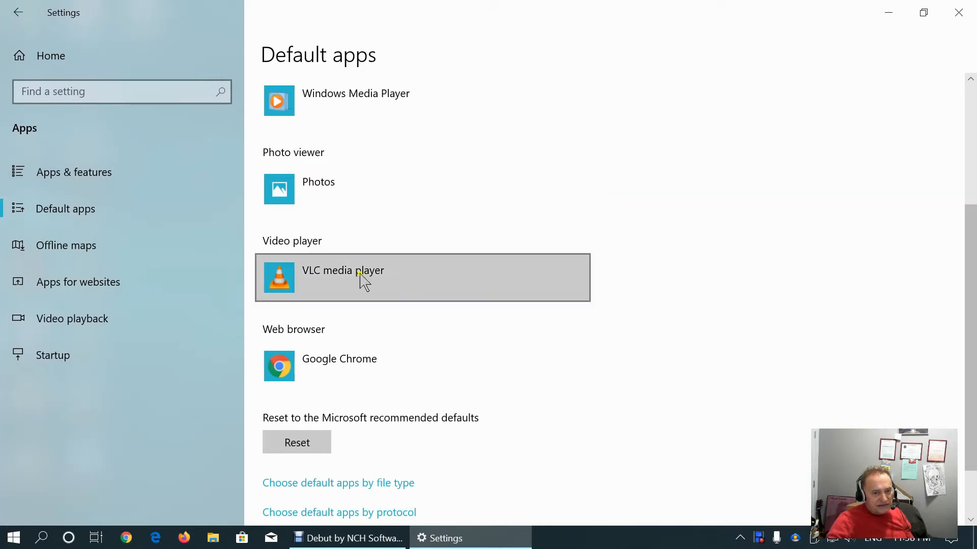
pyautogui.moveTo(373, 323)
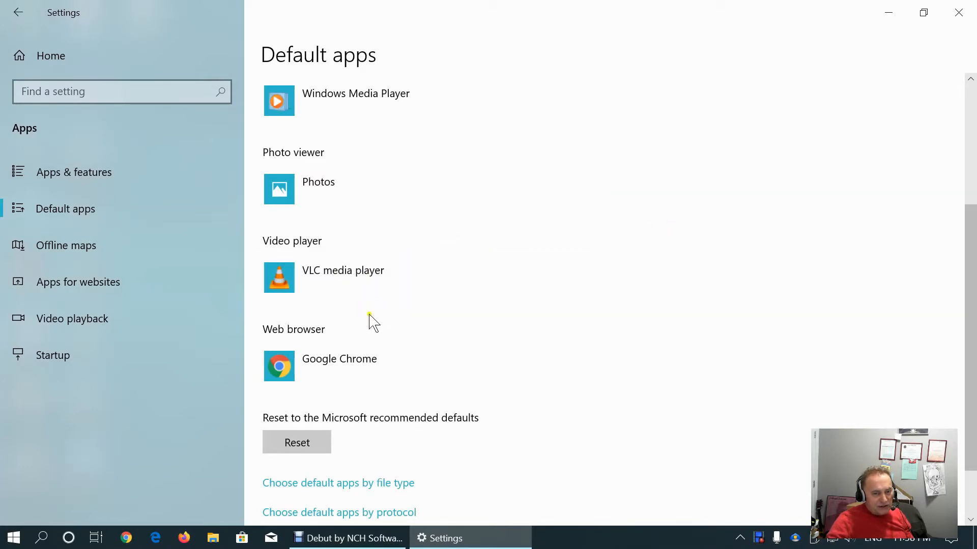
pyautogui.scroll(-3)
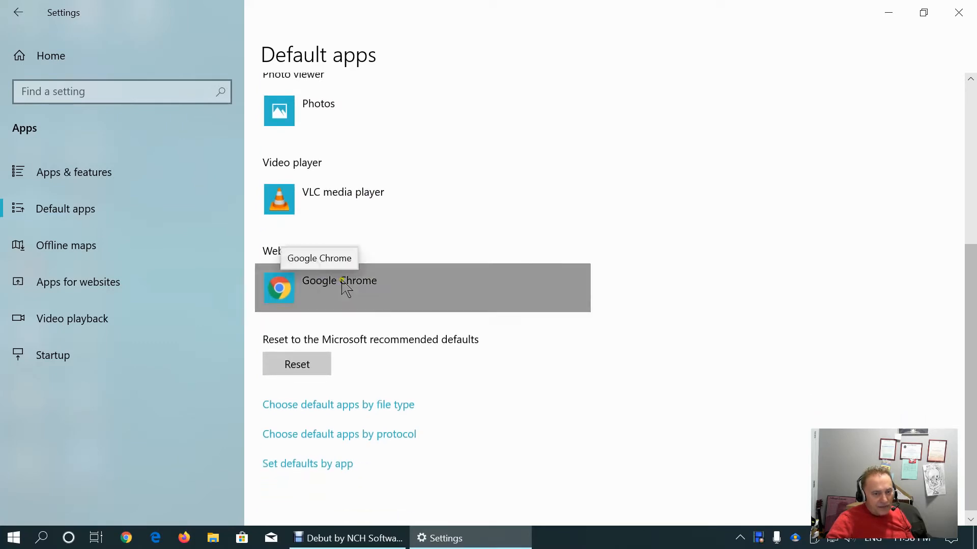
pyautogui.click(338, 287)
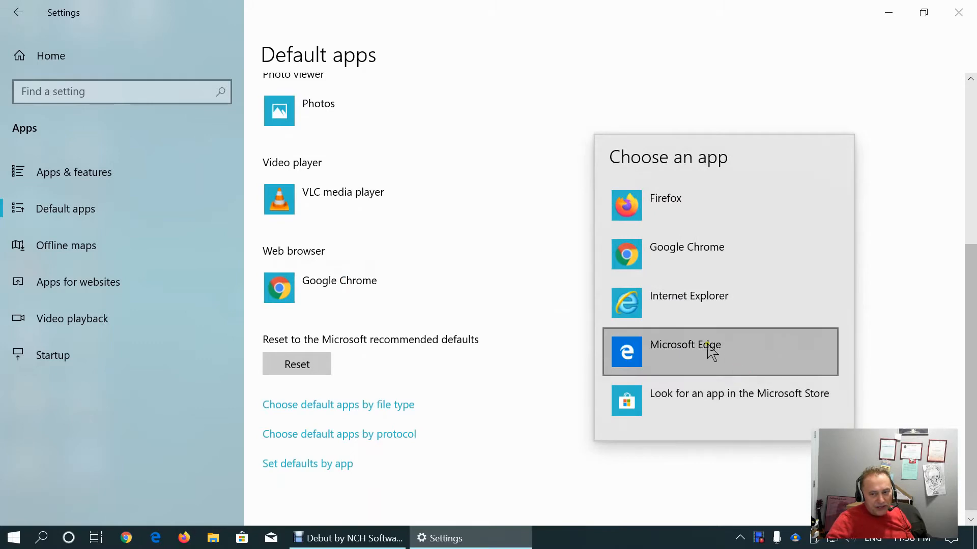
pyautogui.moveTo(710, 304)
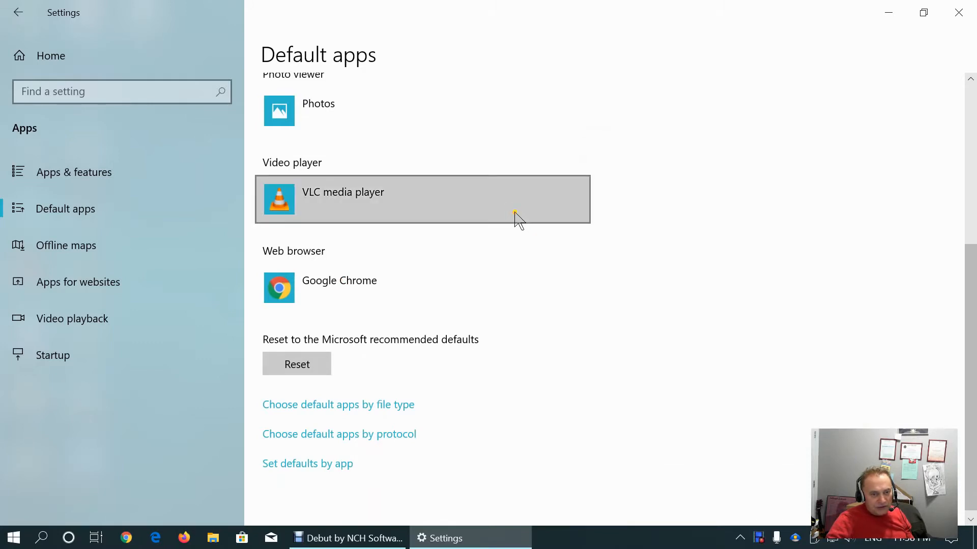
pyautogui.moveTo(71, 319)
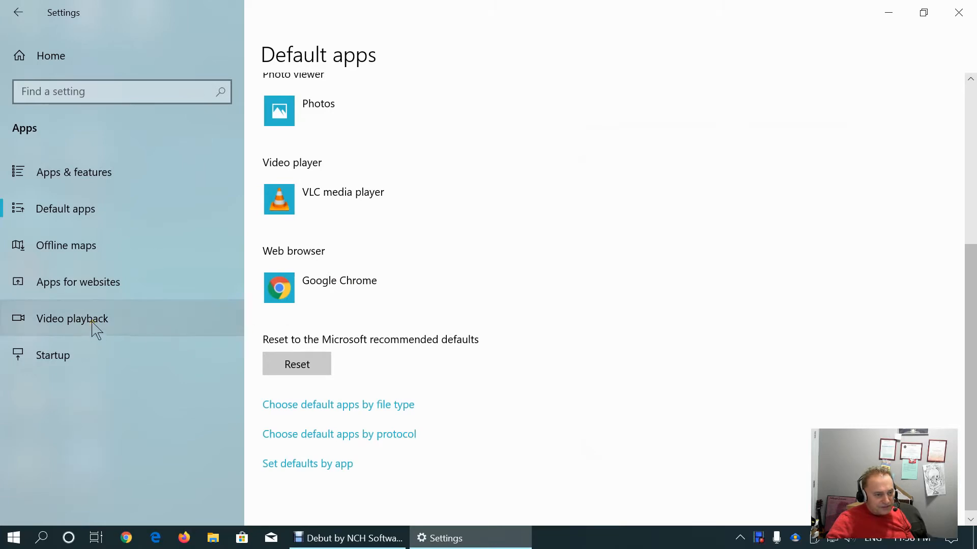
# On the Offline maps page, delete all downloaded maps and confirm the deletion
pyautogui.click(66, 245)
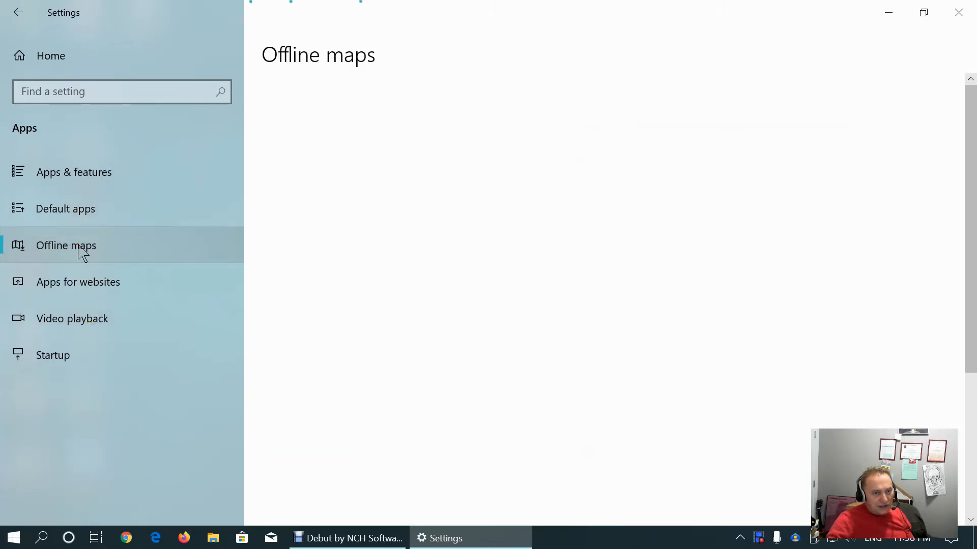
pyautogui.click(65, 245)
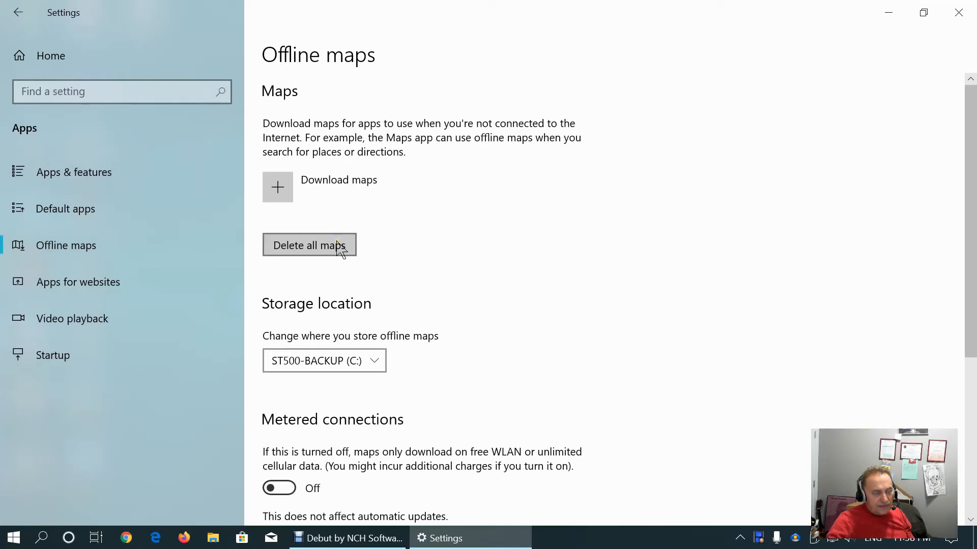
pyautogui.click(310, 246)
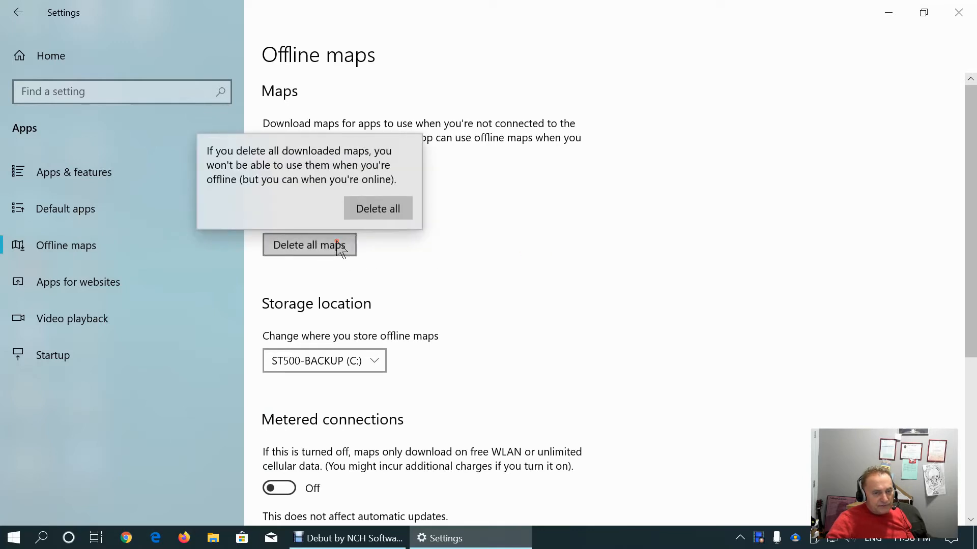
pyautogui.click(377, 208)
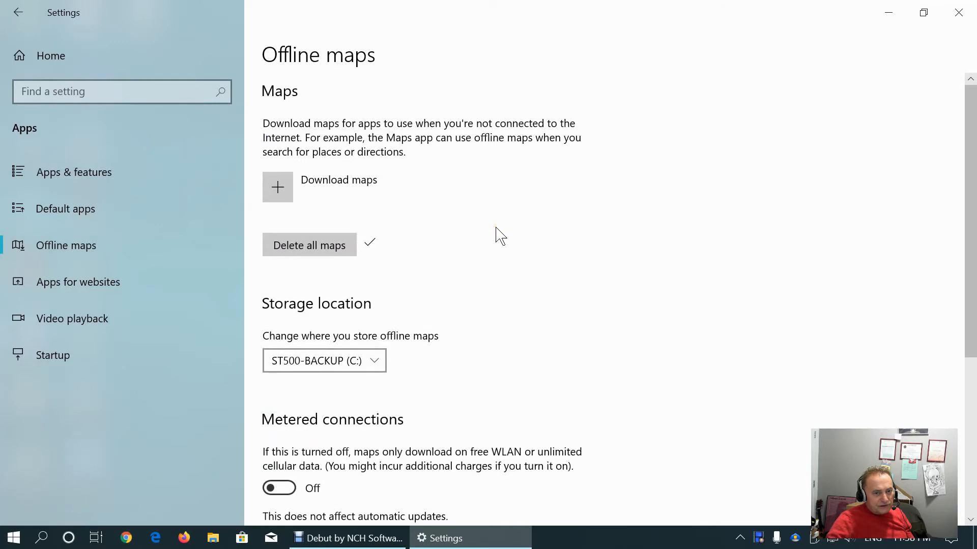
# Download the Aruba offline map from the North and Central America region
pyautogui.click(276, 187)
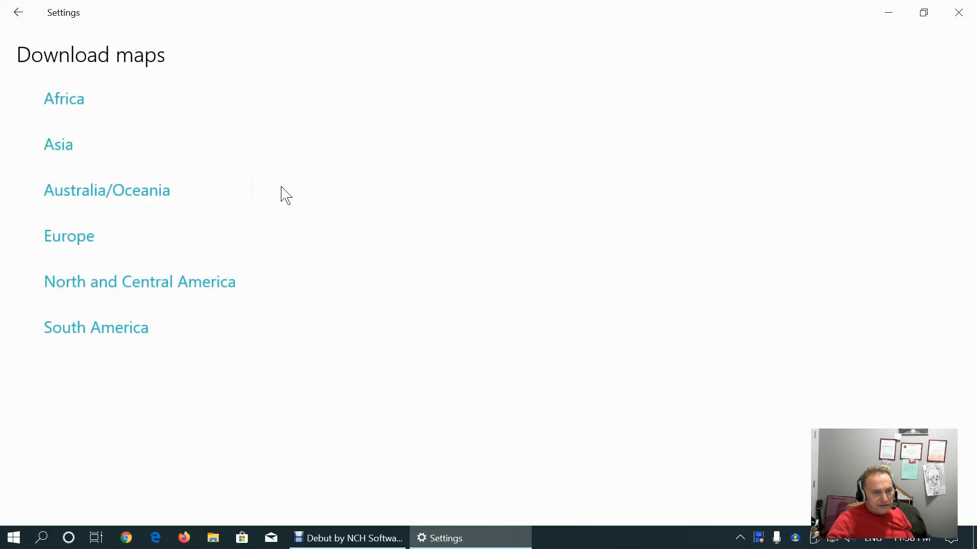
pyautogui.moveTo(68, 243)
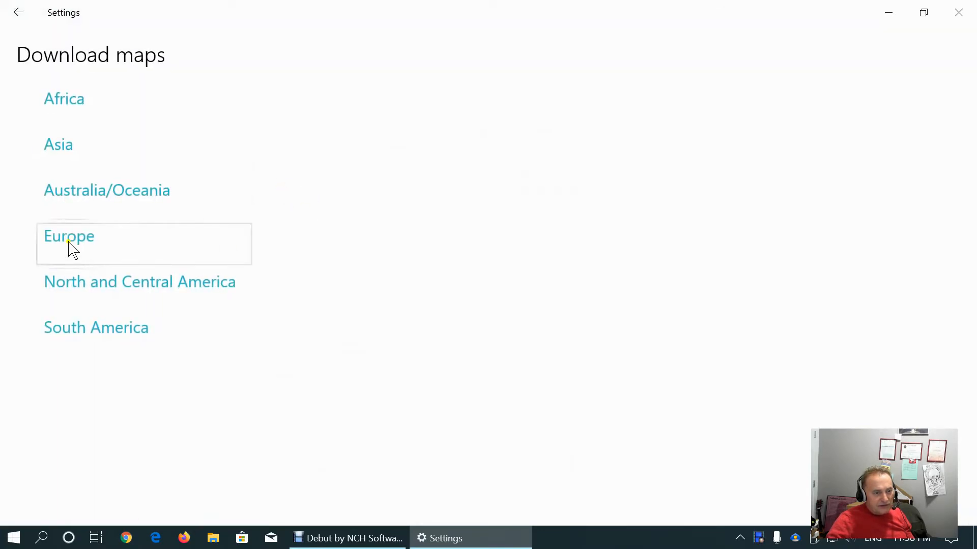
pyautogui.click(139, 282)
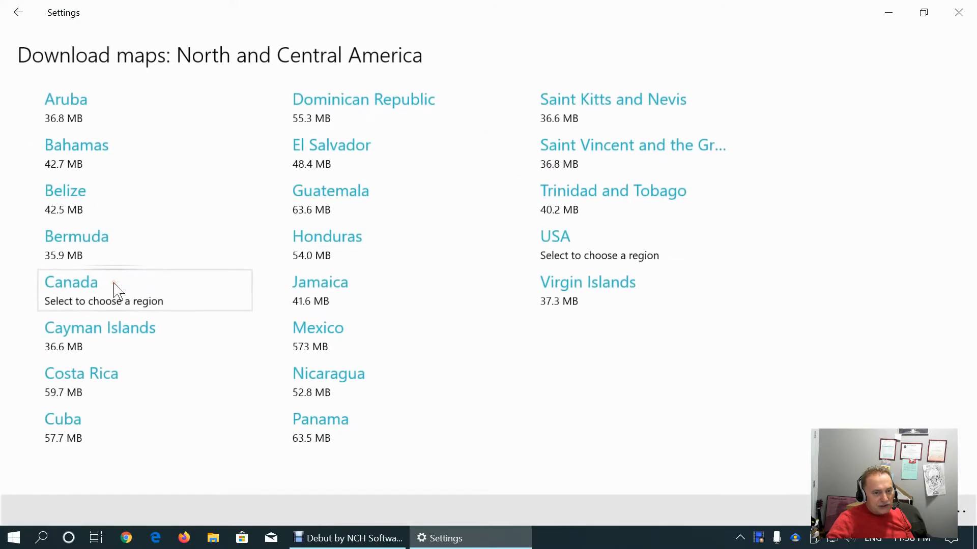
pyautogui.moveTo(112, 287)
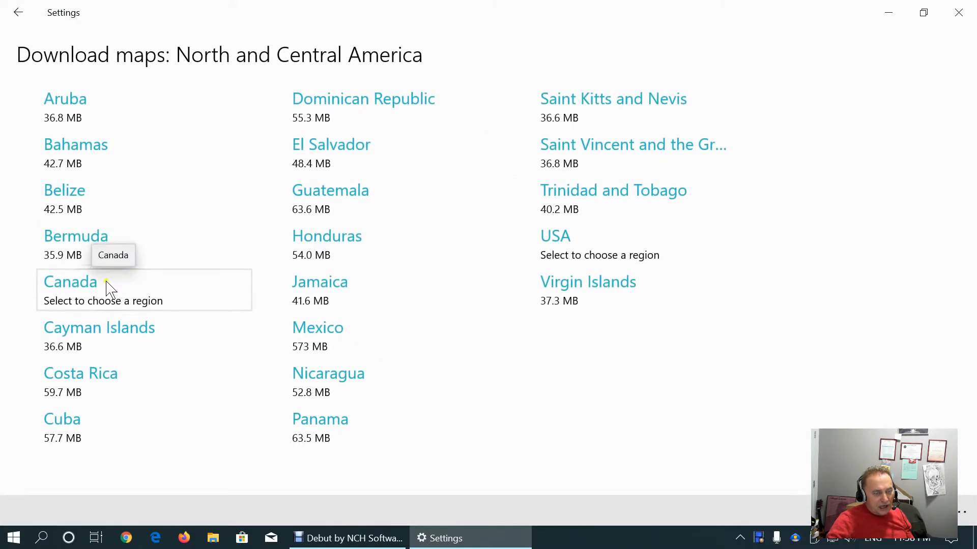
pyautogui.moveTo(88, 290)
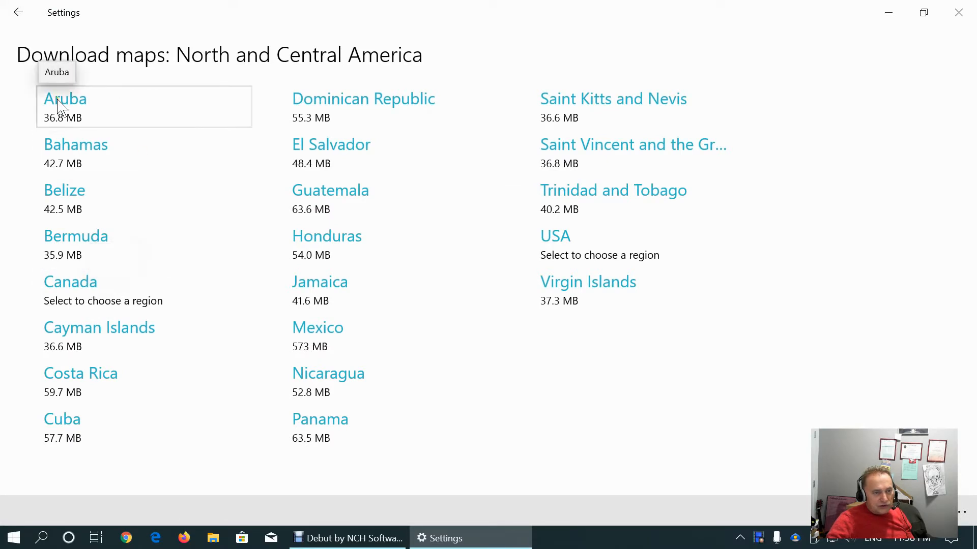
pyautogui.click(65, 99)
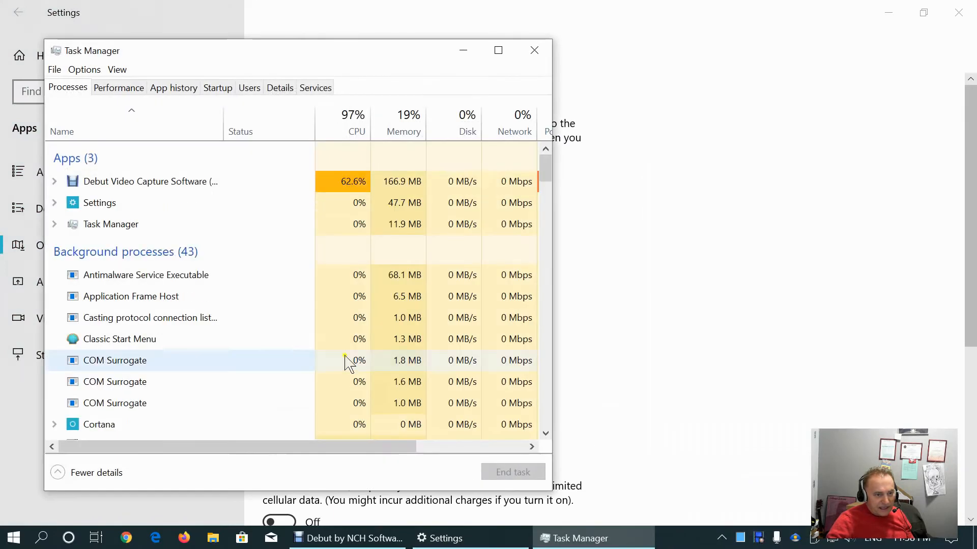
# View Task Manager's Performance graphs, including the Disk activity details
pyautogui.click(118, 87)
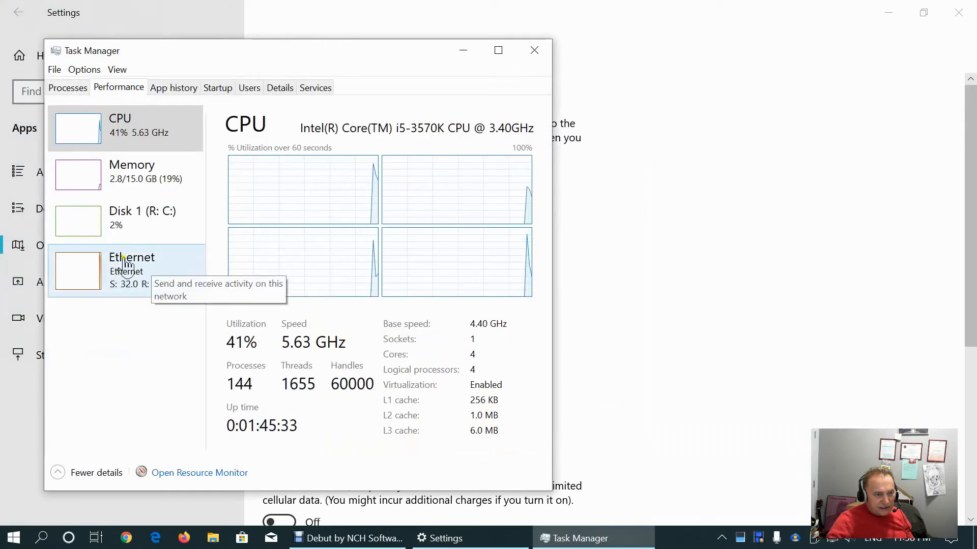
pyautogui.moveTo(105, 298)
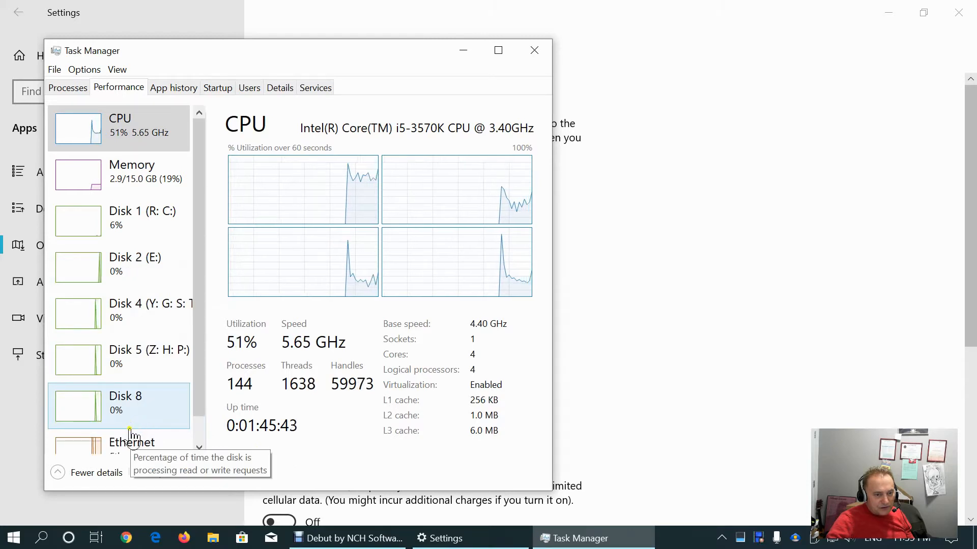
pyautogui.click(132, 443)
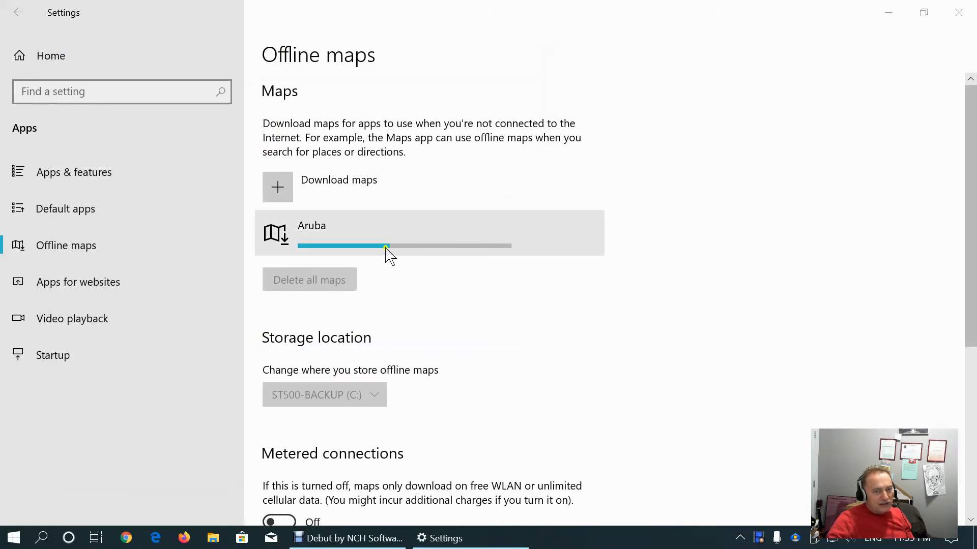
# Review Storage location, Metered connections and Map updates while the Aruba map finishes downloading
pyautogui.scroll(-3)
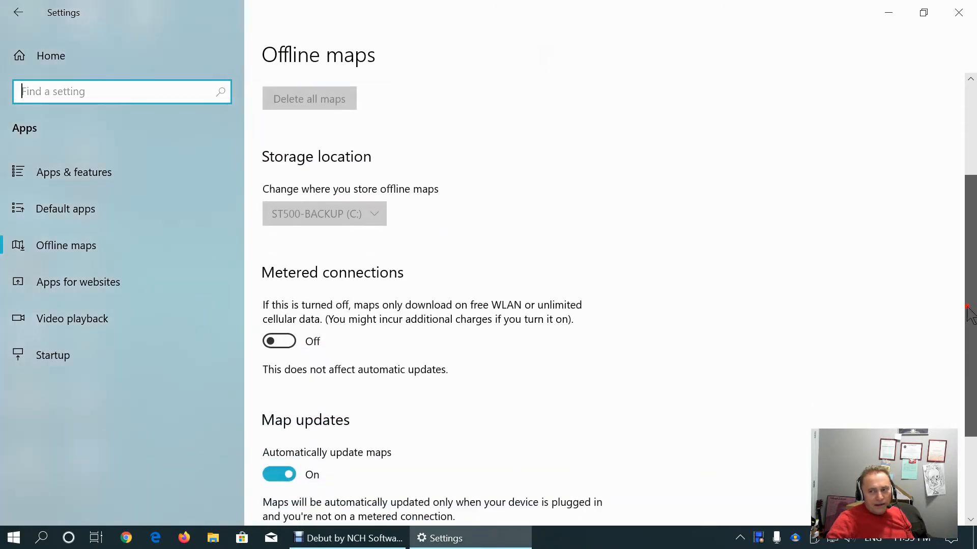
pyautogui.scroll(3)
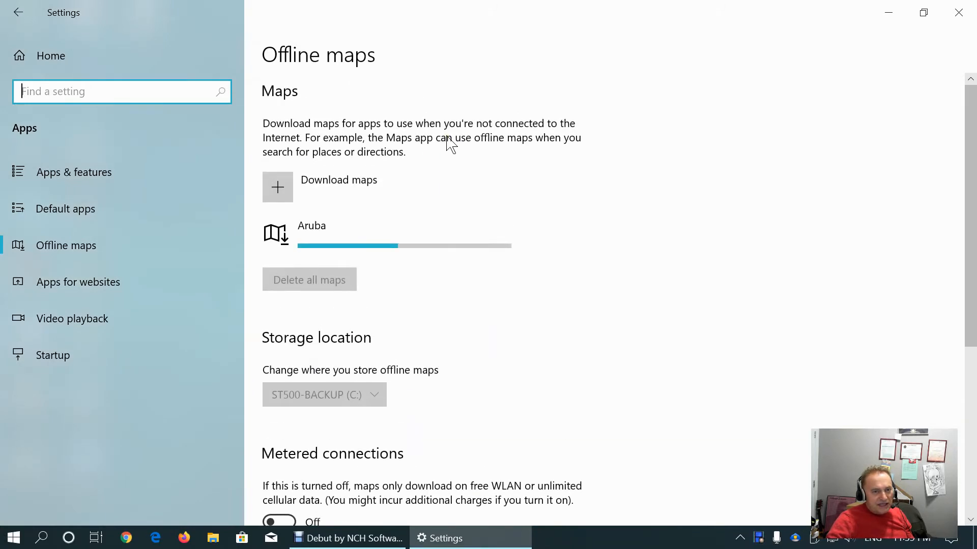
pyautogui.scroll(-3)
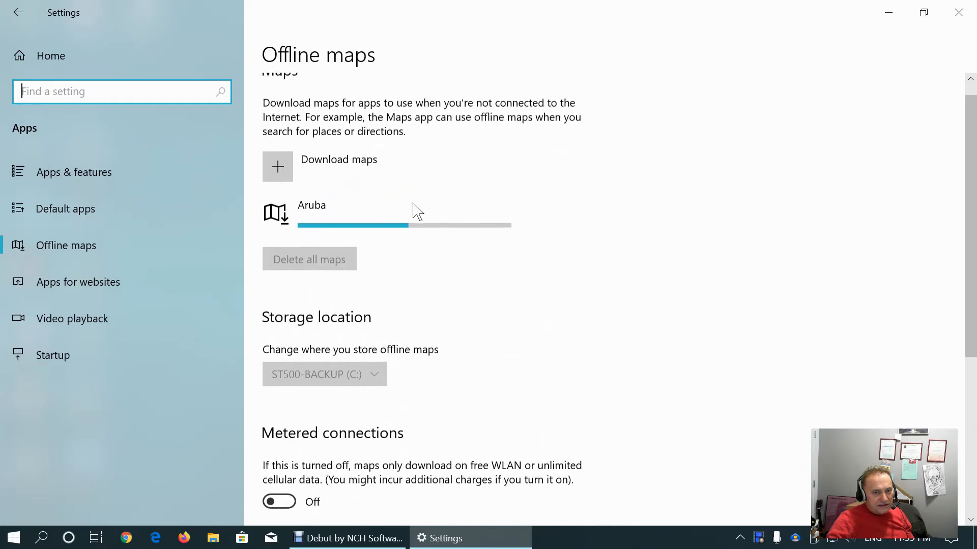
pyautogui.scroll(-3)
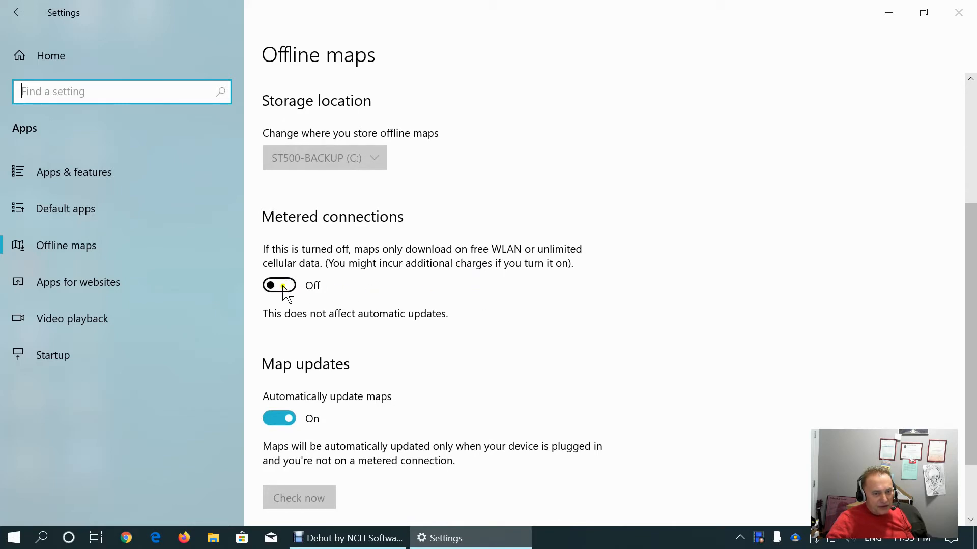
pyautogui.moveTo(443, 262)
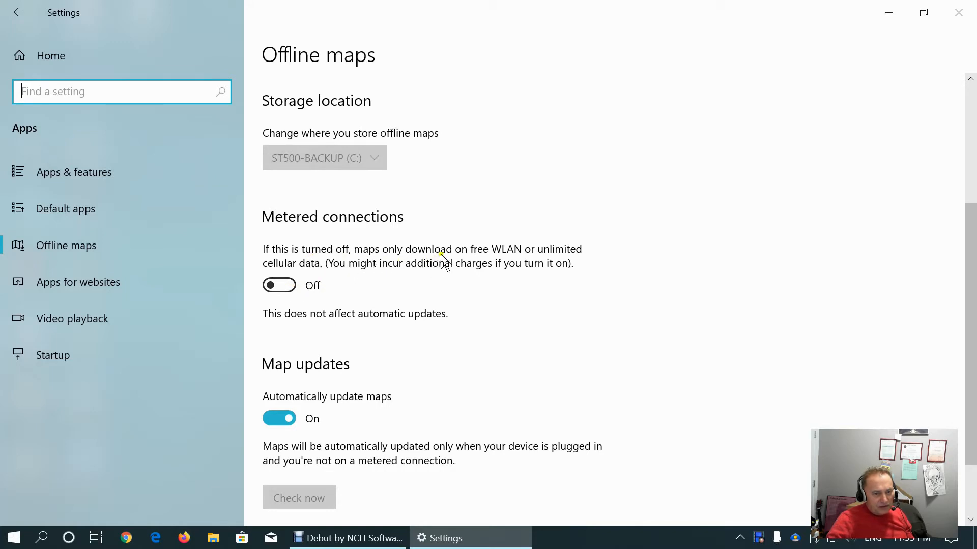
pyautogui.moveTo(495, 258)
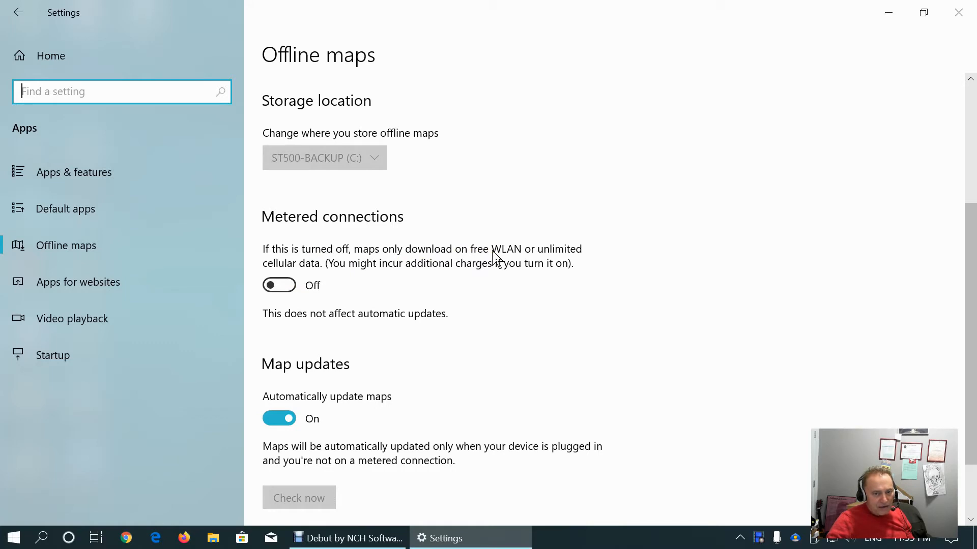
pyautogui.moveTo(599, 304)
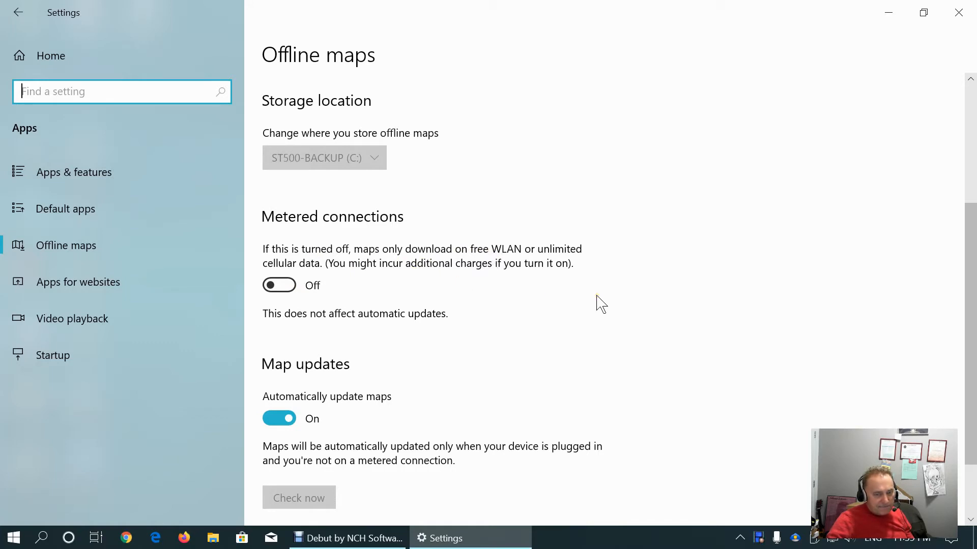
pyautogui.scroll(-3)
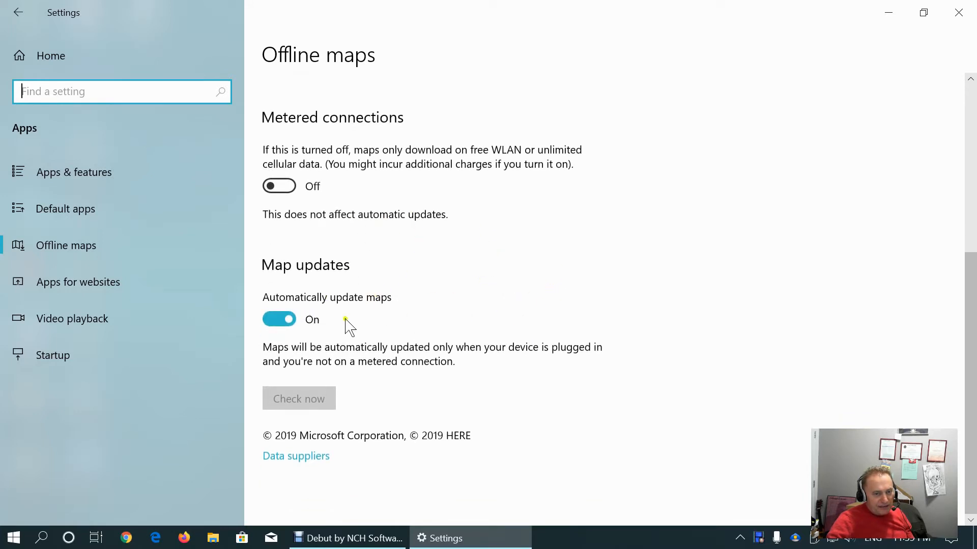
pyautogui.moveTo(574, 309)
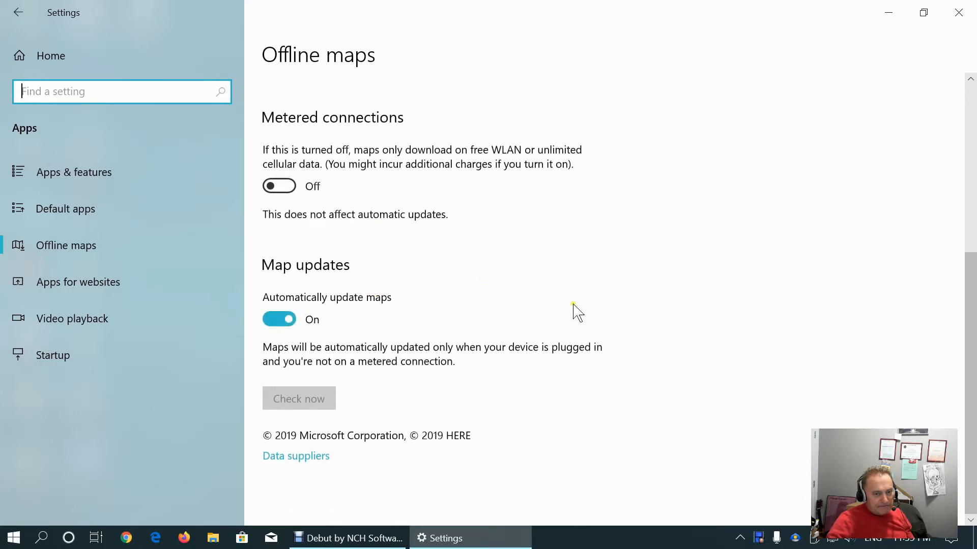
pyautogui.scroll(3)
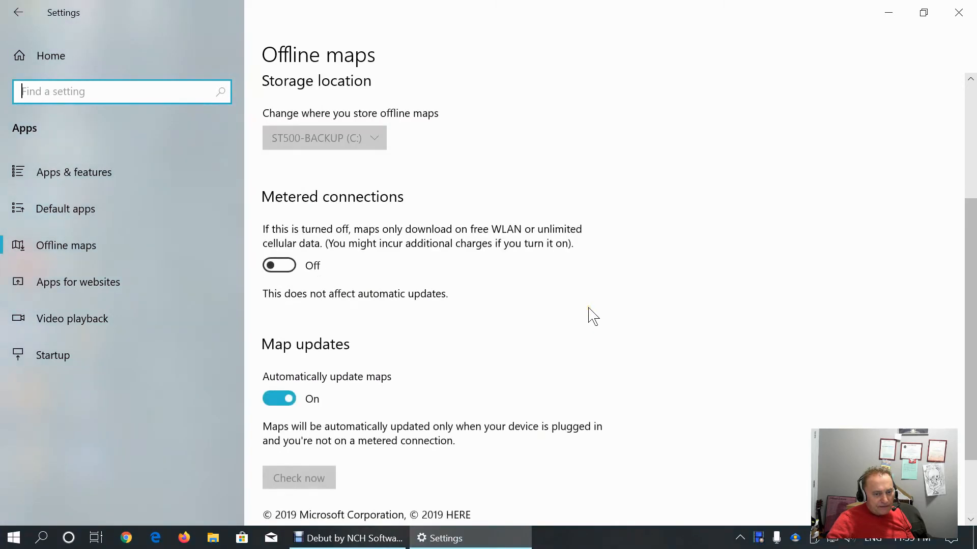
pyautogui.scroll(-3)
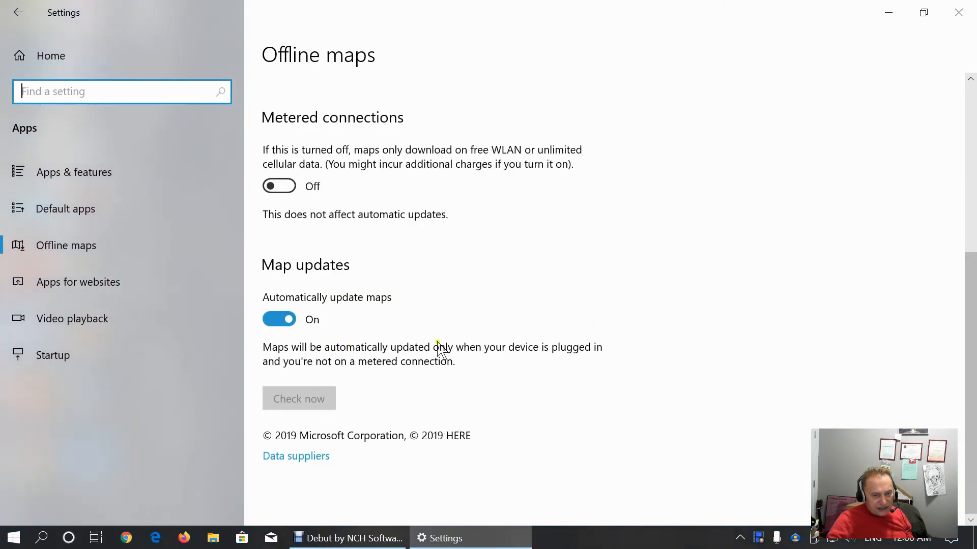
pyautogui.moveTo(352, 384)
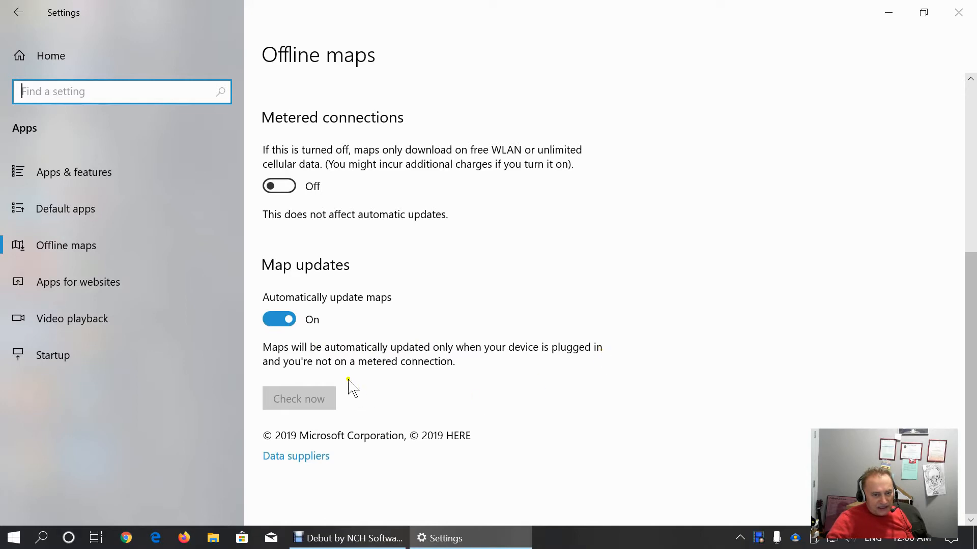
pyautogui.moveTo(612, 347)
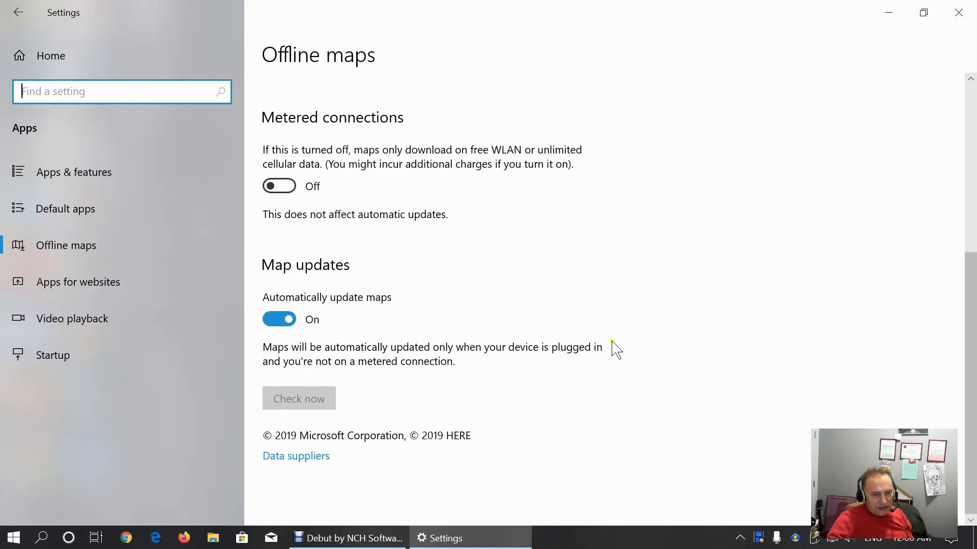
pyautogui.scroll(3)
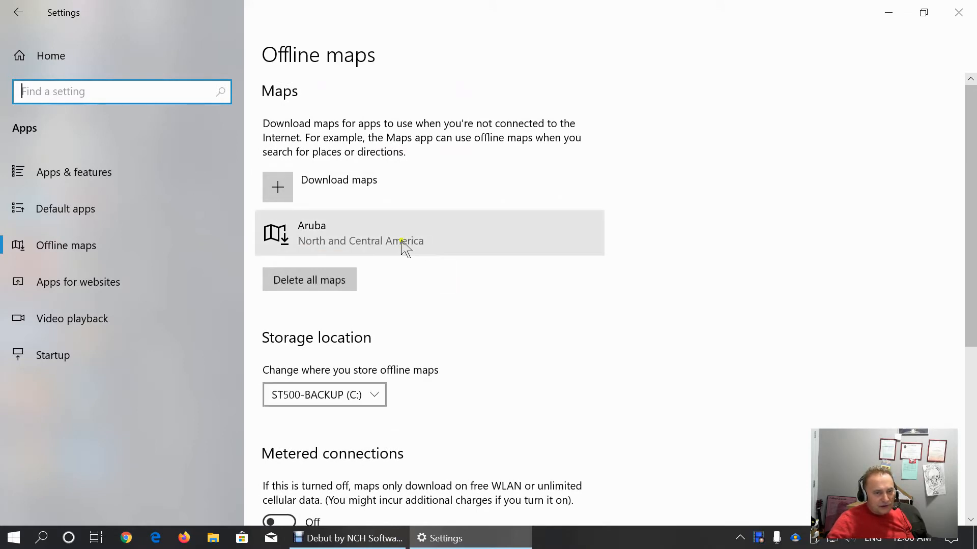
# Expand the Aruba map entry and delete all downloaded offline maps
pyautogui.click(374, 234)
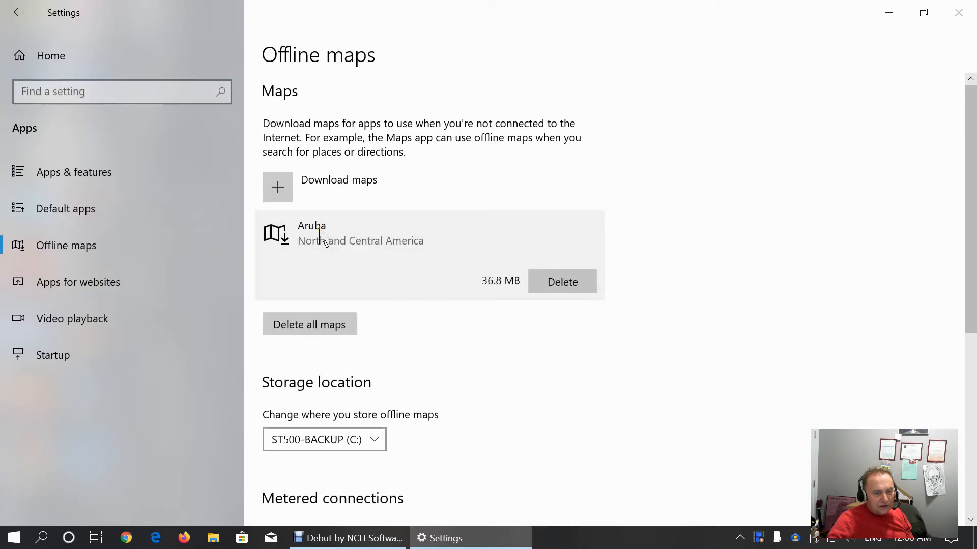
pyautogui.moveTo(495, 288)
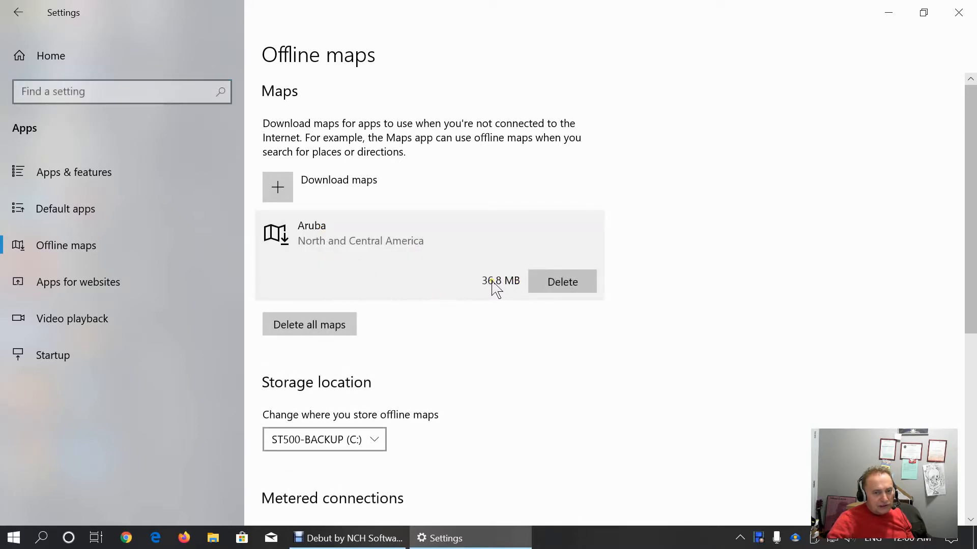
pyautogui.moveTo(310, 324)
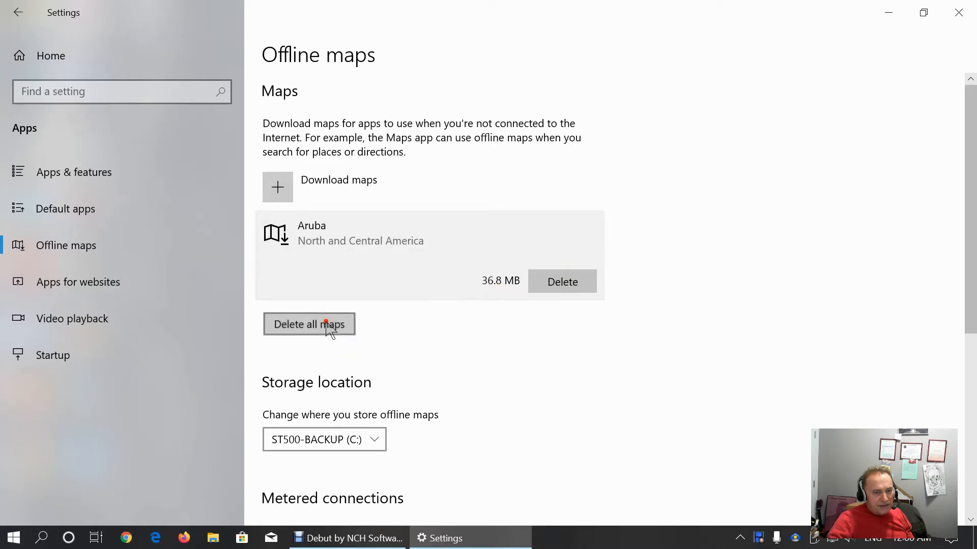
pyautogui.click(310, 324)
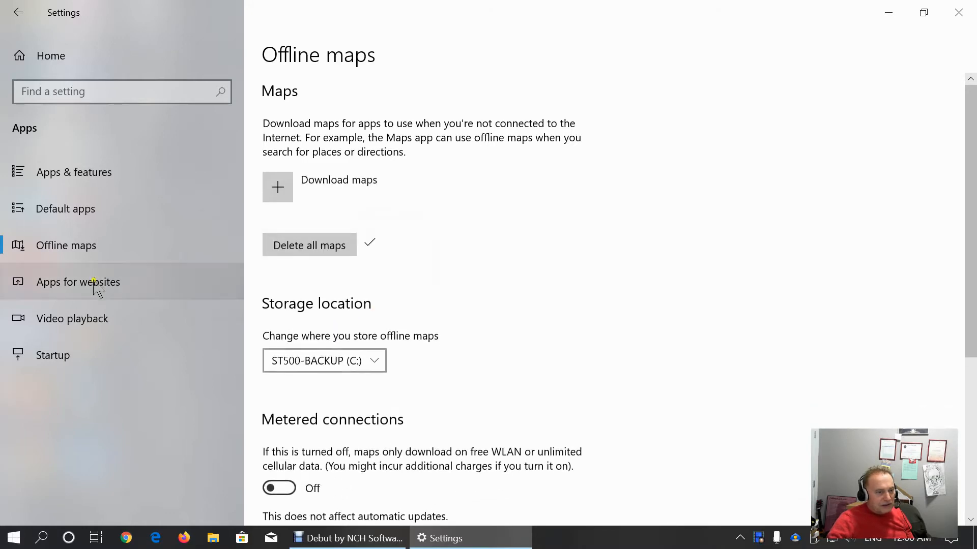
pyautogui.click(71, 319)
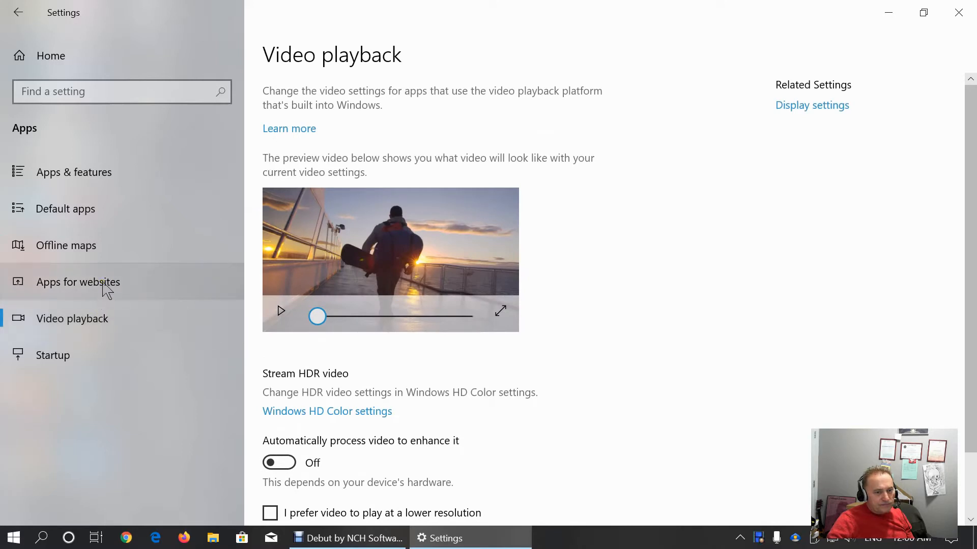
# Visit Apps for websites, then on Video playback switch automatic video enhancement on and back off
pyautogui.click(79, 282)
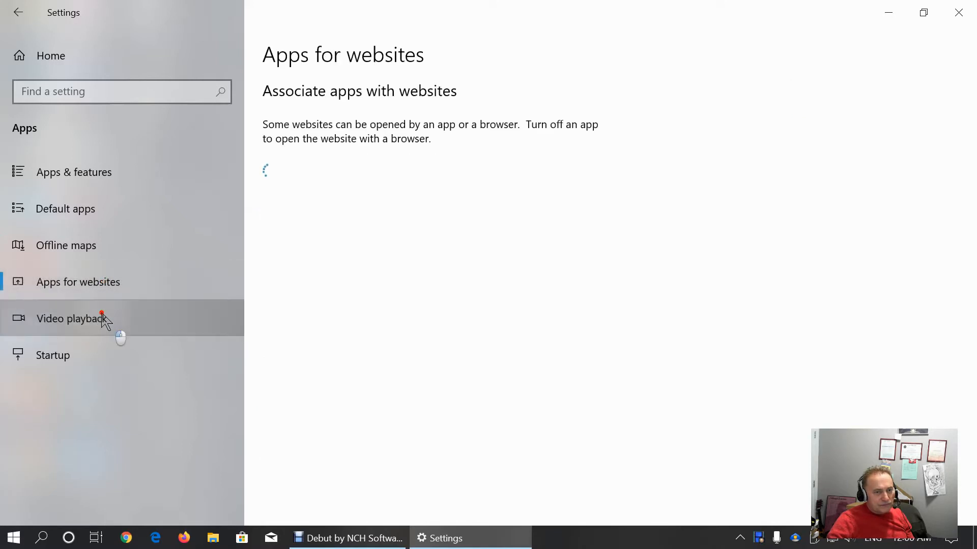
pyautogui.click(71, 318)
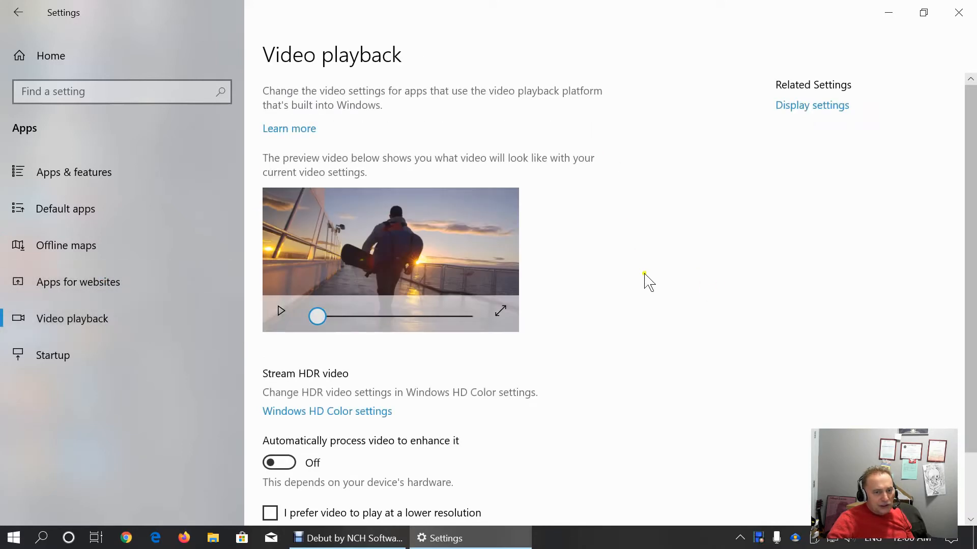
pyautogui.scroll(-3)
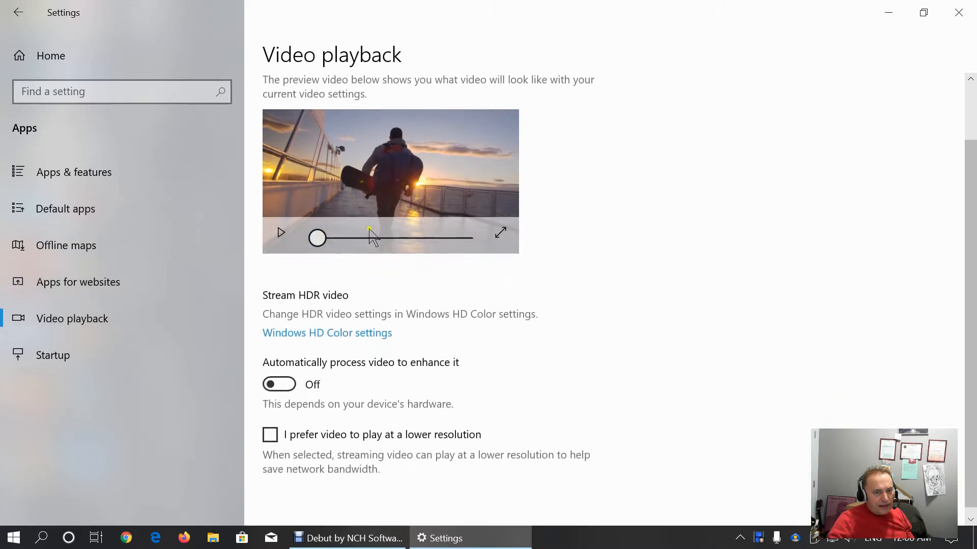
pyautogui.scroll(-3)
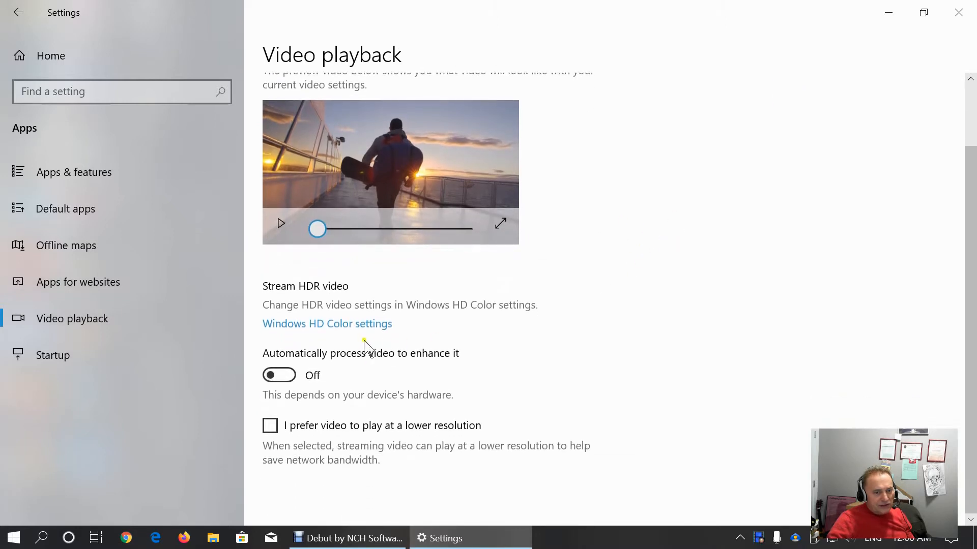
pyautogui.moveTo(590, 356)
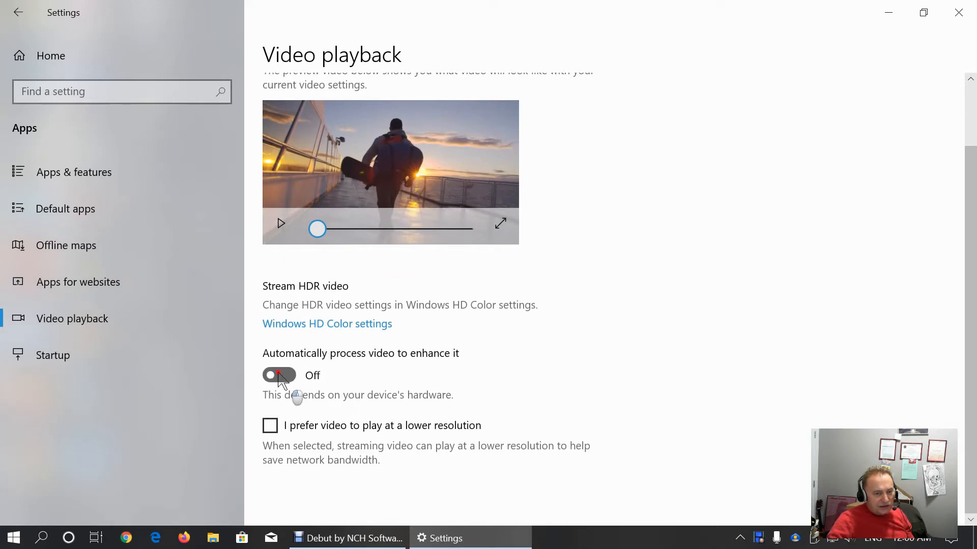
pyautogui.click(279, 375)
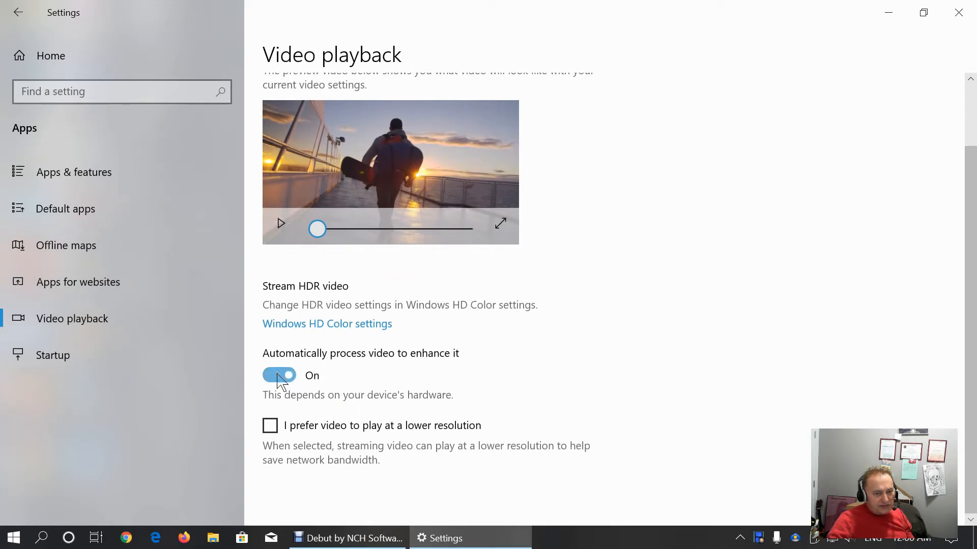
pyautogui.click(278, 376)
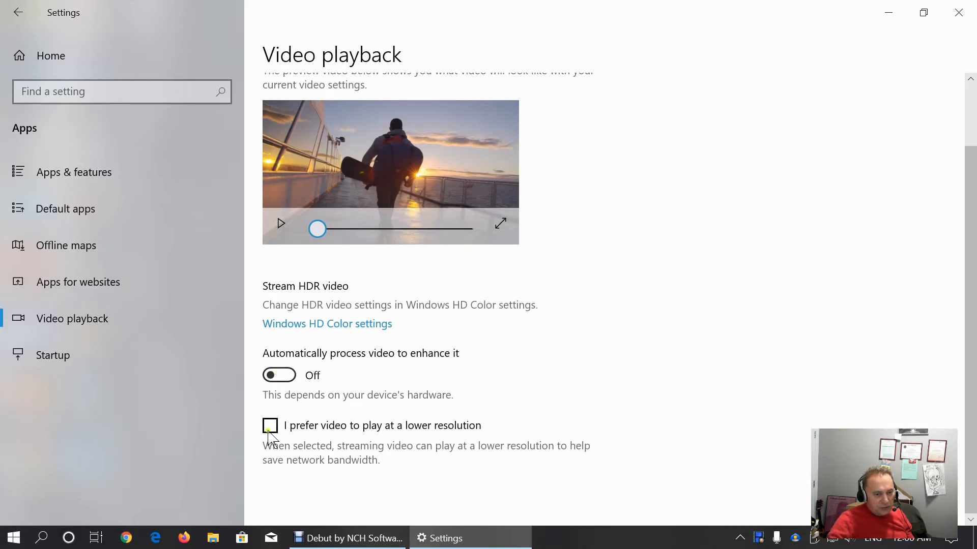
pyautogui.moveTo(479, 490)
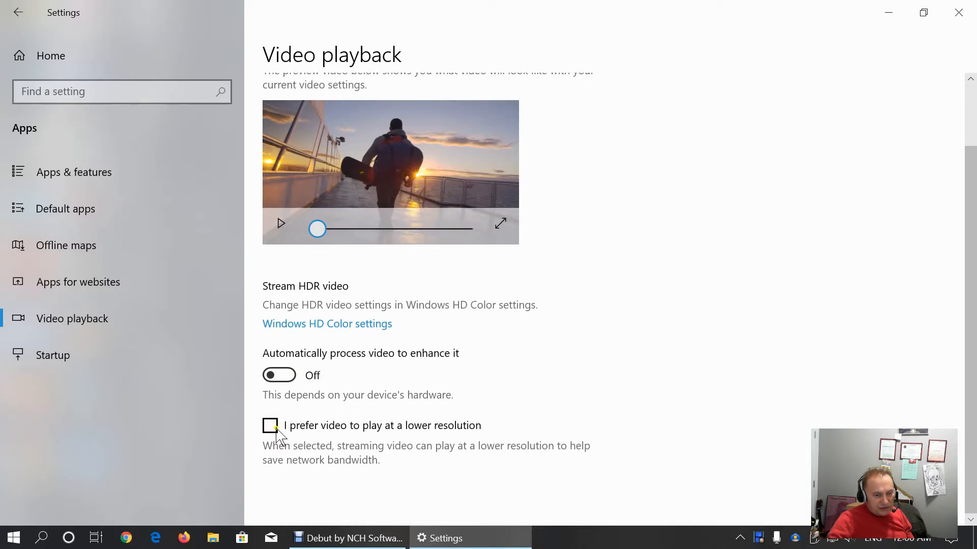
pyautogui.moveTo(360, 431)
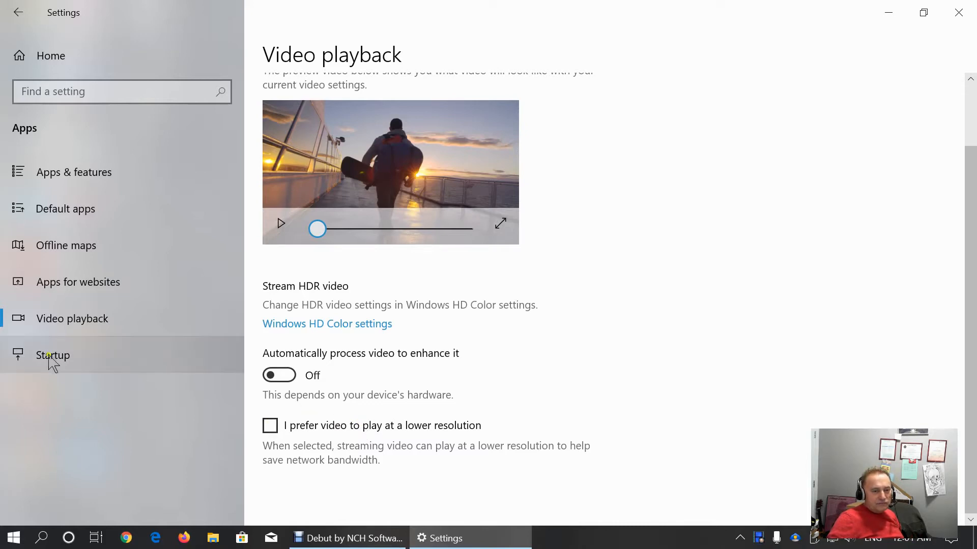
# Show the Startup apps list with each app's status and startup impact
pyautogui.click(53, 355)
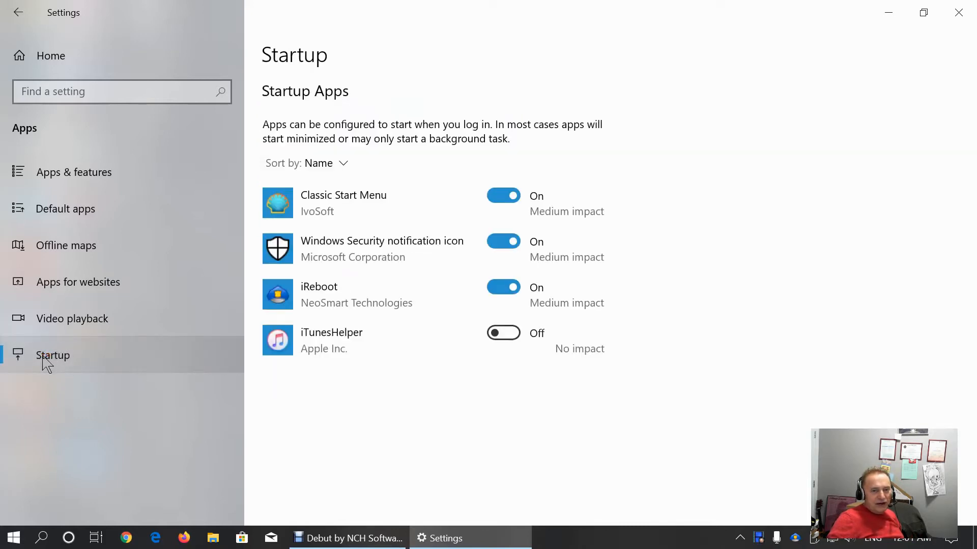
pyautogui.moveTo(319, 211)
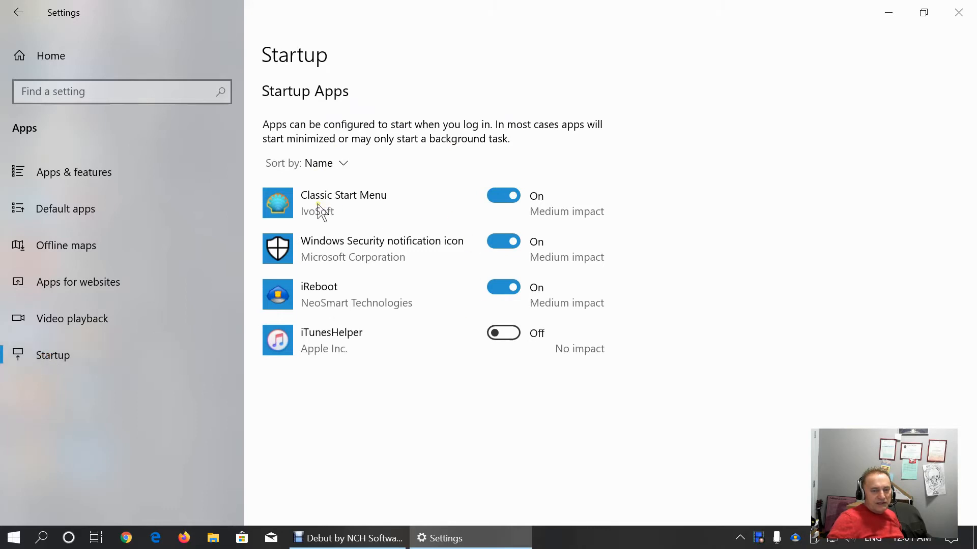
pyautogui.moveTo(322, 221)
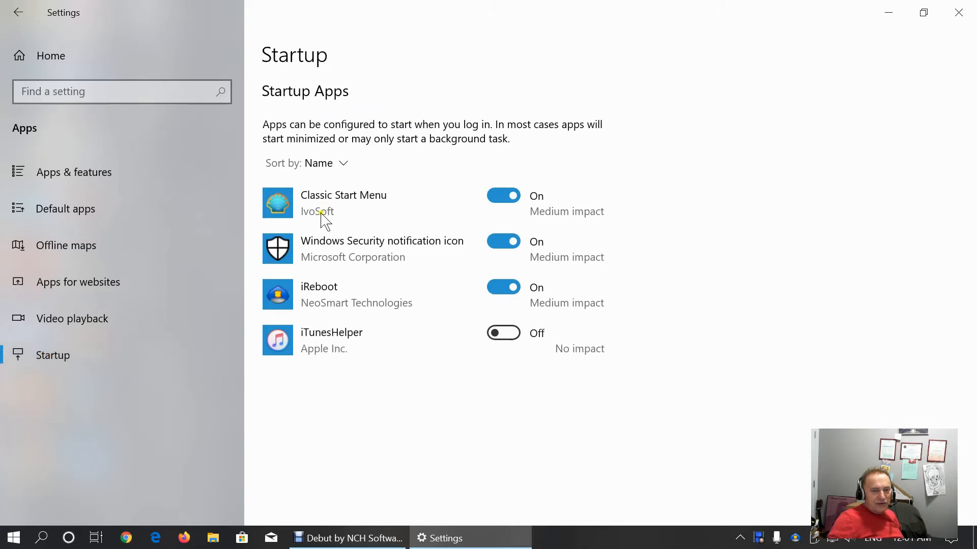
pyautogui.moveTo(556, 216)
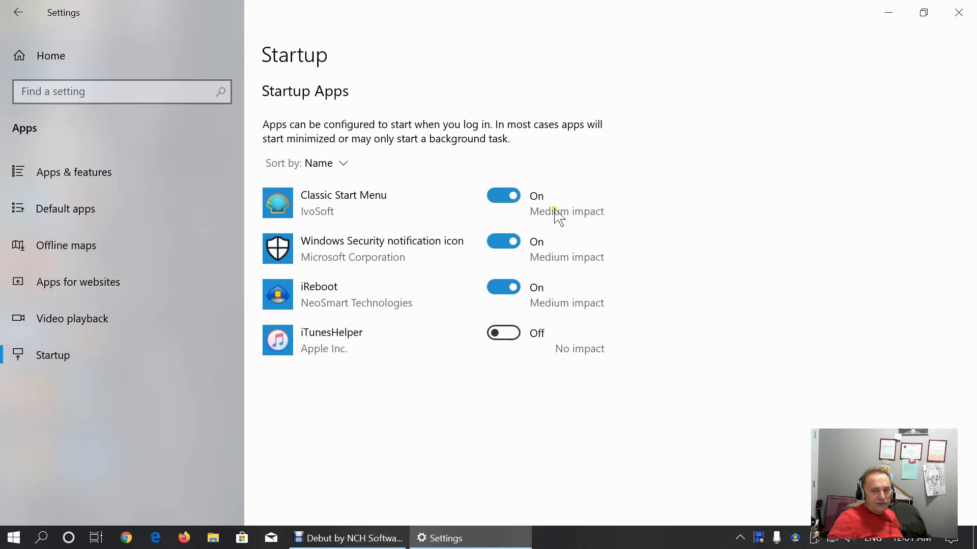
pyautogui.moveTo(596, 273)
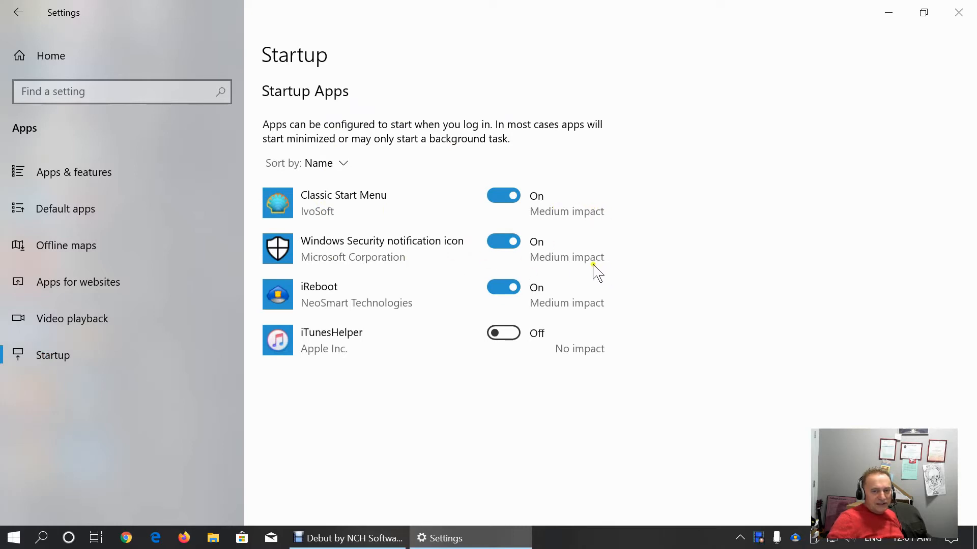
pyautogui.moveTo(363, 253)
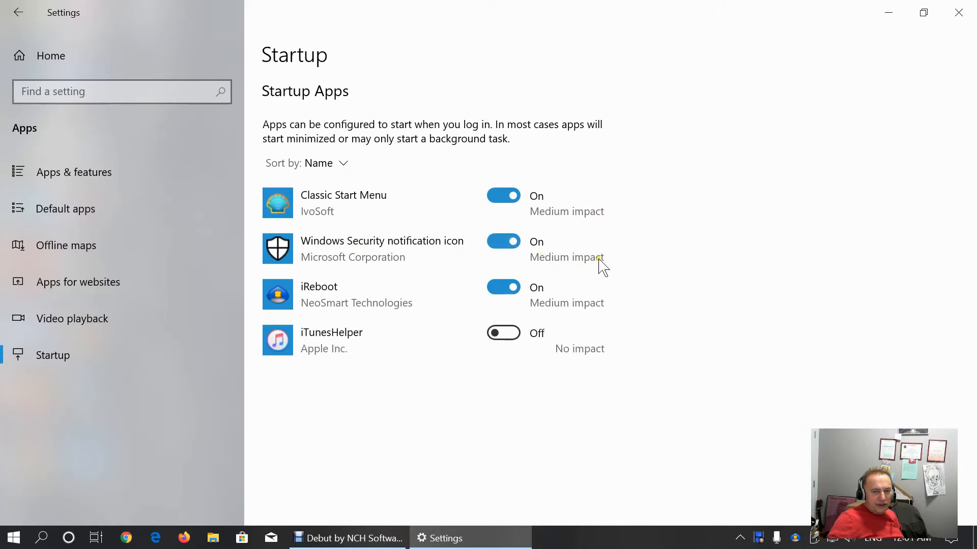
pyautogui.moveTo(355, 308)
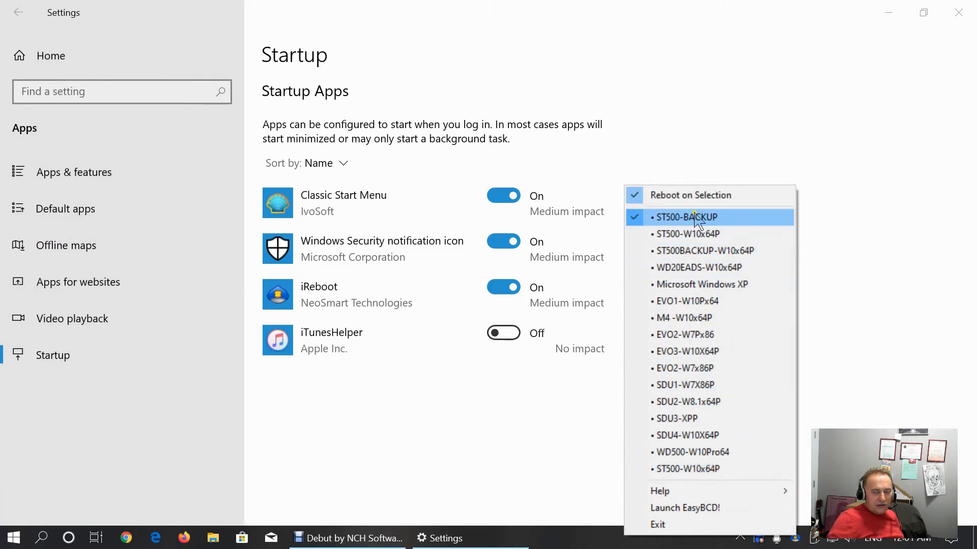
pyautogui.moveTo(687, 234)
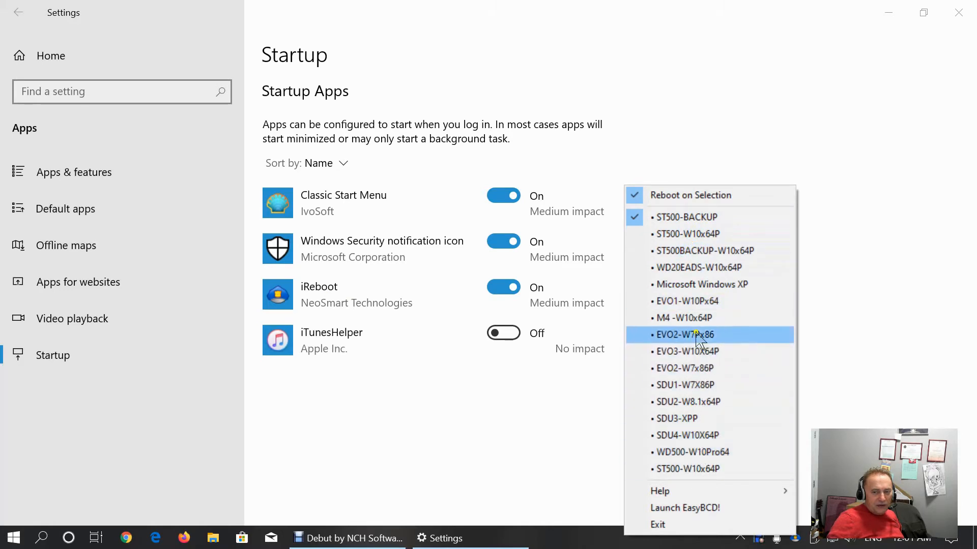
pyautogui.moveTo(695, 293)
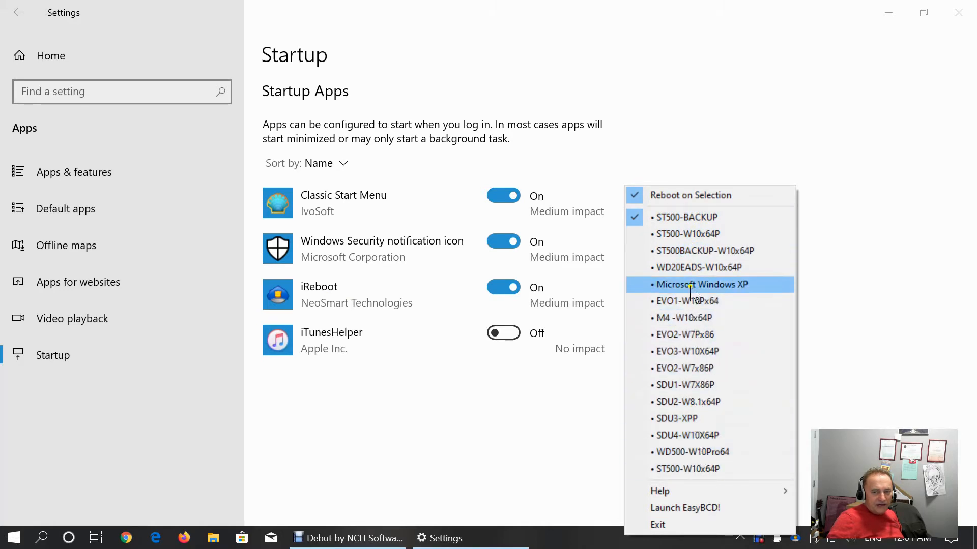
pyautogui.moveTo(697, 334)
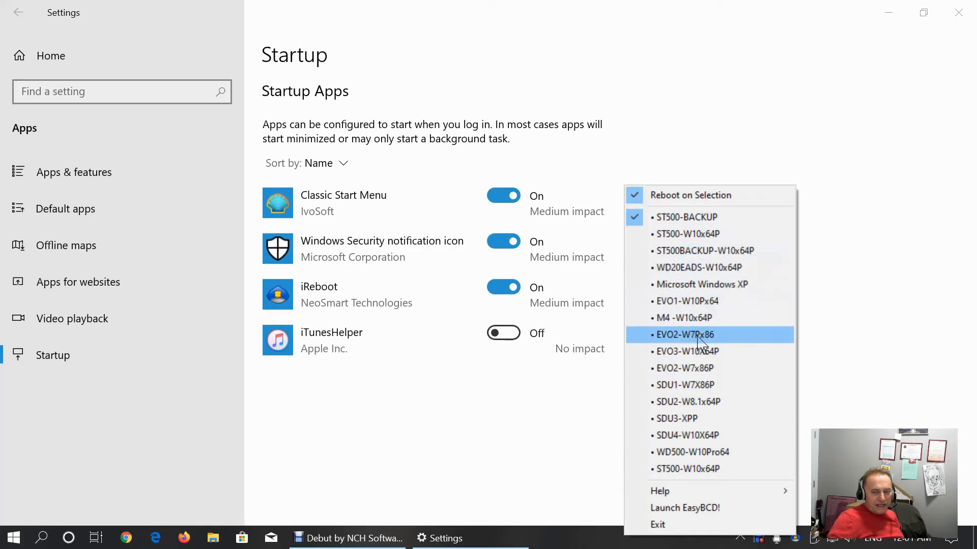
pyautogui.moveTo(698, 351)
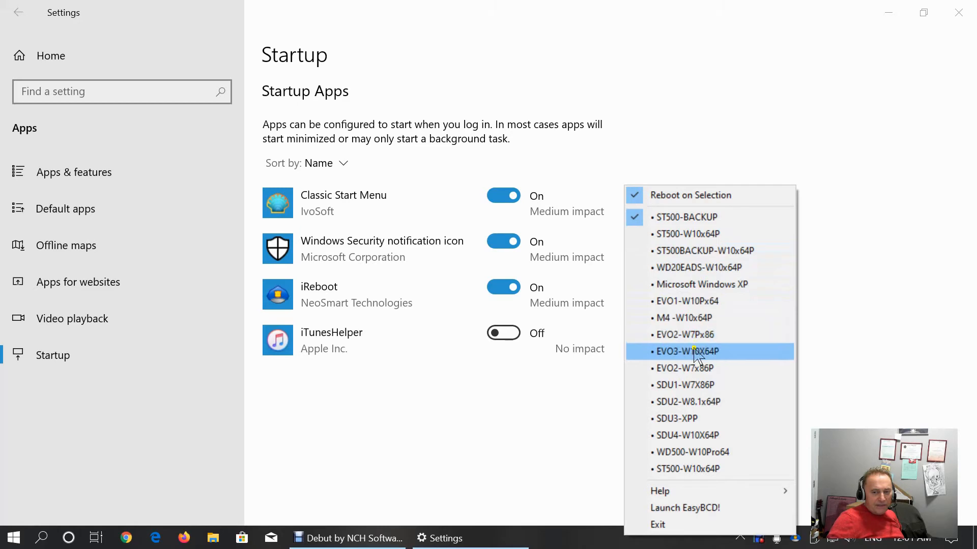
pyautogui.moveTo(678, 425)
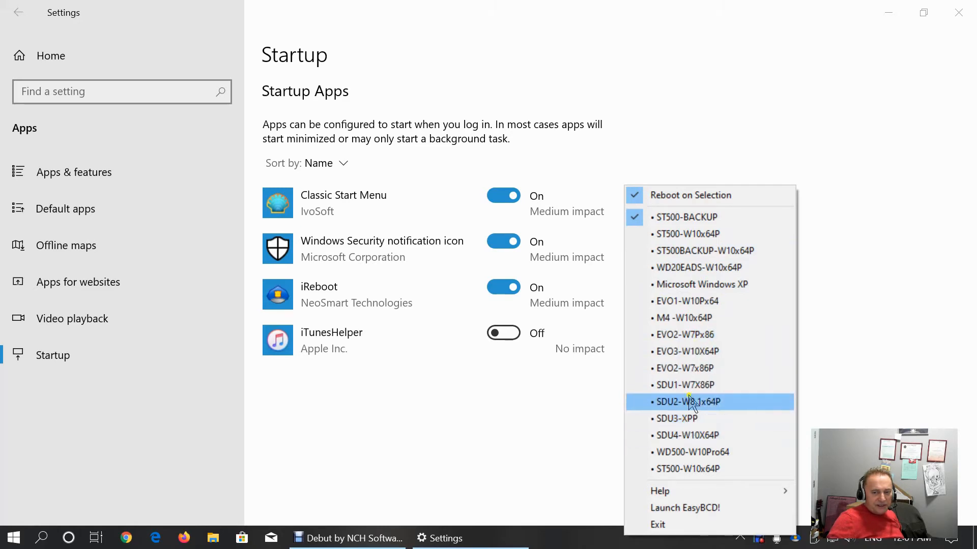
pyautogui.moveTo(687, 301)
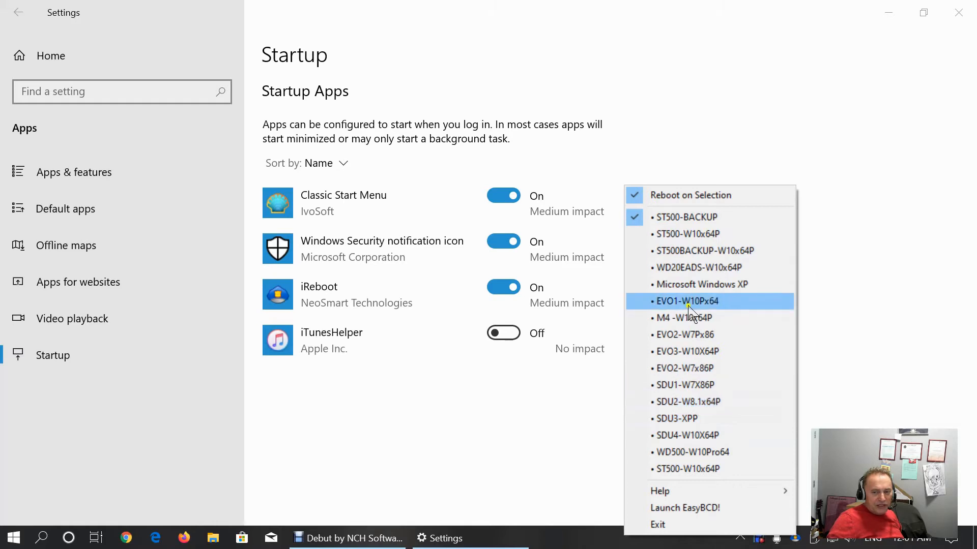
pyautogui.moveTo(545, 387)
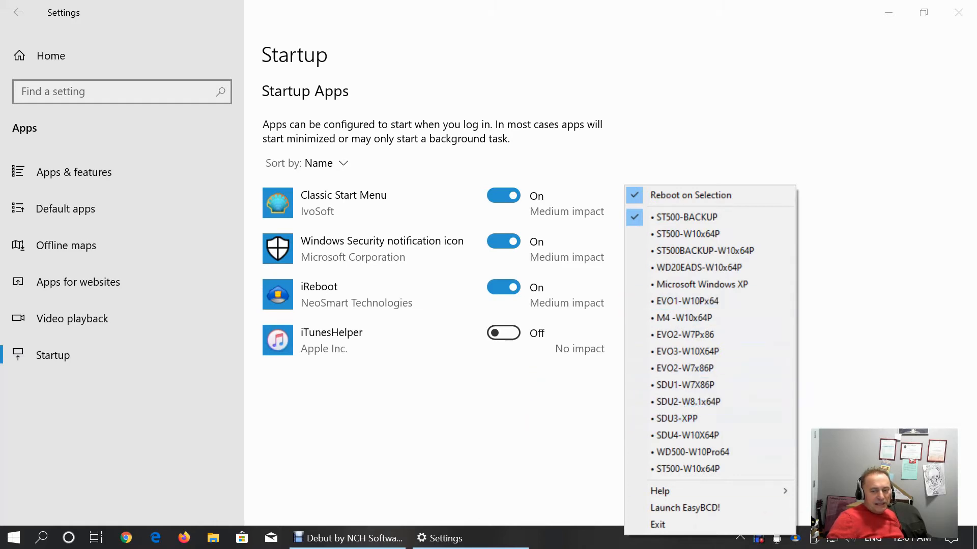
pyautogui.moveTo(703, 250)
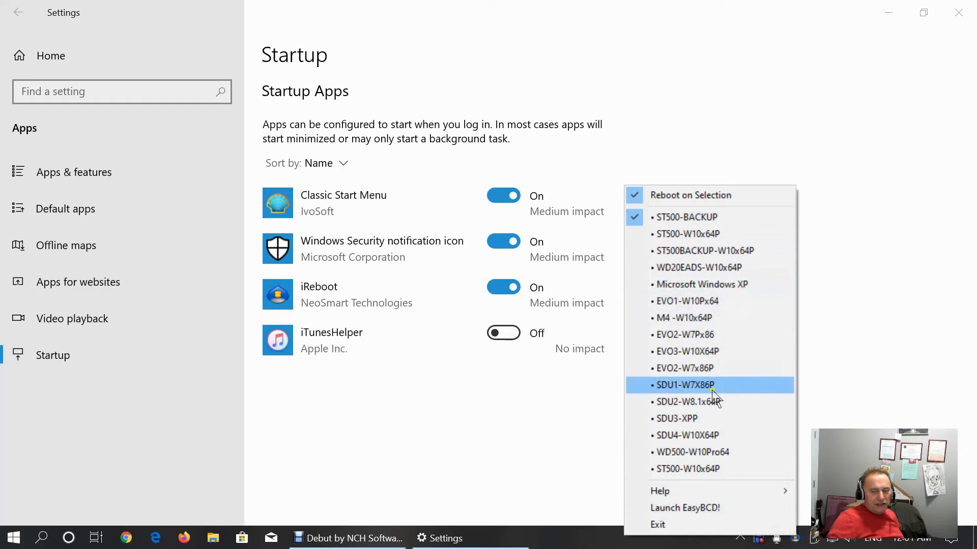
pyautogui.moveTo(546, 405)
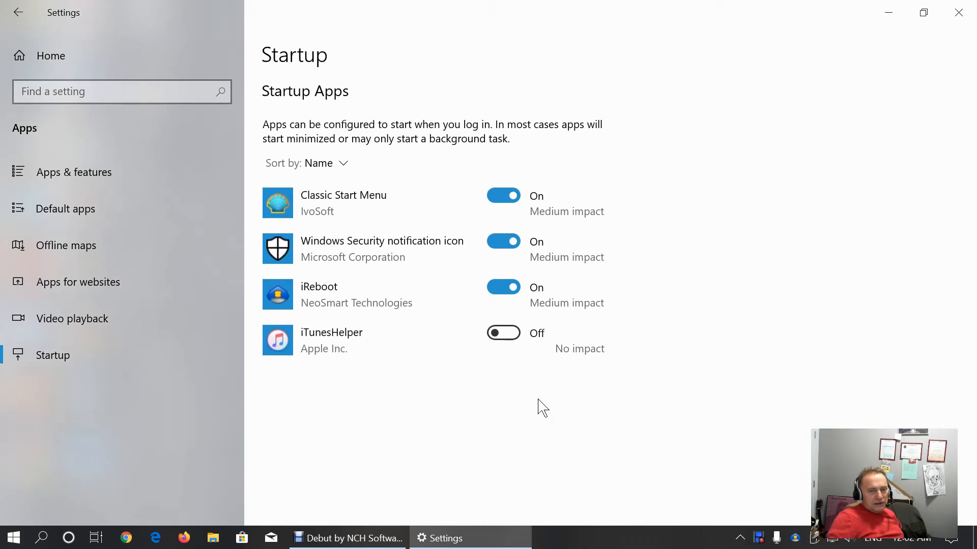
pyautogui.moveTo(733, 443)
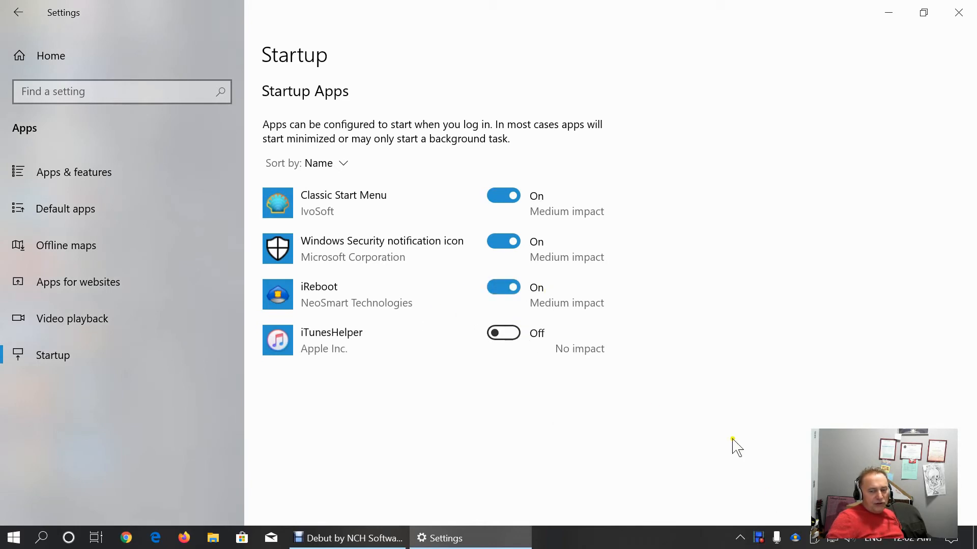
pyautogui.moveTo(62, 355)
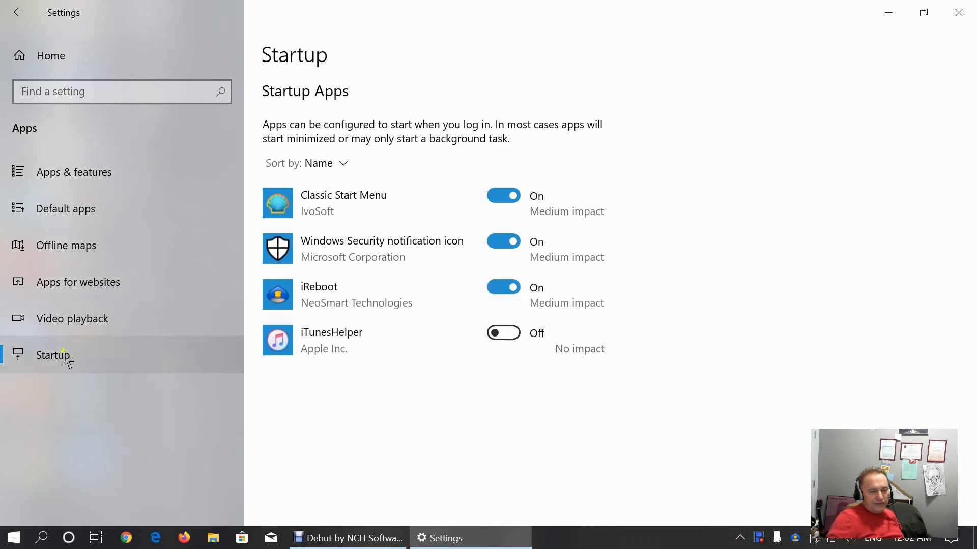
# Return from Startup apps to the Windows Settings home page
pyautogui.click(18, 12)
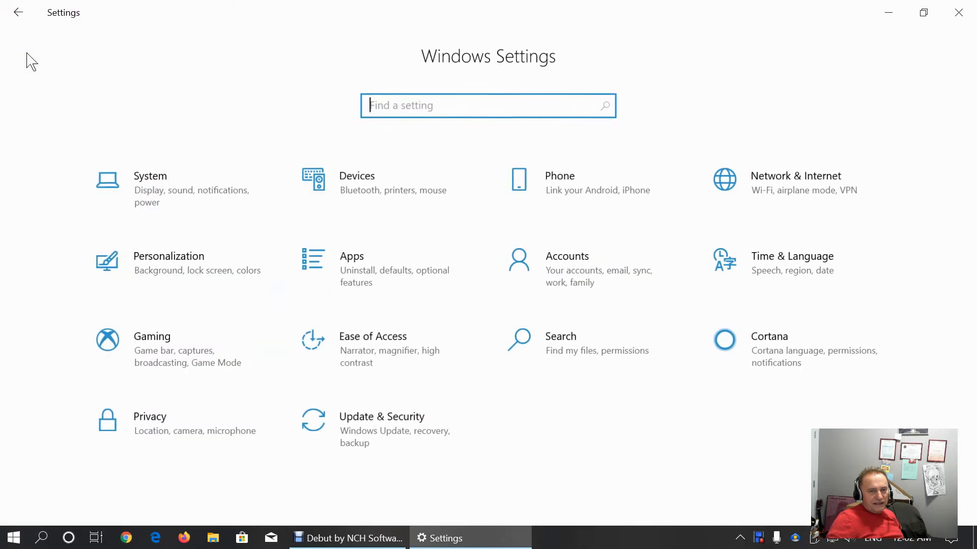
pyautogui.moveTo(581, 309)
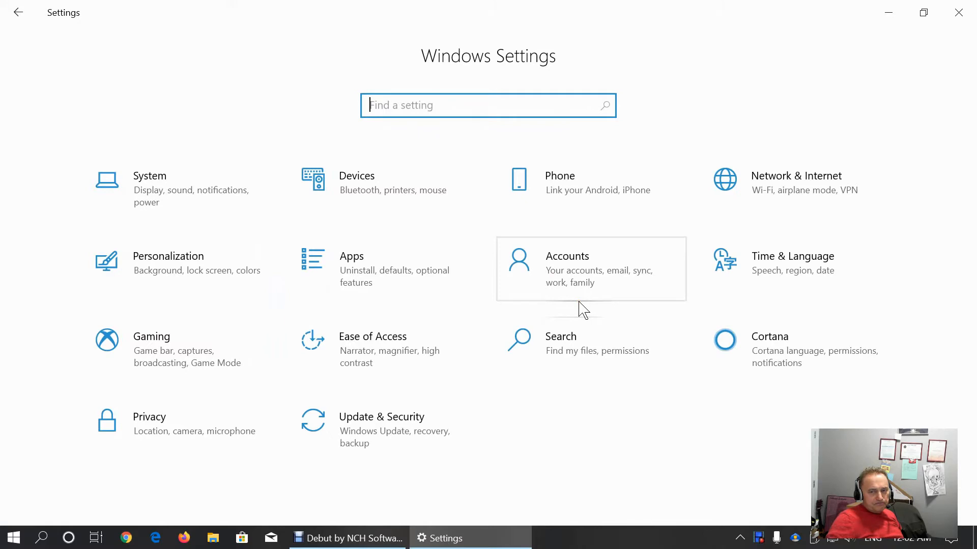
pyautogui.moveTo(340, 270)
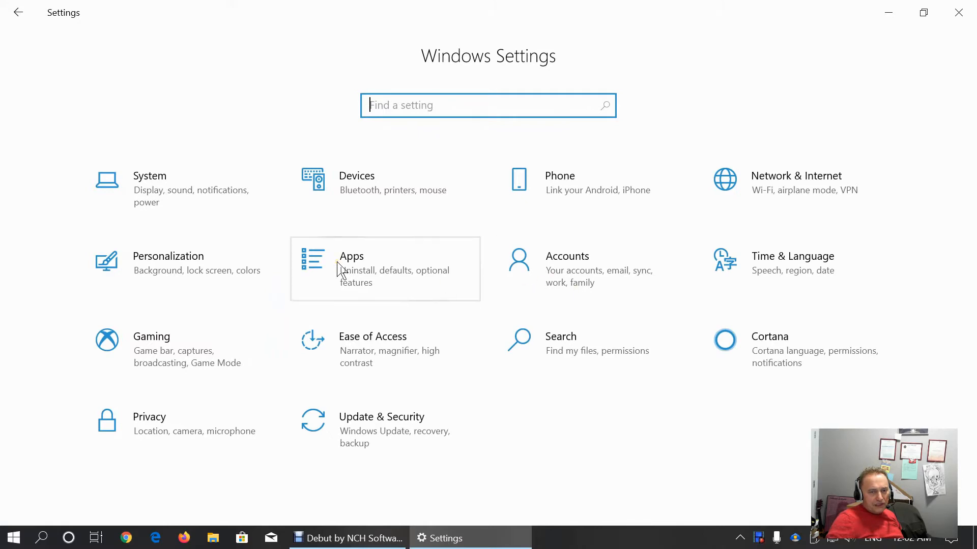
# Show the Accounts Your info page for the OWNER local administrator and review its picture options
pyautogui.click(567, 256)
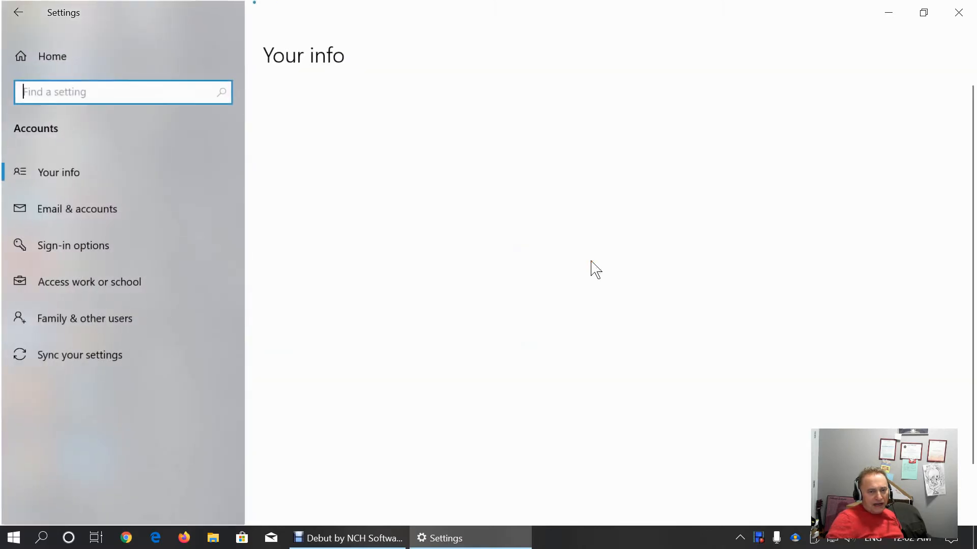
pyautogui.click(59, 172)
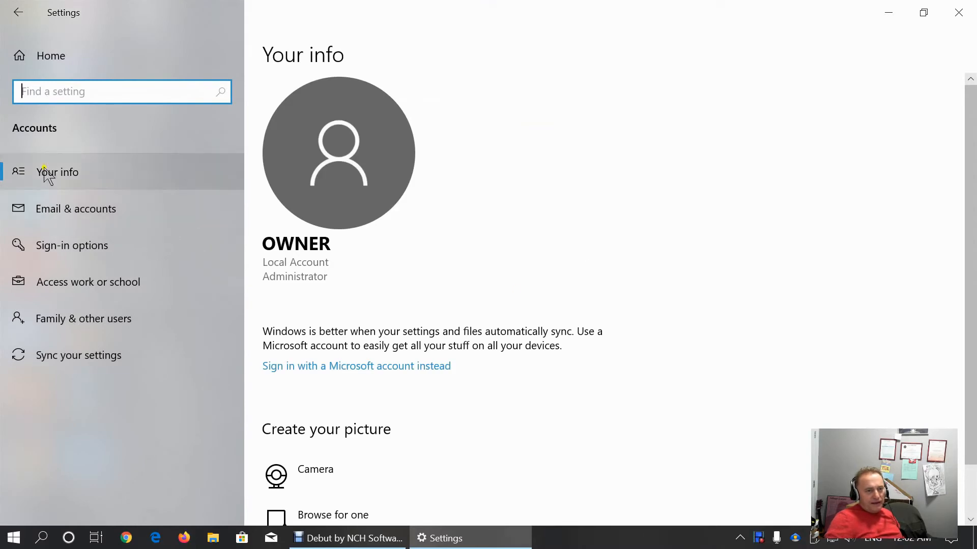
pyautogui.moveTo(384, 265)
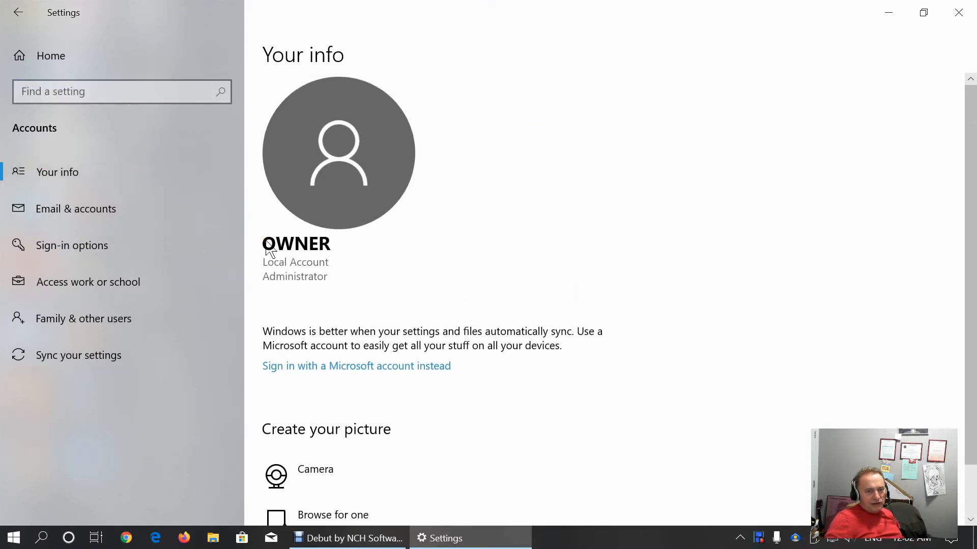
pyautogui.moveTo(337, 250)
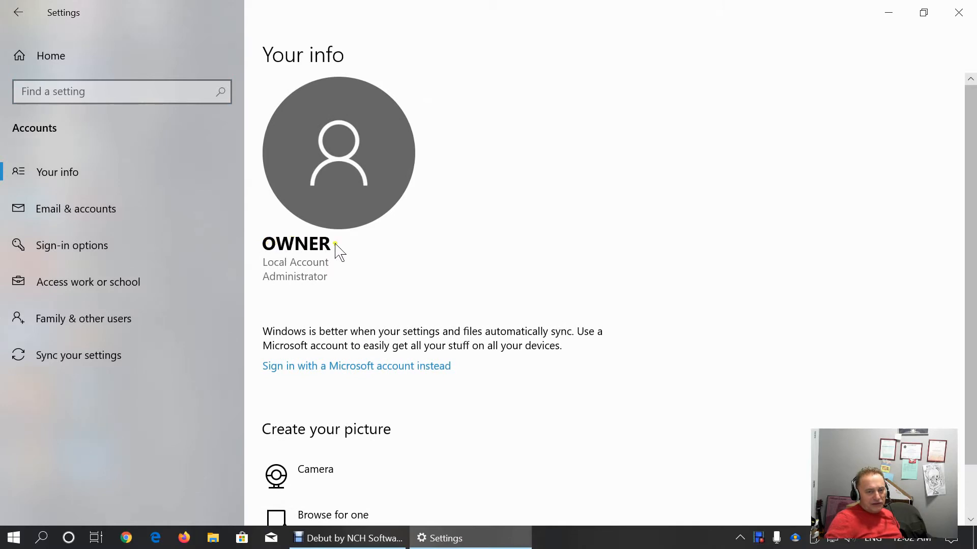
pyautogui.scroll(-3)
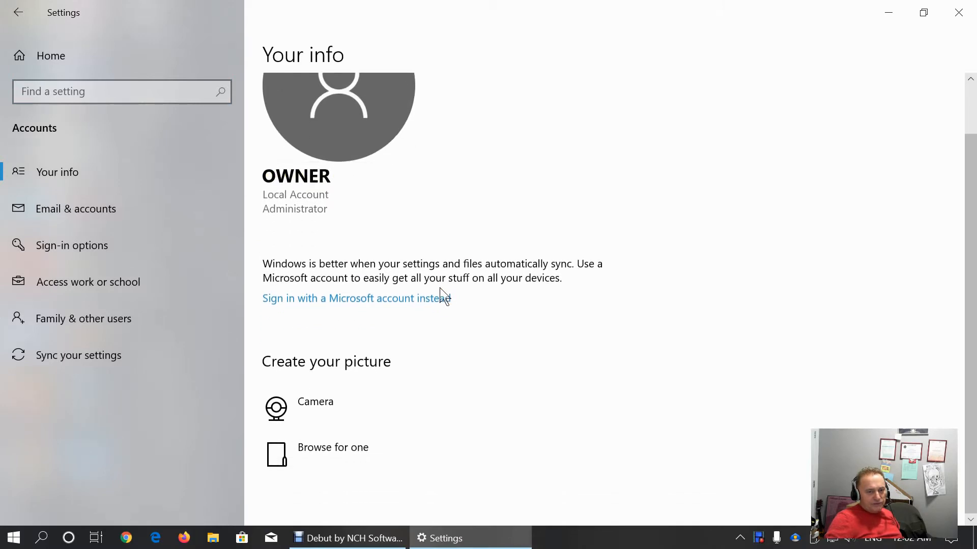
pyautogui.moveTo(303, 215)
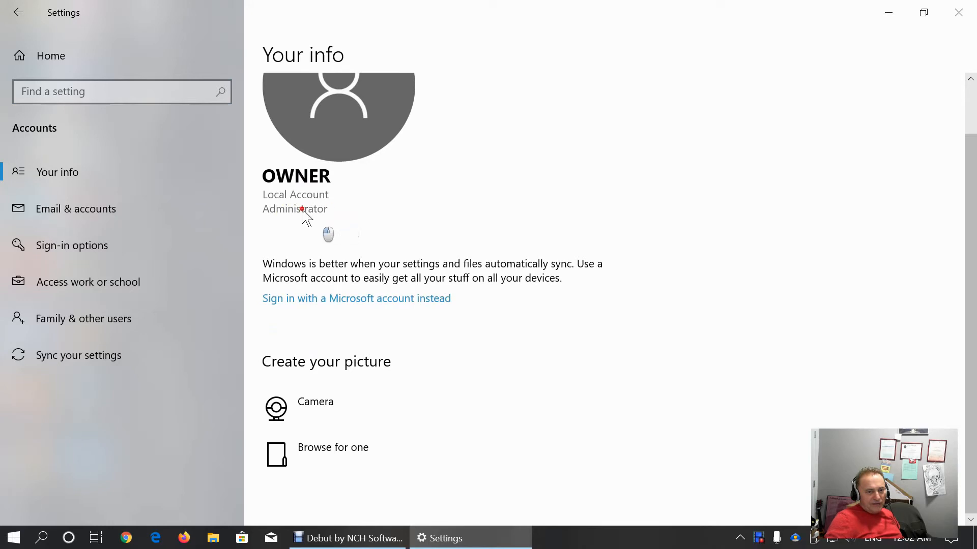
pyautogui.moveTo(547, 329)
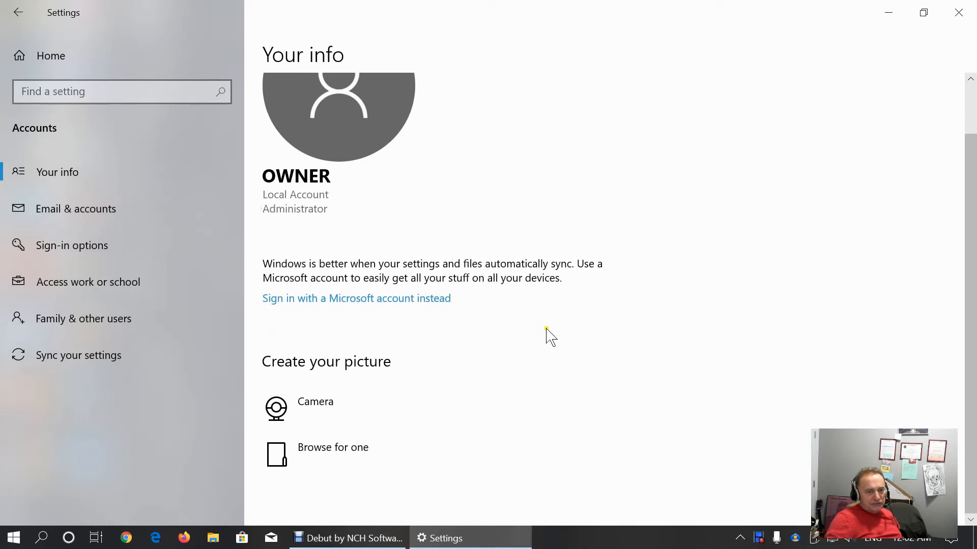
pyautogui.moveTo(513, 378)
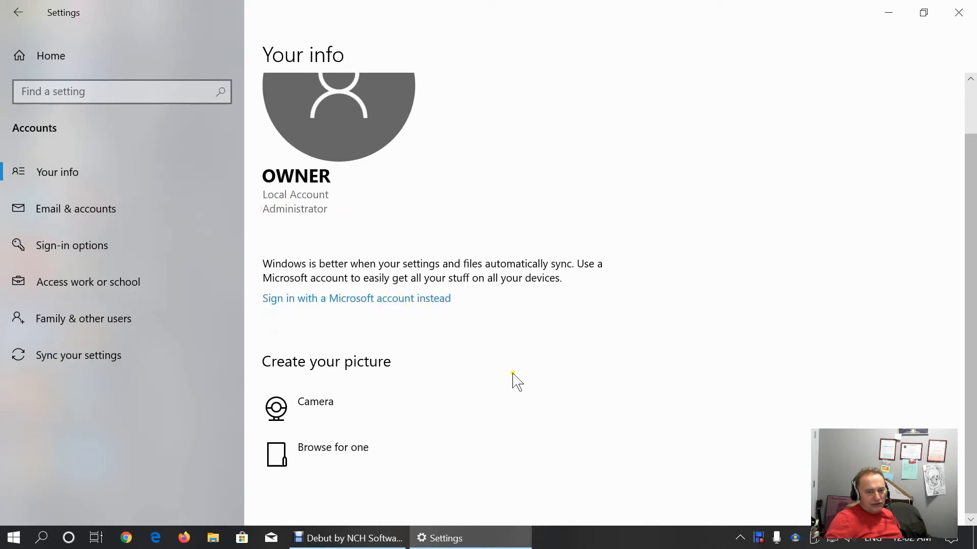
pyautogui.moveTo(370, 305)
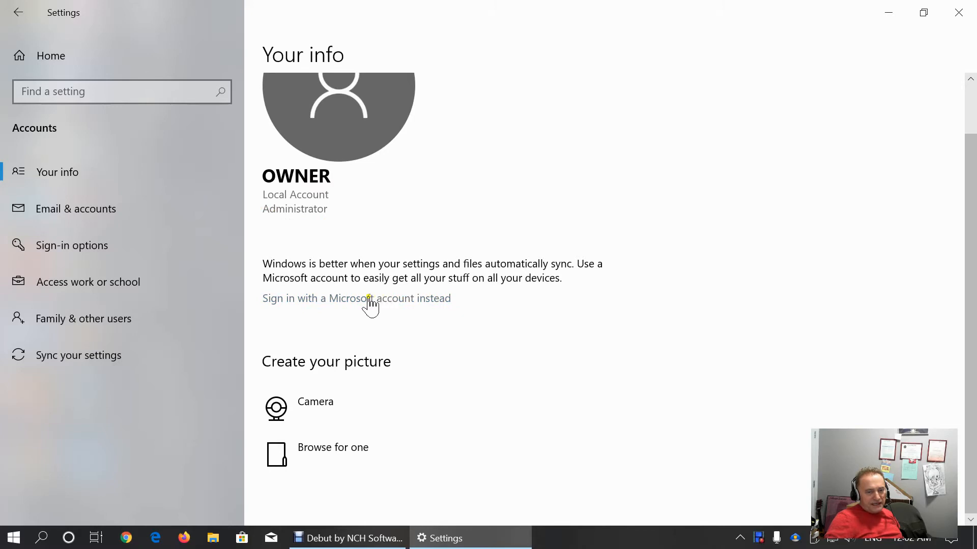
pyautogui.moveTo(428, 310)
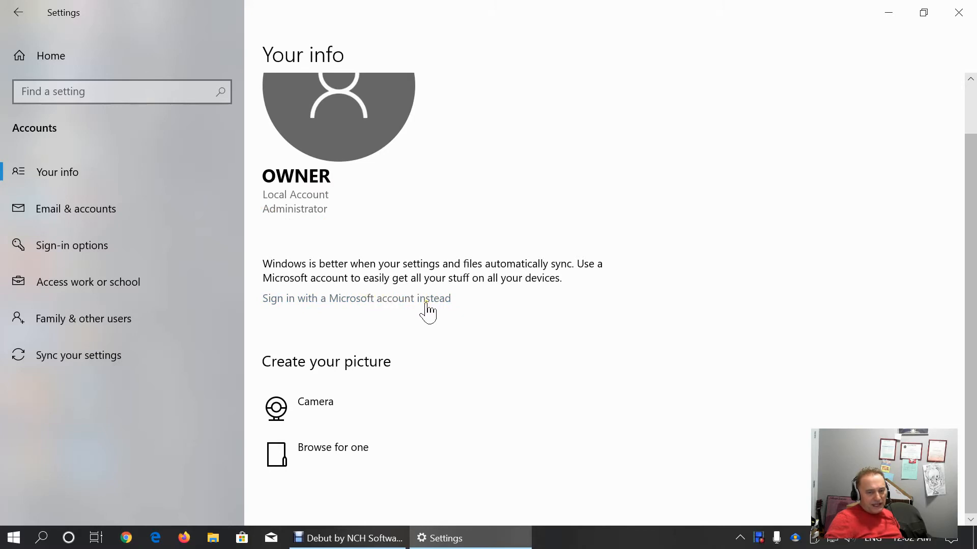
pyautogui.moveTo(353, 306)
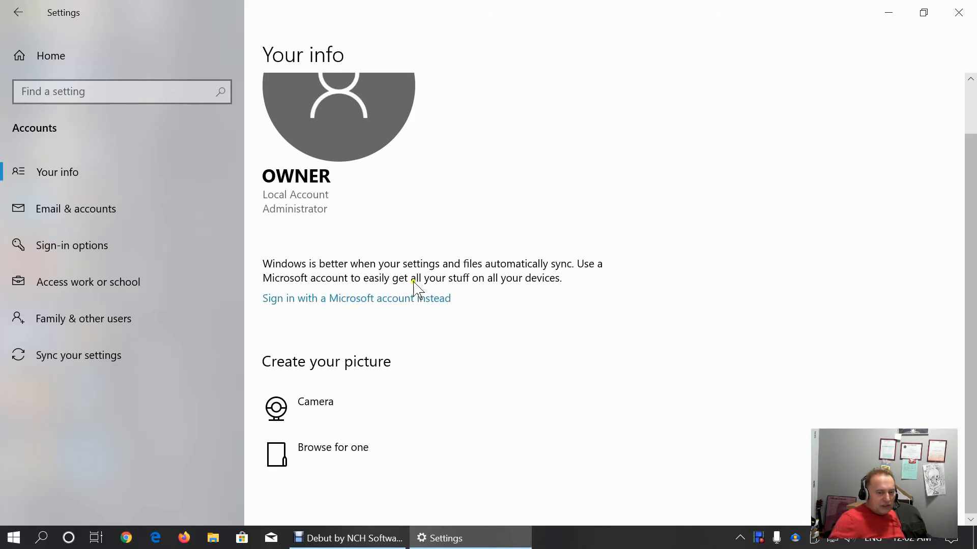
pyautogui.moveTo(320, 410)
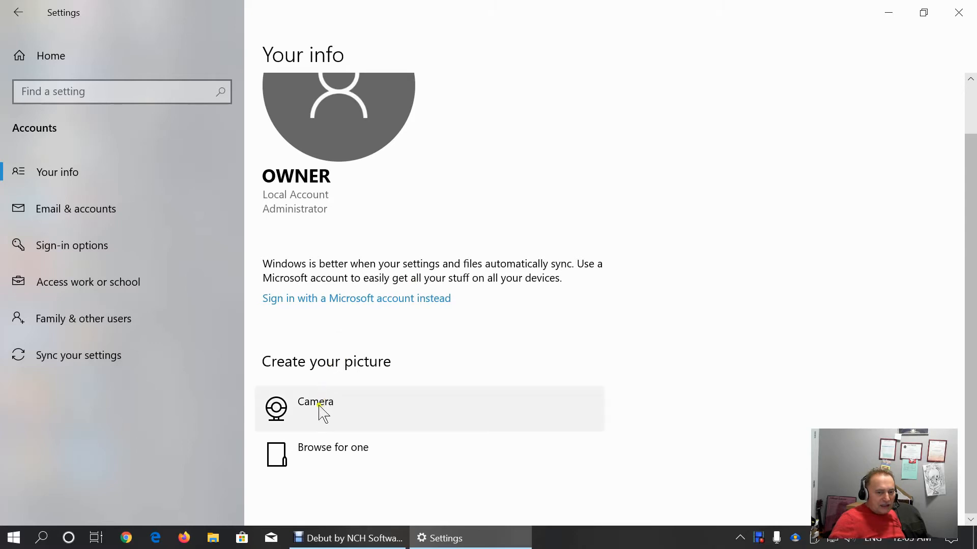
pyautogui.moveTo(327, 452)
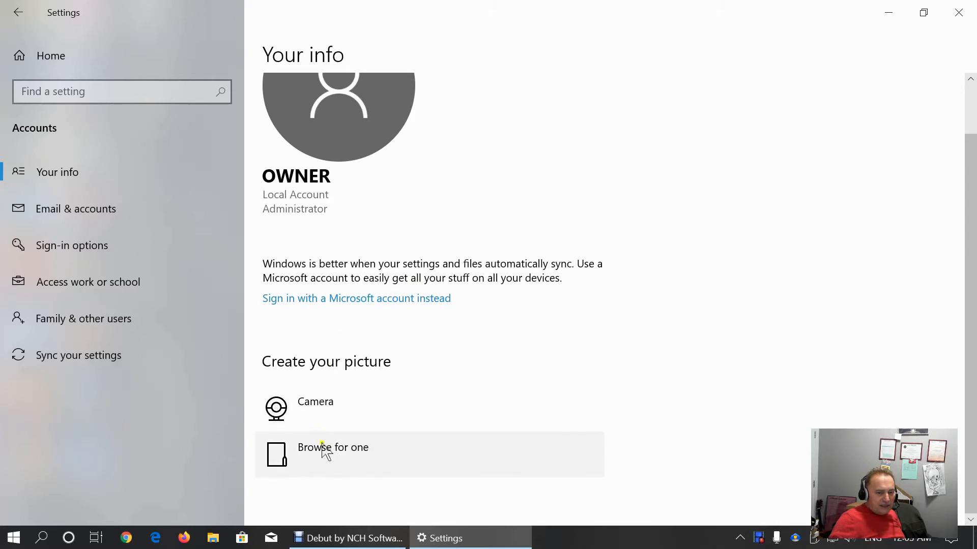
pyautogui.scroll(3)
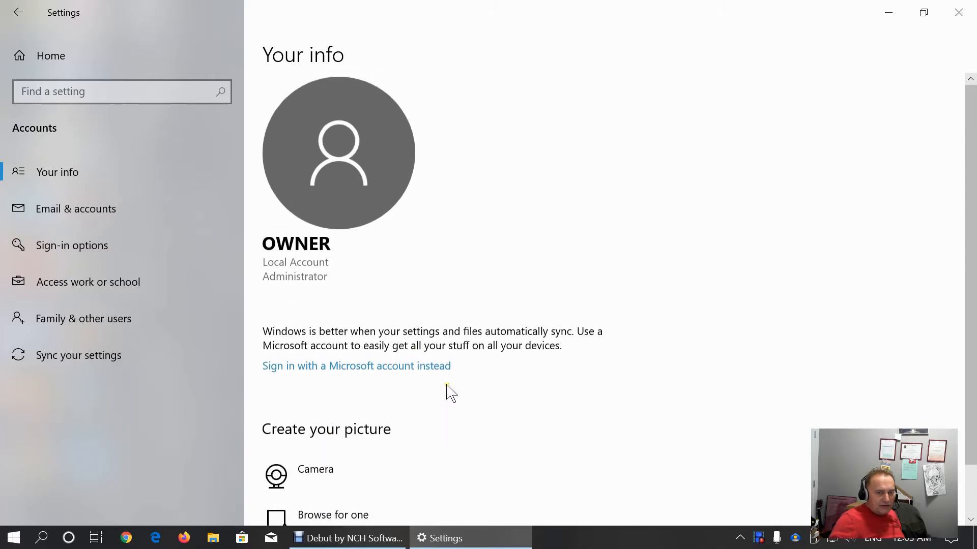
pyautogui.moveTo(301, 200)
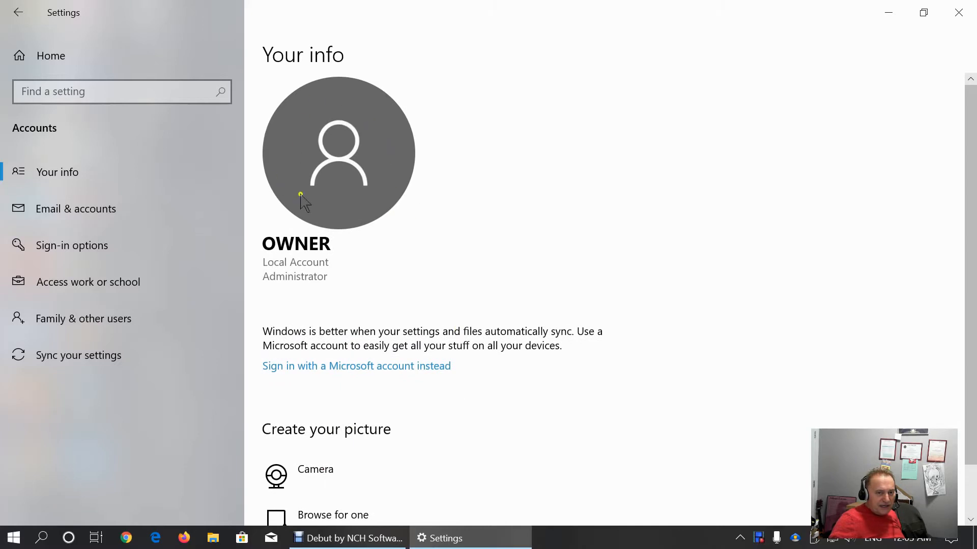
pyautogui.moveTo(146, 296)
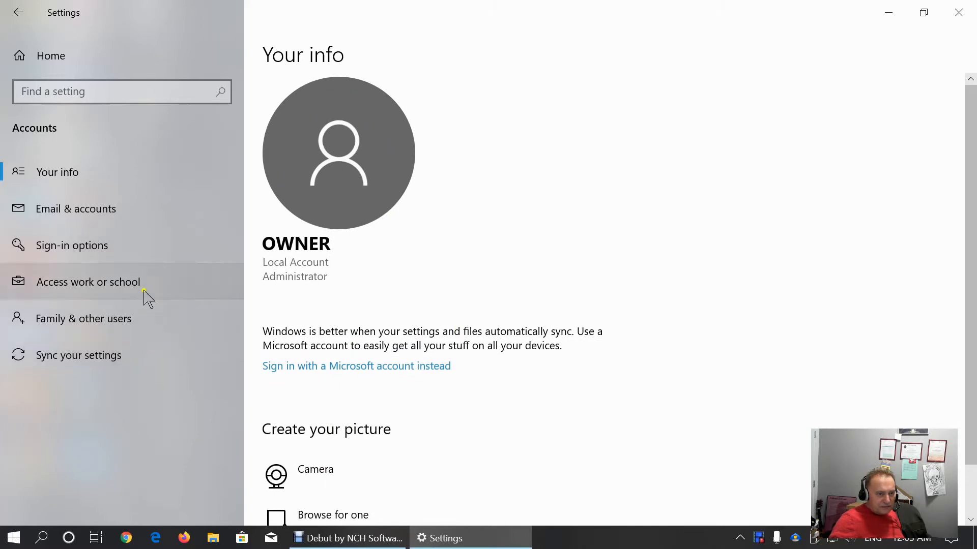
pyautogui.click(75, 209)
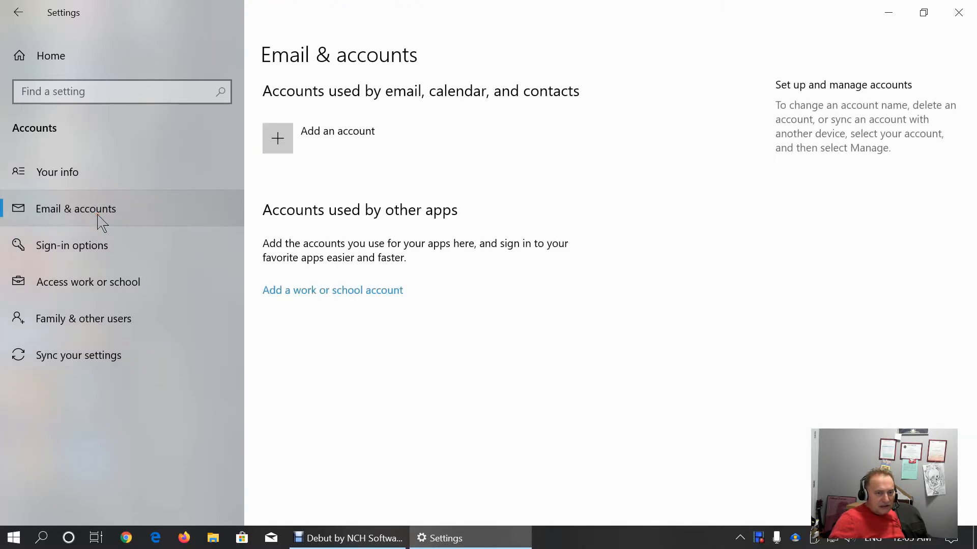
pyautogui.moveTo(323, 138)
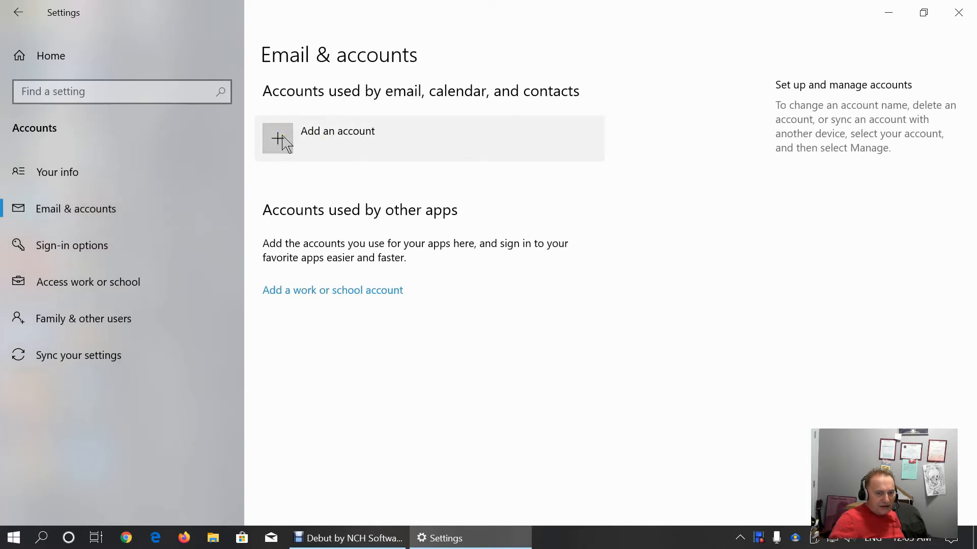
pyautogui.moveTo(341, 297)
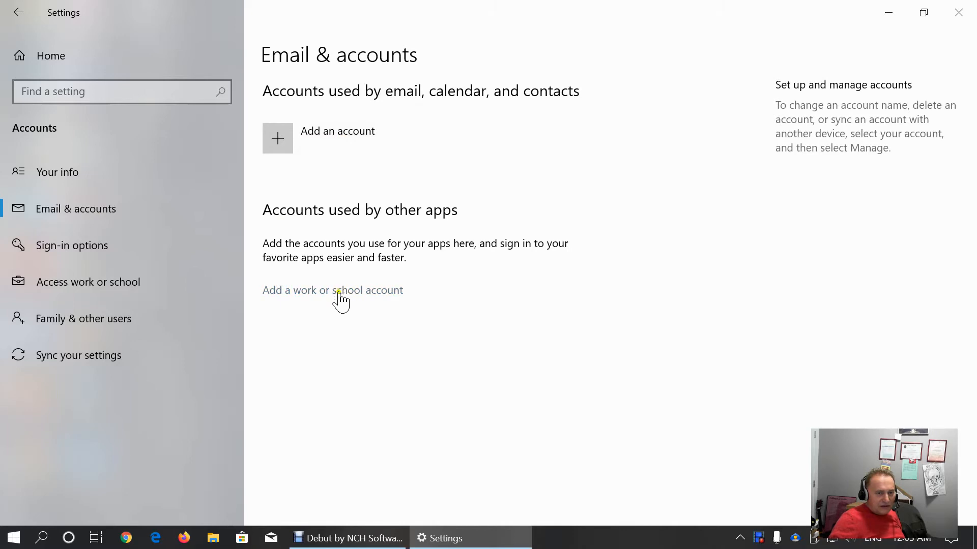
pyautogui.moveTo(348, 305)
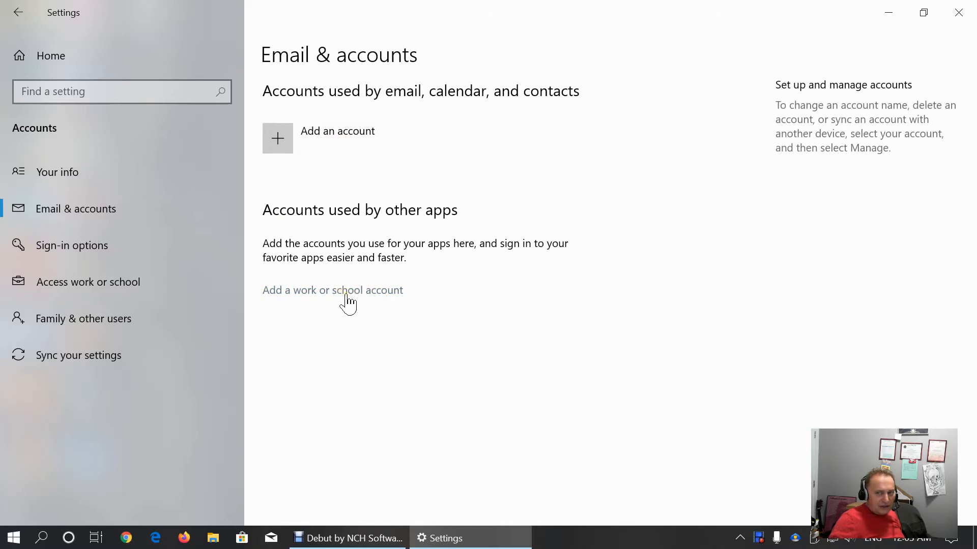
pyautogui.moveTo(410, 306)
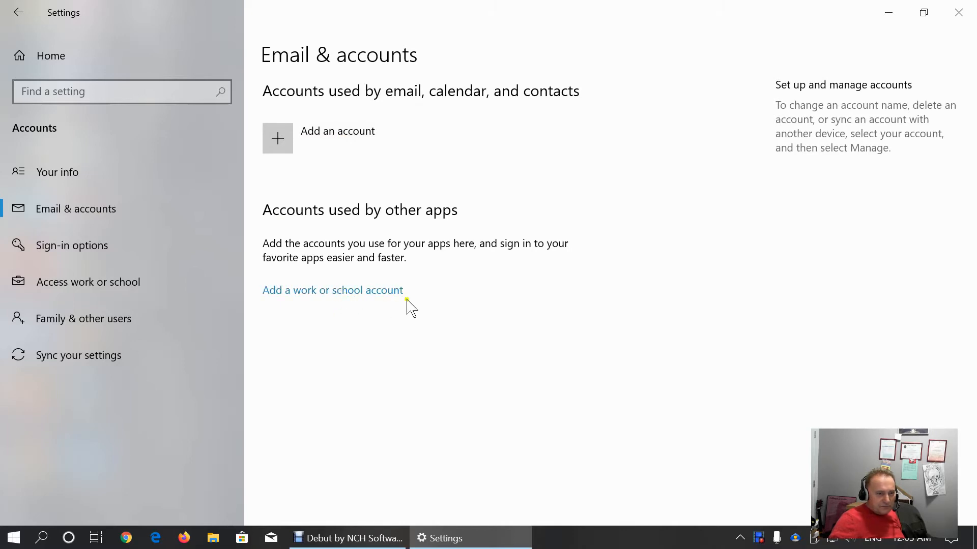
pyautogui.moveTo(775, 85)
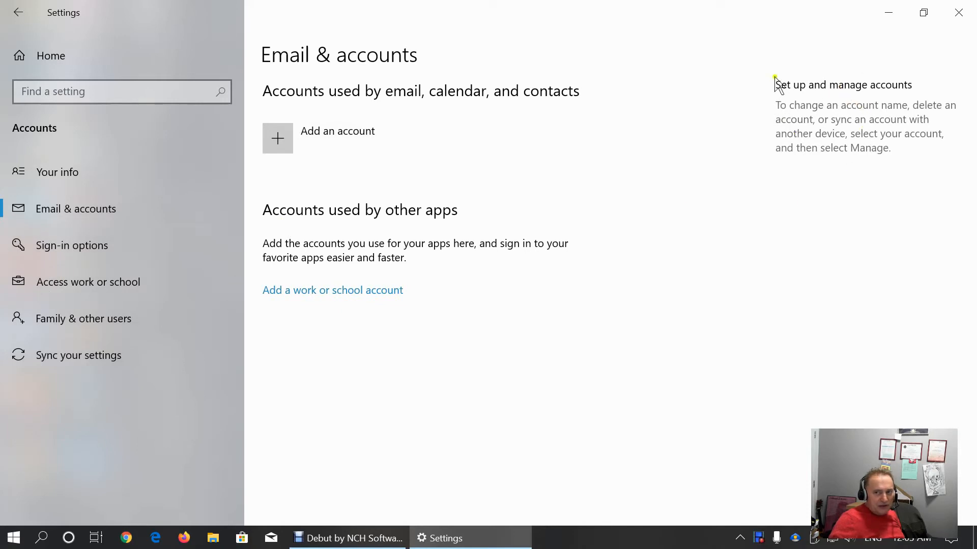
pyautogui.moveTo(129, 155)
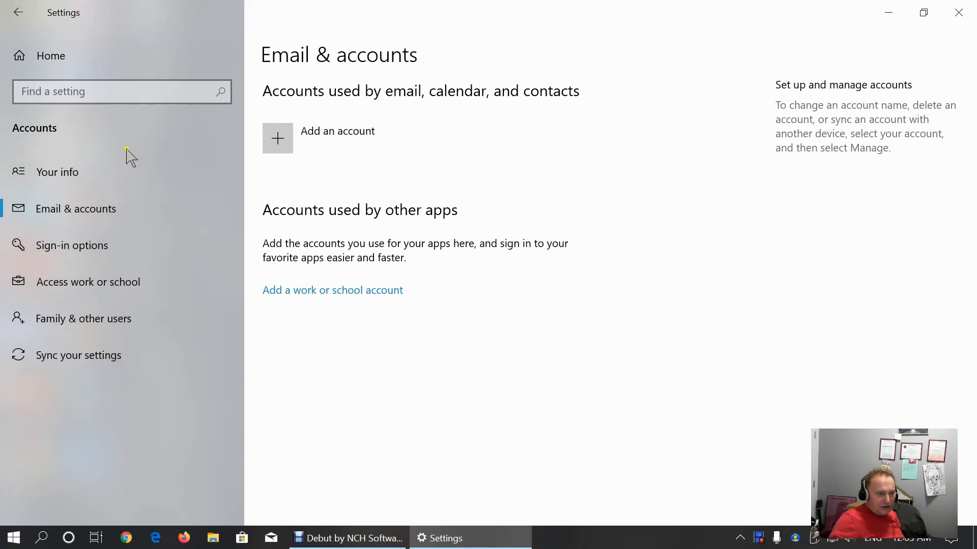
# Show the Sign-in options page with Windows Hello, Security Key, Password and Picture Password
pyautogui.click(71, 245)
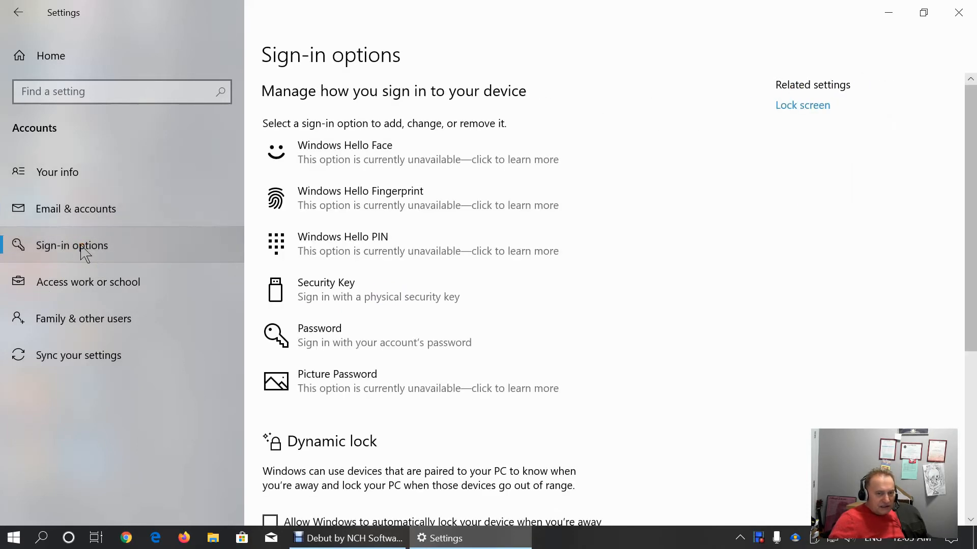
pyautogui.moveTo(579, 221)
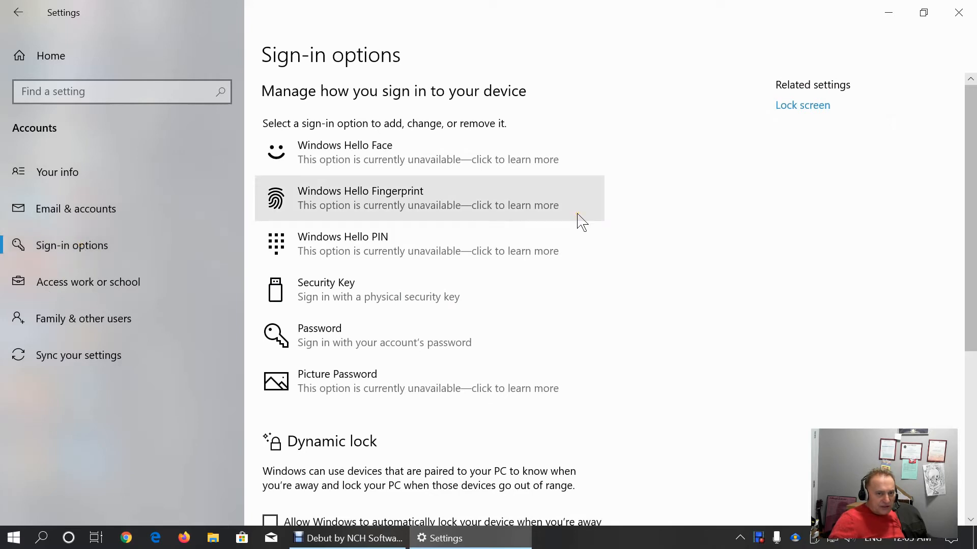
pyautogui.moveTo(329, 210)
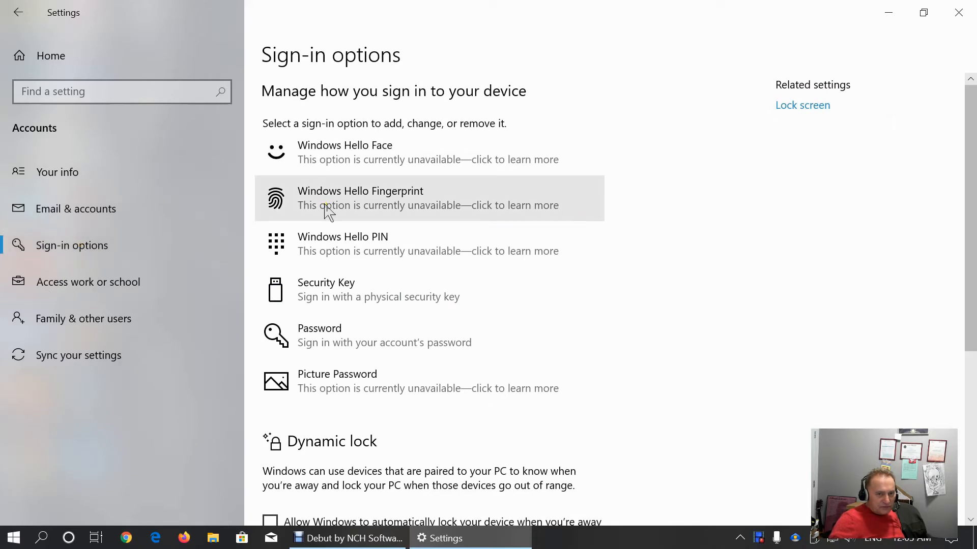
pyautogui.moveTo(338, 218)
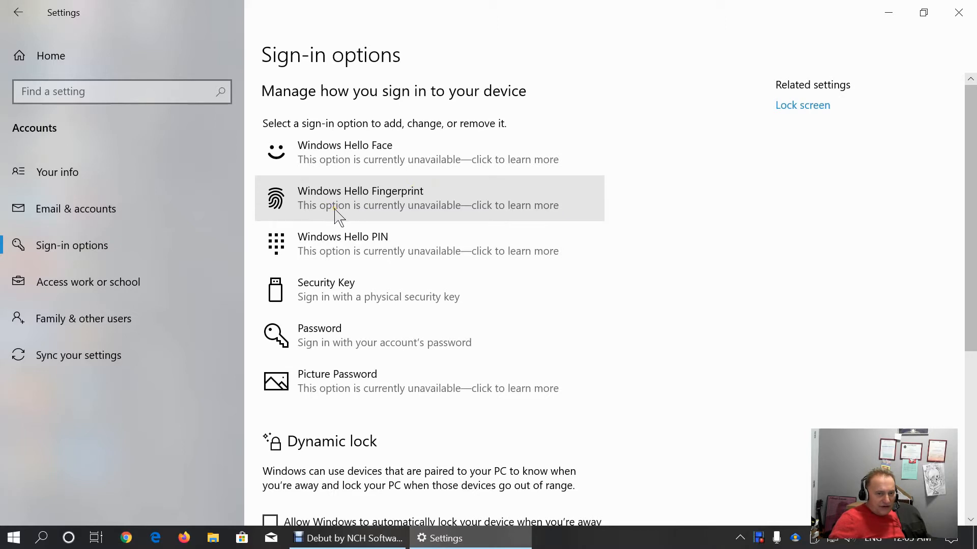
pyautogui.moveTo(335, 207)
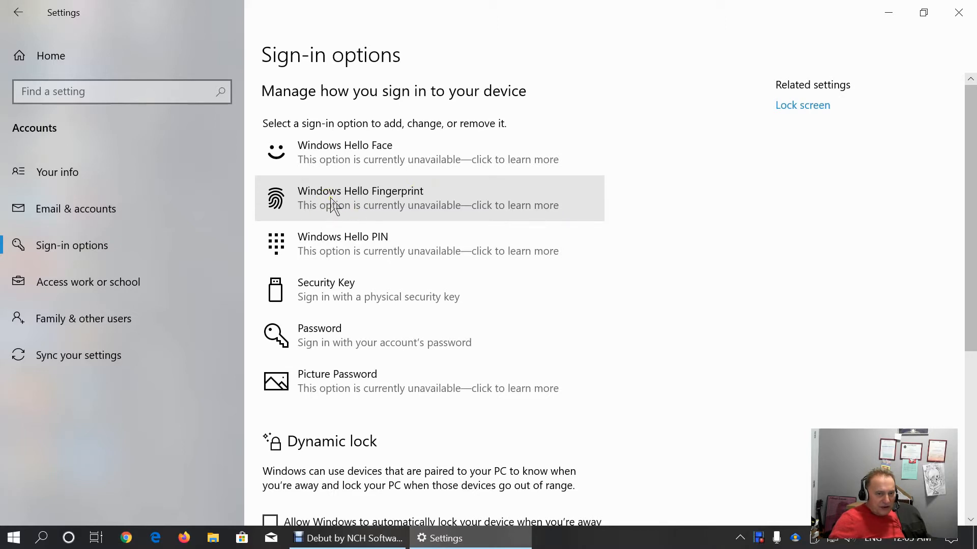
pyautogui.moveTo(410, 205)
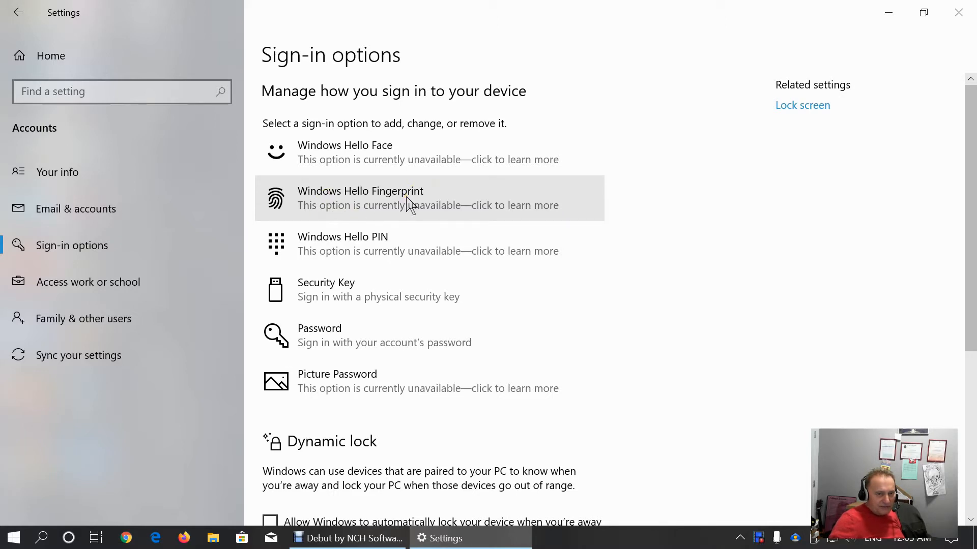
pyautogui.moveTo(347, 257)
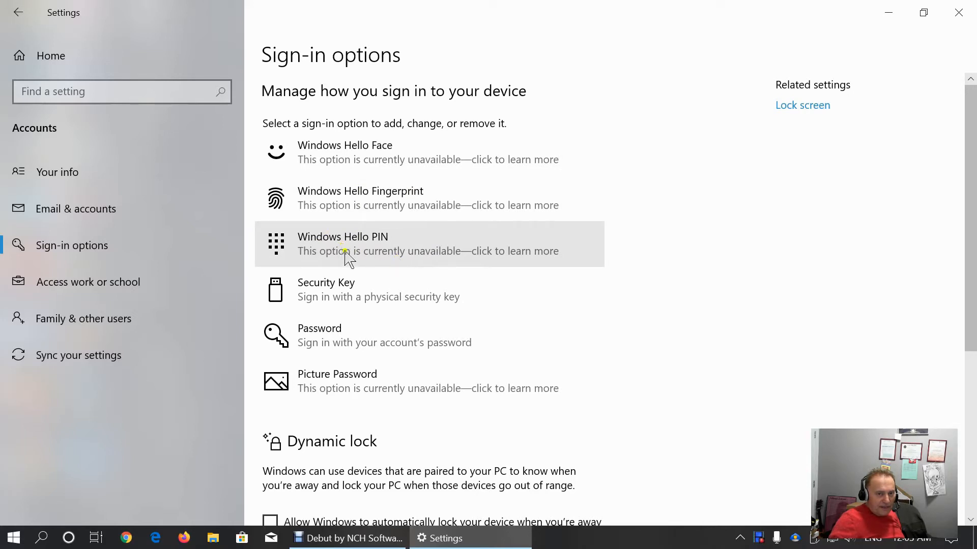
pyautogui.moveTo(323, 257)
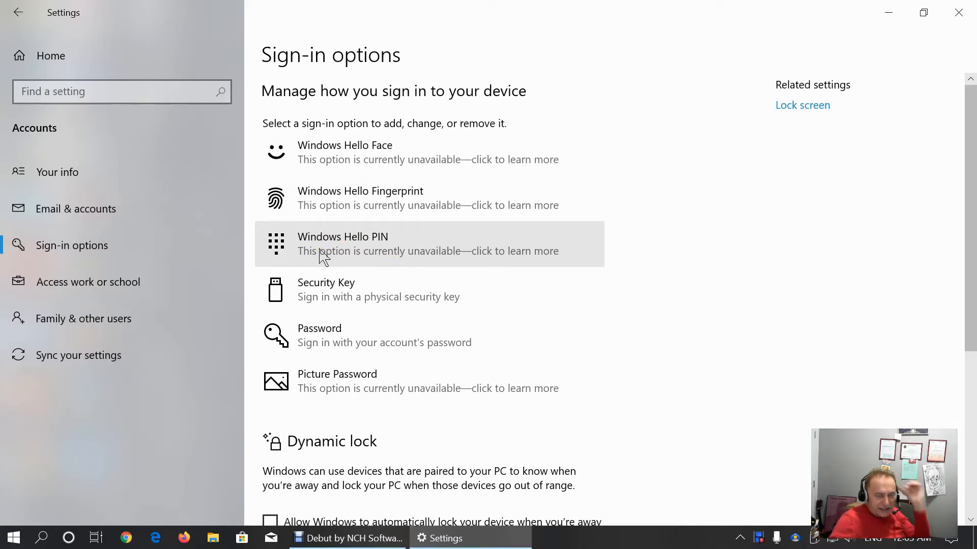
pyautogui.moveTo(281, 237)
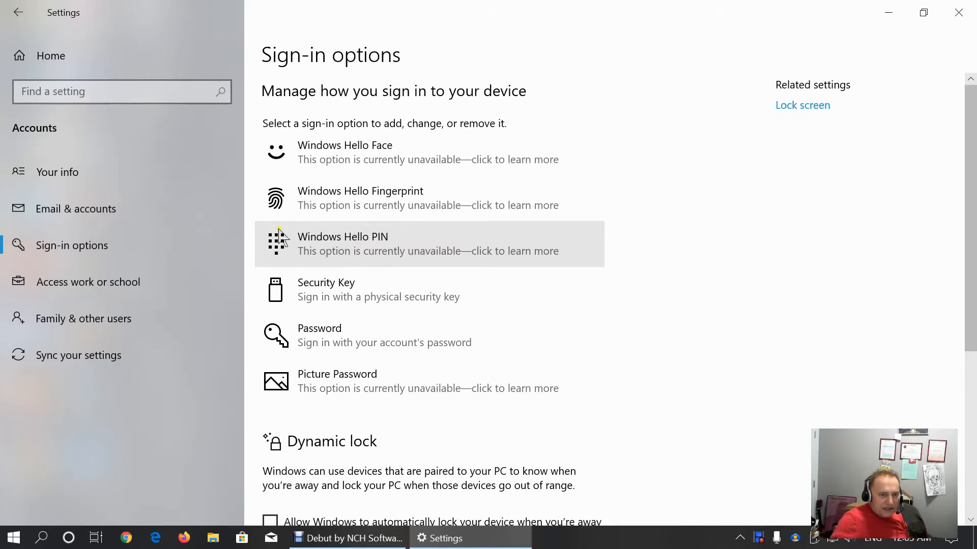
pyautogui.moveTo(284, 245)
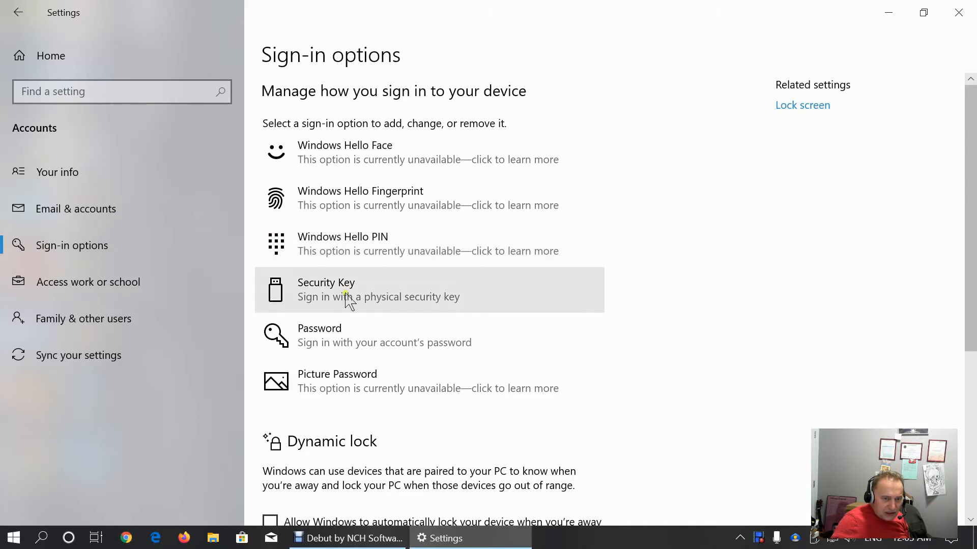
pyautogui.moveTo(328, 299)
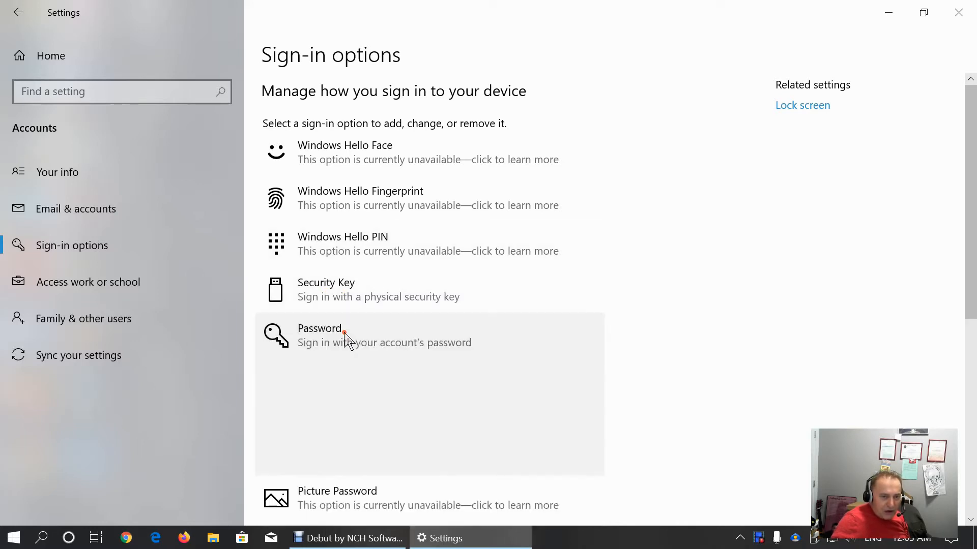
# Expand the Password entry revealing the no-password warning and Dynamic lock below
pyautogui.click(343, 334)
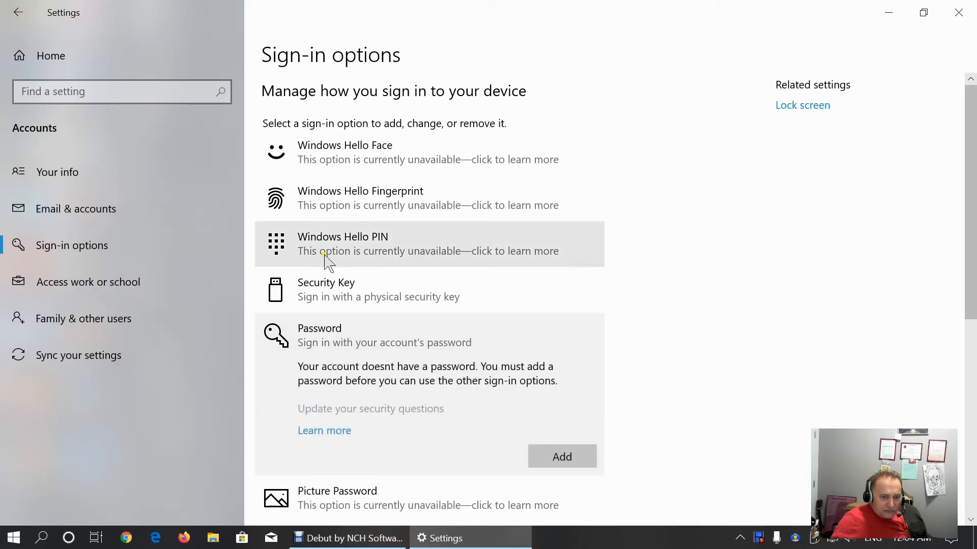
pyautogui.moveTo(414, 341)
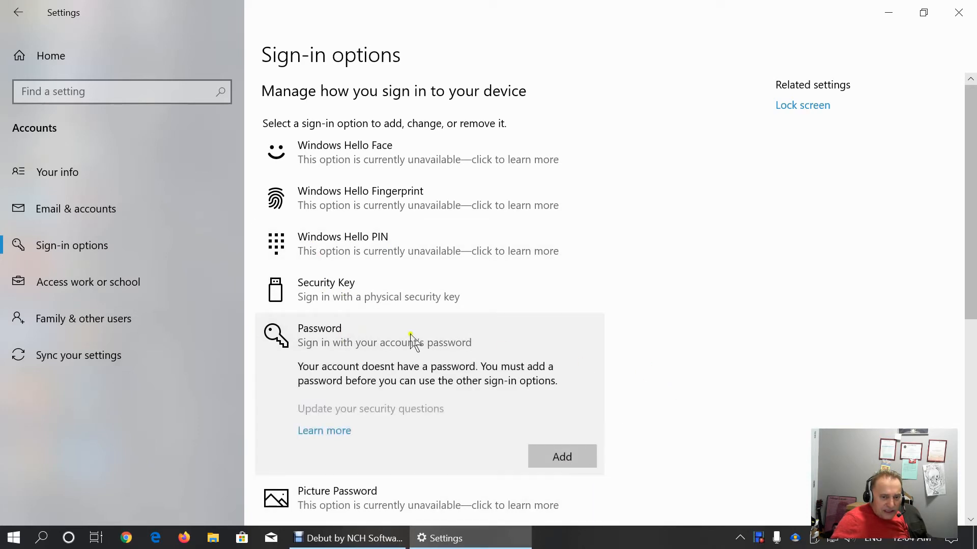
pyautogui.moveTo(396, 365)
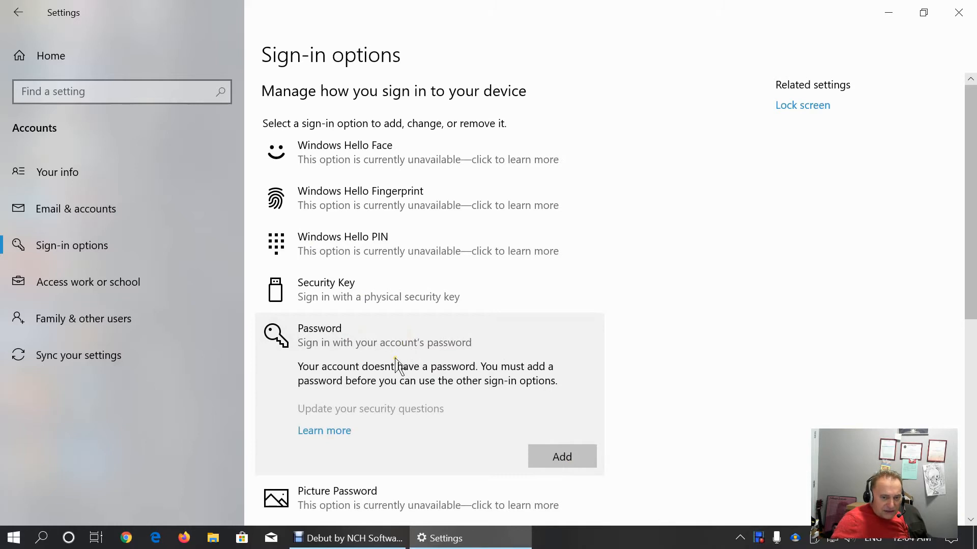
pyautogui.moveTo(460, 376)
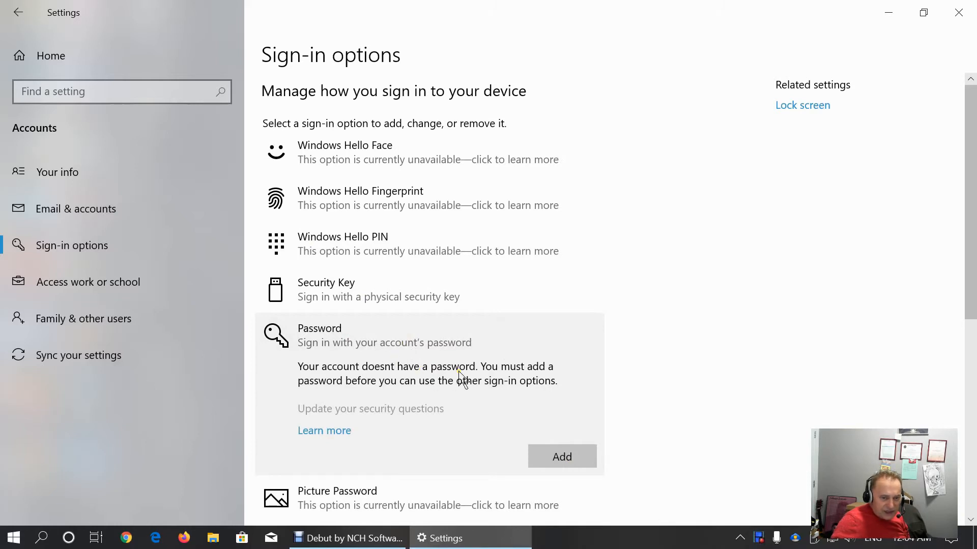
pyautogui.moveTo(654, 325)
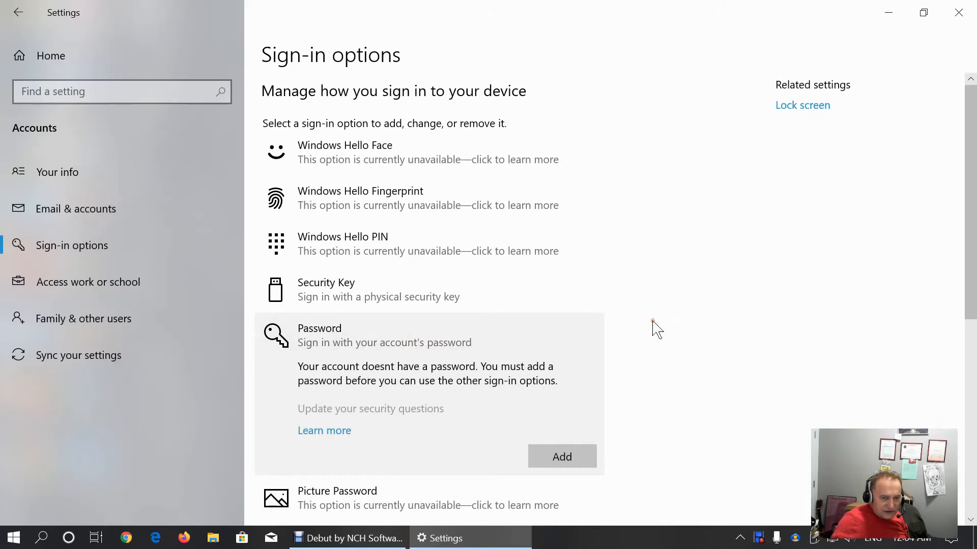
pyautogui.moveTo(417, 322)
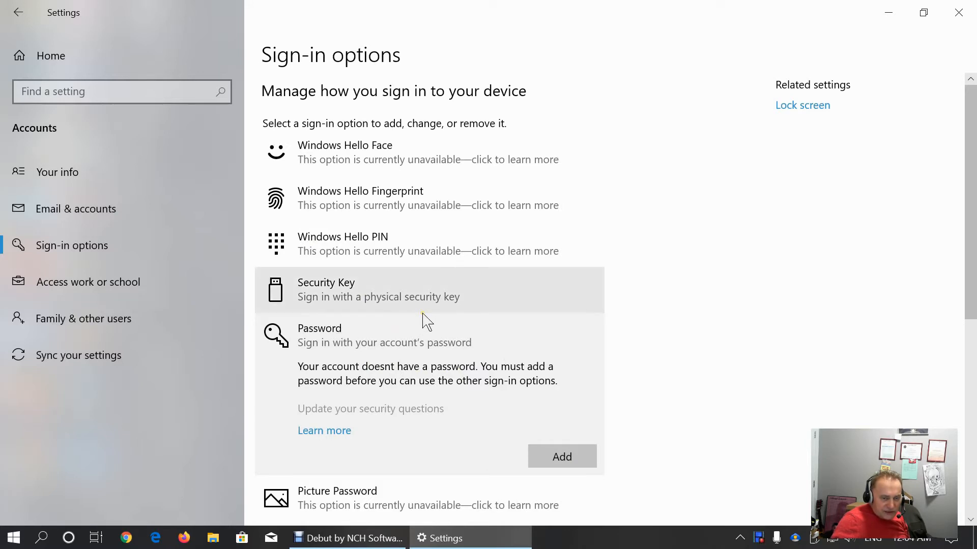
pyautogui.moveTo(740, 329)
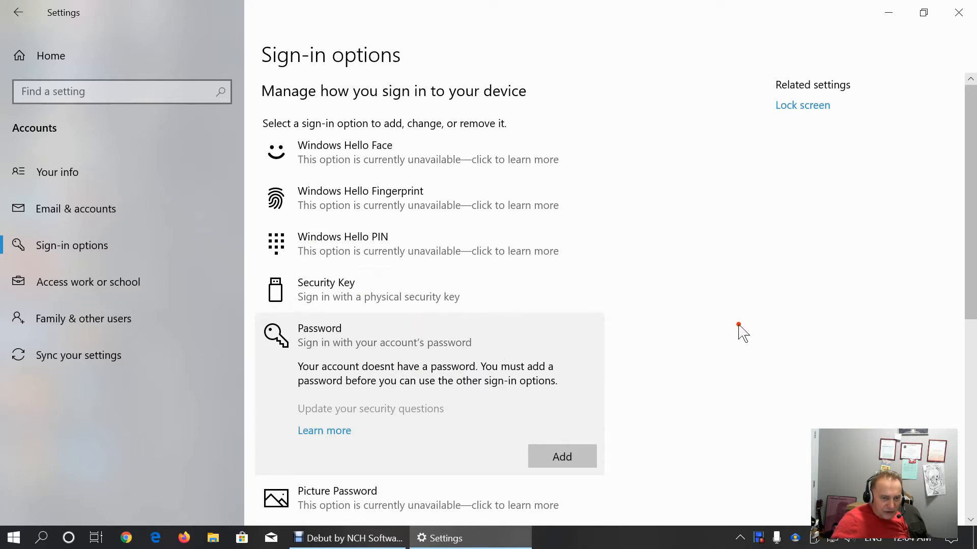
pyautogui.scroll(-3)
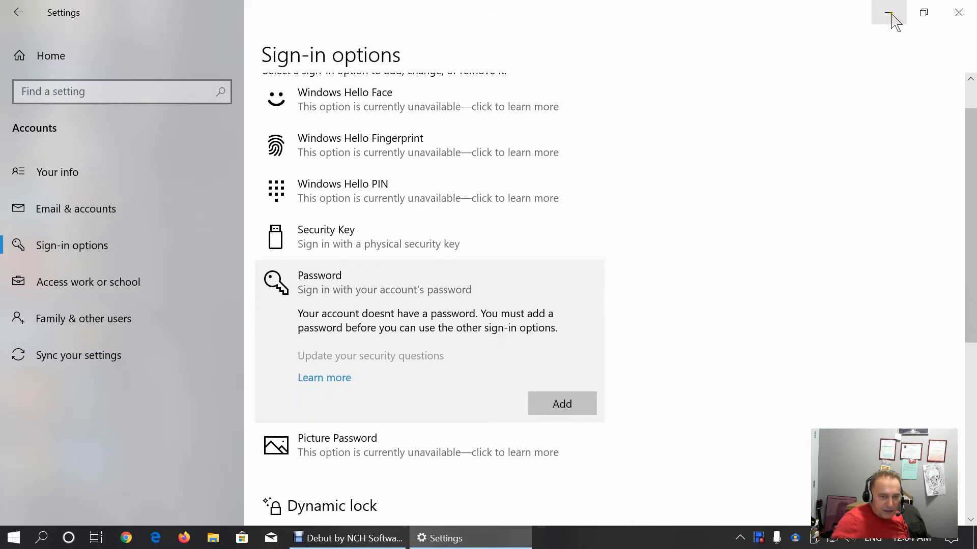
pyautogui.moveTo(888, 12)
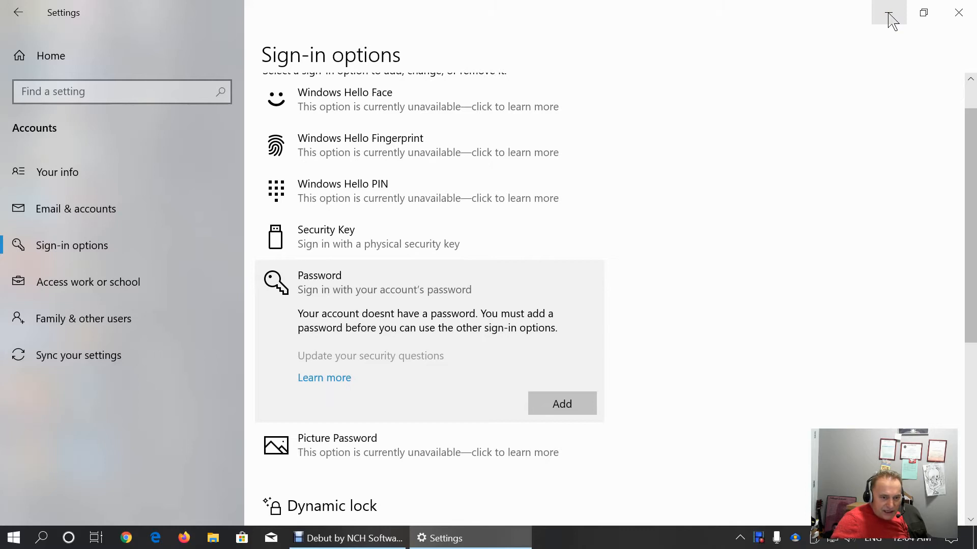
pyautogui.moveTo(723, 323)
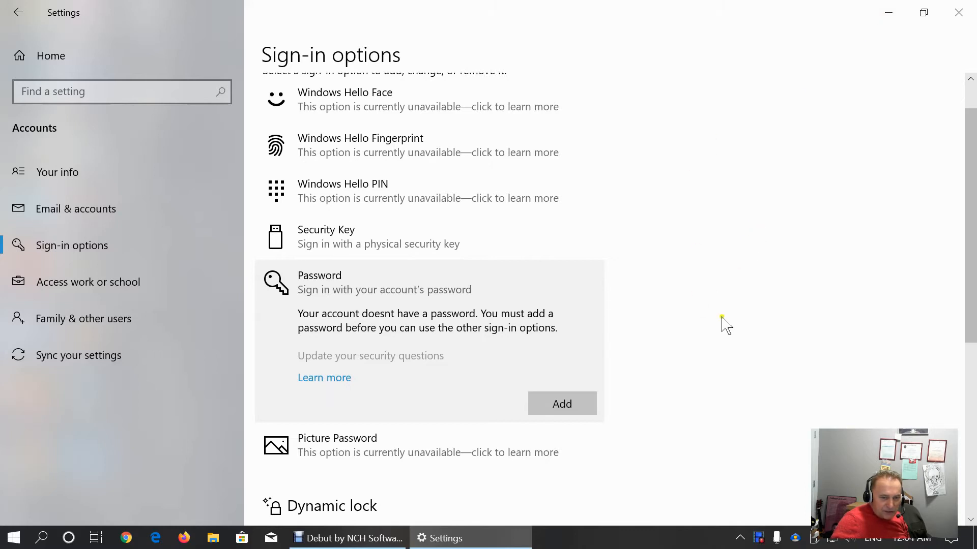
pyautogui.moveTo(769, 348)
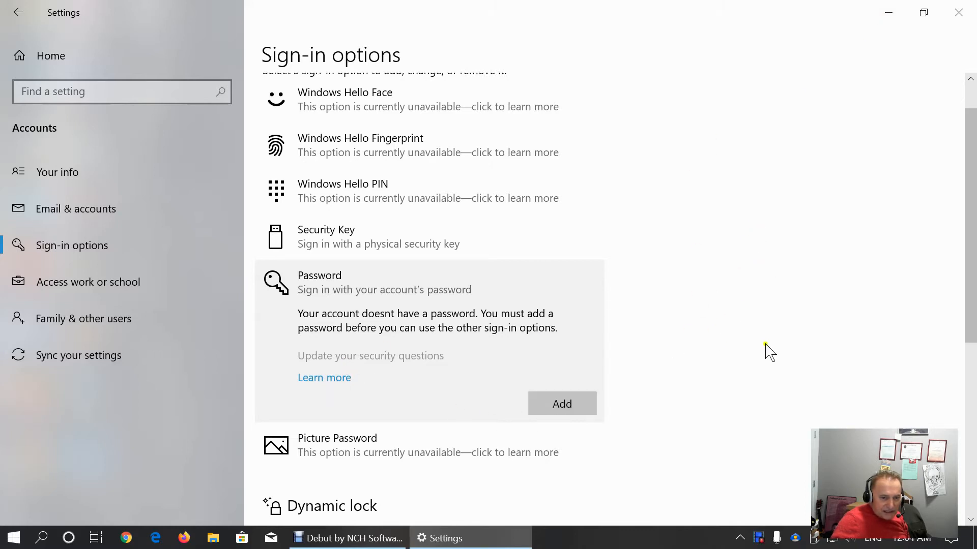
pyautogui.scroll(-3)
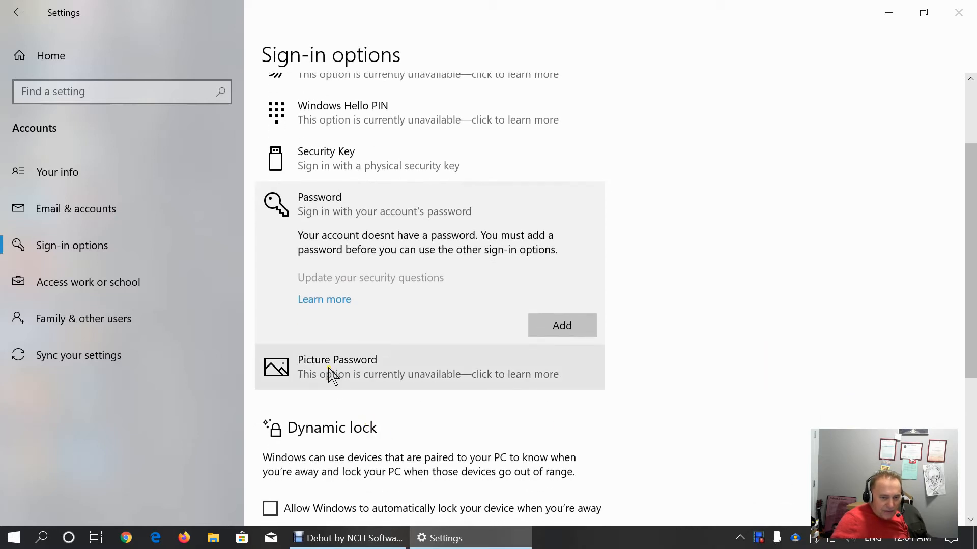
pyautogui.moveTo(316, 379)
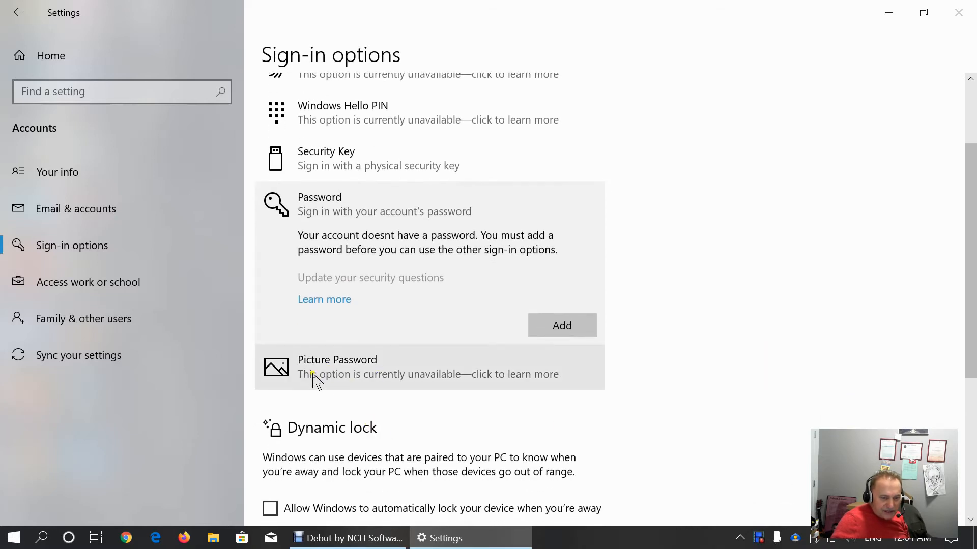
pyautogui.moveTo(345, 381)
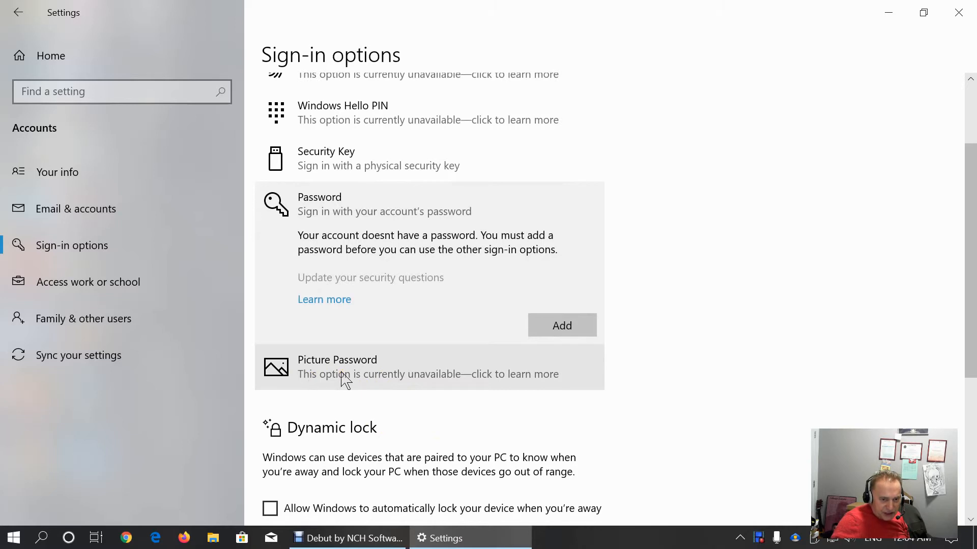
pyautogui.moveTo(449, 382)
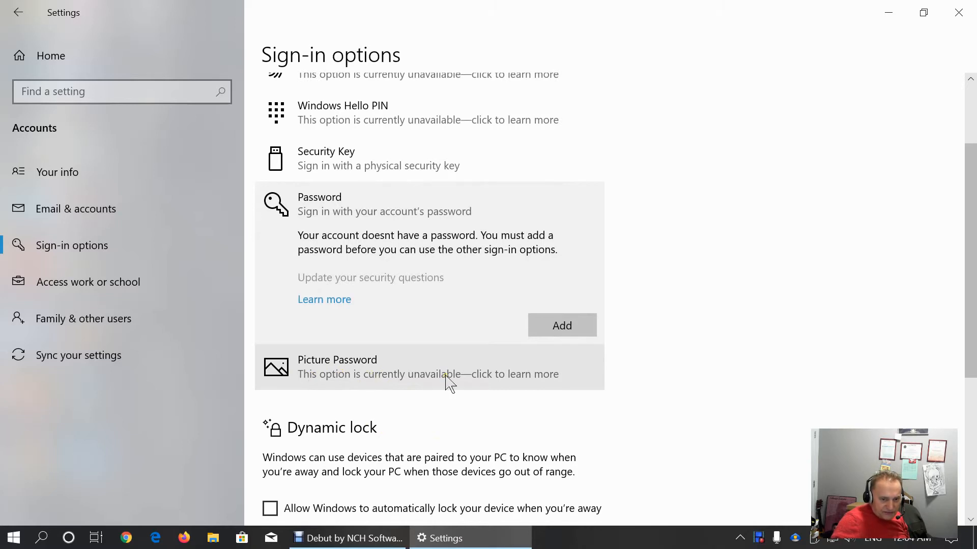
pyautogui.click(384, 204)
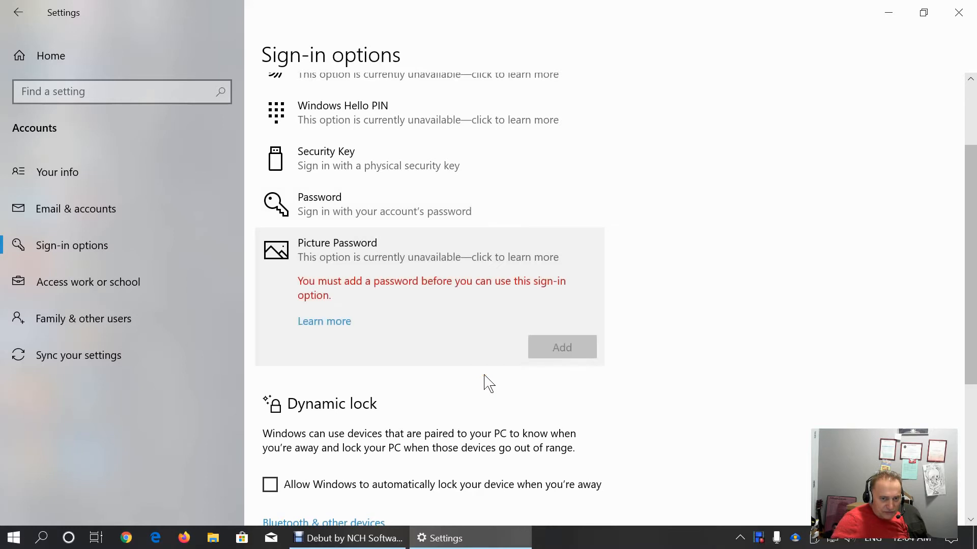
pyautogui.moveTo(709, 296)
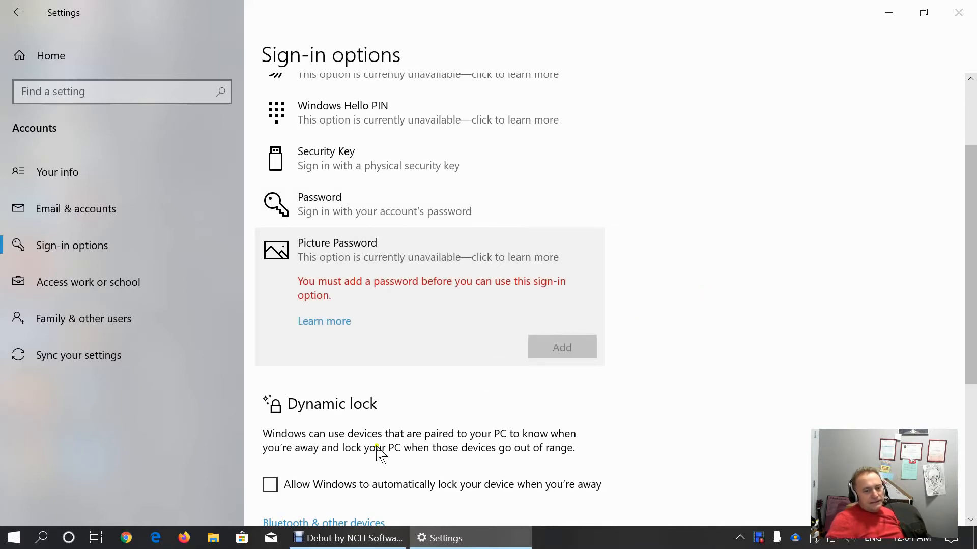
pyautogui.scroll(-3)
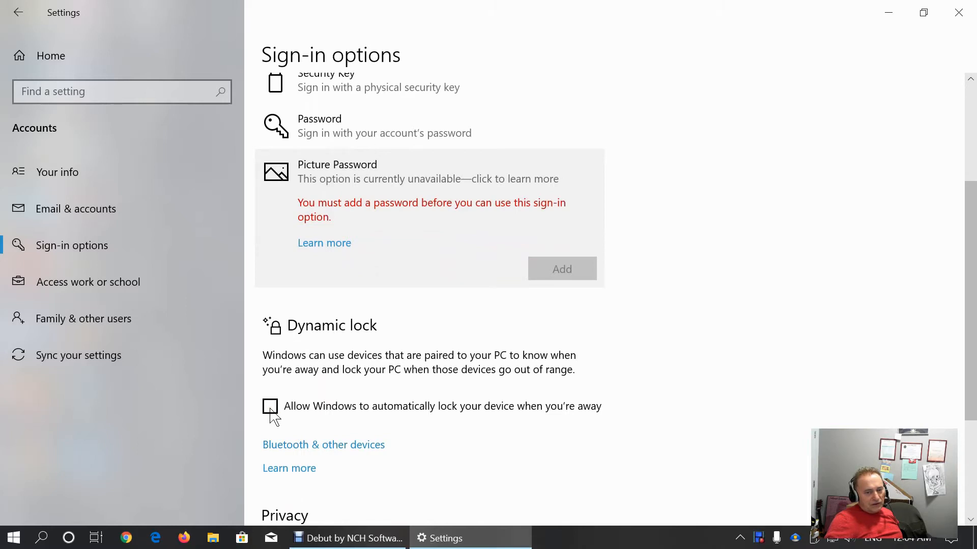
# Switch off 'Use my sign-in info to automatically finish setting up my device' under Privacy
pyautogui.scroll(-3)
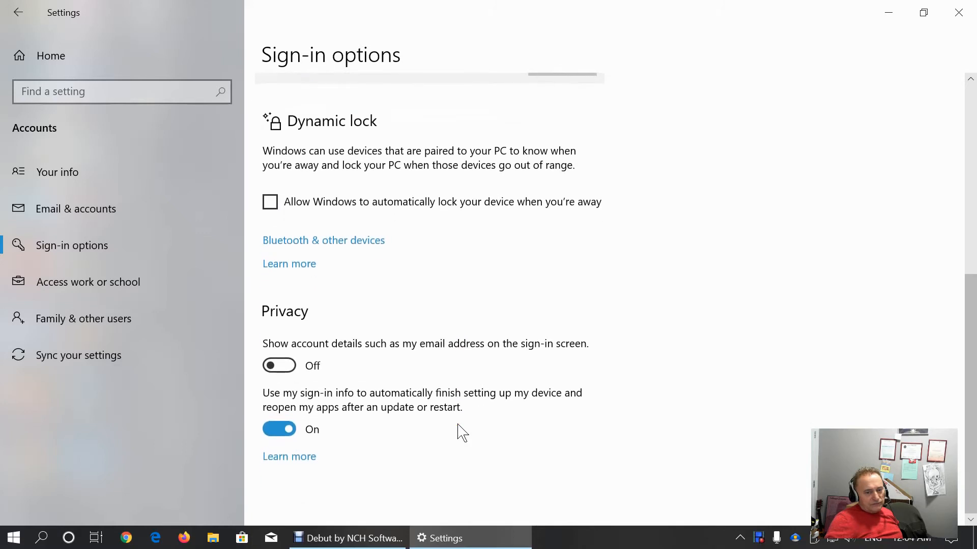
pyautogui.moveTo(290, 326)
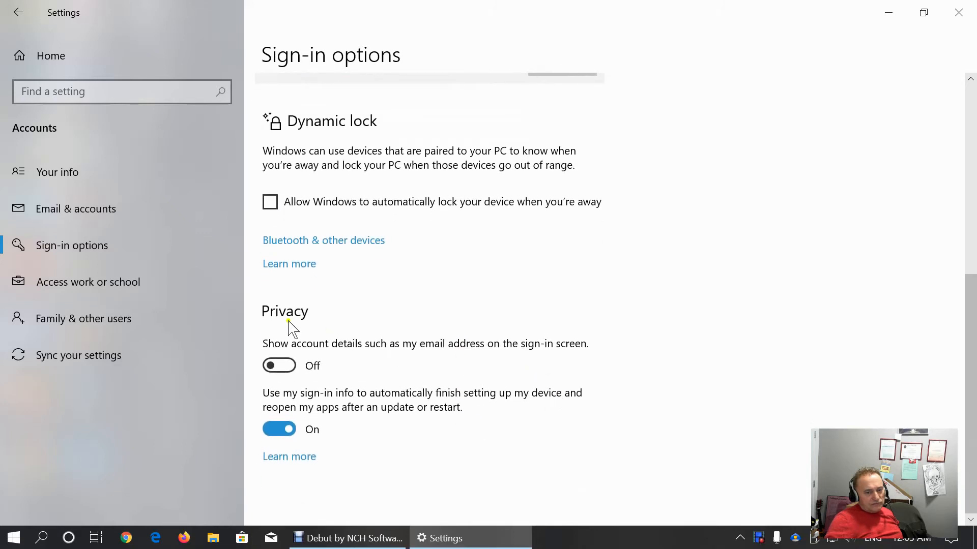
pyautogui.moveTo(349, 370)
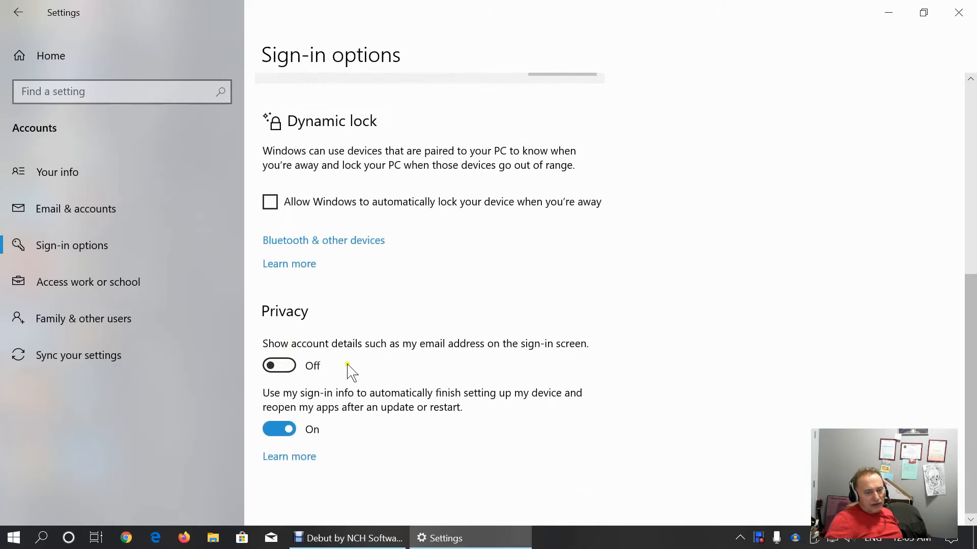
pyautogui.moveTo(464, 363)
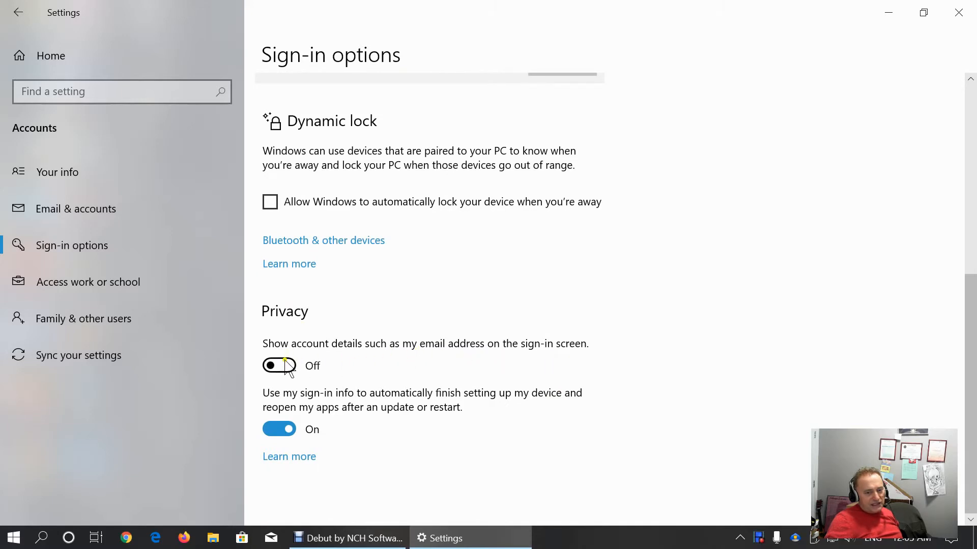
pyautogui.moveTo(684, 374)
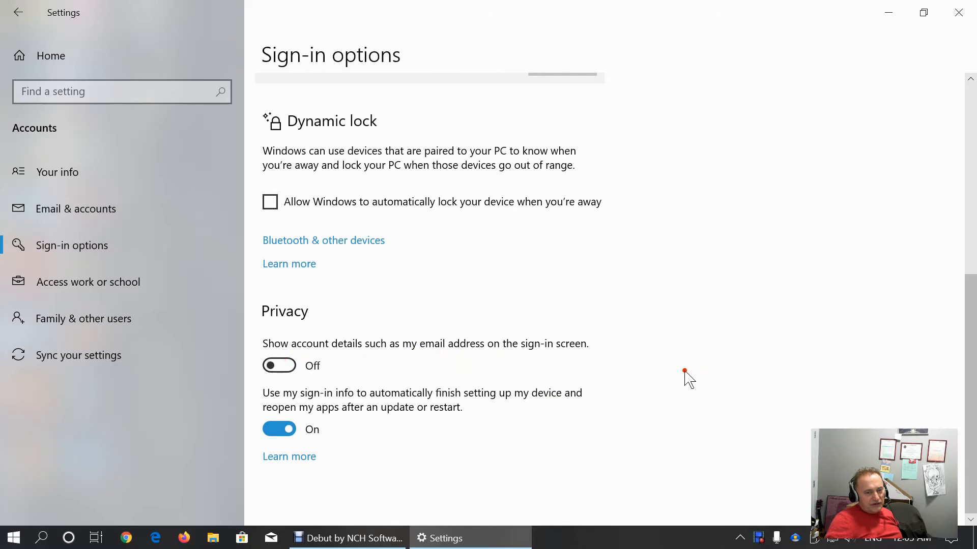
pyautogui.moveTo(632, 427)
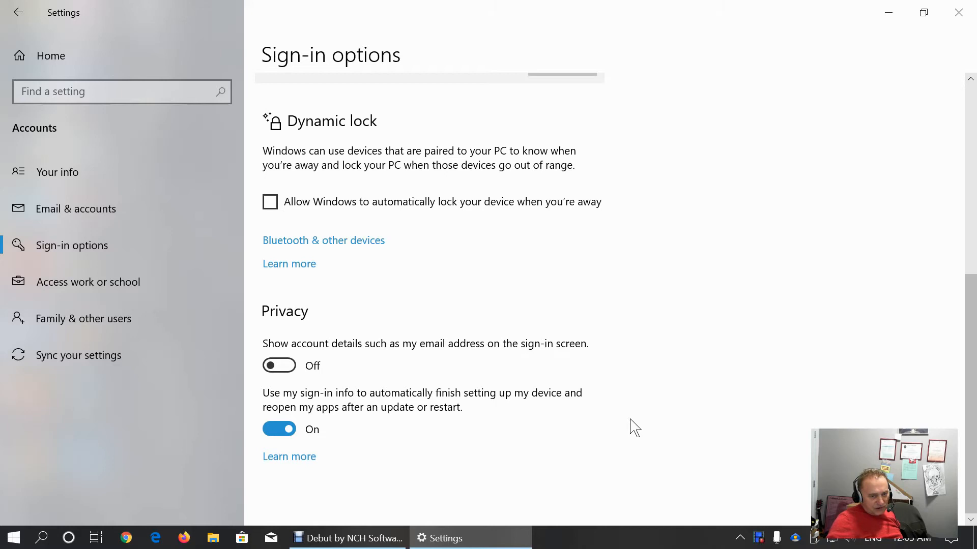
pyautogui.moveTo(290, 456)
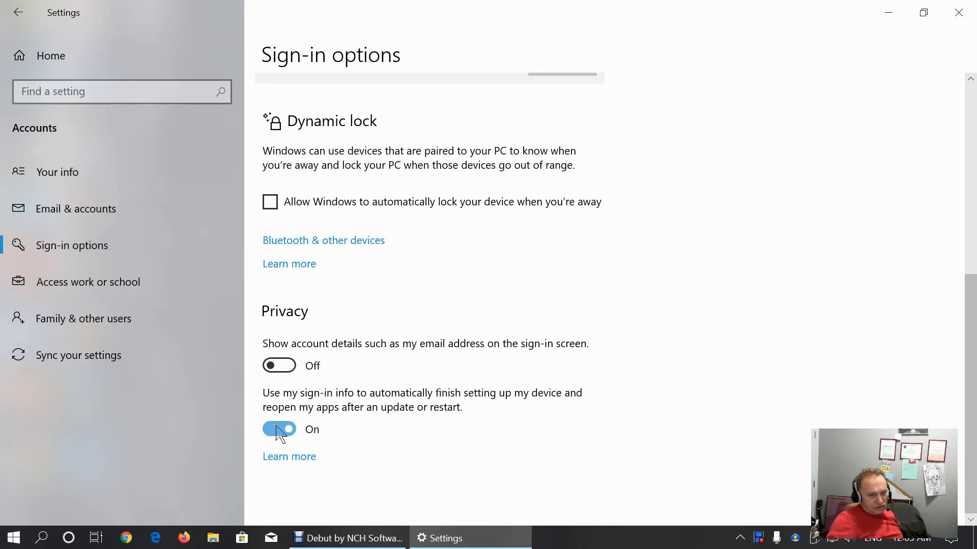
pyautogui.moveTo(285, 433)
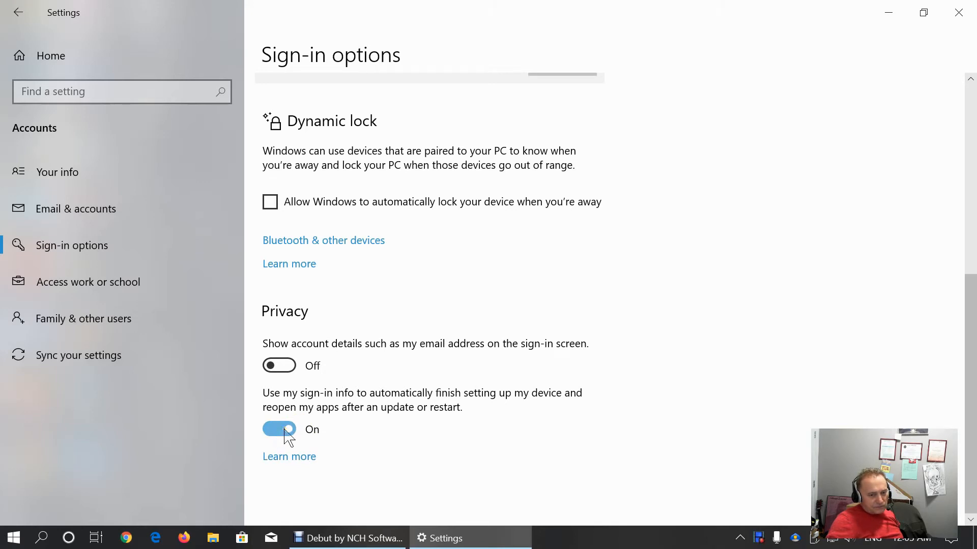
pyautogui.moveTo(476, 455)
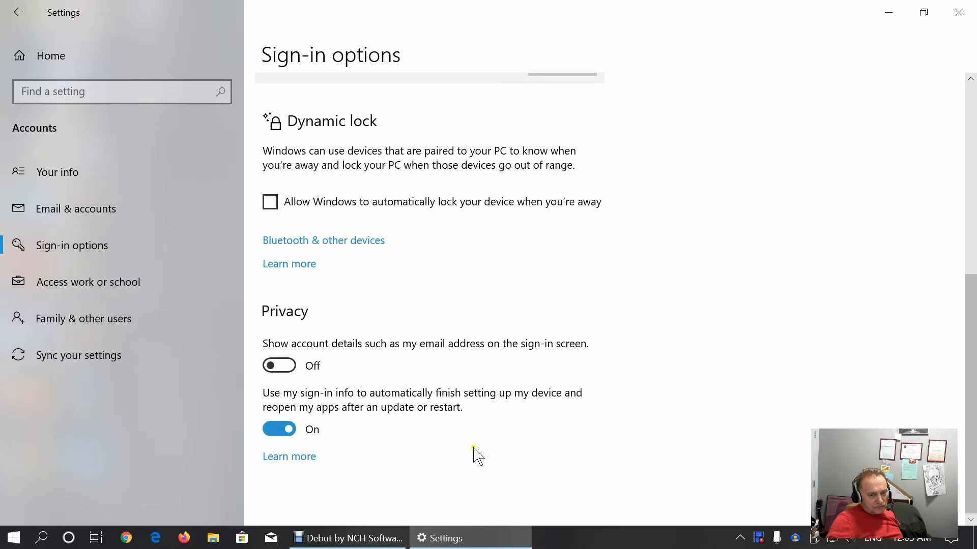
pyautogui.click(279, 429)
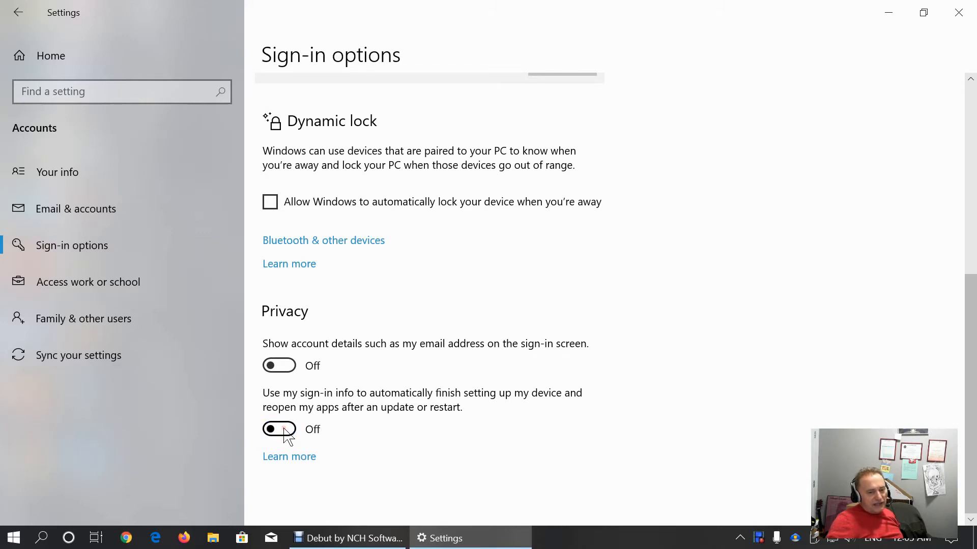
pyautogui.click(279, 430)
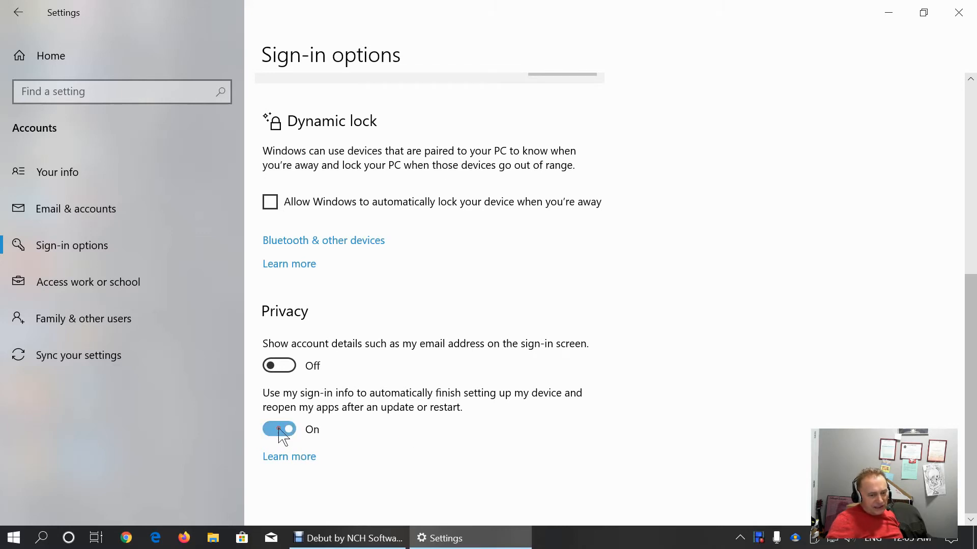
pyautogui.click(279, 429)
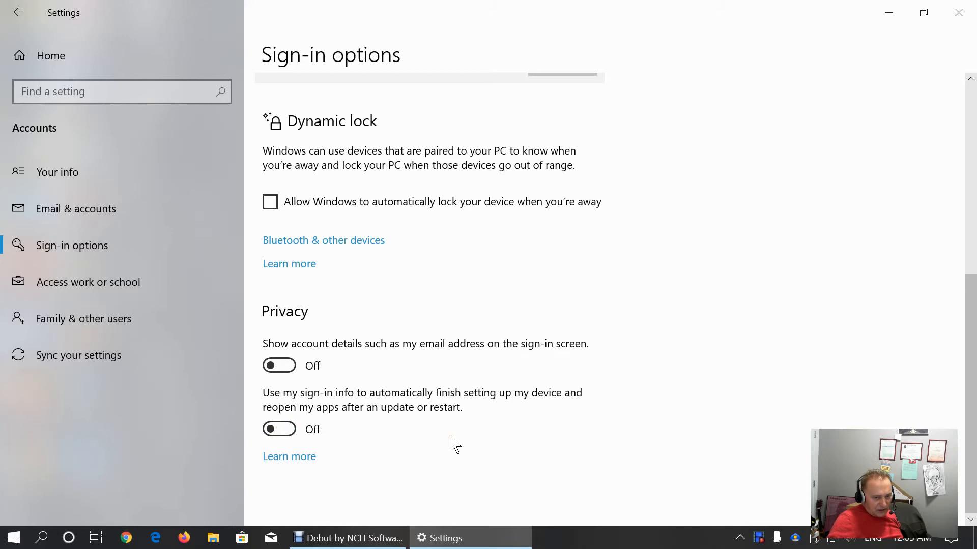
pyautogui.moveTo(404, 441)
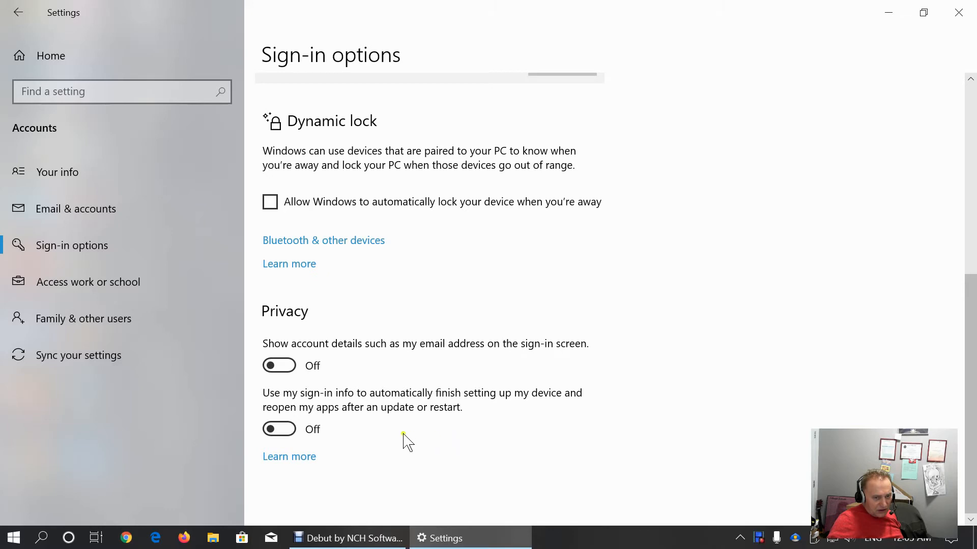
pyautogui.moveTo(394, 440)
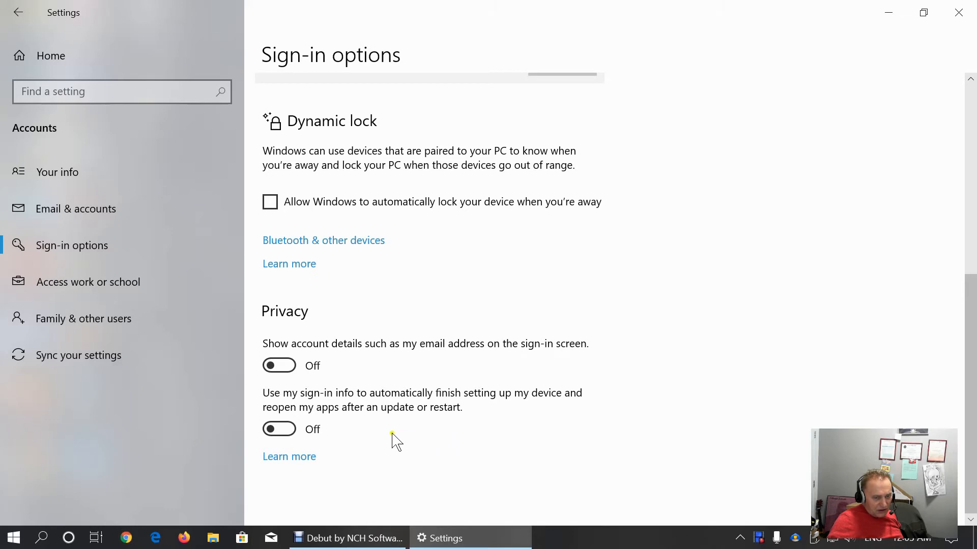
pyautogui.moveTo(324, 473)
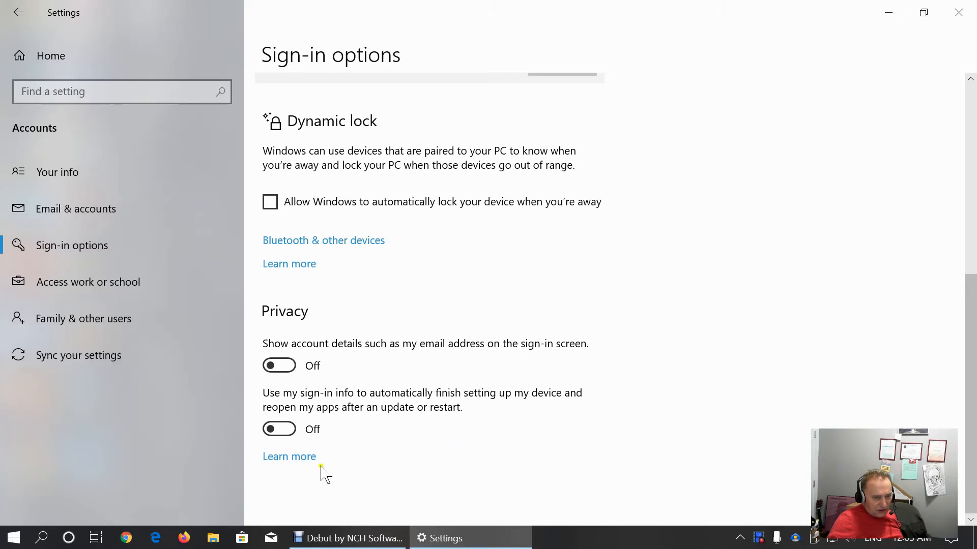
pyautogui.moveTo(124, 318)
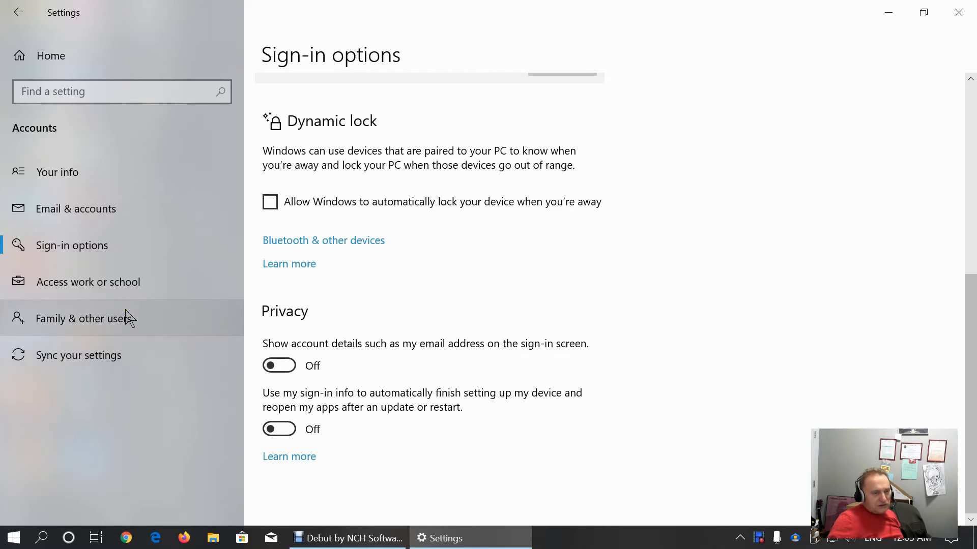
# Review Access work or school, then show the Family & other users page
pyautogui.click(87, 282)
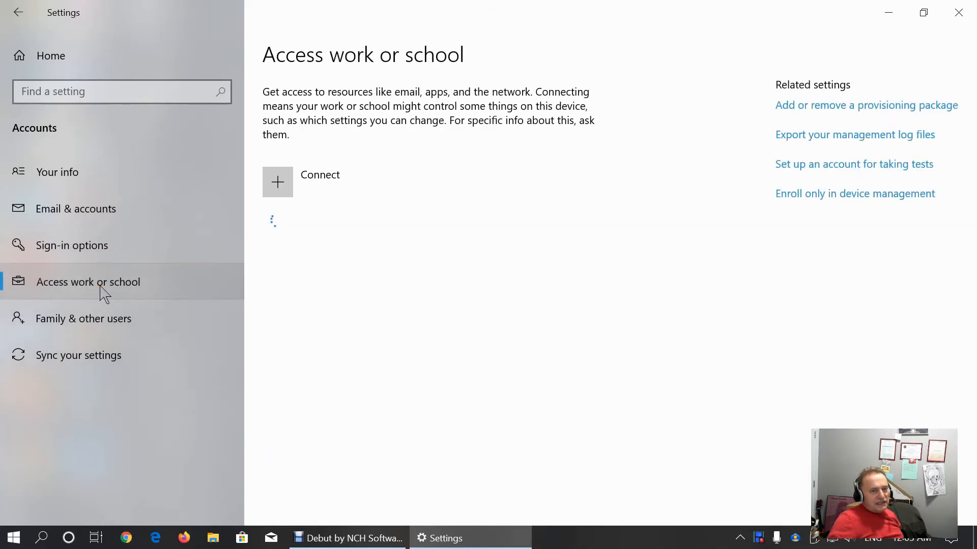
pyautogui.moveTo(287, 184)
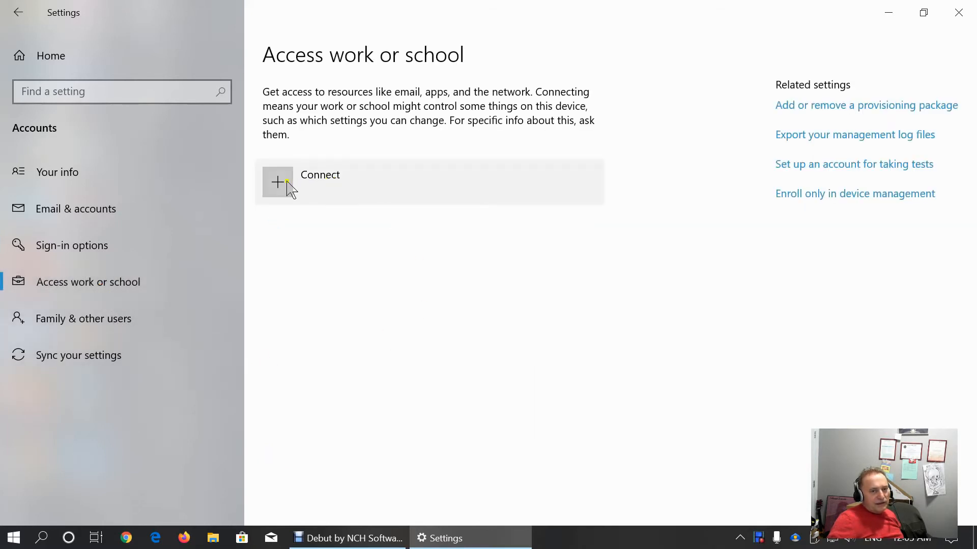
pyautogui.moveTo(281, 188)
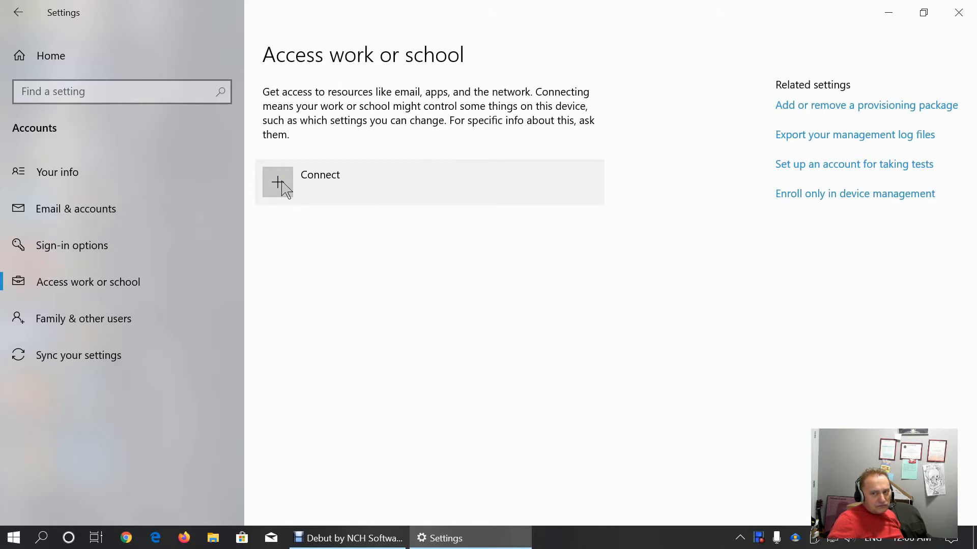
pyautogui.moveTo(90, 349)
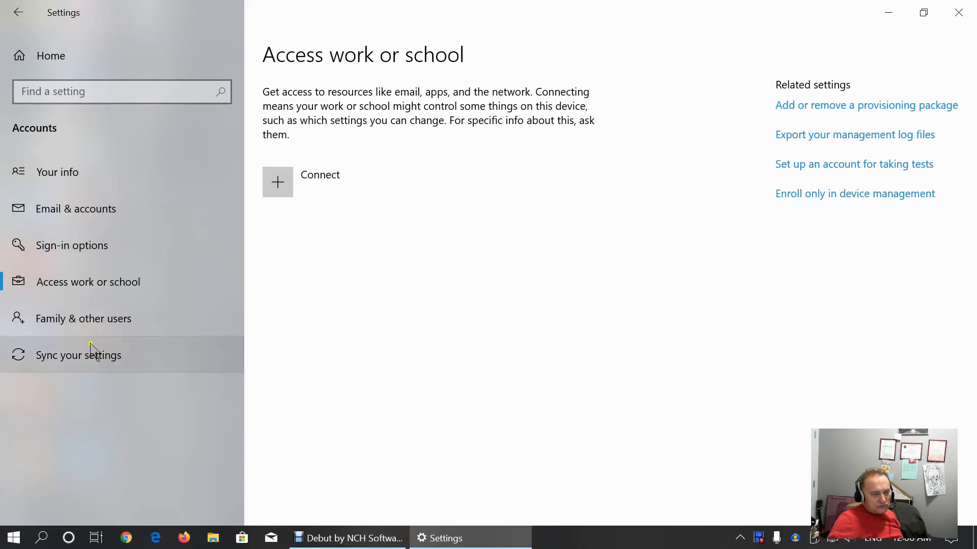
pyautogui.click(83, 319)
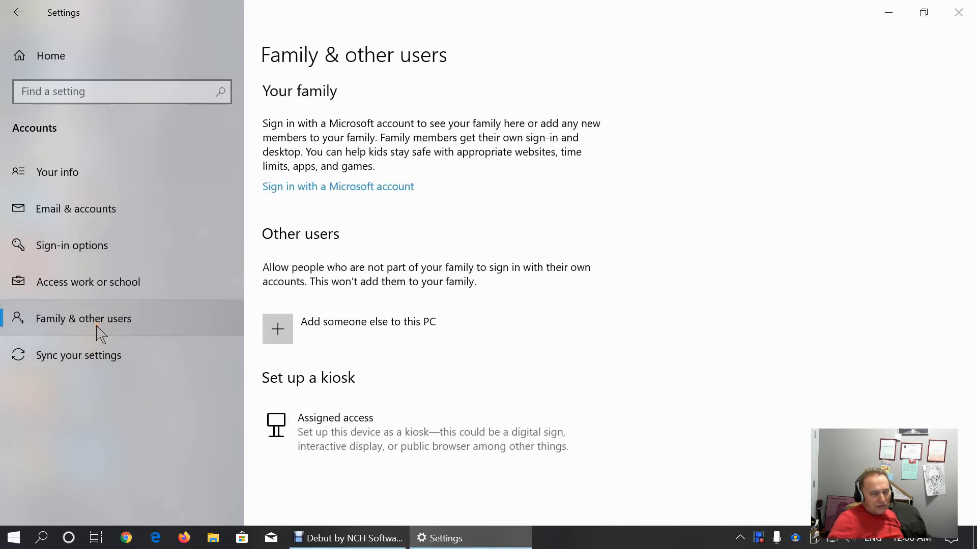
pyautogui.moveTo(281, 337)
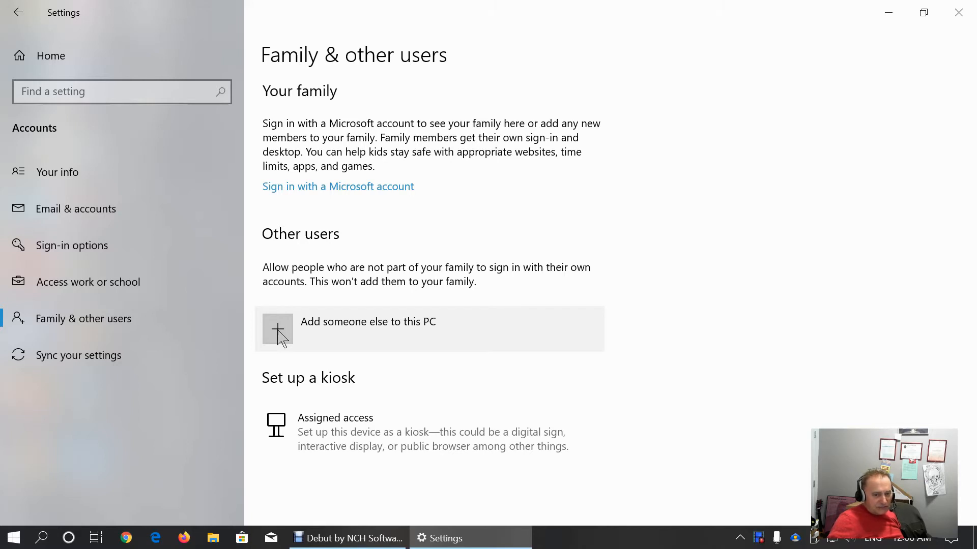
pyautogui.moveTo(337, 423)
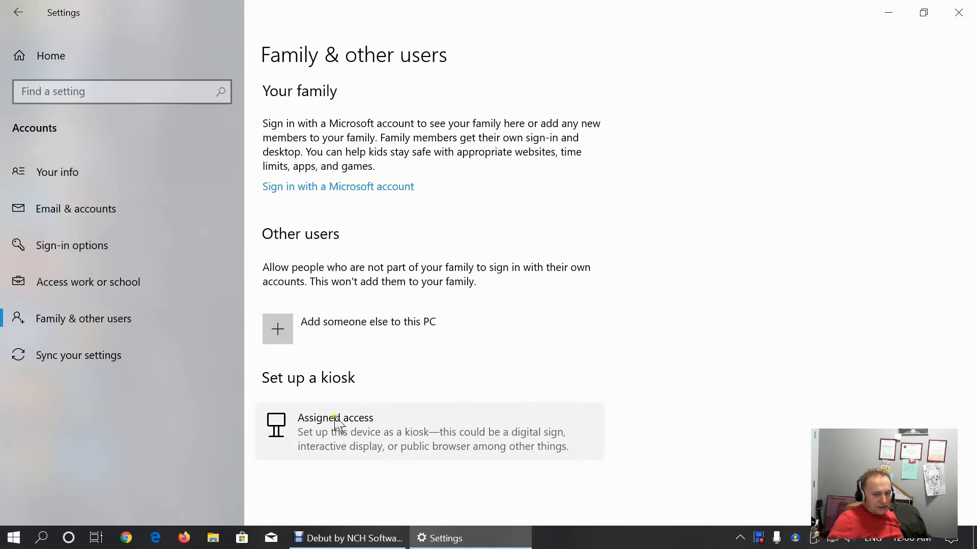
pyautogui.moveTo(347, 393)
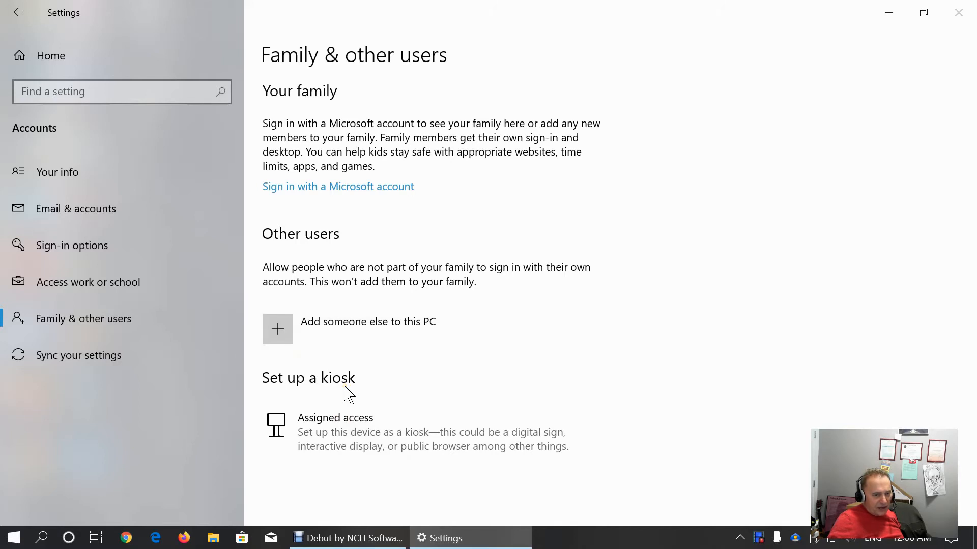
pyautogui.moveTo(373, 436)
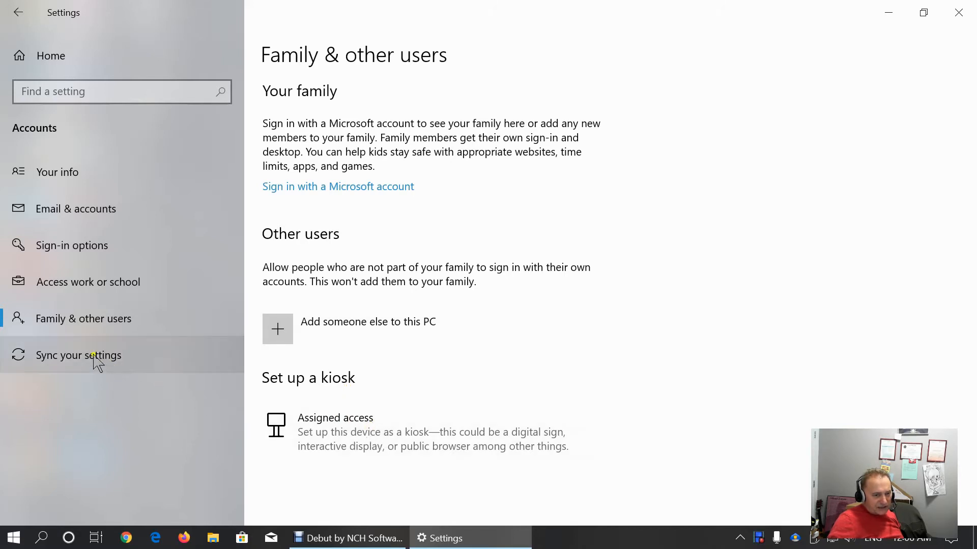
pyautogui.click(78, 355)
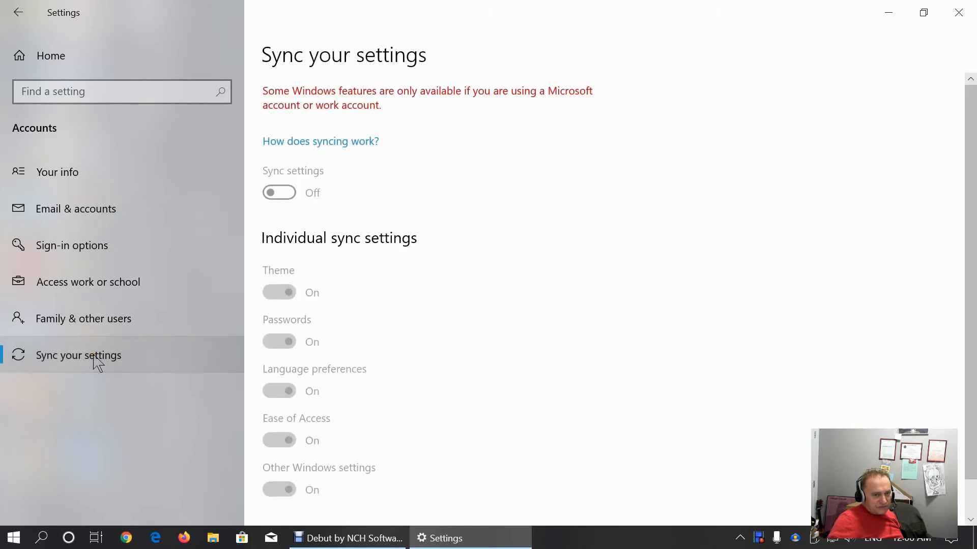
pyautogui.moveTo(599, 373)
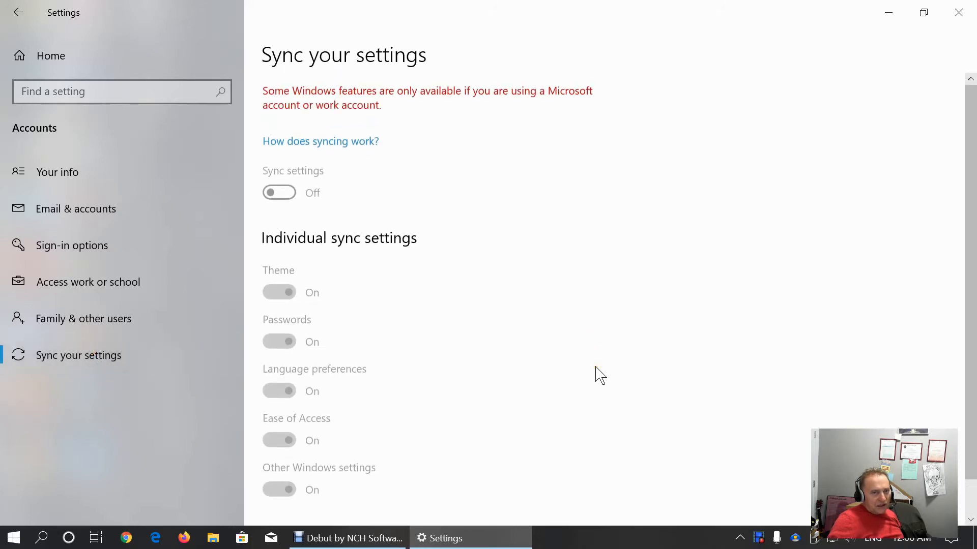
pyautogui.moveTo(279, 192)
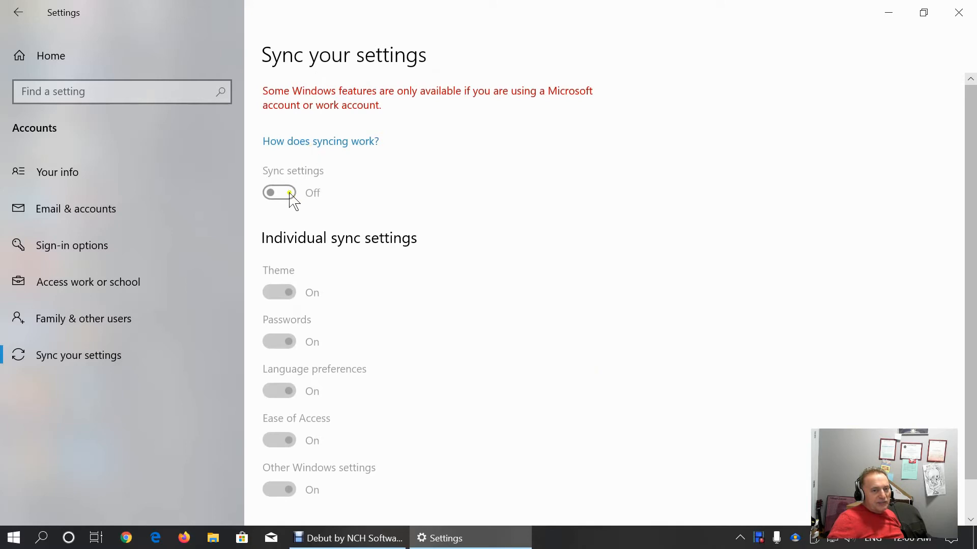
pyautogui.moveTo(529, 184)
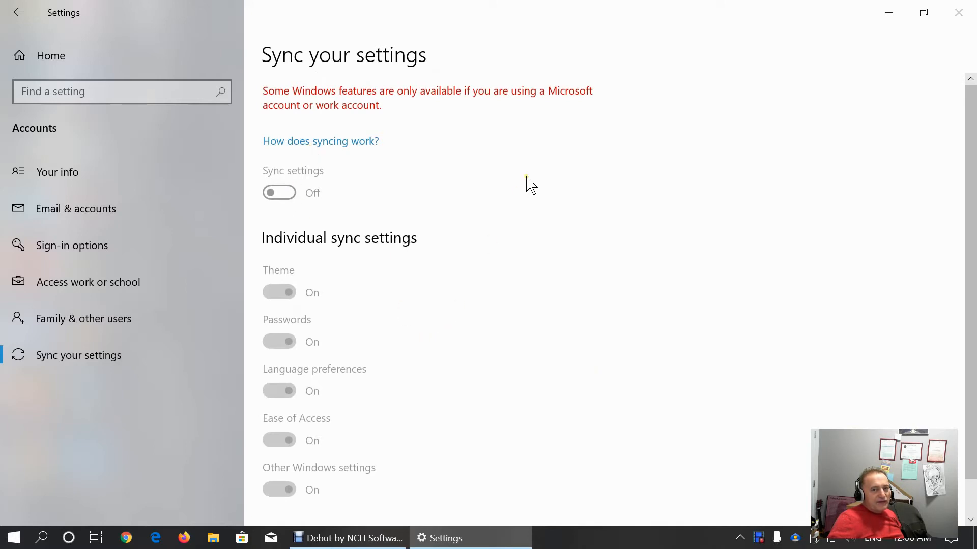
pyautogui.moveTo(558, 99)
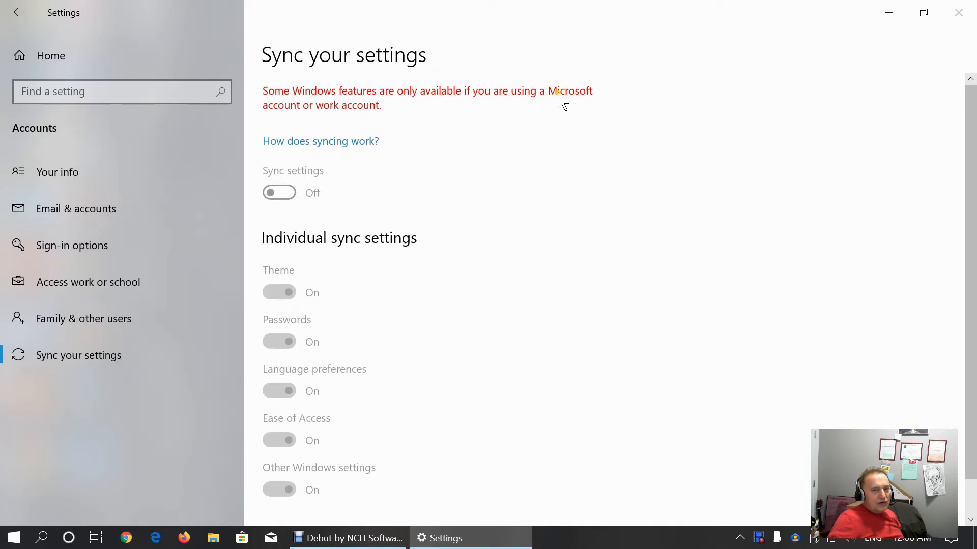
pyautogui.moveTo(296, 103)
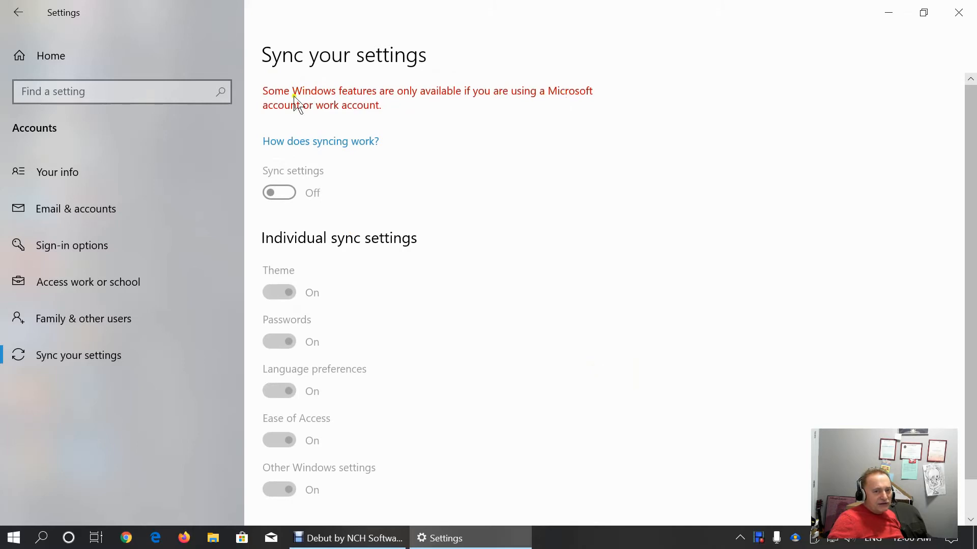
pyautogui.moveTo(367, 155)
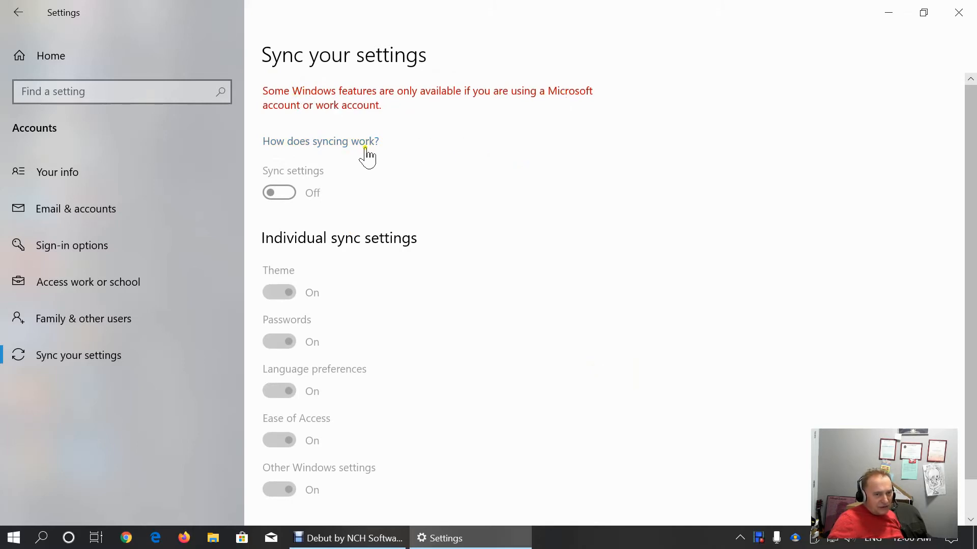
pyautogui.moveTo(342, 145)
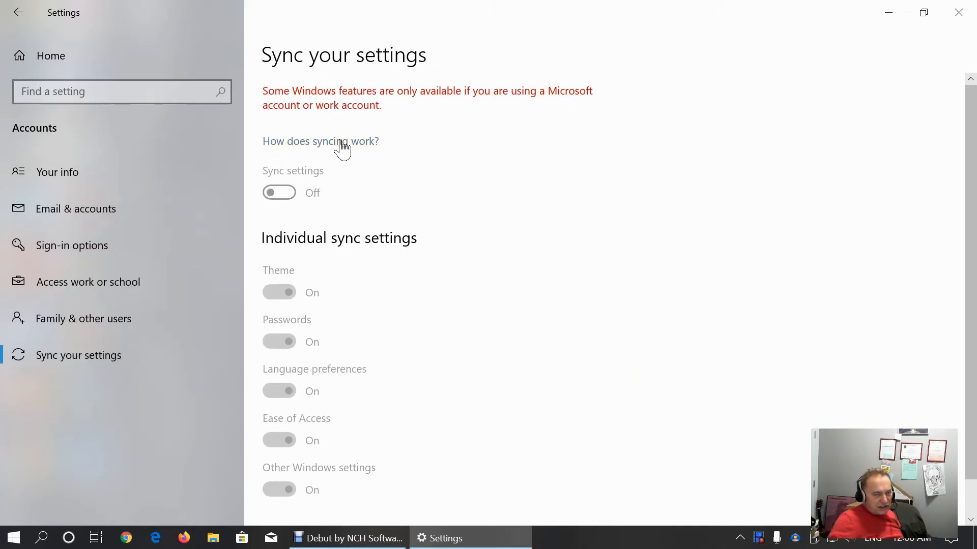
pyautogui.moveTo(460, 393)
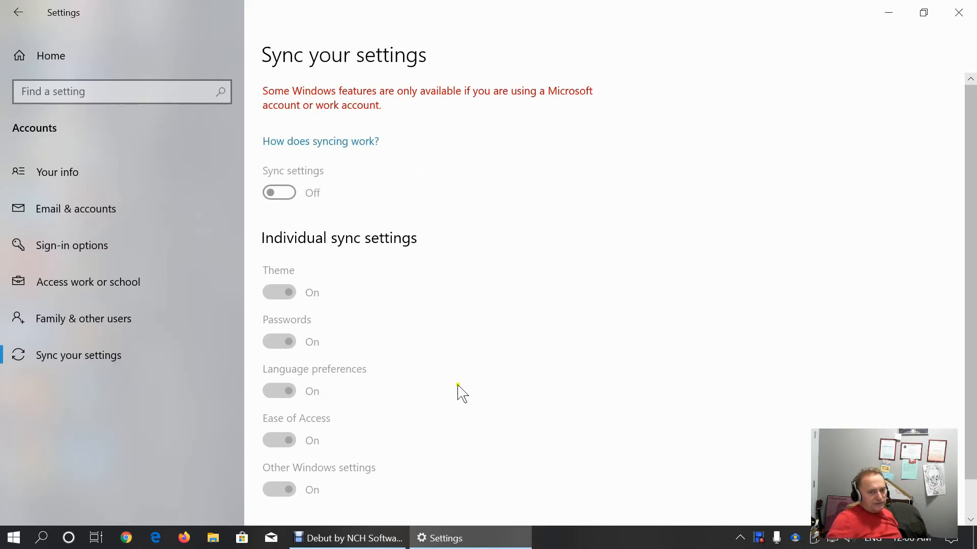
pyautogui.moveTo(84, 48)
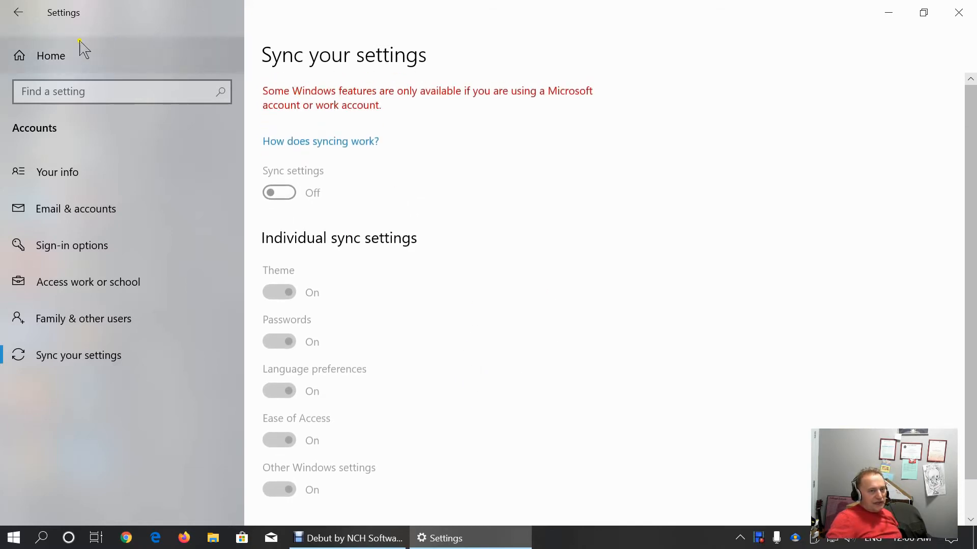
# Reach the Date & time page via Home > Time & Language and sync the clock now
pyautogui.click(18, 12)
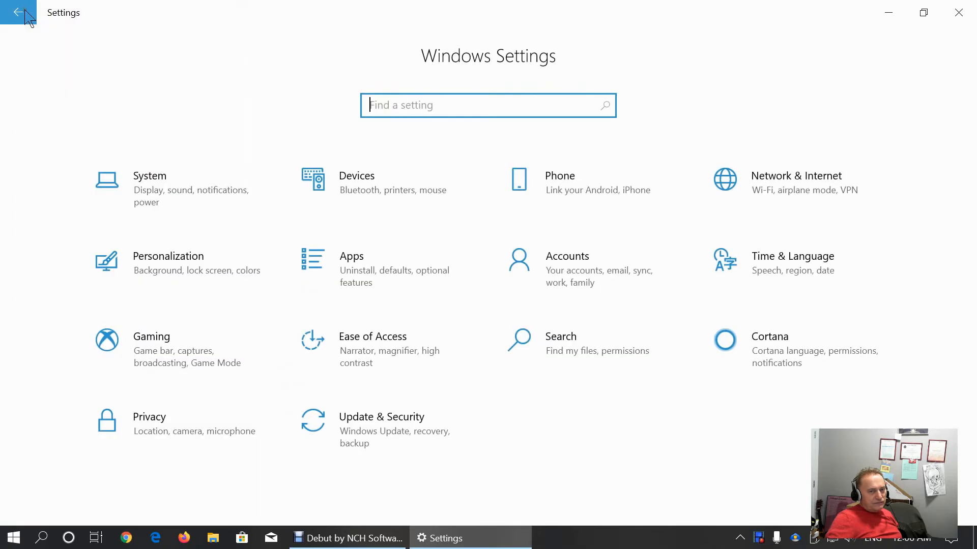
pyautogui.moveTo(798, 269)
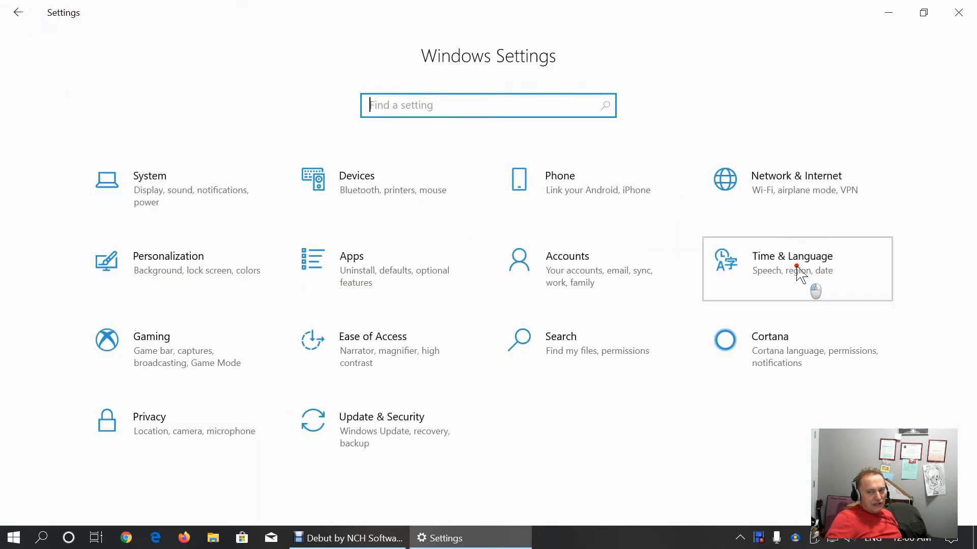
pyautogui.click(792, 256)
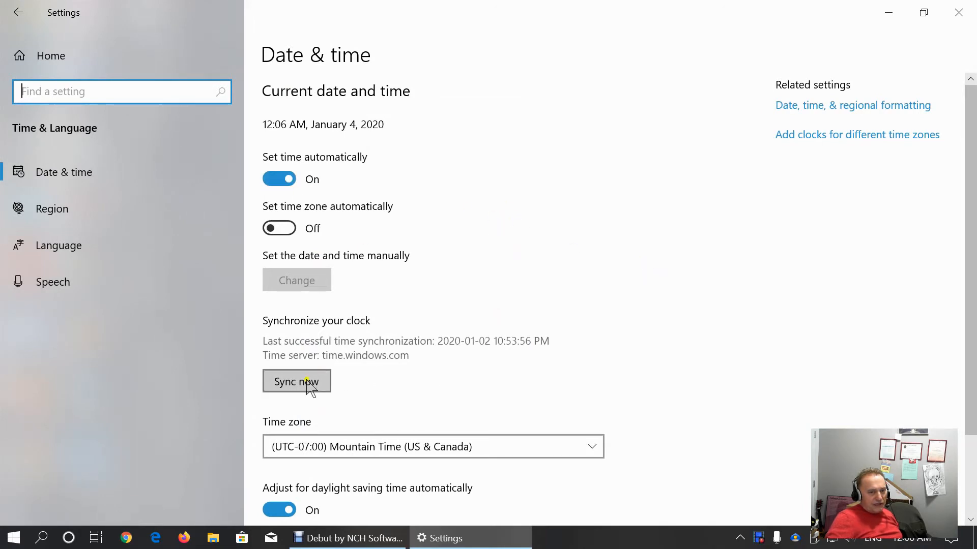
pyautogui.click(296, 381)
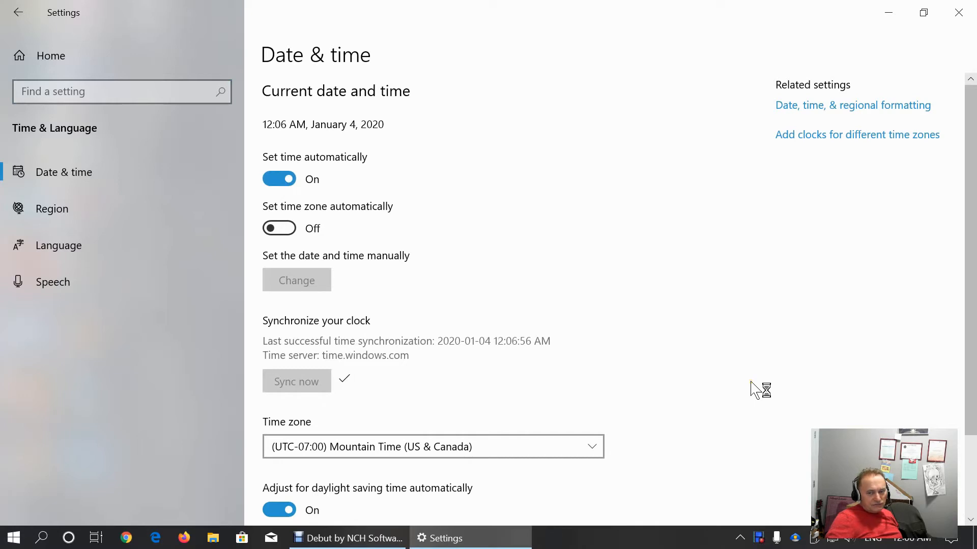
pyautogui.moveTo(504, 353)
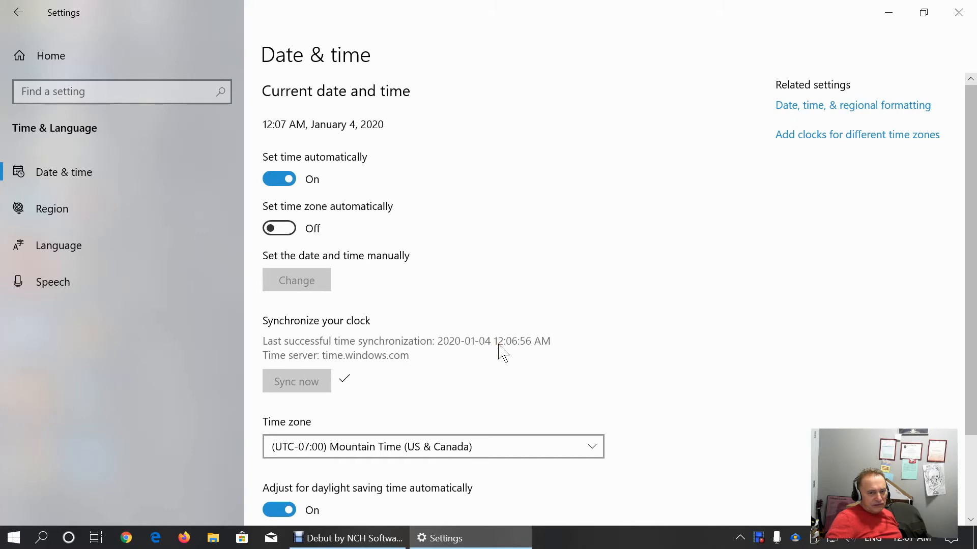
pyautogui.moveTo(495, 376)
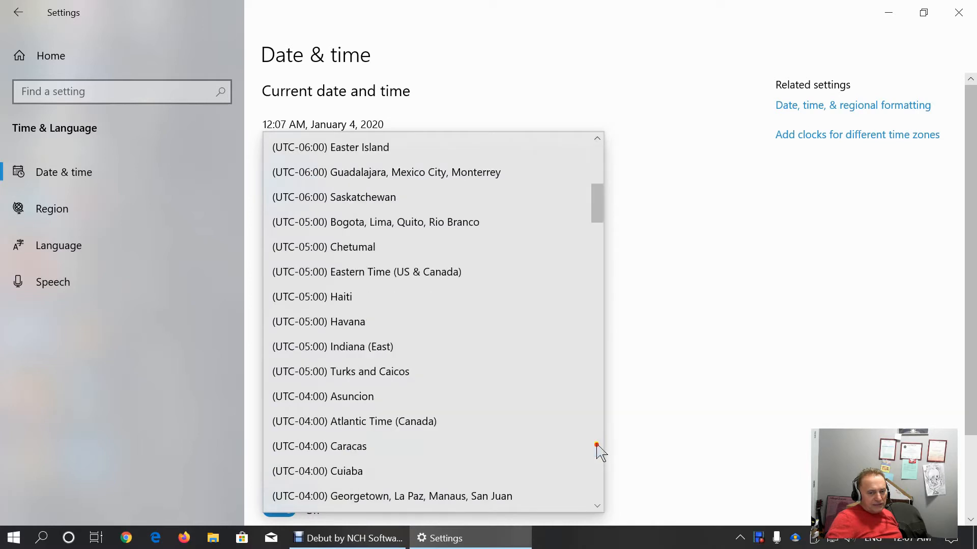
pyautogui.moveTo(584, 246)
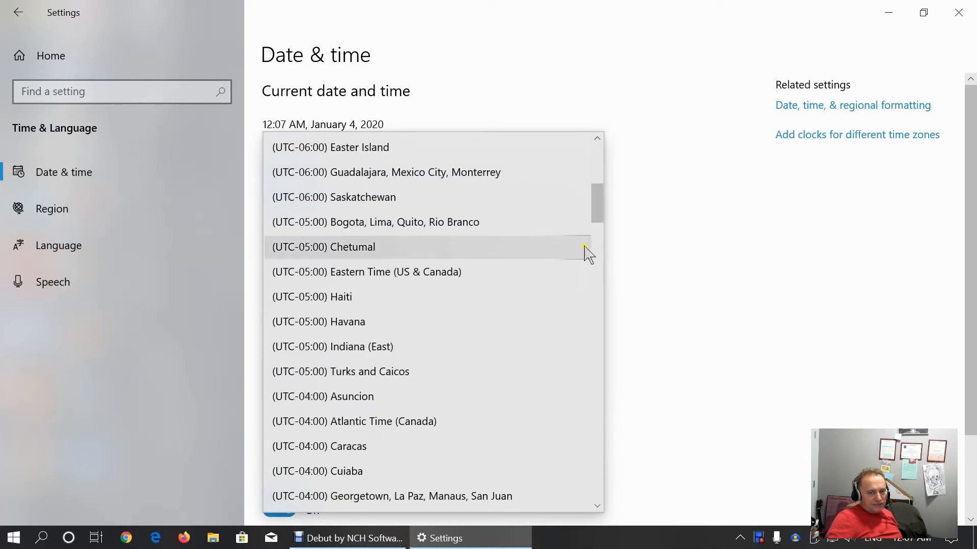
# Keep Mountain Time (US & Canada) as time zone and additional calendars set to Don't show
pyautogui.scroll(-3)
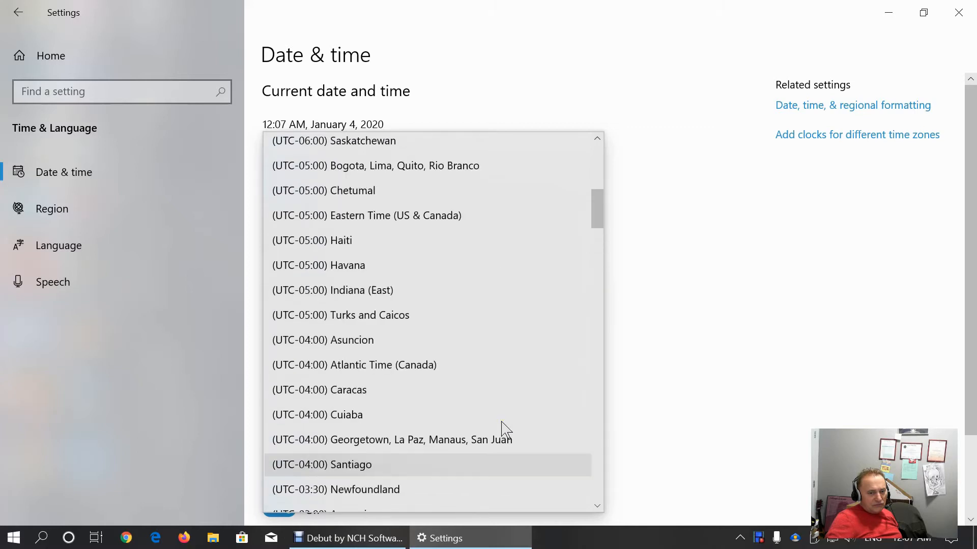
pyautogui.scroll(3)
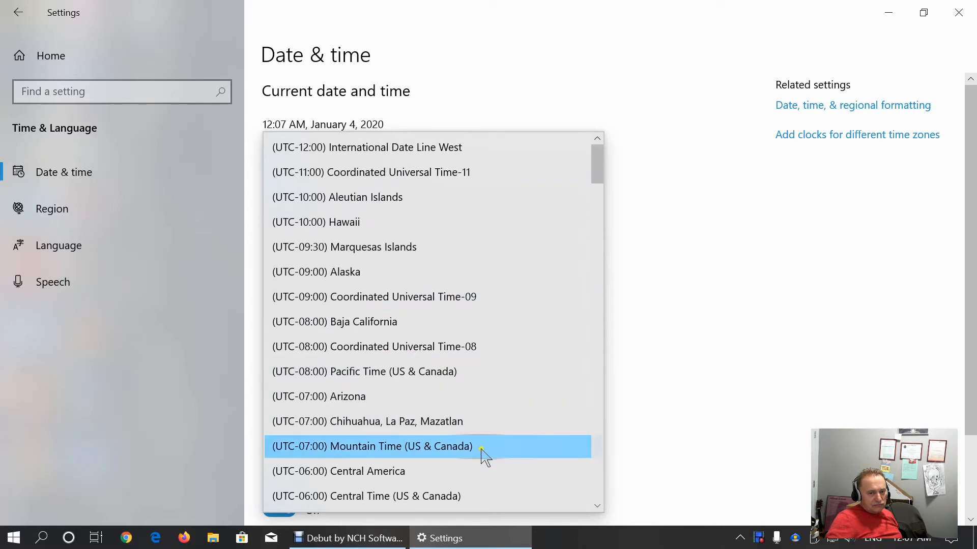
pyautogui.click(372, 445)
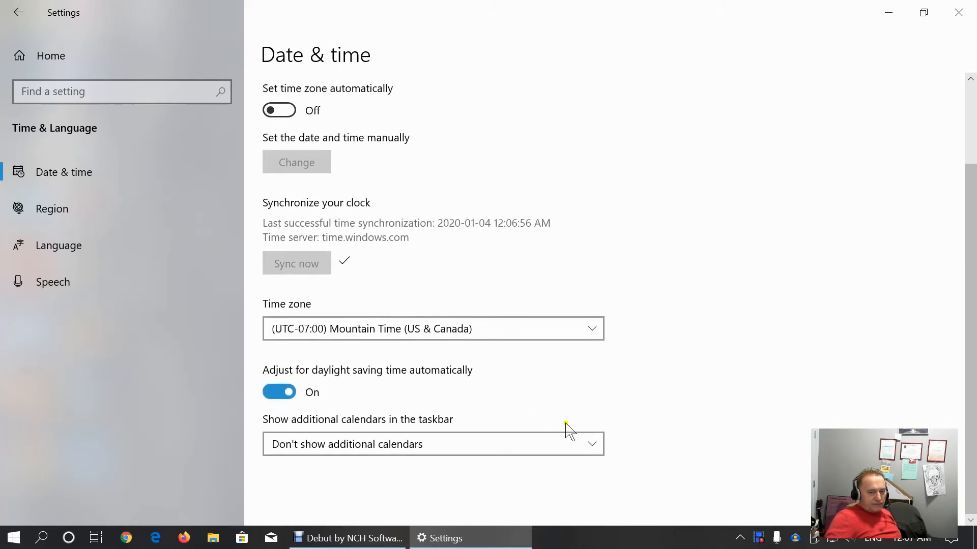
pyautogui.click(433, 443)
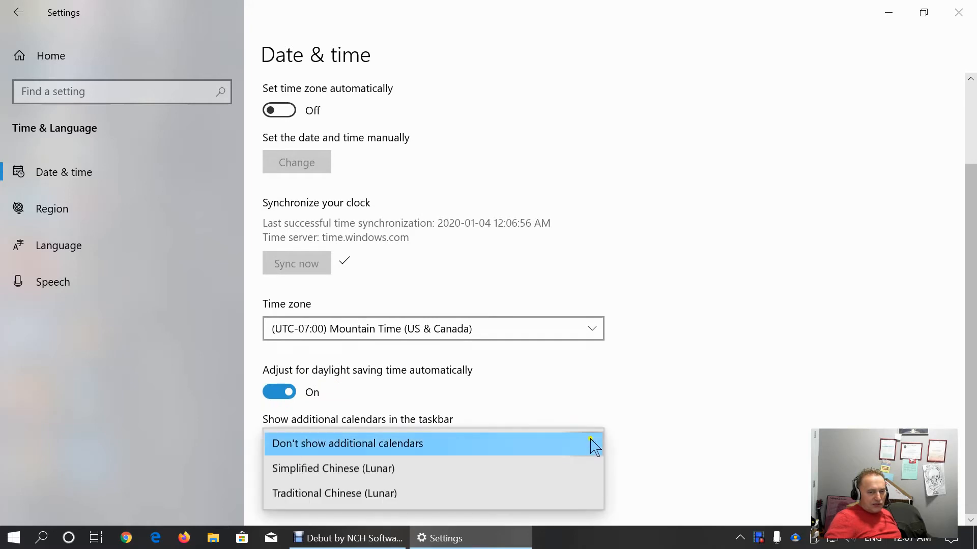
pyautogui.click(347, 442)
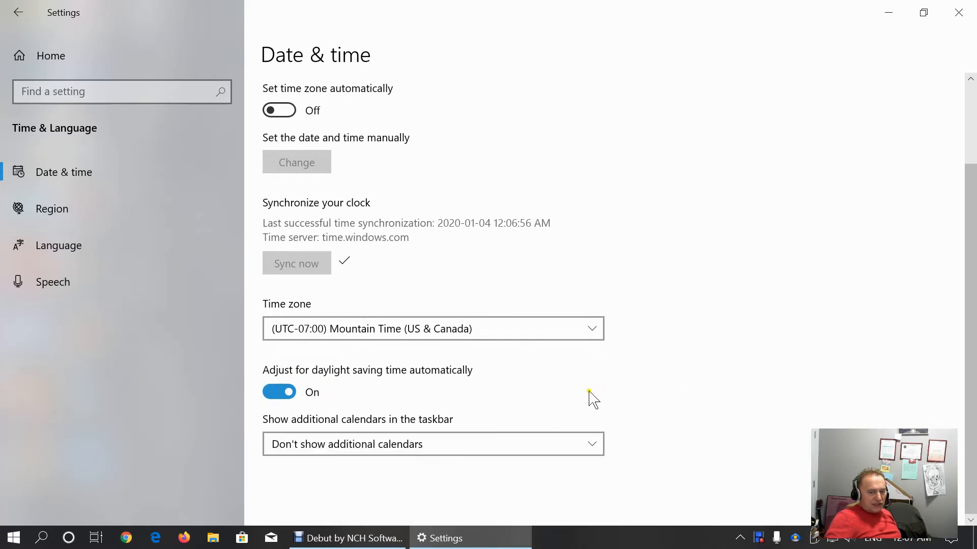
pyautogui.moveTo(712, 484)
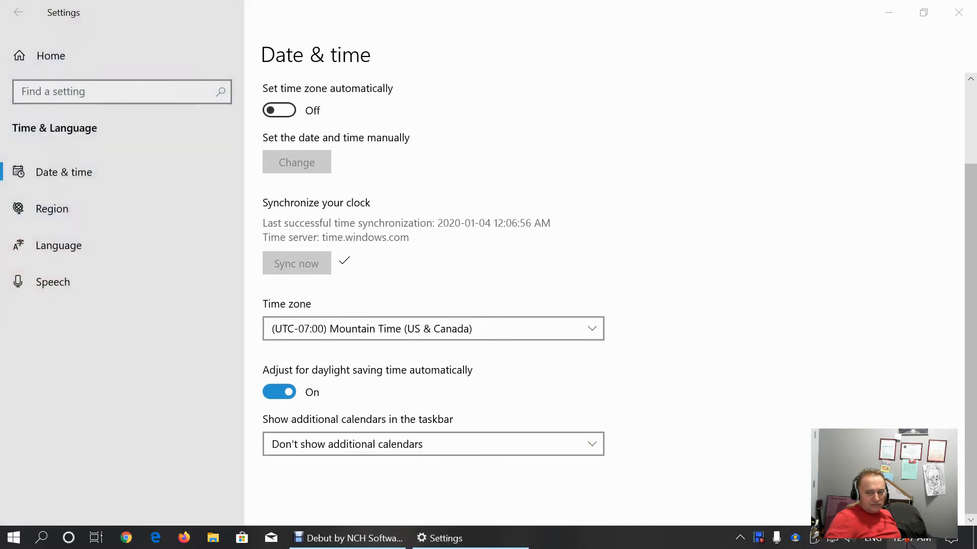
pyautogui.click(915, 537)
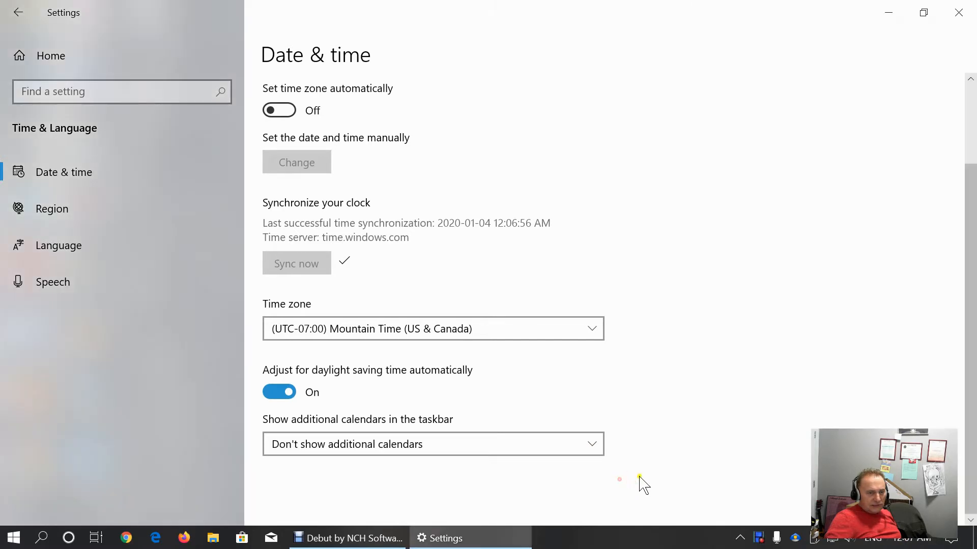
# Show the Region page with Canada and English (Canada) regional format data
pyautogui.click(52, 208)
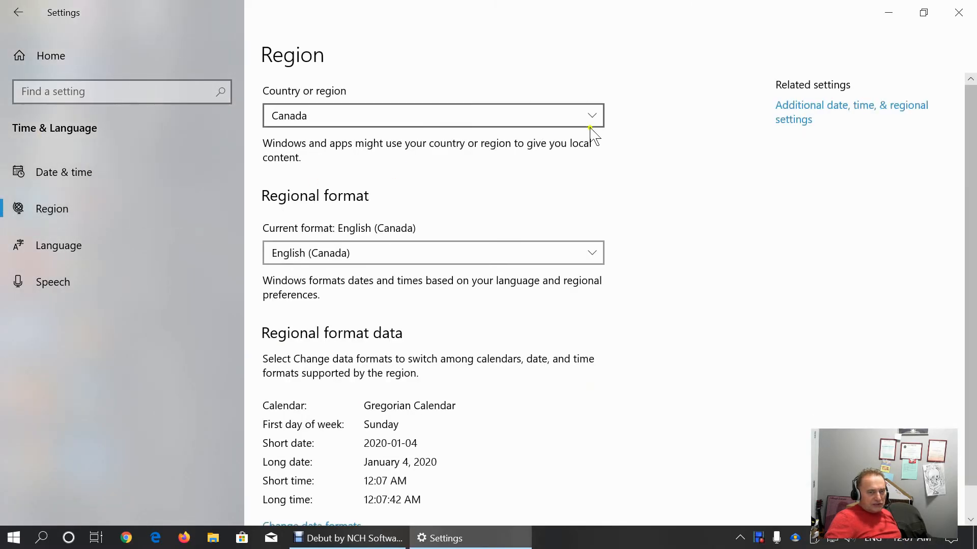
pyautogui.moveTo(746, 269)
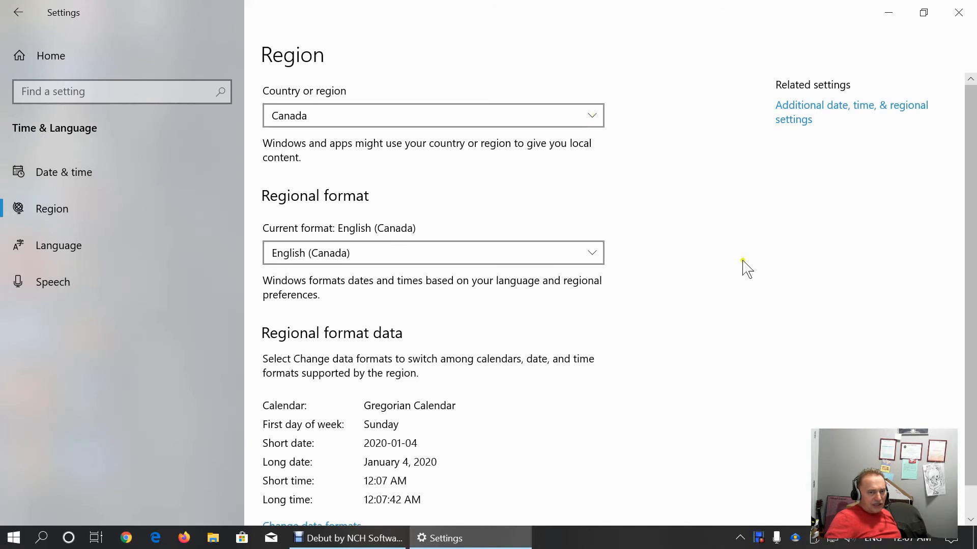
pyautogui.moveTo(745, 262)
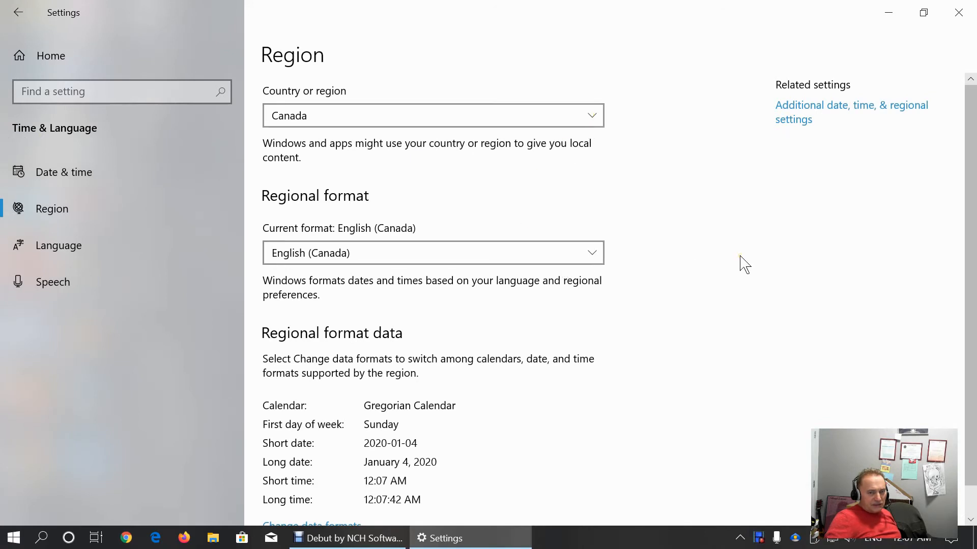
pyautogui.scroll(-3)
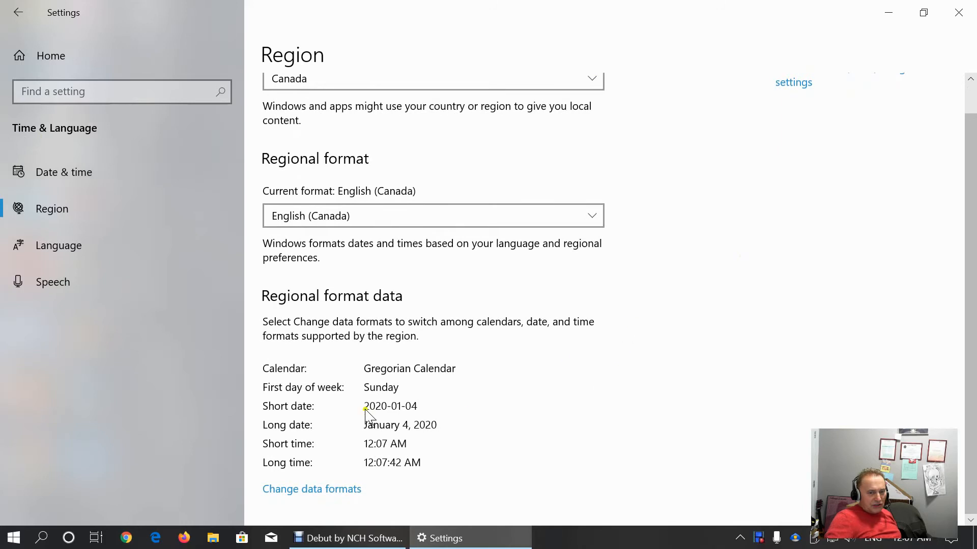
pyautogui.moveTo(505, 446)
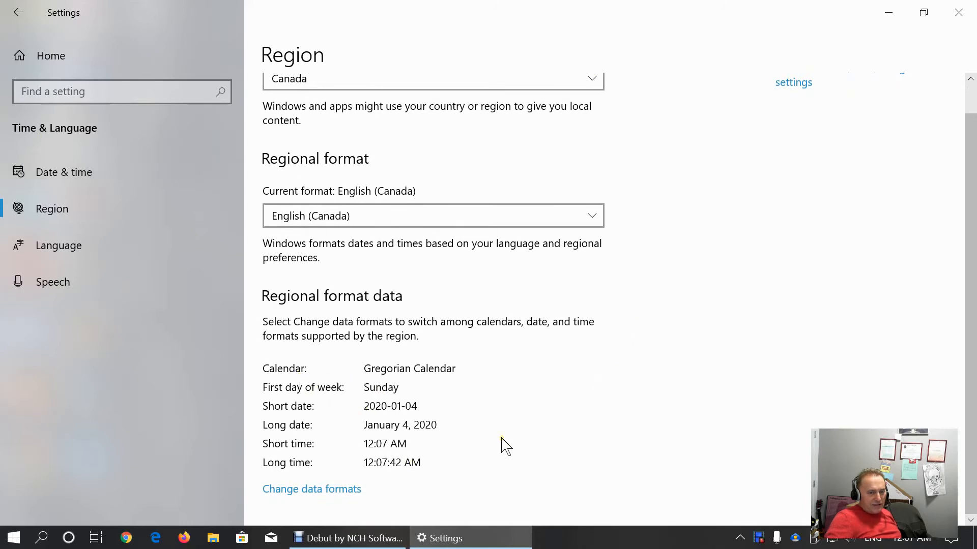
pyautogui.moveTo(337, 489)
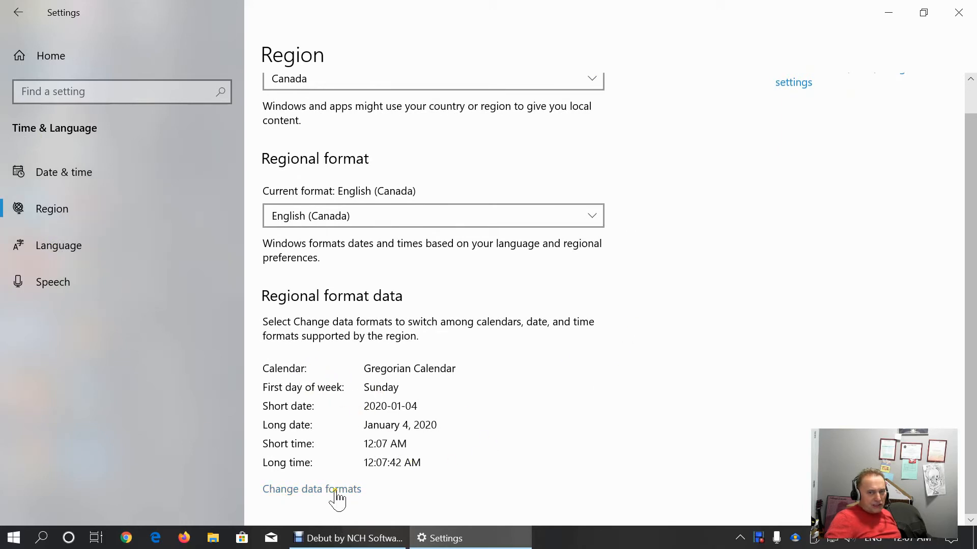
pyautogui.moveTo(59, 246)
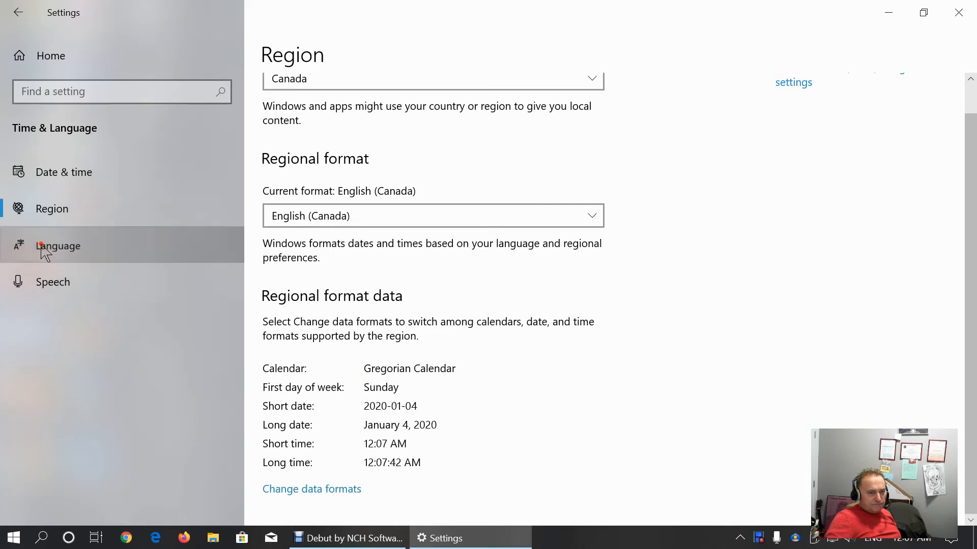
# Show the language options for English (United States) from Preferred languages
pyautogui.click(59, 245)
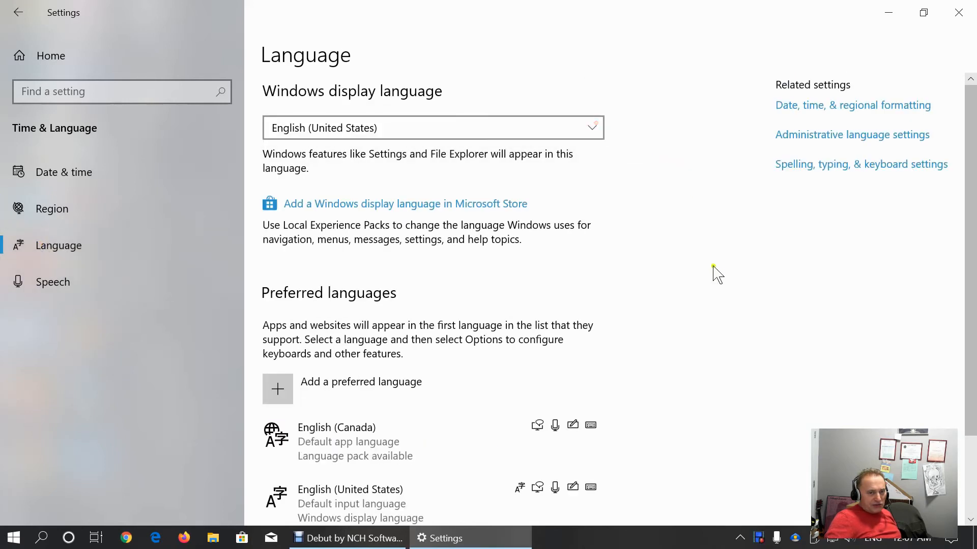
pyautogui.scroll(-3)
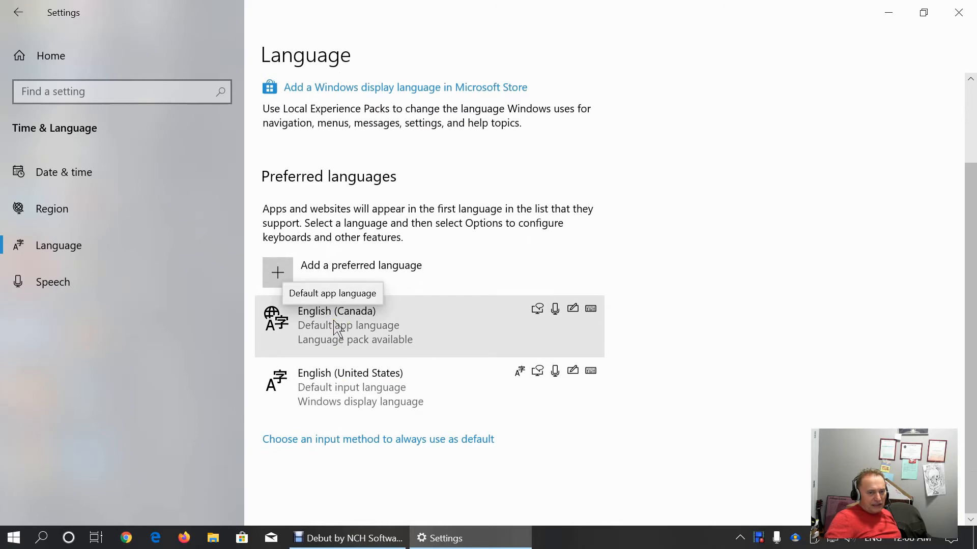
pyautogui.click(385, 372)
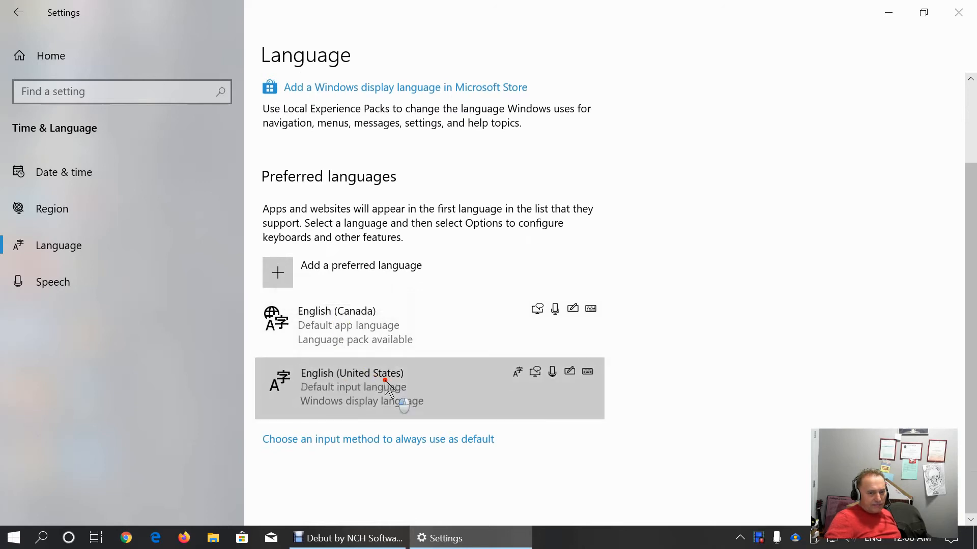
pyautogui.click(386, 386)
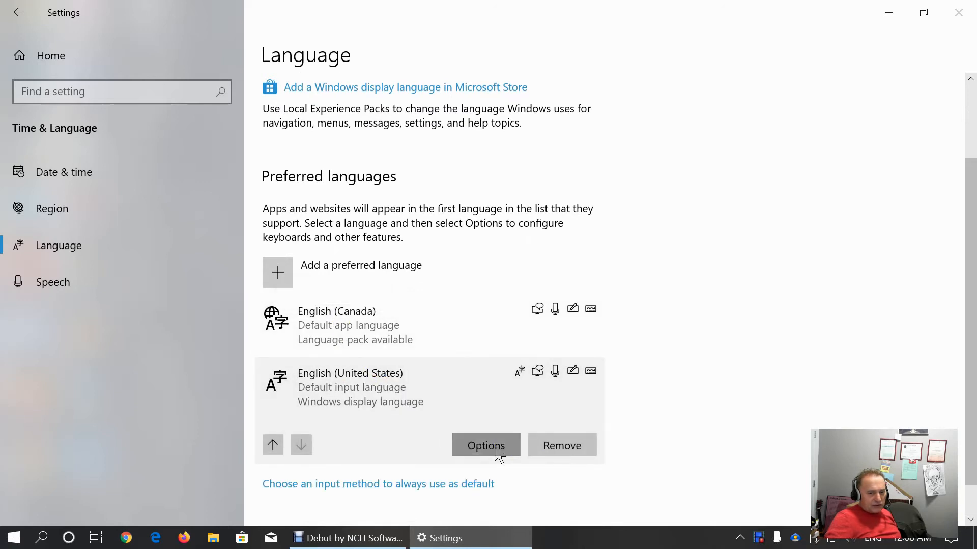
pyautogui.click(485, 446)
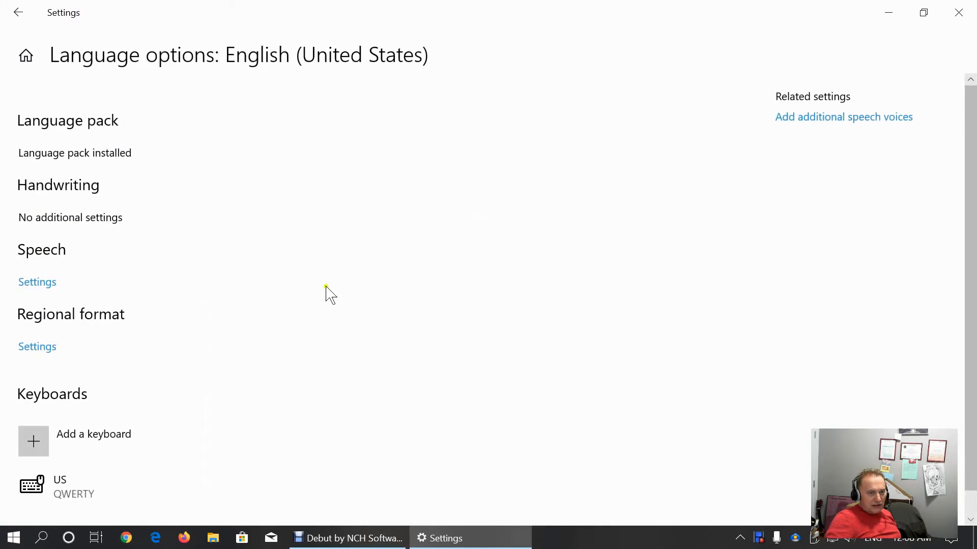
pyautogui.moveTo(958, 12)
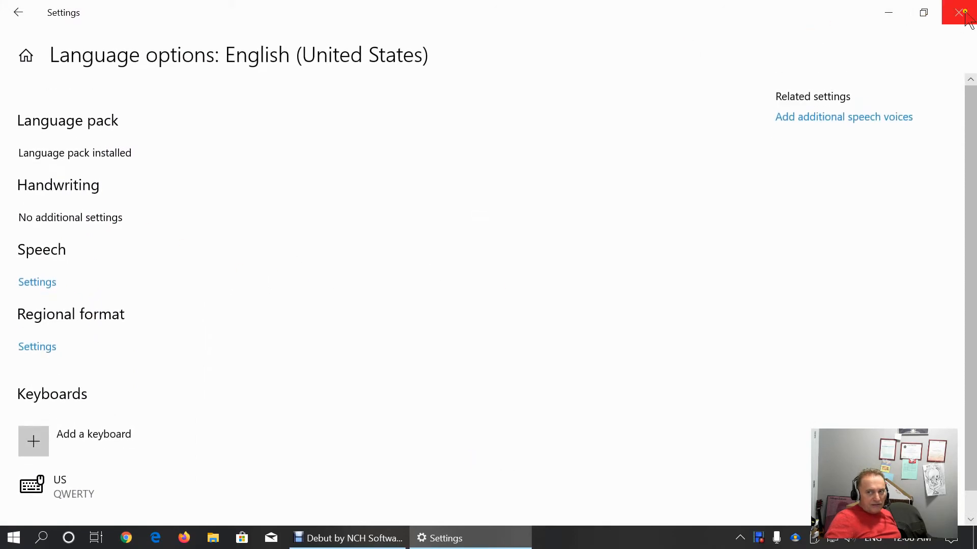
# Remove English (United States), leaving English (Canada) as the only preferred language
pyautogui.click(962, 12)
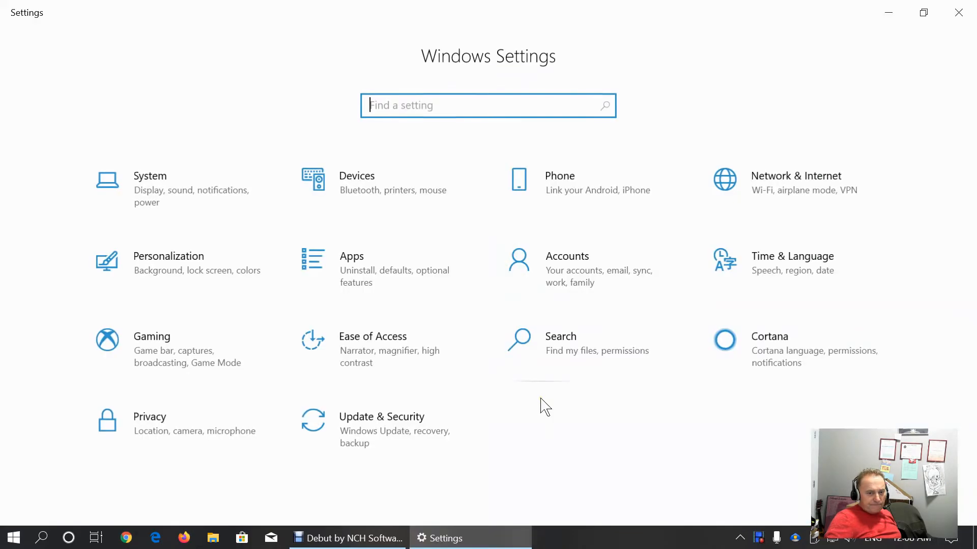
pyautogui.click(792, 256)
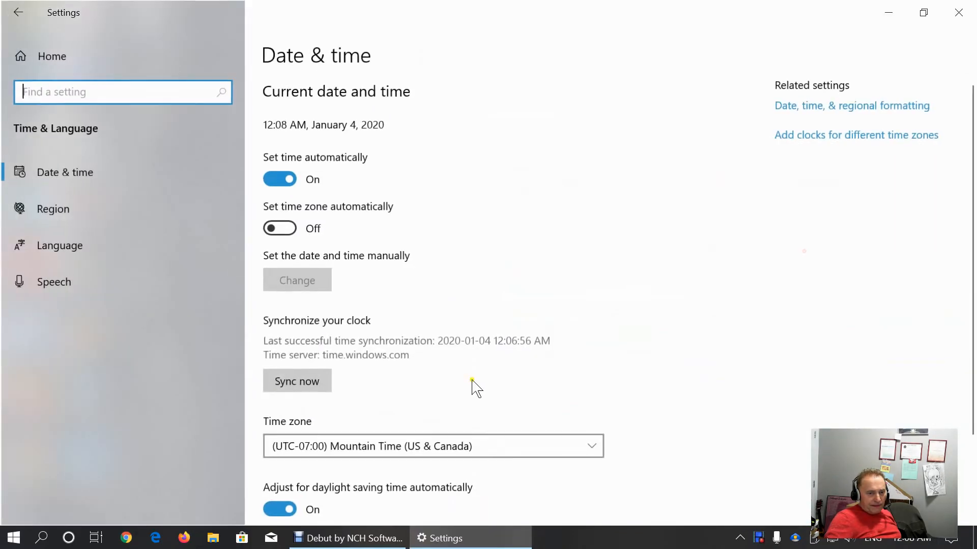
pyautogui.click(59, 245)
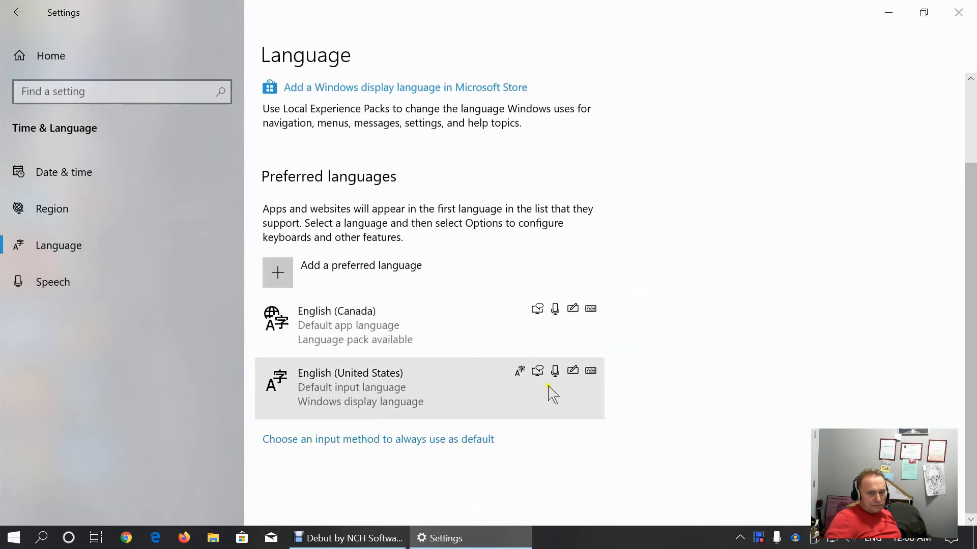
pyautogui.moveTo(405, 392)
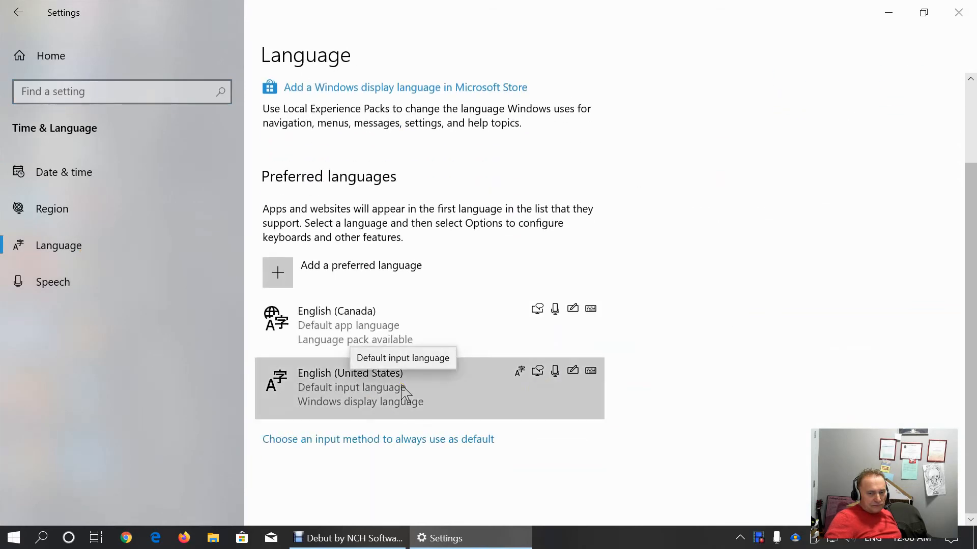
pyautogui.scroll(3)
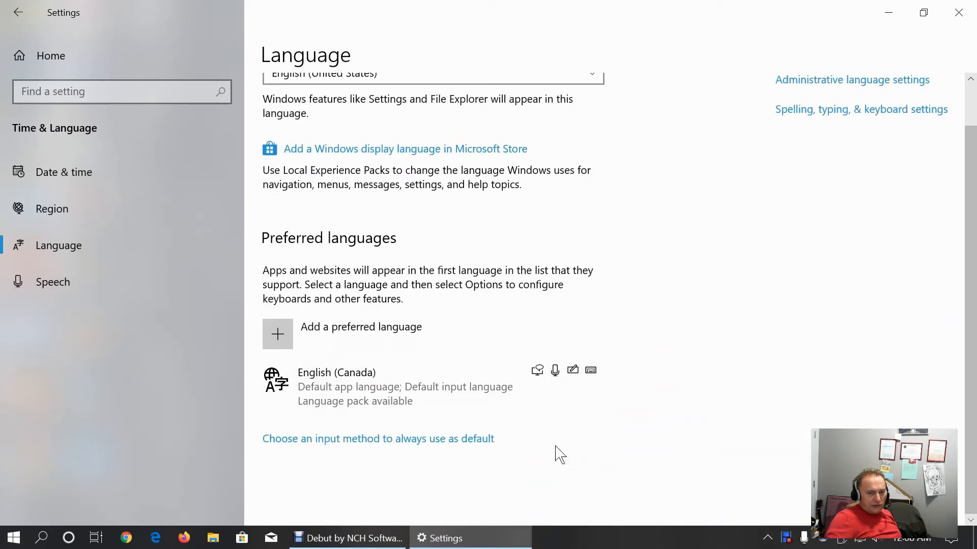
pyautogui.scroll(3)
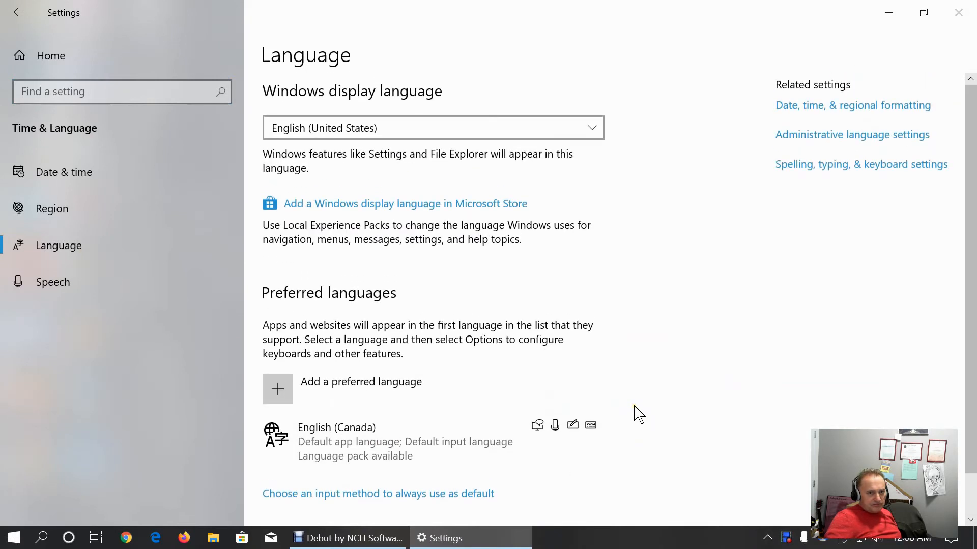
pyautogui.scroll(-3)
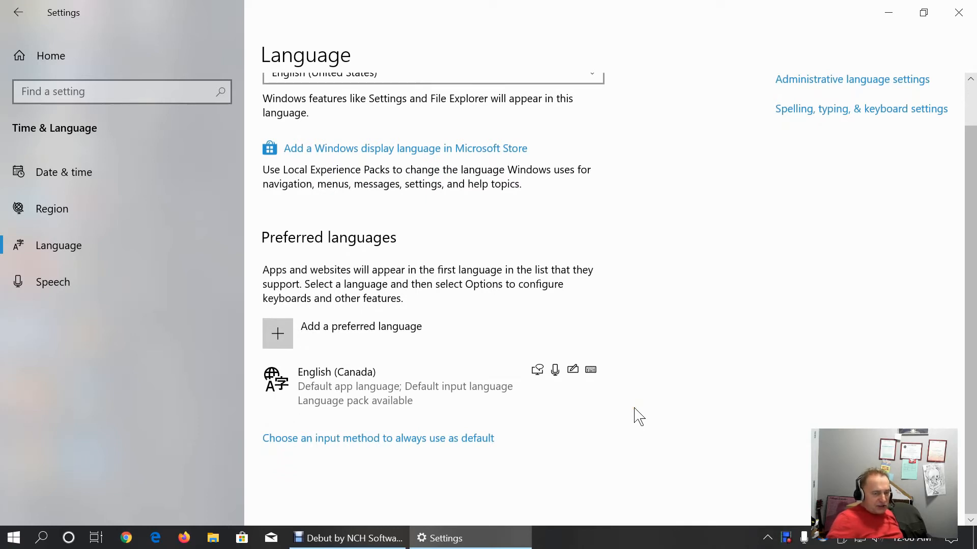
# Set speech language to English (Canada) and review Voices and installed voice packages
pyautogui.click(51, 282)
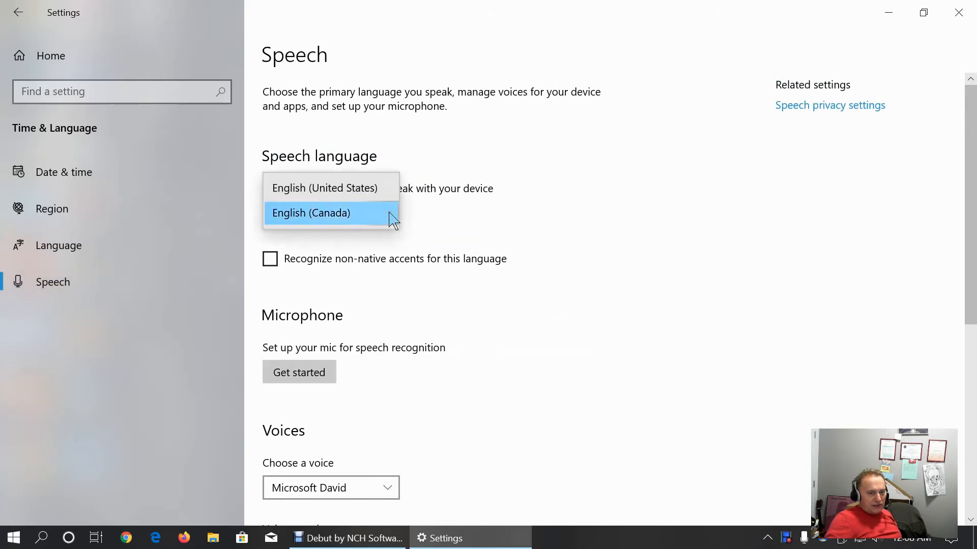
pyautogui.moveTo(373, 196)
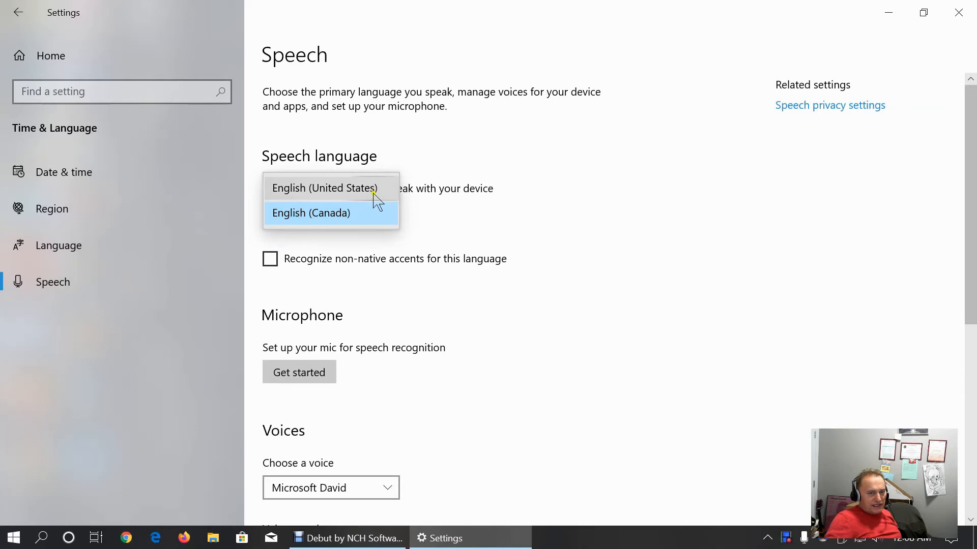
pyautogui.click(312, 212)
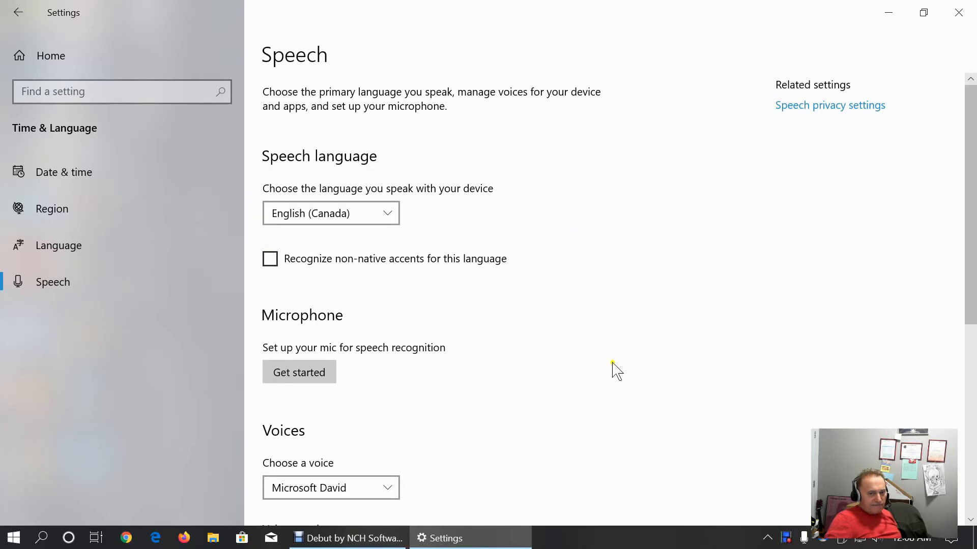
pyautogui.moveTo(373, 265)
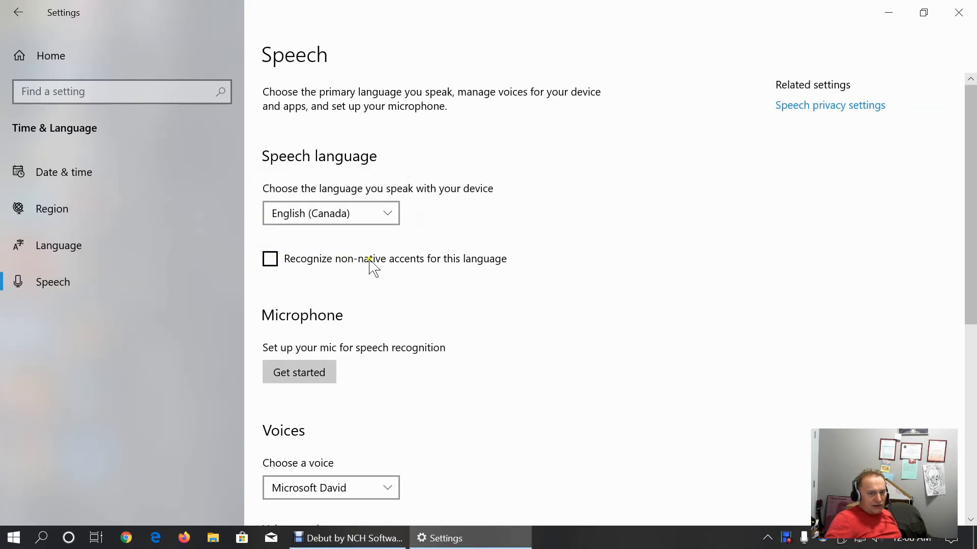
pyautogui.scroll(-3)
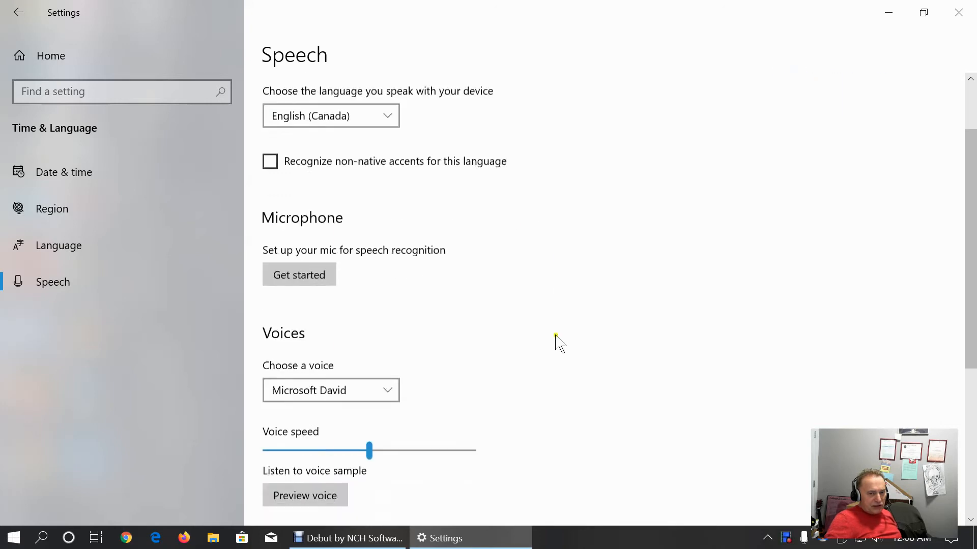
pyautogui.scroll(-3)
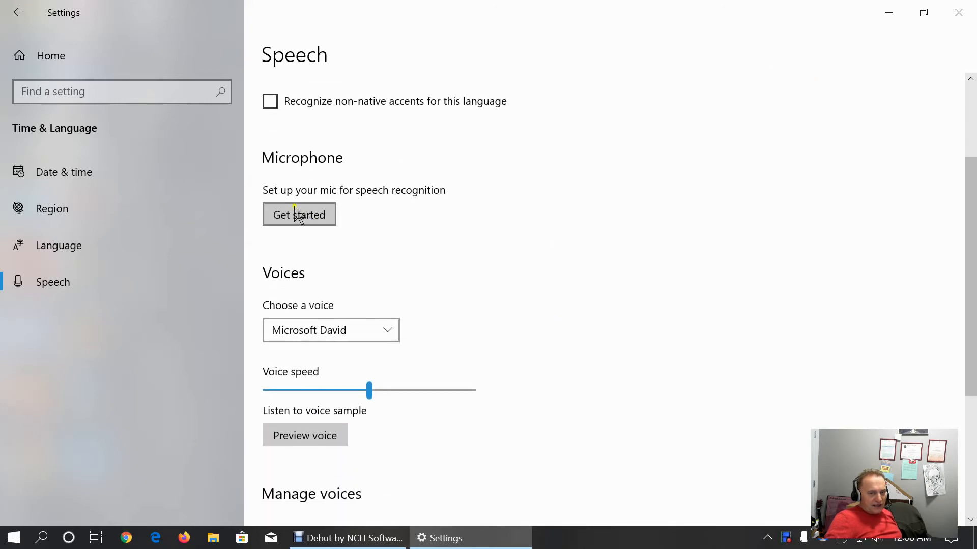
pyautogui.moveTo(628, 285)
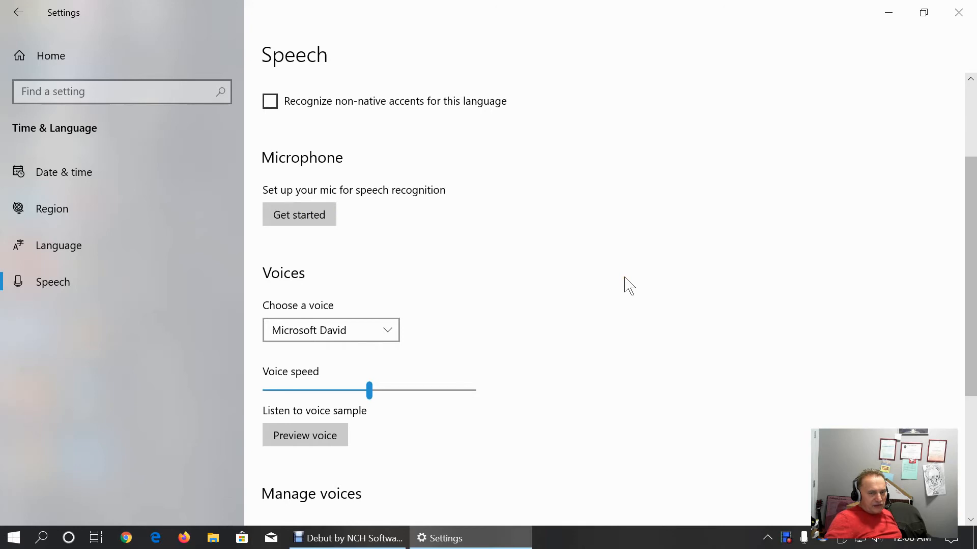
pyautogui.moveTo(418, 343)
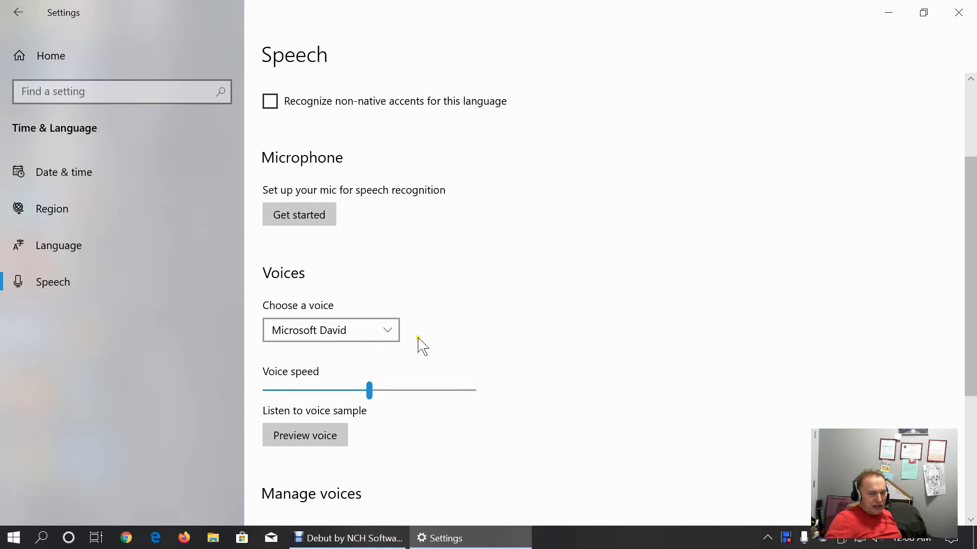
pyautogui.moveTo(392, 334)
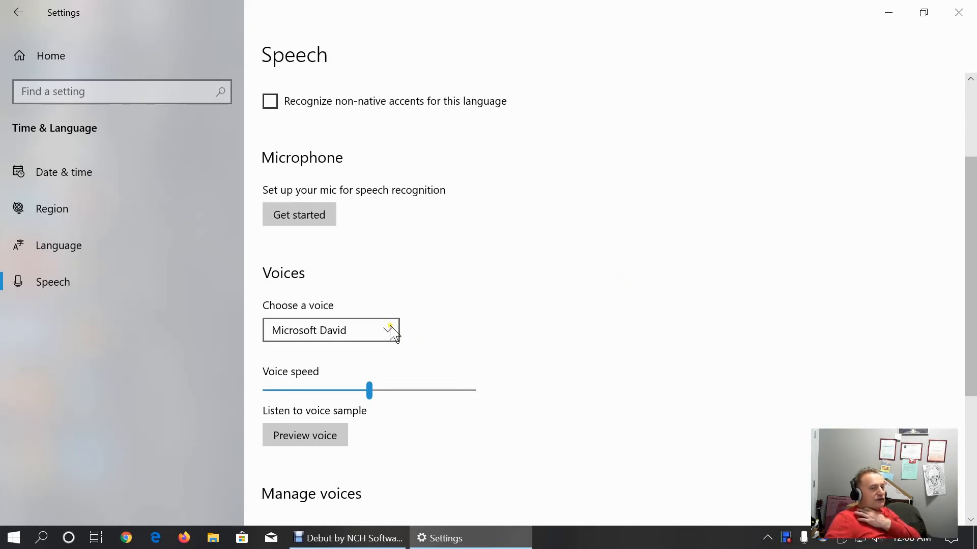
pyautogui.scroll(-3)
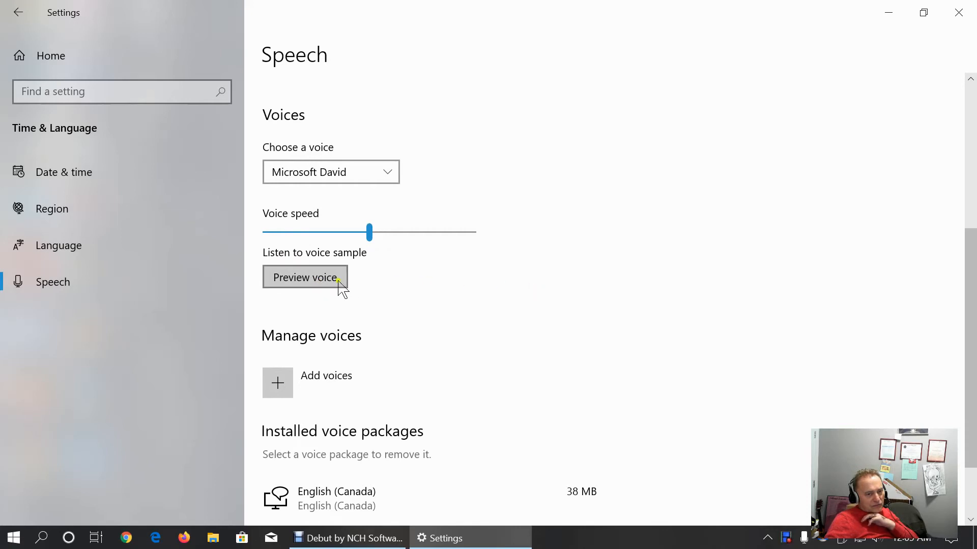
pyautogui.moveTo(460, 314)
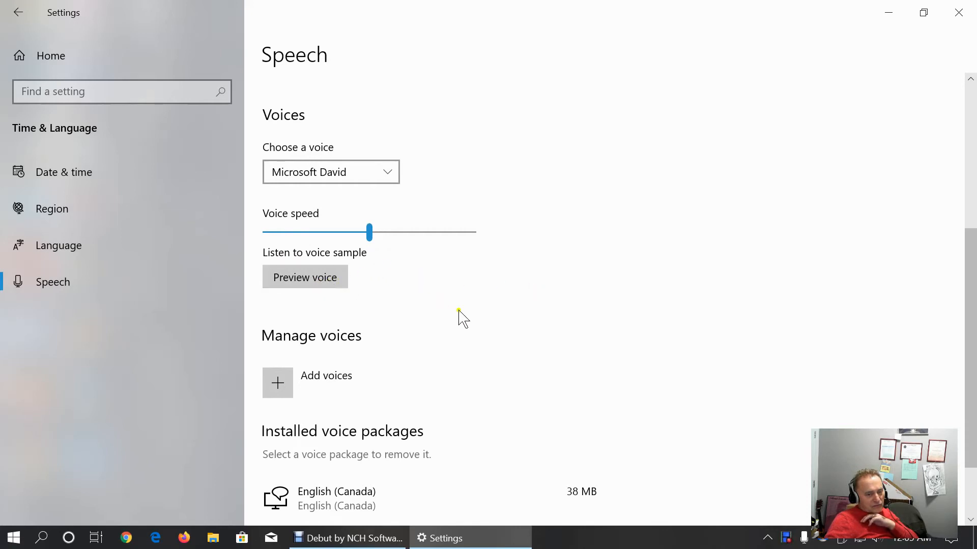
pyautogui.scroll(-3)
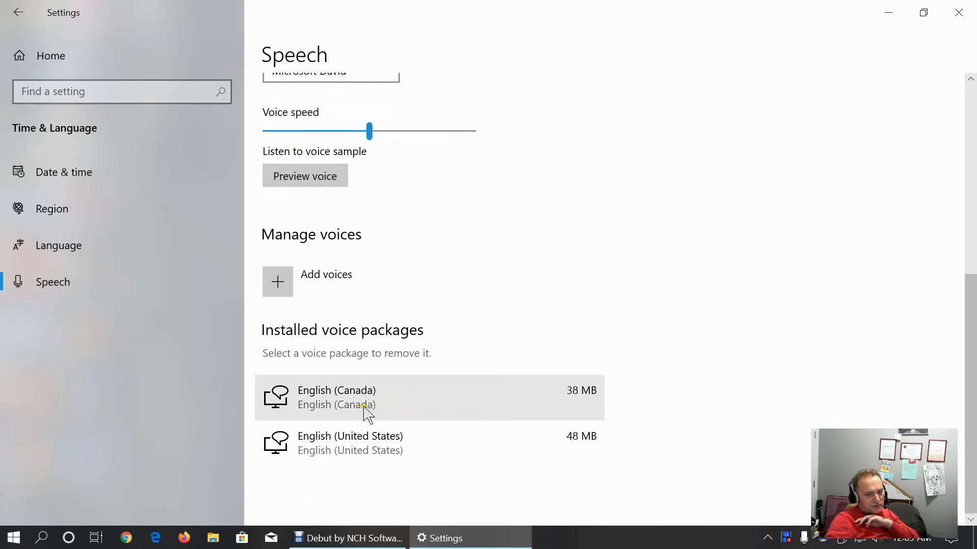
pyautogui.moveTo(630, 312)
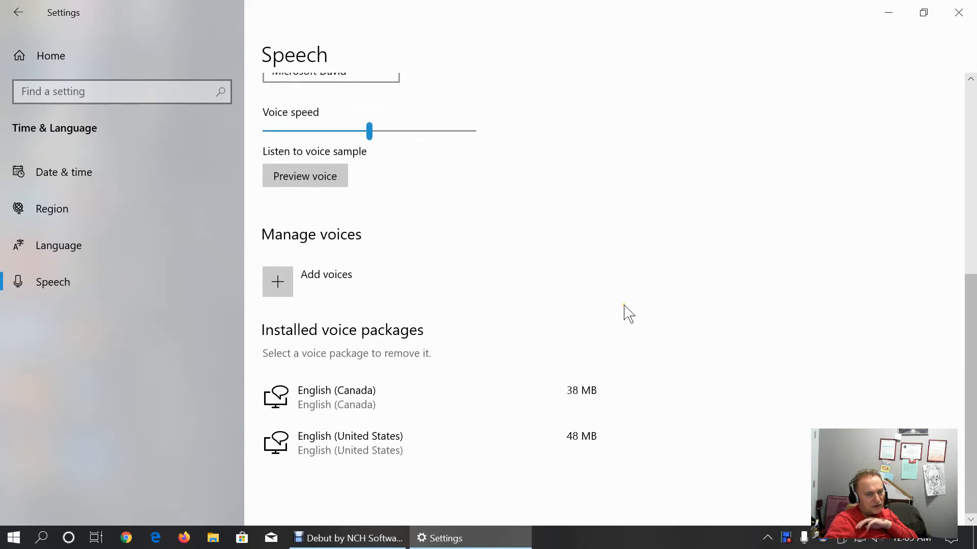
pyautogui.scroll(3)
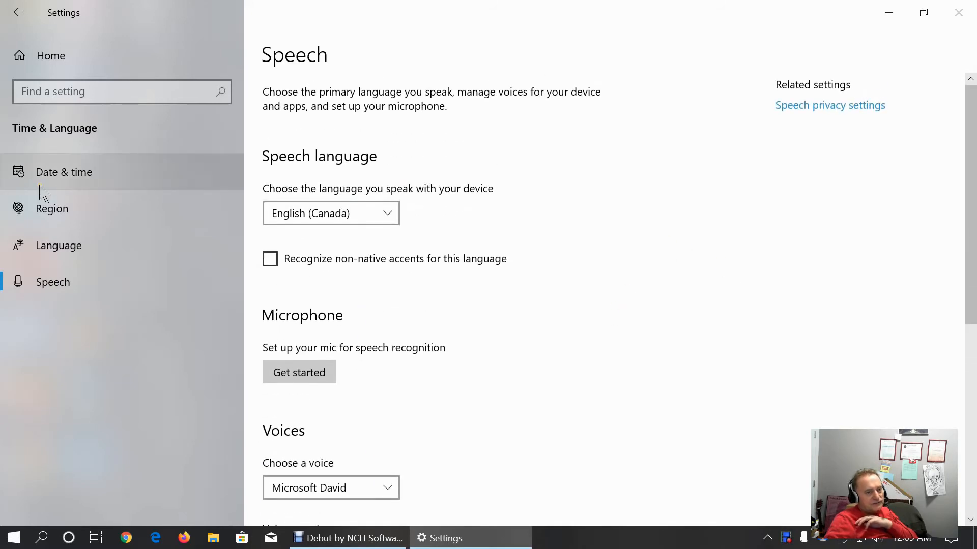
pyautogui.click(18, 12)
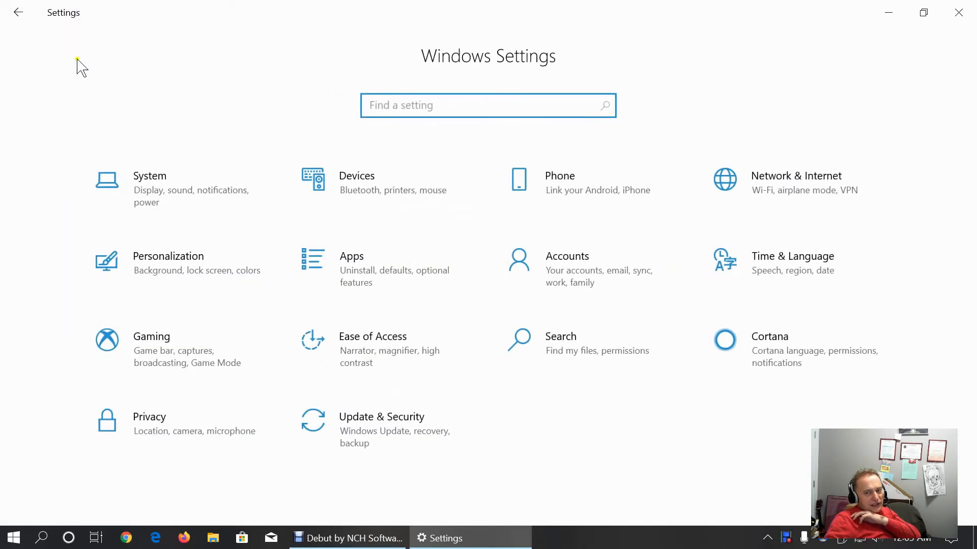
pyautogui.moveTo(795, 274)
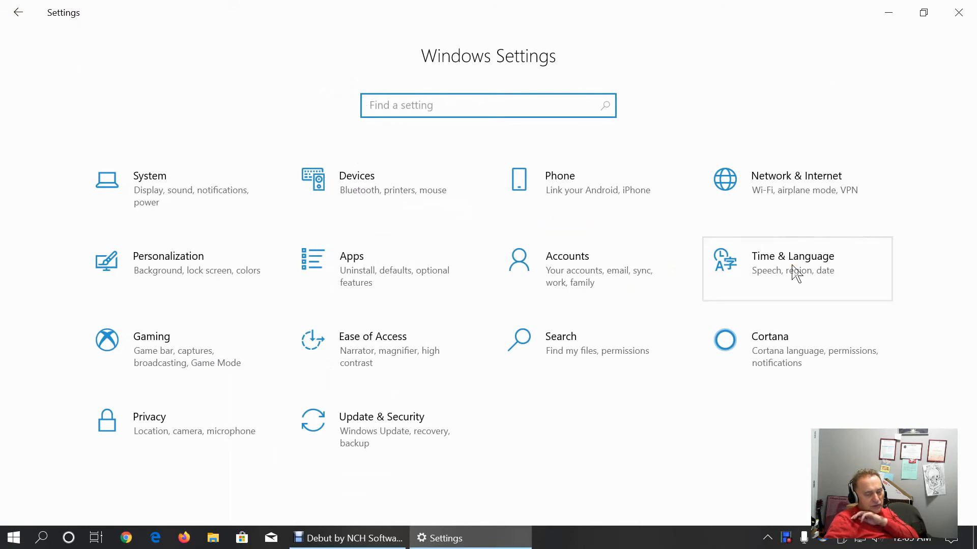
pyautogui.click(152, 349)
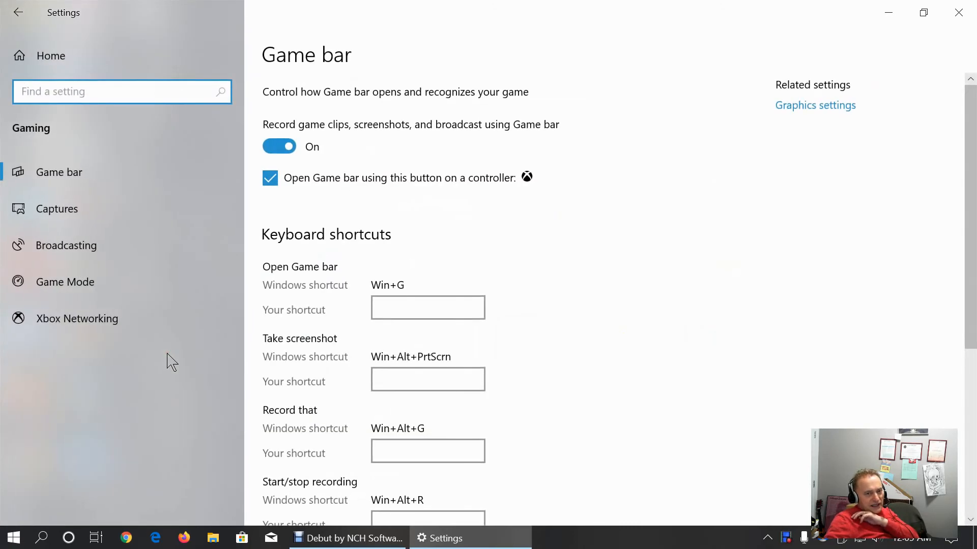
pyautogui.moveTo(492, 158)
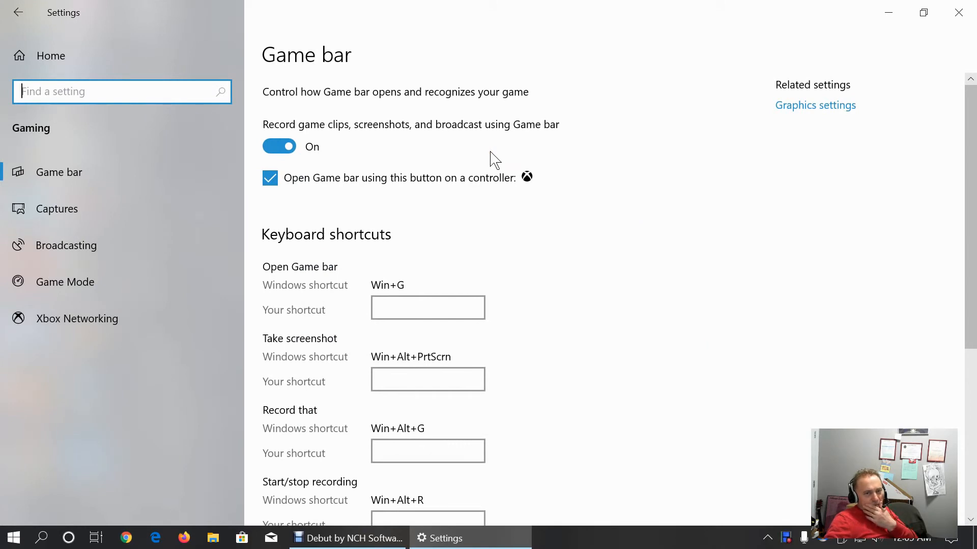
pyautogui.moveTo(330, 109)
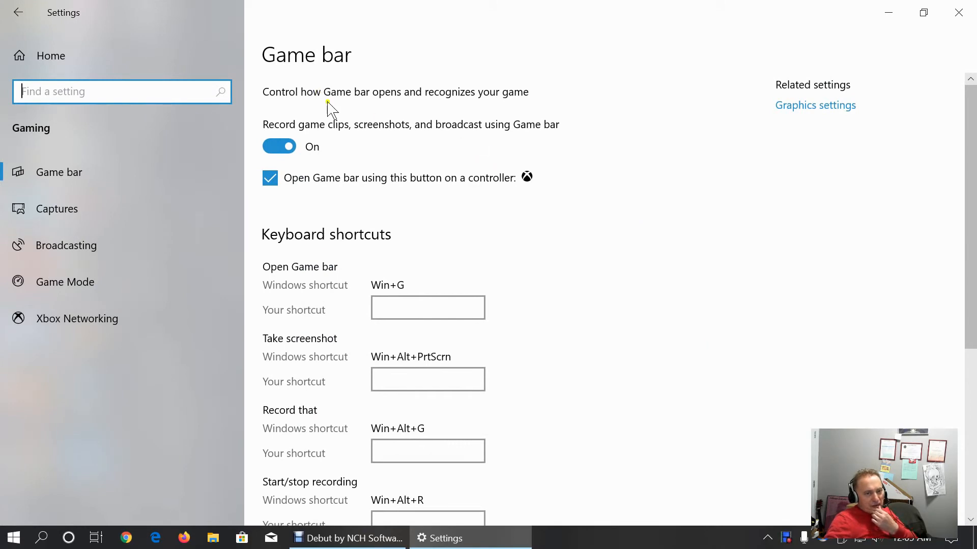
pyautogui.moveTo(364, 290)
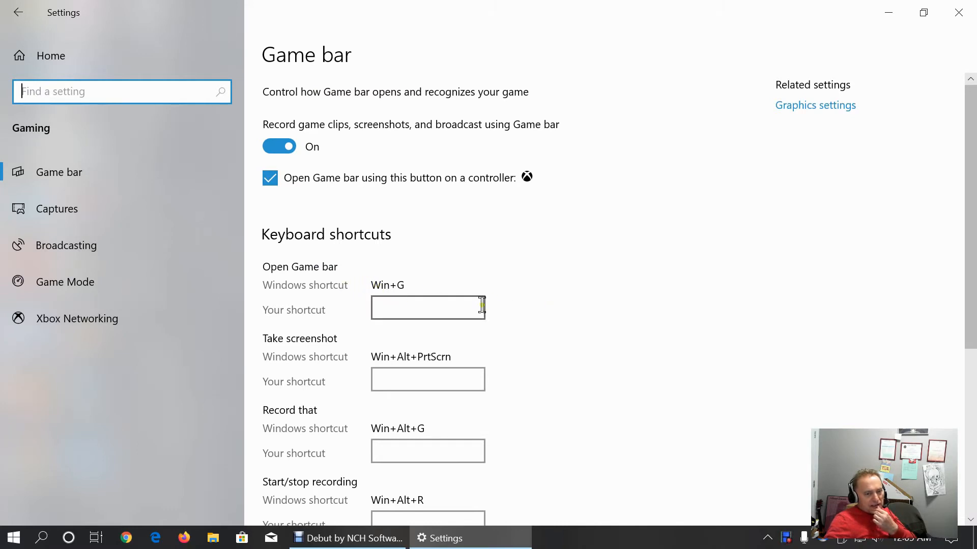
pyautogui.scroll(-3)
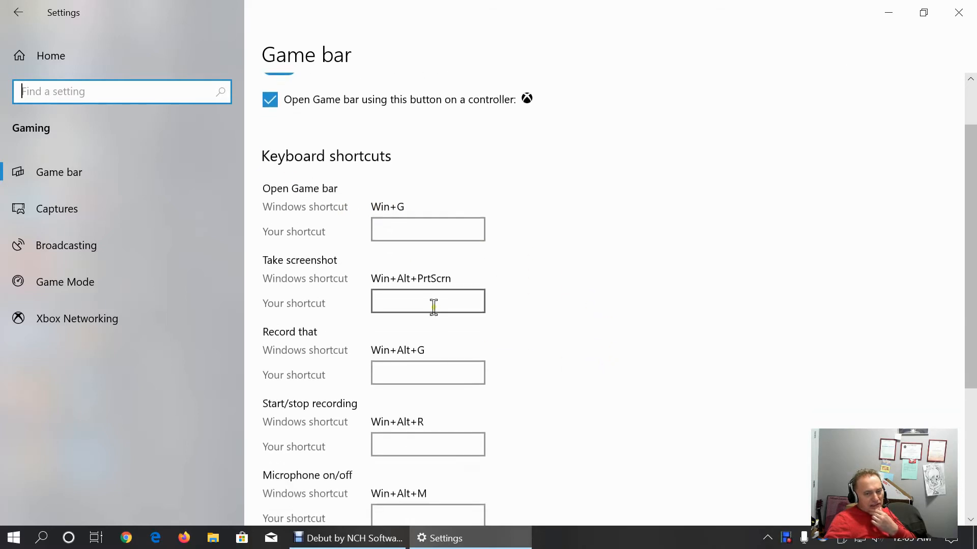
pyautogui.scroll(-3)
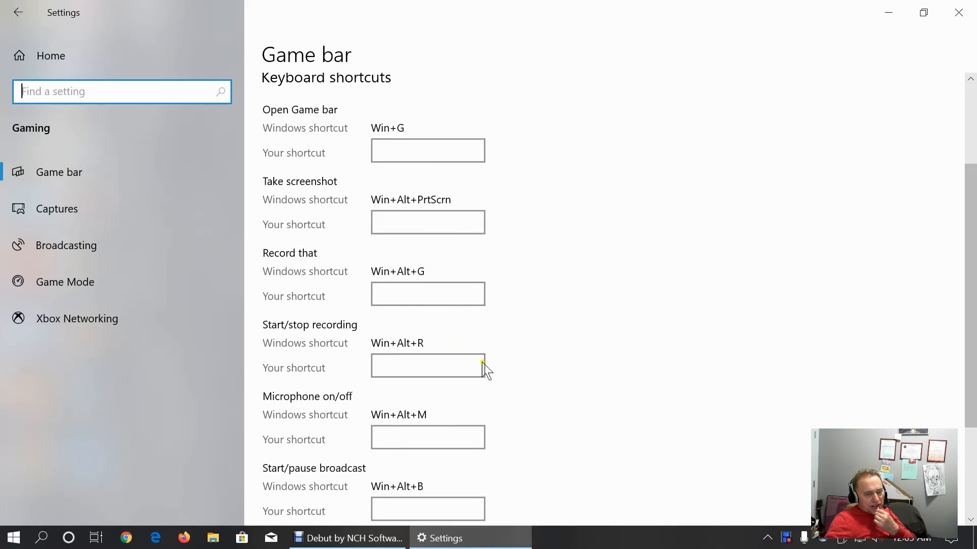
pyautogui.scroll(-3)
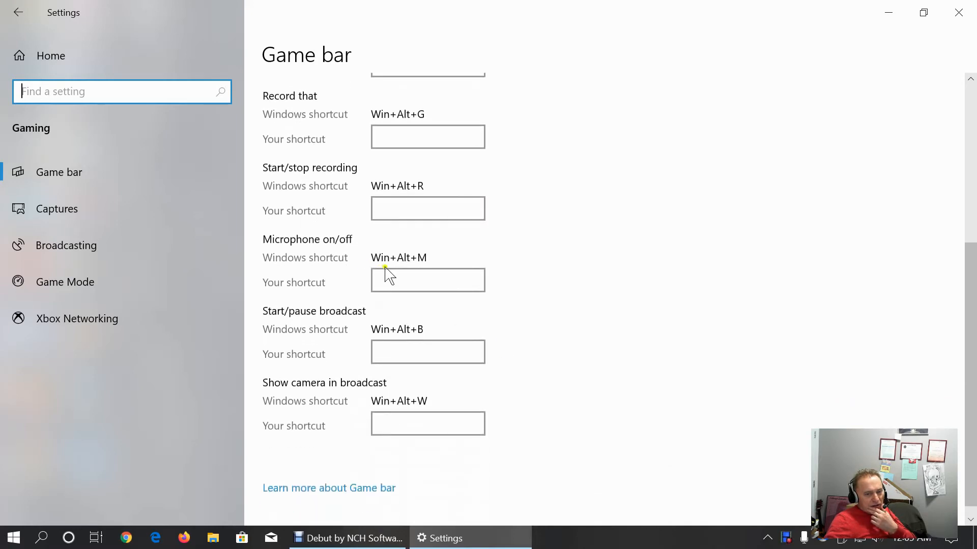
pyautogui.moveTo(507, 334)
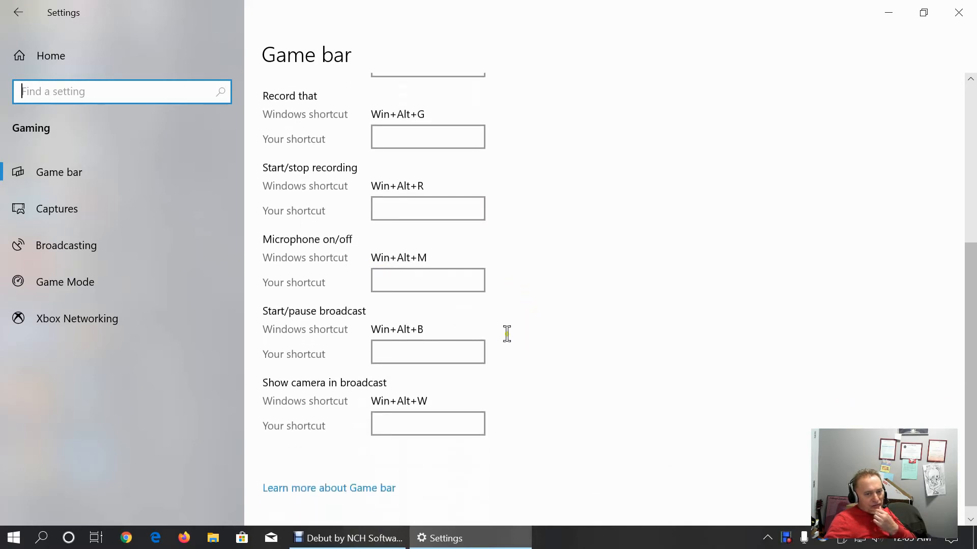
pyautogui.scroll(3)
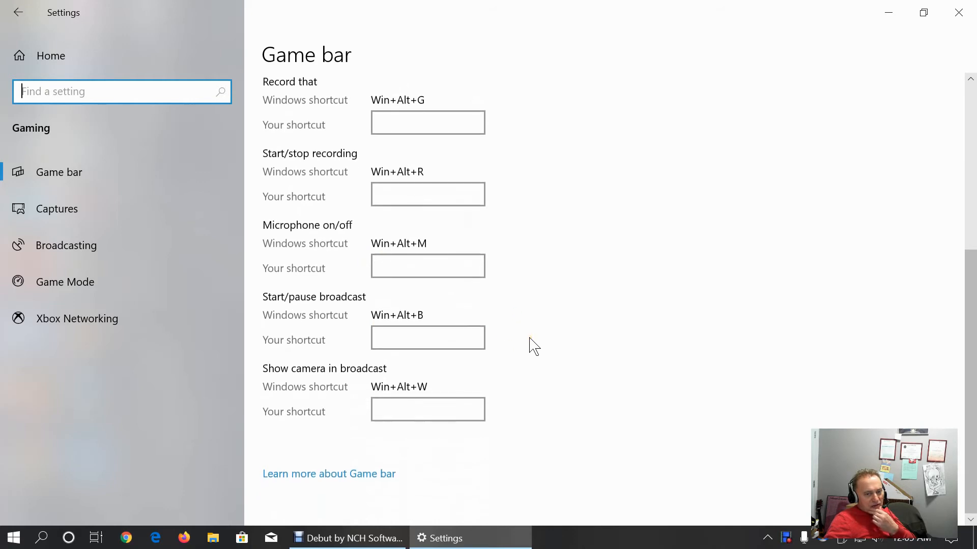
pyautogui.scroll(3)
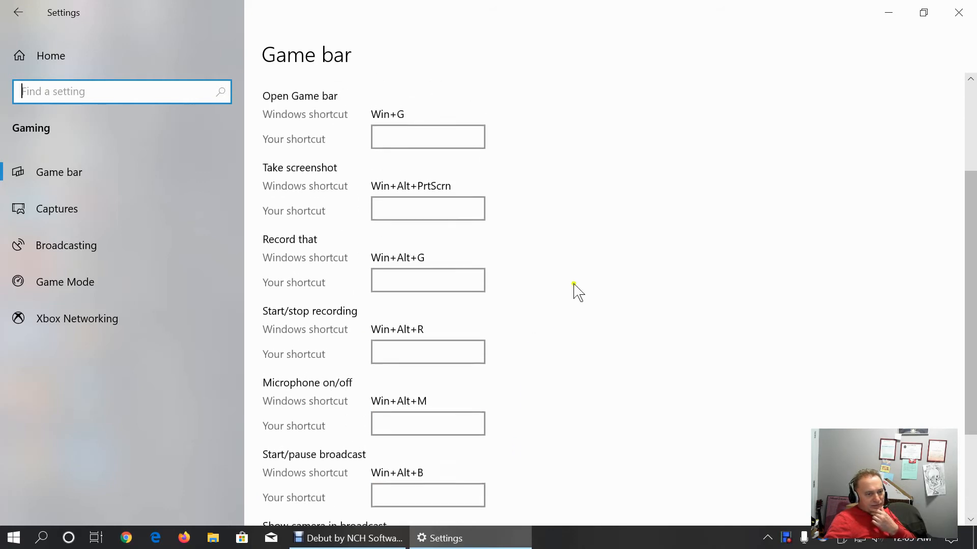
# Show the Captures page and keep video quality at Standard
pyautogui.click(57, 209)
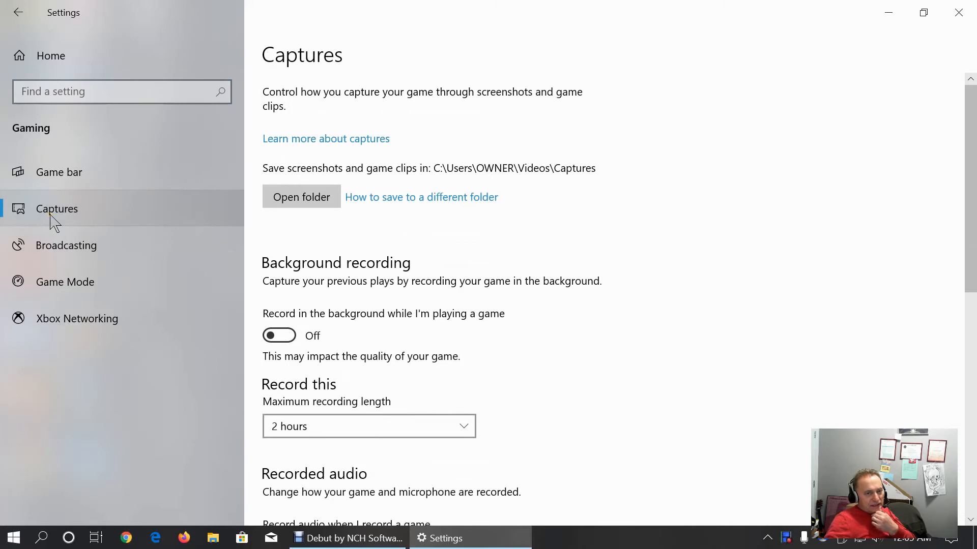
pyautogui.moveTo(422, 245)
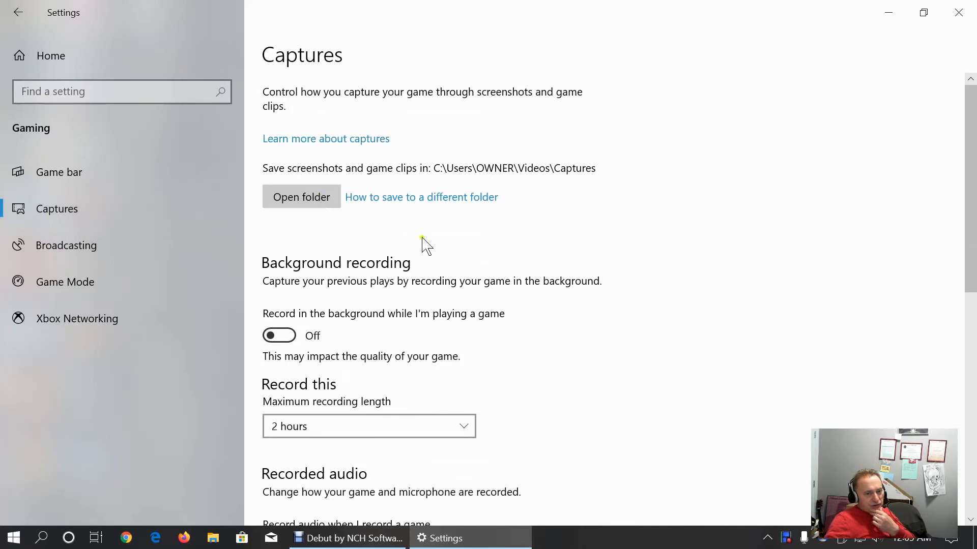
pyautogui.moveTo(321, 327)
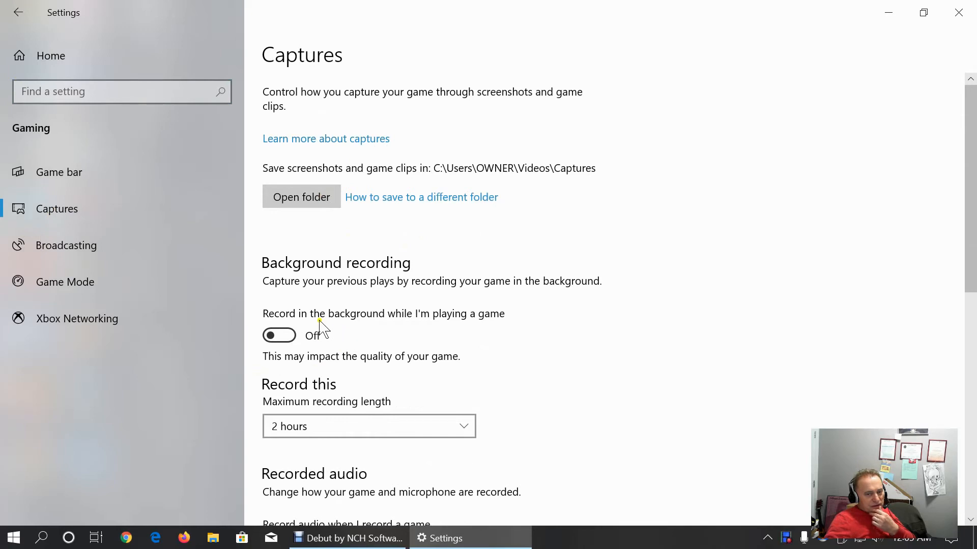
pyautogui.moveTo(588, 367)
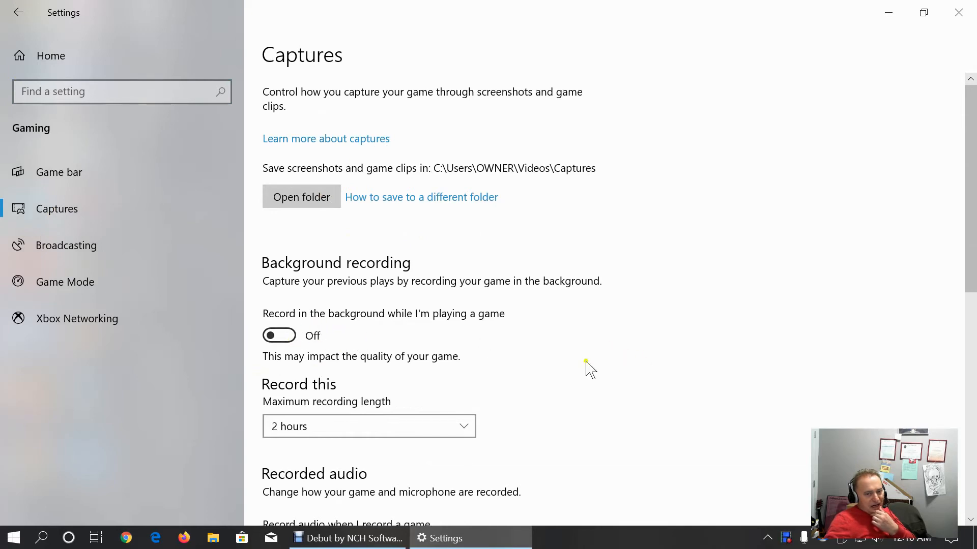
pyautogui.scroll(-3)
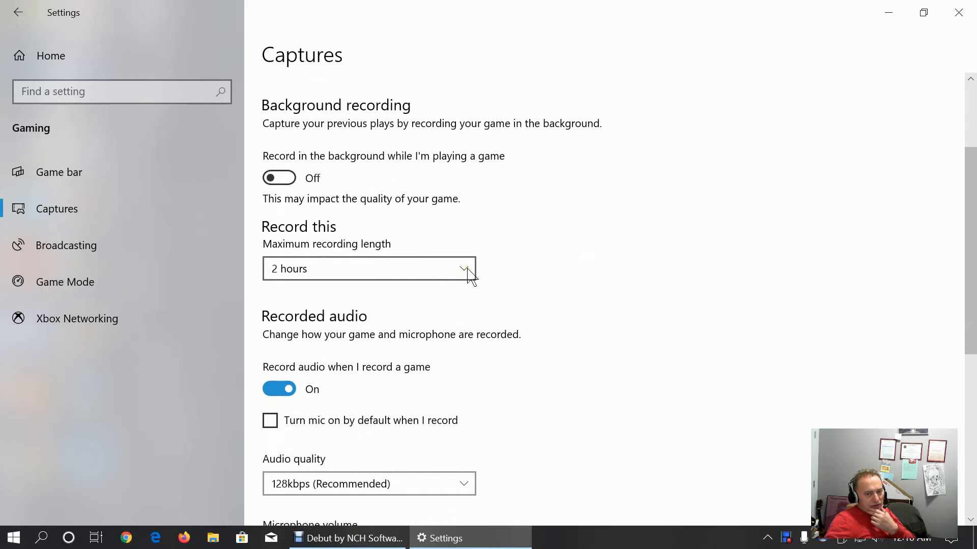
pyautogui.moveTo(505, 395)
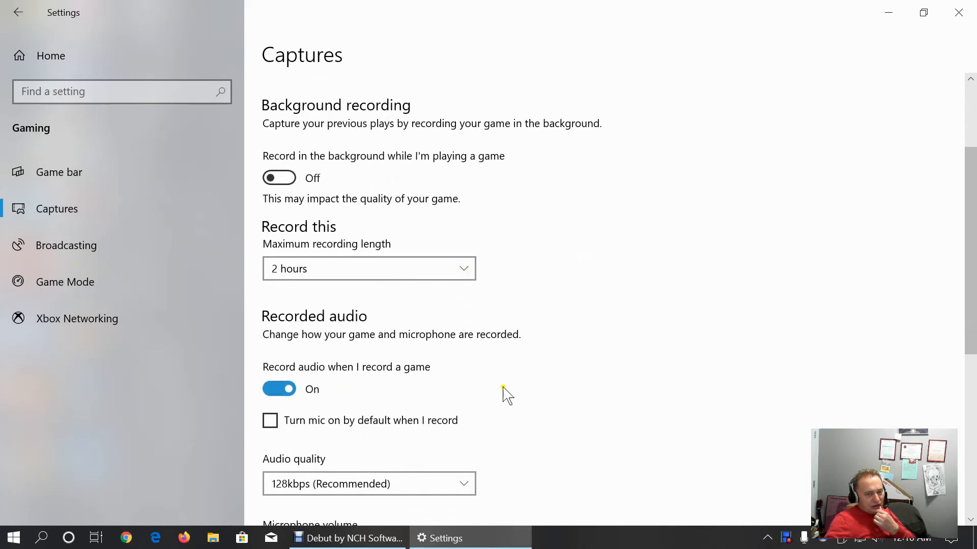
pyautogui.scroll(-3)
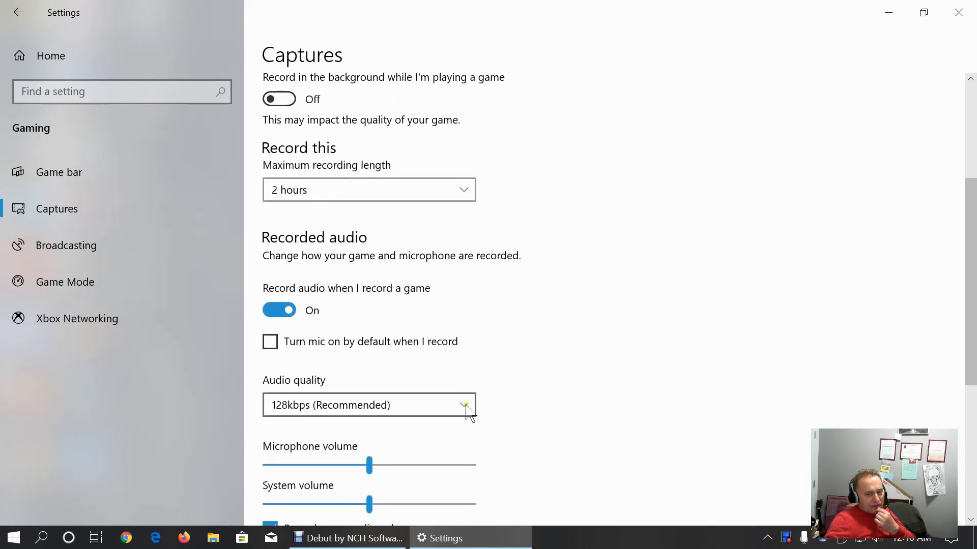
pyautogui.scroll(-3)
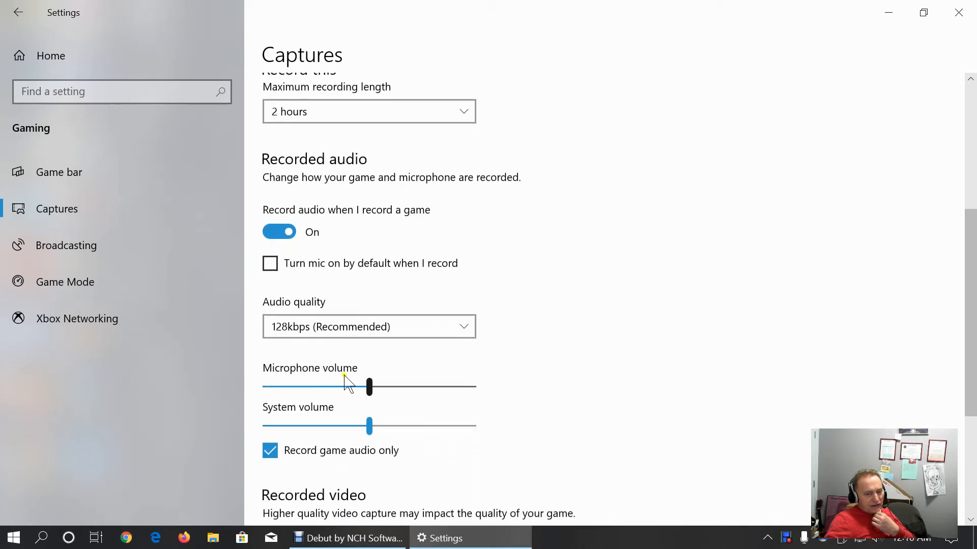
pyautogui.scroll(-3)
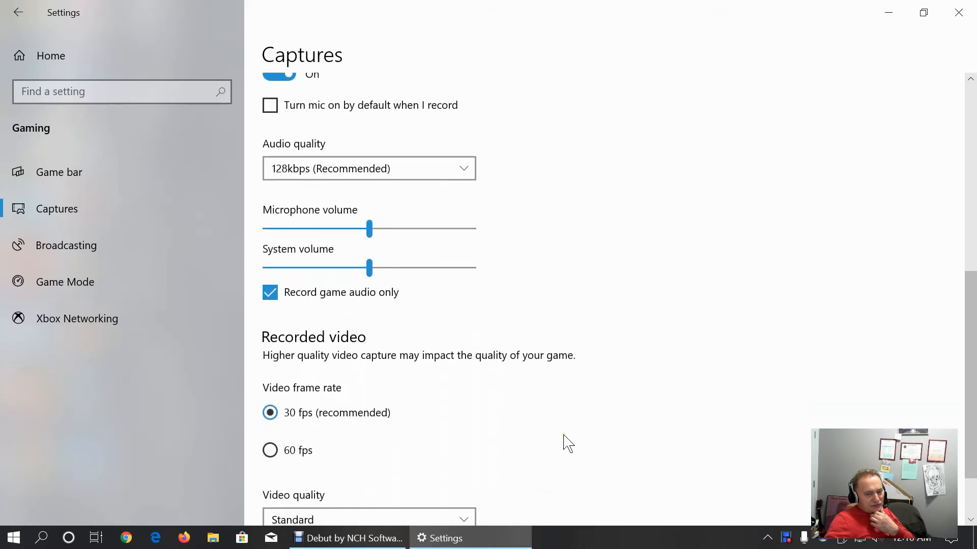
pyautogui.scroll(-3)
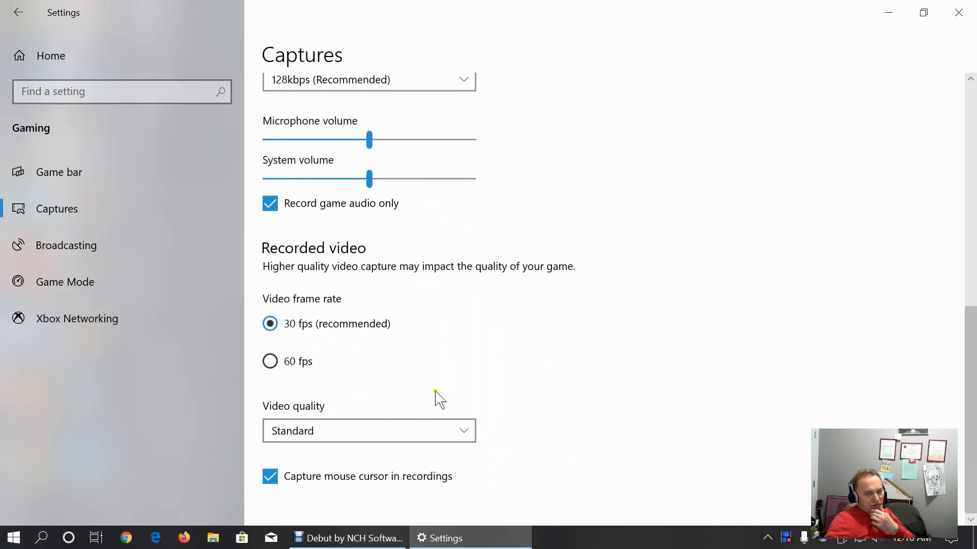
pyautogui.moveTo(380, 373)
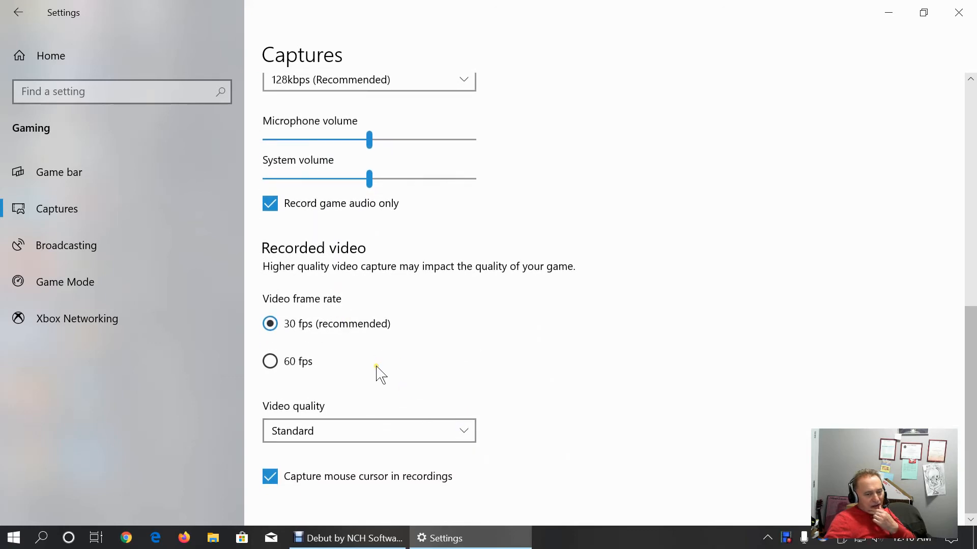
pyautogui.click(368, 430)
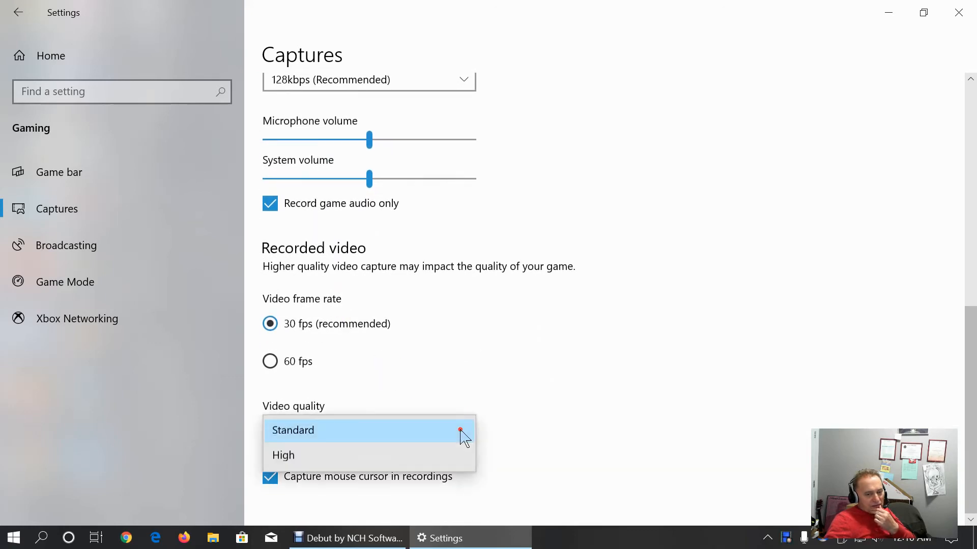
pyautogui.click(293, 431)
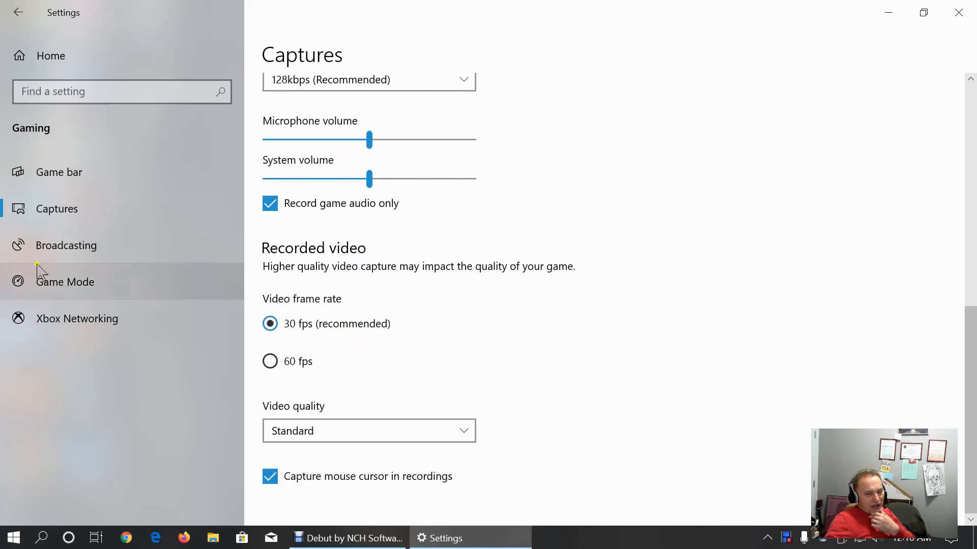
pyautogui.moveTo(59, 288)
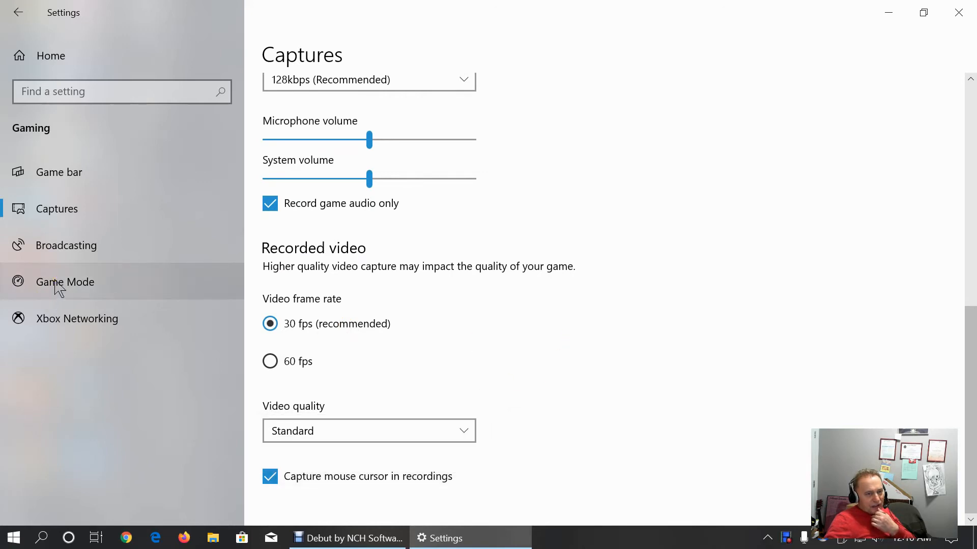
# Look at the Broadcasting settings, then move to the Game Mode page
pyautogui.click(67, 245)
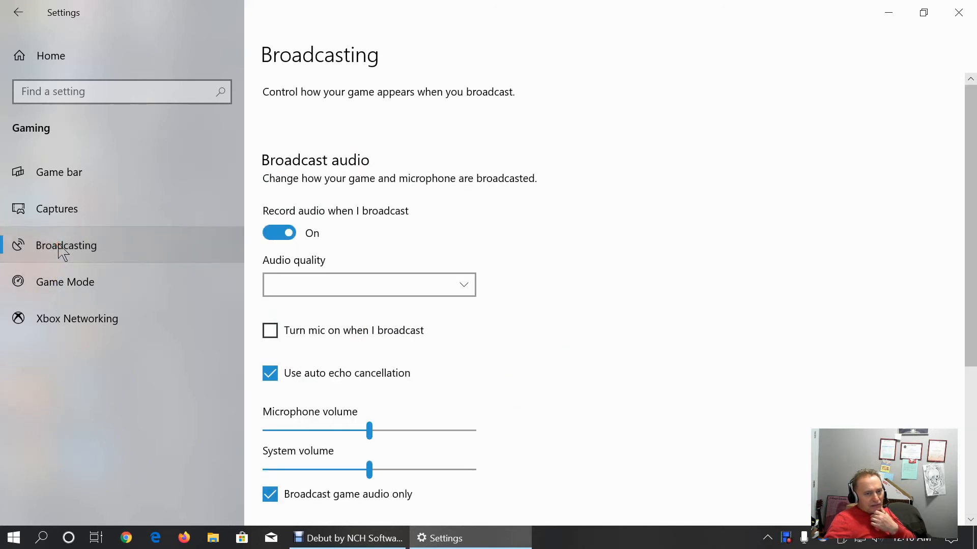
pyautogui.scroll(-3)
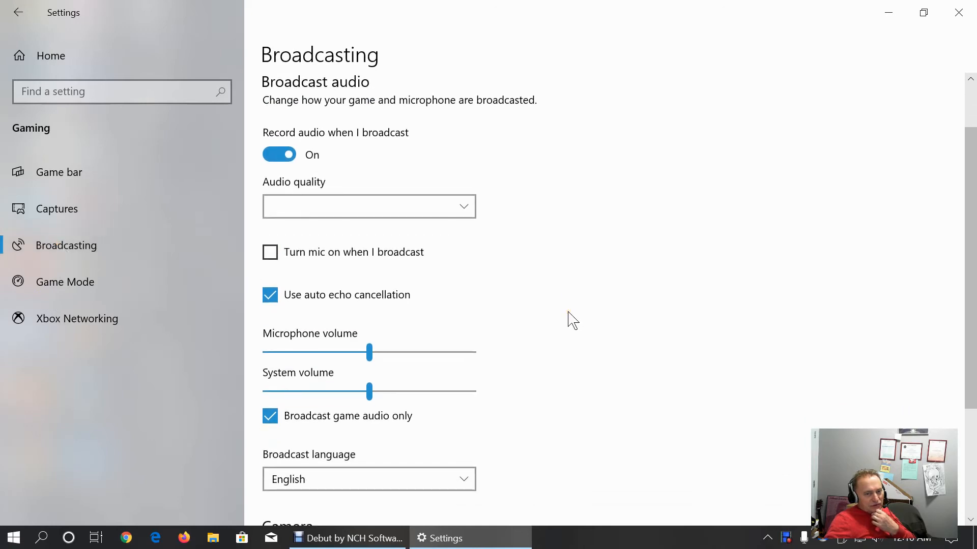
pyautogui.click(65, 282)
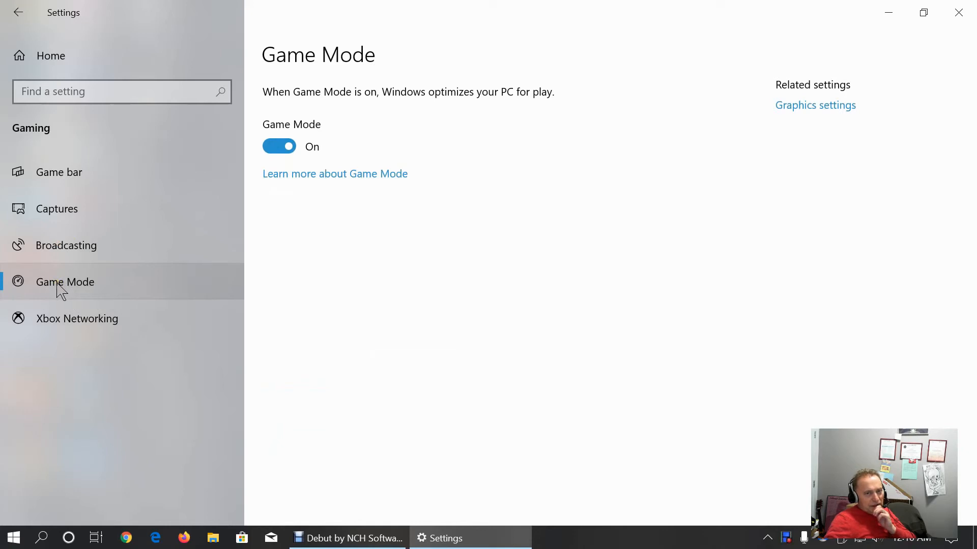
# Switch Game Mode off and back on, then go to Xbox Networking
pyautogui.click(278, 147)
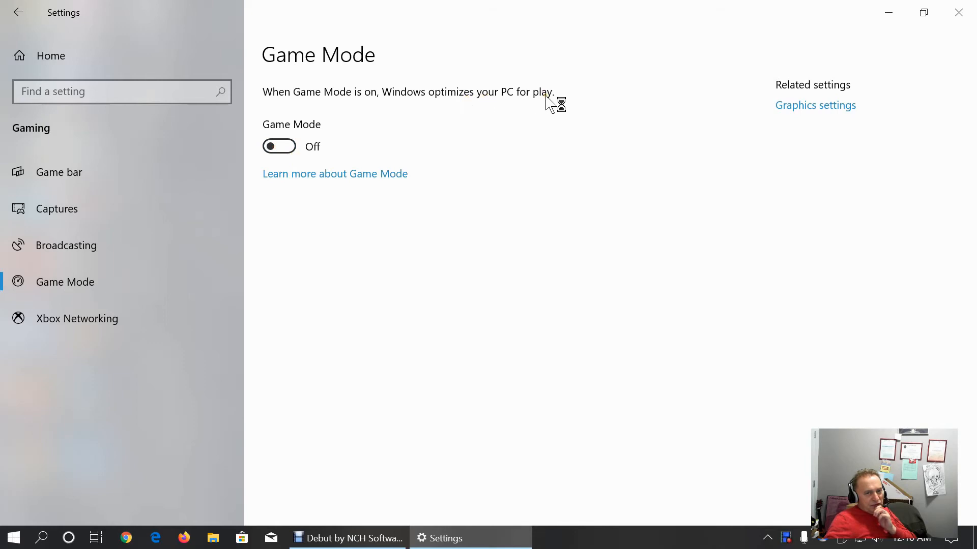
pyautogui.click(279, 145)
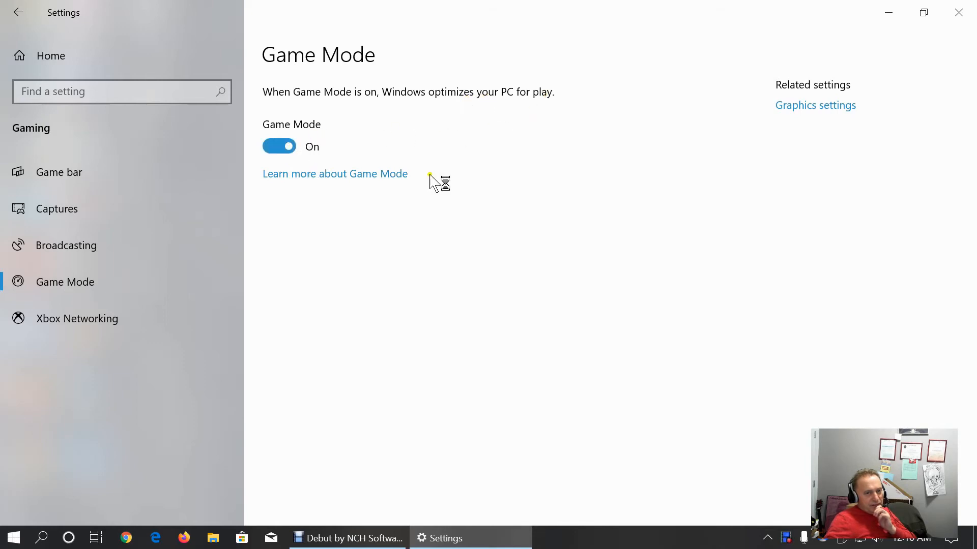
pyautogui.click(77, 318)
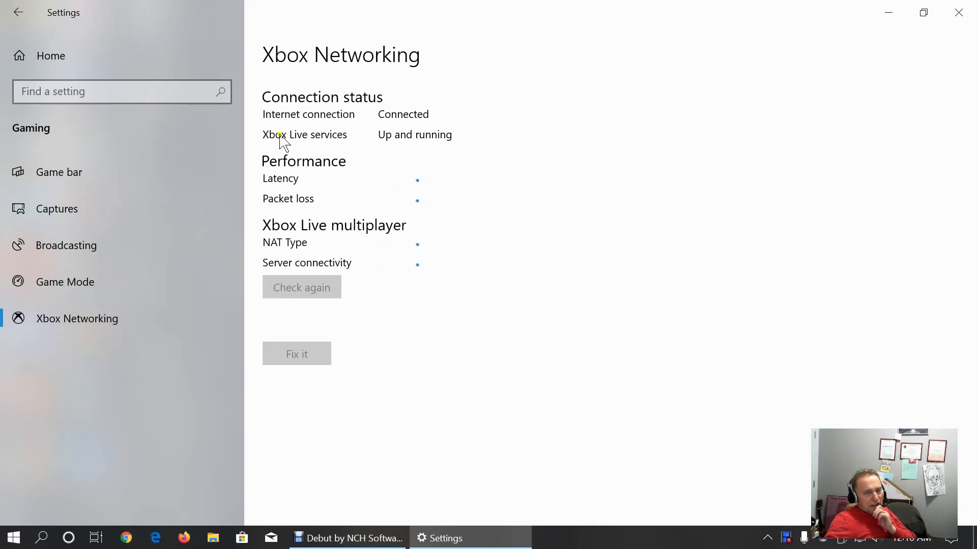
# Wait on Xbox Networking for results: 34 ms latency, 0% packet loss, server connectivity blocked
pyautogui.click(302, 287)
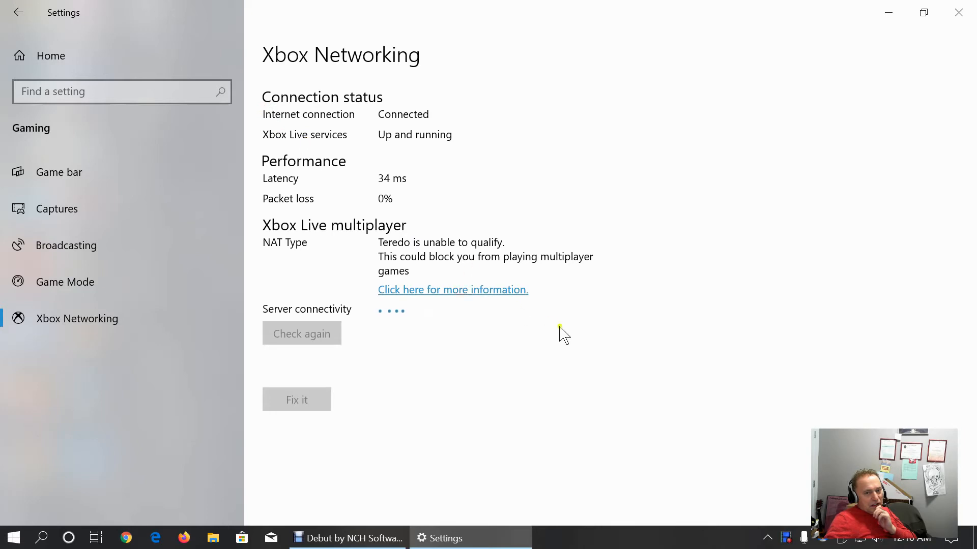
pyautogui.moveTo(311, 211)
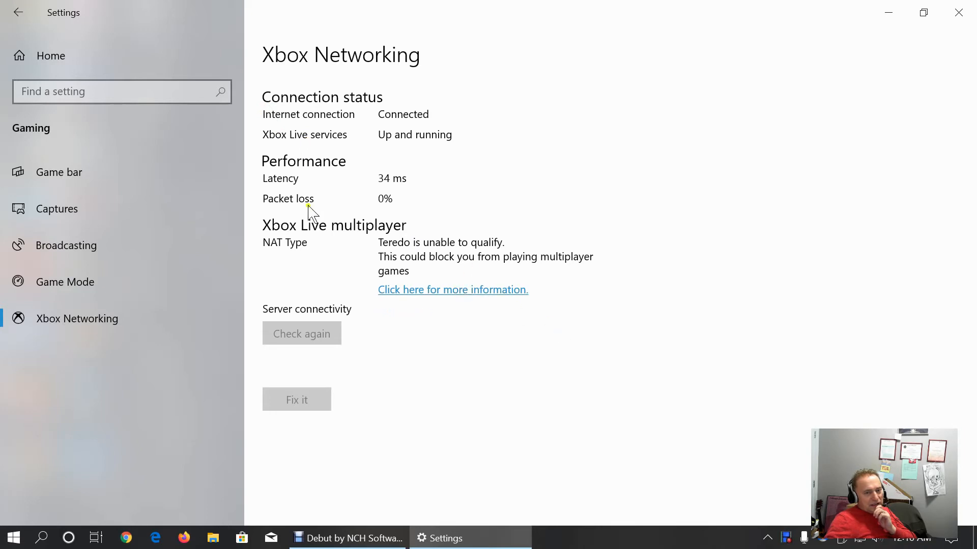
pyautogui.click(301, 333)
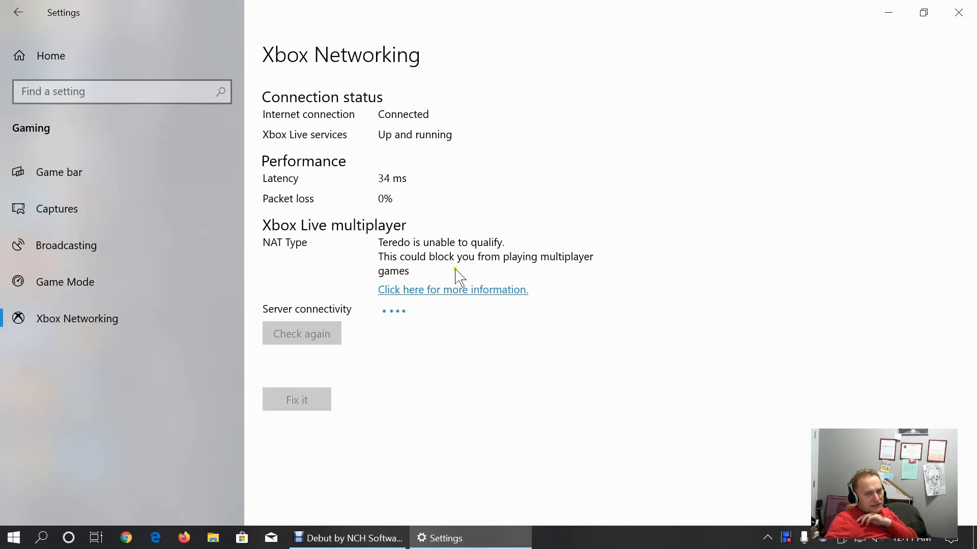
pyautogui.moveTo(309, 243)
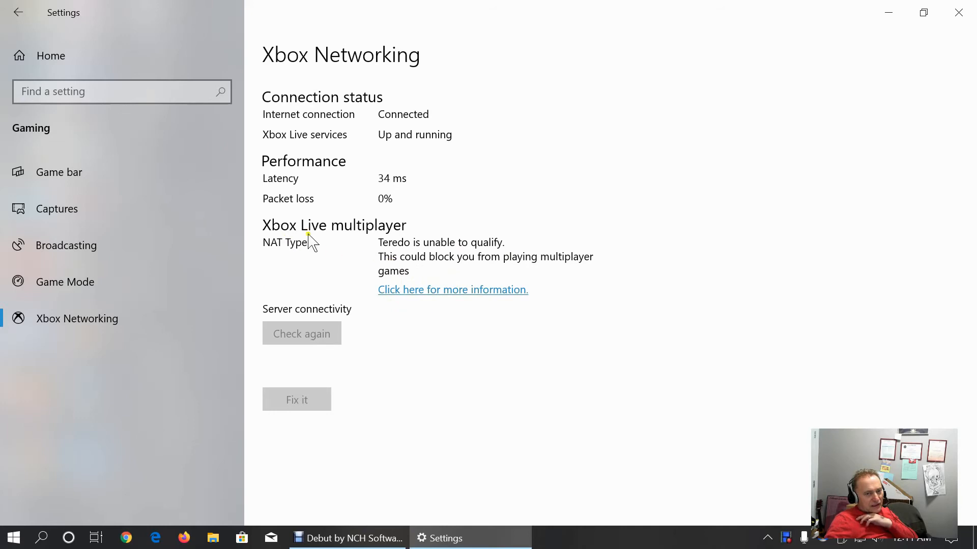
pyautogui.click(301, 334)
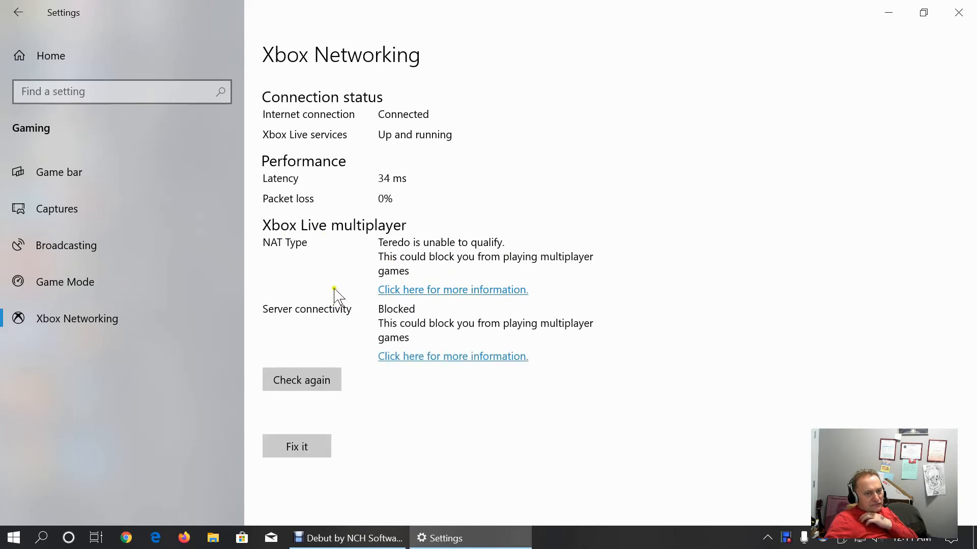
pyautogui.moveTo(319, 411)
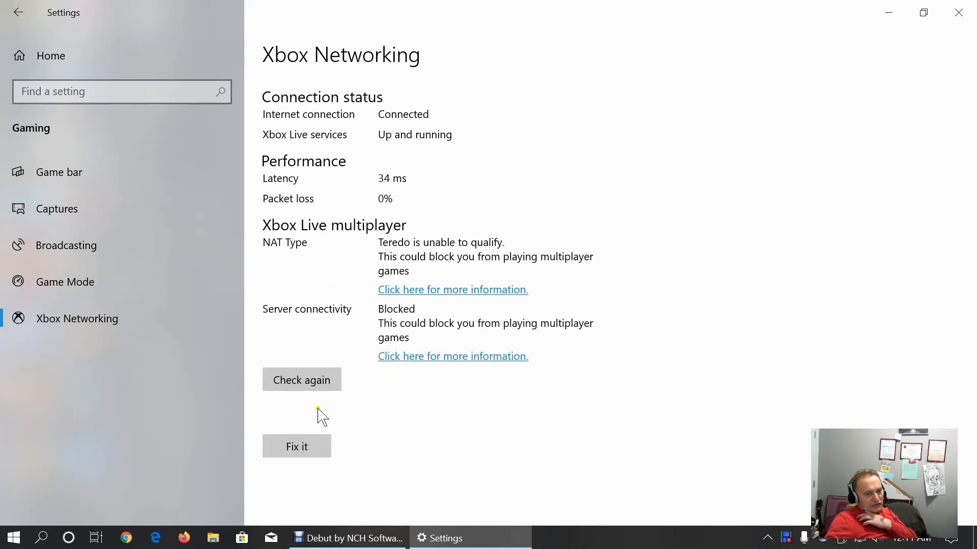
pyautogui.moveTo(51, 55)
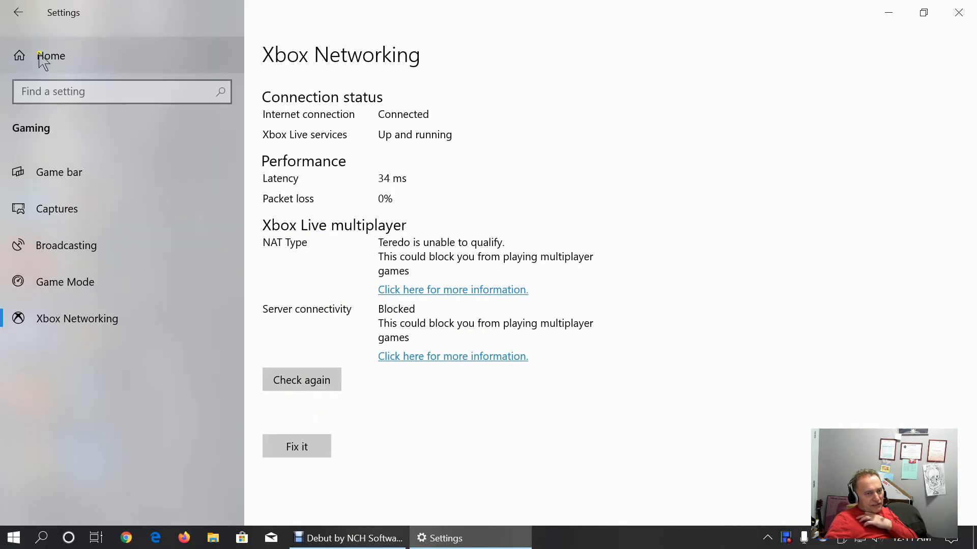
pyautogui.click(51, 55)
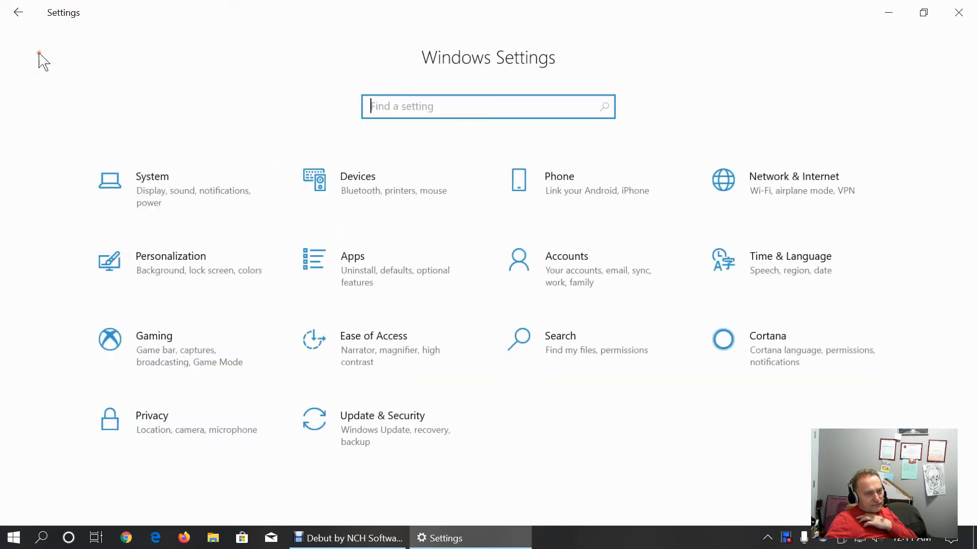
pyautogui.moveTo(432, 363)
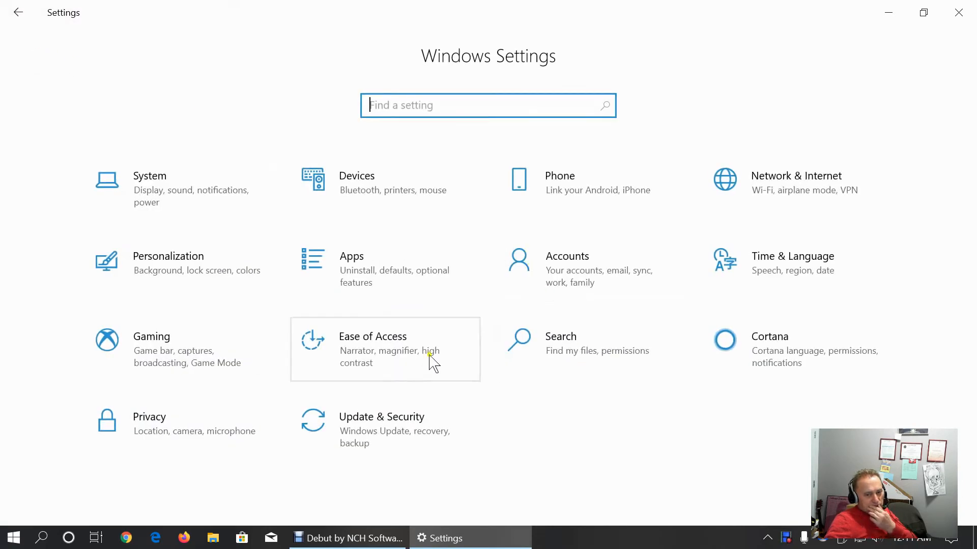
pyautogui.click(372, 337)
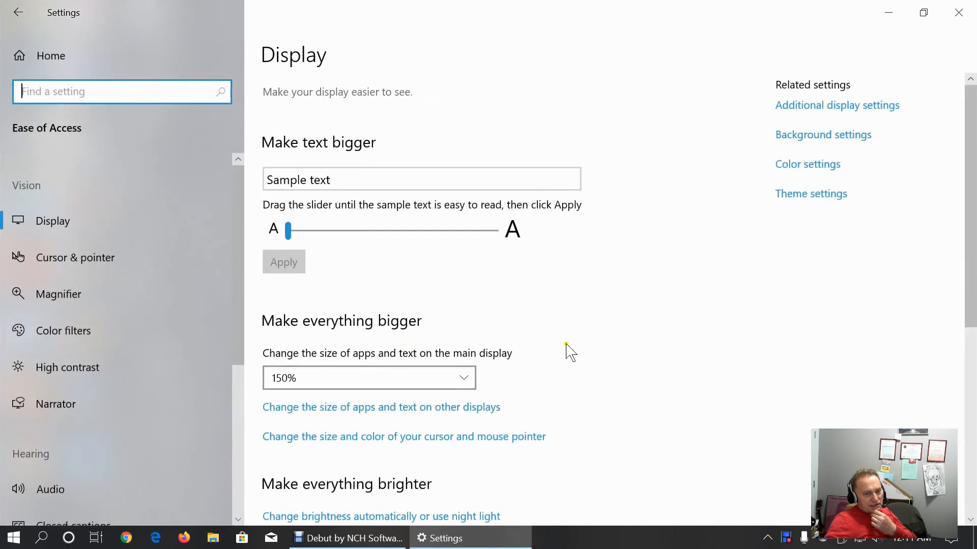
pyautogui.moveTo(384, 289)
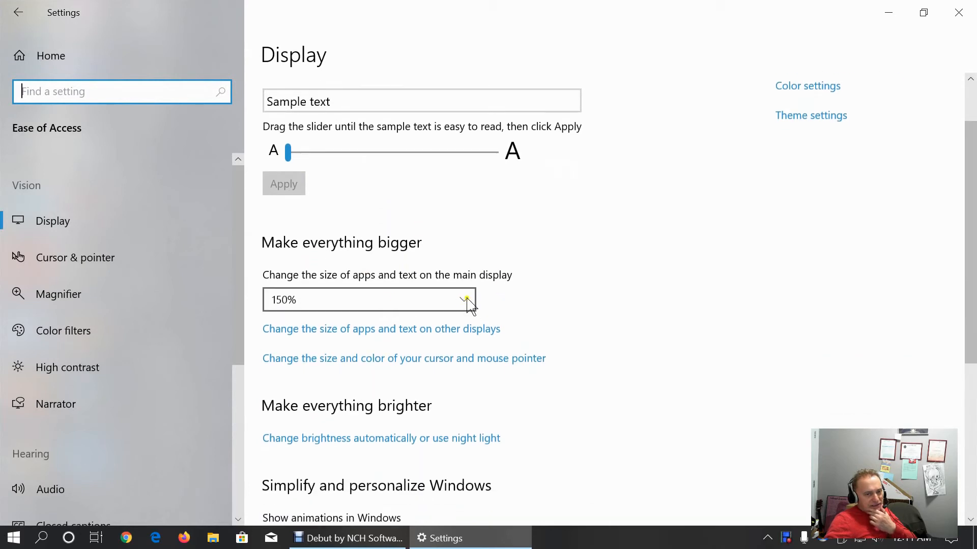
pyautogui.moveTo(618, 306)
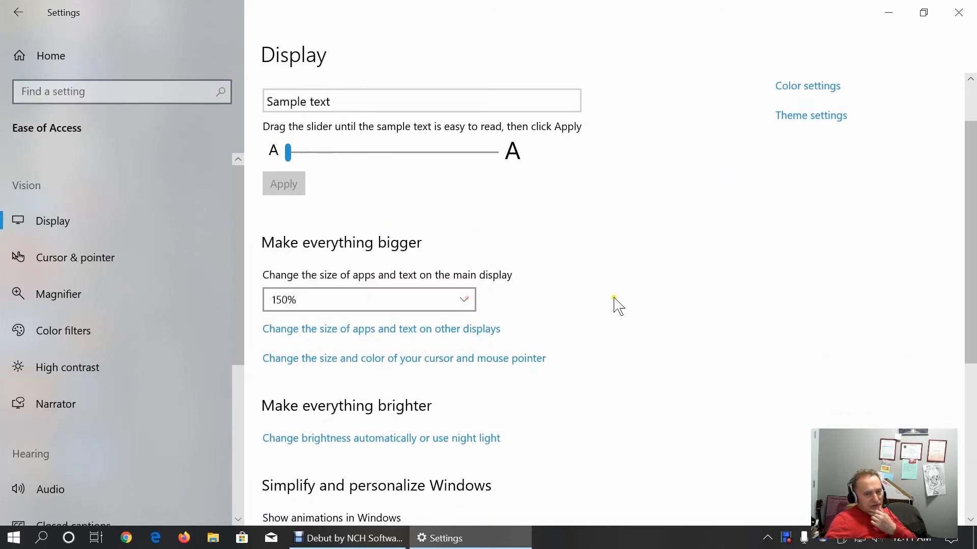
pyautogui.scroll(-3)
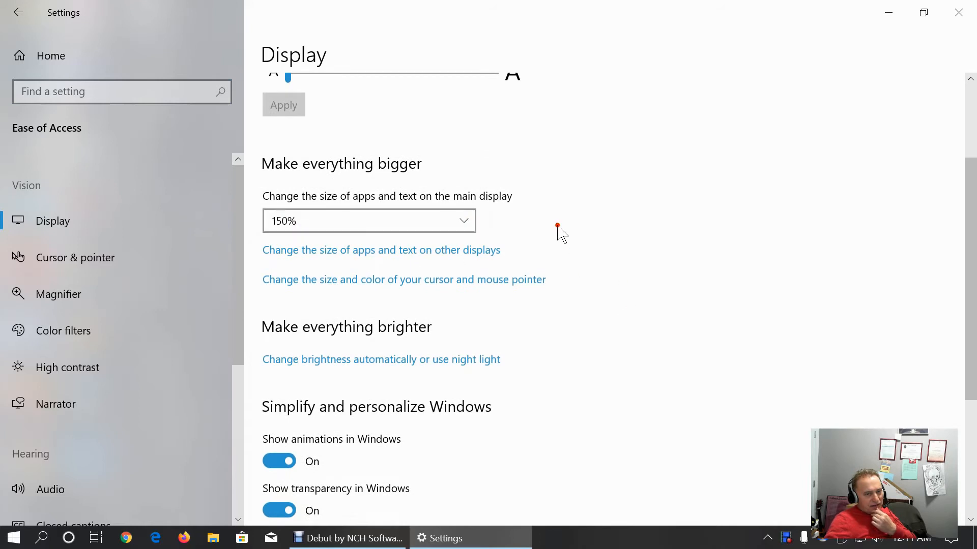
pyautogui.moveTo(631, 318)
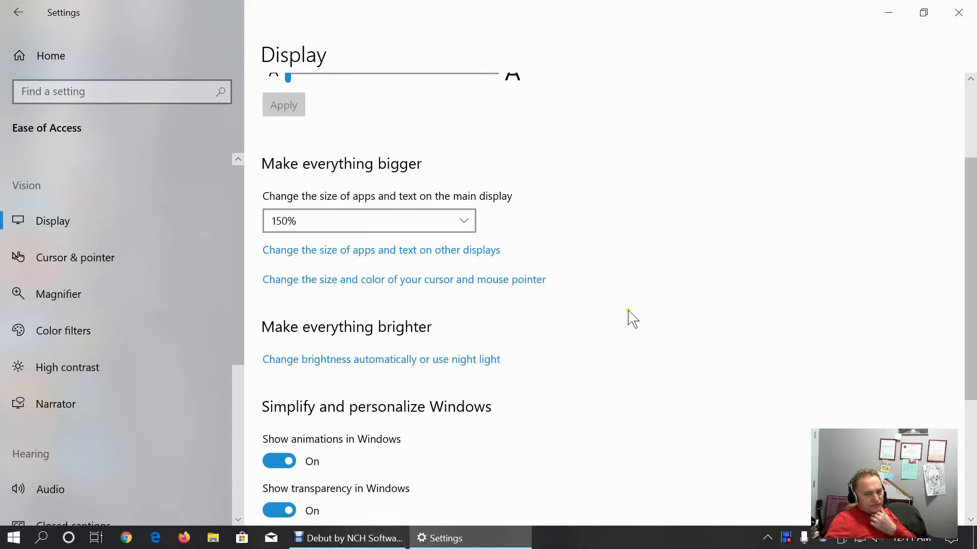
pyautogui.moveTo(323, 287)
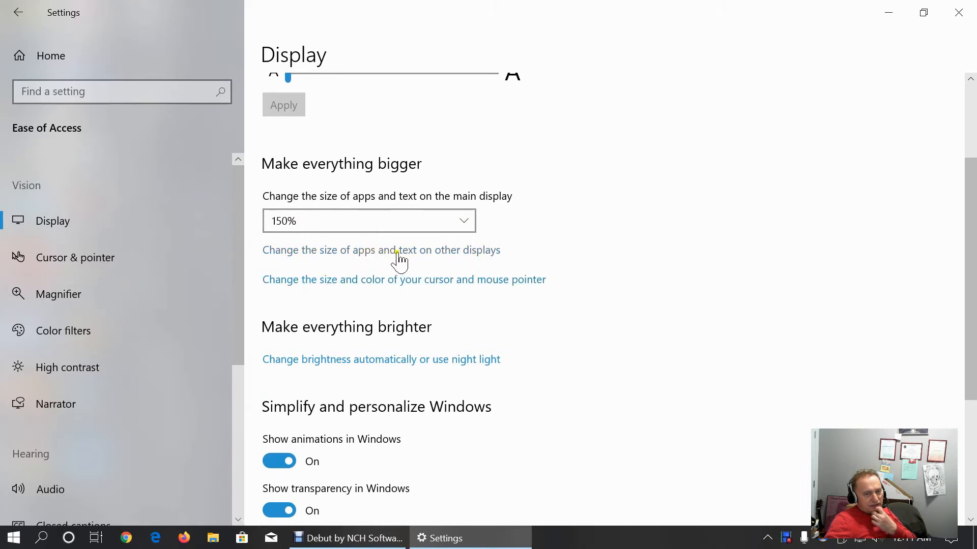
pyautogui.moveTo(419, 287)
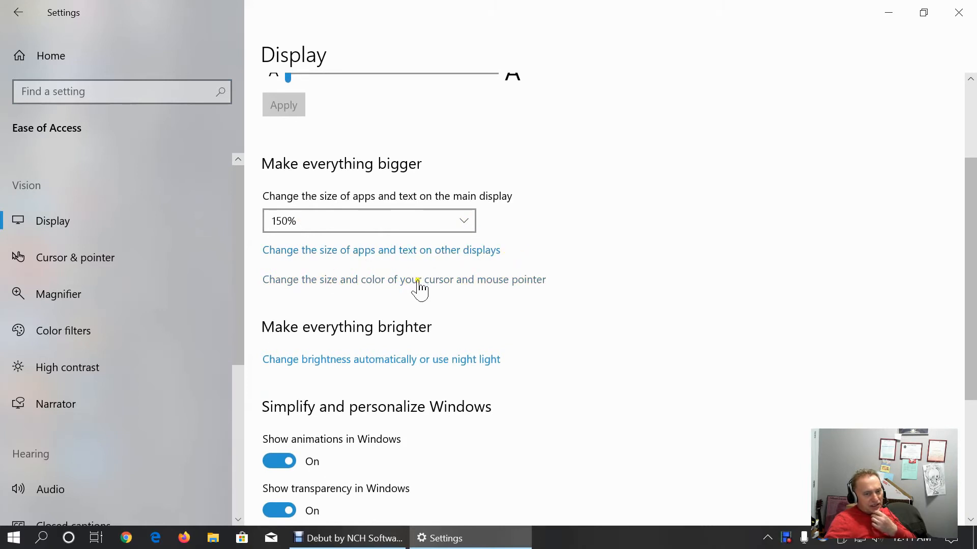
pyautogui.scroll(-3)
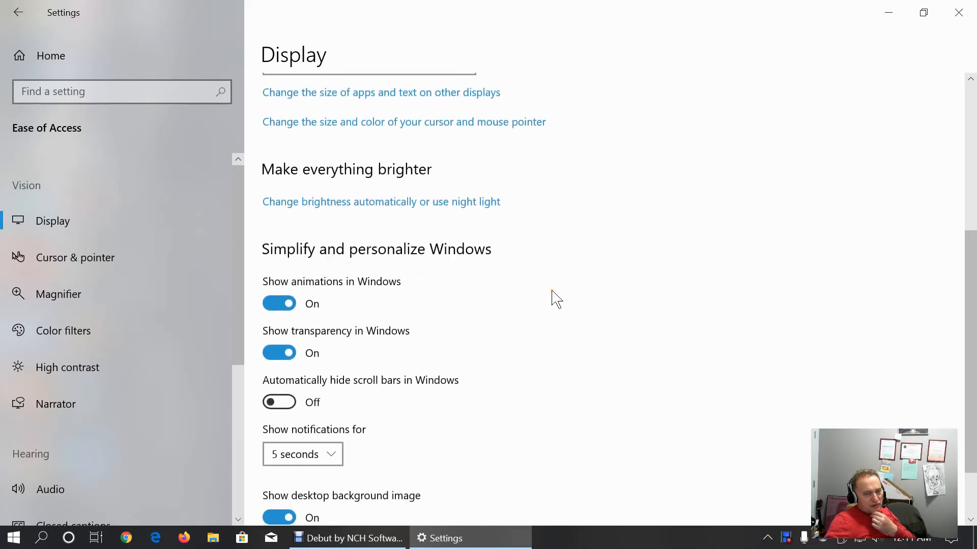
pyautogui.scroll(-3)
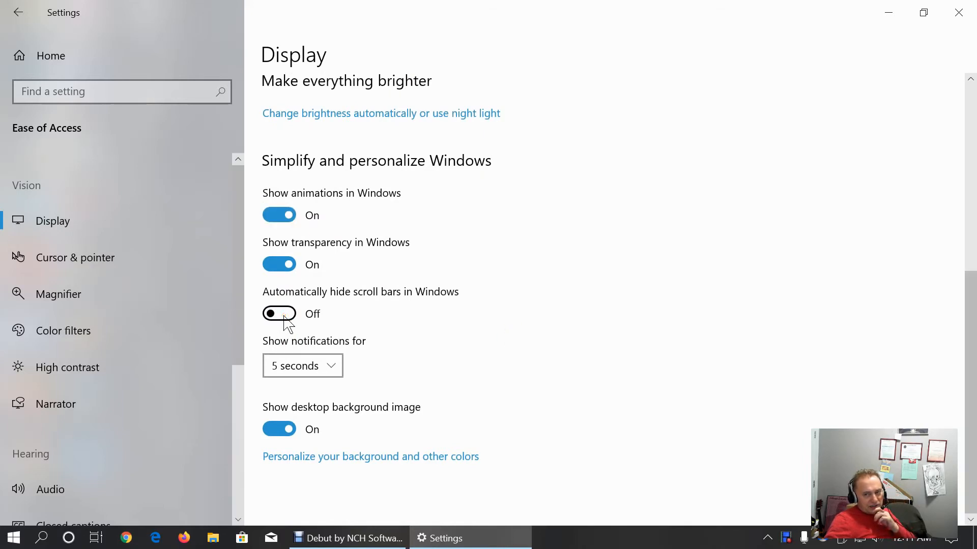
pyautogui.click(279, 315)
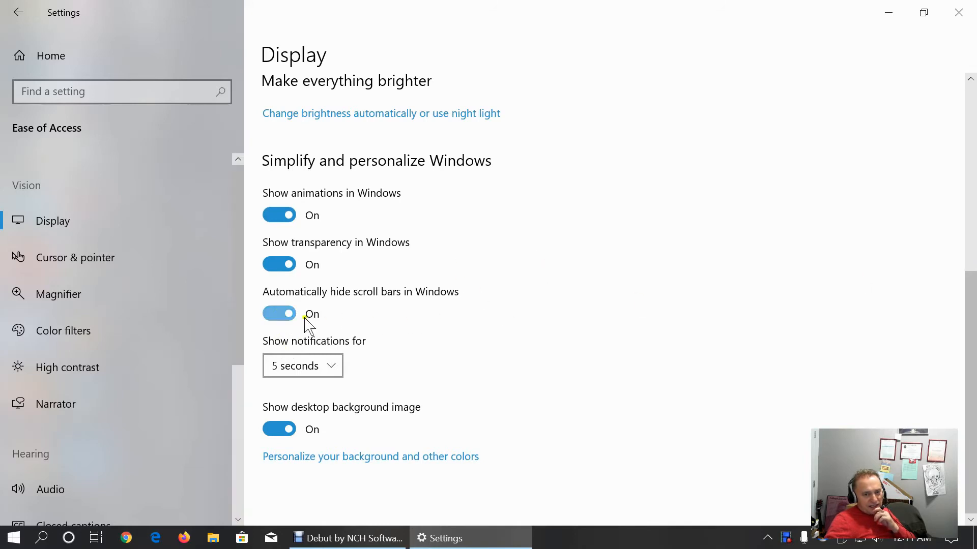
pyautogui.moveTo(695, 313)
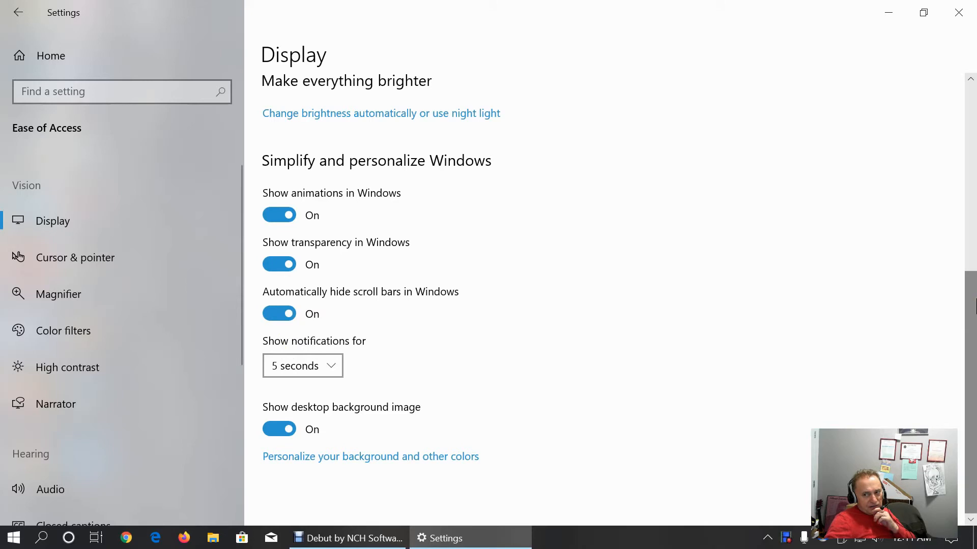
pyautogui.click(279, 313)
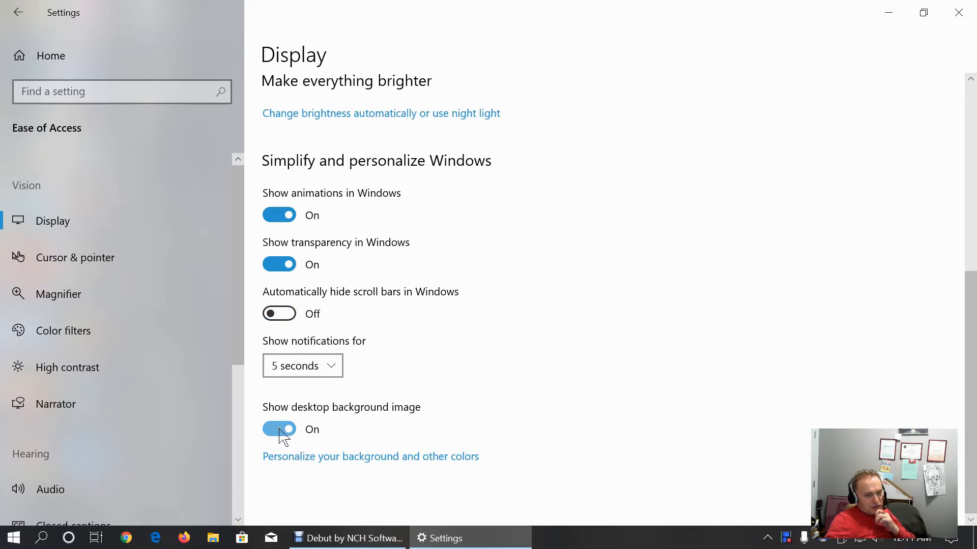
pyautogui.click(279, 430)
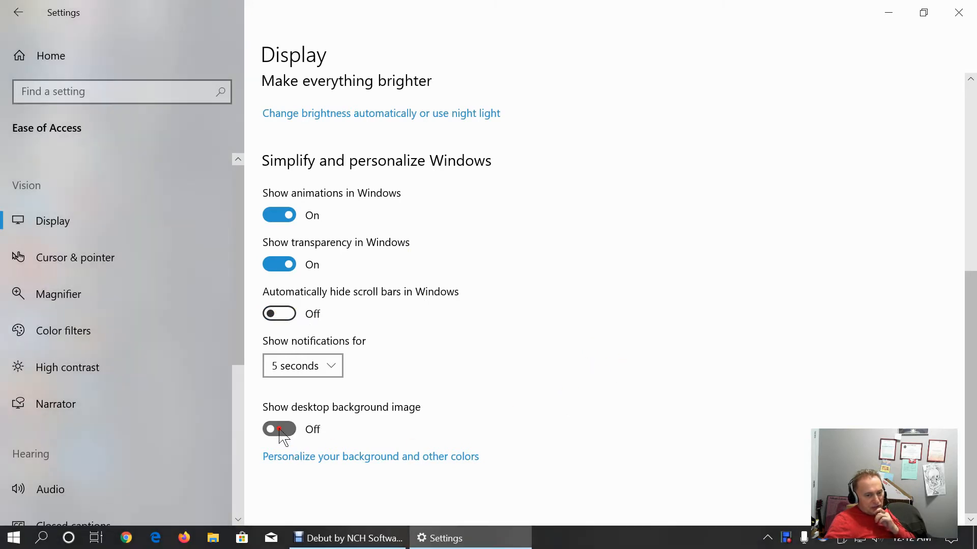
pyautogui.click(279, 430)
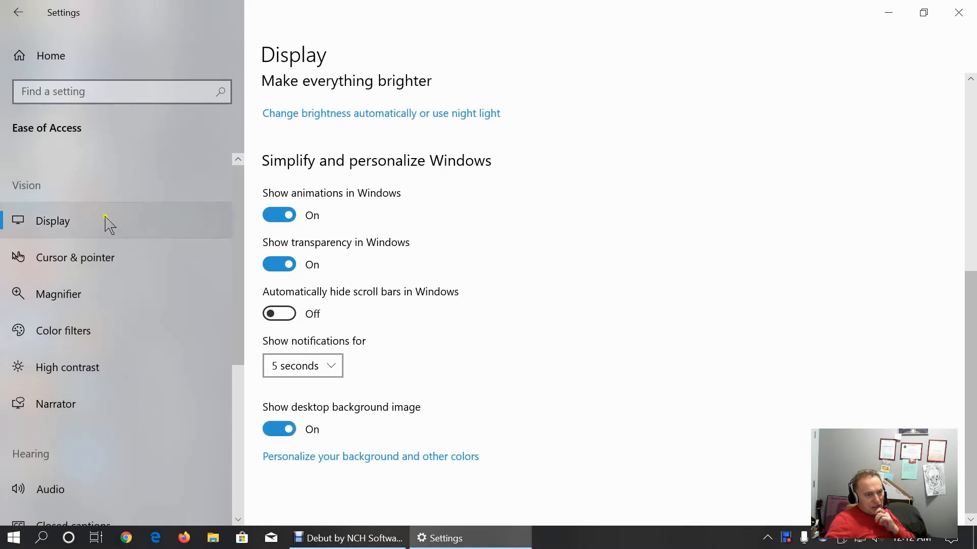
# View Cursor & pointer settings, visit Additional mouse settings, and return to pointer size options
pyautogui.click(75, 258)
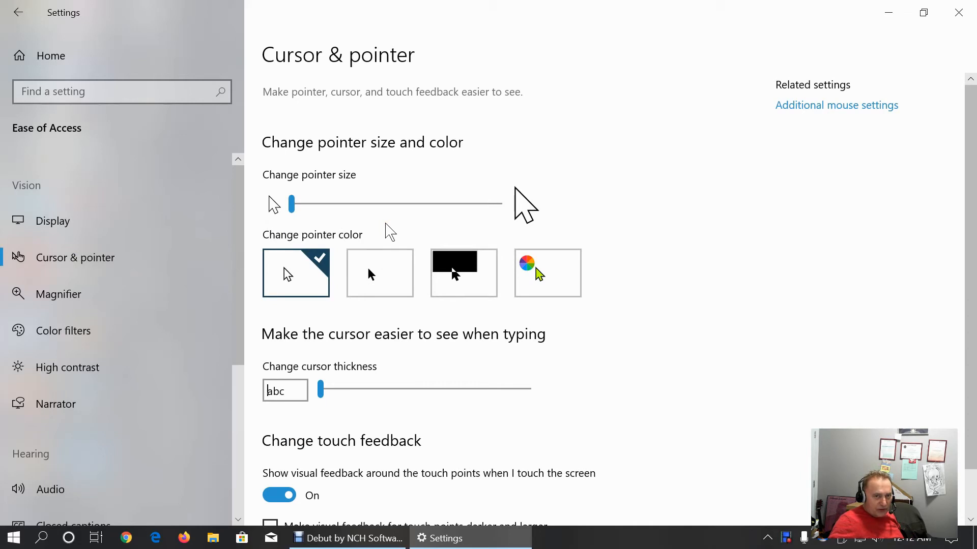
pyautogui.moveTo(848, 118)
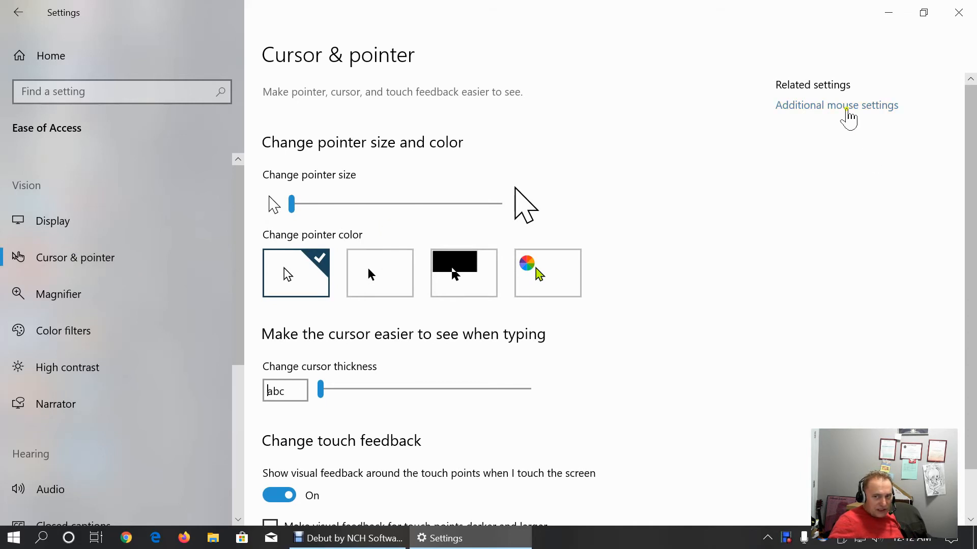
pyautogui.click(836, 105)
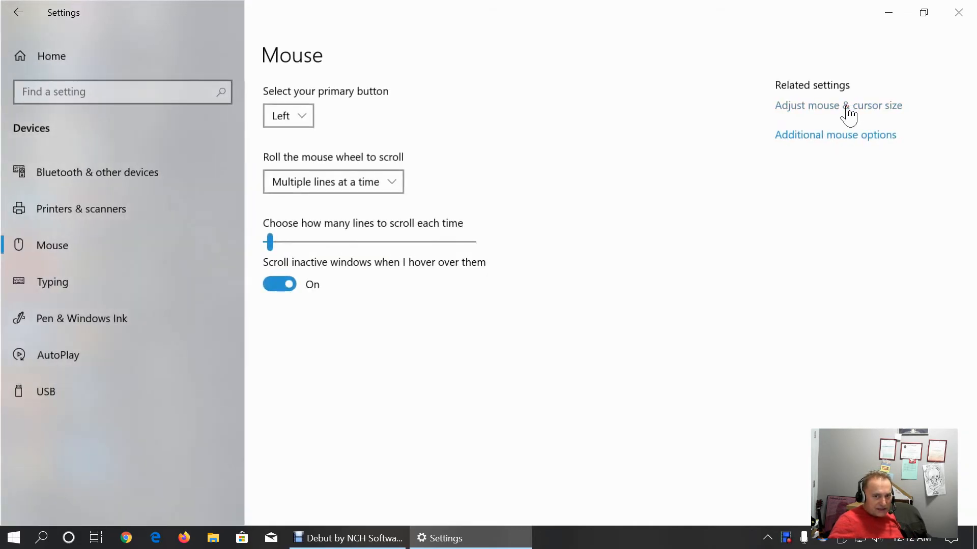
pyautogui.moveTo(51, 55)
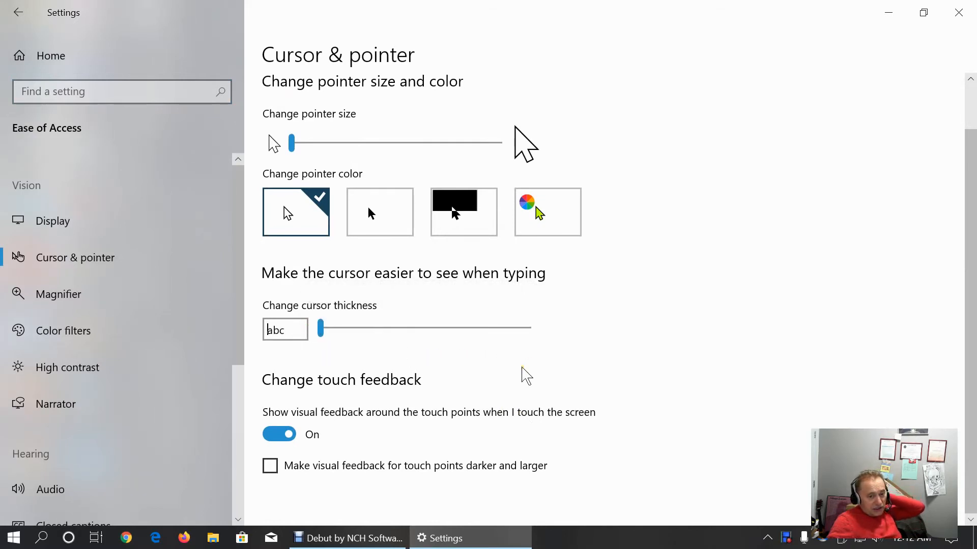
pyautogui.moveTo(334, 440)
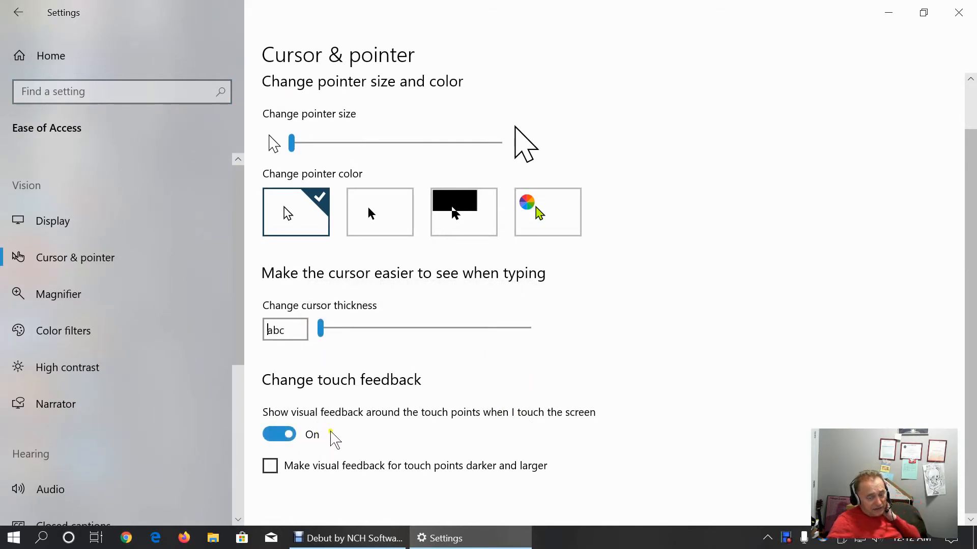
pyautogui.moveTo(837, 396)
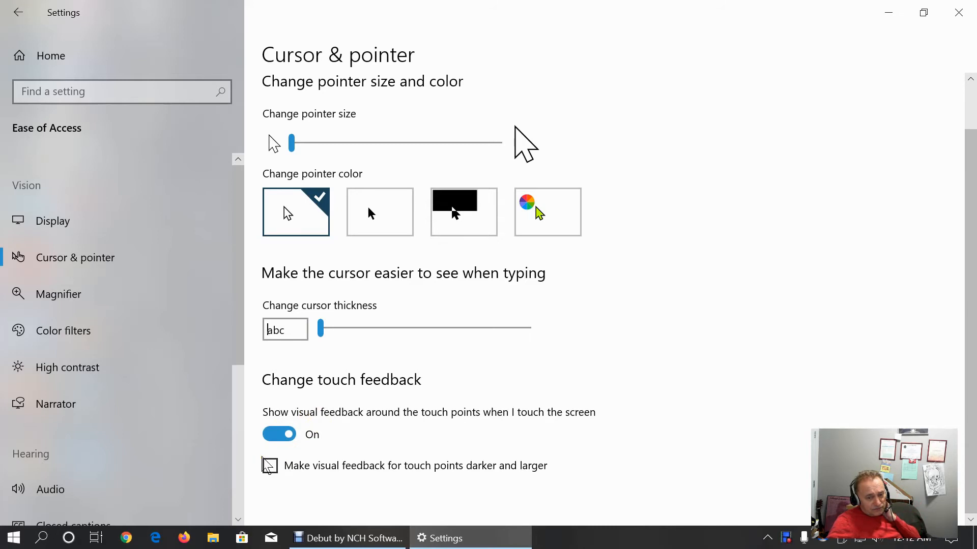
pyautogui.click(270, 465)
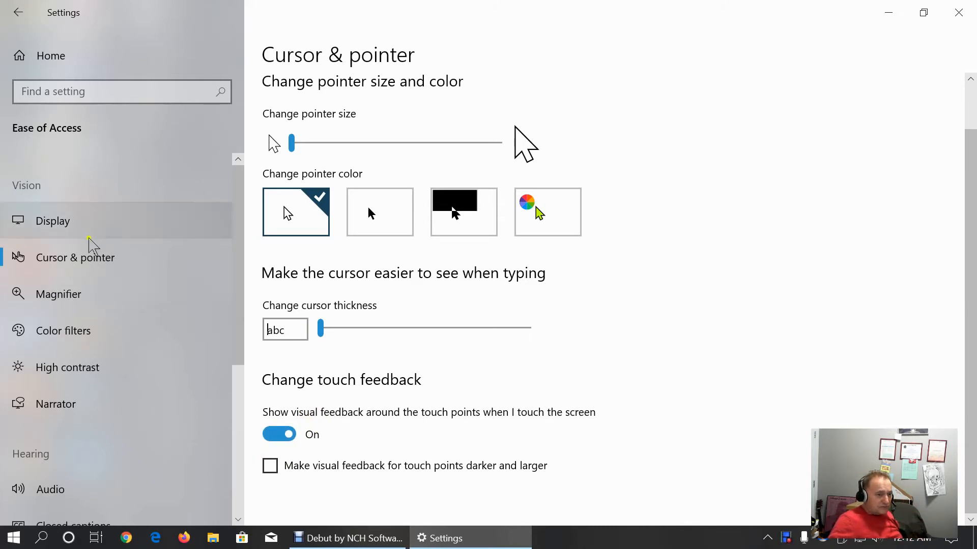
# Review the Magnifier page: Magnifier off, 200% zoom, full screen view
pyautogui.click(59, 294)
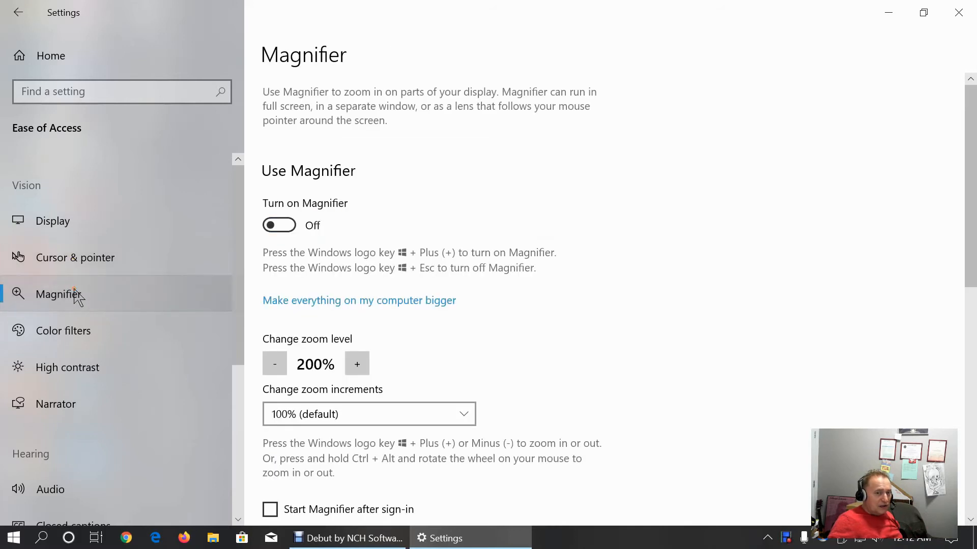
pyautogui.moveTo(373, 175)
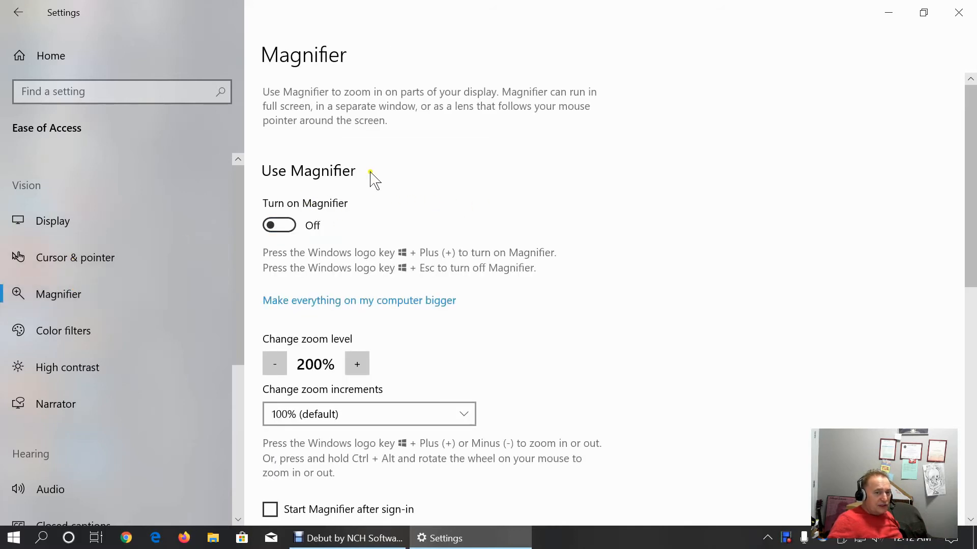
pyautogui.scroll(-3)
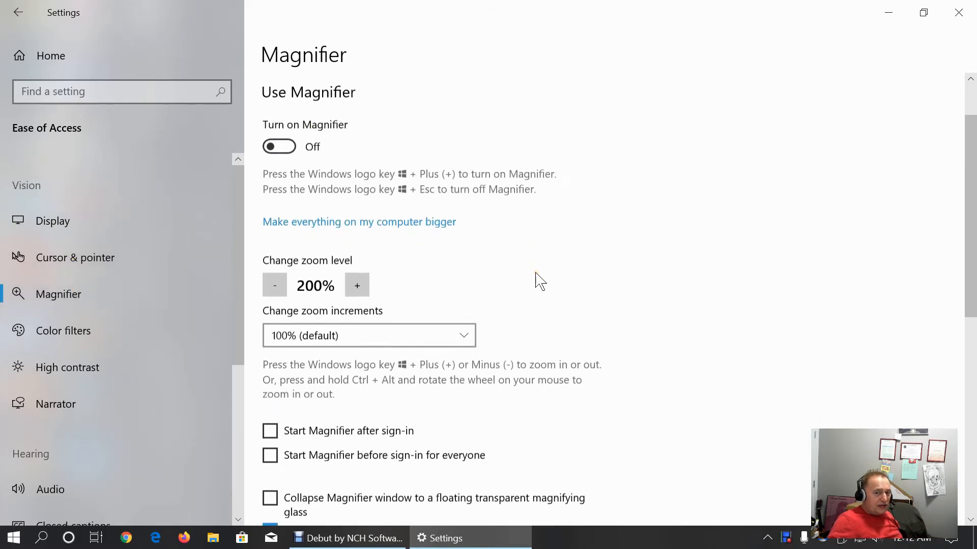
pyautogui.scroll(-3)
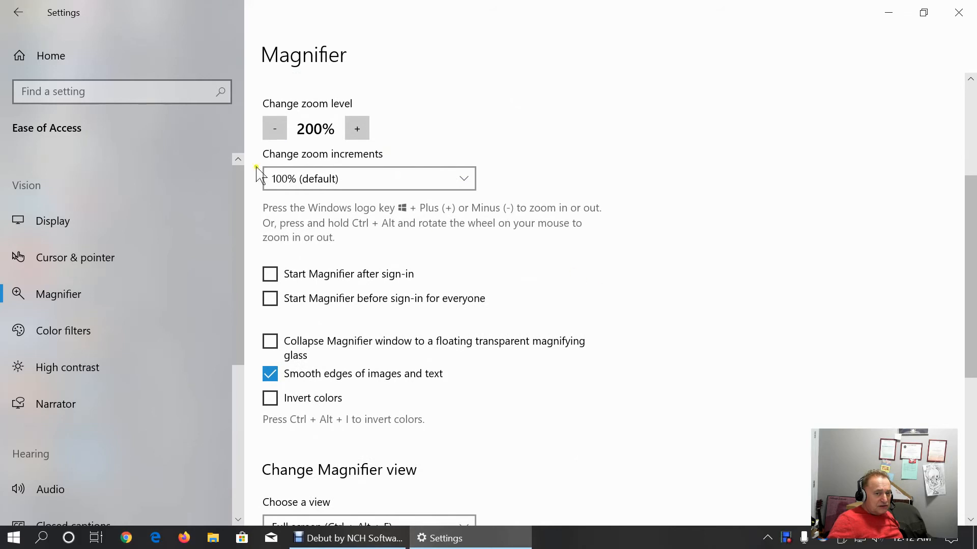
pyautogui.moveTo(748, 313)
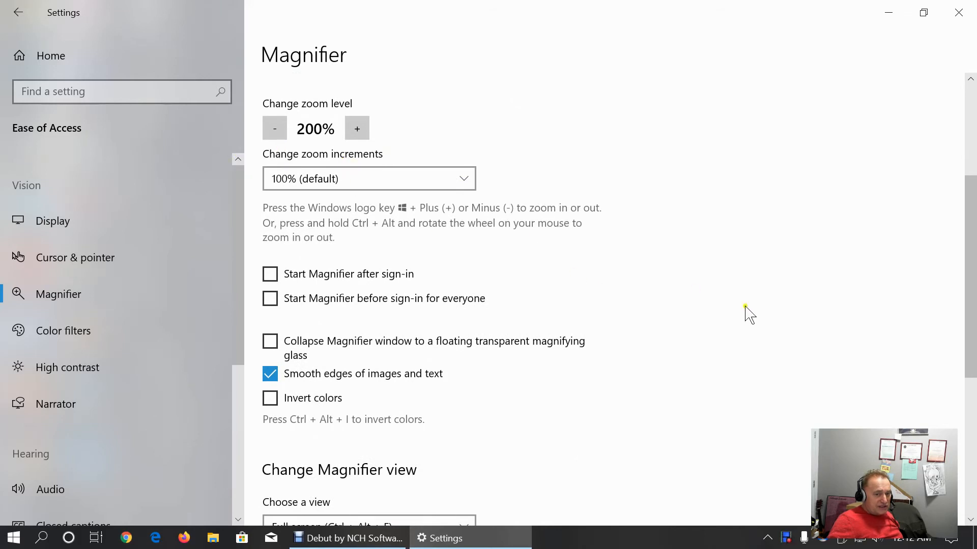
pyautogui.scroll(-3)
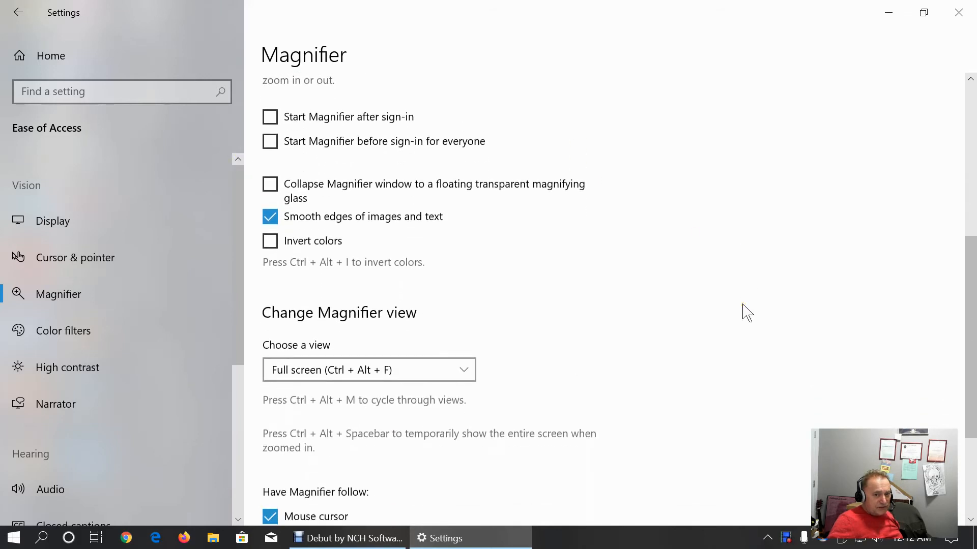
pyautogui.scroll(-3)
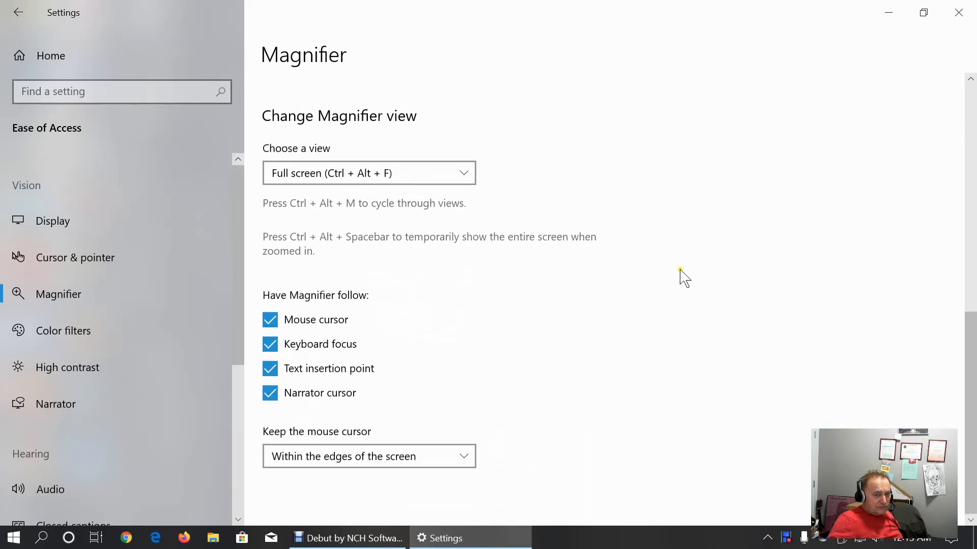
pyautogui.moveTo(112, 349)
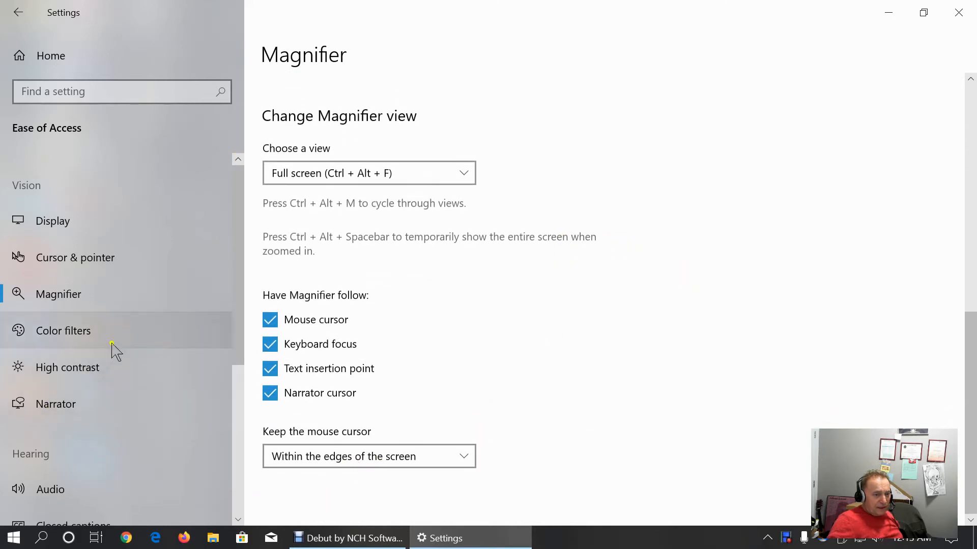
pyautogui.moveTo(410, 334)
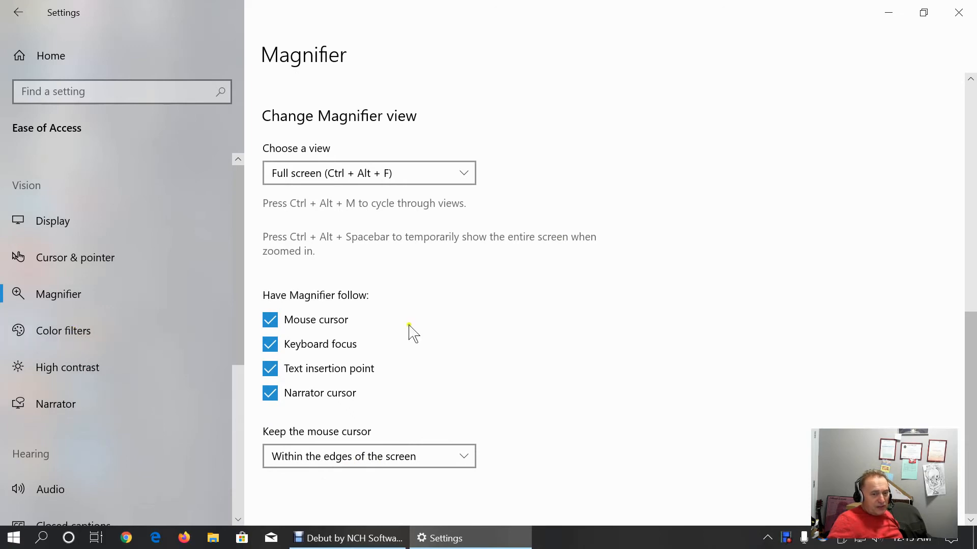
# Look through the Color filters options, then move to the High contrast page
pyautogui.click(62, 331)
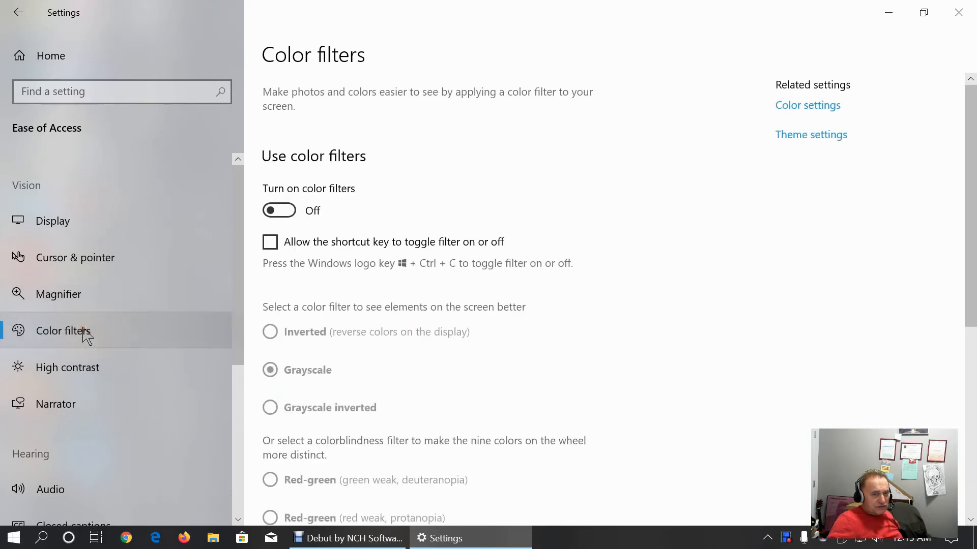
pyautogui.moveTo(429, 173)
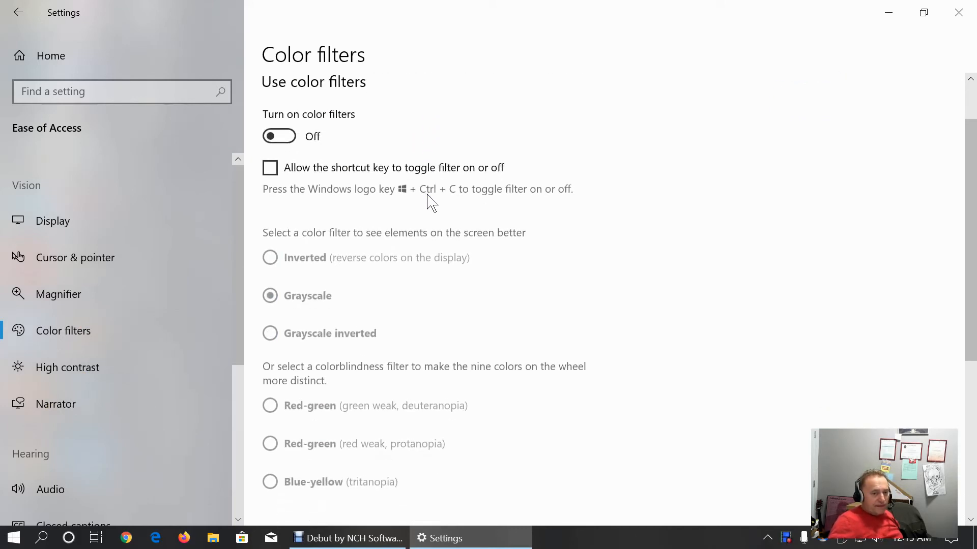
pyautogui.scroll(3)
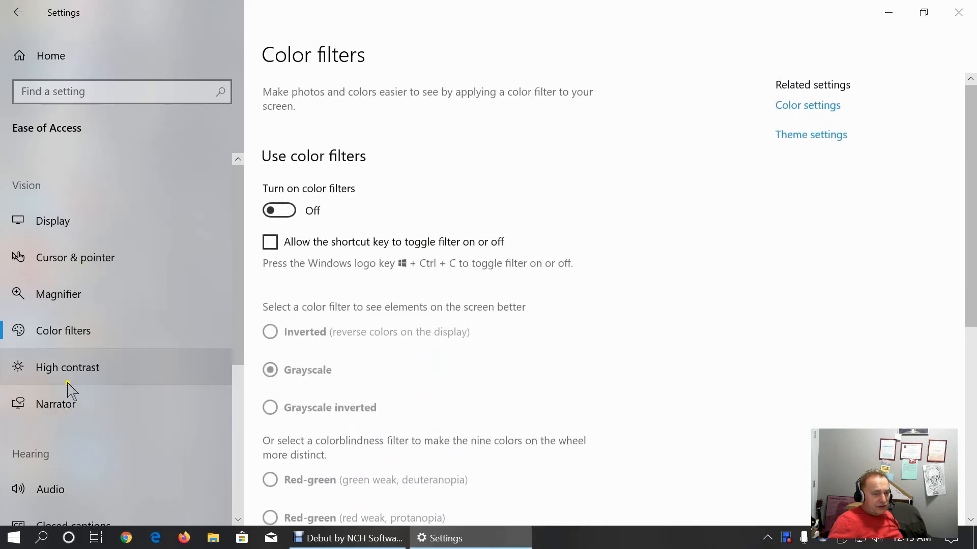
pyautogui.click(67, 368)
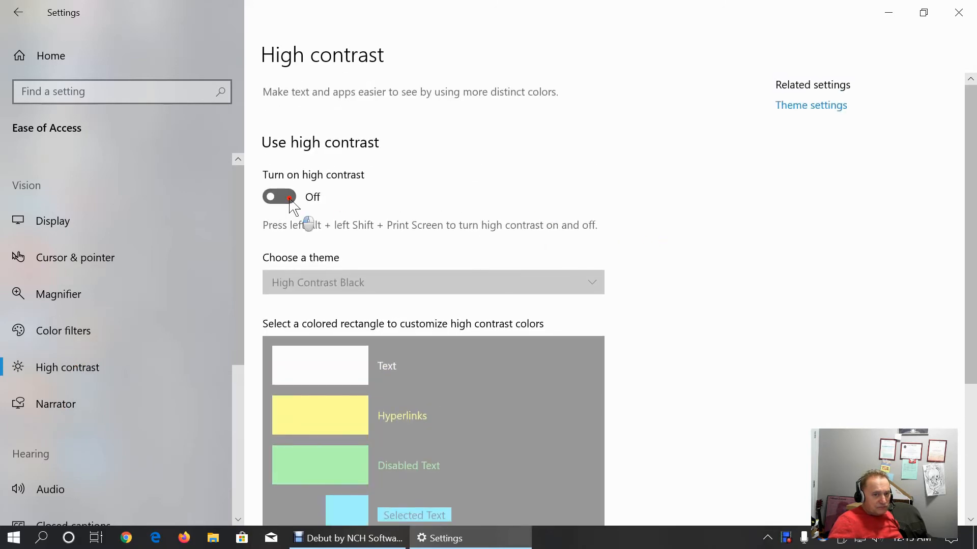
pyautogui.click(279, 197)
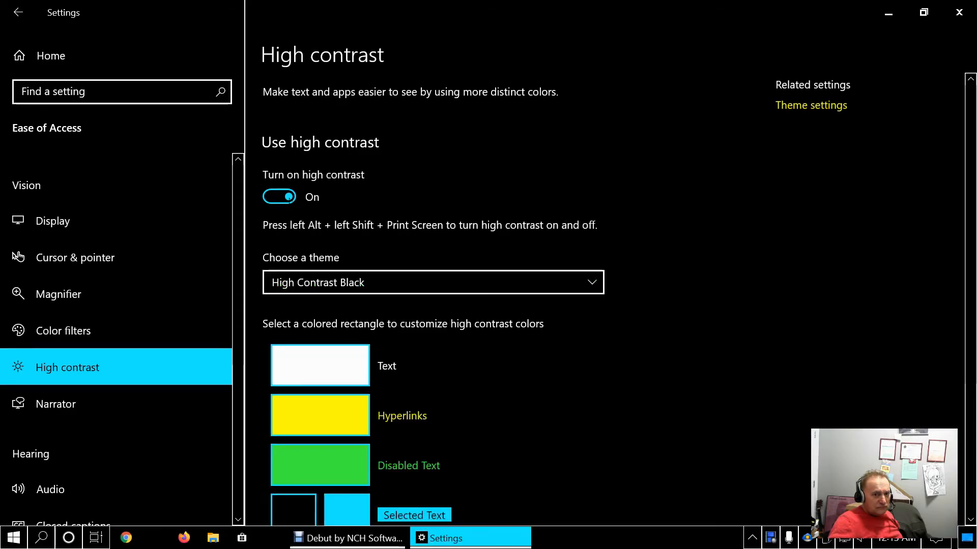
pyautogui.click(279, 196)
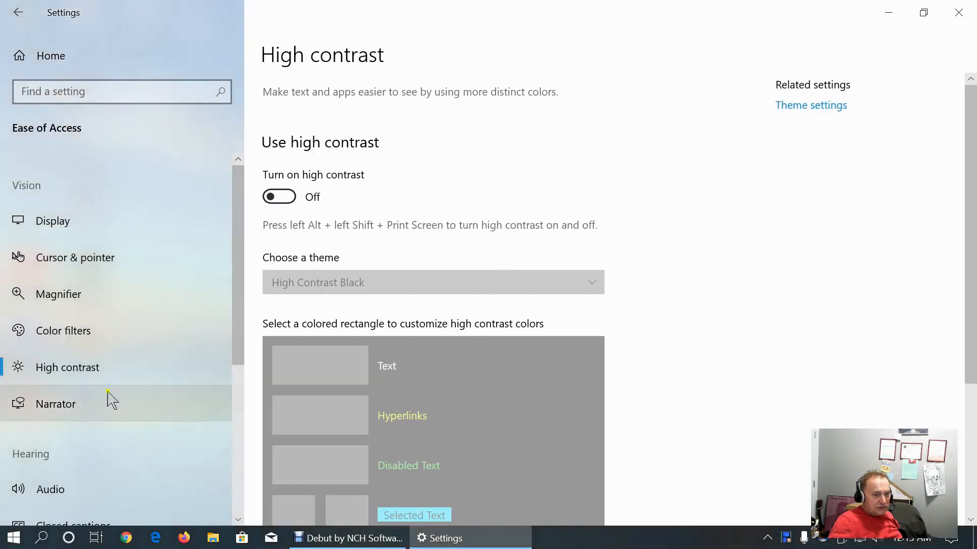
# Scroll through the Narrator options with Narrator off, then return to Settings home
pyautogui.click(55, 404)
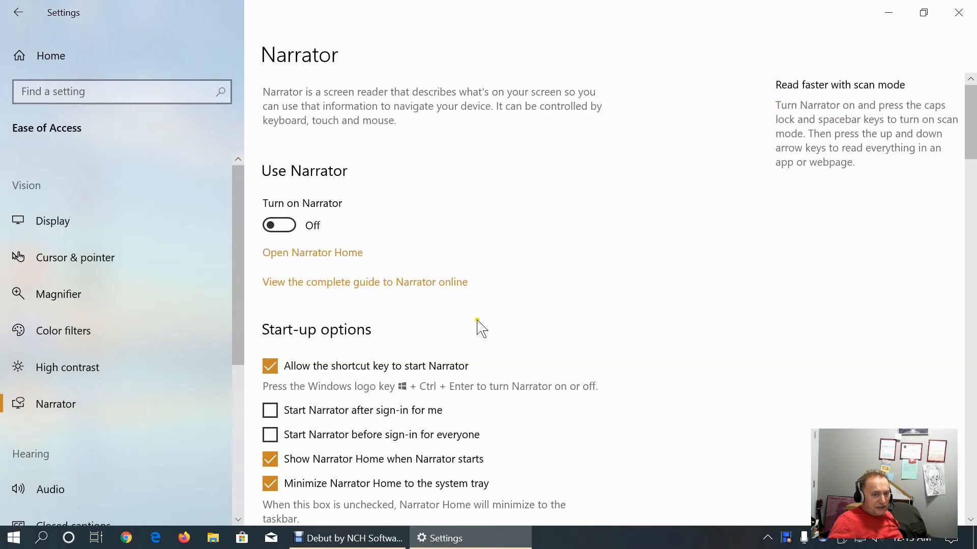
pyautogui.scroll(-3)
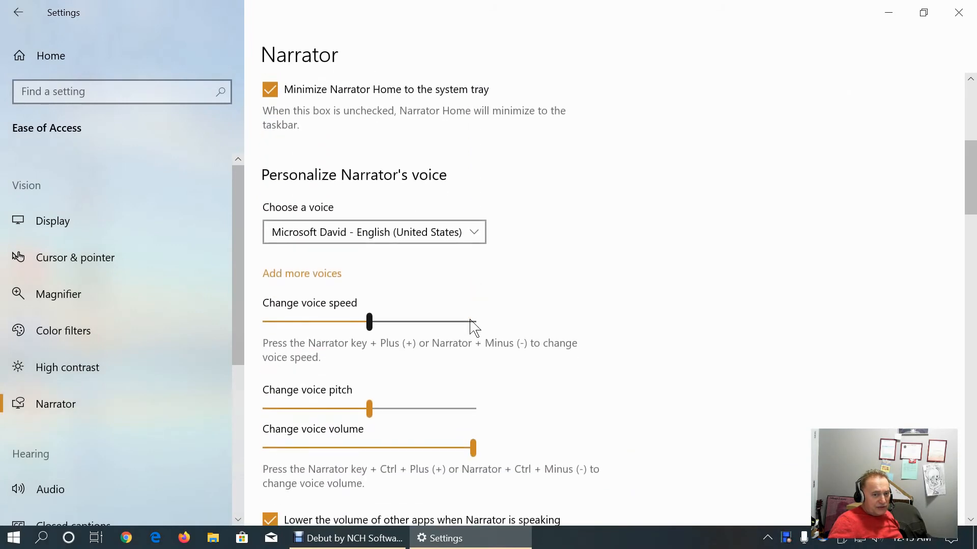
pyautogui.scroll(-3)
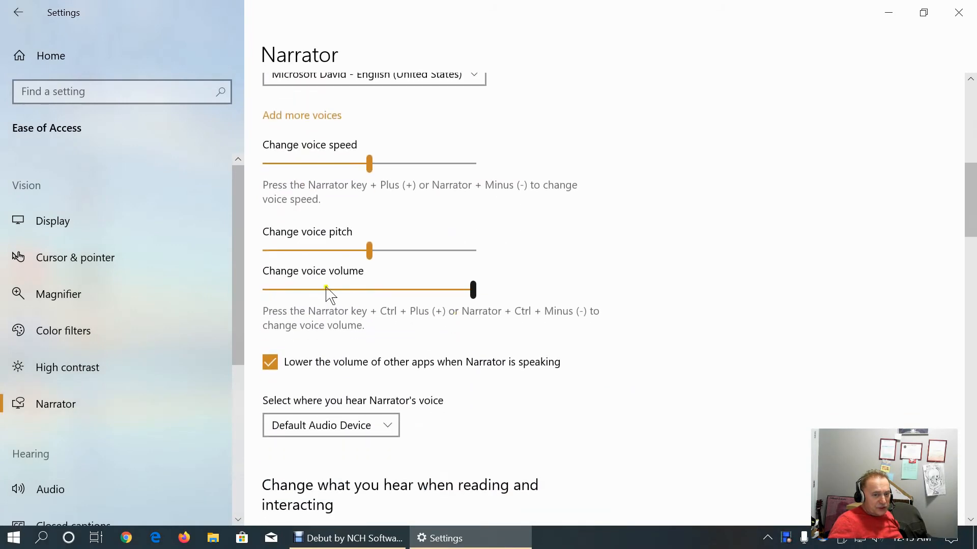
pyautogui.scroll(-3)
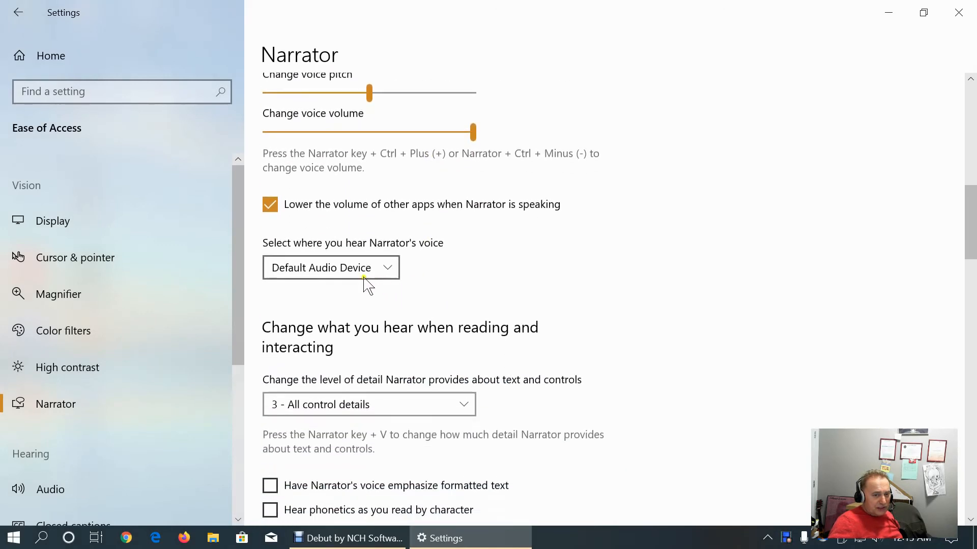
pyautogui.moveTo(492, 278)
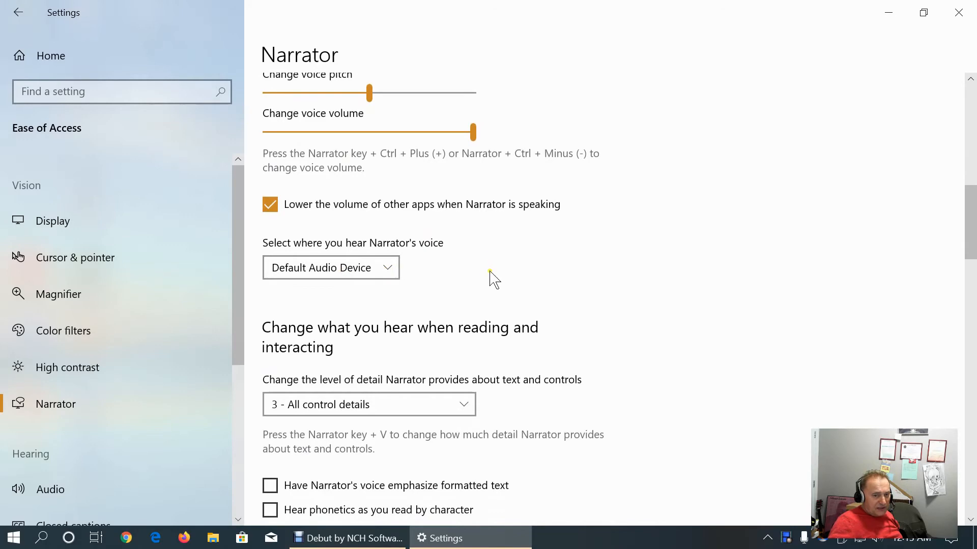
pyautogui.scroll(-3)
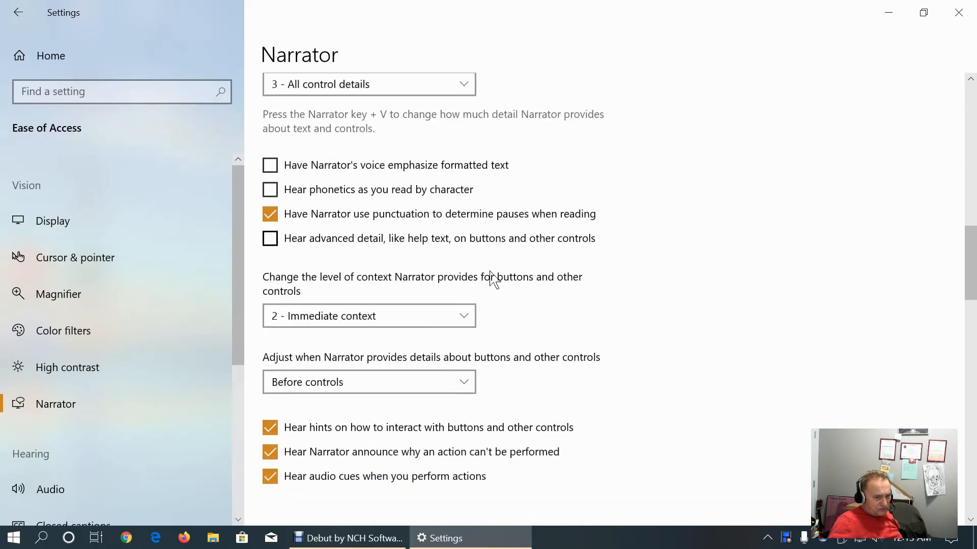
pyautogui.scroll(3)
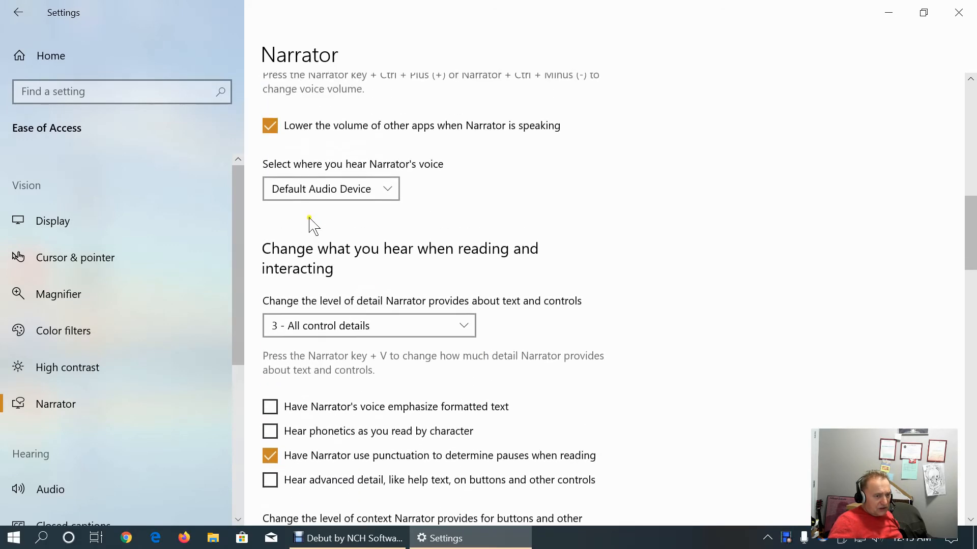
pyautogui.click(18, 12)
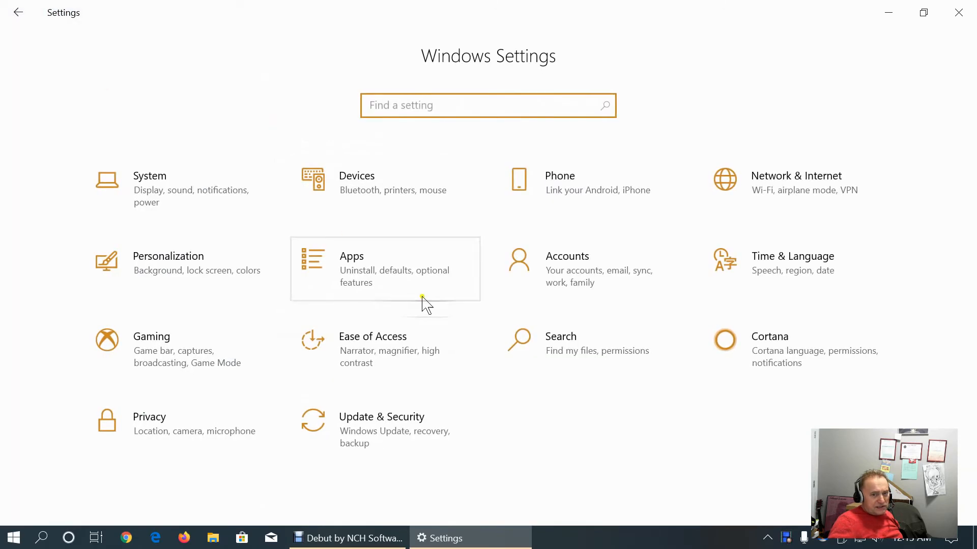
# On Search Permissions & History, try SafeSearch Off and set it back to Moderate
pyautogui.click(559, 343)
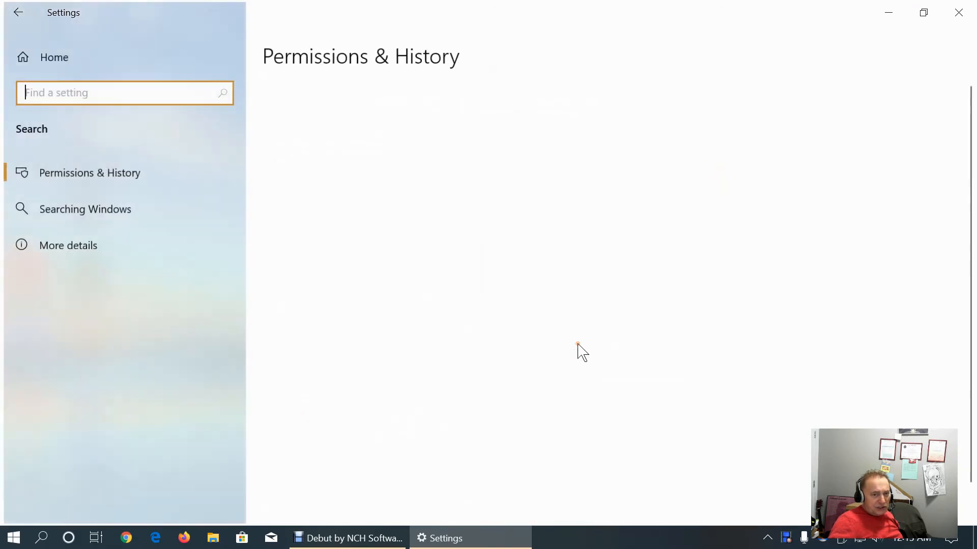
pyautogui.click(90, 173)
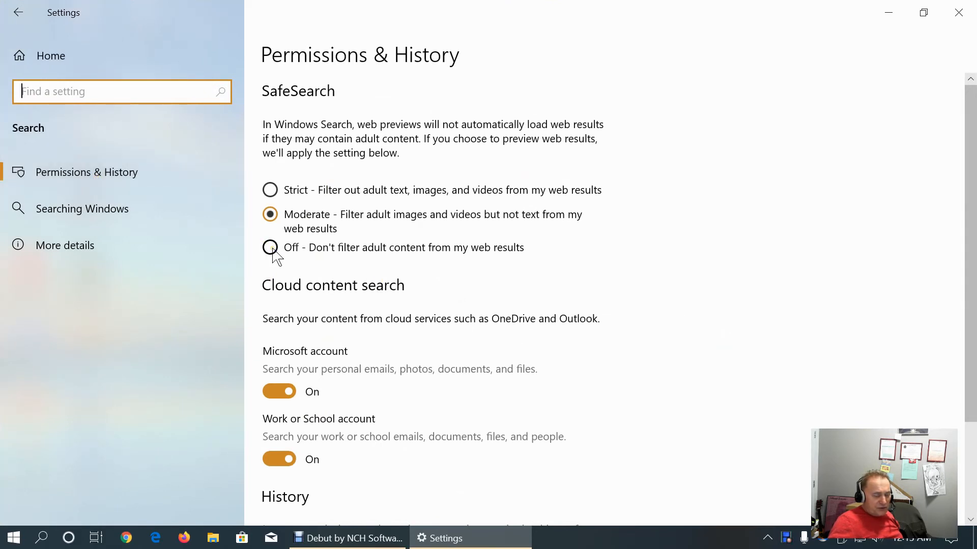
pyautogui.moveTo(270, 191)
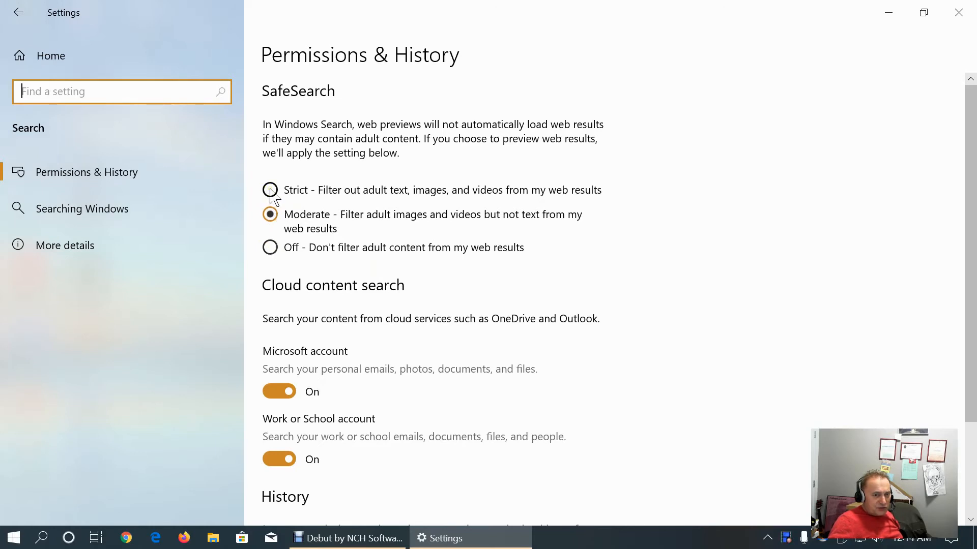
pyautogui.click(270, 248)
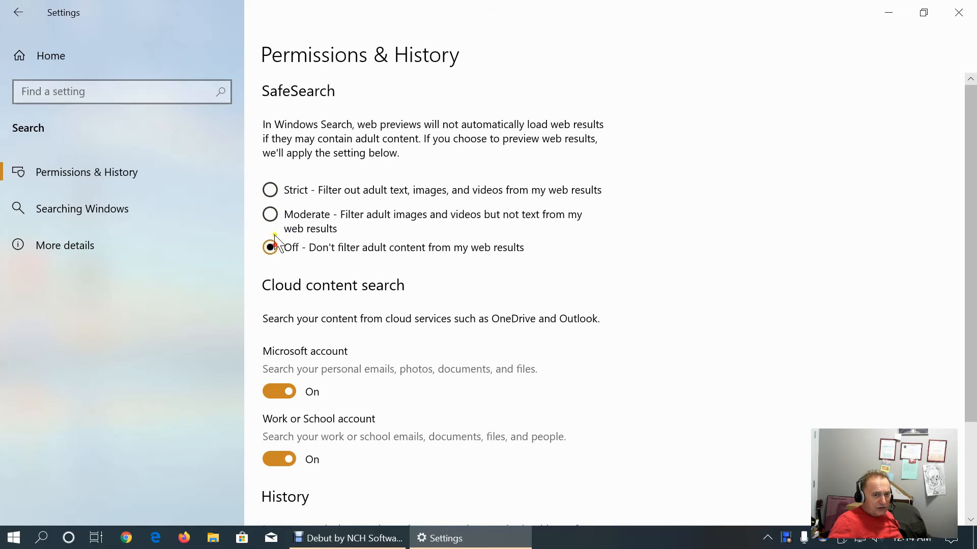
pyautogui.click(269, 215)
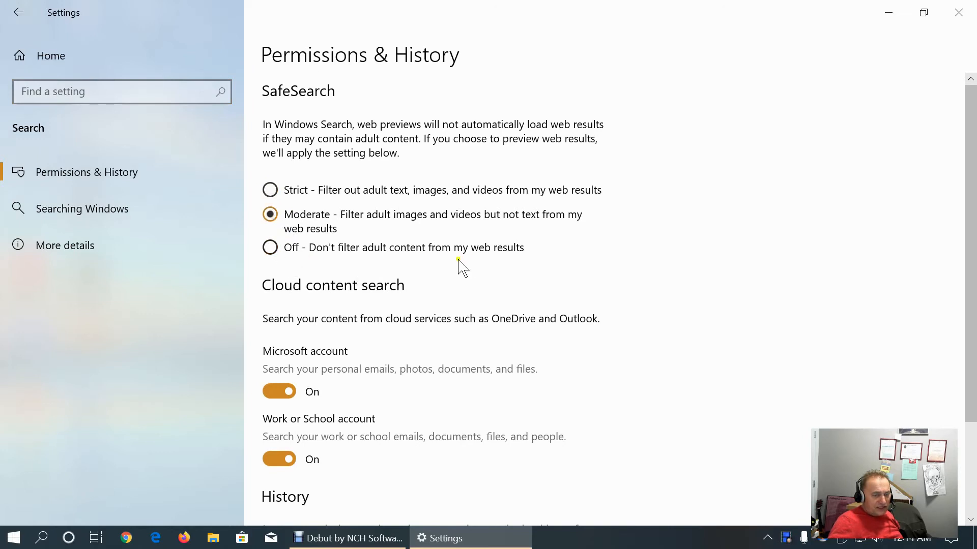
pyautogui.moveTo(440, 262)
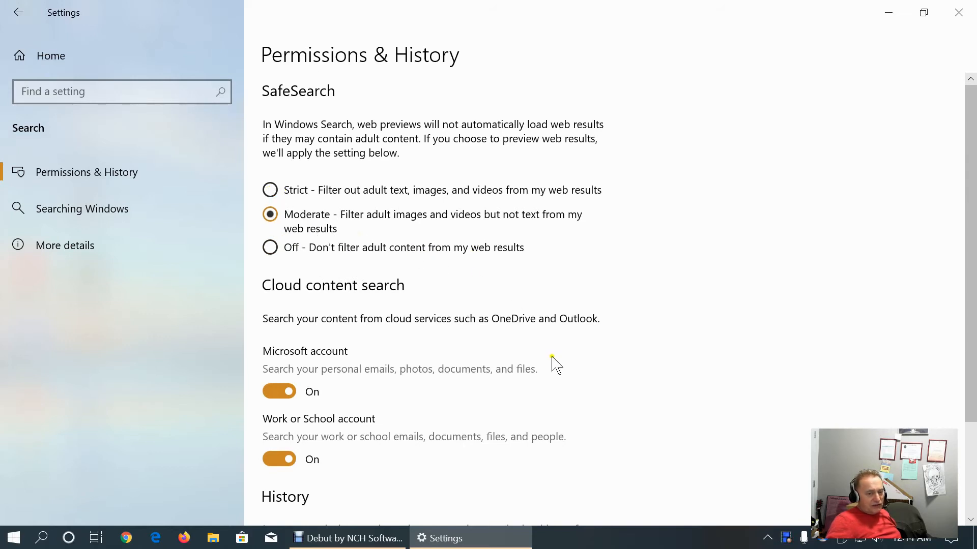
pyautogui.moveTo(550, 364)
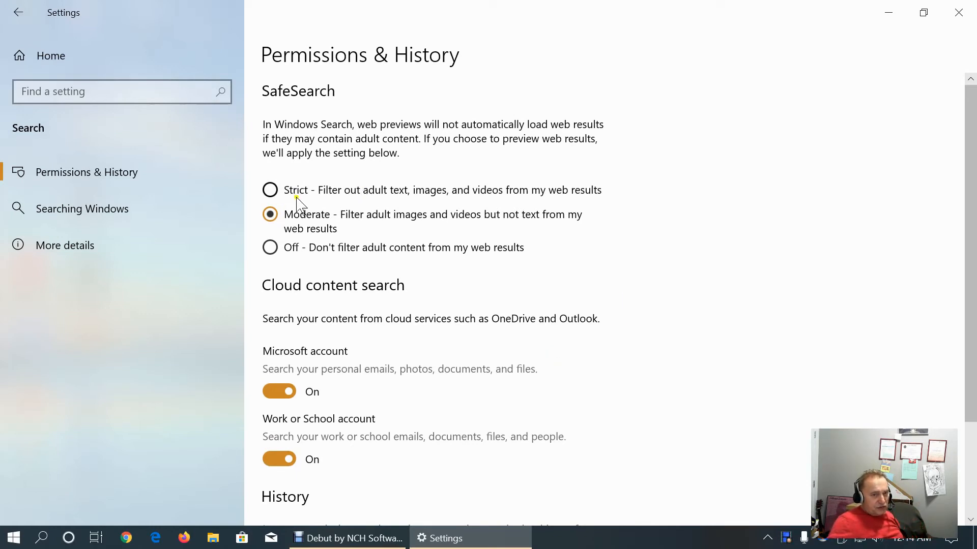
pyautogui.moveTo(355, 331)
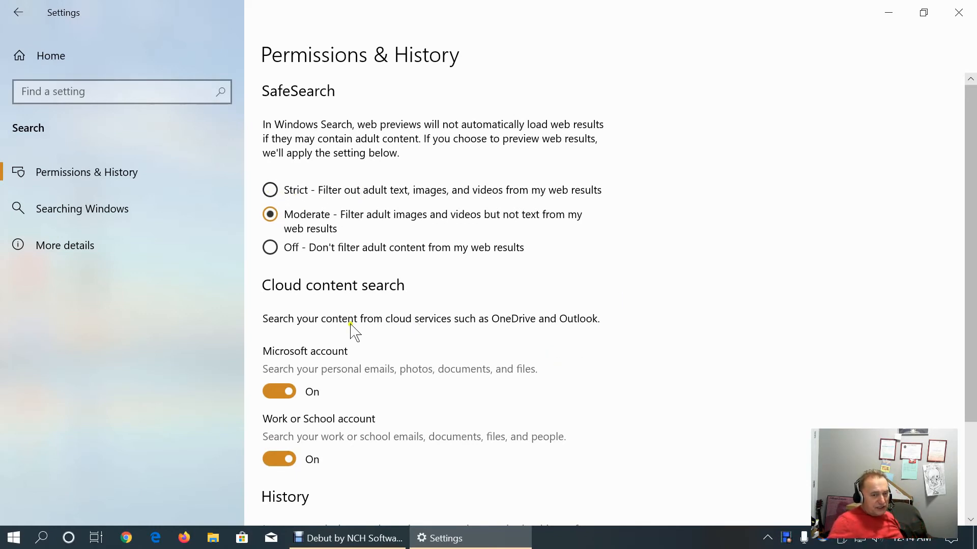
# Switch the 'My device history' toggle off under search History
pyautogui.scroll(-3)
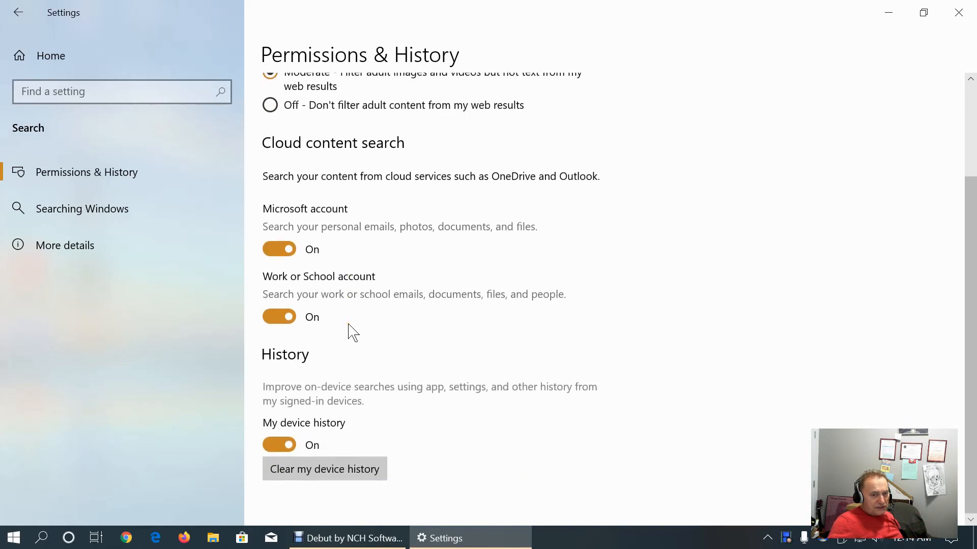
pyautogui.moveTo(385, 367)
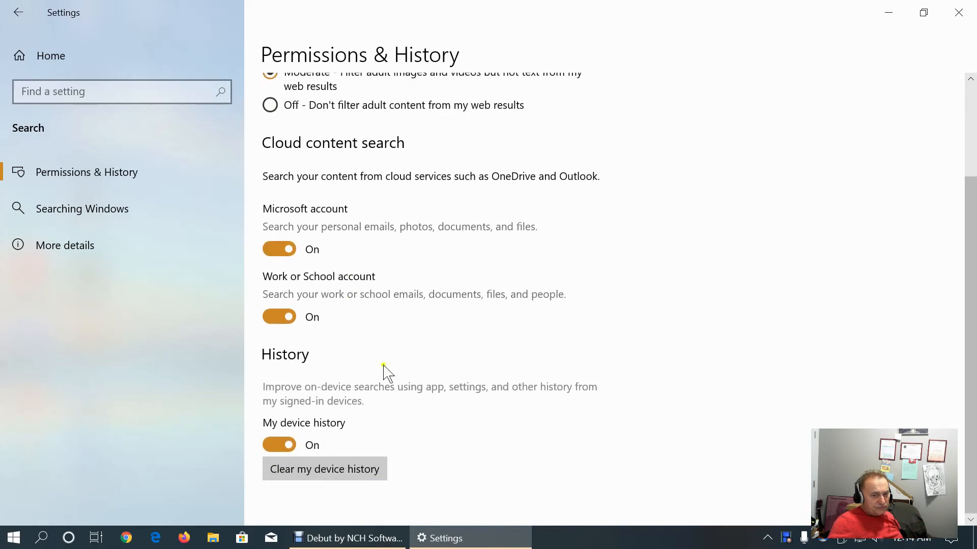
pyautogui.click(279, 445)
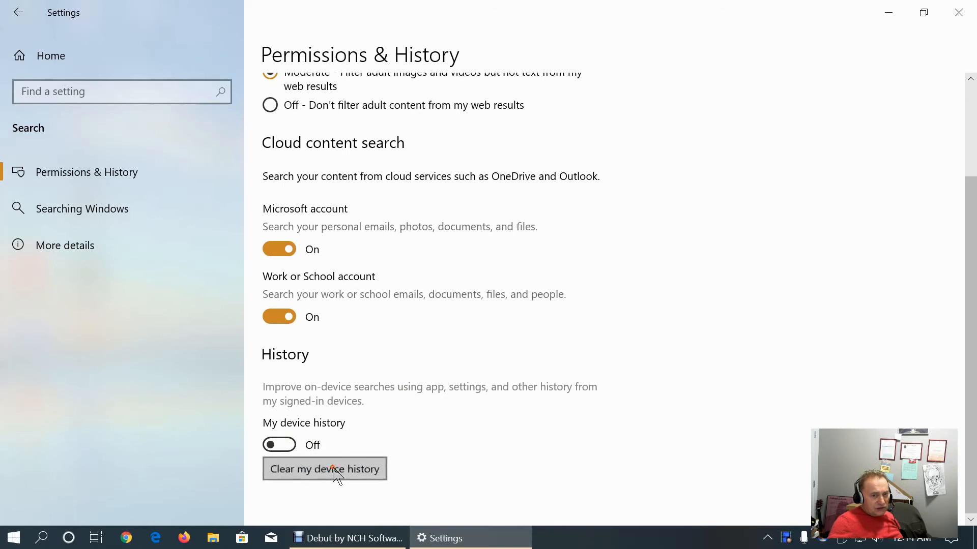
pyautogui.moveTo(495, 458)
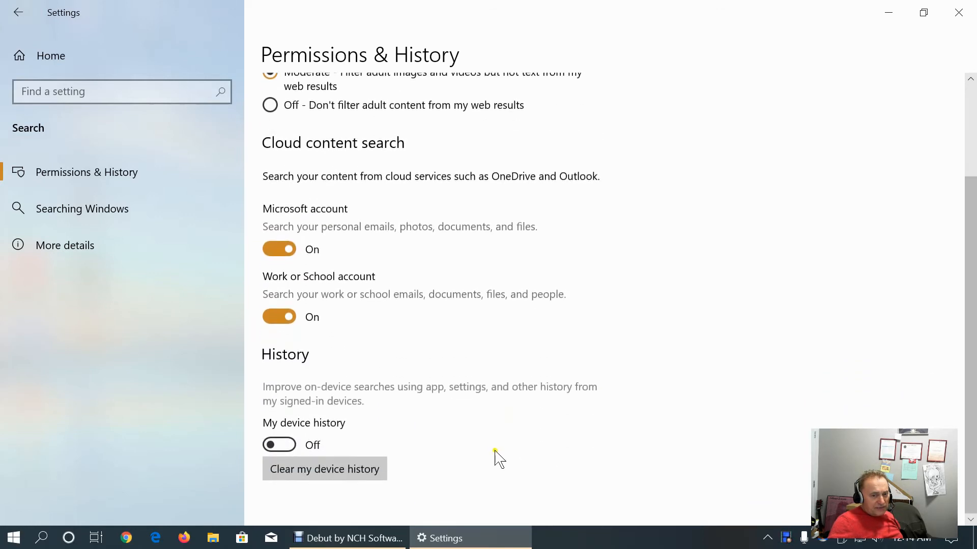
pyautogui.moveTo(495, 459)
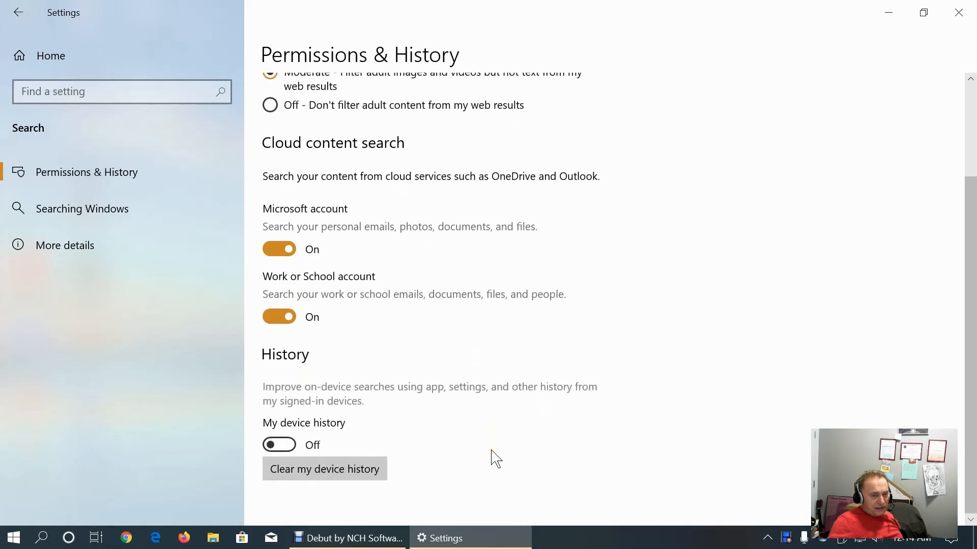
pyautogui.moveTo(343, 457)
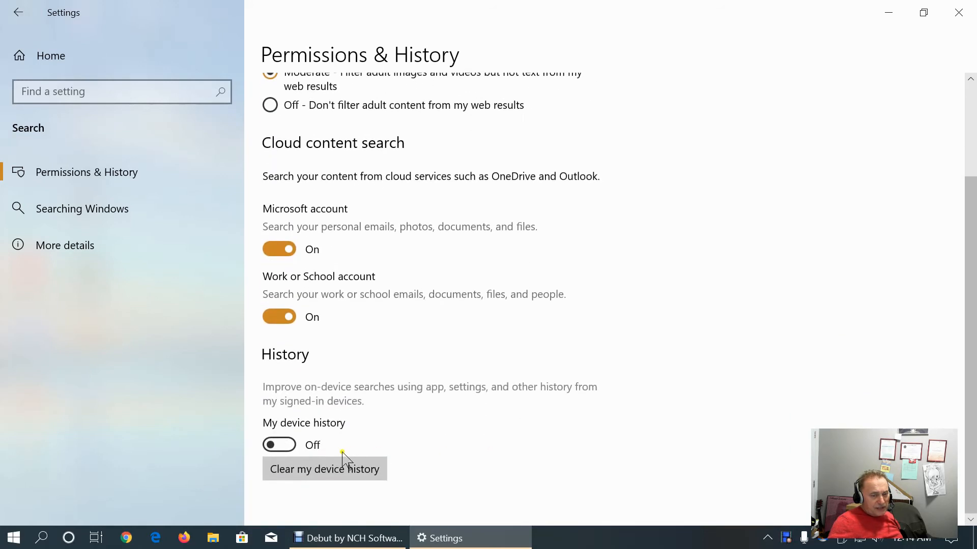
pyautogui.scroll(3)
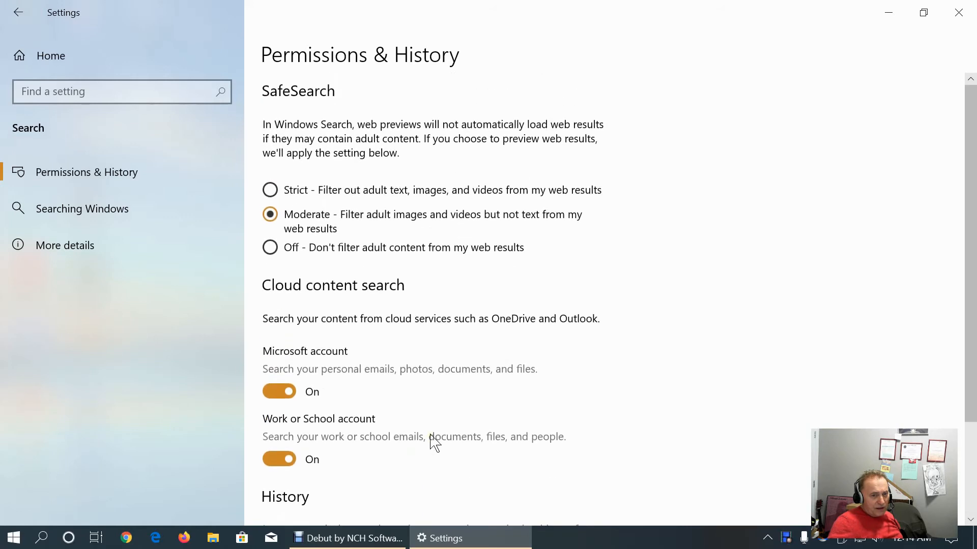
pyautogui.scroll(-3)
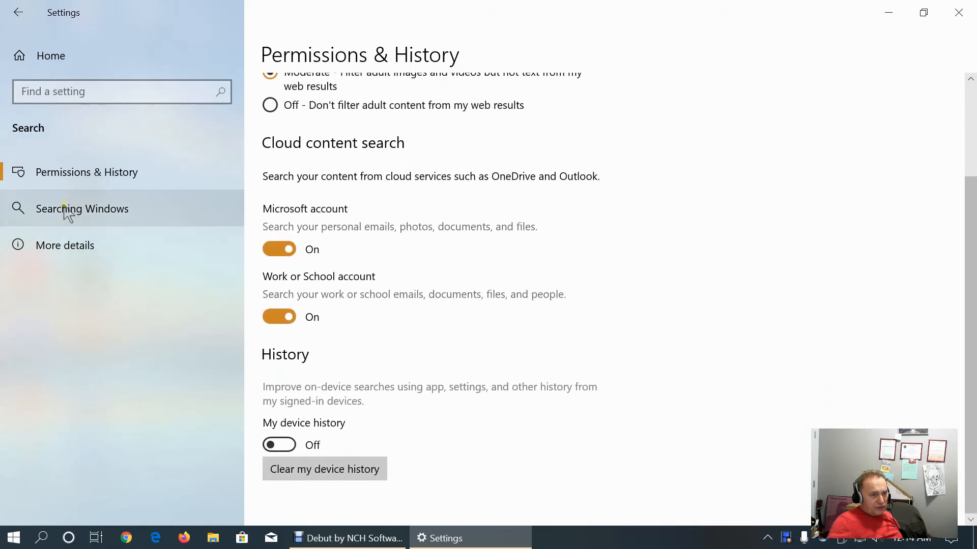
# Scroll through the Searching Windows indexing settings
pyautogui.click(82, 209)
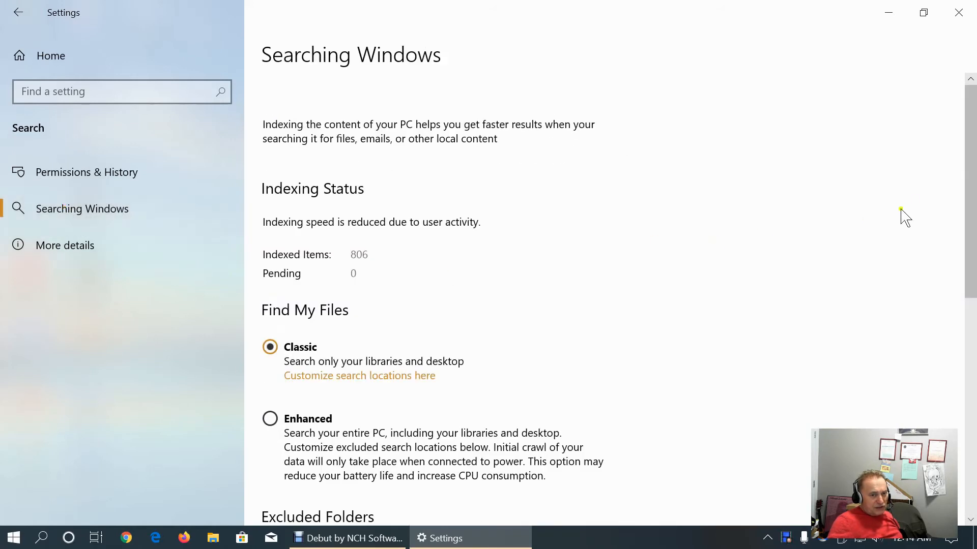
pyautogui.scroll(-3)
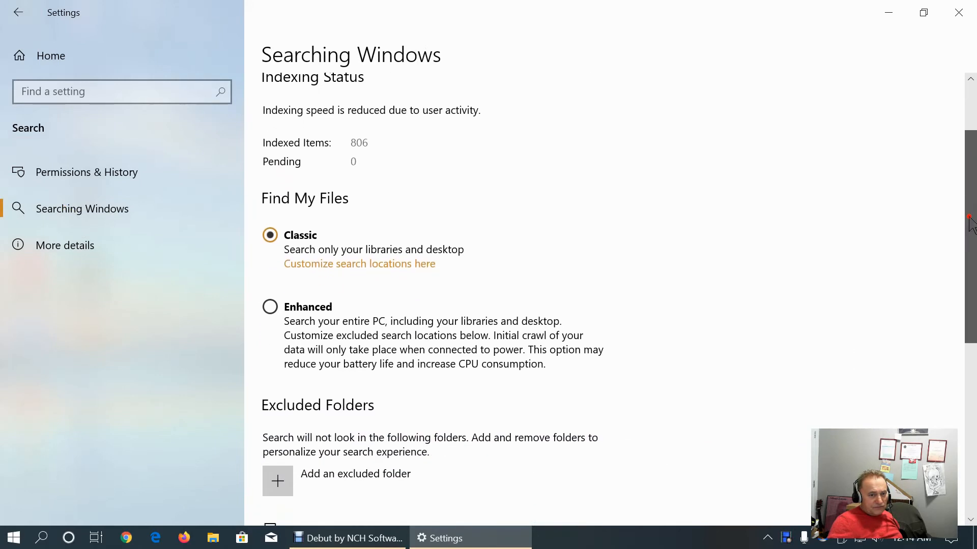
pyautogui.scroll(3)
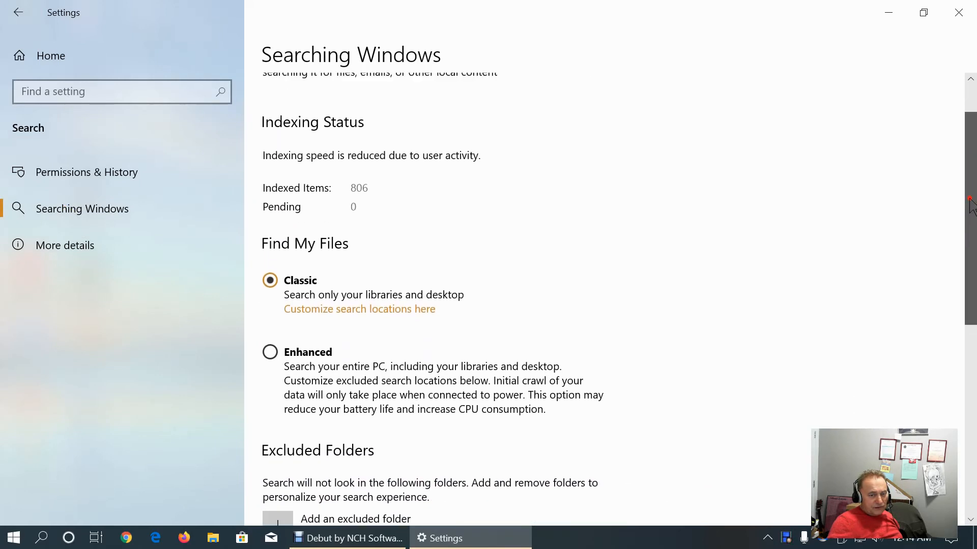
pyautogui.scroll(-3)
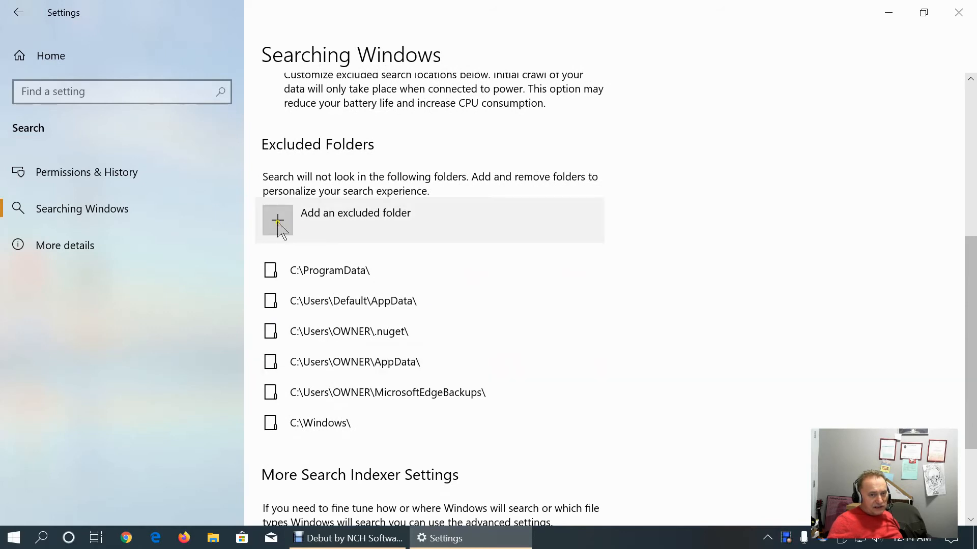
pyautogui.moveTo(579, 315)
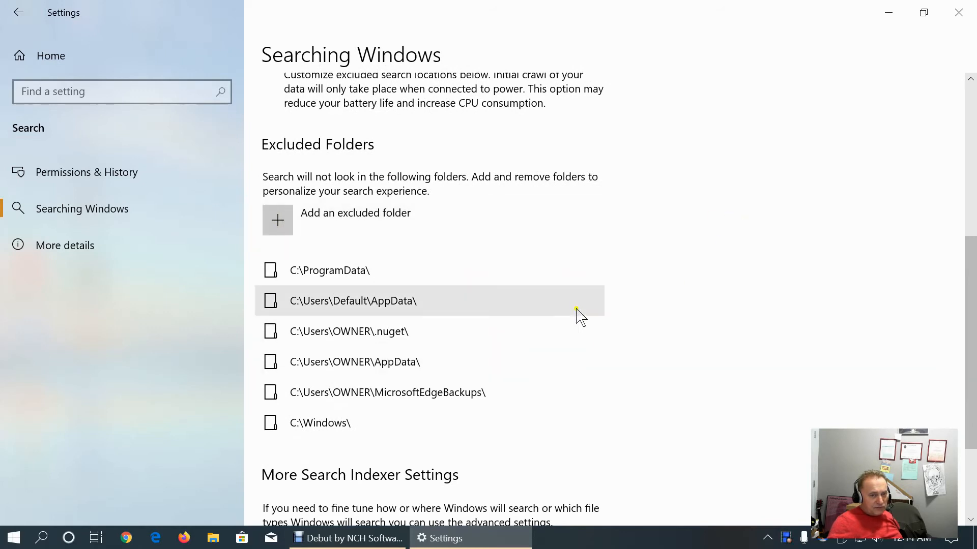
pyautogui.scroll(-3)
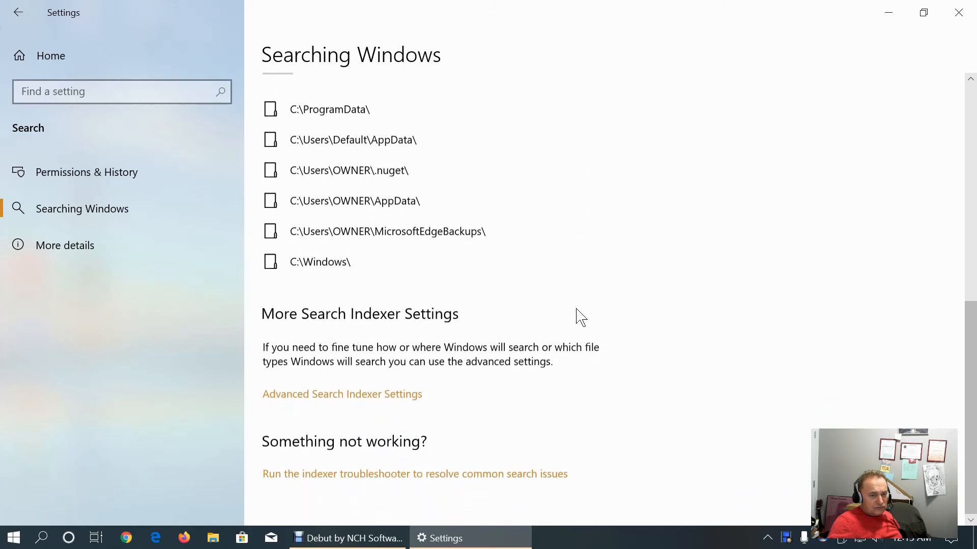
pyautogui.moveTo(370, 400)
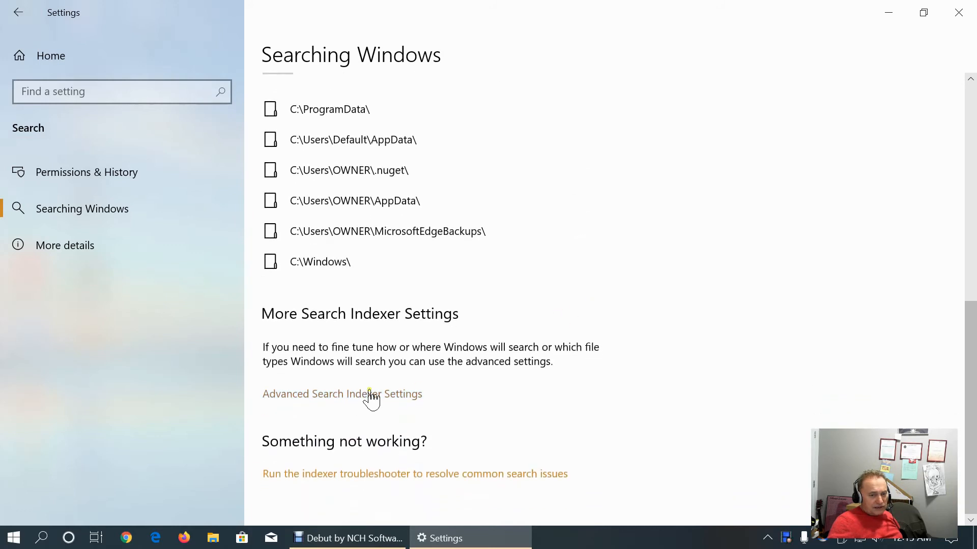
pyautogui.moveTo(529, 402)
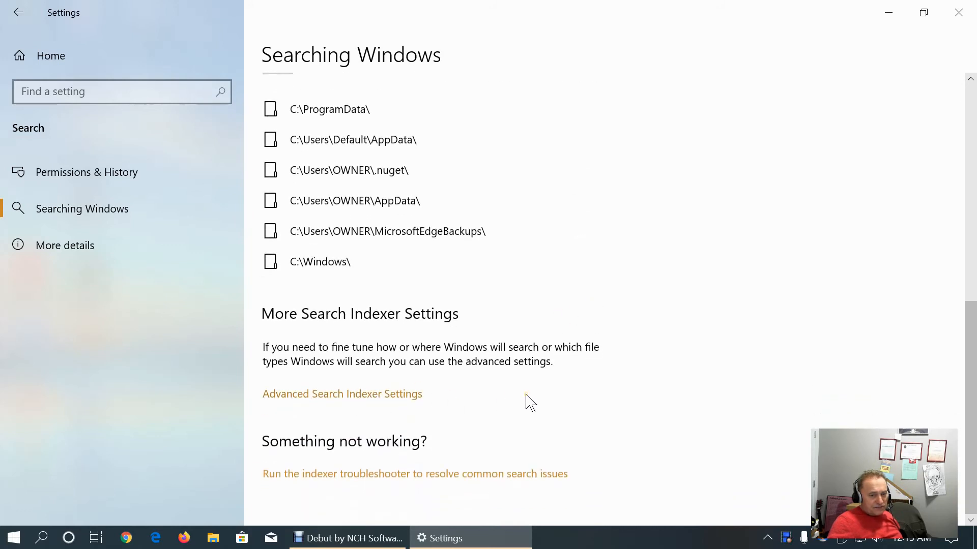
pyautogui.moveTo(352, 483)
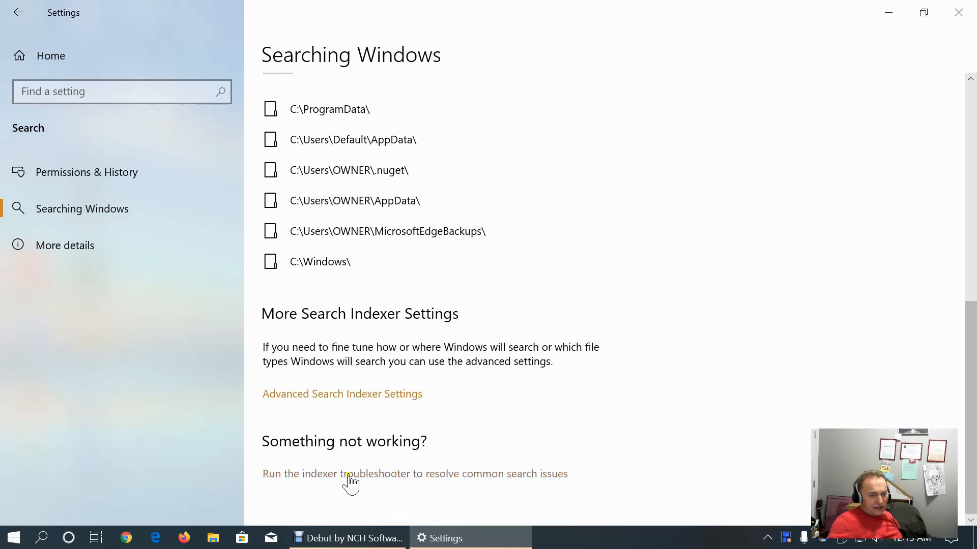
pyautogui.moveTo(64, 245)
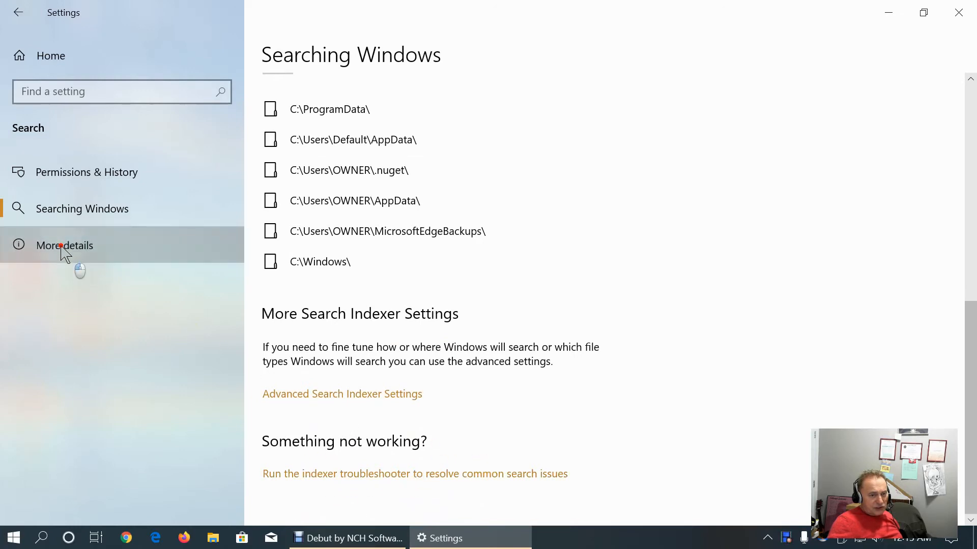
# View the Search More details page, then return to Settings home
pyautogui.click(65, 245)
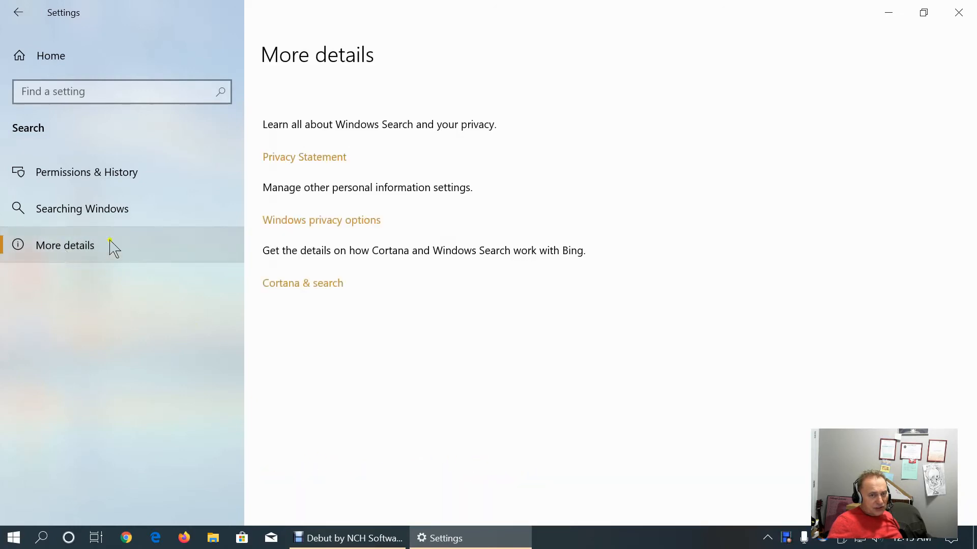
pyautogui.moveTo(51, 55)
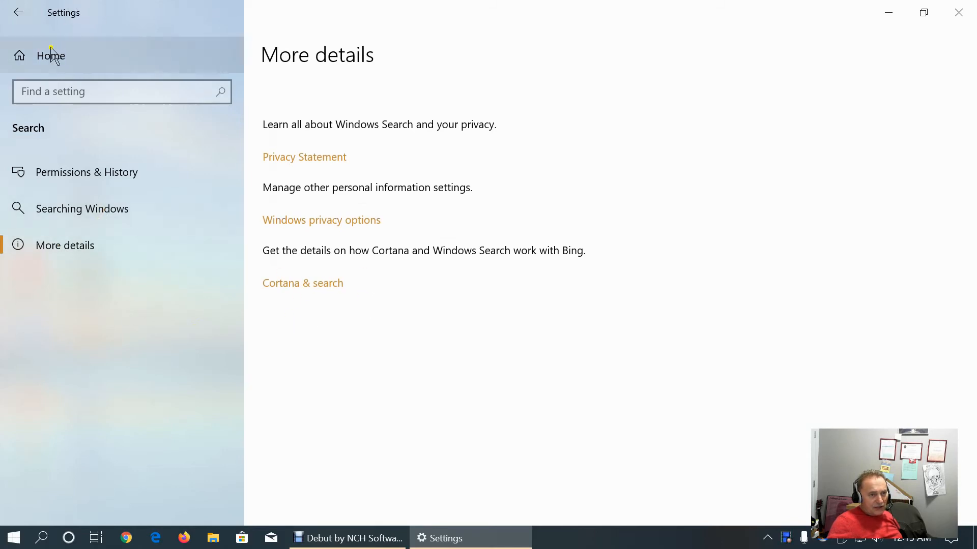
pyautogui.click(50, 55)
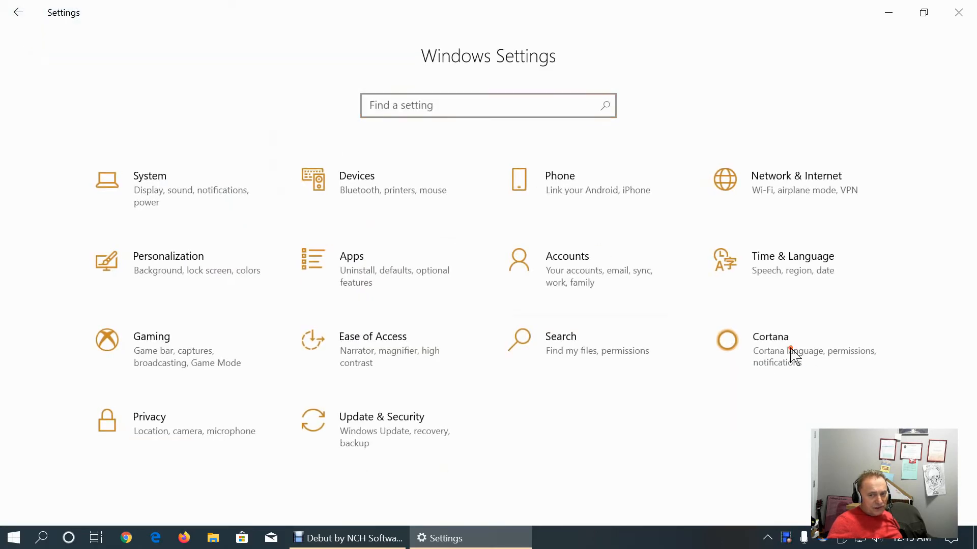
# Review Talk to Cortana: Hey Cortana and keyboard shortcut off, lock screen use on
pyautogui.click(770, 337)
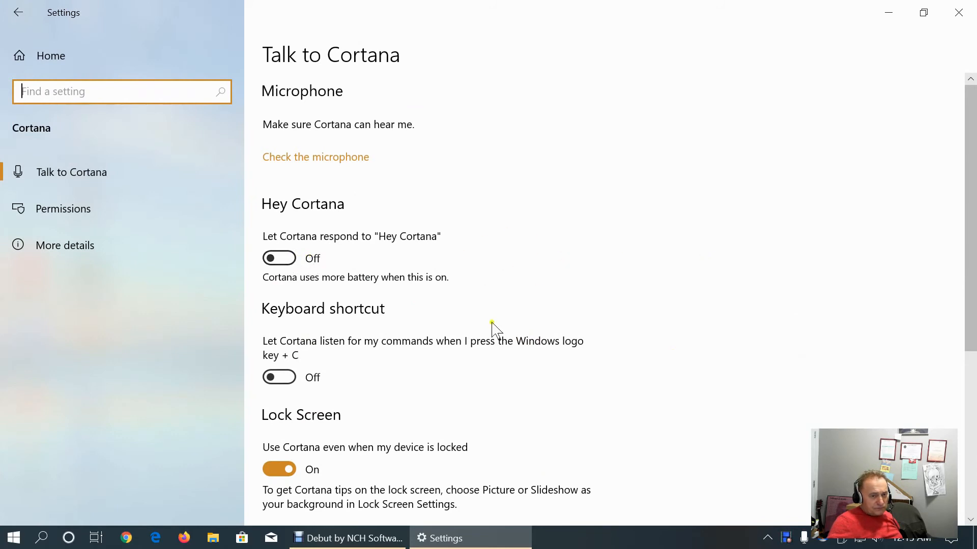
pyautogui.moveTo(315, 157)
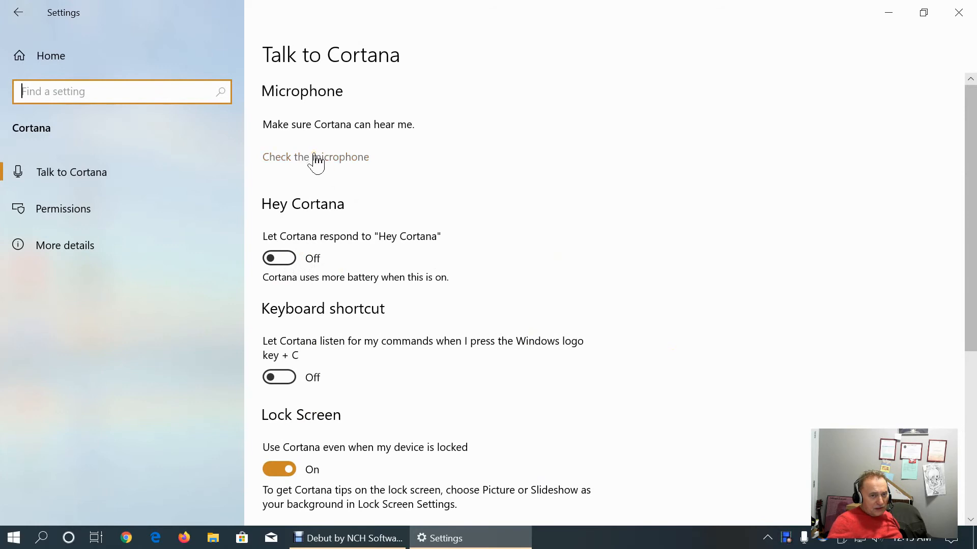
pyautogui.moveTo(473, 417)
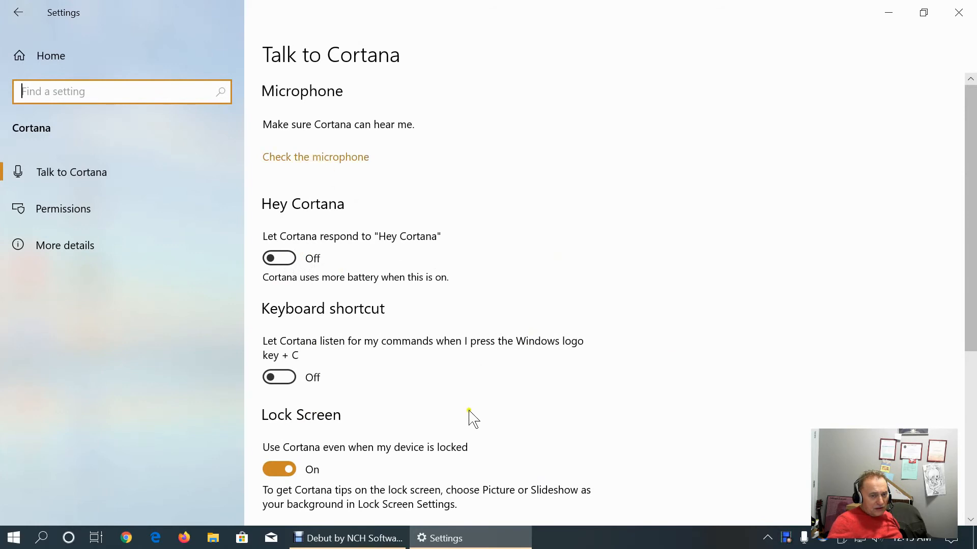
pyautogui.scroll(-3)
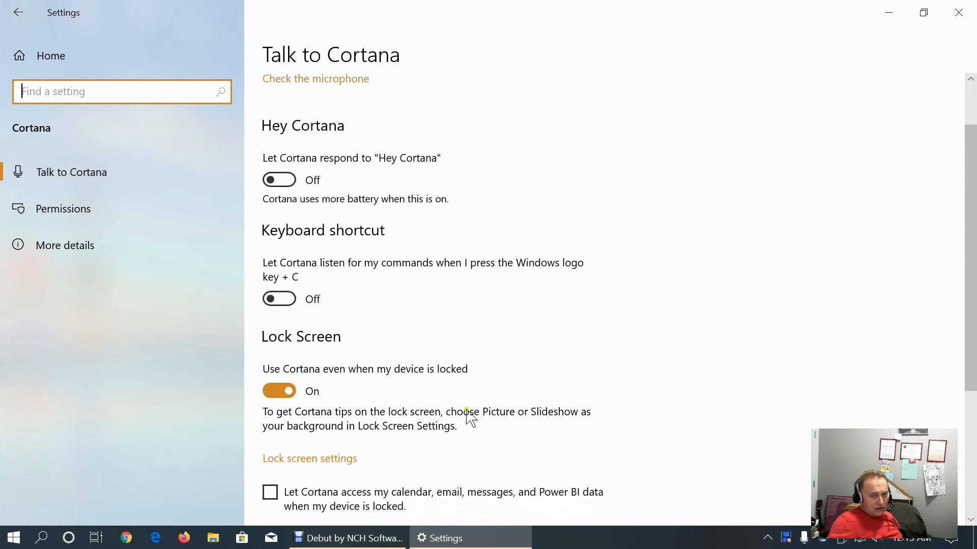
pyautogui.moveTo(471, 414)
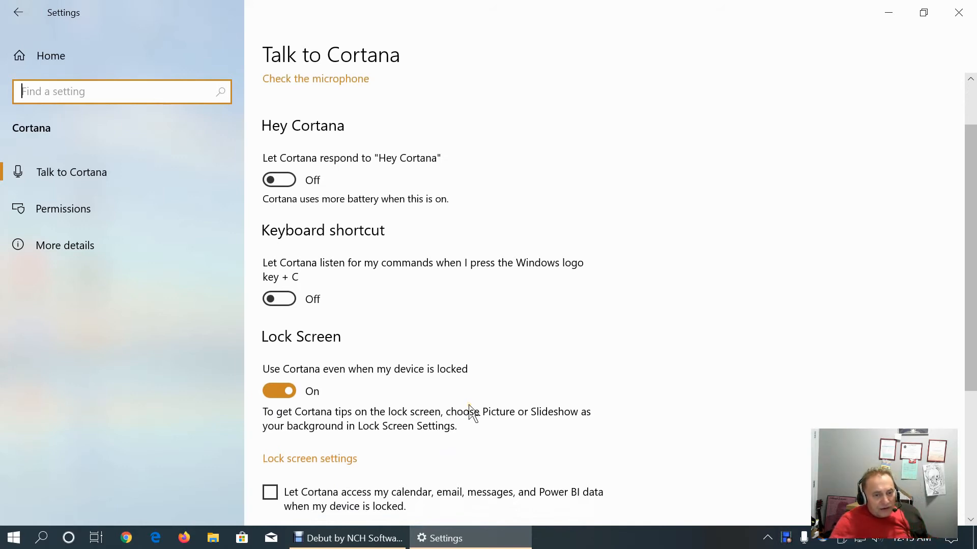
pyautogui.moveTo(467, 429)
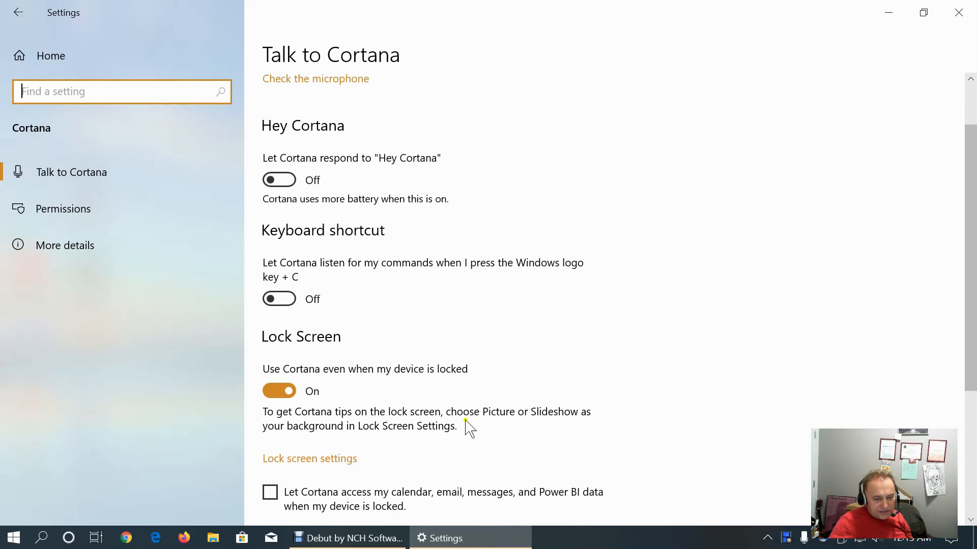
pyautogui.moveTo(522, 306)
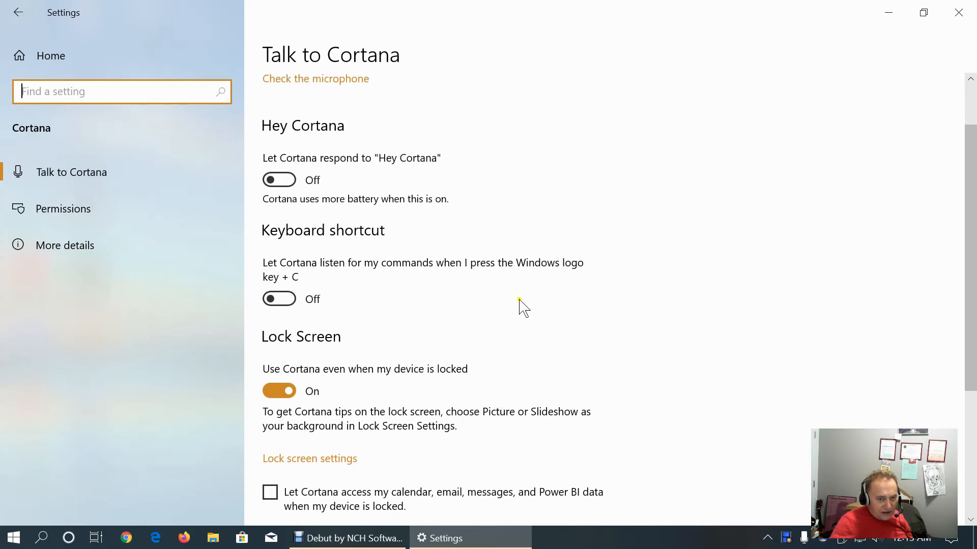
pyautogui.scroll(-3)
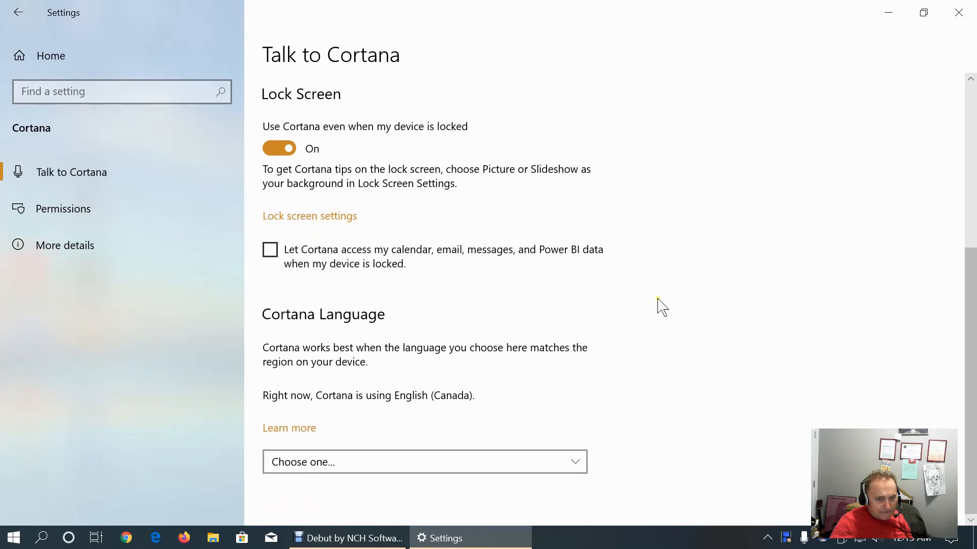
pyautogui.scroll(3)
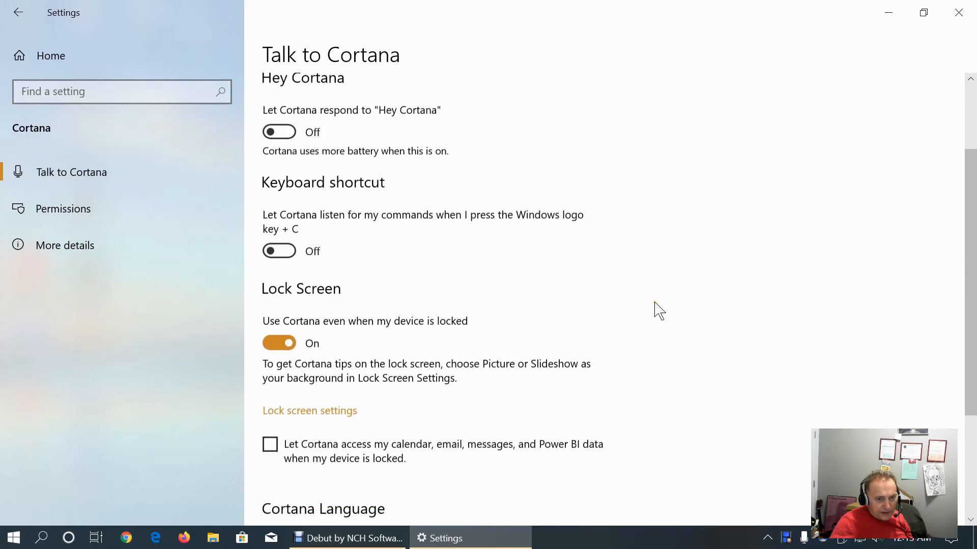
pyautogui.scroll(-3)
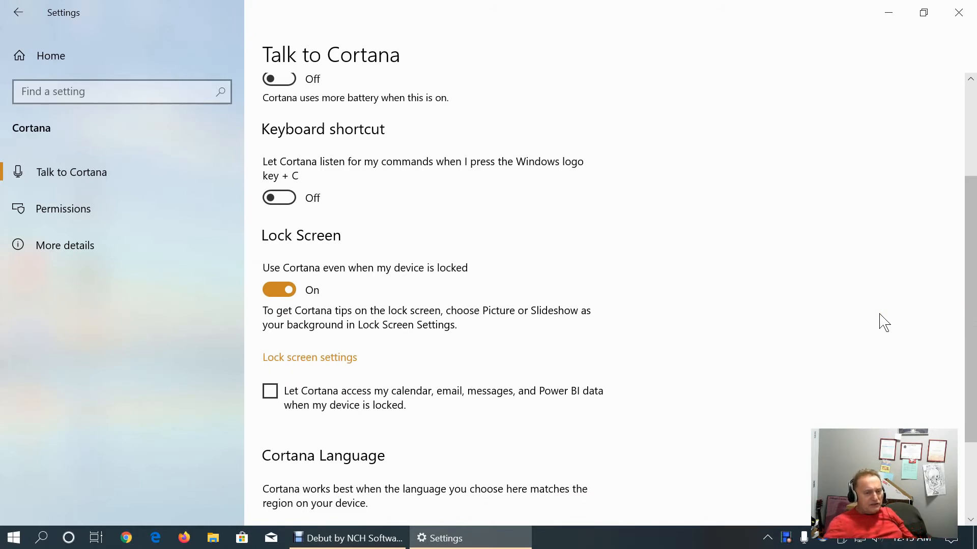
pyautogui.moveTo(763, 284)
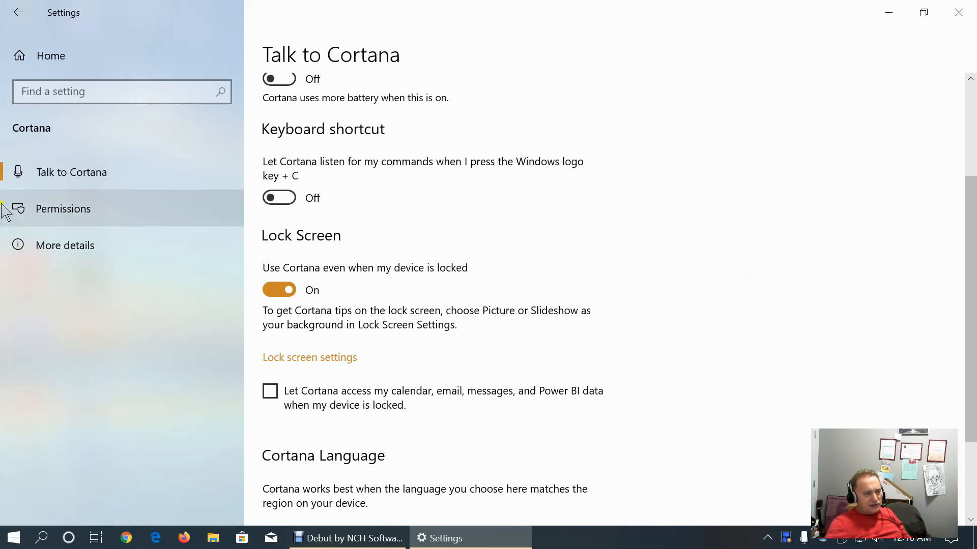
# Review the information Cortana can access from this device, then return to its Permissions page
pyautogui.click(64, 209)
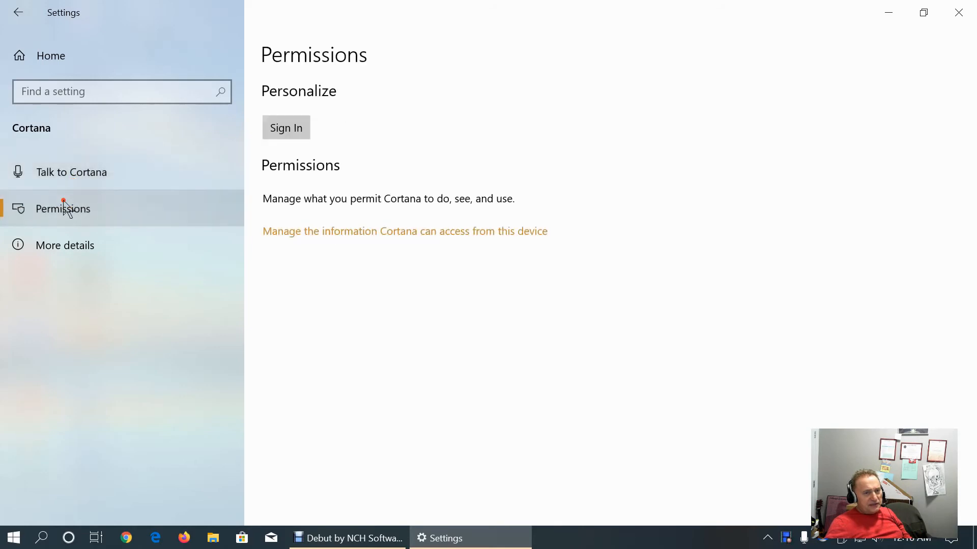
pyautogui.moveTo(62, 211)
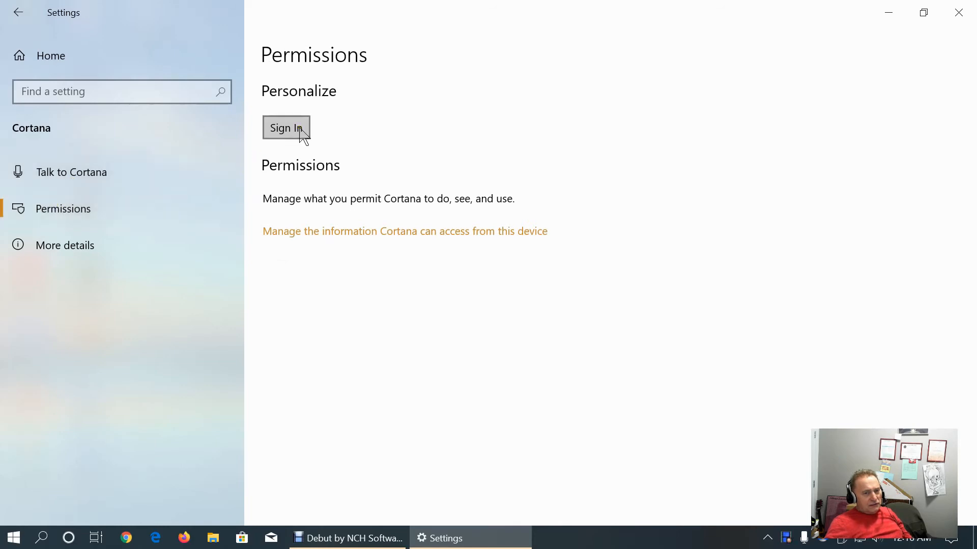
pyautogui.moveTo(300, 135)
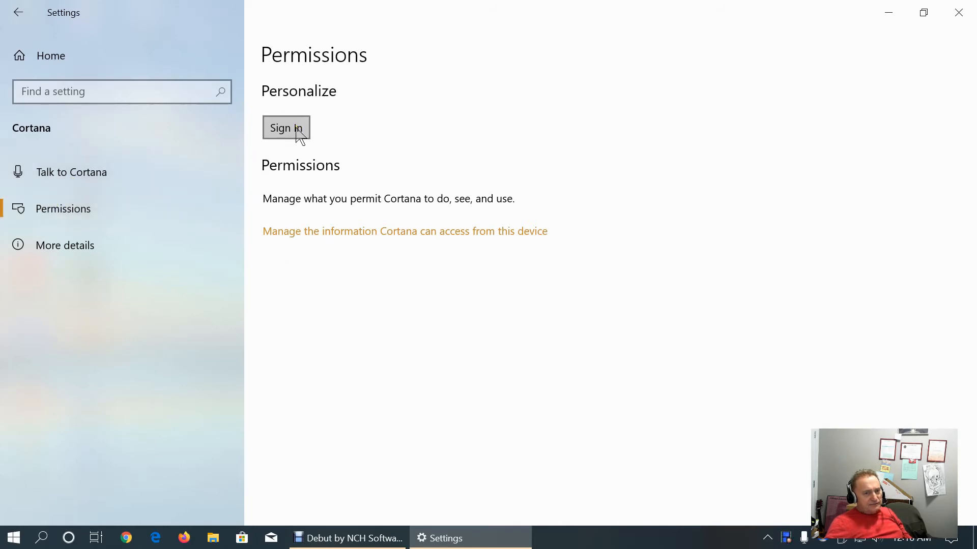
pyautogui.moveTo(385, 247)
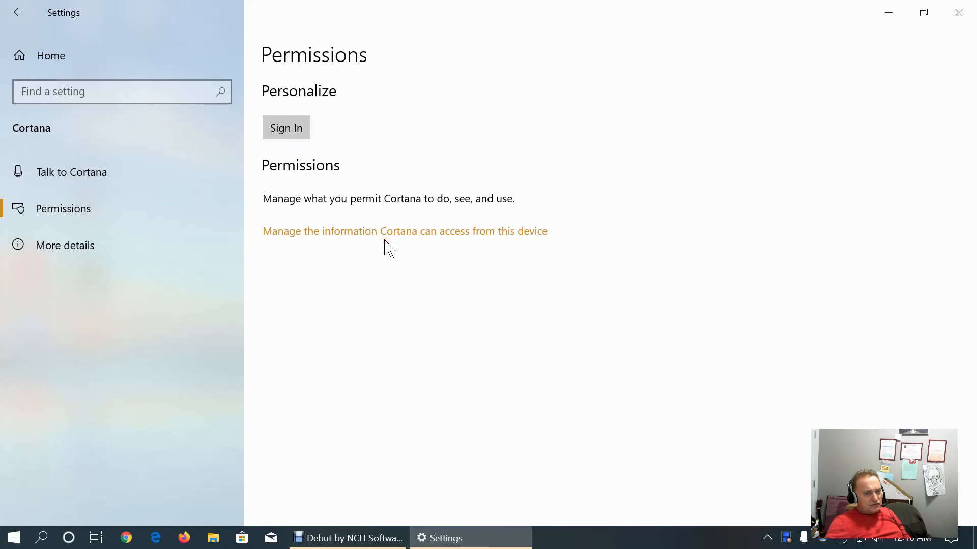
pyautogui.moveTo(394, 231)
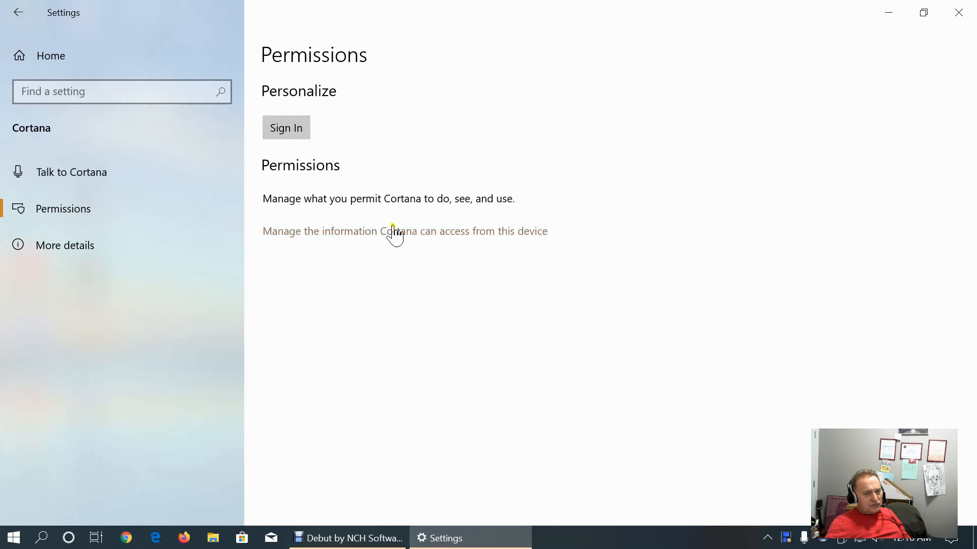
pyautogui.click(403, 231)
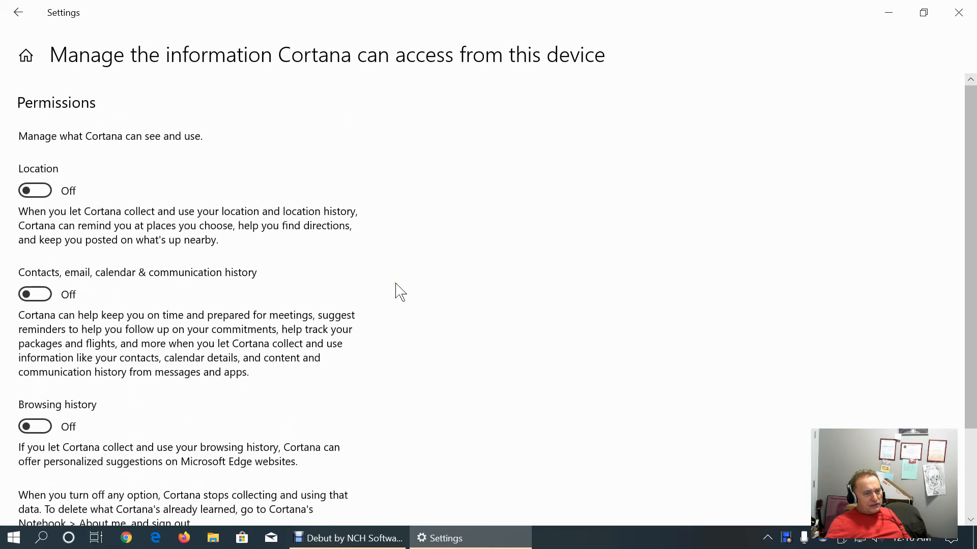
pyautogui.moveTo(35, 190)
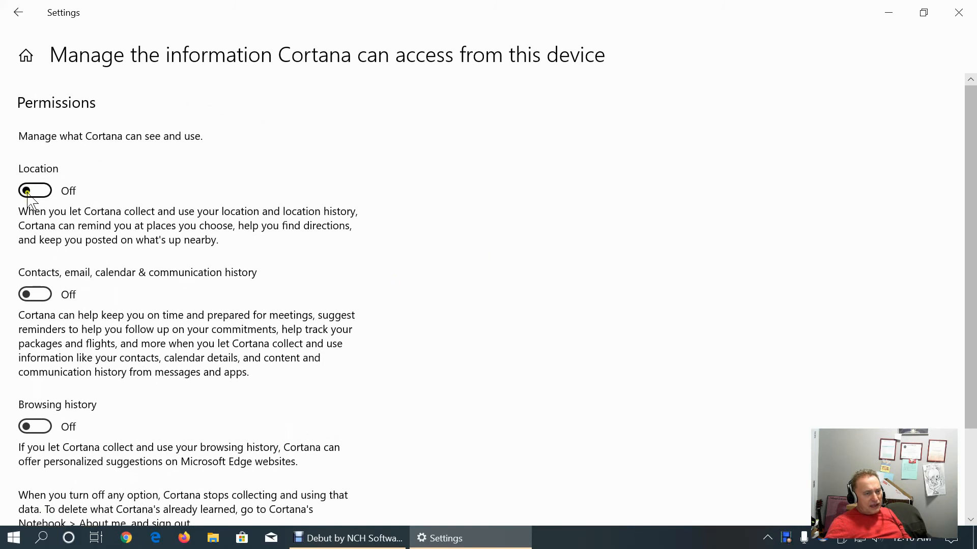
pyautogui.scroll(-3)
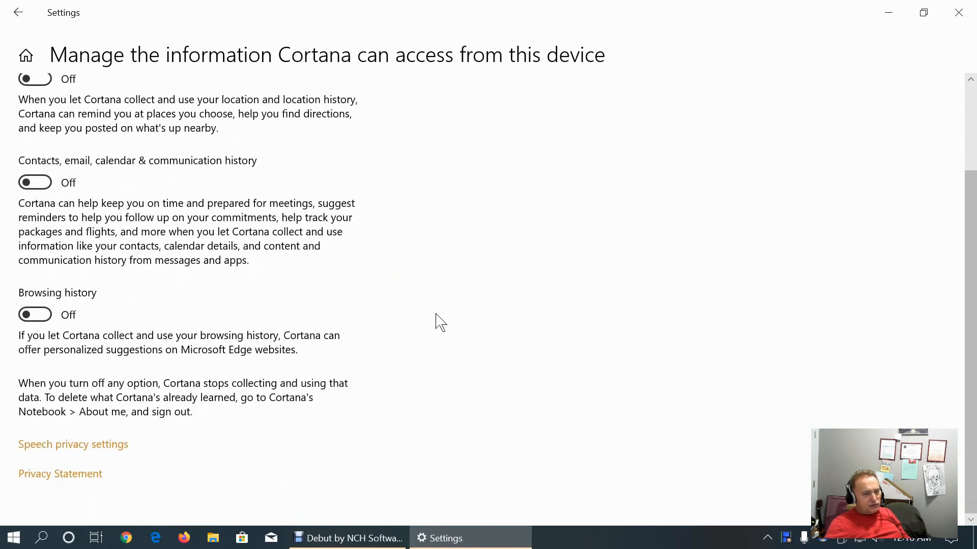
pyautogui.click(19, 12)
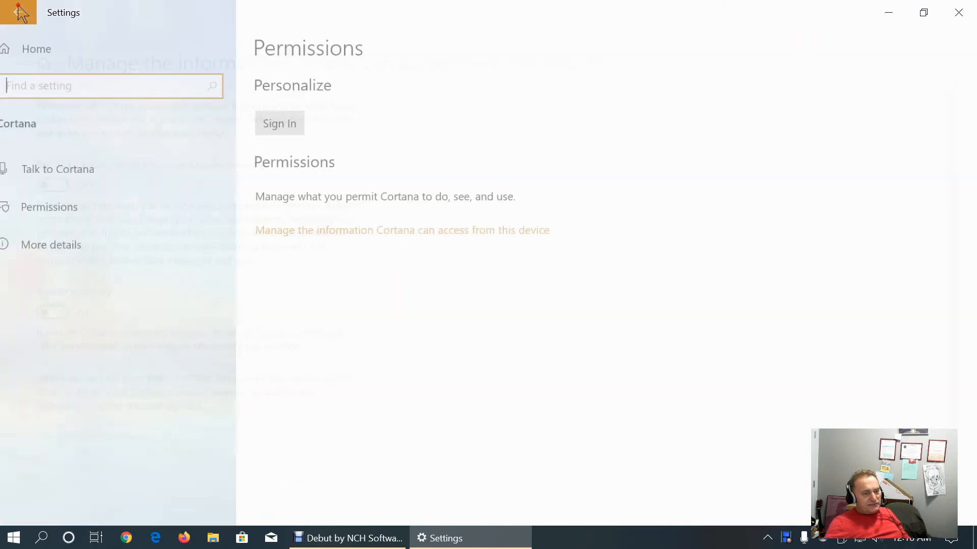
pyautogui.click(64, 246)
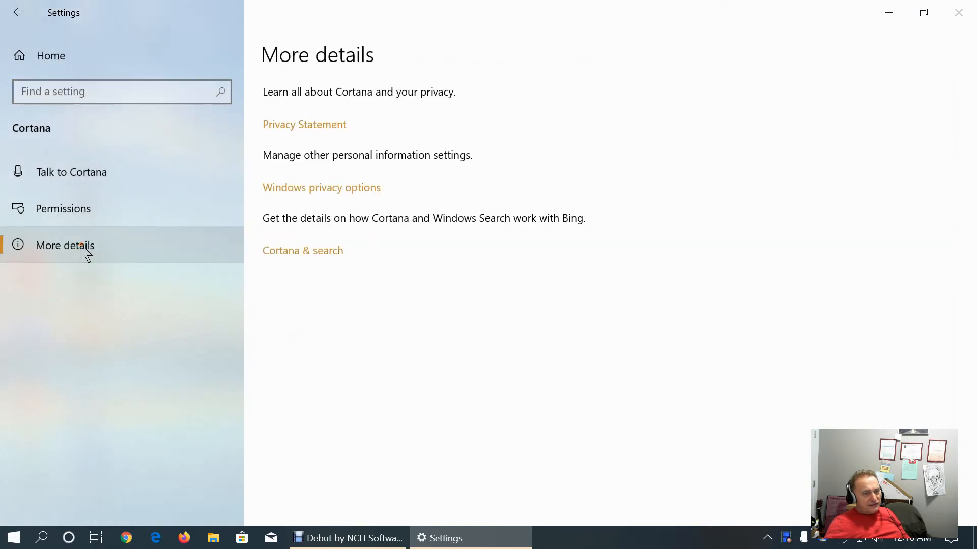
pyautogui.moveTo(502, 295)
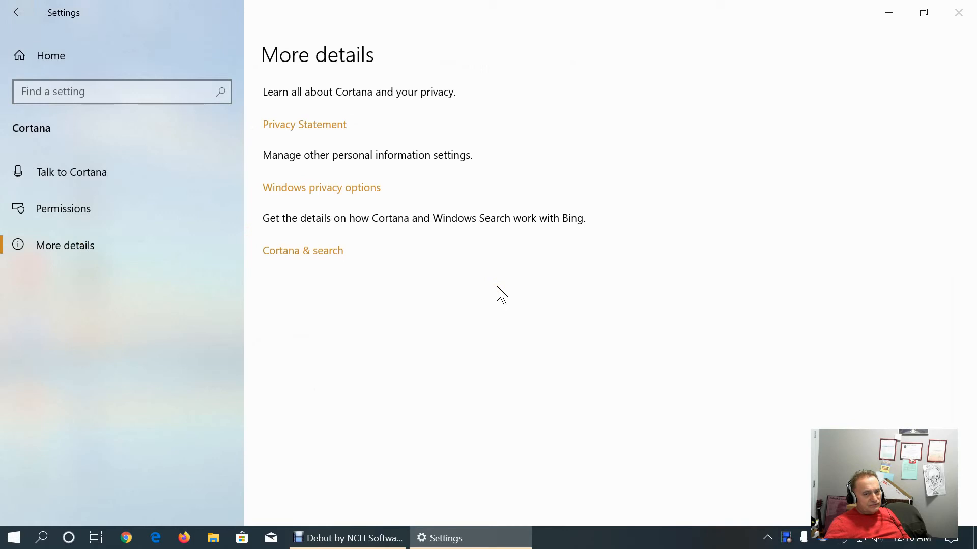
pyautogui.moveTo(573, 224)
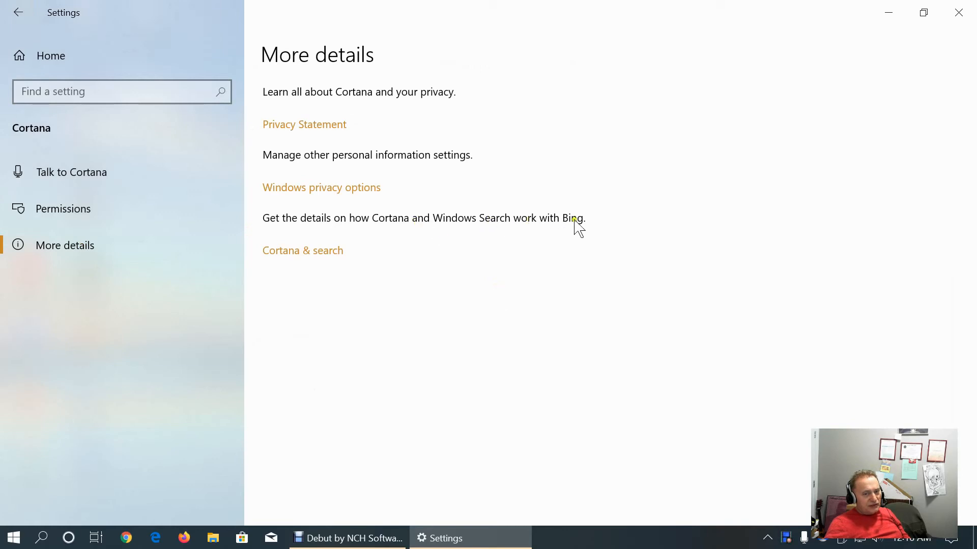
pyautogui.moveTo(461, 240)
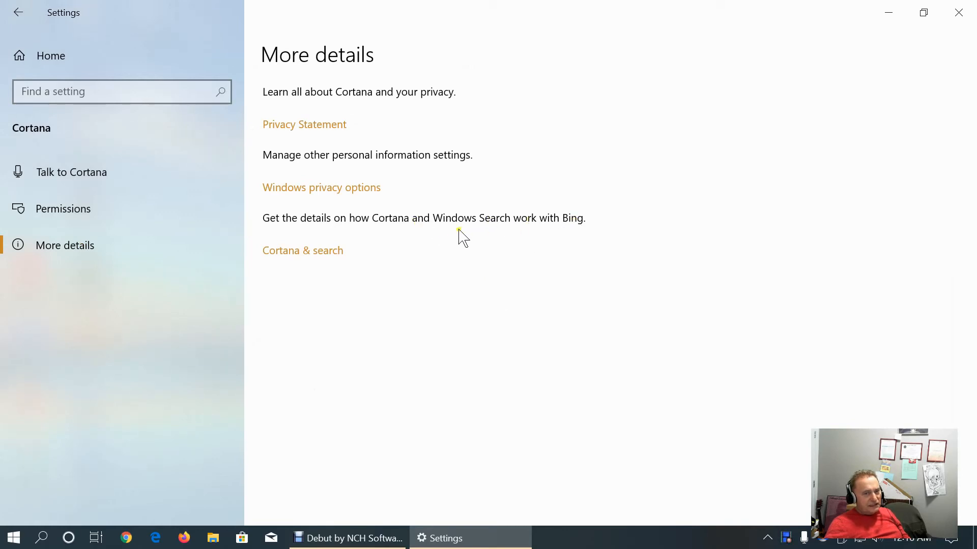
pyautogui.moveTo(355, 124)
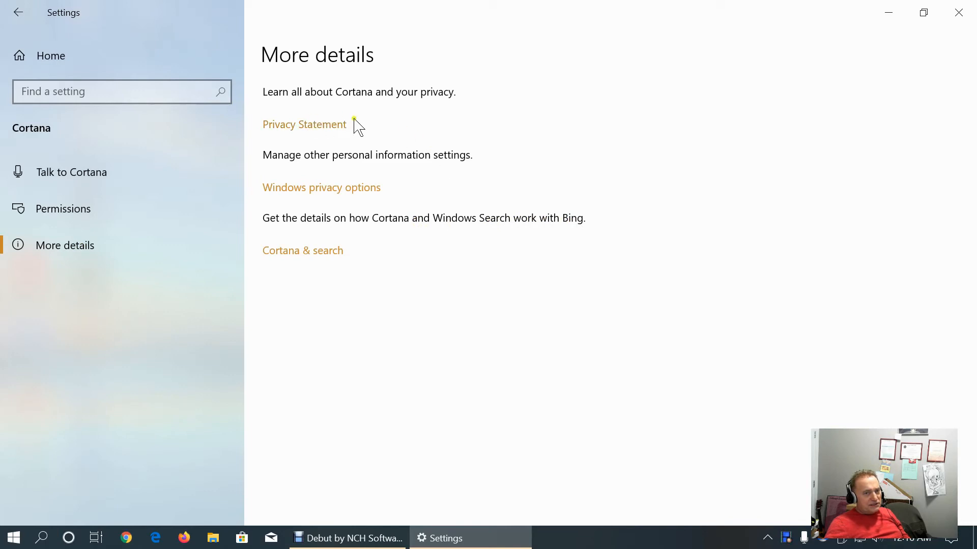
pyautogui.moveTo(318, 129)
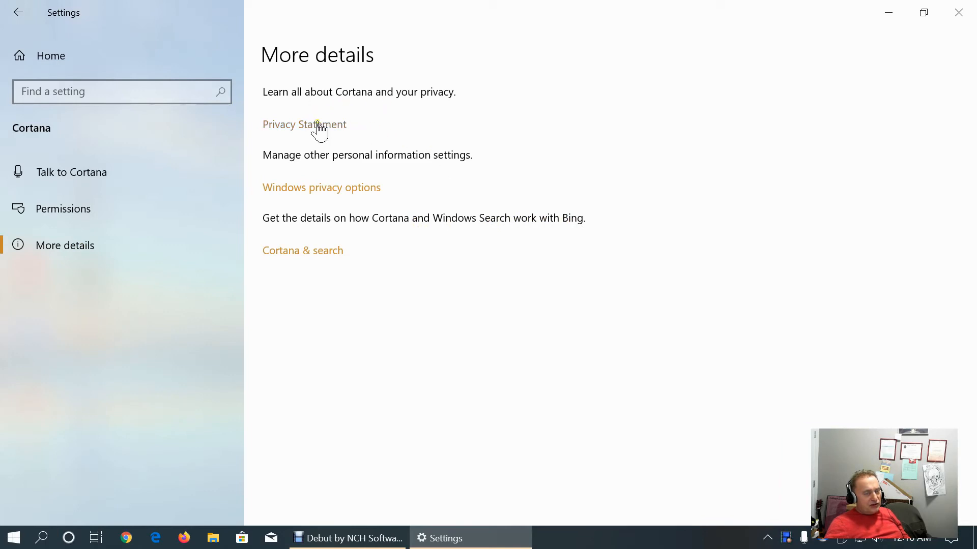
pyautogui.moveTo(50, 56)
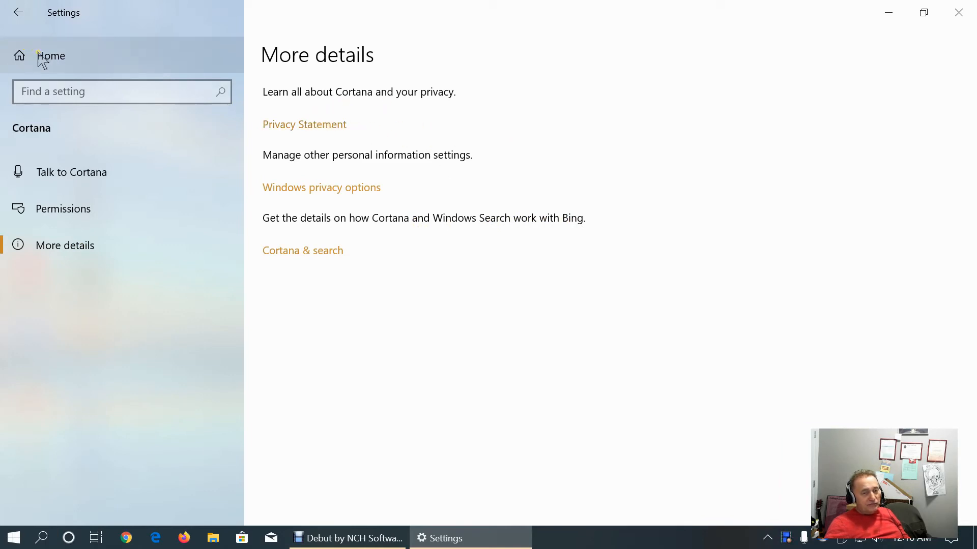
pyautogui.moveTo(320, 118)
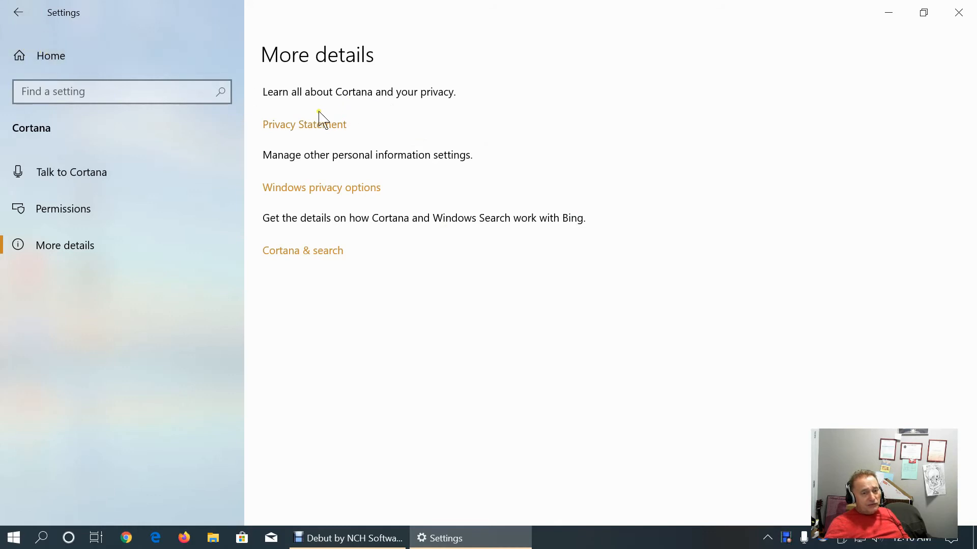
pyautogui.moveTo(50, 65)
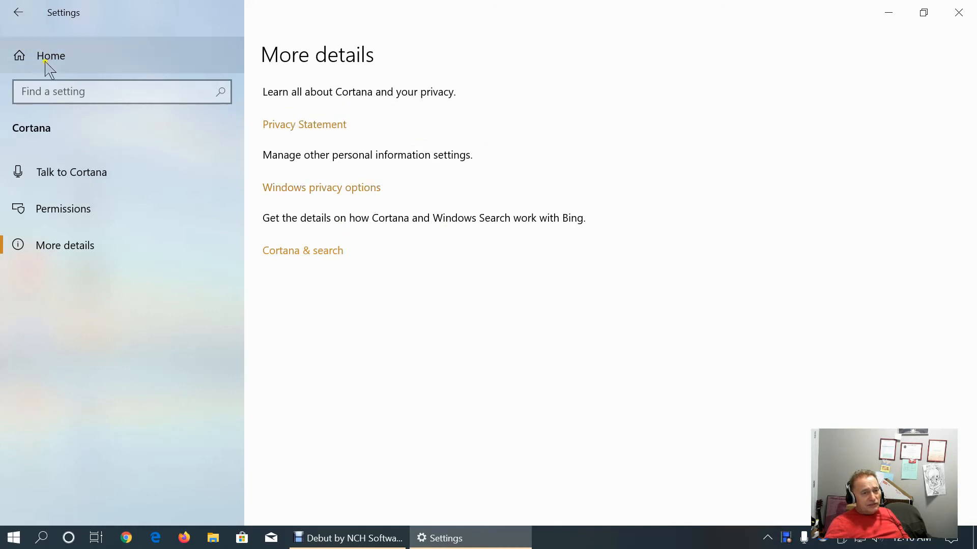
# From Settings home go to Privacy and switch off all four General privacy options
pyautogui.click(51, 55)
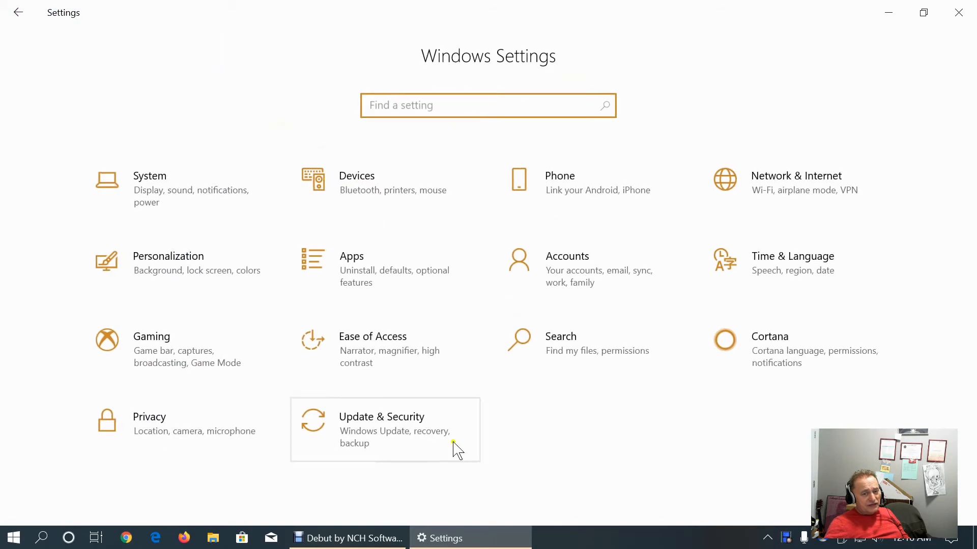
pyautogui.click(150, 423)
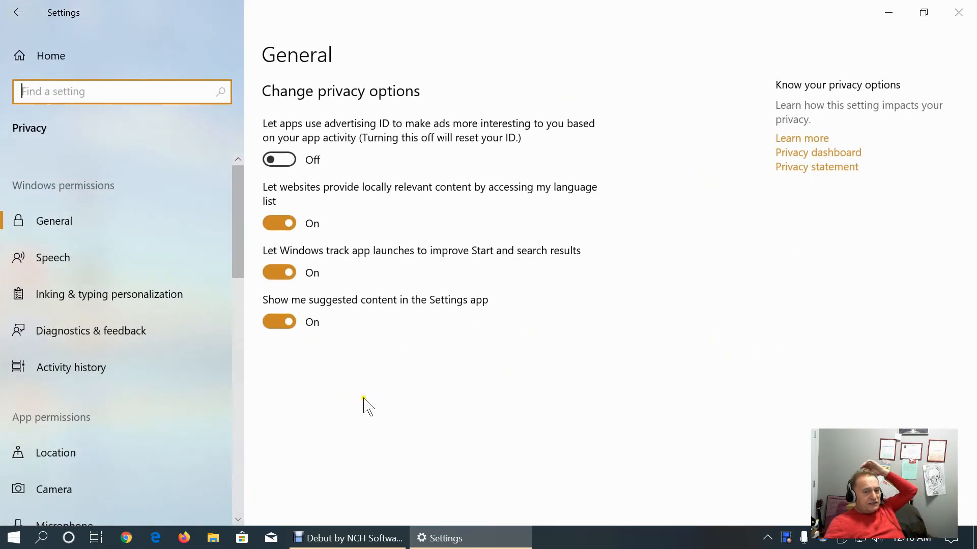
pyautogui.click(279, 321)
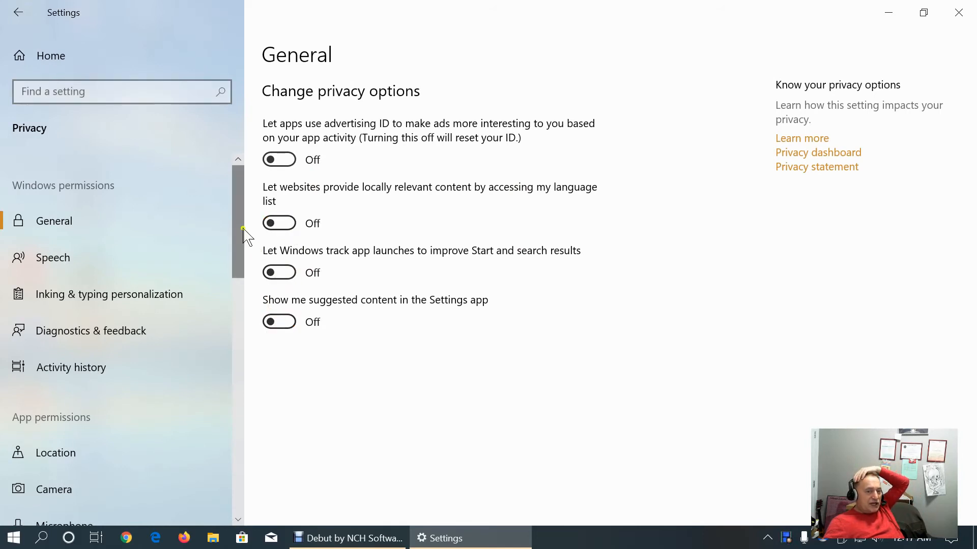
pyautogui.scroll(-3)
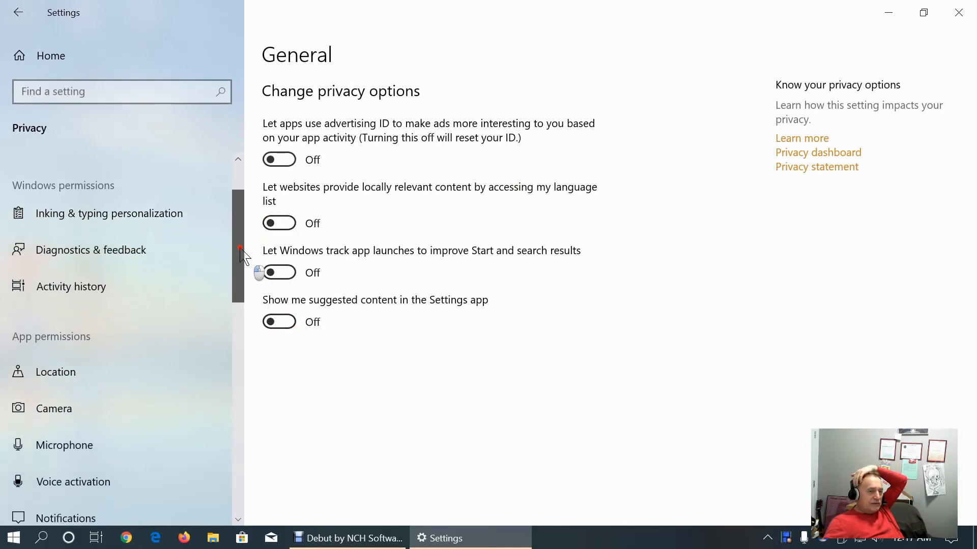
# Glance at Diagnostics & feedback, then return to the General privacy options
pyautogui.click(91, 251)
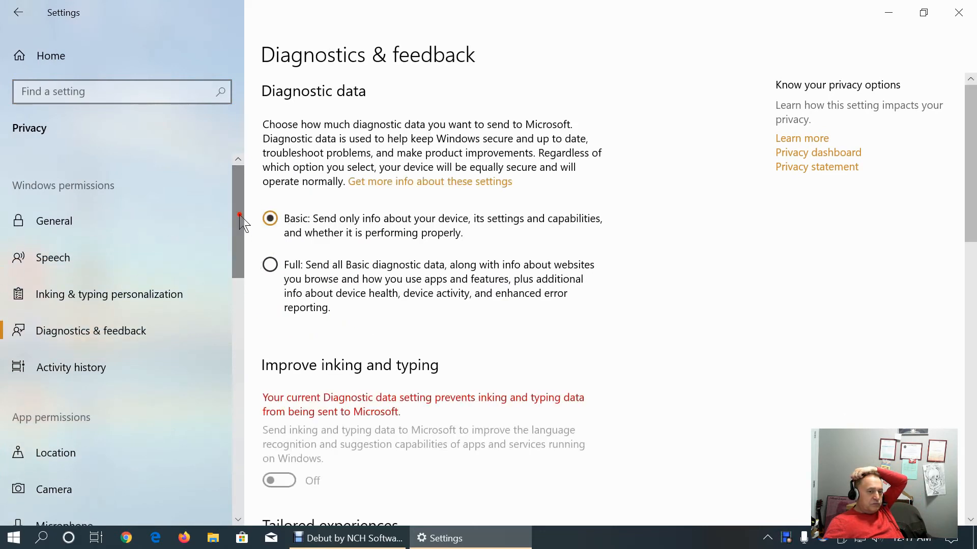
pyautogui.click(54, 221)
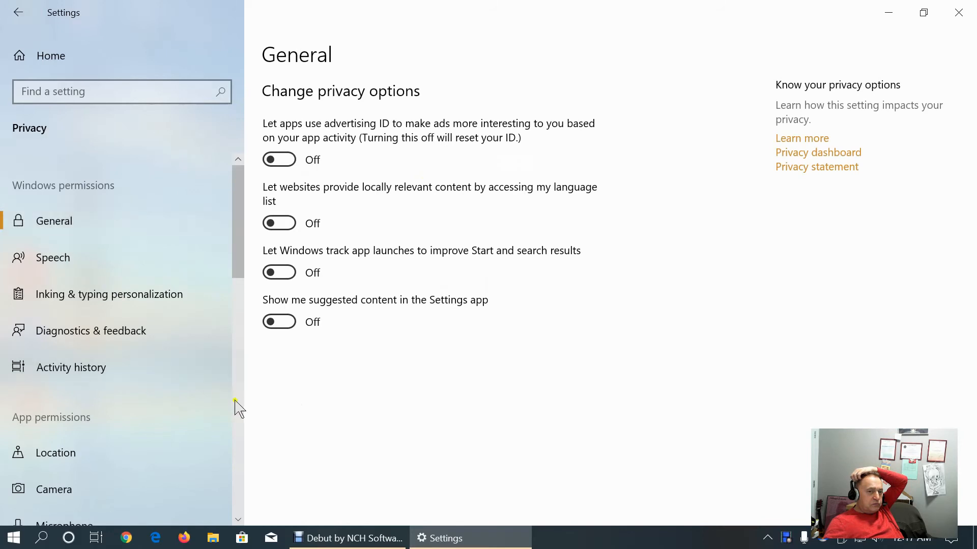
pyautogui.scroll(-3)
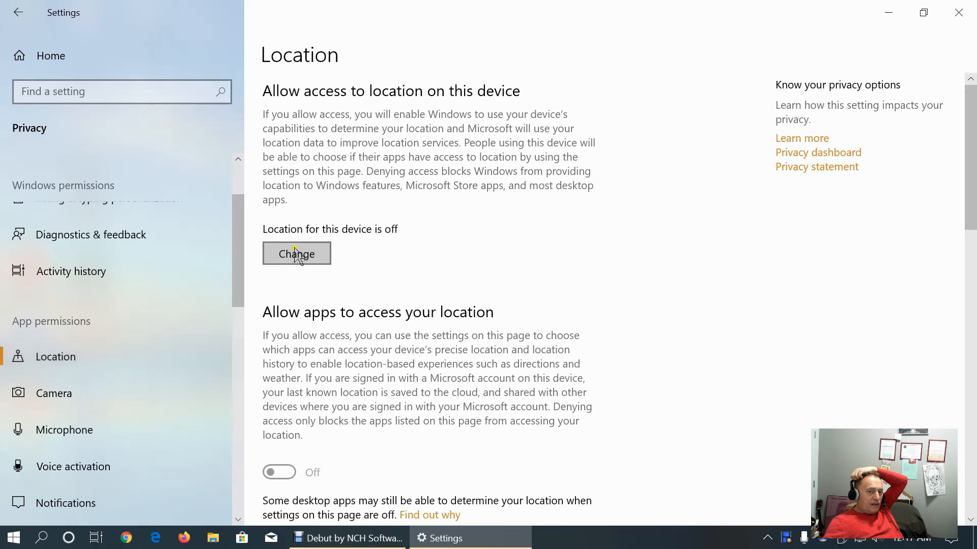
# Scroll down the Privacy app-permissions list with the Location page showing device location off
pyautogui.scroll(-3)
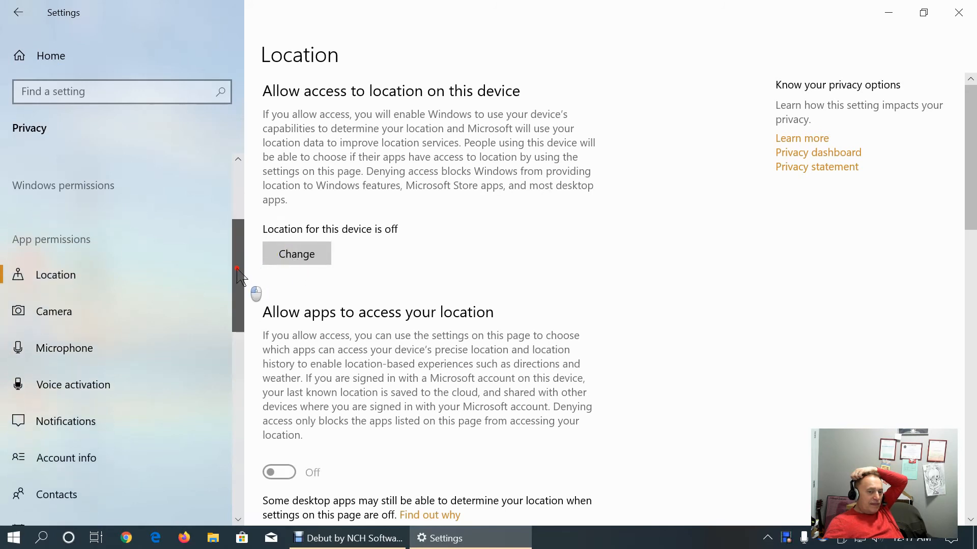
pyautogui.scroll(-3)
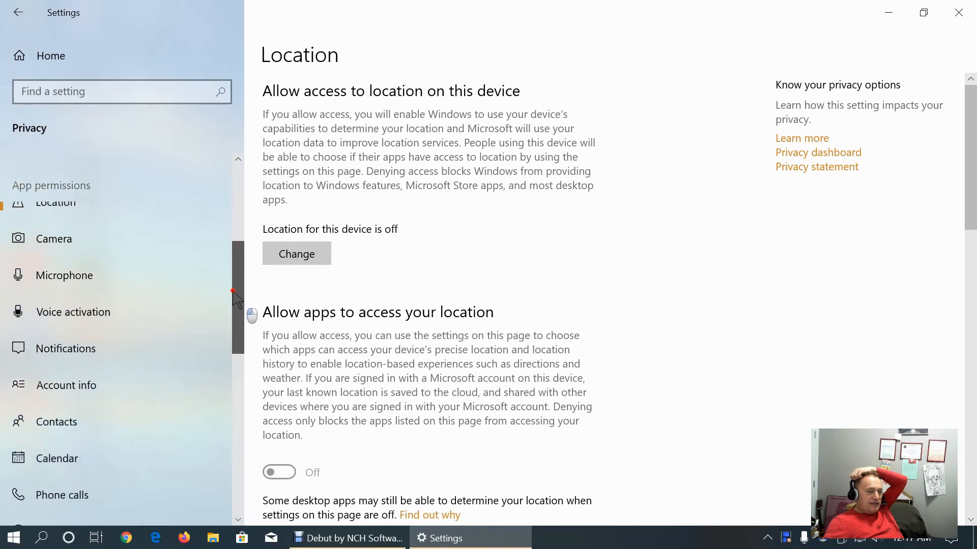
pyautogui.scroll(-3)
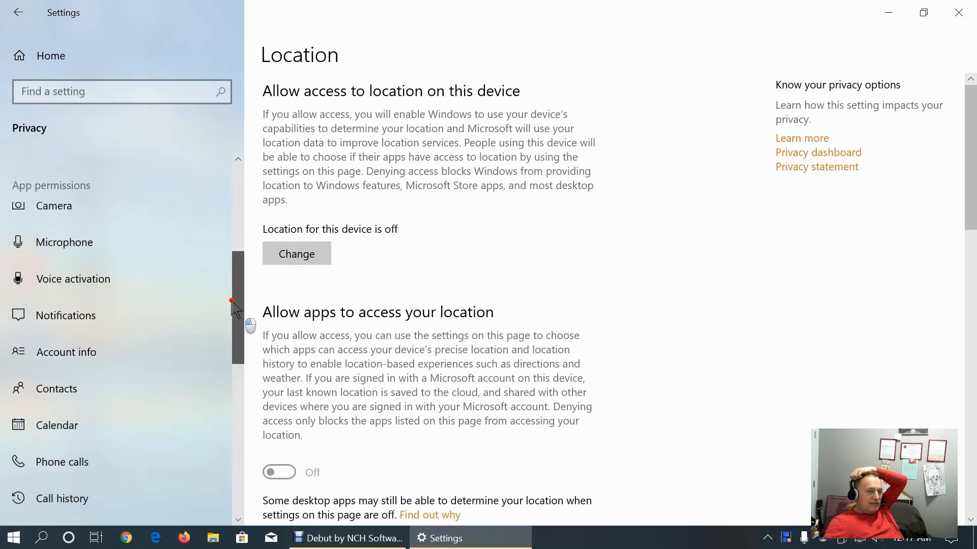
pyautogui.scroll(-3)
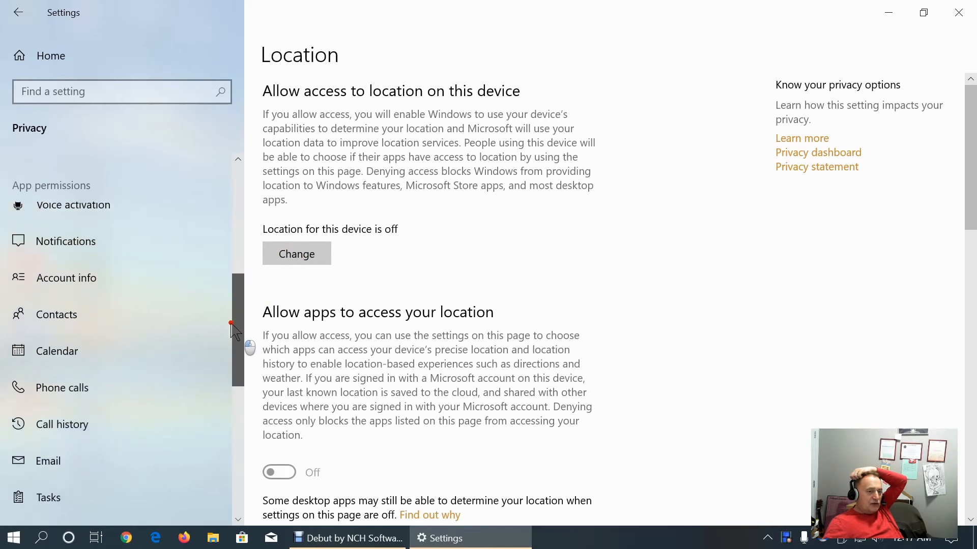
pyautogui.scroll(-3)
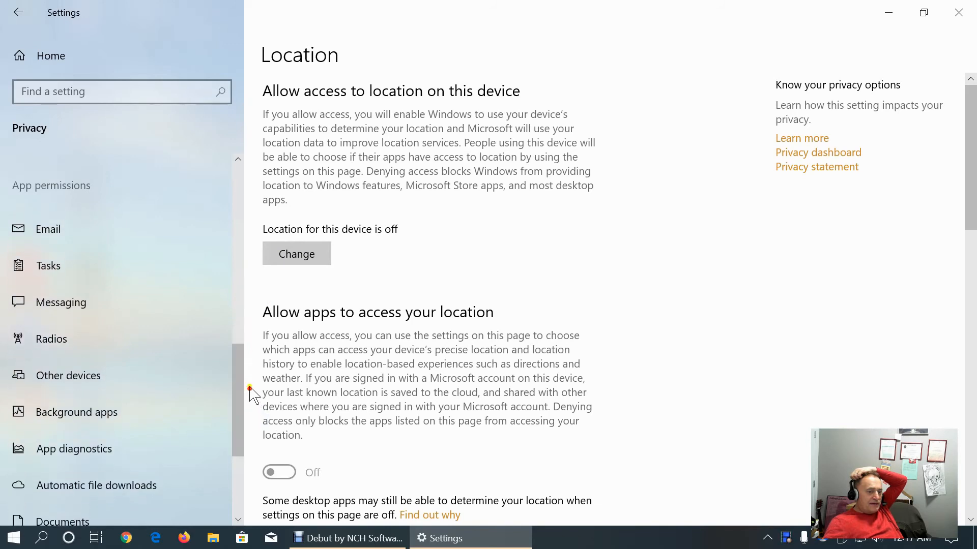
# Keep 'Let apps run in the background' off and scroll through the per-app background list
pyautogui.click(76, 412)
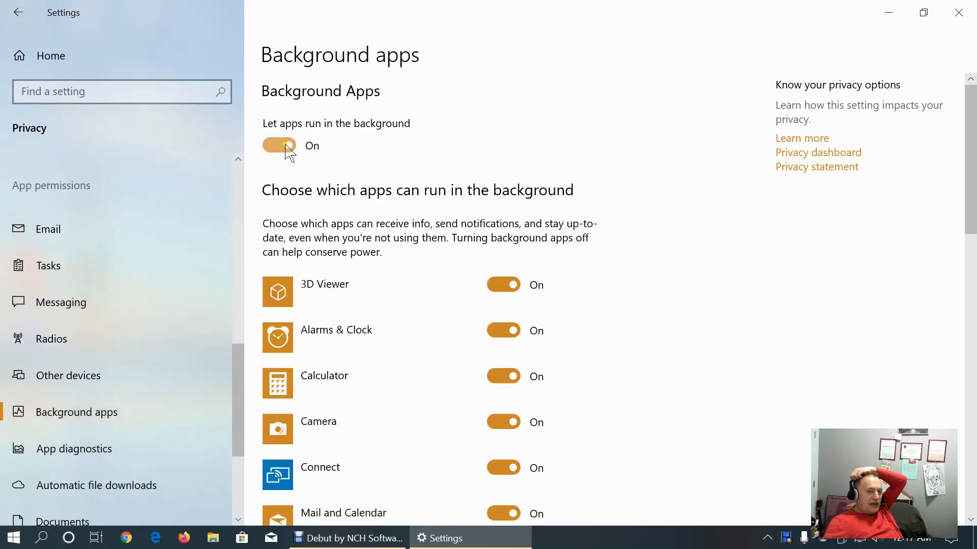
pyautogui.click(279, 145)
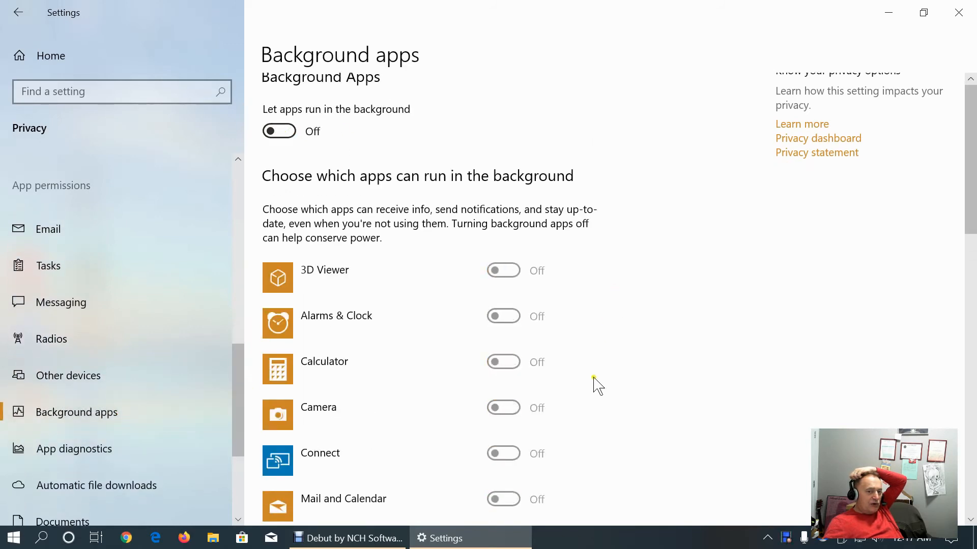
pyautogui.scroll(-3)
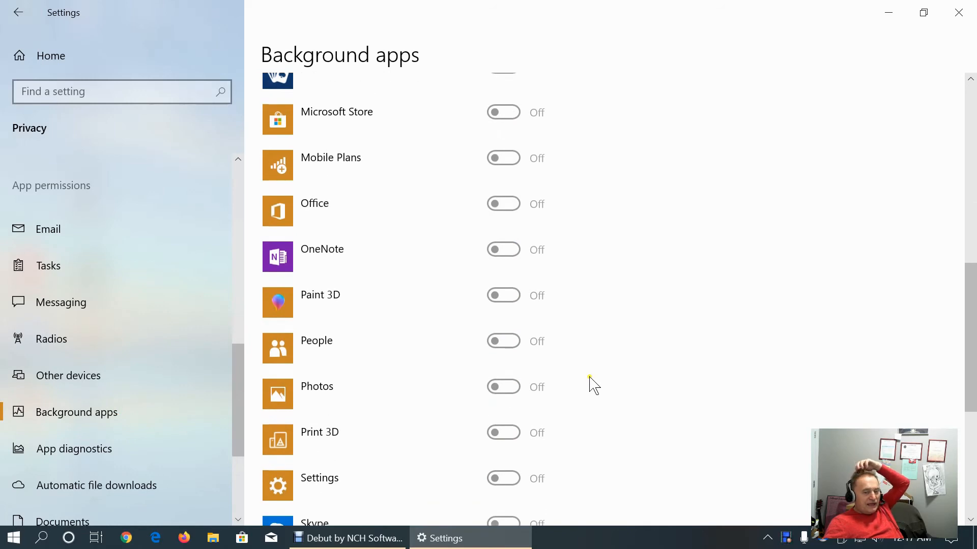
pyautogui.scroll(-3)
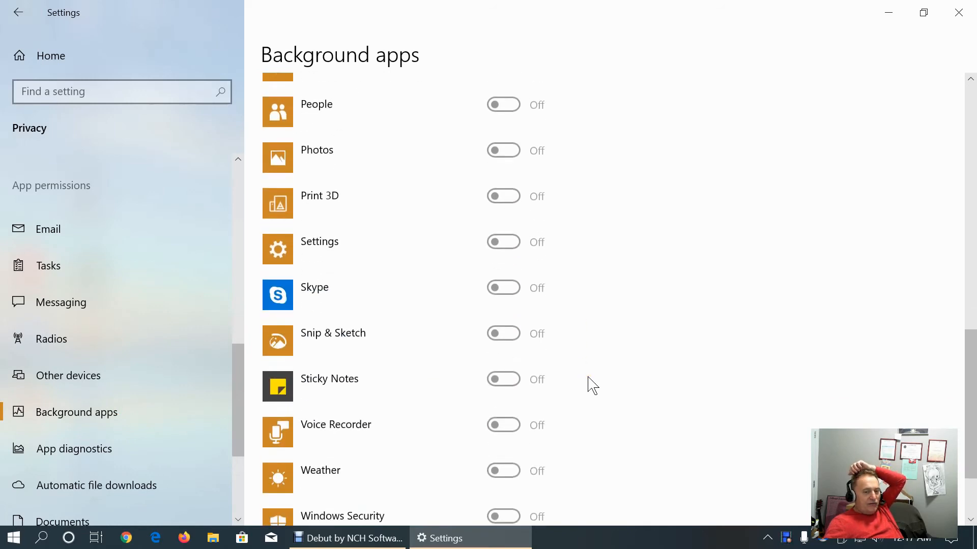
pyautogui.scroll(-3)
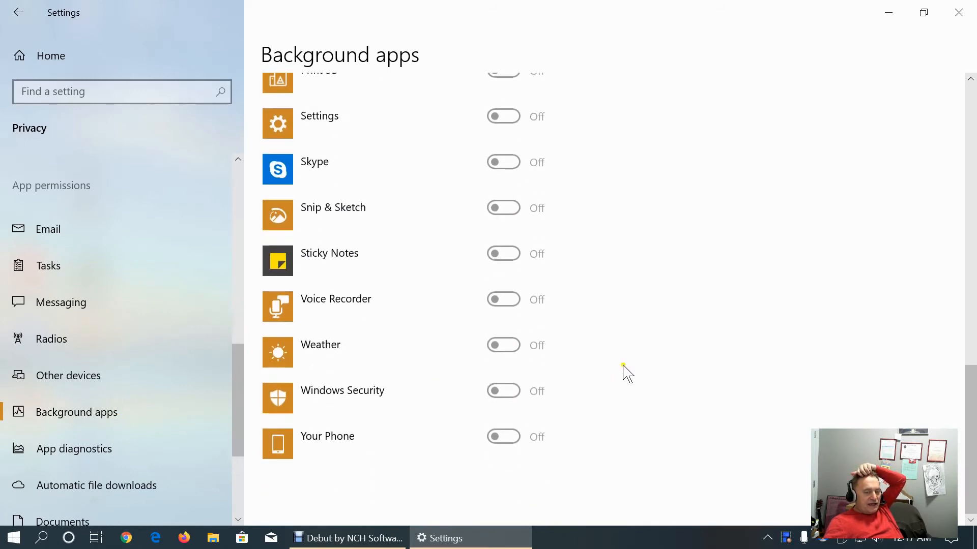
pyautogui.moveTo(419, 404)
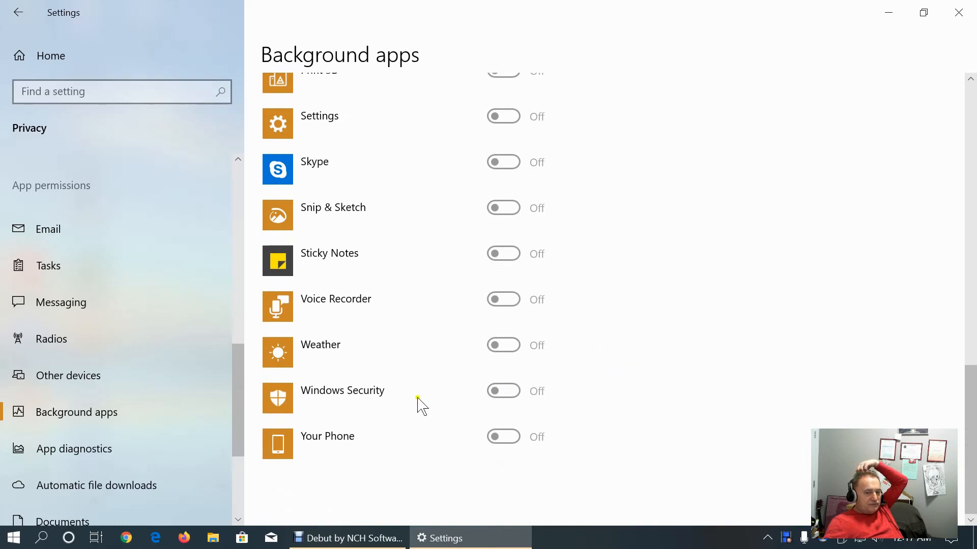
pyautogui.moveTo(582, 410)
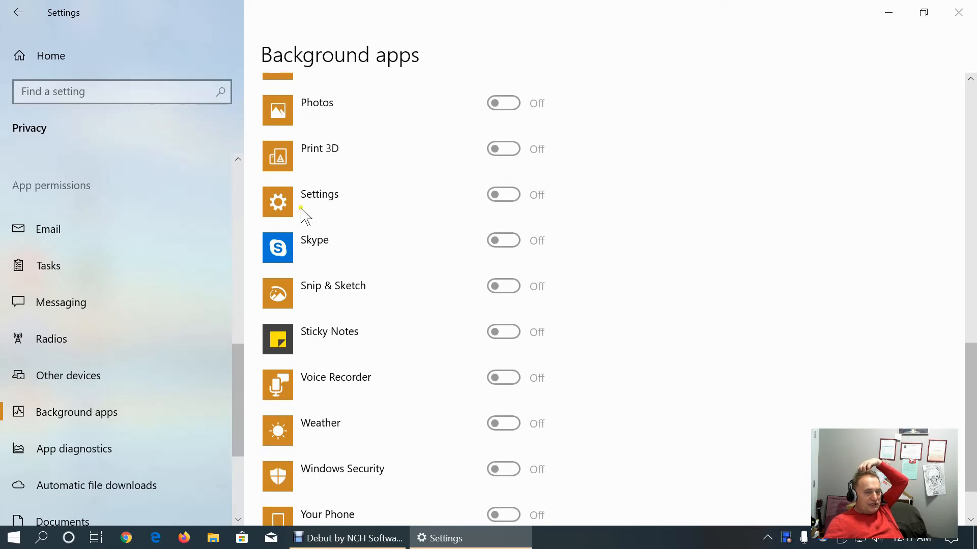
pyautogui.moveTo(305, 231)
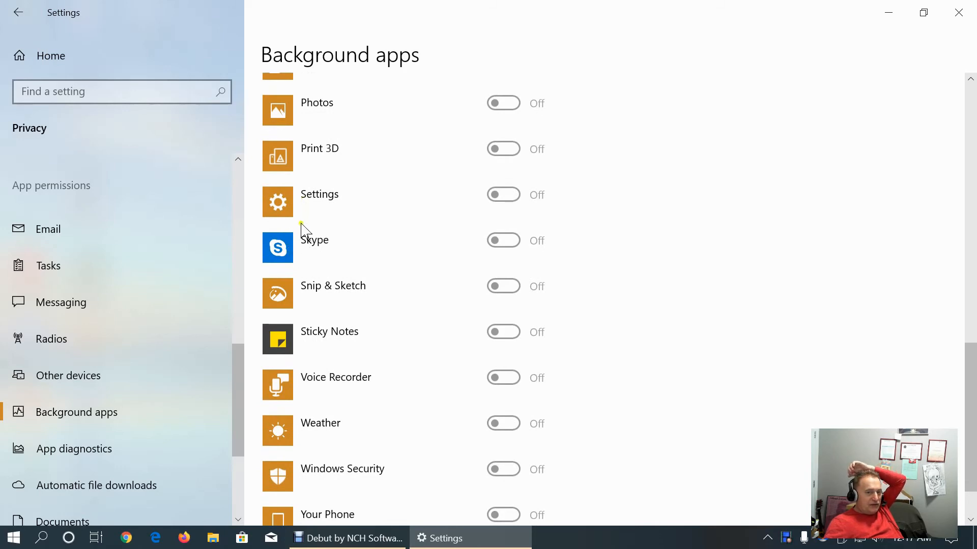
pyautogui.scroll(3)
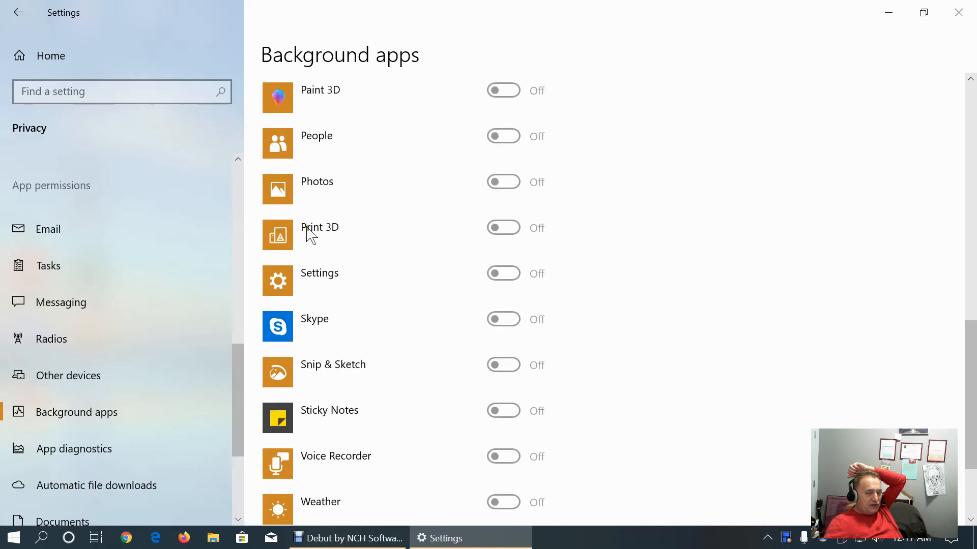
pyautogui.scroll(3)
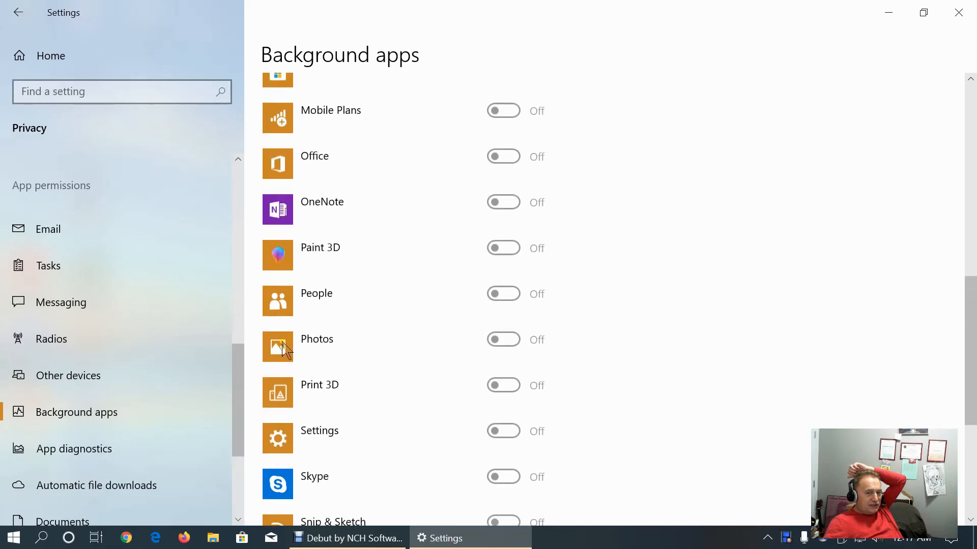
pyautogui.moveTo(296, 349)
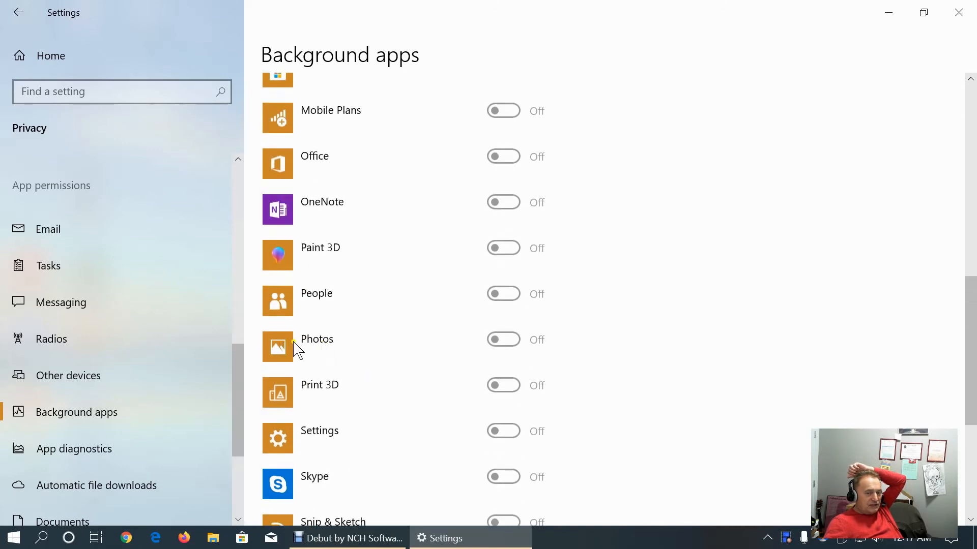
pyautogui.moveTo(314, 262)
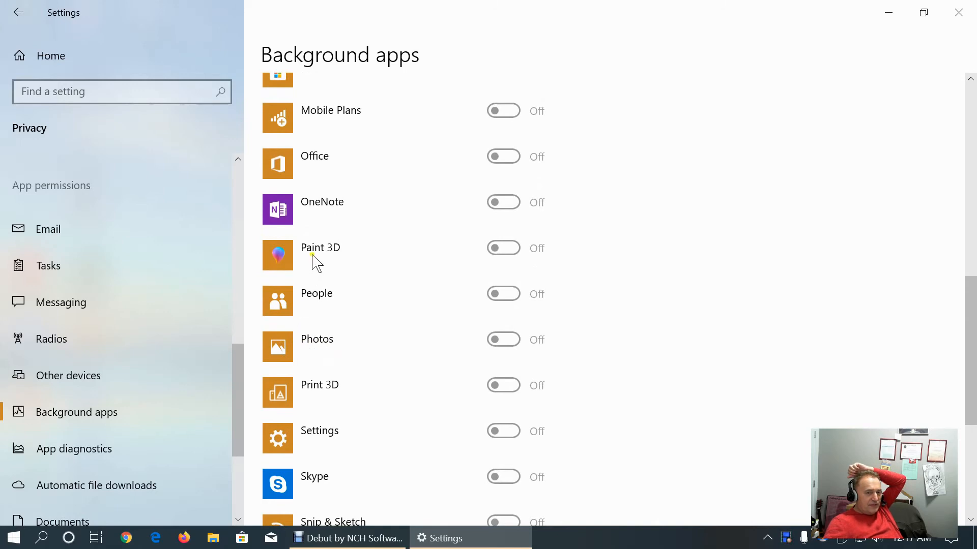
pyautogui.moveTo(321, 210)
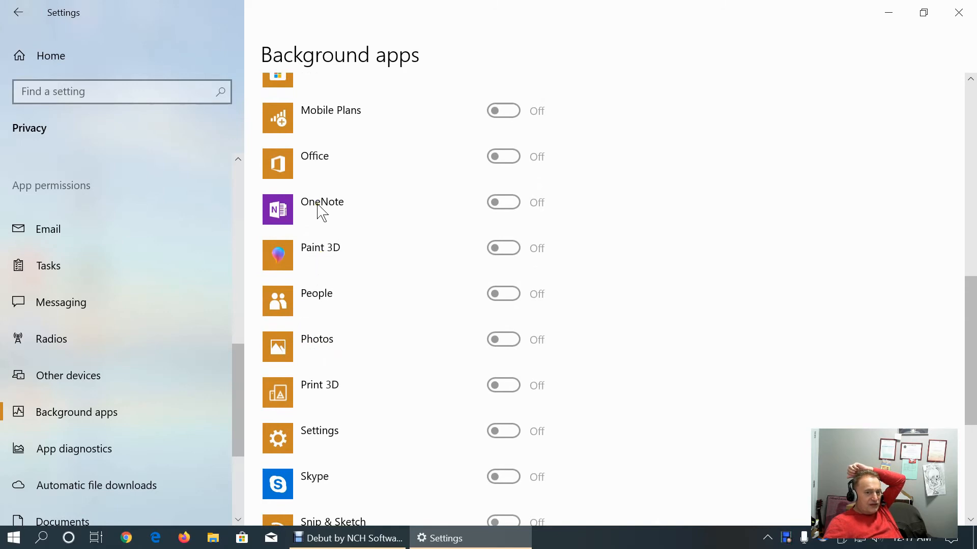
pyautogui.scroll(3)
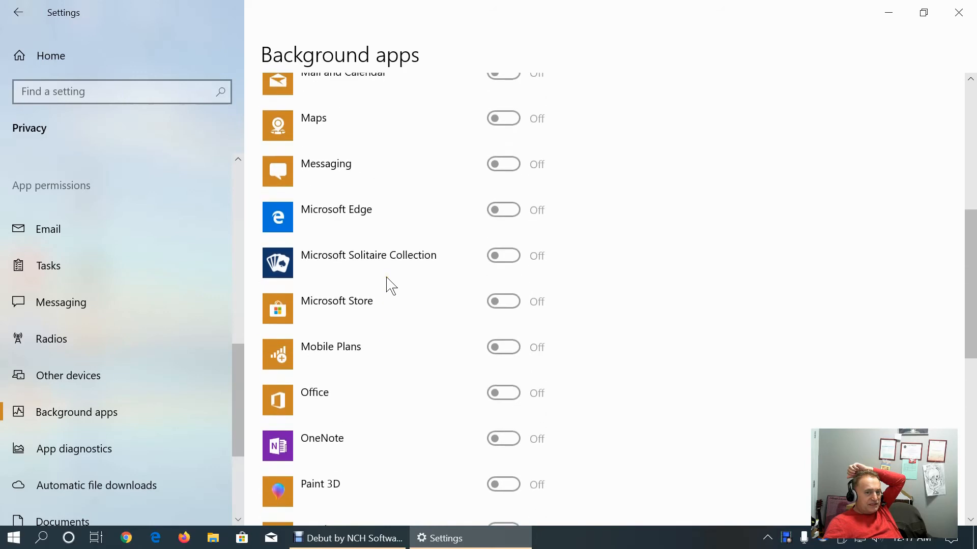
pyautogui.moveTo(393, 265)
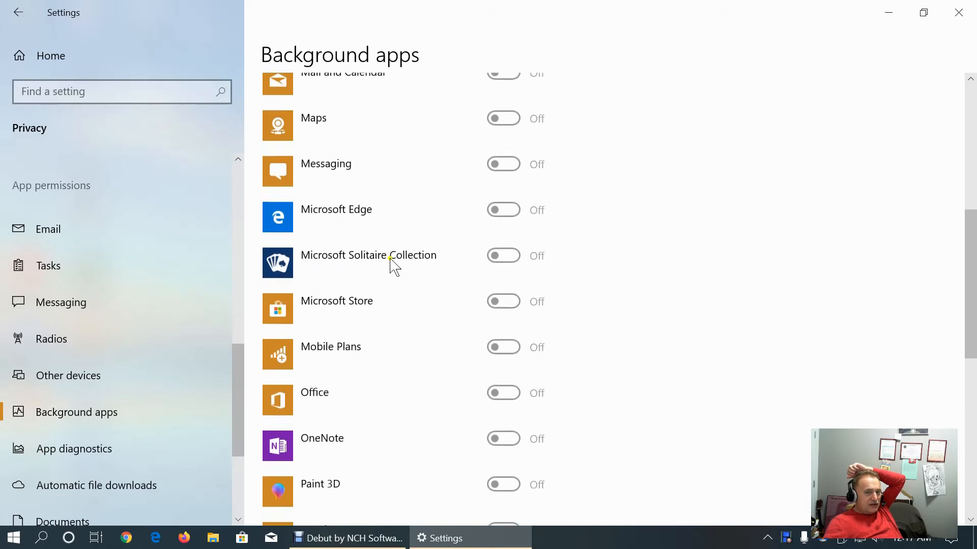
pyautogui.moveTo(343, 132)
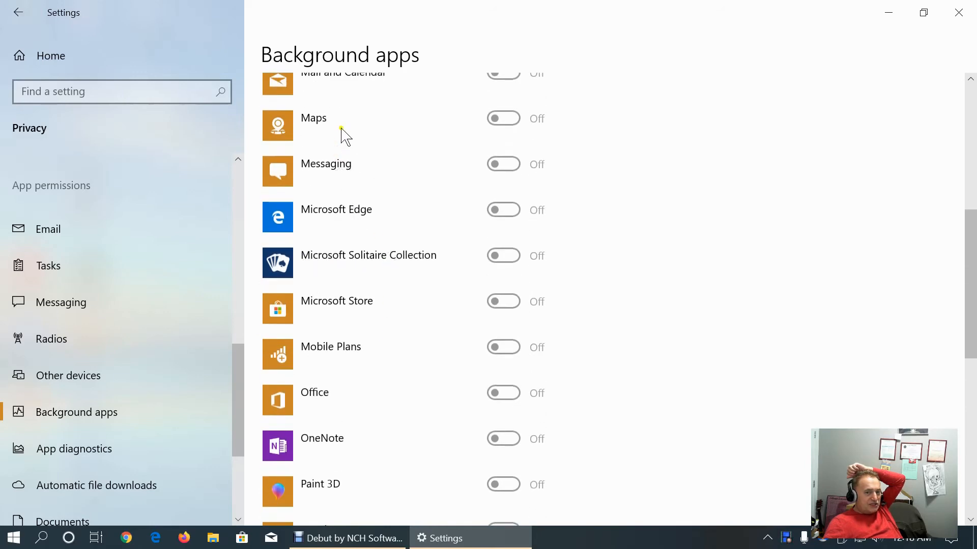
pyautogui.scroll(3)
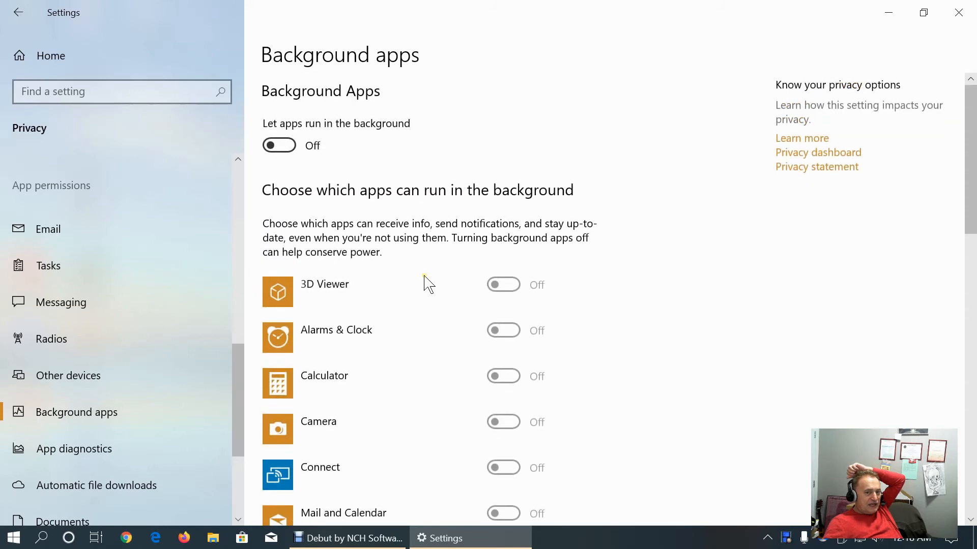
pyautogui.moveTo(280, 144)
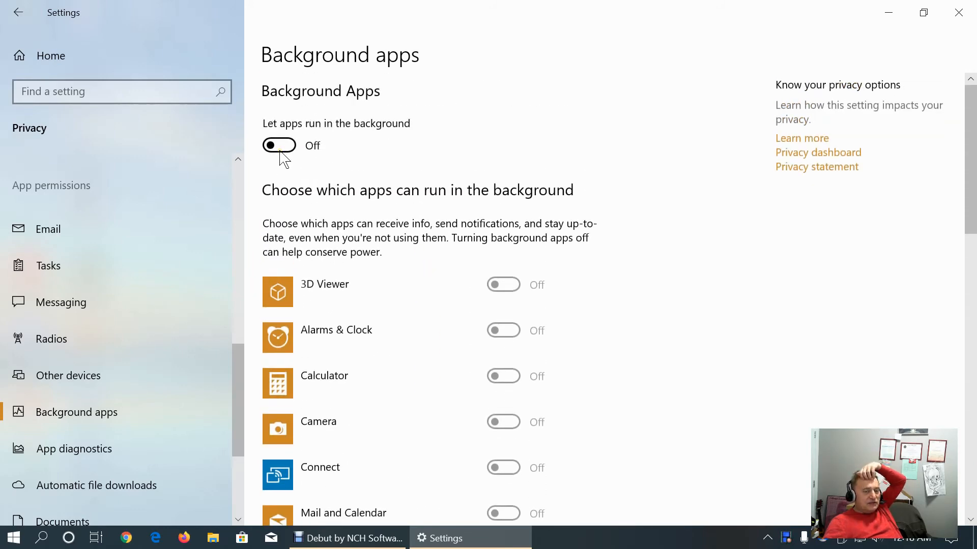
pyautogui.scroll(-3)
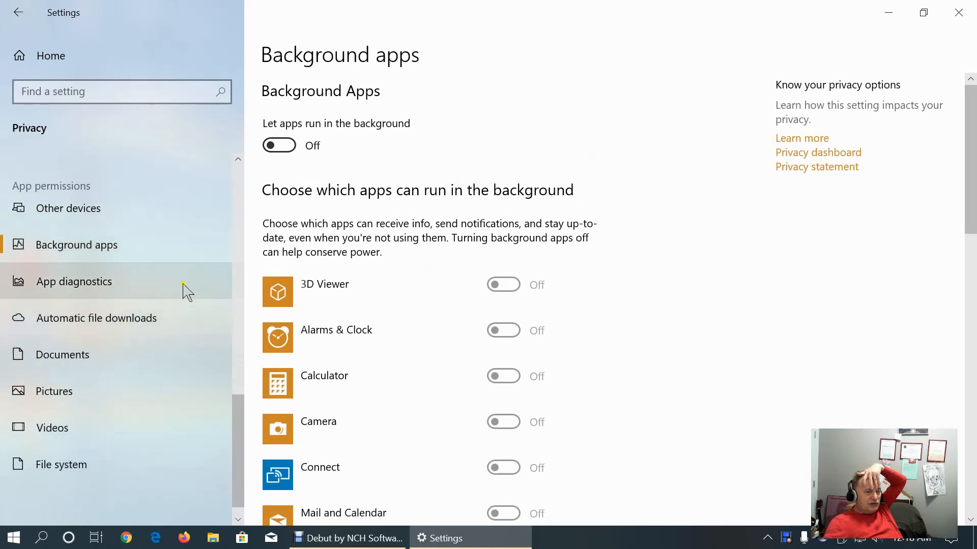
# Look over App diagnostics with access on, then go to the Automatic file downloads page
pyautogui.click(73, 281)
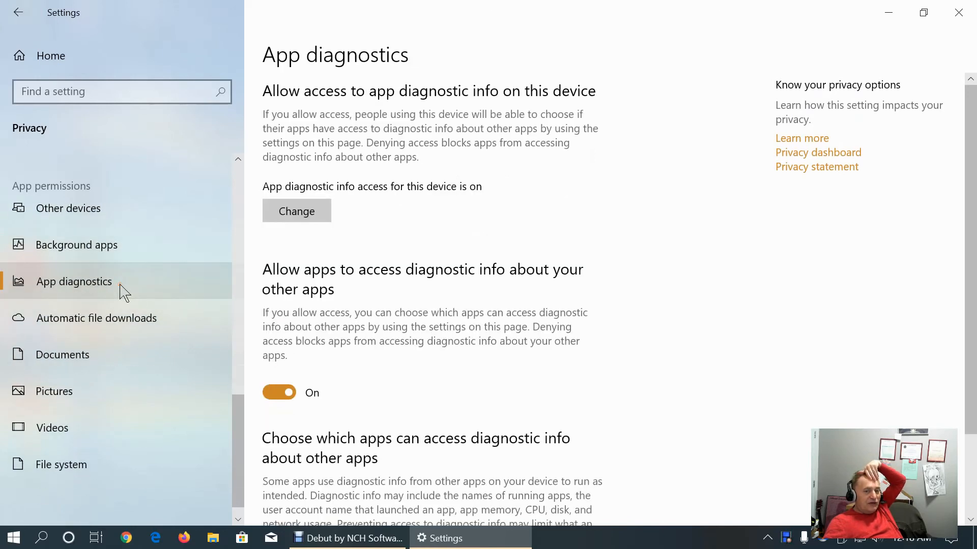
pyautogui.moveTo(466, 391)
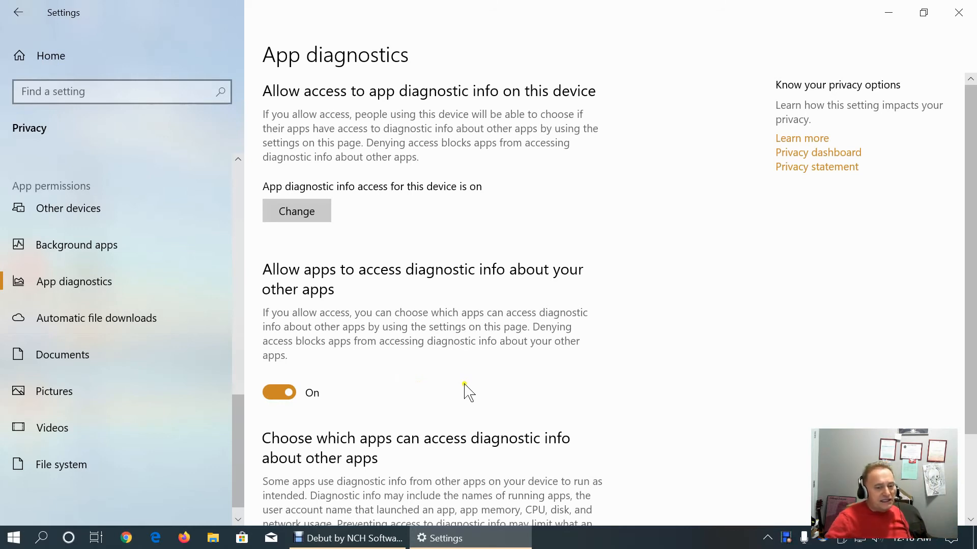
pyautogui.scroll(-3)
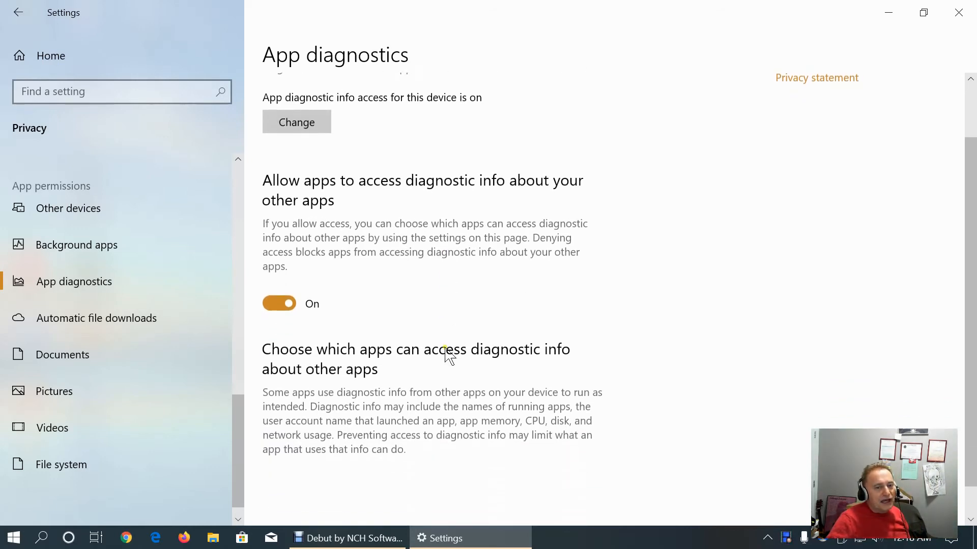
pyautogui.scroll(-3)
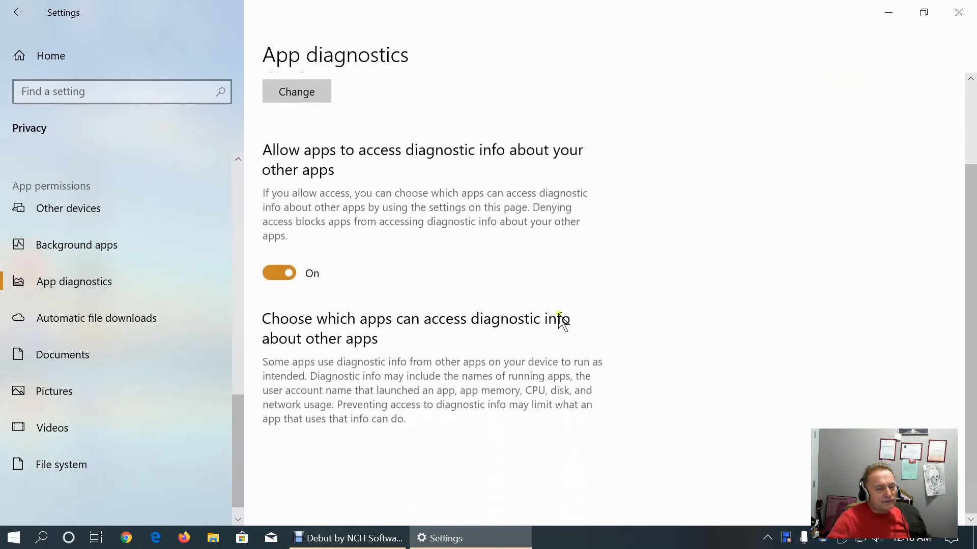
pyautogui.click(96, 318)
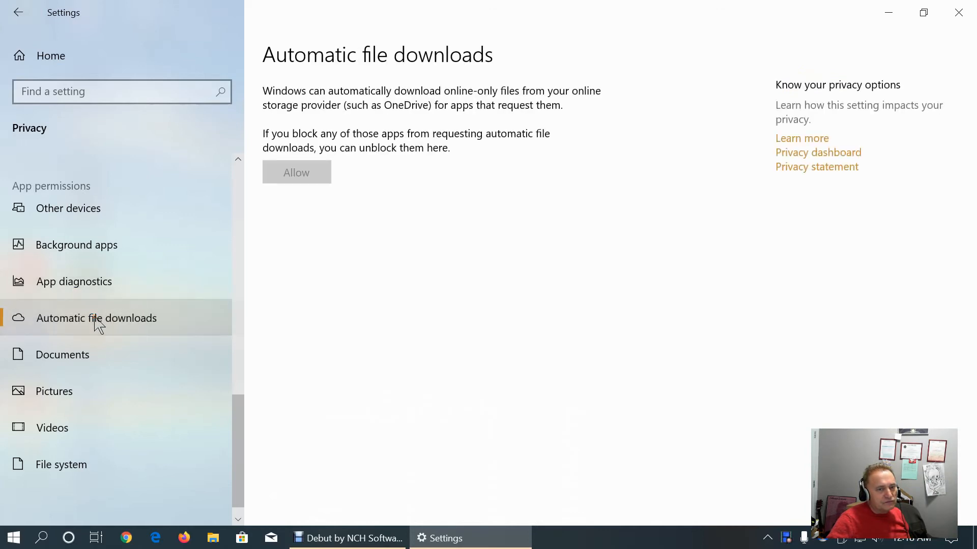
pyautogui.moveTo(476, 327)
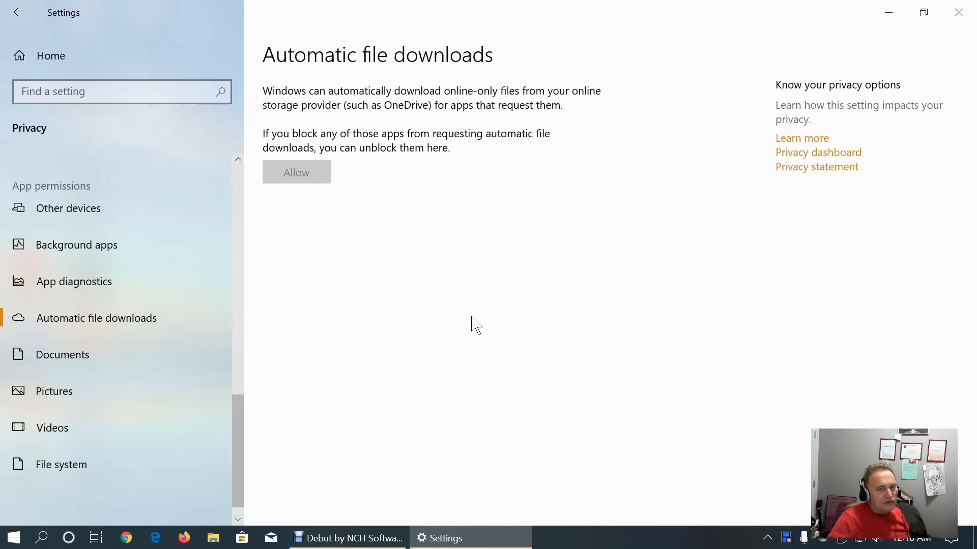
pyautogui.moveTo(287, 224)
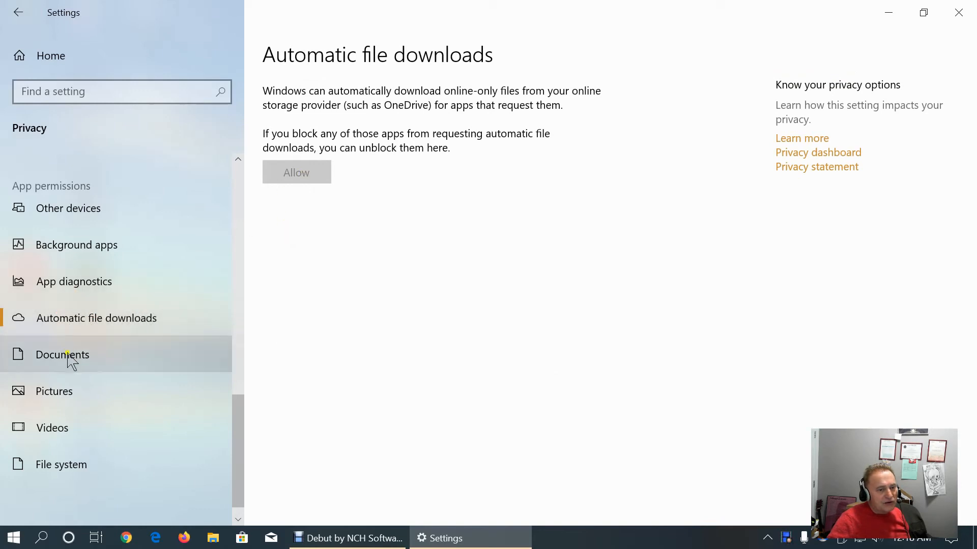
# Review the Documents library app permissions, then move to the Pictures library page
pyautogui.click(62, 354)
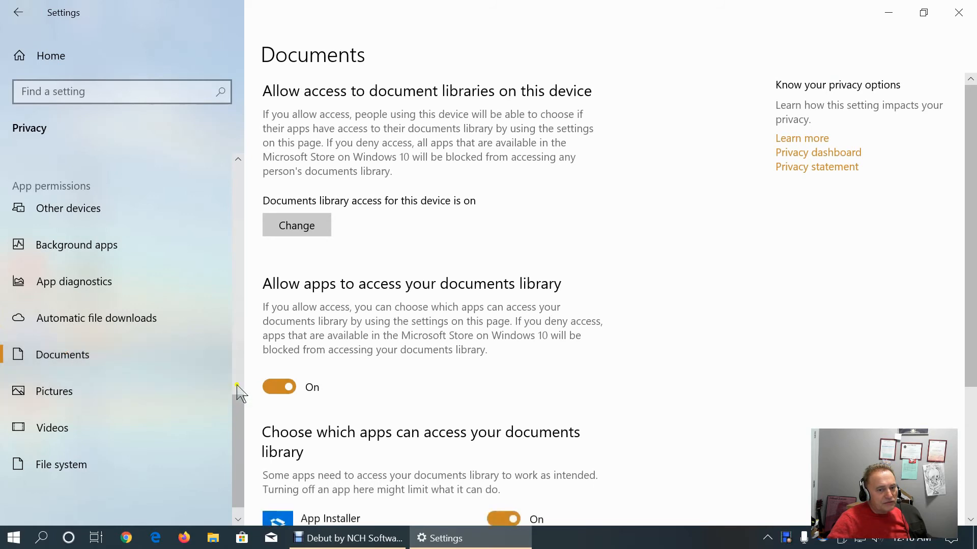
pyautogui.moveTo(306, 294)
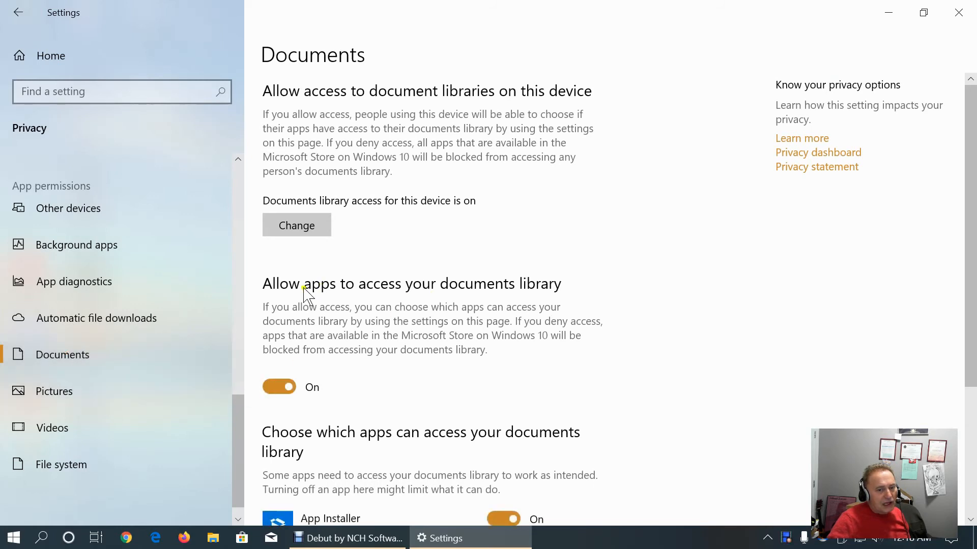
pyautogui.moveTo(520, 305)
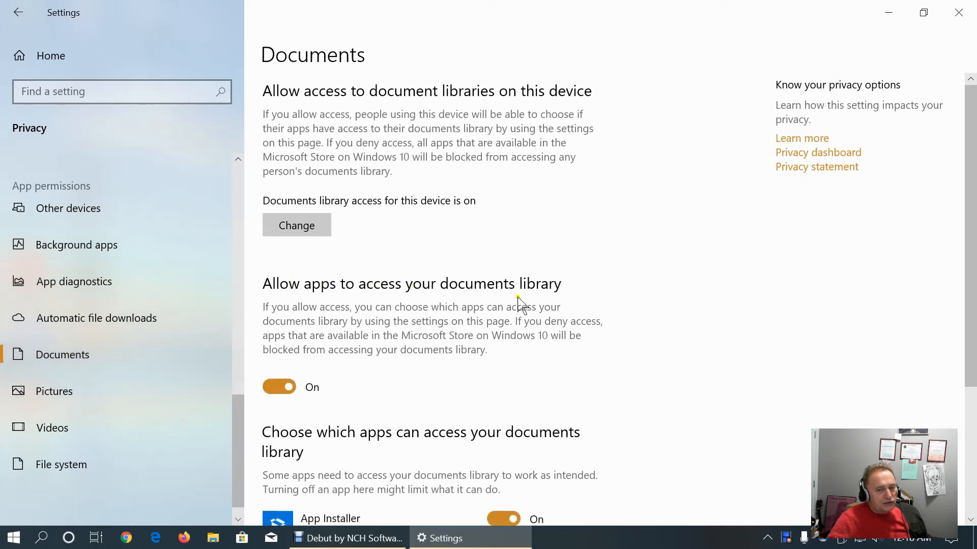
pyautogui.moveTo(677, 325)
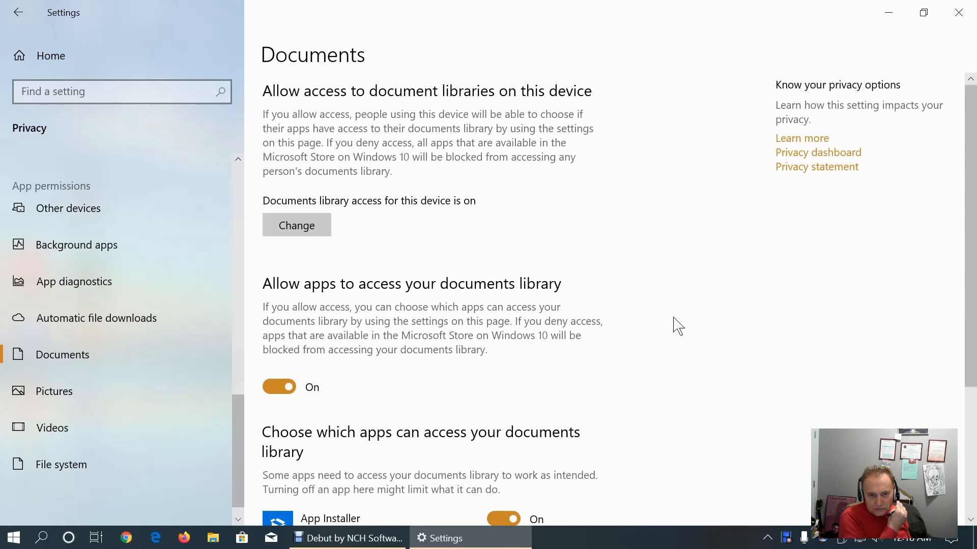
pyautogui.scroll(-3)
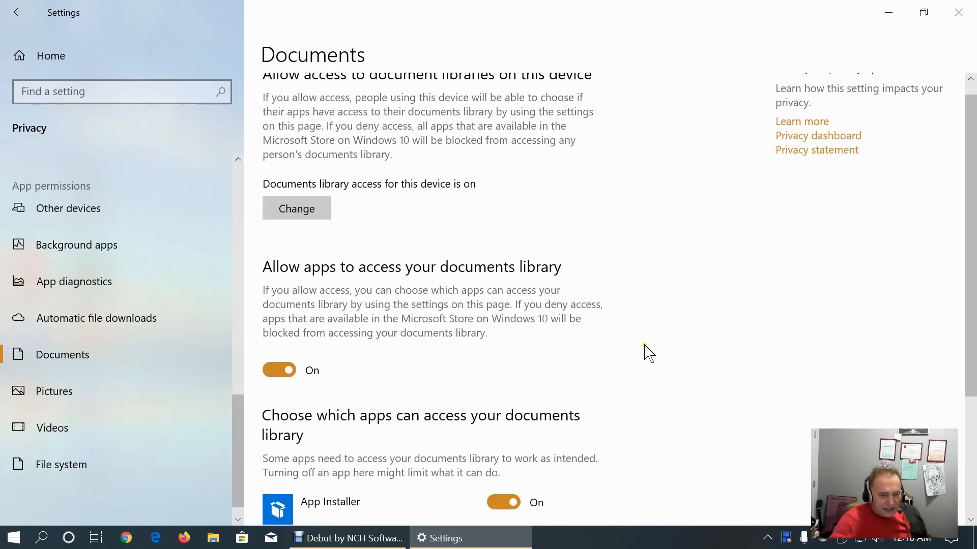
pyautogui.scroll(-3)
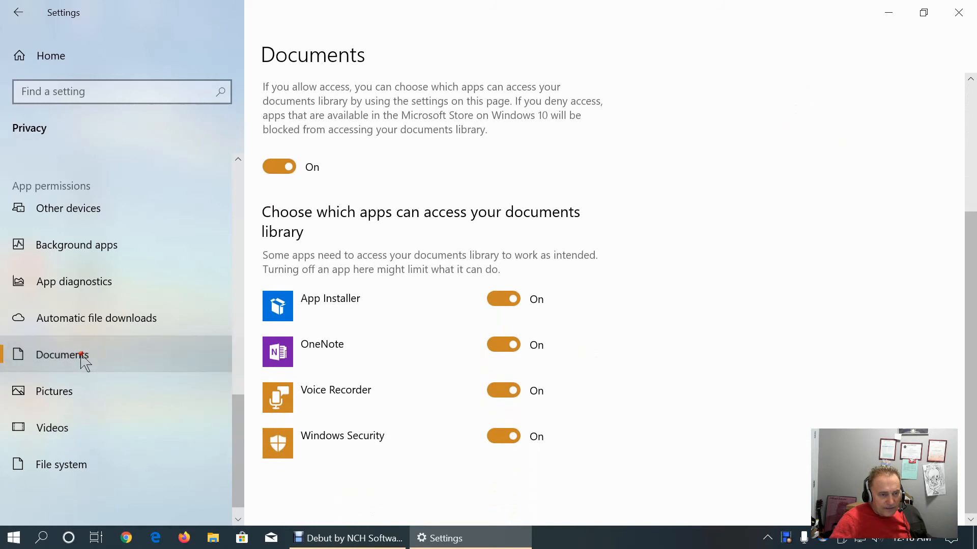
pyautogui.click(54, 391)
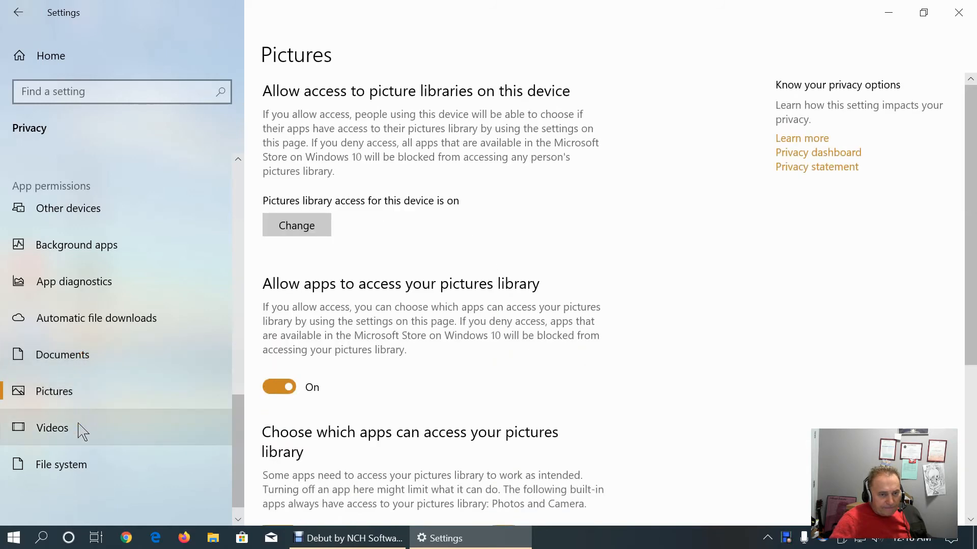
# Review the Videos library permissions, then the File system access page
pyautogui.click(52, 429)
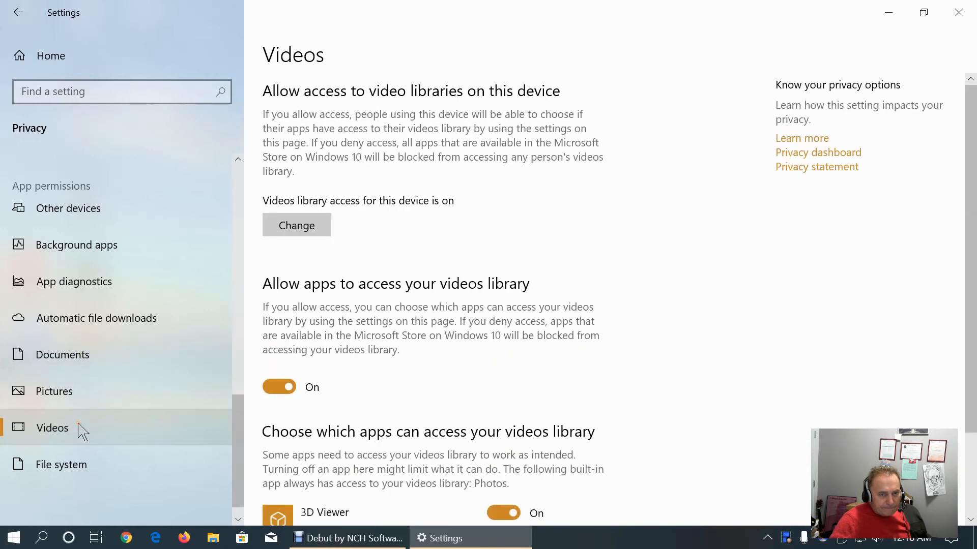
pyautogui.scroll(-3)
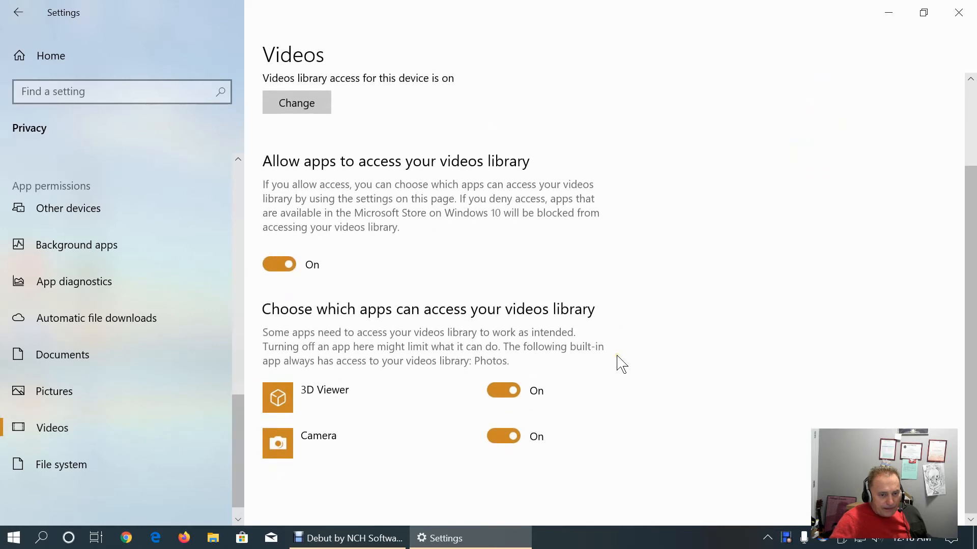
pyautogui.moveTo(623, 387)
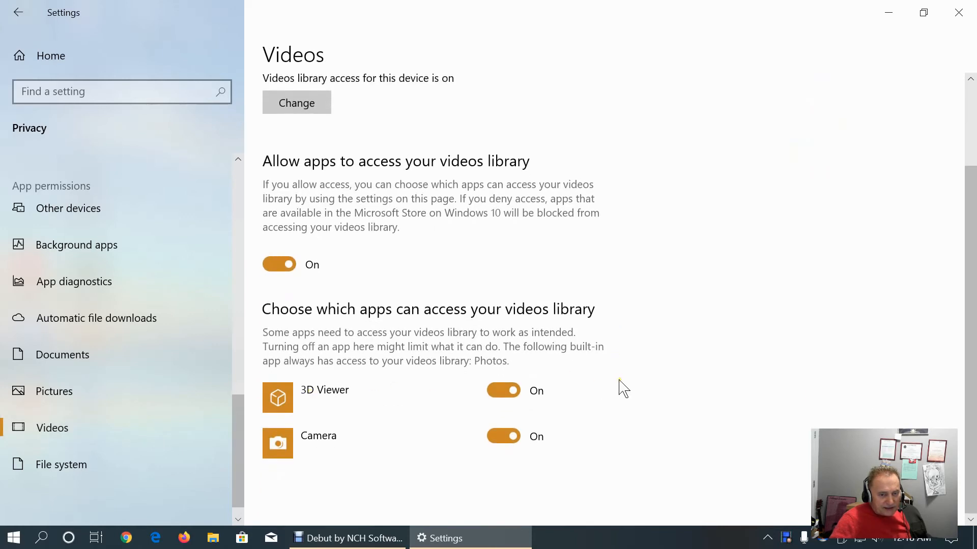
pyautogui.moveTo(52, 429)
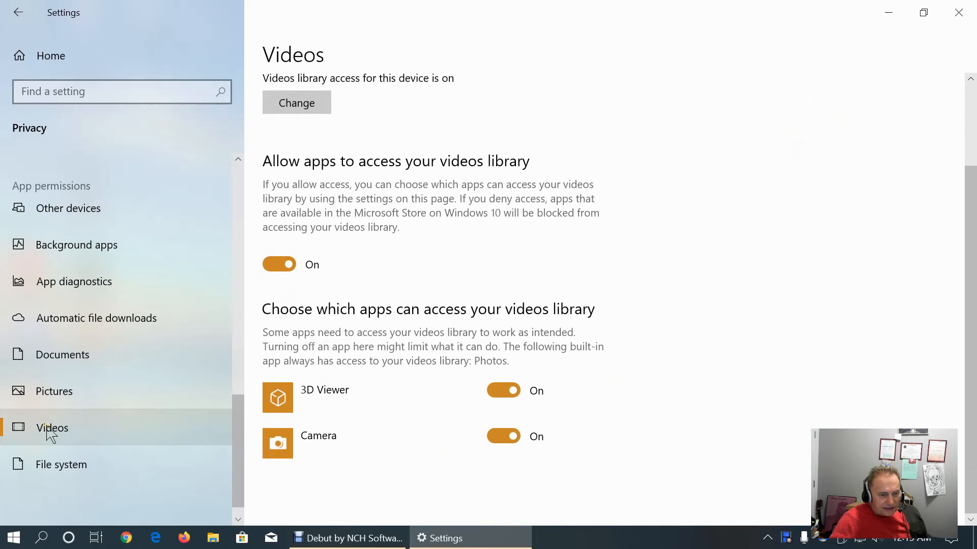
pyautogui.click(61, 463)
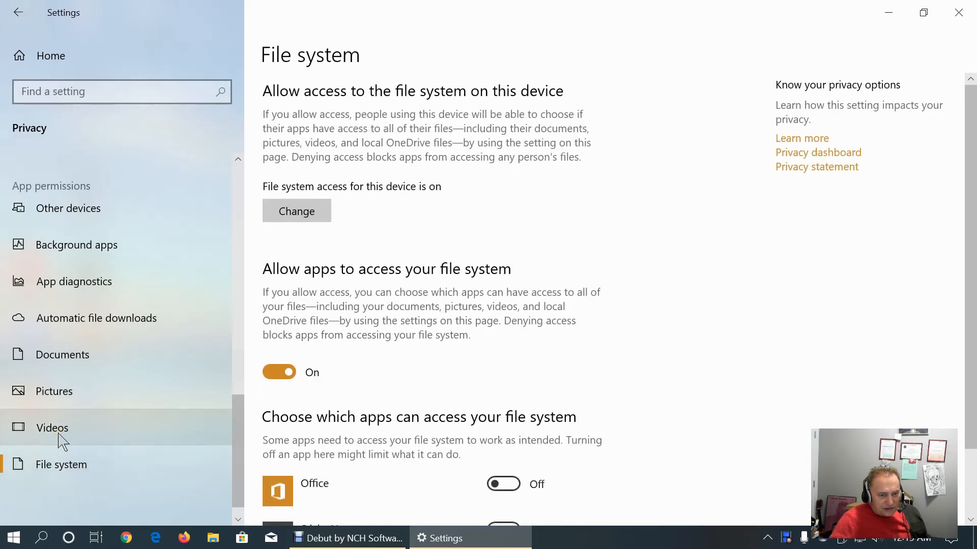
pyautogui.scroll(-3)
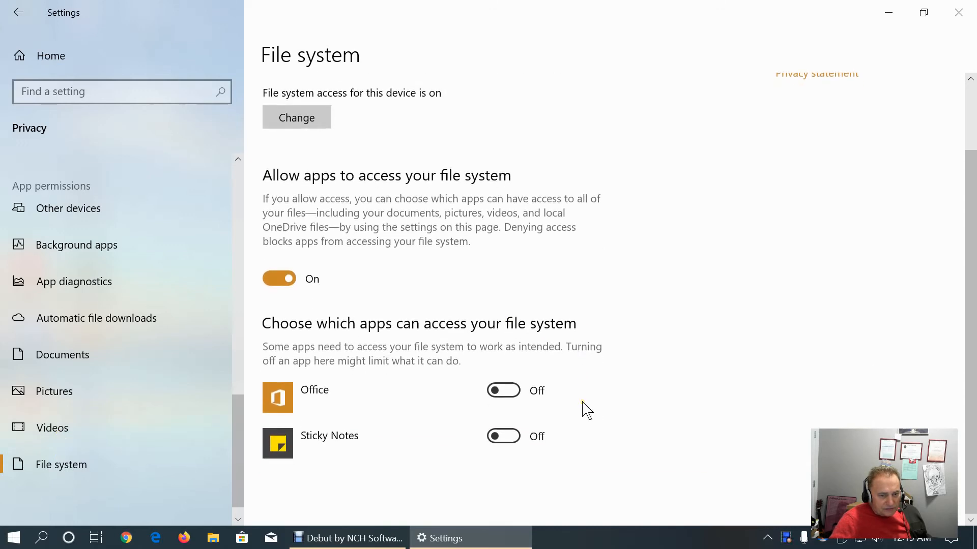
pyautogui.moveTo(86, 465)
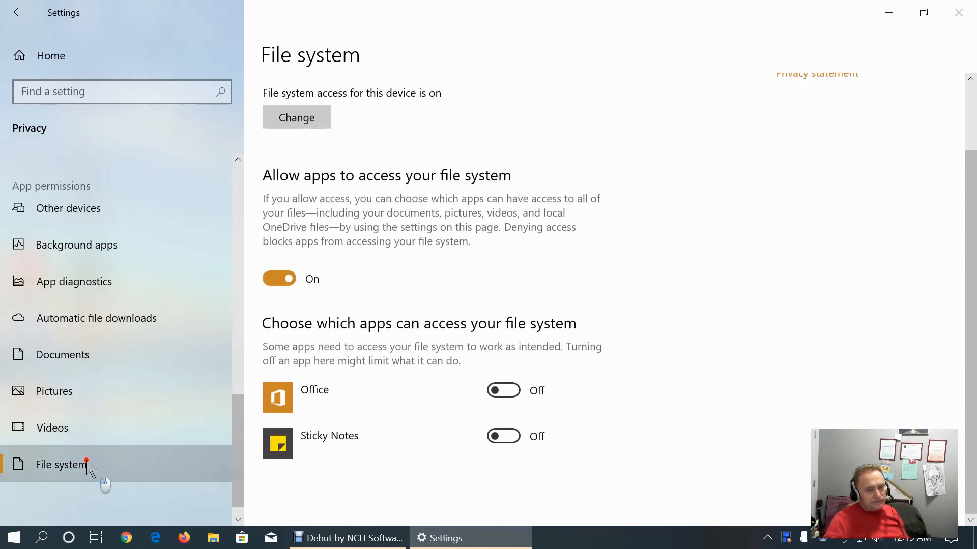
pyautogui.moveTo(746, 339)
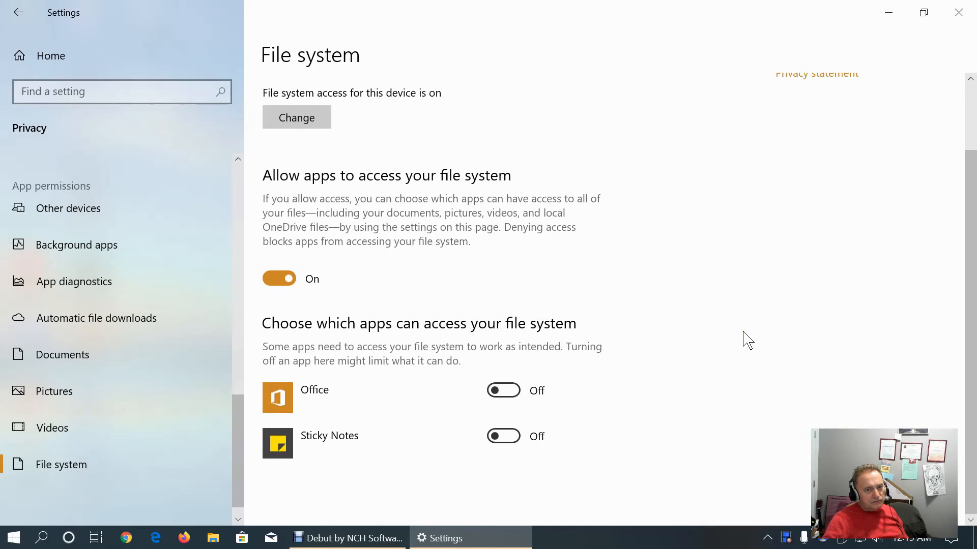
pyautogui.moveTo(856, 312)
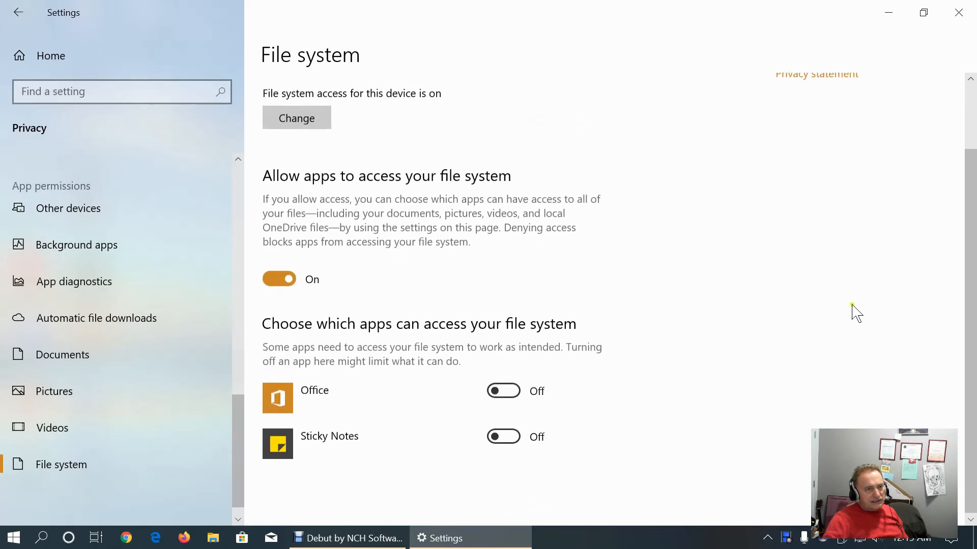
# In Update & Security pause updates, extend the pause, then resume and check for updates
pyautogui.click(18, 12)
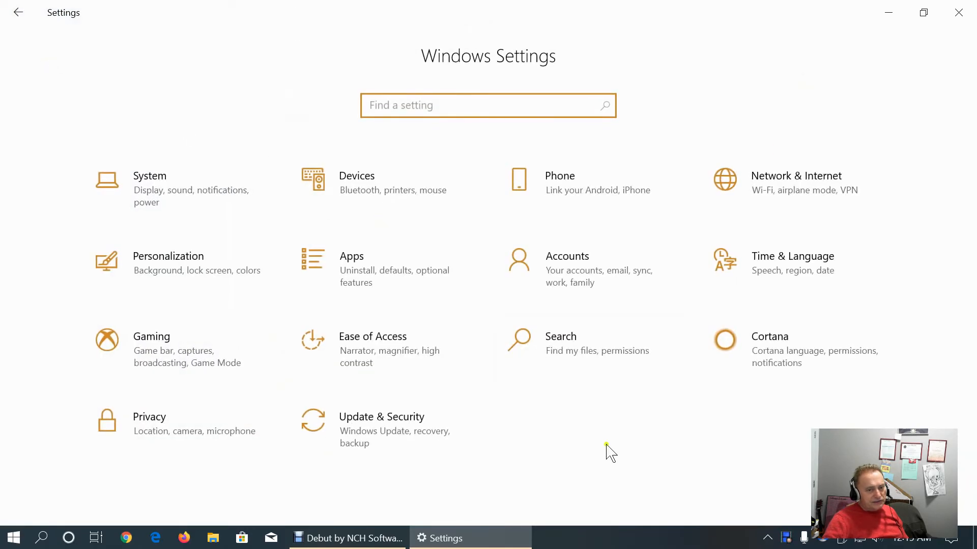
pyautogui.click(382, 417)
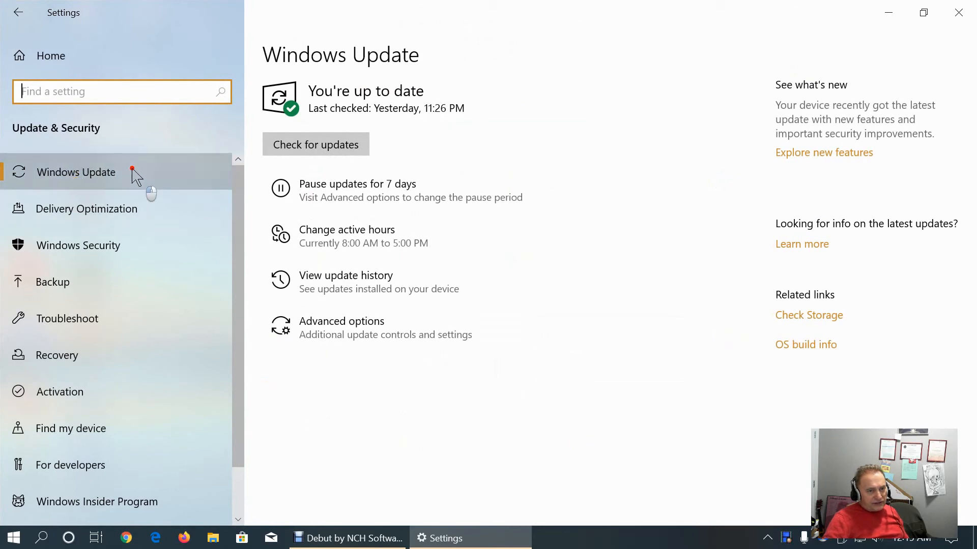
pyautogui.moveTo(321, 394)
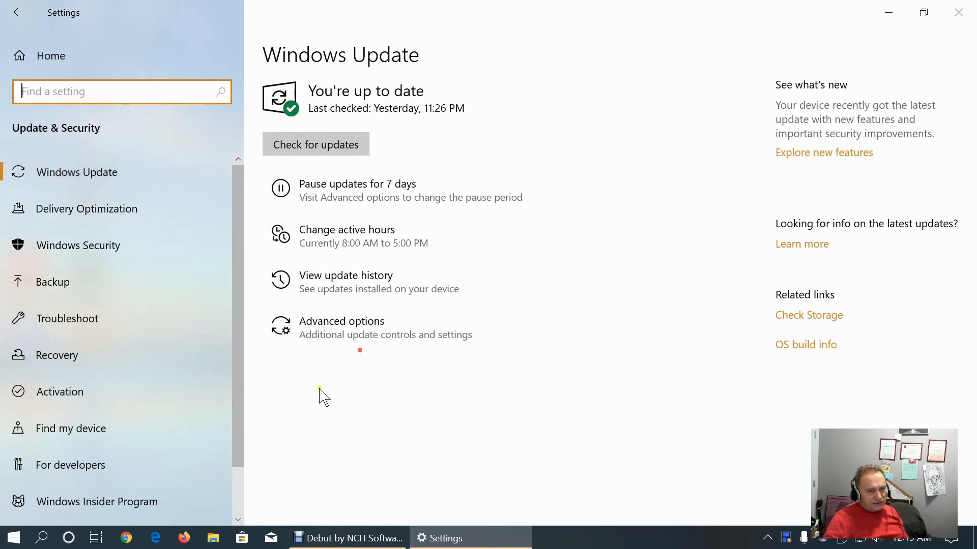
pyautogui.click(357, 191)
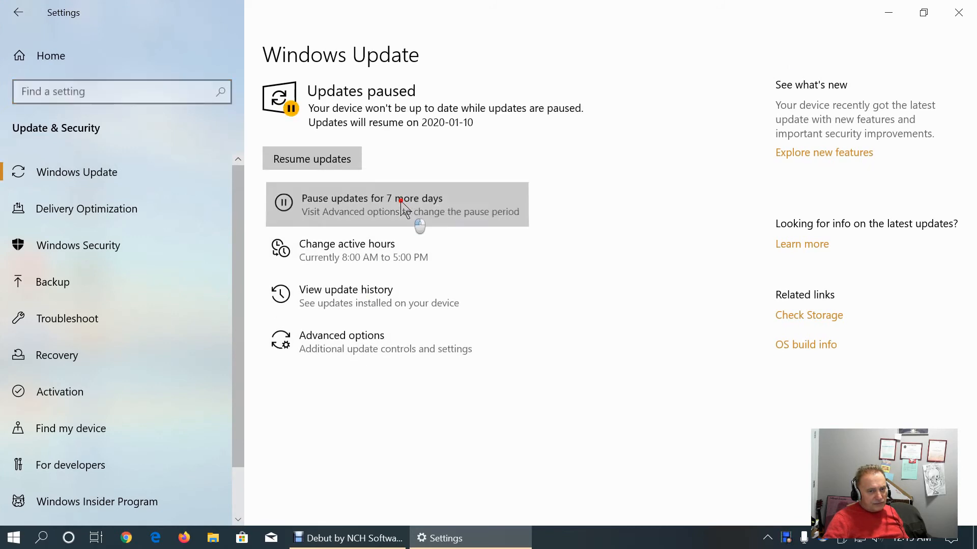
pyautogui.click(371, 205)
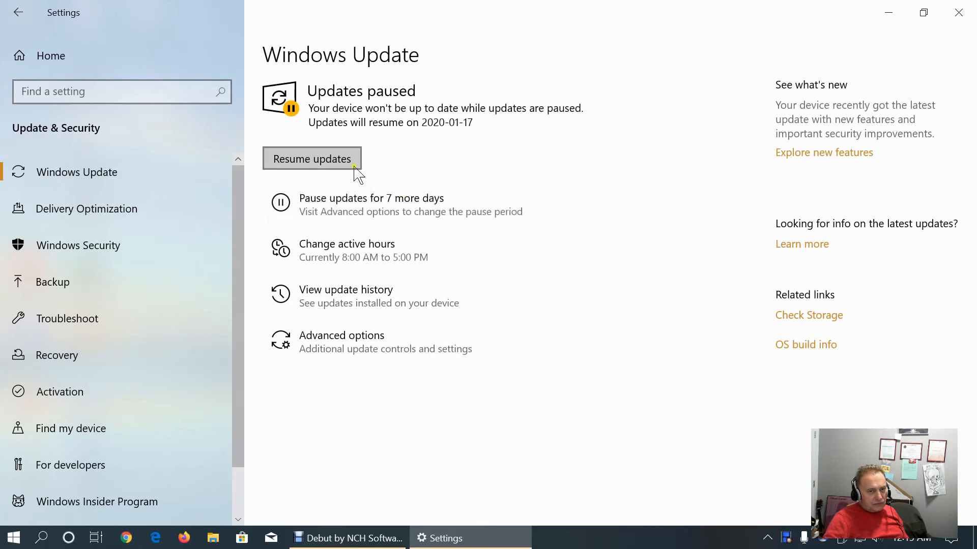
pyautogui.click(313, 159)
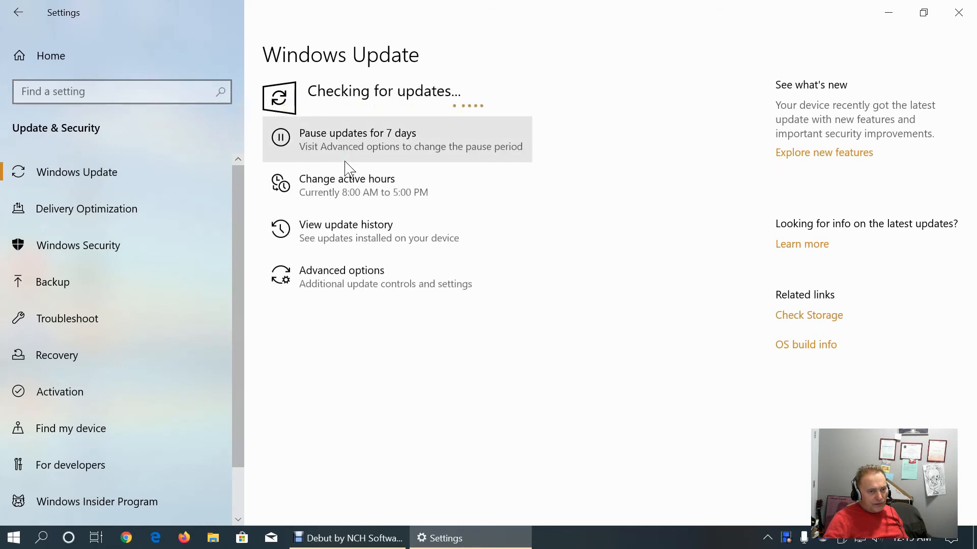
# In Delivery Optimization switch off 'Allow downloads from other PCs'
pyautogui.click(87, 209)
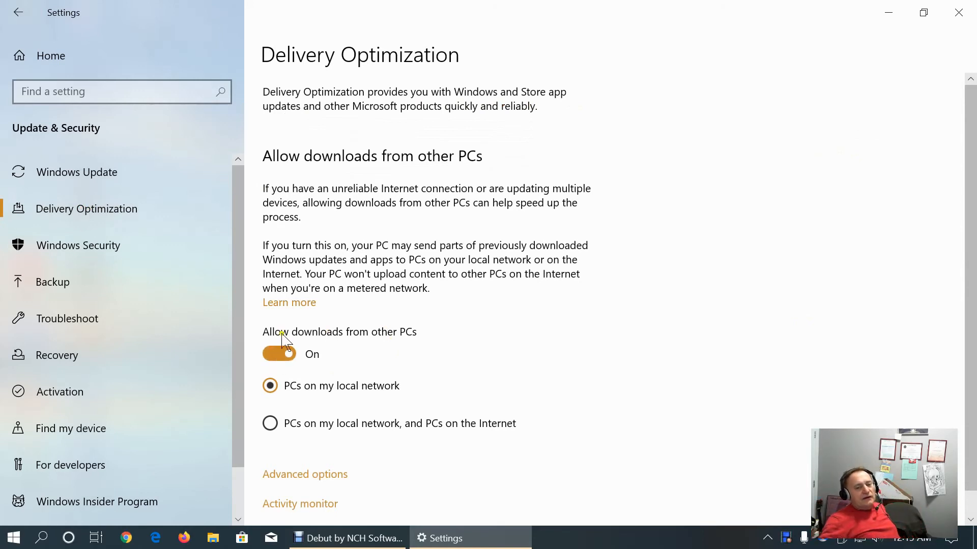
pyautogui.moveTo(281, 346)
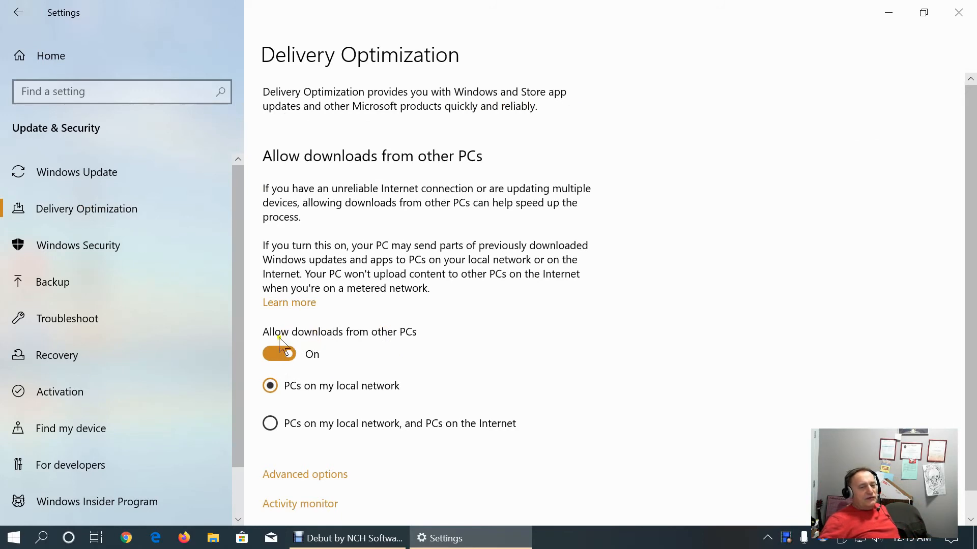
pyautogui.moveTo(364, 345)
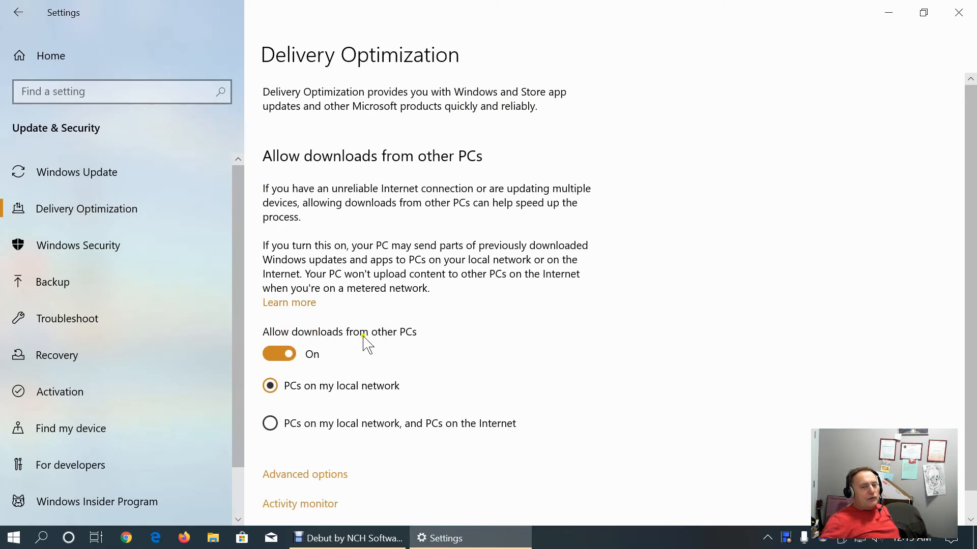
pyautogui.moveTo(420, 343)
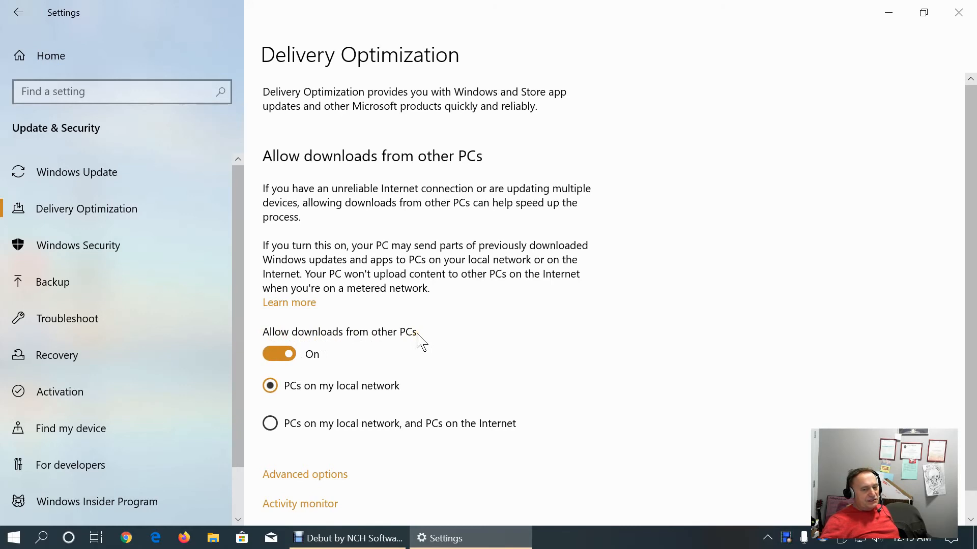
pyautogui.moveTo(345, 342)
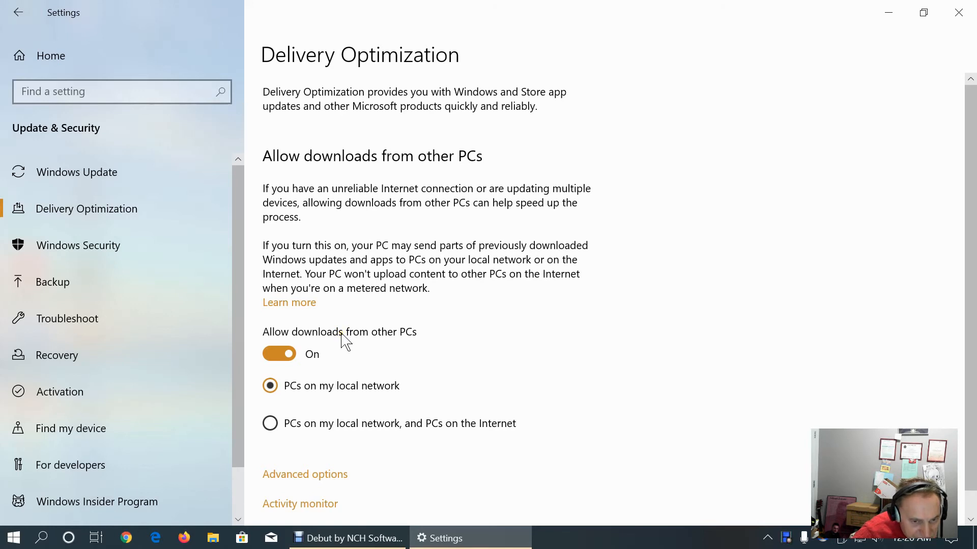
pyautogui.moveTo(411, 355)
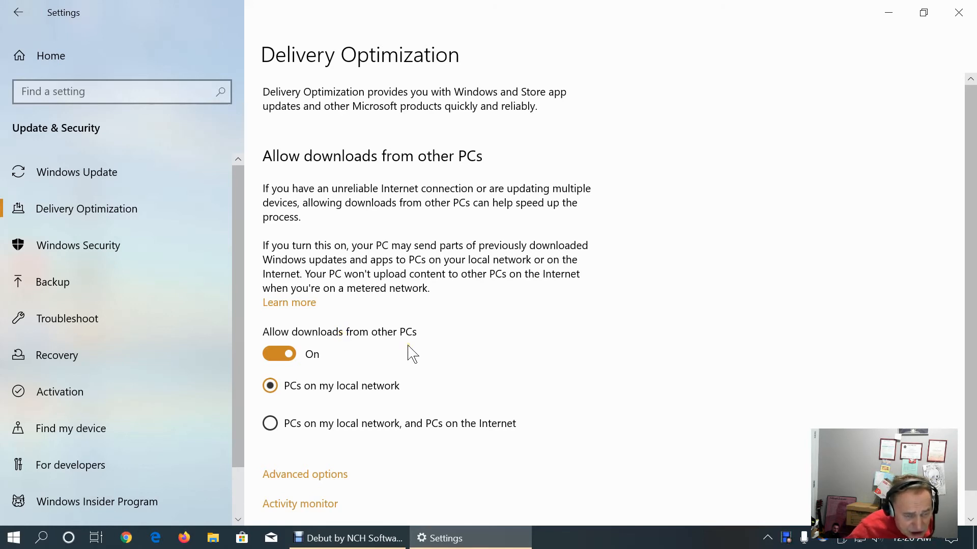
pyautogui.moveTo(349, 352)
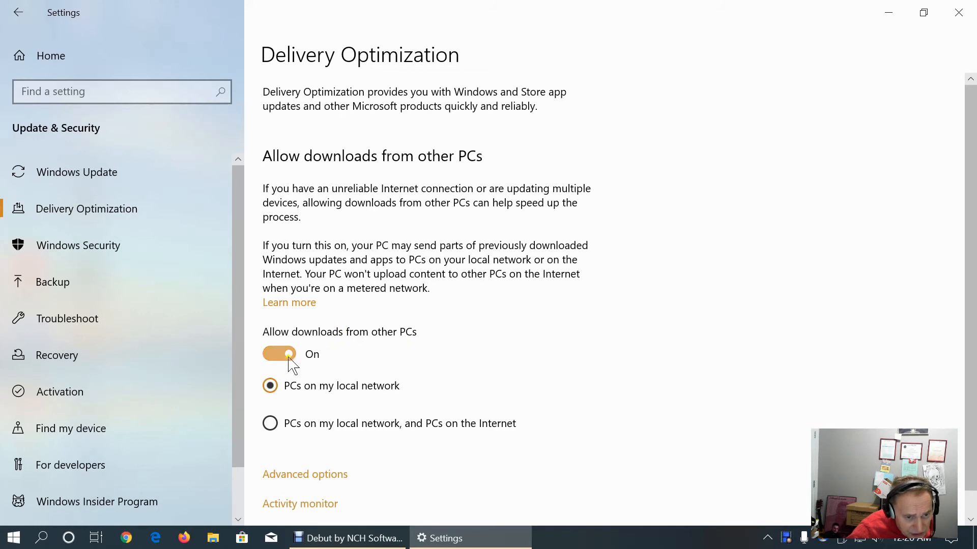
pyautogui.click(278, 354)
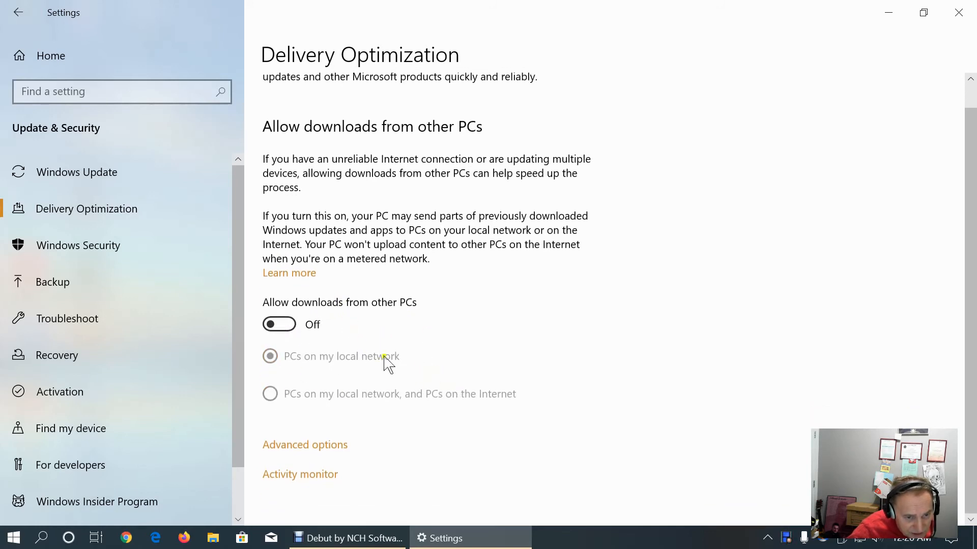
pyautogui.moveTo(96, 245)
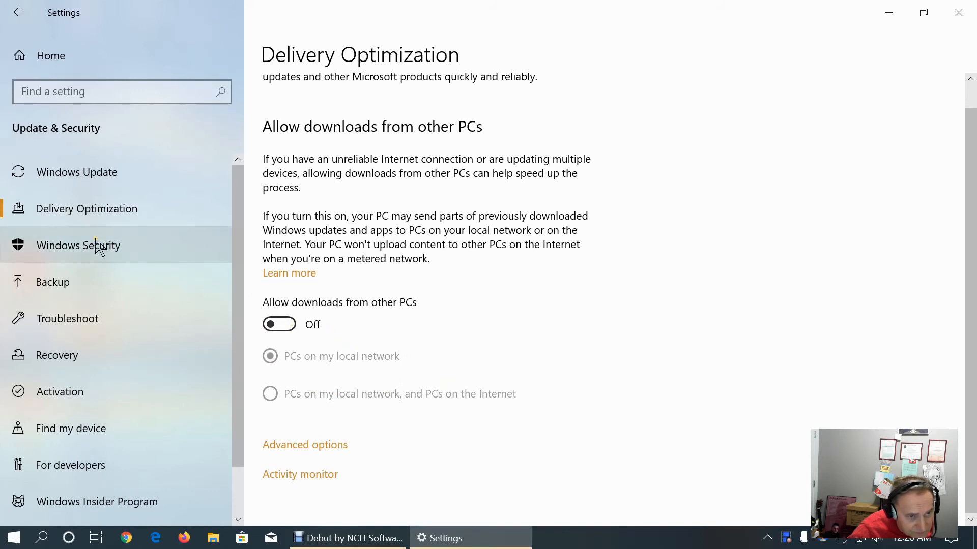
pyautogui.click(78, 245)
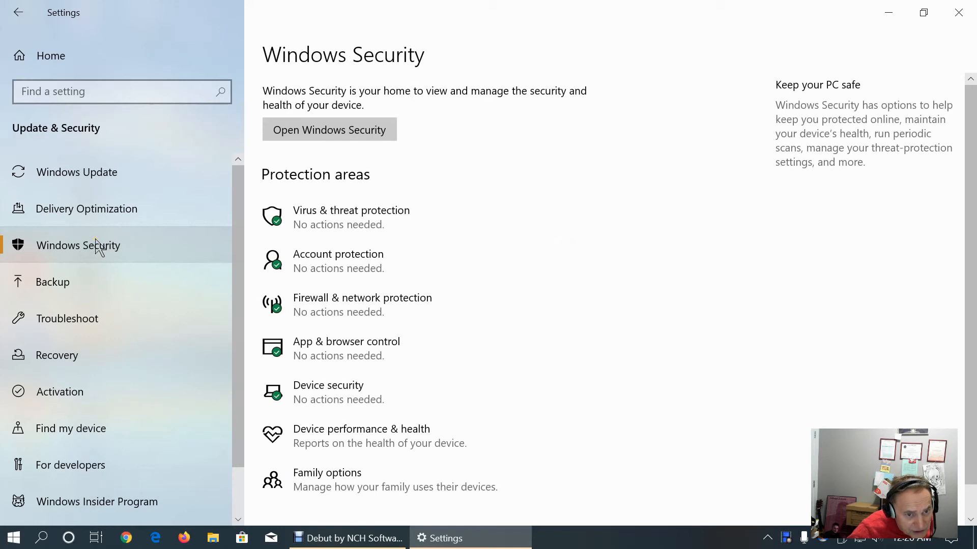
pyautogui.moveTo(351, 217)
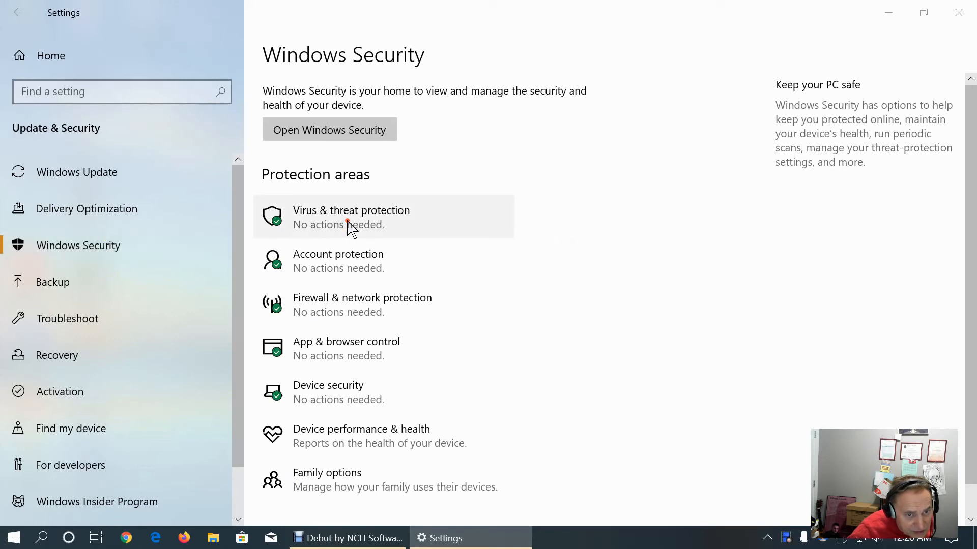
pyautogui.click(351, 217)
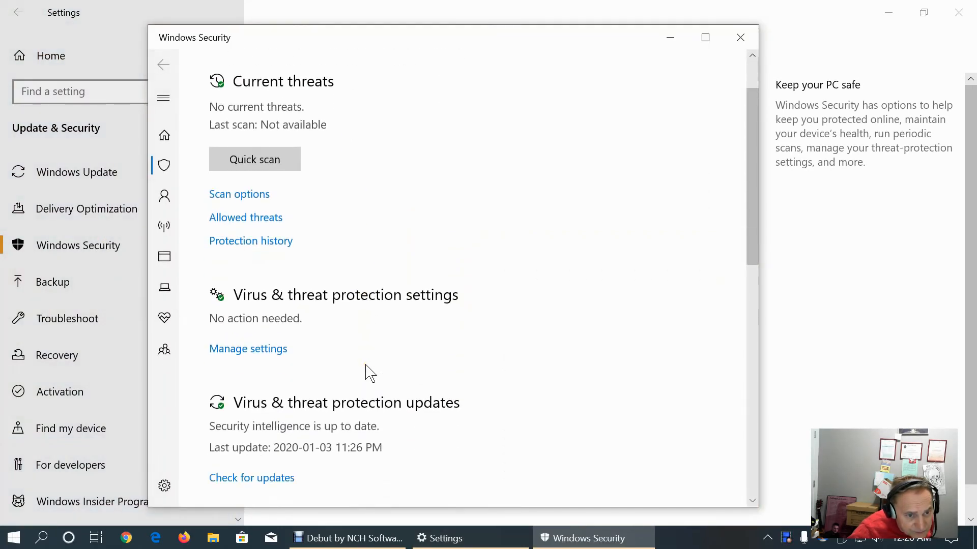
pyautogui.click(247, 348)
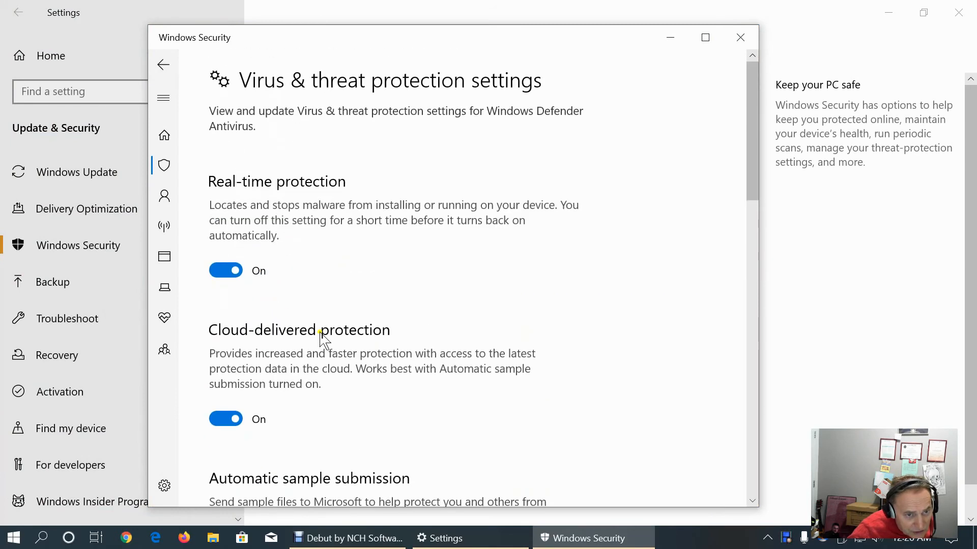
pyautogui.moveTo(284, 279)
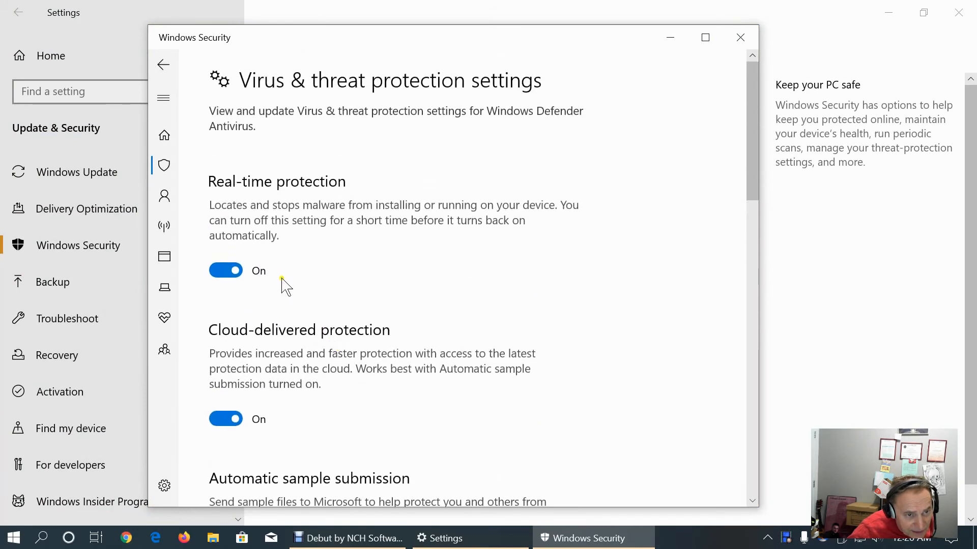
pyautogui.moveTo(354, 270)
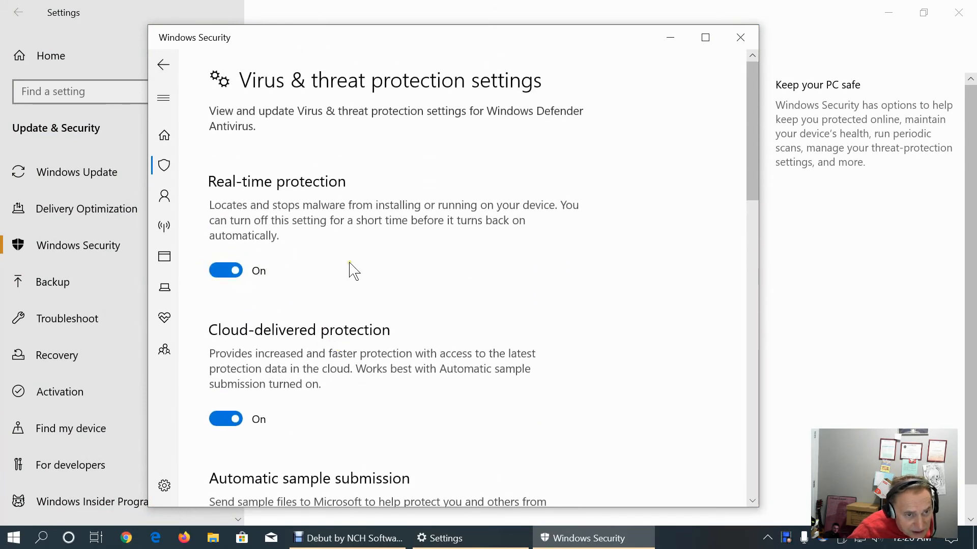
pyautogui.scroll(-3)
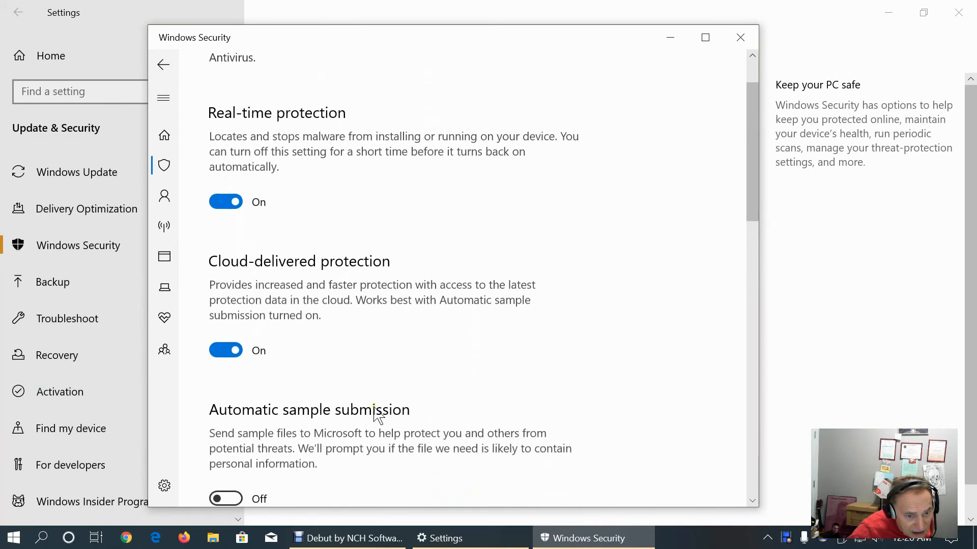
pyautogui.scroll(-3)
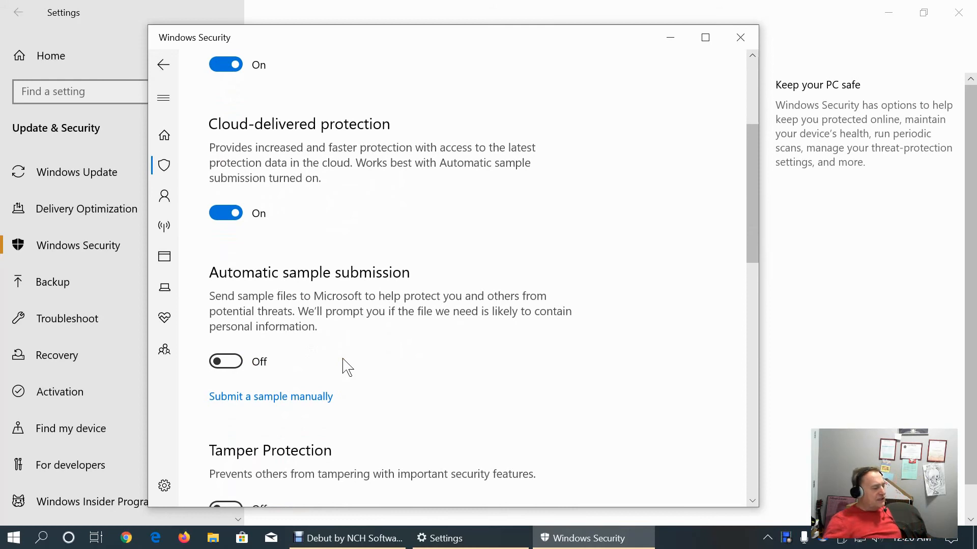
pyautogui.moveTo(754, 187)
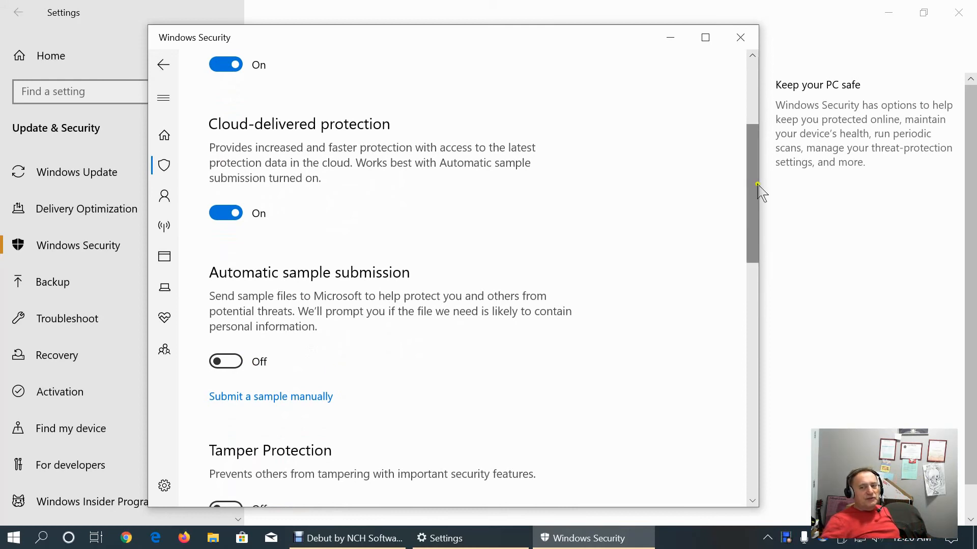
pyautogui.scroll(-3)
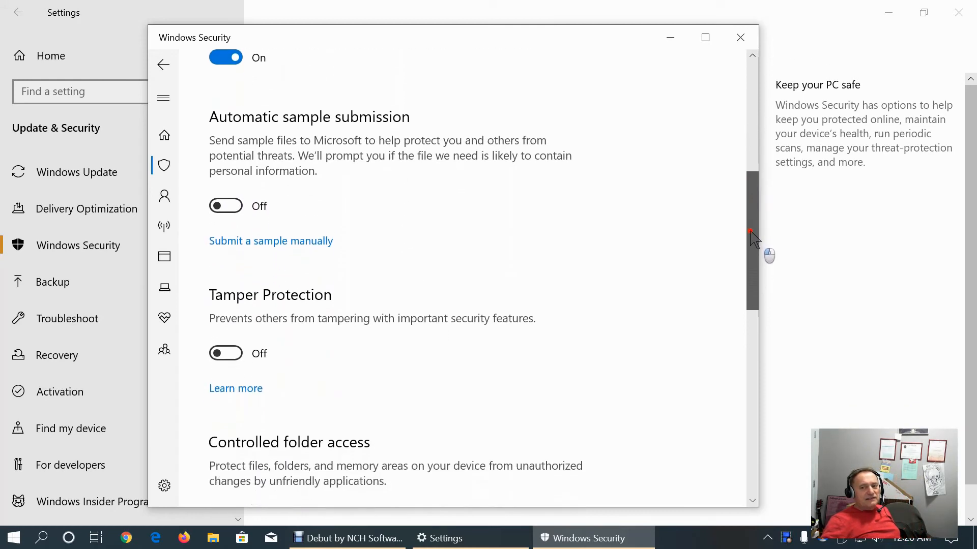
pyautogui.scroll(3)
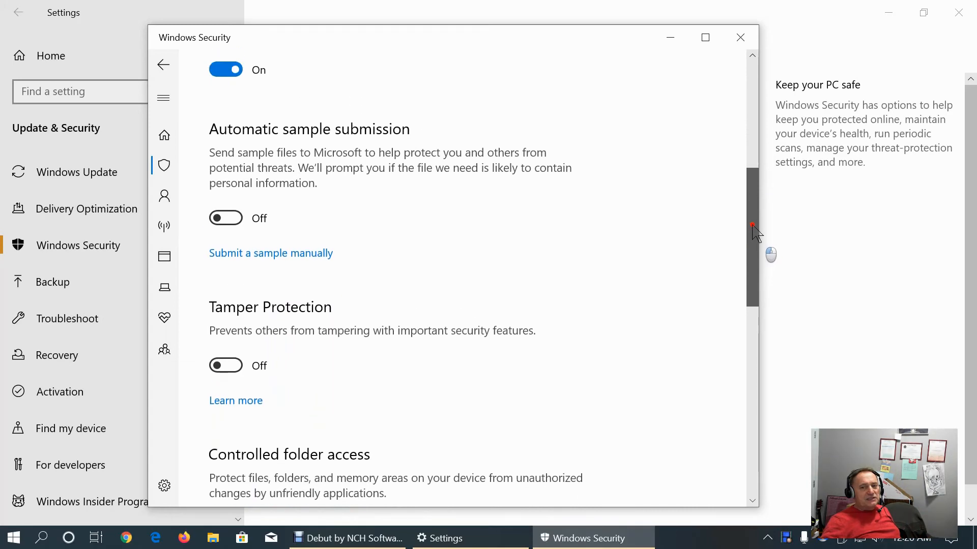
pyautogui.scroll(3)
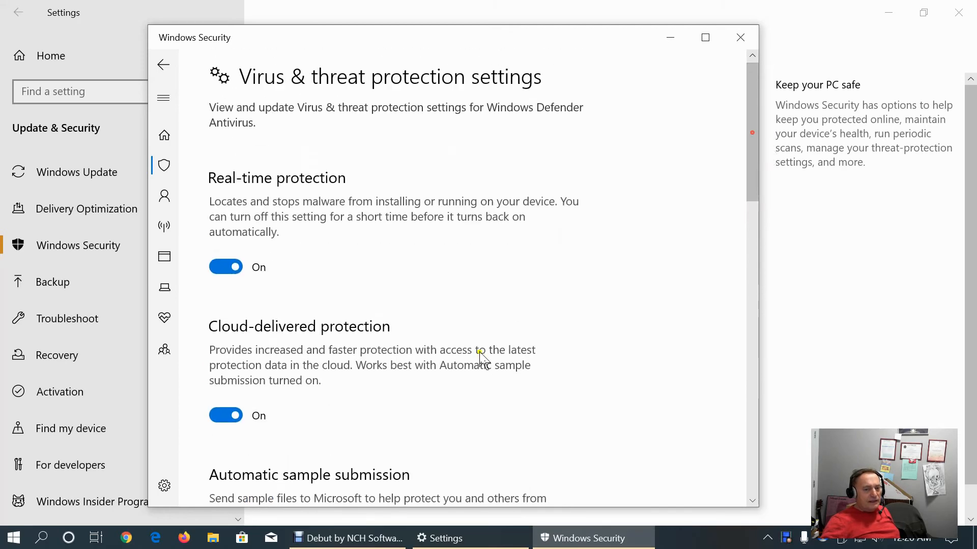
pyautogui.scroll(-3)
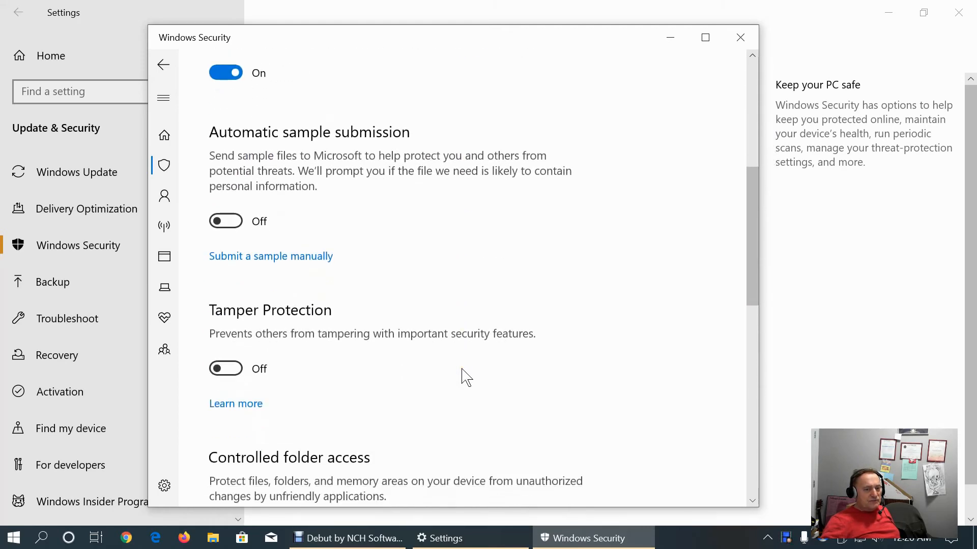
pyautogui.moveTo(272, 256)
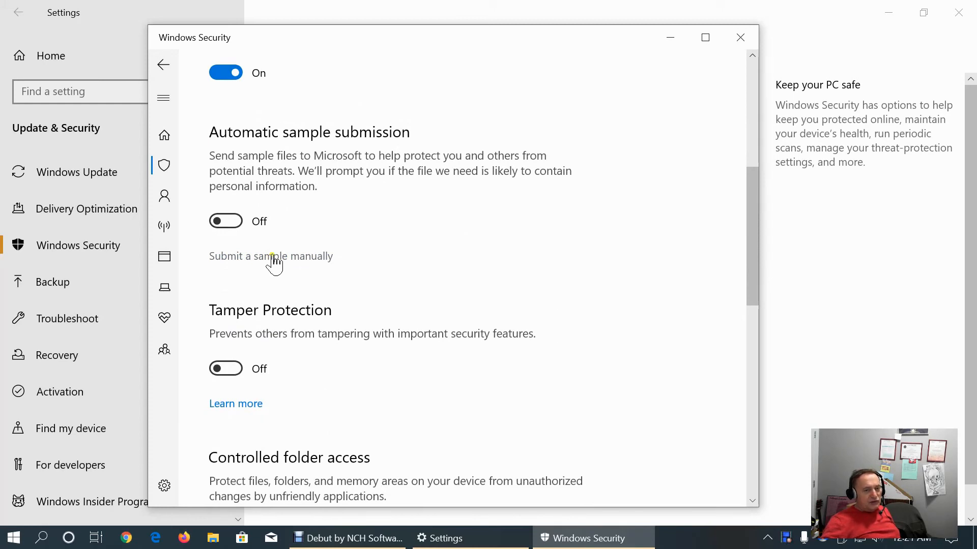
pyautogui.scroll(-3)
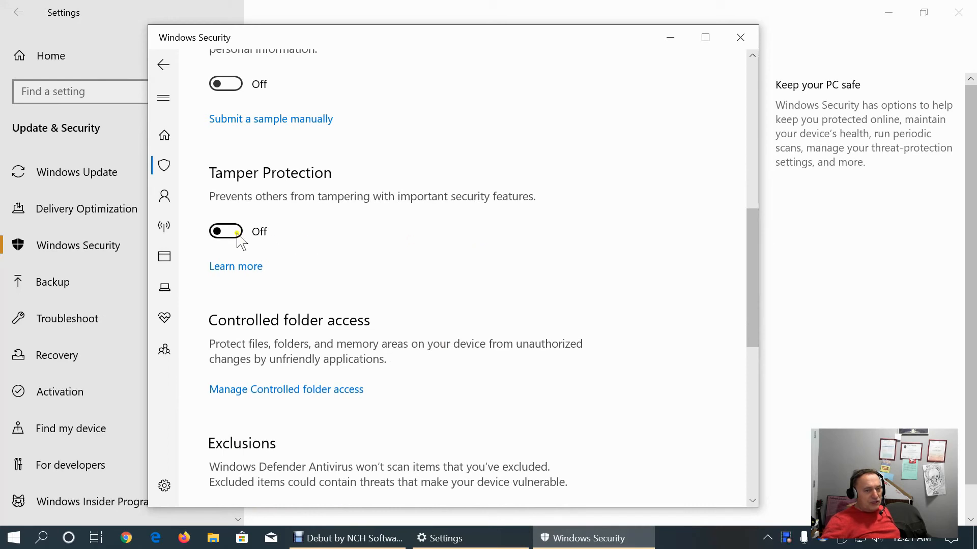
pyautogui.click(226, 231)
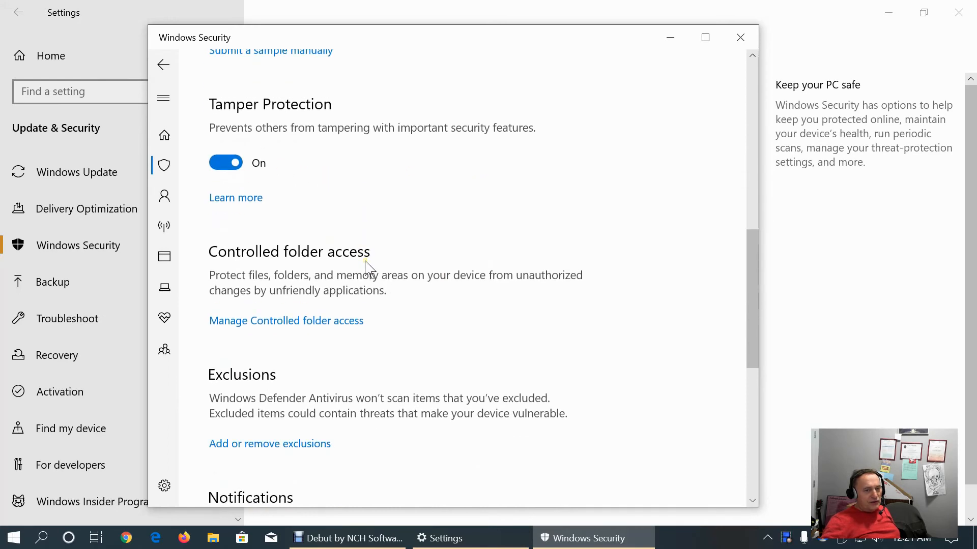
pyautogui.moveTo(423, 252)
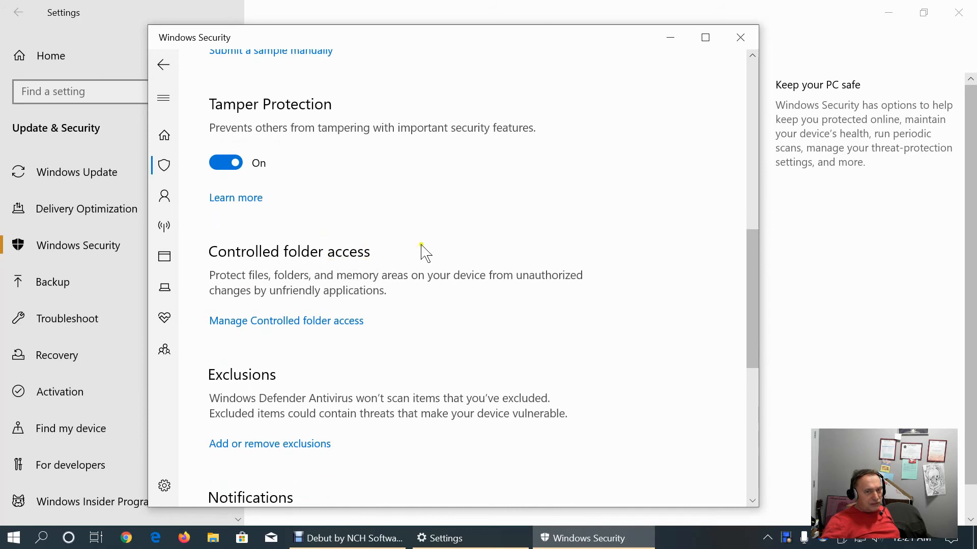
pyautogui.click(226, 163)
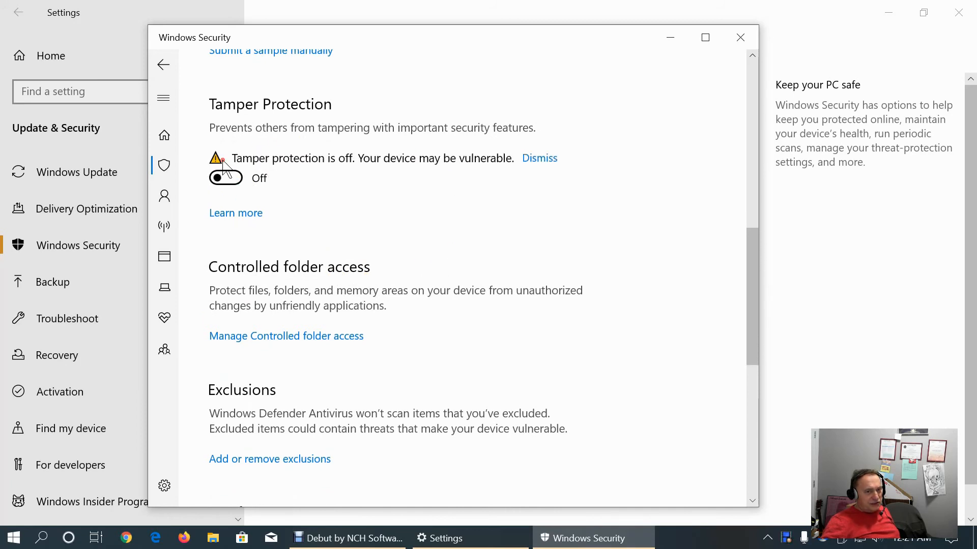
pyautogui.scroll(3)
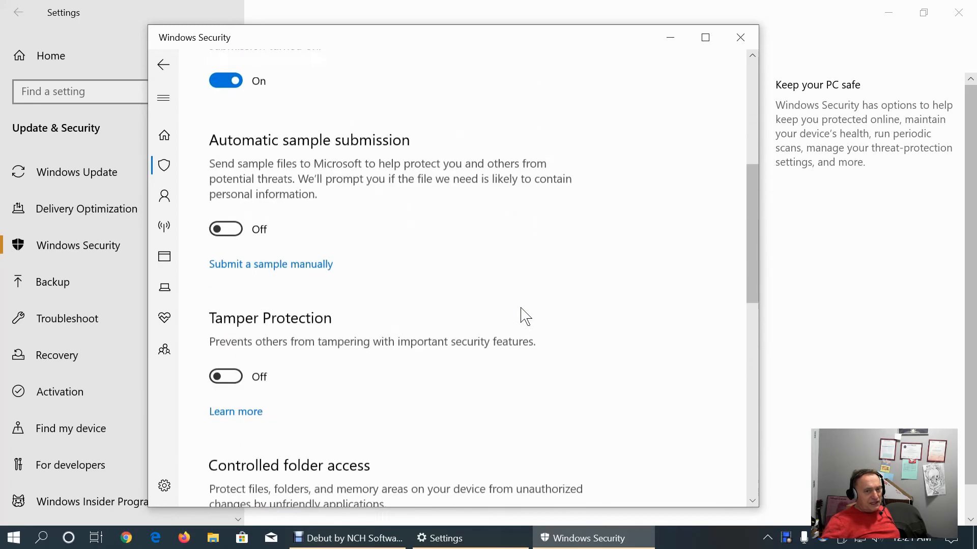
pyautogui.scroll(3)
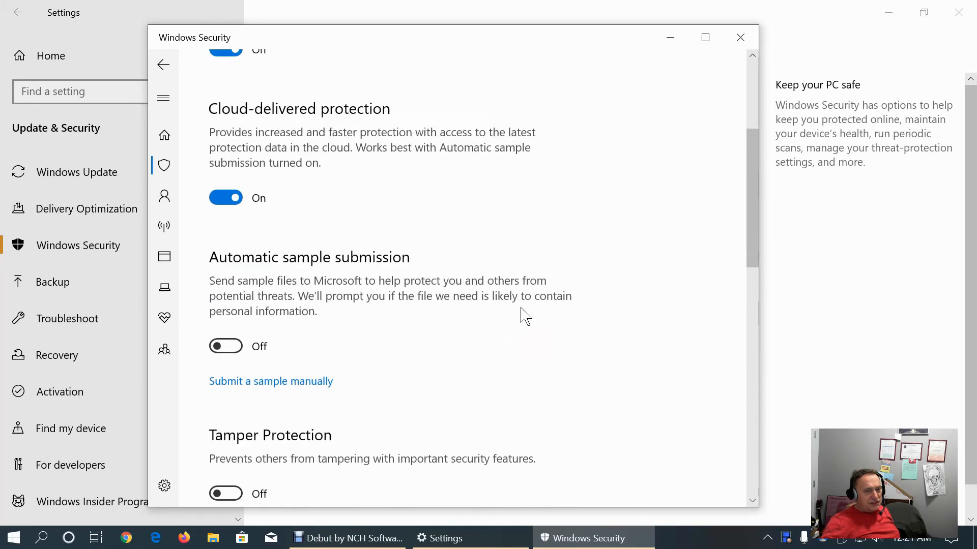
pyautogui.scroll(-3)
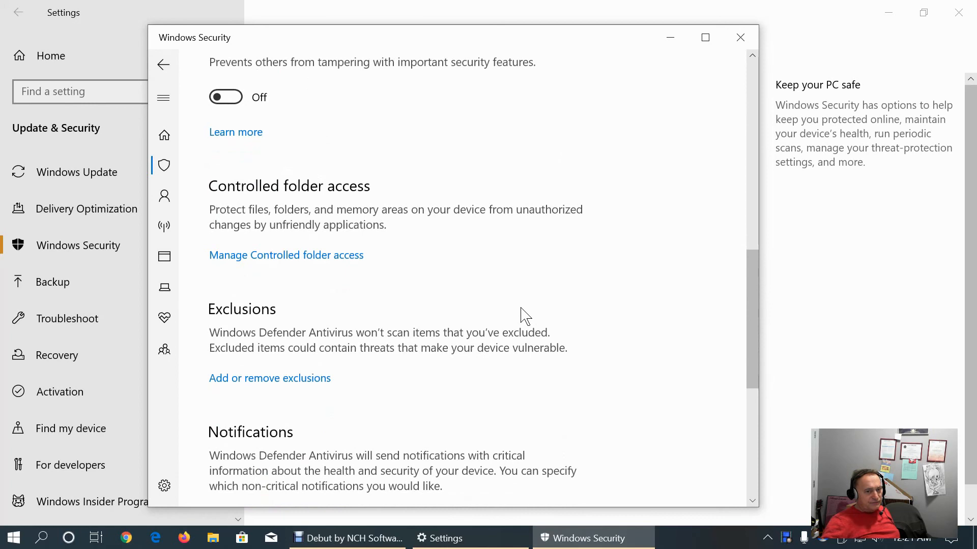
pyautogui.scroll(-3)
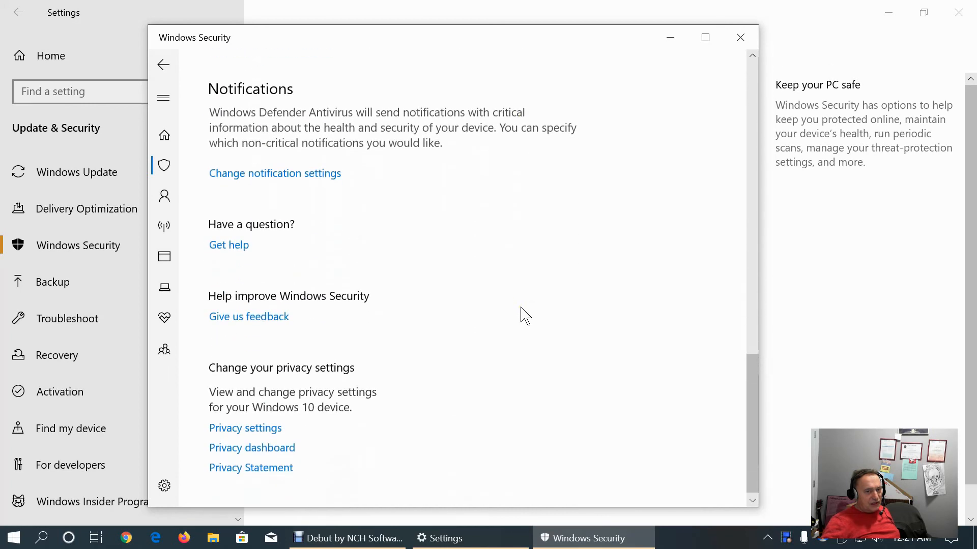
pyautogui.scroll(3)
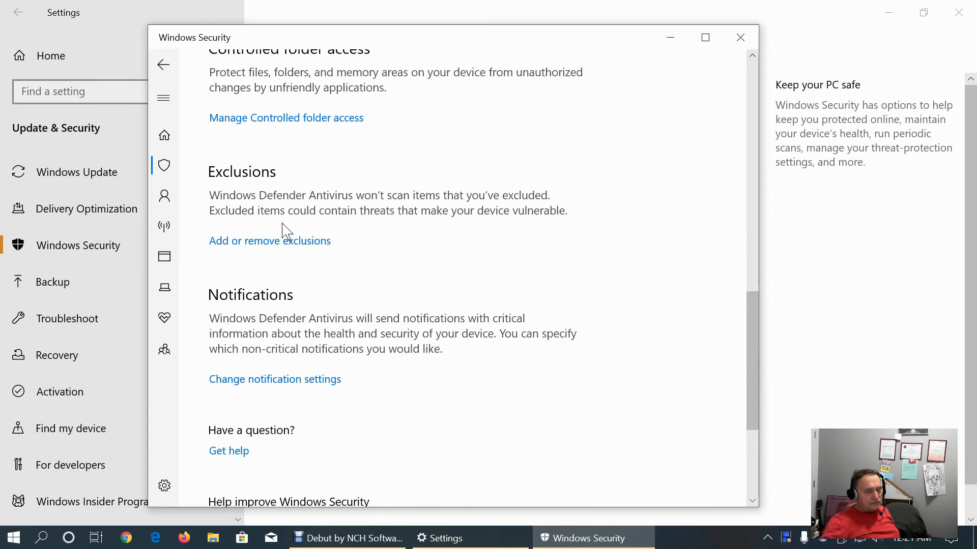
pyautogui.scroll(-3)
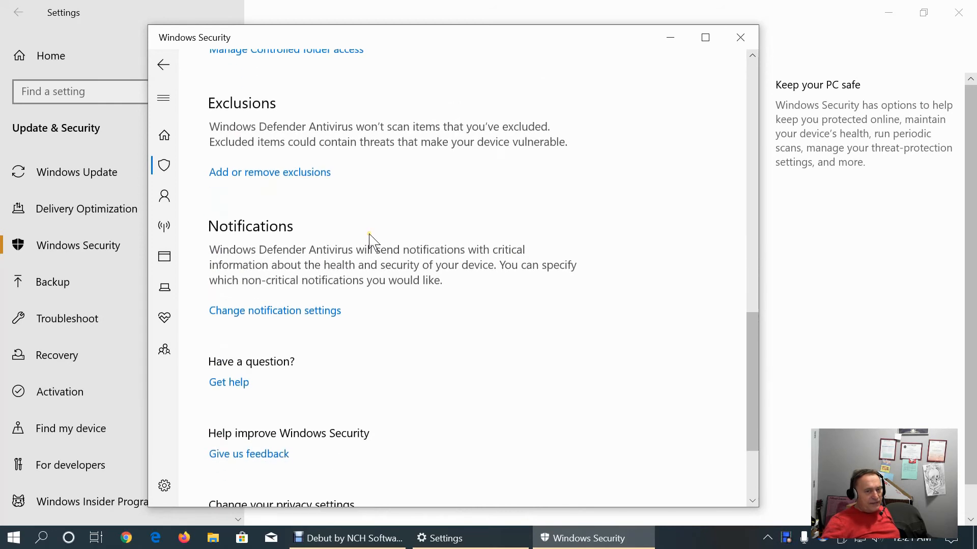
pyautogui.scroll(-3)
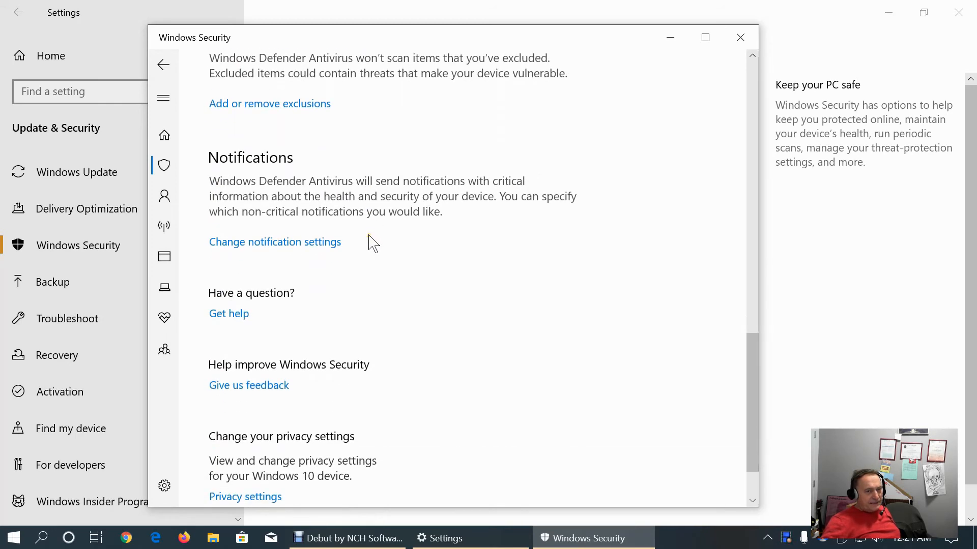
pyautogui.moveTo(447, 261)
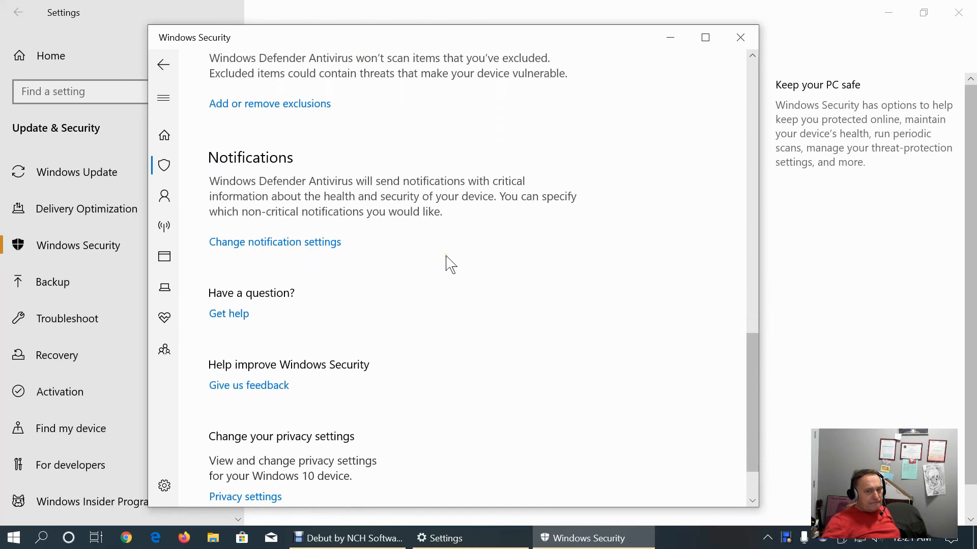
pyautogui.scroll(-3)
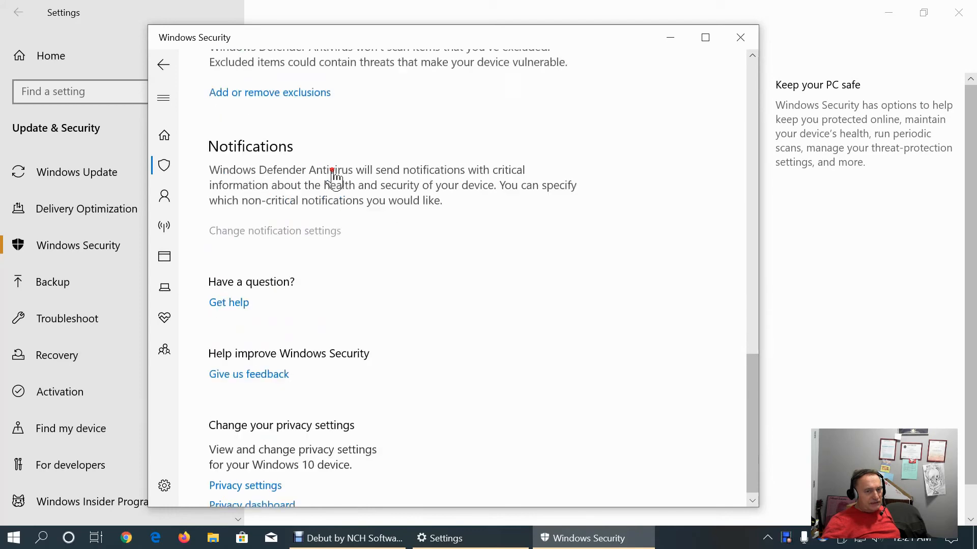
# Review Windows Security notification settings: virus, account and firewall notifications all on
pyautogui.click(273, 231)
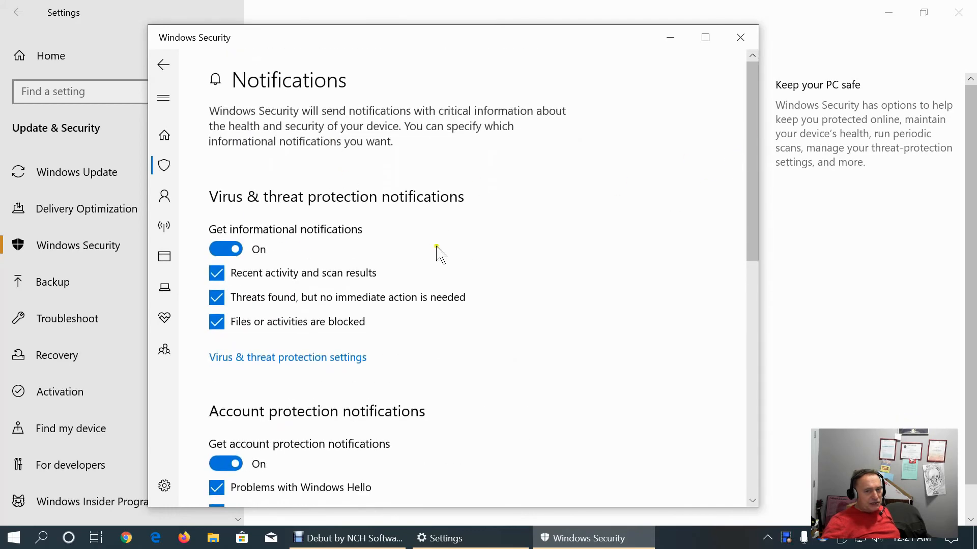
pyautogui.scroll(-3)
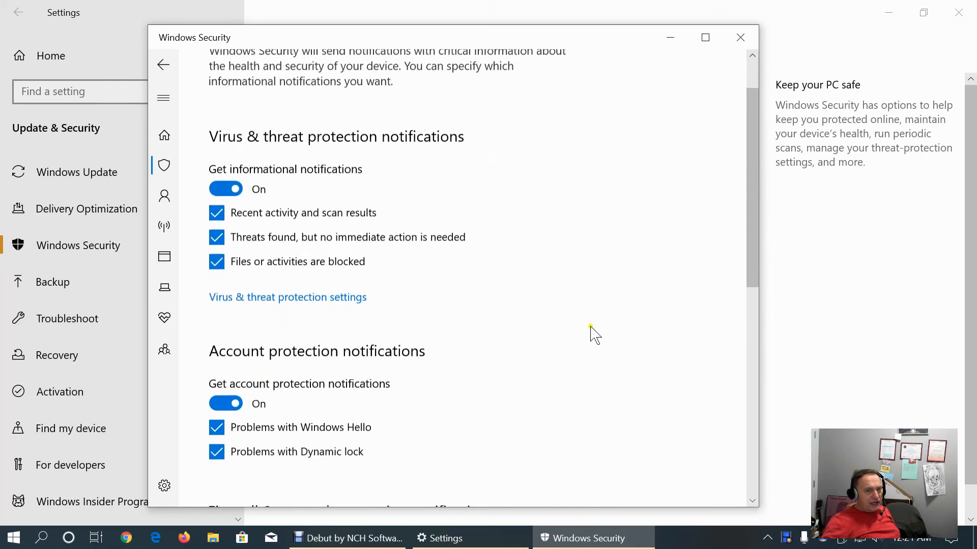
pyautogui.scroll(-3)
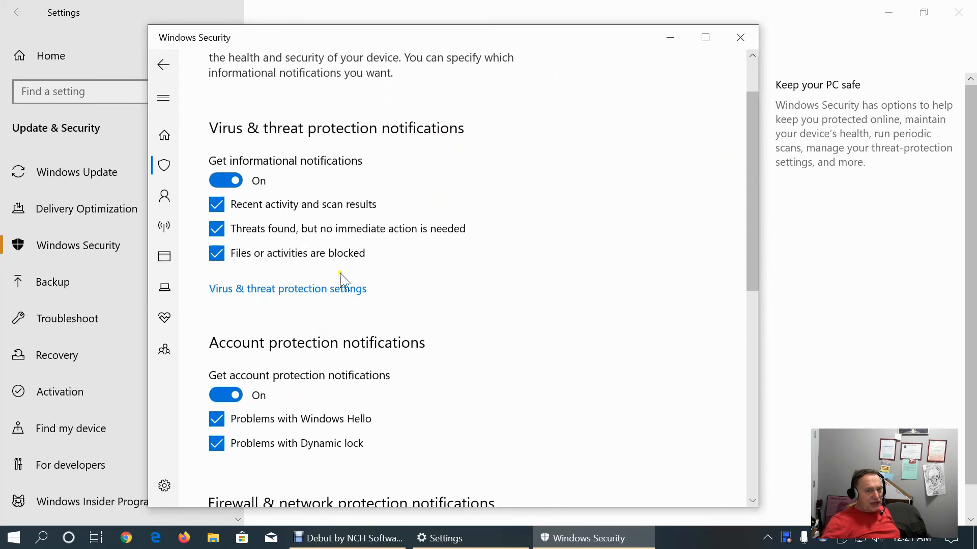
pyautogui.scroll(-3)
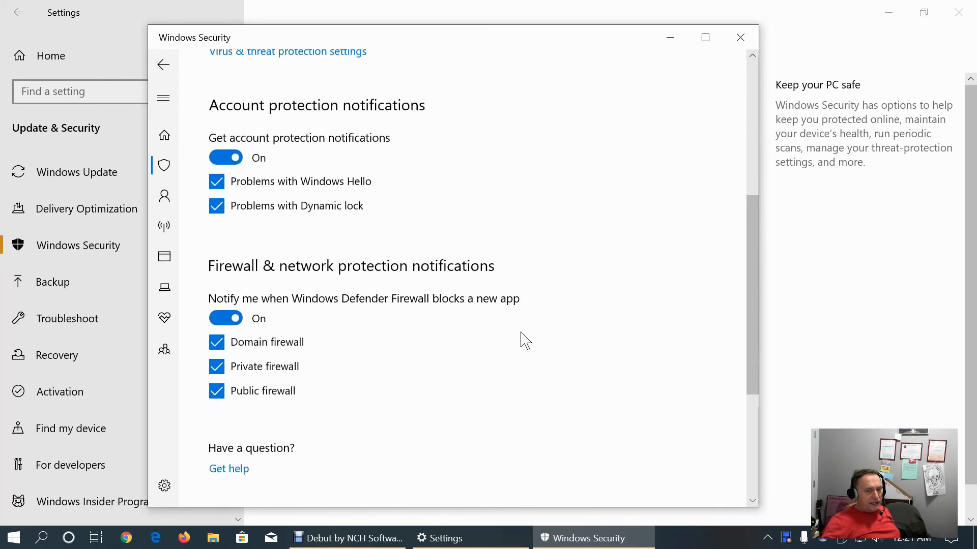
pyautogui.scroll(-3)
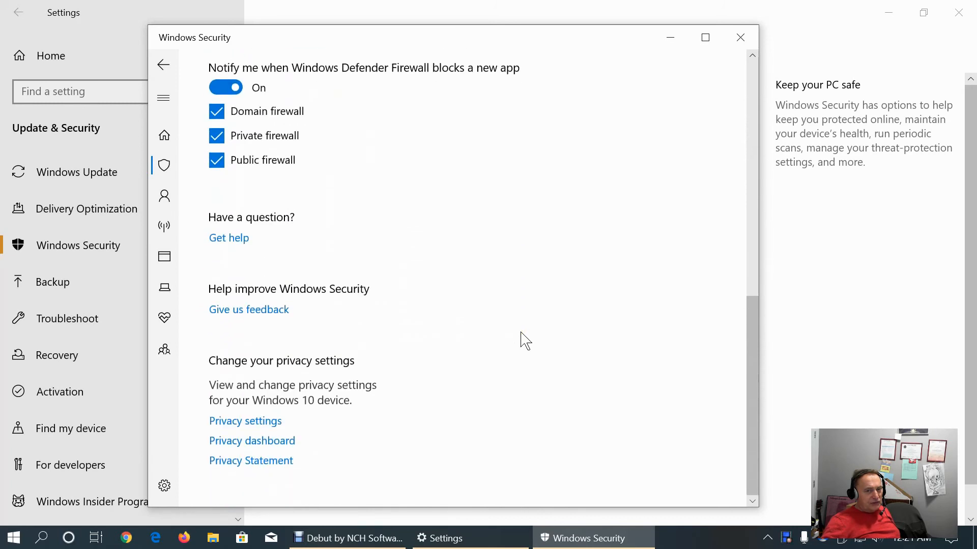
pyautogui.scroll(3)
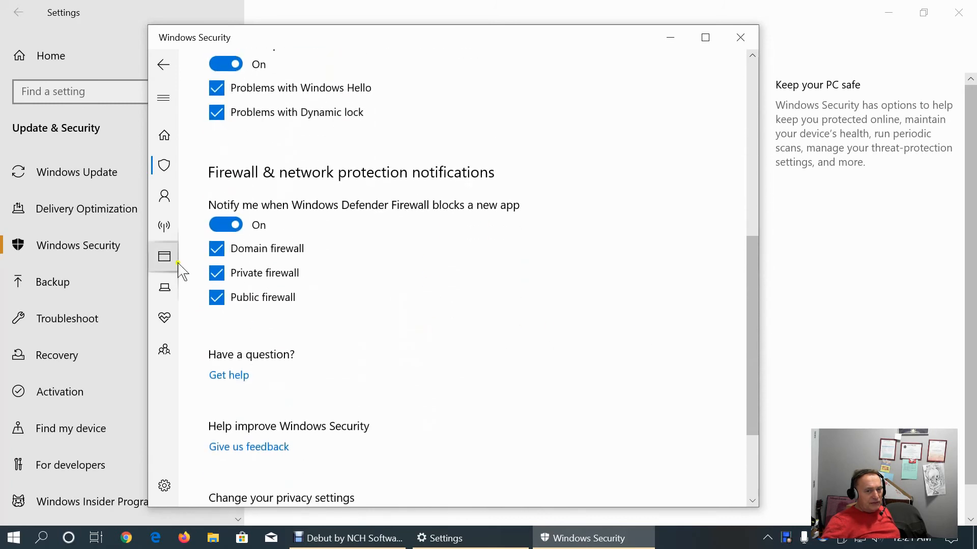
pyautogui.moveTo(740, 38)
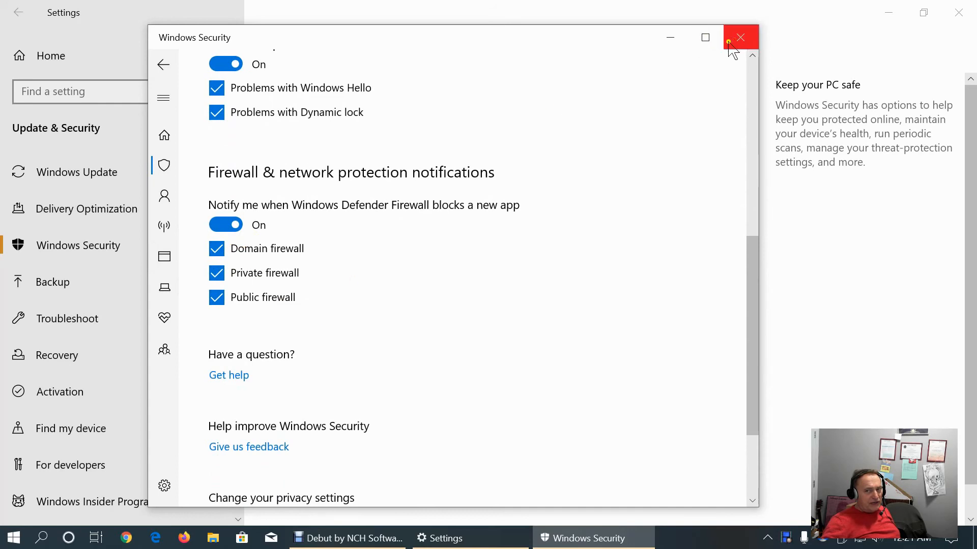
# Close Windows Security and go to the Backup page in Update & Security
pyautogui.click(740, 37)
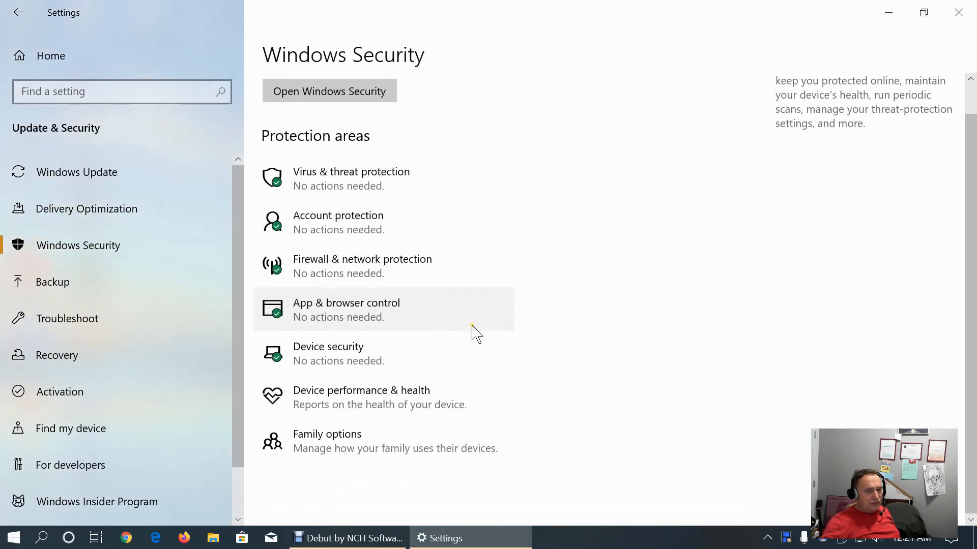
pyautogui.moveTo(136, 370)
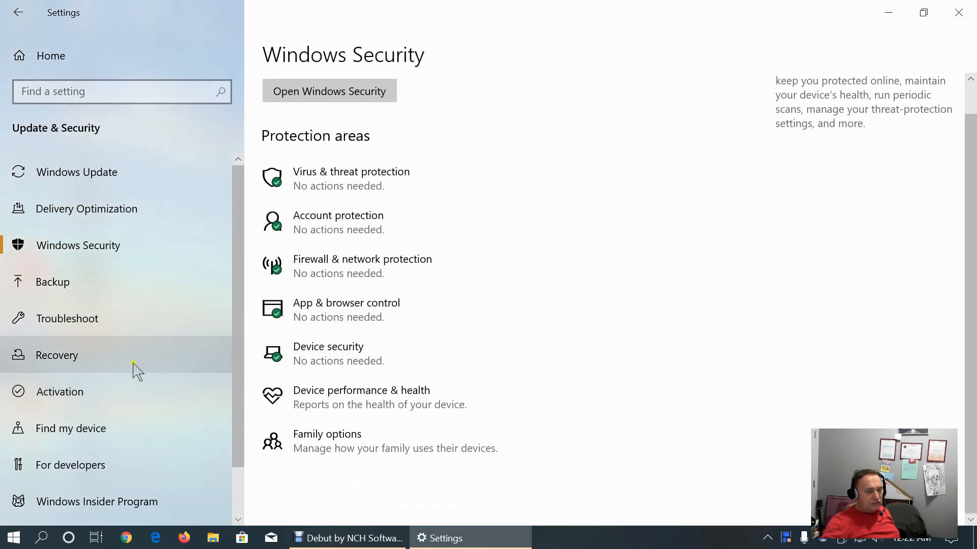
pyautogui.moveTo(77, 288)
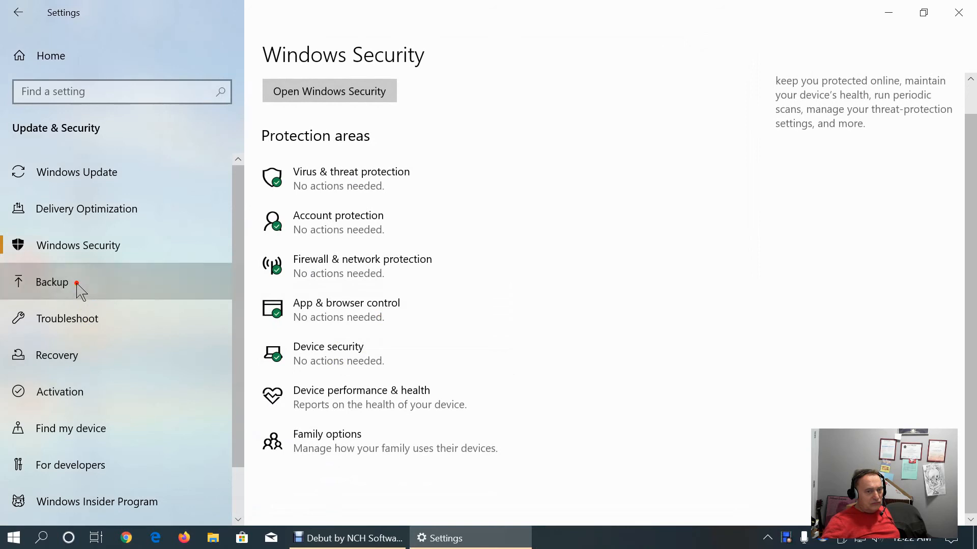
pyautogui.click(52, 281)
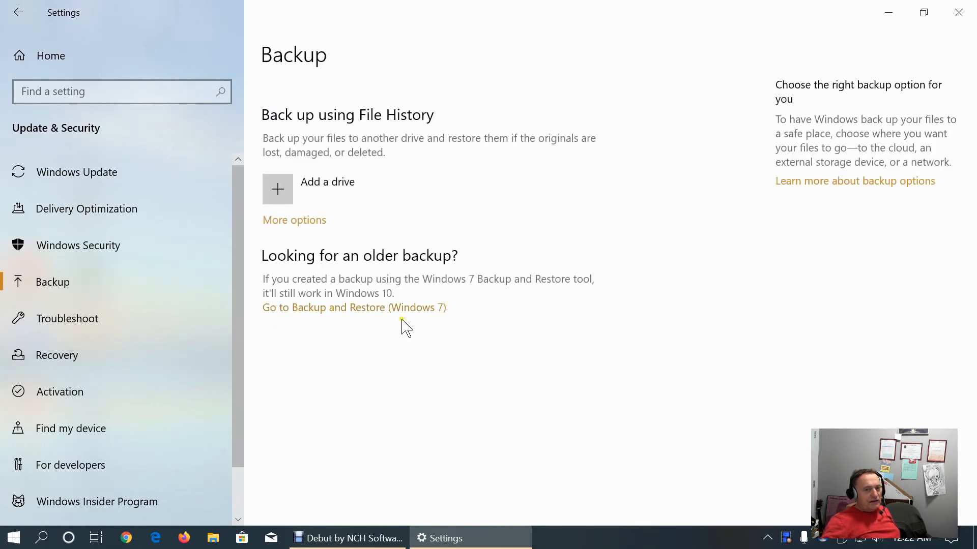
pyautogui.moveTo(399, 315)
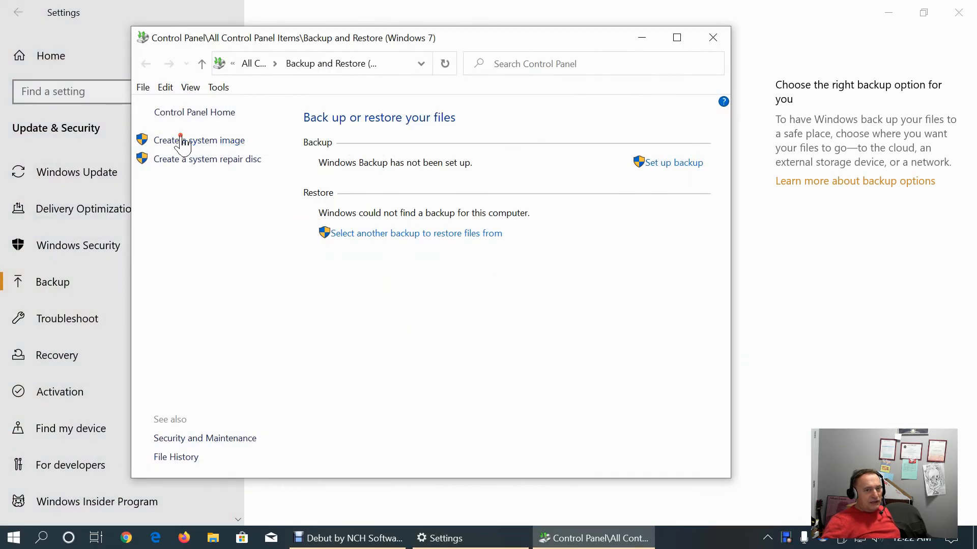
# Start the Create a system image wizard from Backup and Restore
pyautogui.click(198, 141)
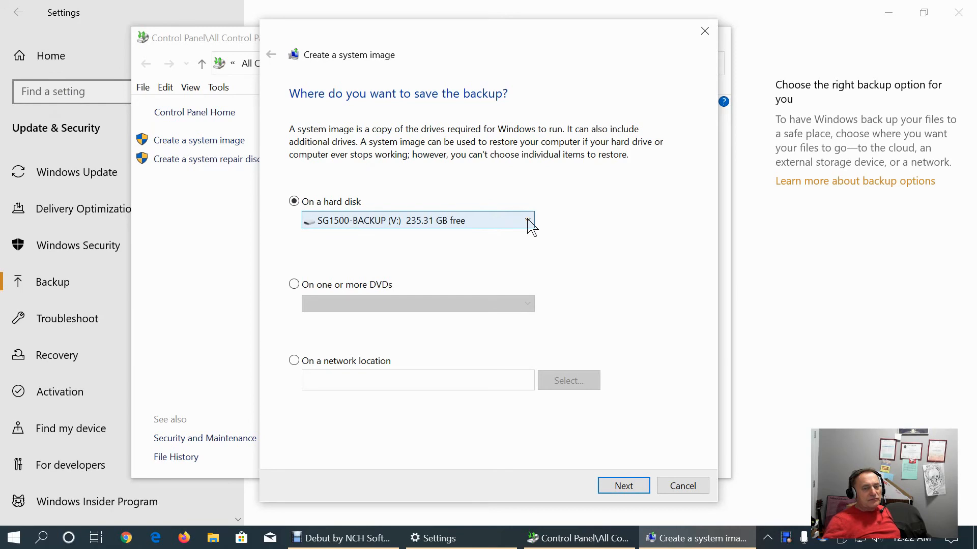
# Choose WD20EADS2G-BACKUP (U:) as the hard disk where the system image is saved
pyautogui.click(527, 219)
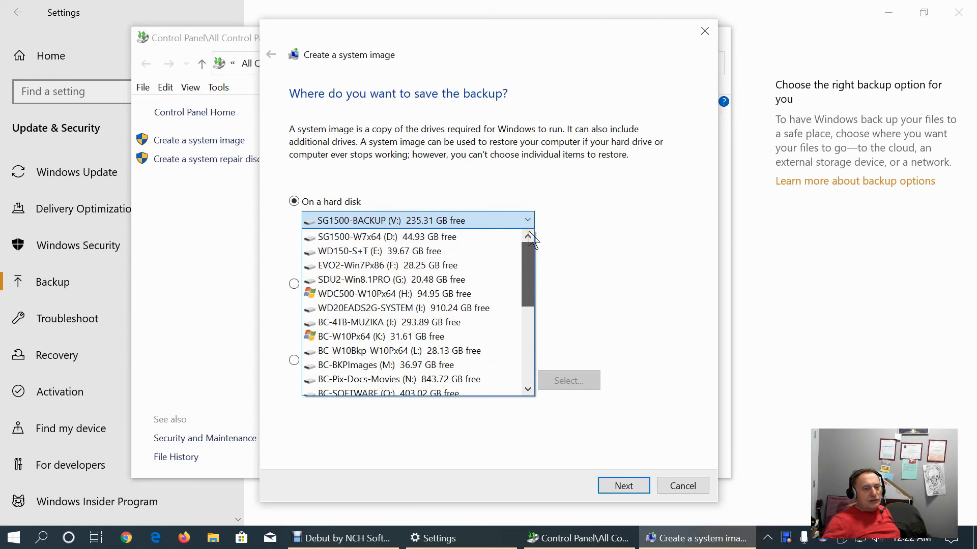
pyautogui.scroll(-3)
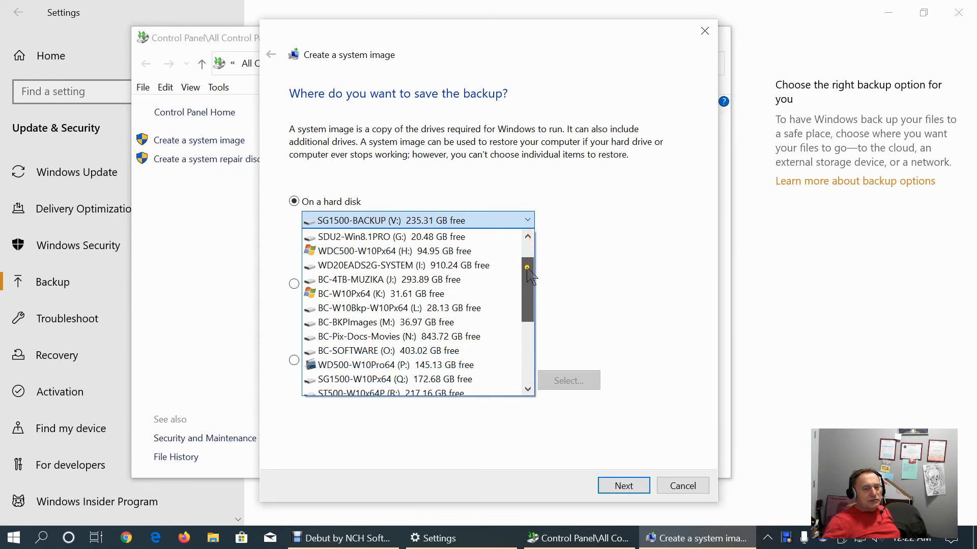
pyautogui.scroll(-3)
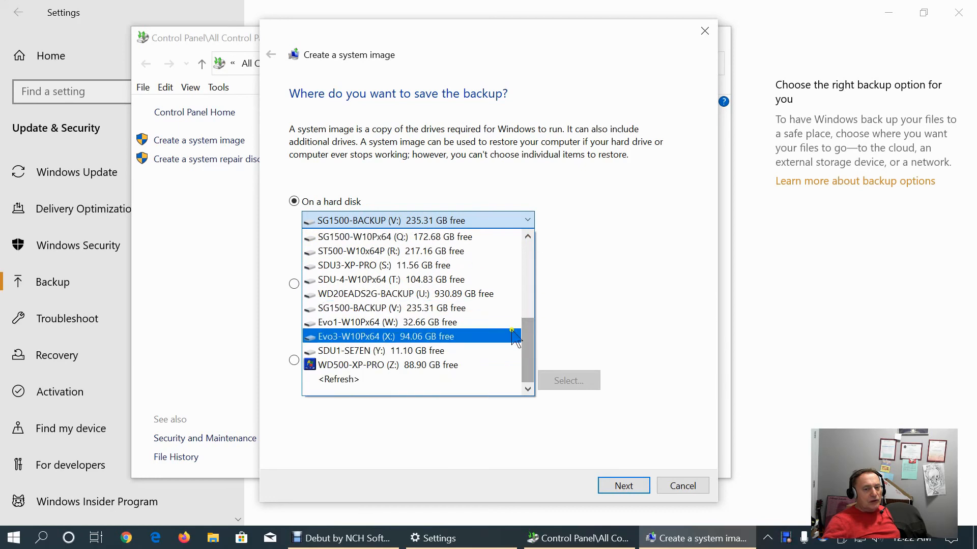
pyautogui.click(388, 308)
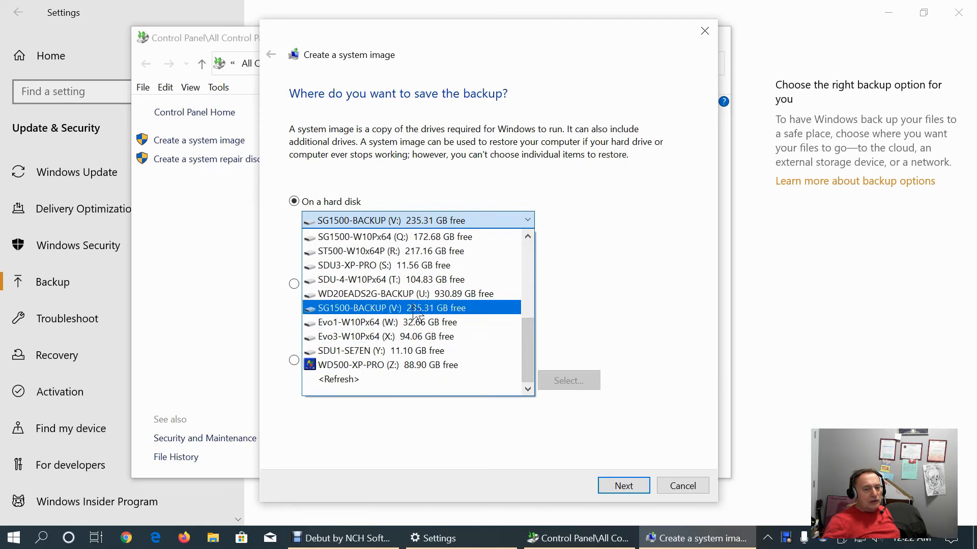
pyautogui.click(399, 293)
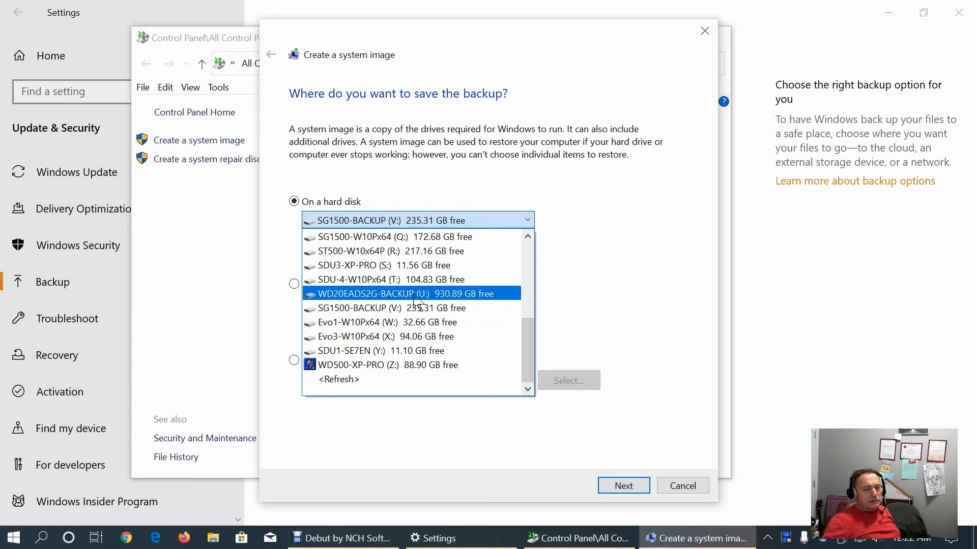
pyautogui.click(391, 293)
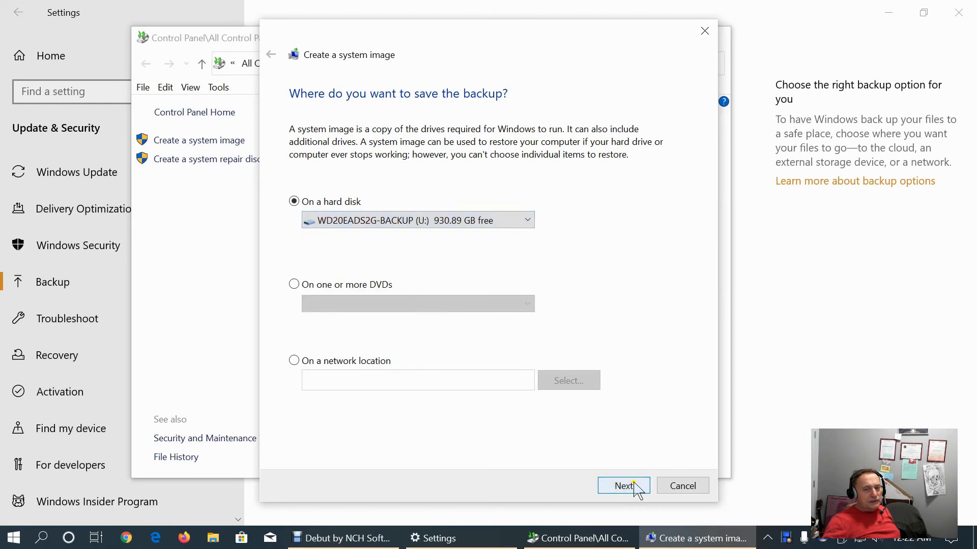
# Continue to the drive selection page and review the list, keeping the default drives
pyautogui.click(624, 486)
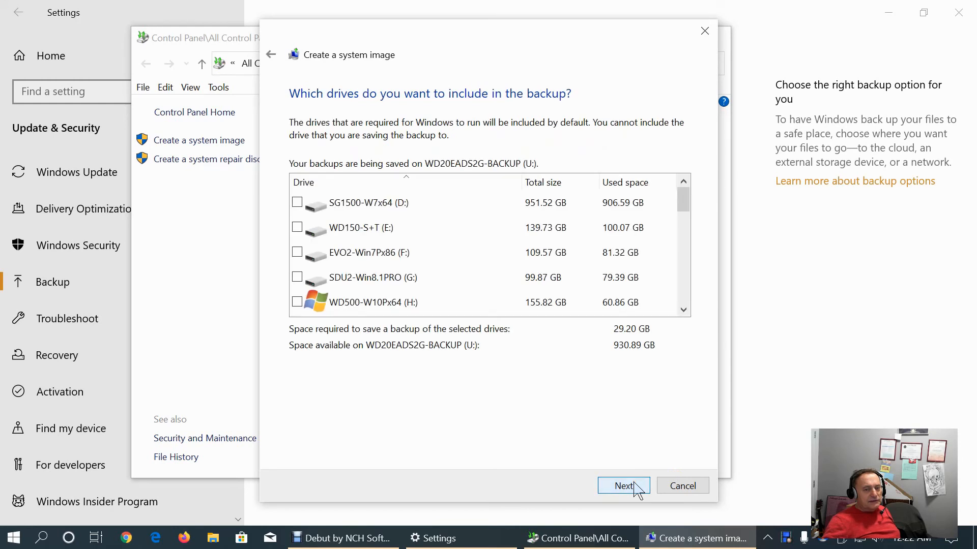
pyautogui.moveTo(693, 242)
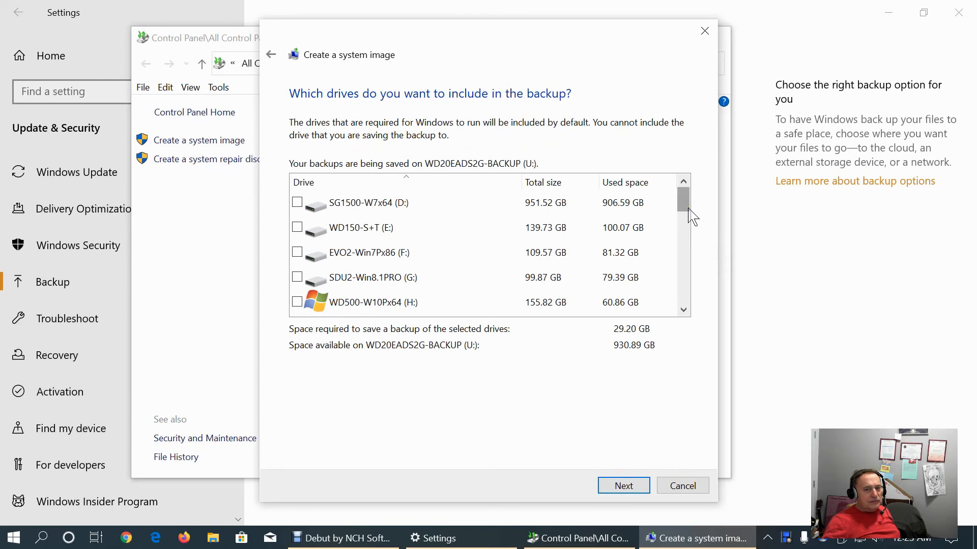
pyautogui.scroll(-3)
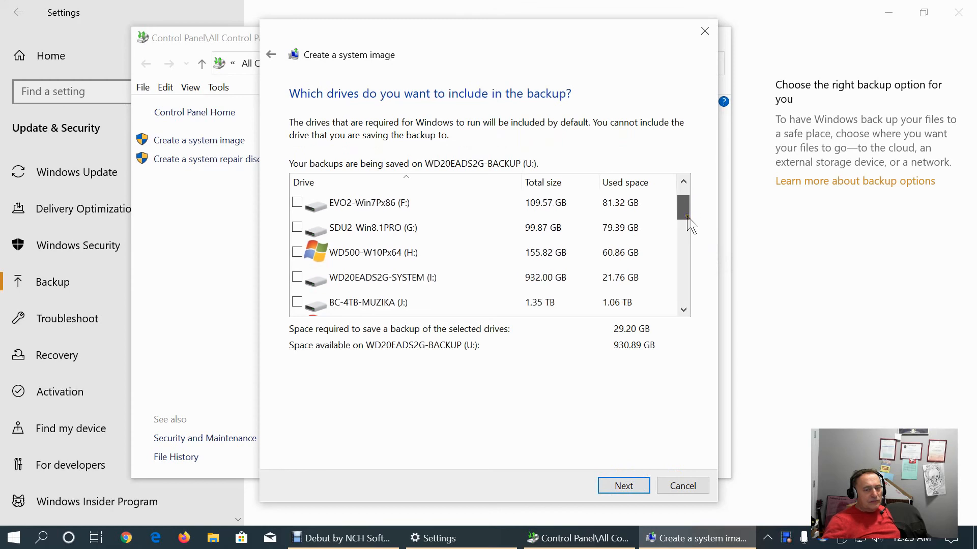
pyautogui.scroll(-3)
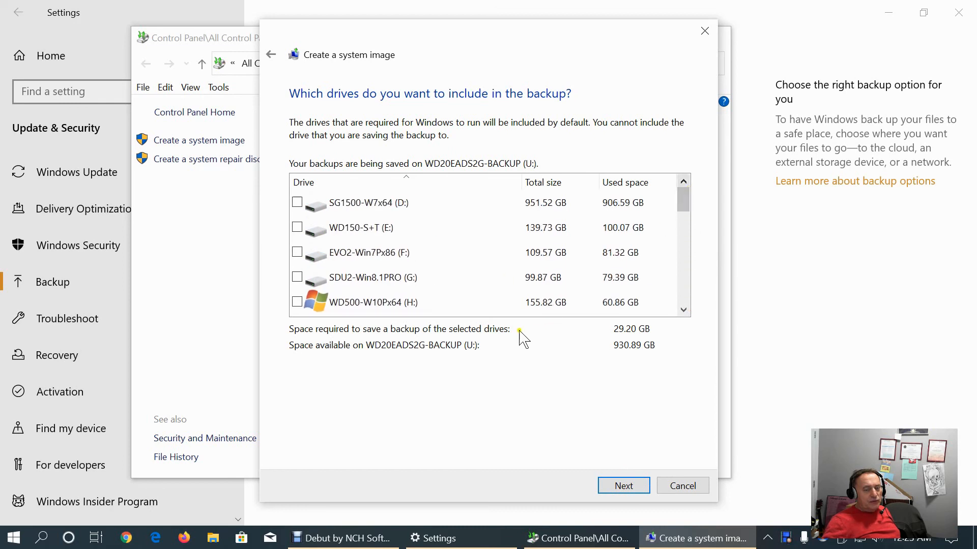
pyautogui.moveTo(624, 486)
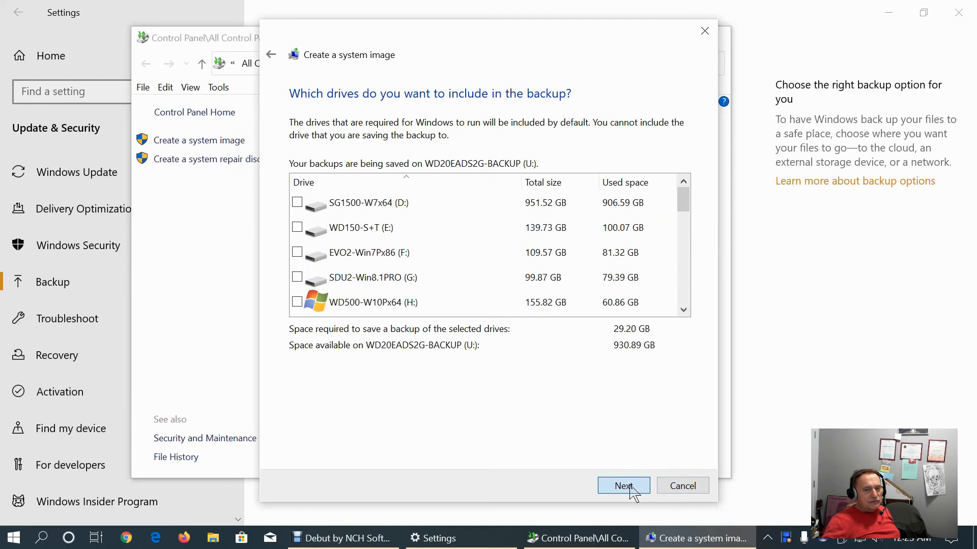
# Confirm RECOVERY-M4 and C: and start the system image backup to U:
pyautogui.click(622, 486)
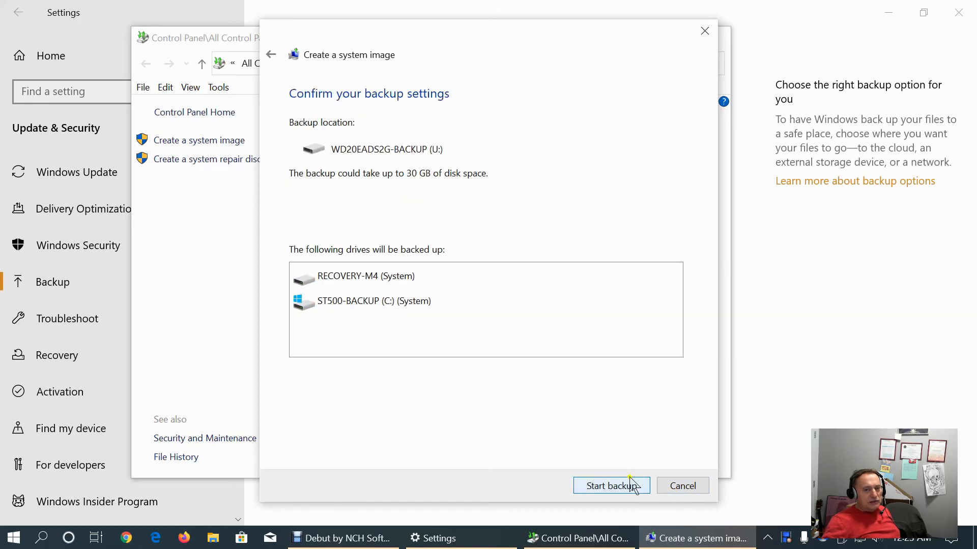
pyautogui.moveTo(613, 454)
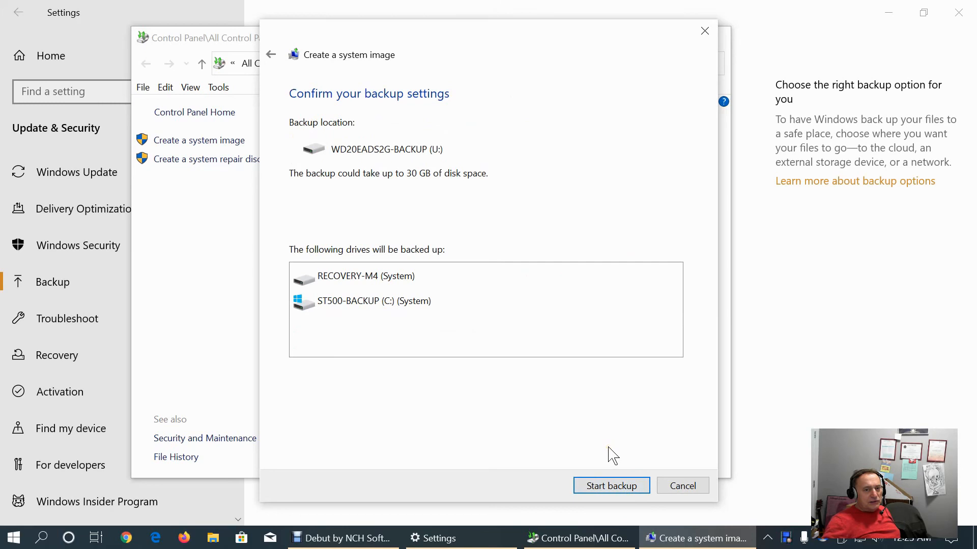
pyautogui.moveTo(379, 177)
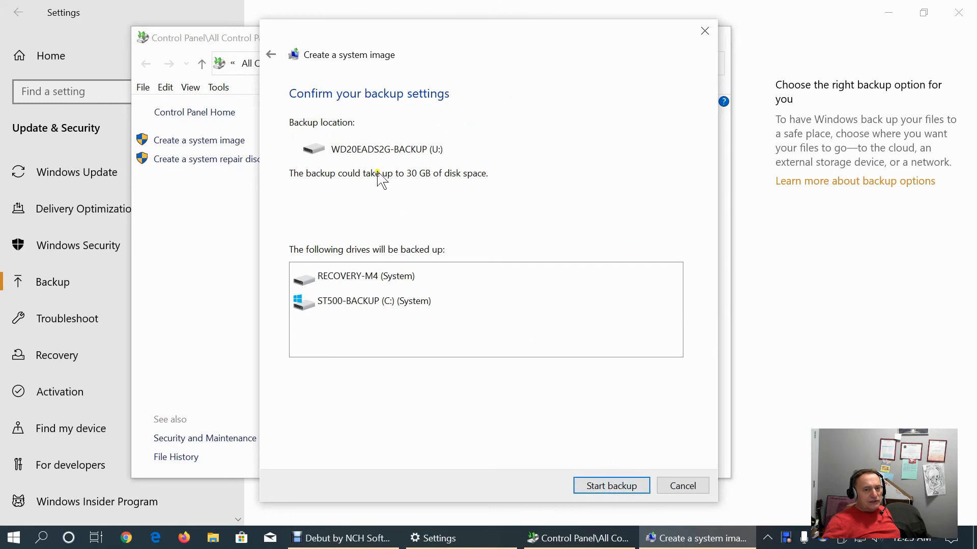
pyautogui.moveTo(499, 246)
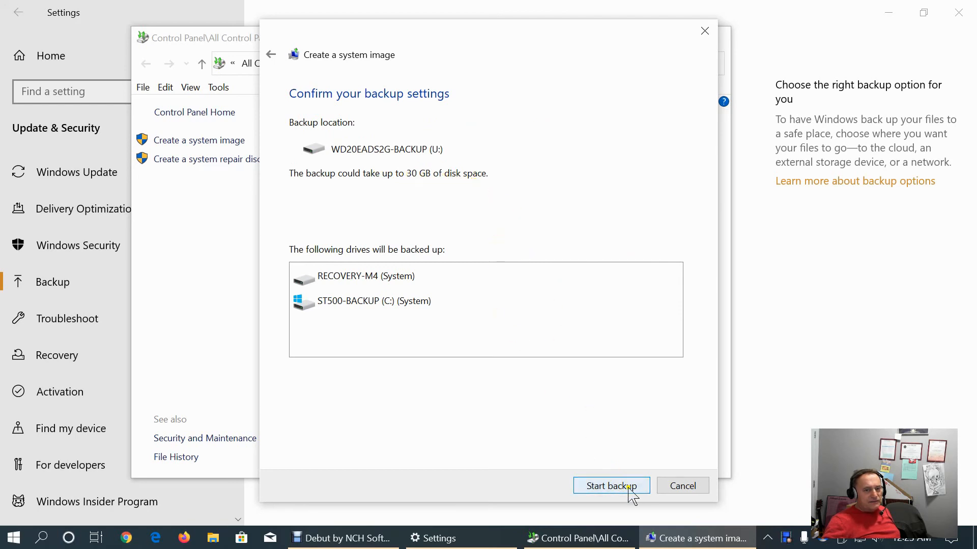
pyautogui.click(610, 486)
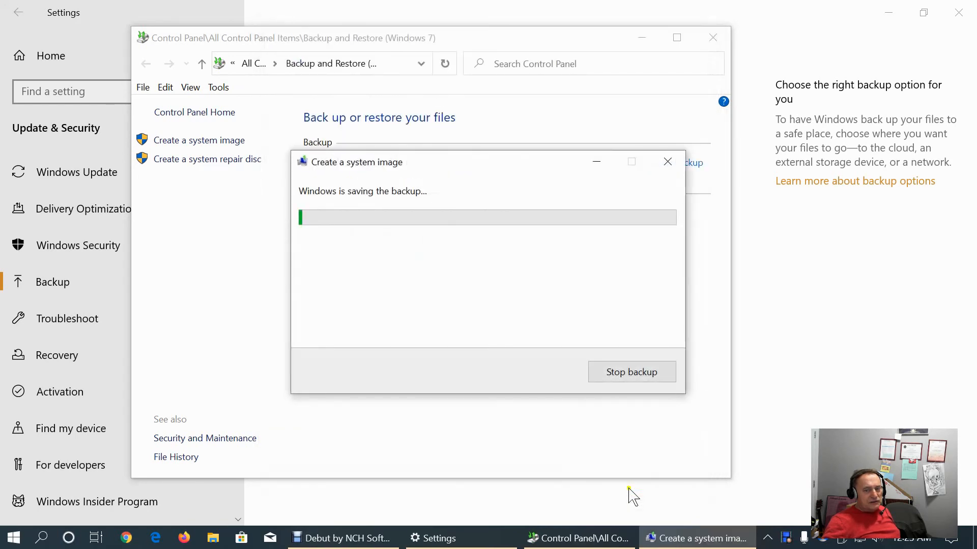
pyautogui.moveTo(437, 404)
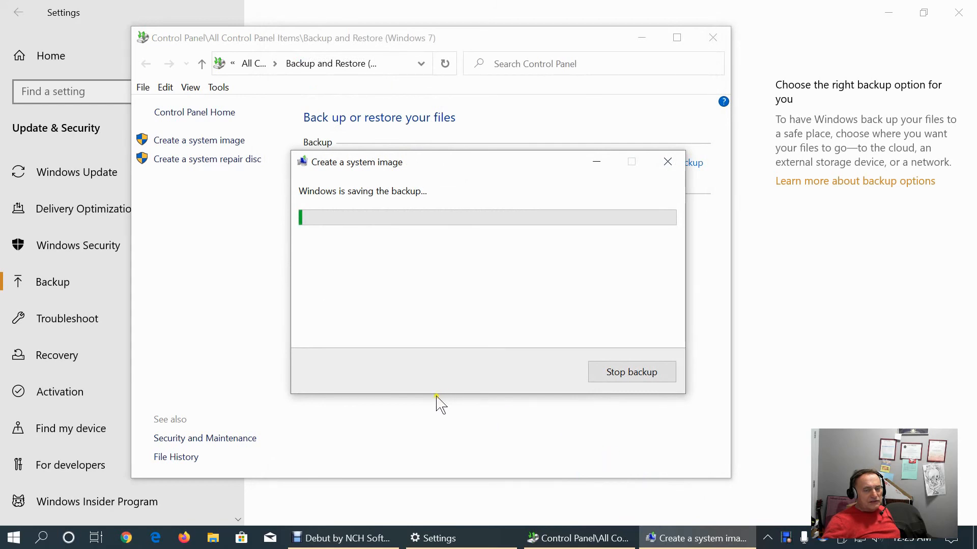
pyautogui.moveTo(438, 410)
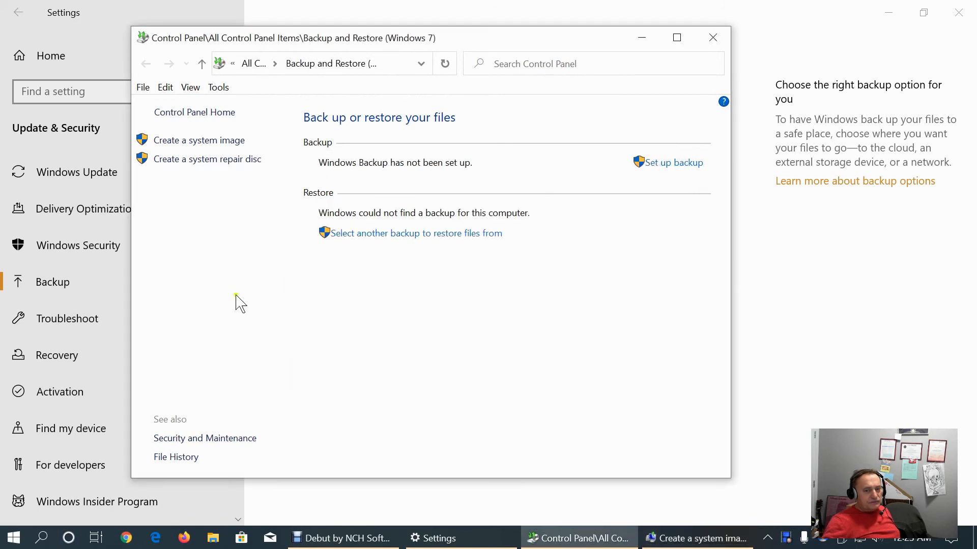
pyautogui.moveTo(782, 335)
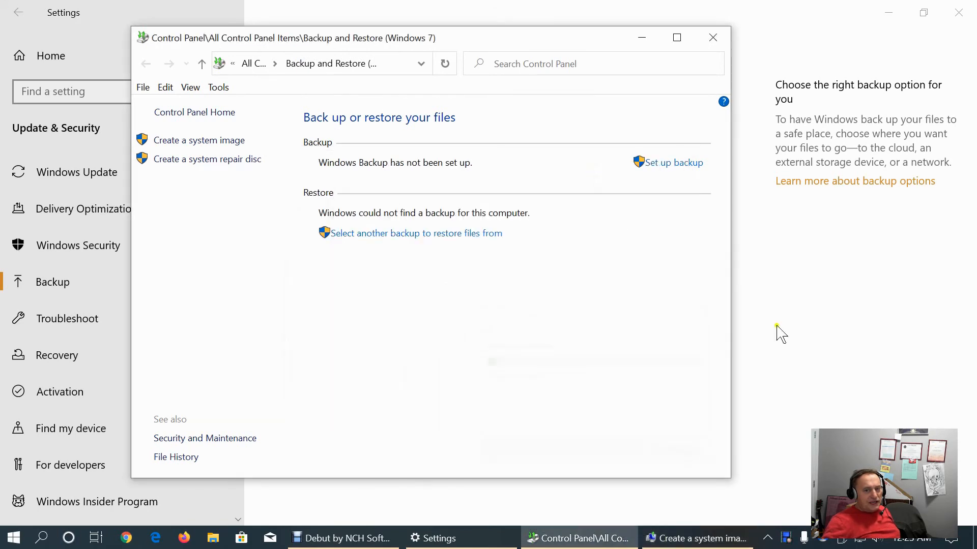
pyautogui.moveTo(607, 372)
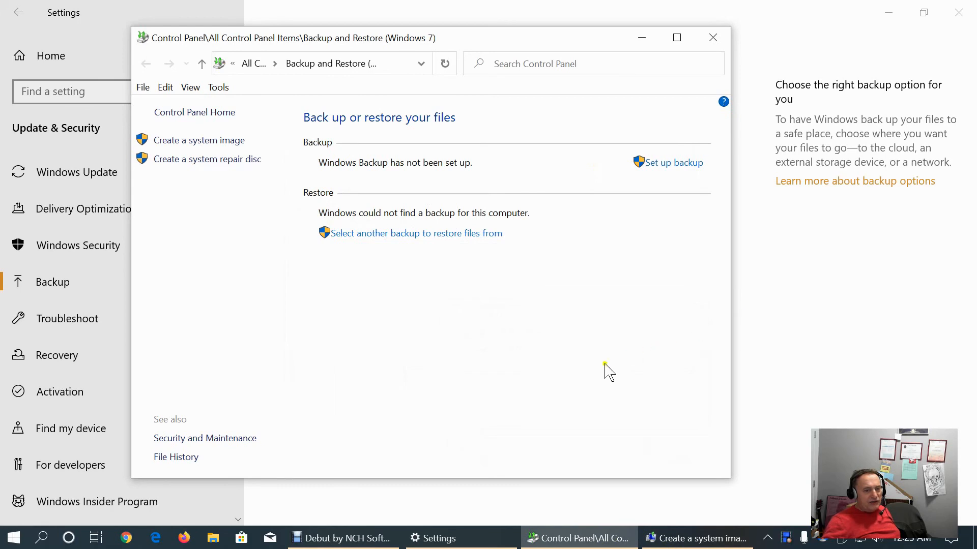
pyautogui.moveTo(223, 259)
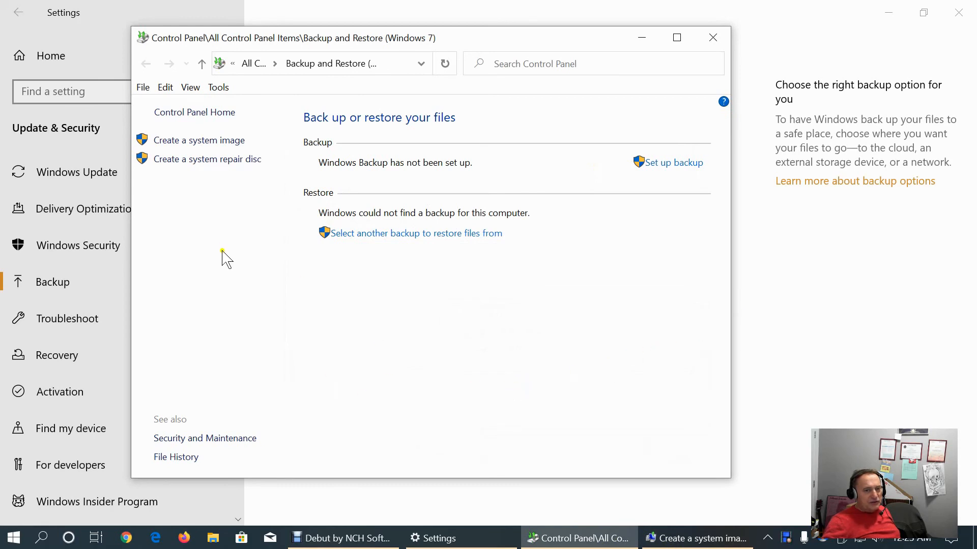
pyautogui.moveTo(712, 38)
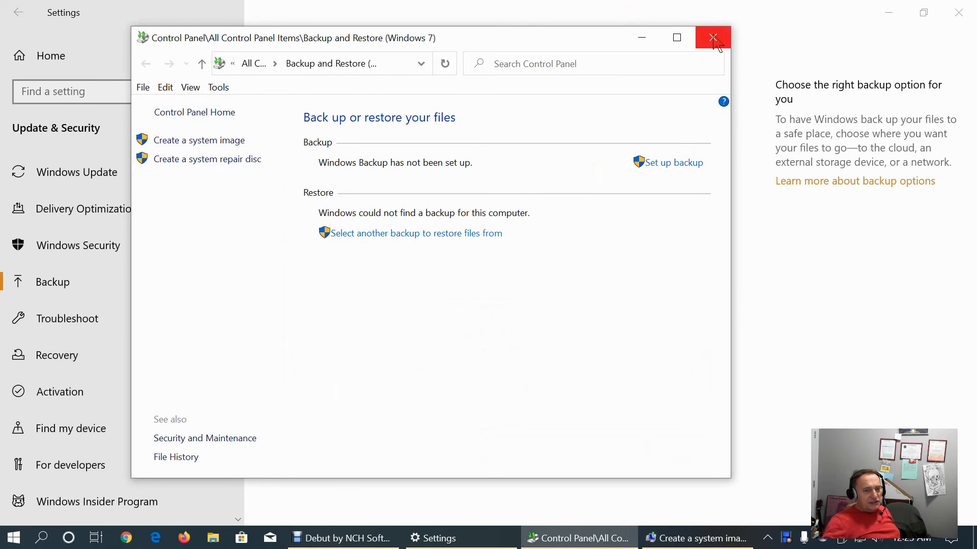
pyautogui.moveTo(209, 455)
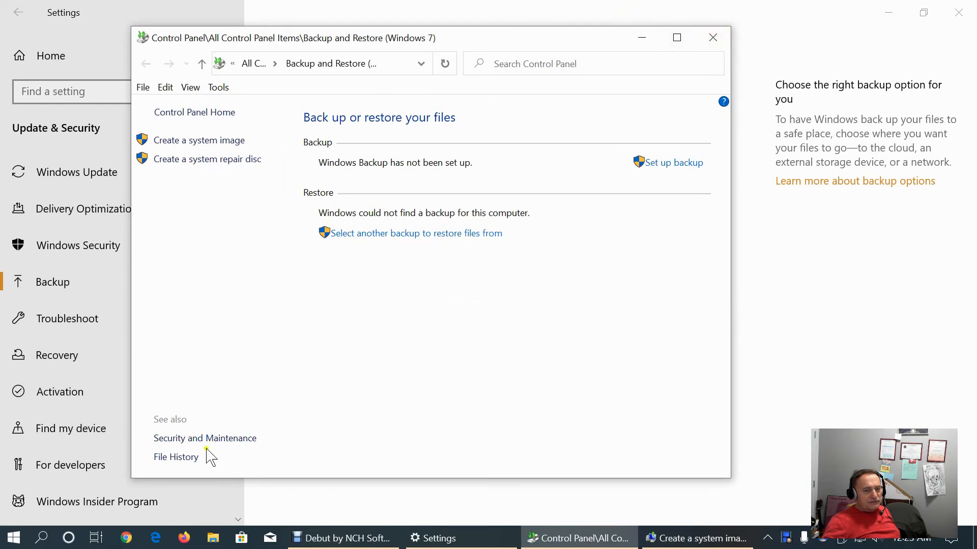
# Go to Security and Maintenance via the See also link in Backup and Restore
pyautogui.click(205, 438)
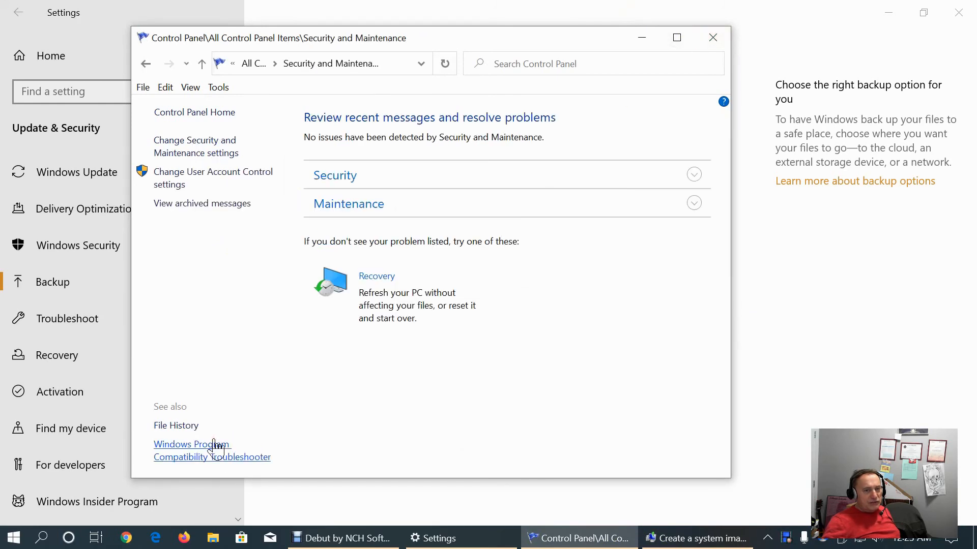
pyautogui.moveTo(232, 371)
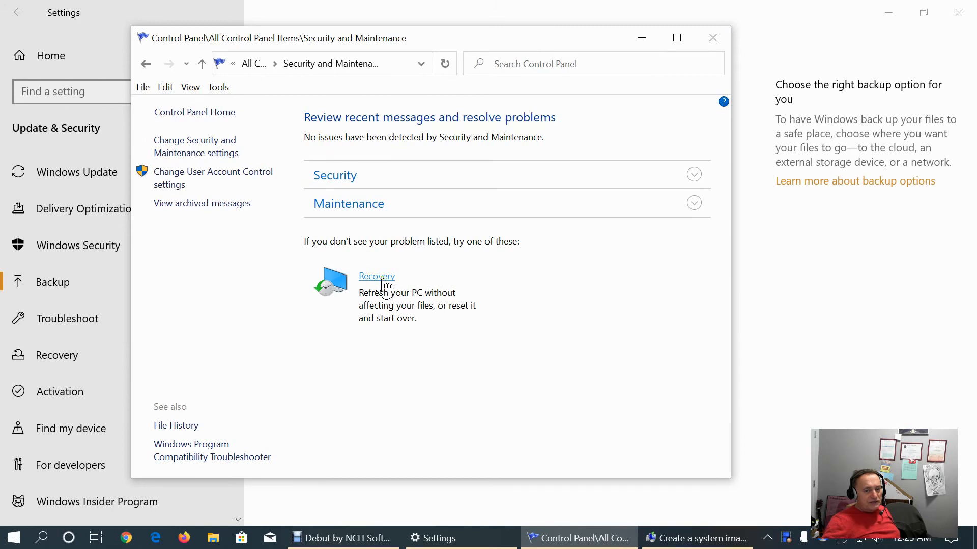
pyautogui.moveTo(434, 316)
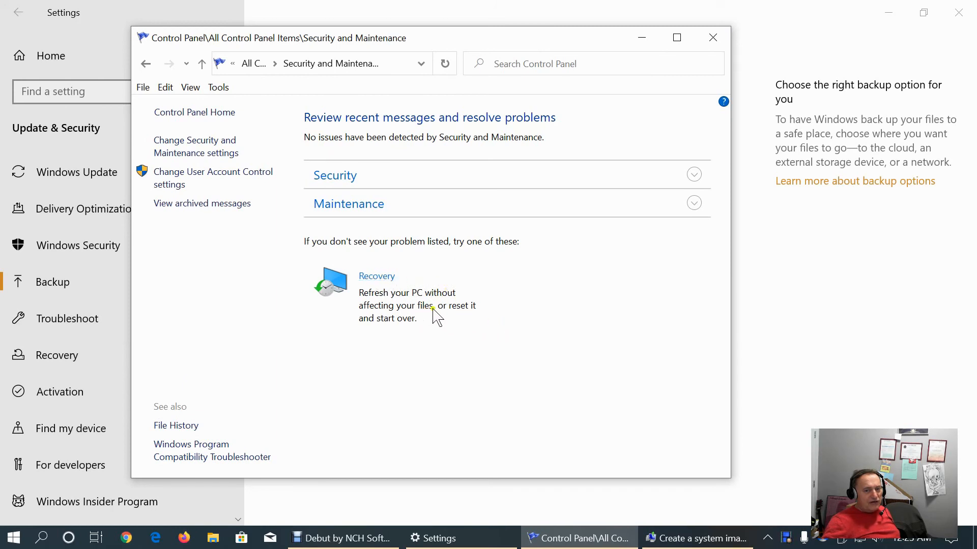
pyautogui.moveTo(493, 318)
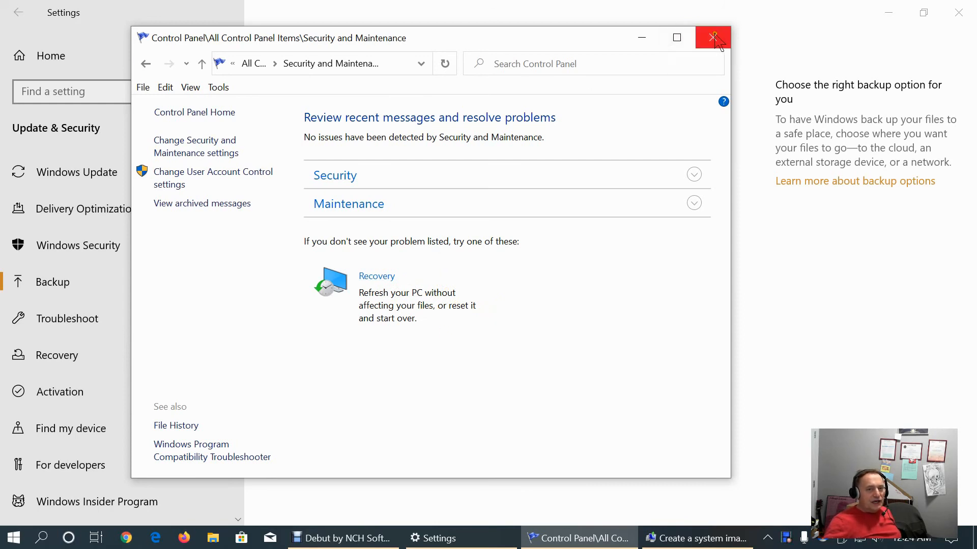
# Close Control Panel, view More options on the Backup page, then close Settings
pyautogui.click(713, 37)
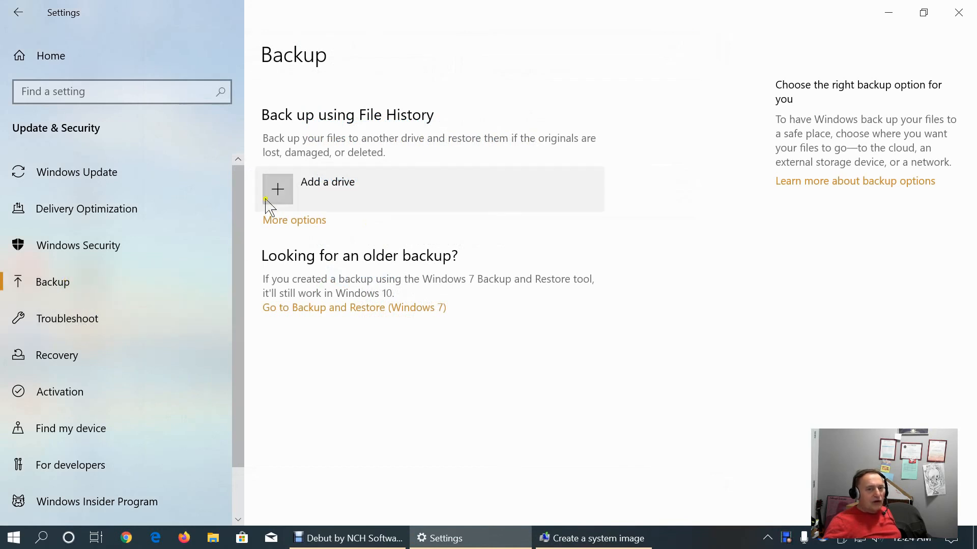
pyautogui.moveTo(273, 193)
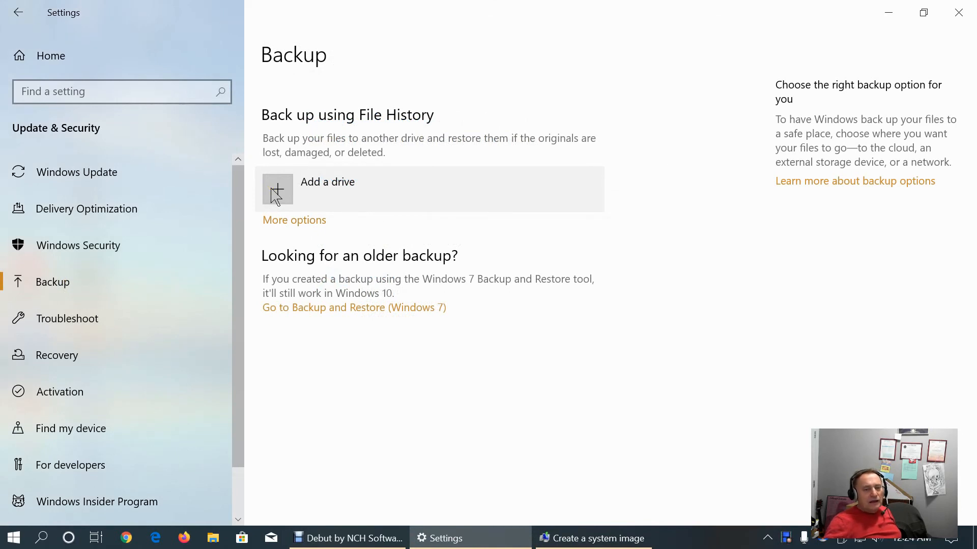
pyautogui.moveTo(280, 196)
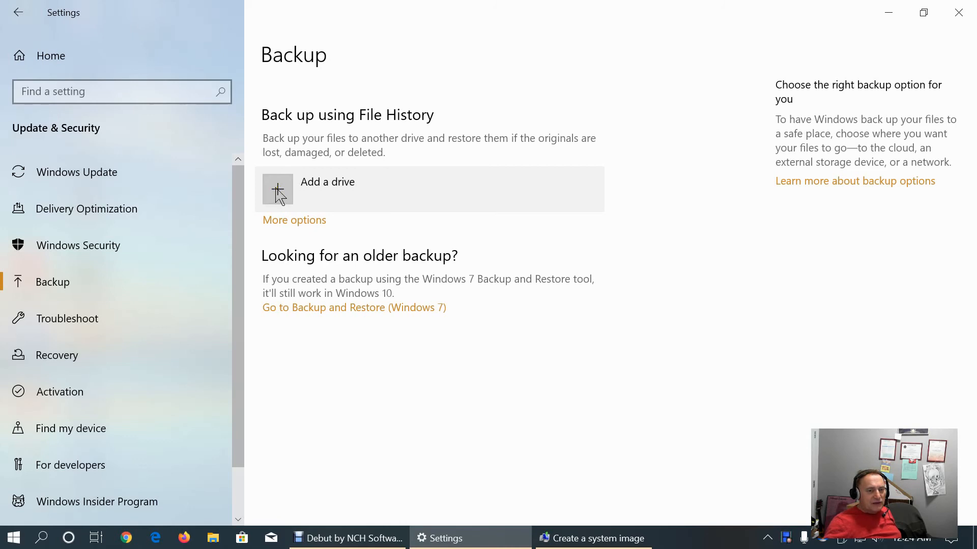
pyautogui.moveTo(293, 224)
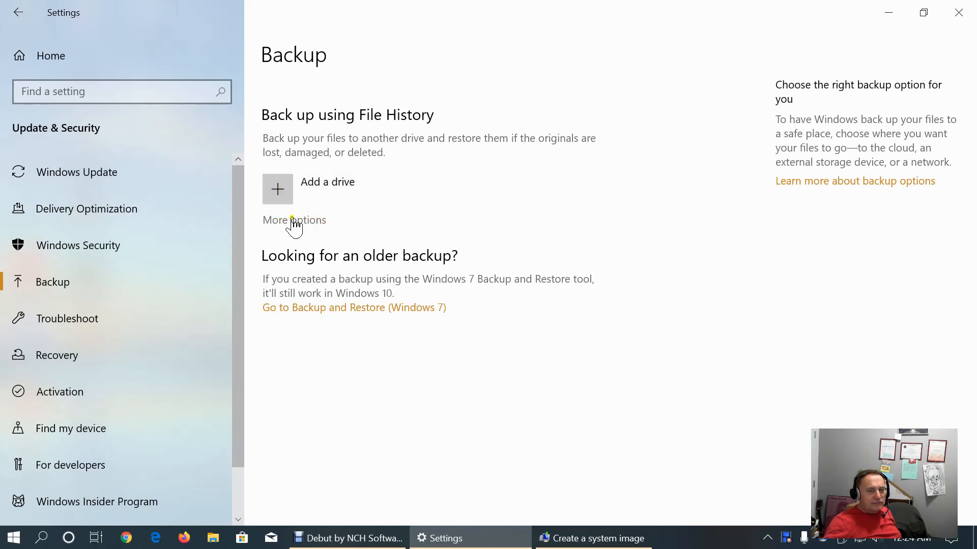
pyautogui.click(293, 219)
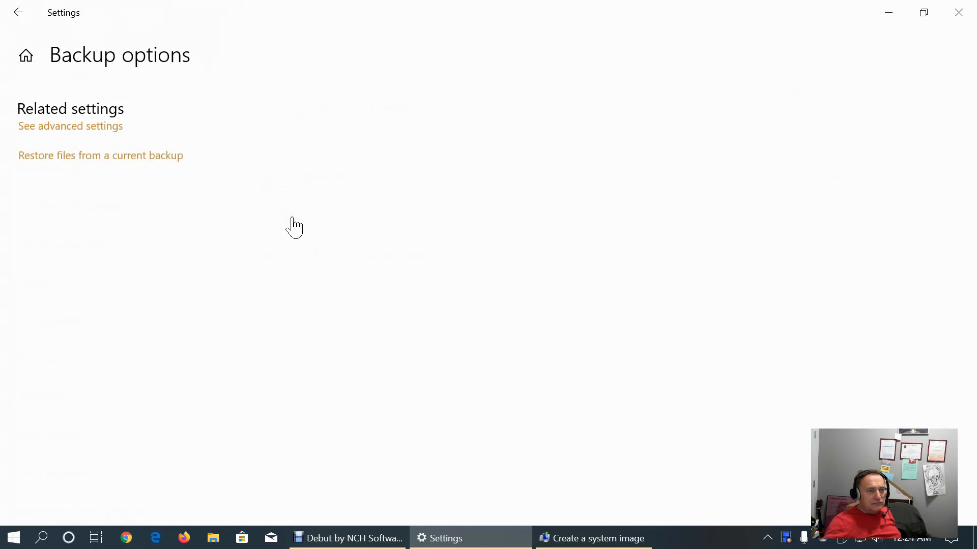
pyautogui.moveTo(958, 12)
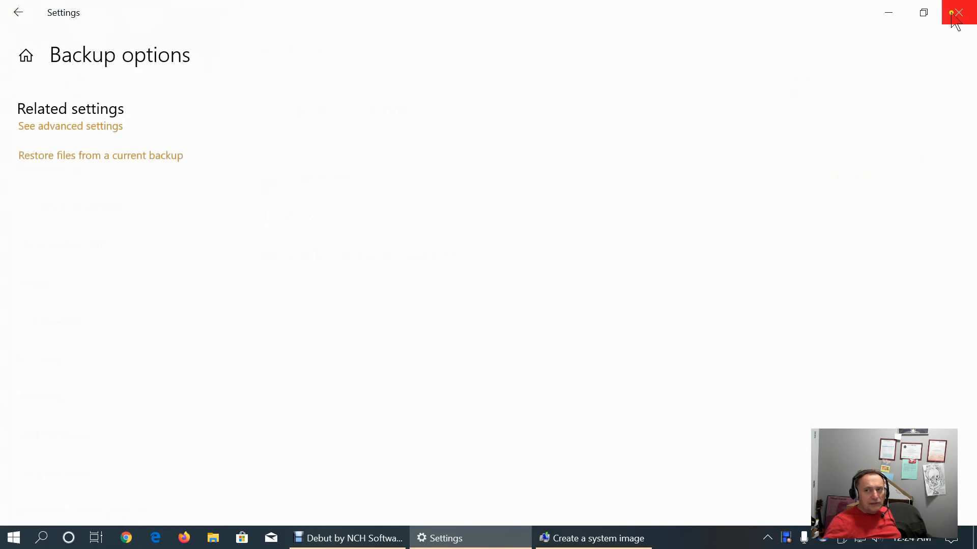
pyautogui.click(959, 13)
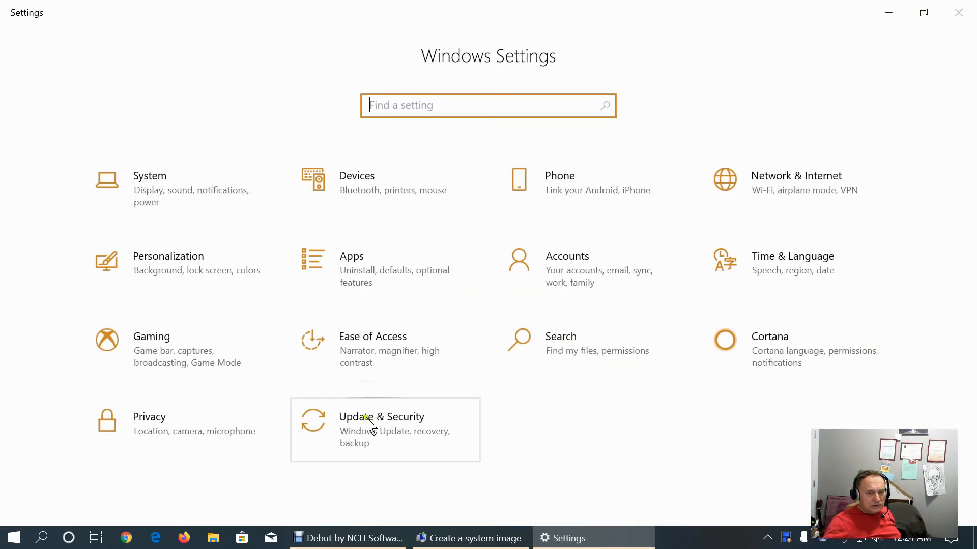
# Go to Update & Security > Troubleshoot and scroll down through the additional troubleshooters
pyautogui.click(381, 417)
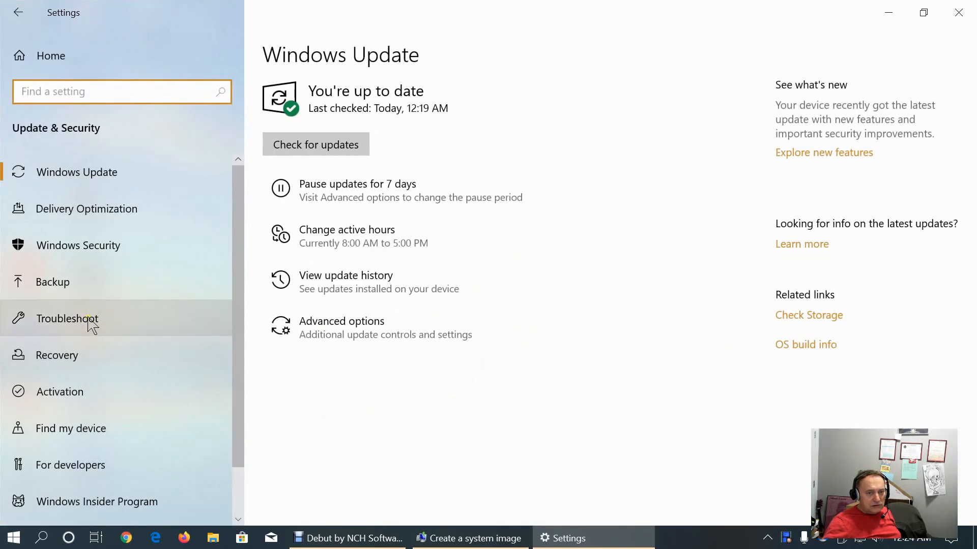
pyautogui.click(67, 319)
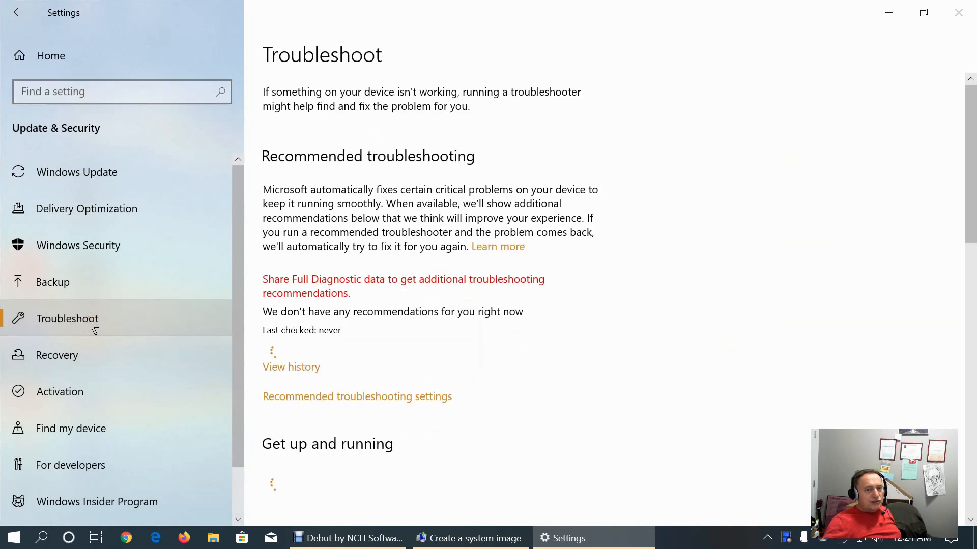
pyautogui.scroll(-3)
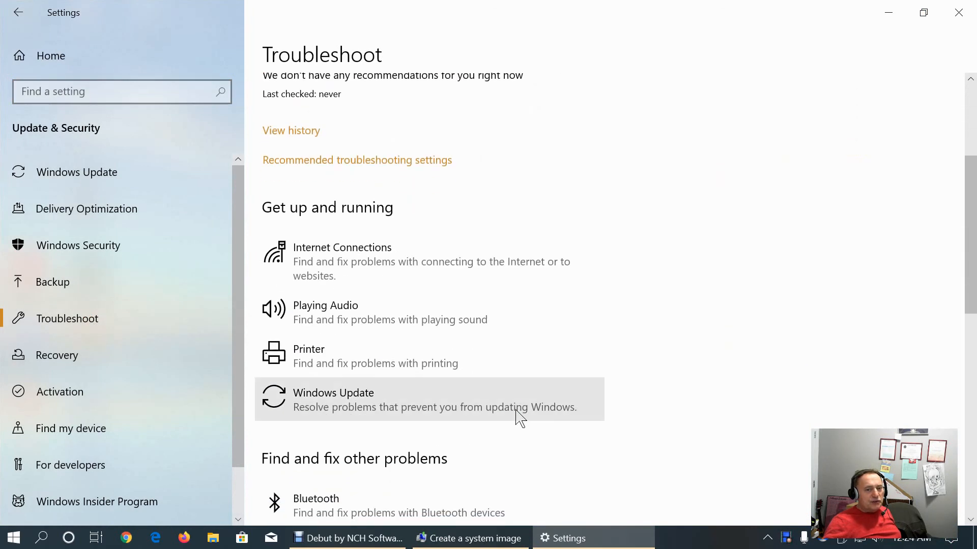
pyautogui.moveTo(343, 267)
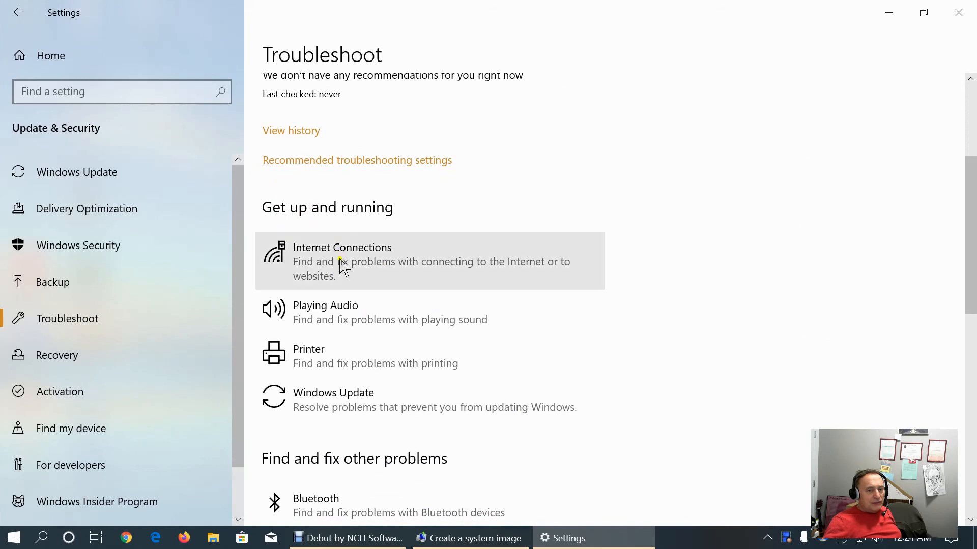
pyautogui.moveTo(348, 365)
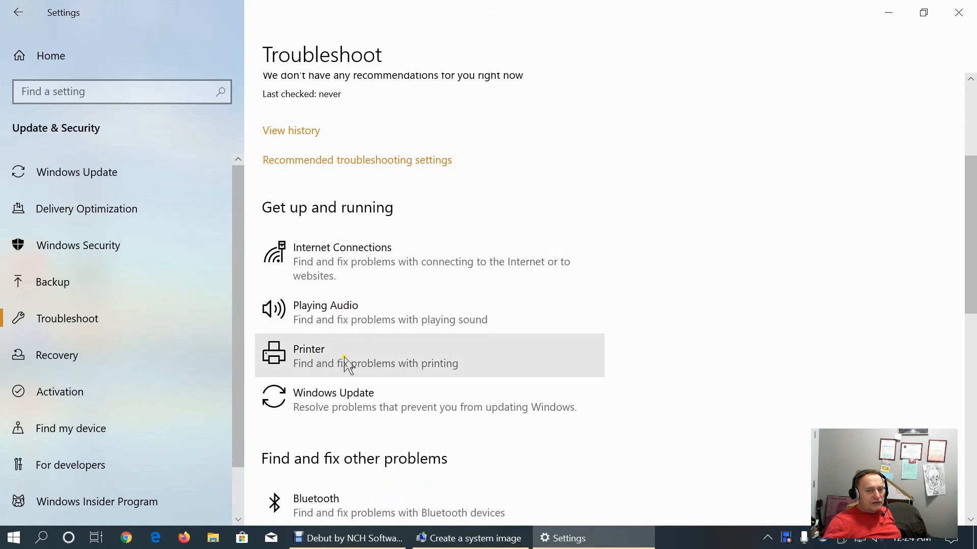
pyautogui.scroll(-3)
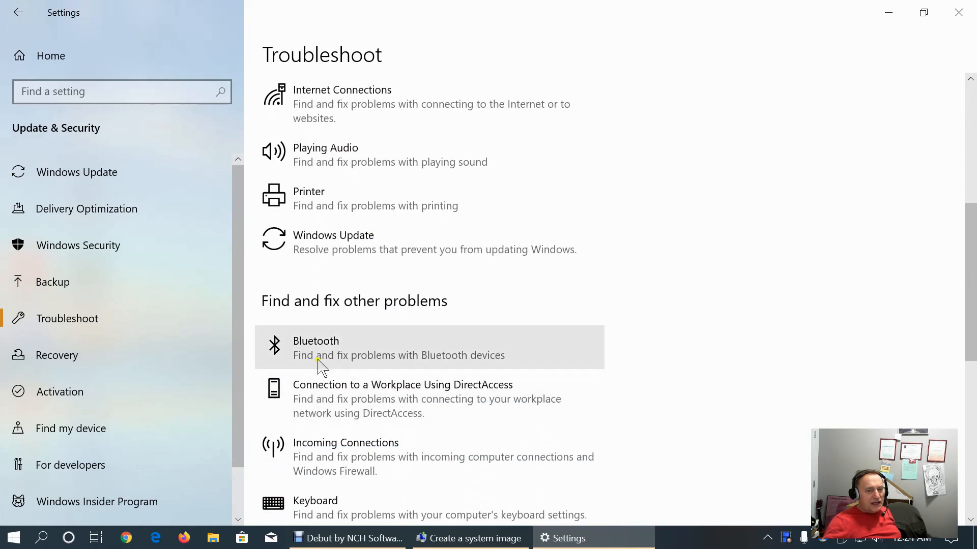
pyautogui.scroll(-3)
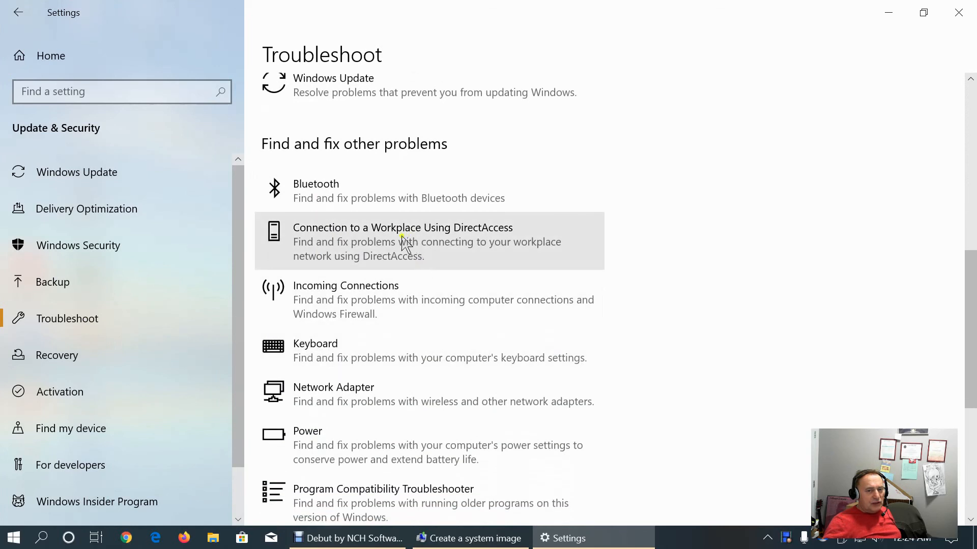
pyautogui.moveTo(373, 305)
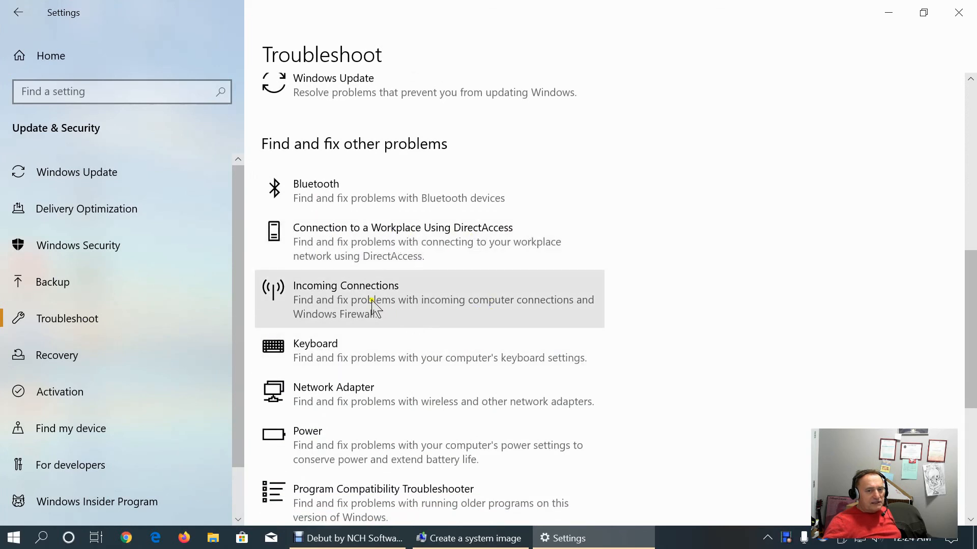
pyautogui.scroll(-3)
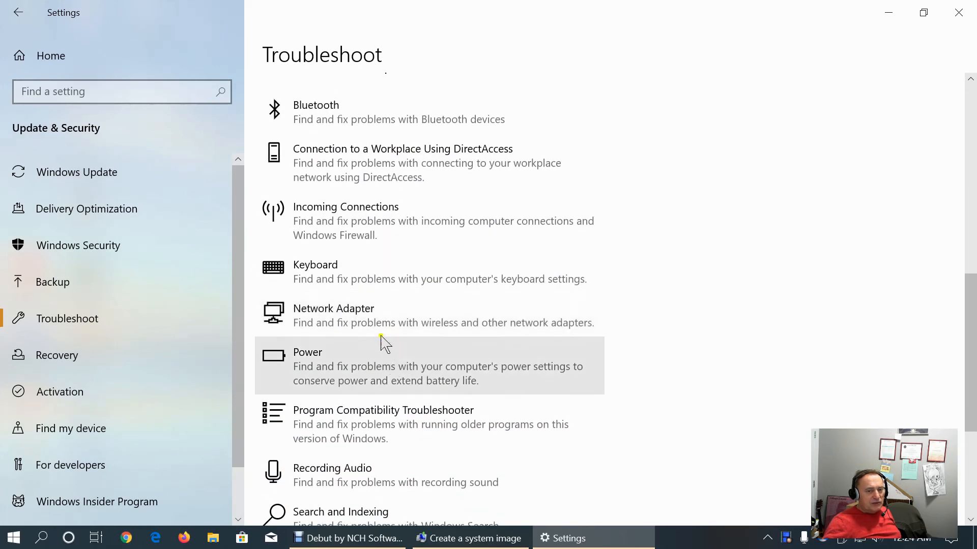
pyautogui.scroll(-3)
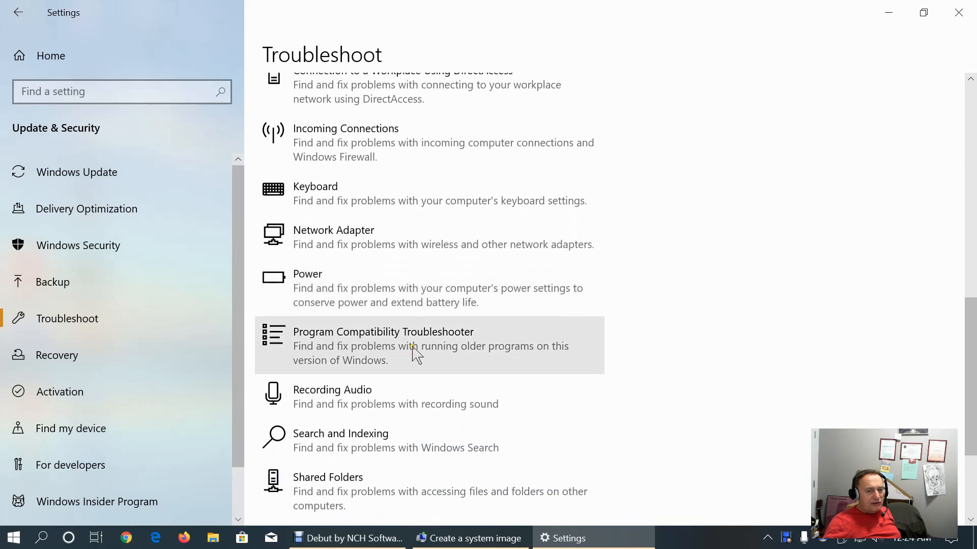
pyautogui.scroll(-3)
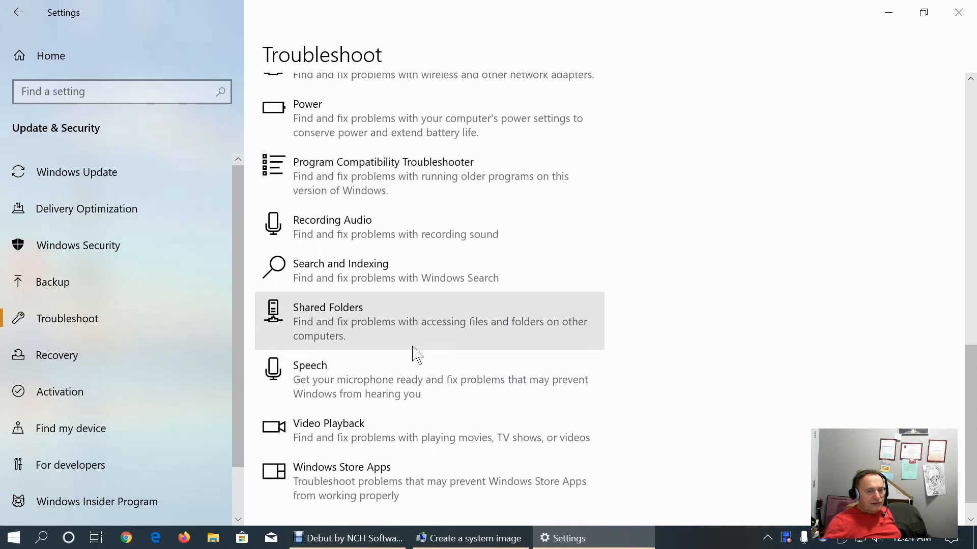
pyautogui.scroll(-3)
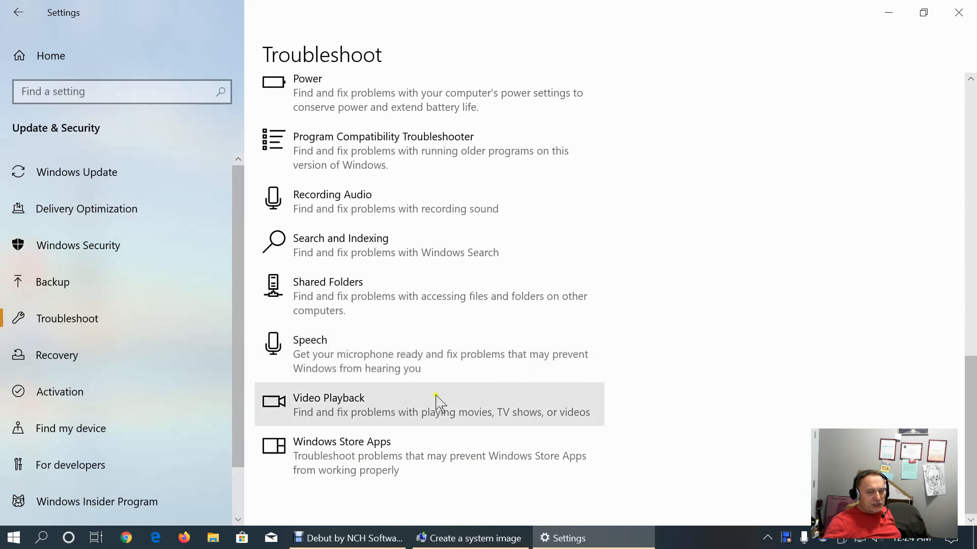
# Expand Video Playback and continue to the last troubleshooter, Windows Store Apps
pyautogui.click(430, 405)
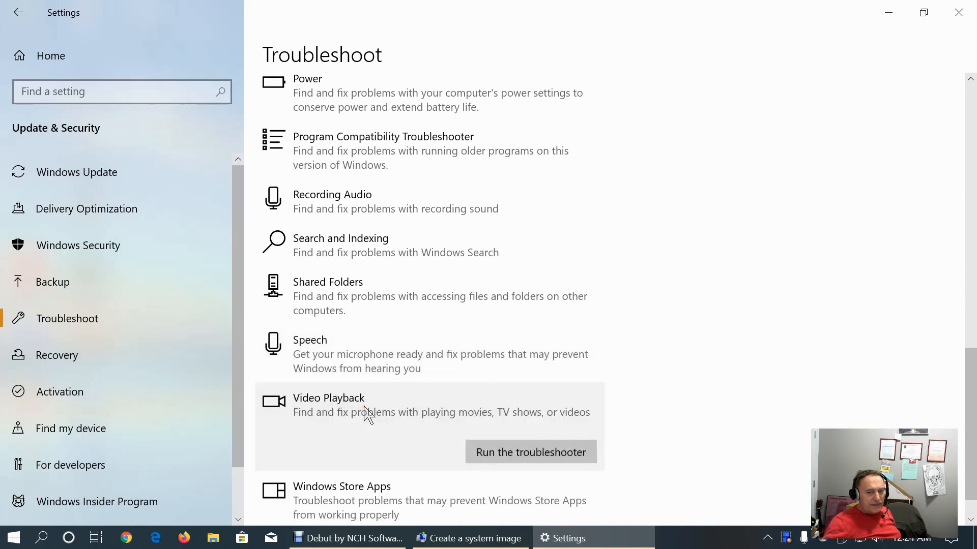
pyautogui.scroll(-3)
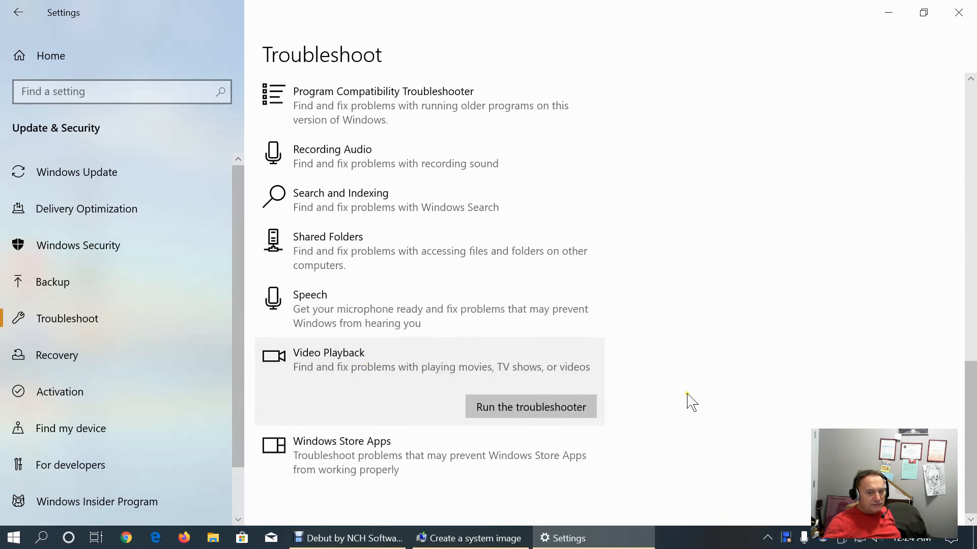
pyautogui.moveTo(363, 454)
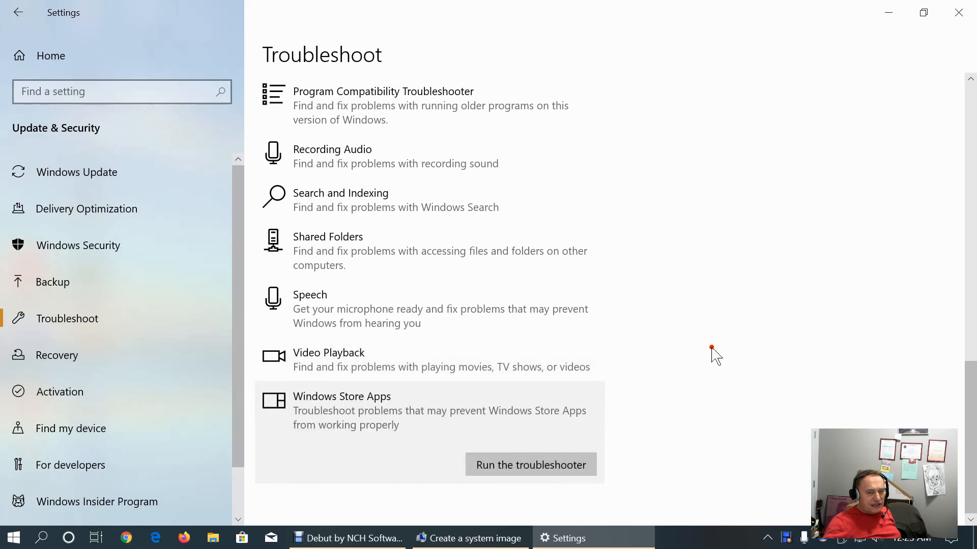
pyautogui.scroll(-3)
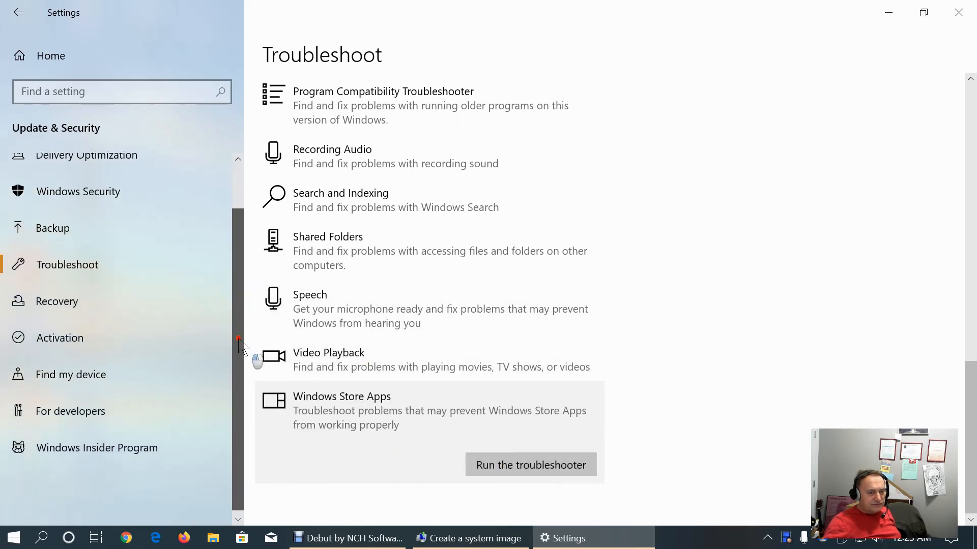
# Show the Recovery page with Reset this PC and Advanced startup
pyautogui.click(57, 298)
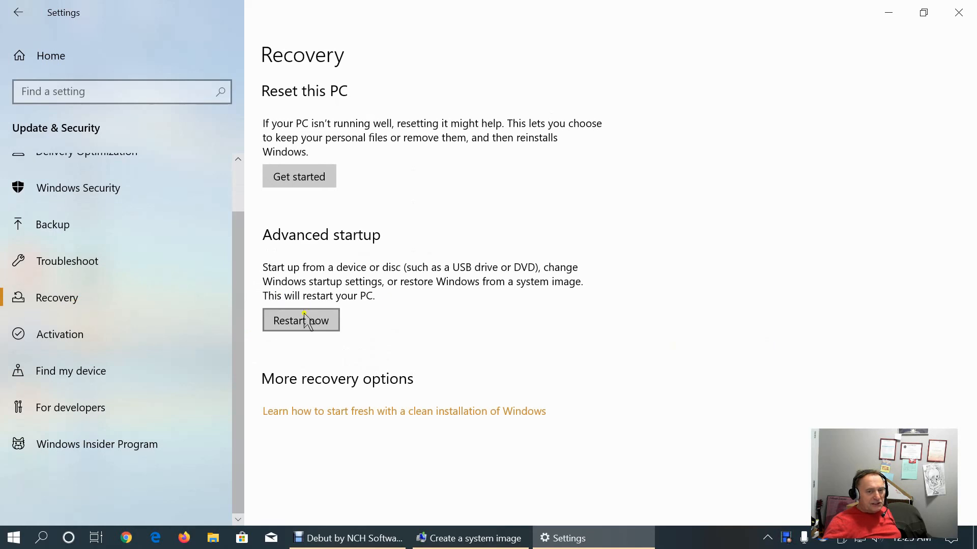
pyautogui.moveTo(441, 314)
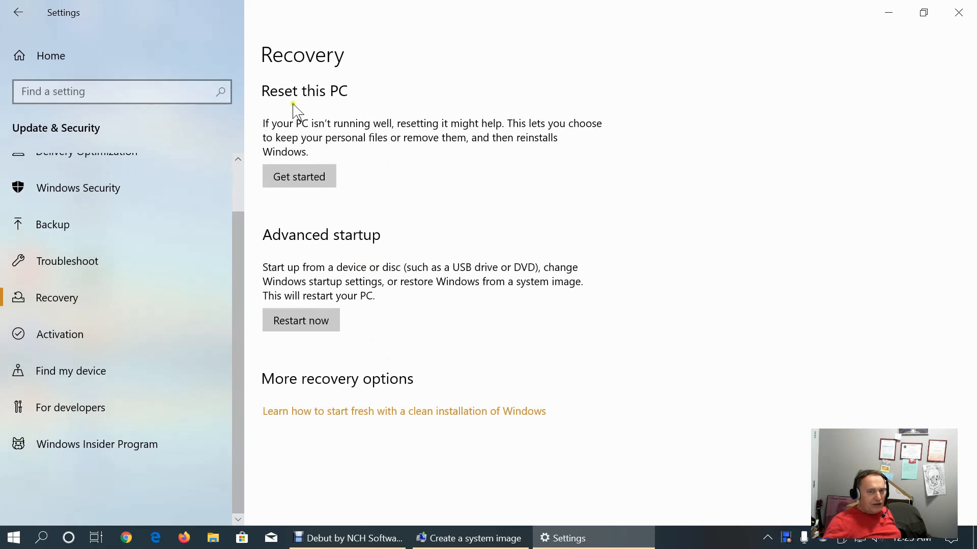
pyautogui.moveTo(106, 371)
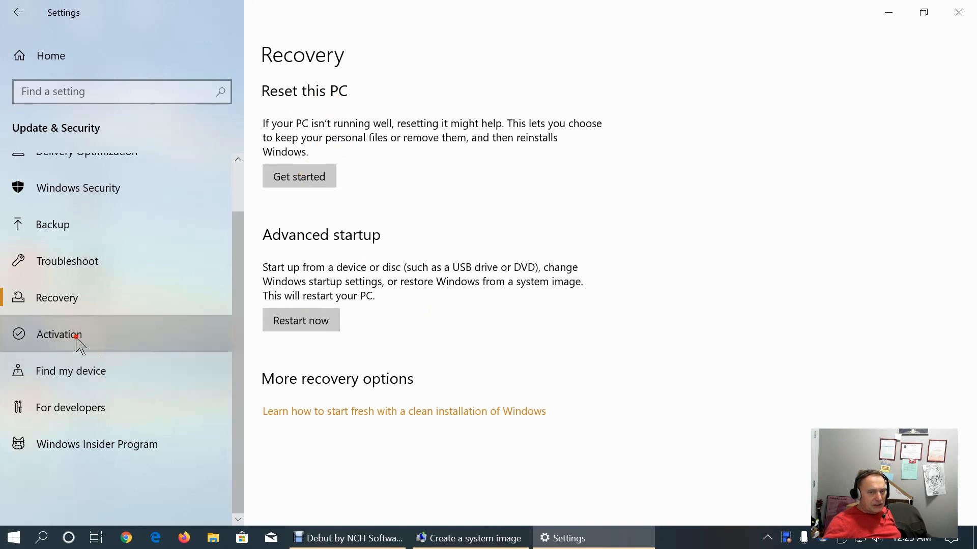
# Review Activation status, then Find my device, then go to For developers
pyautogui.click(59, 335)
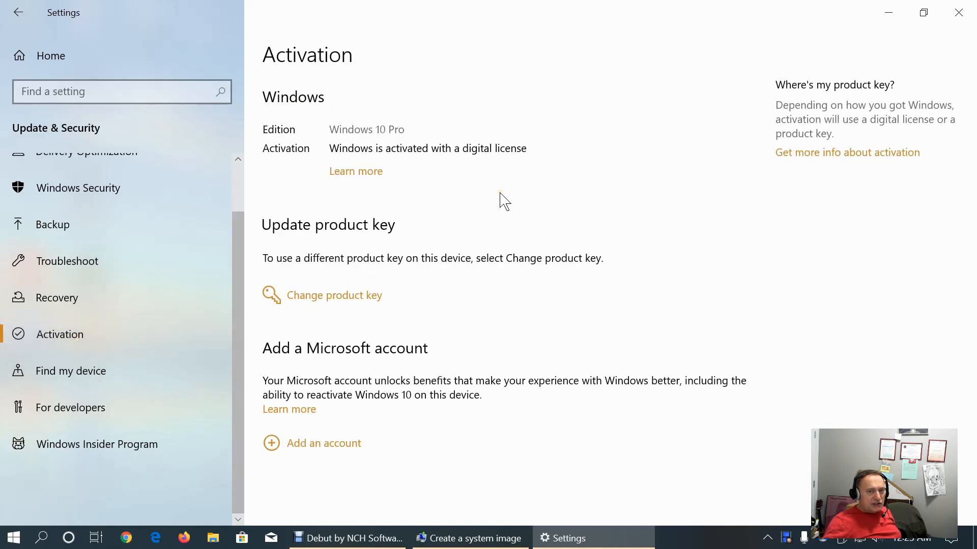
pyautogui.moveTo(357, 161)
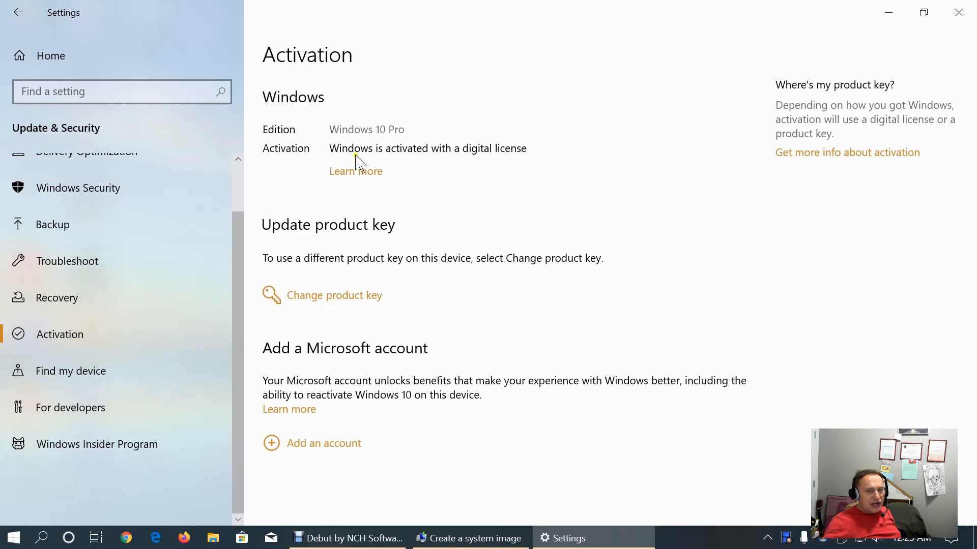
pyautogui.moveTo(452, 155)
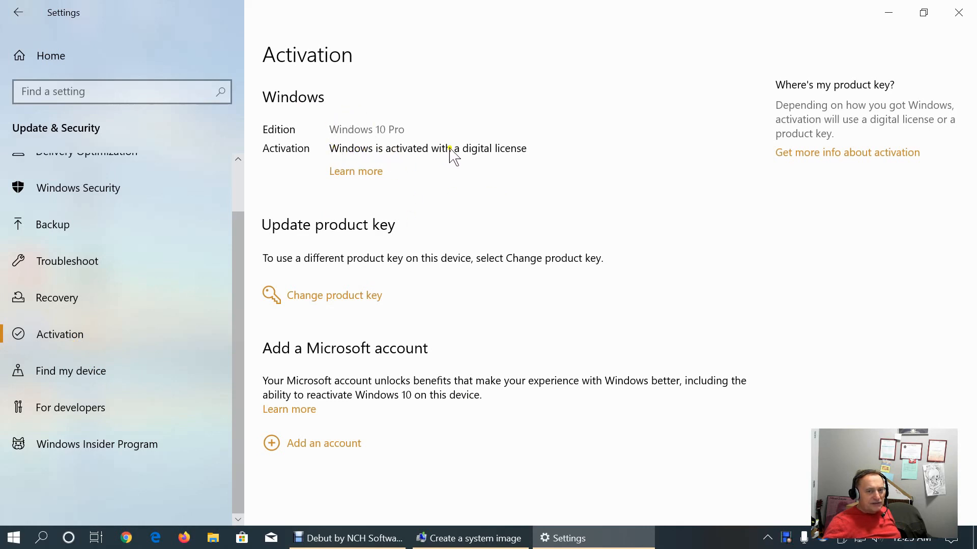
pyautogui.moveTo(684, 221)
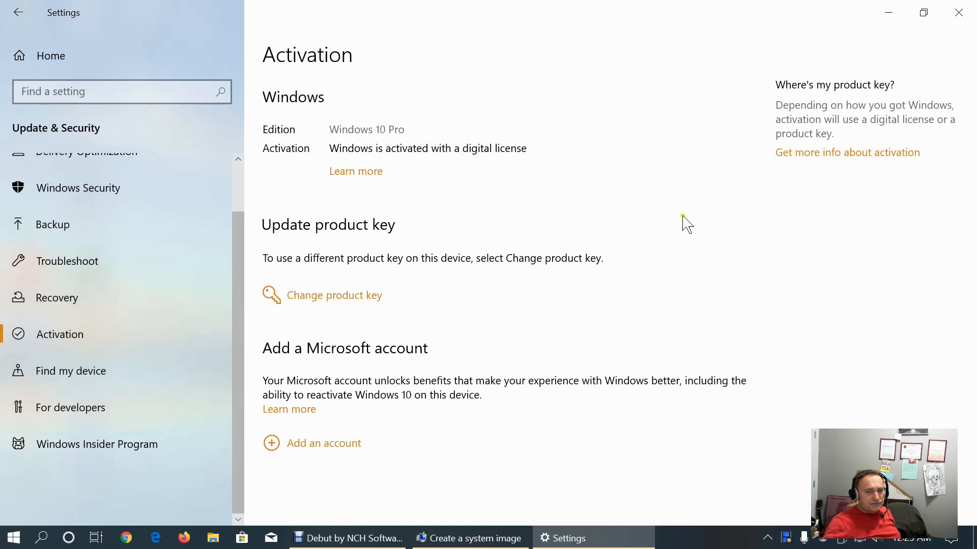
pyautogui.moveTo(513, 379)
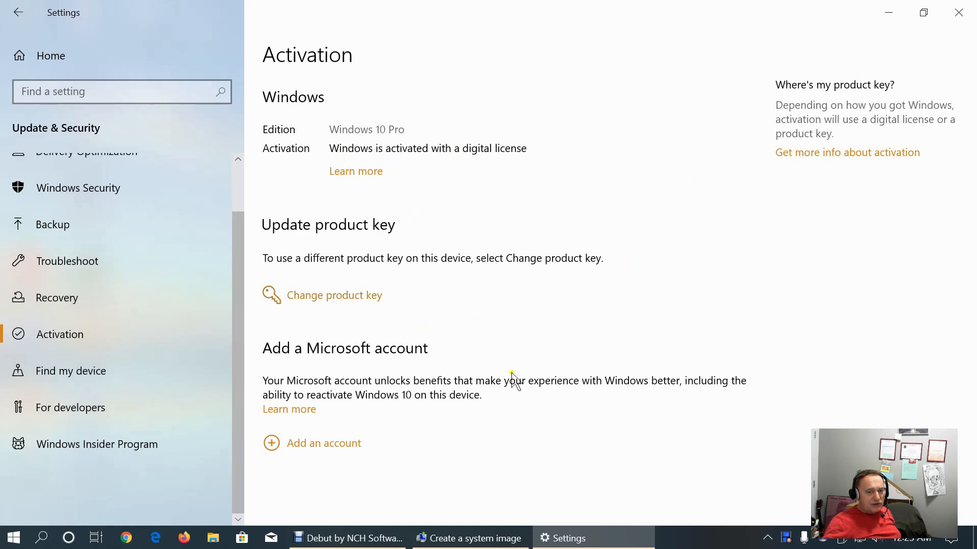
pyautogui.moveTo(515, 429)
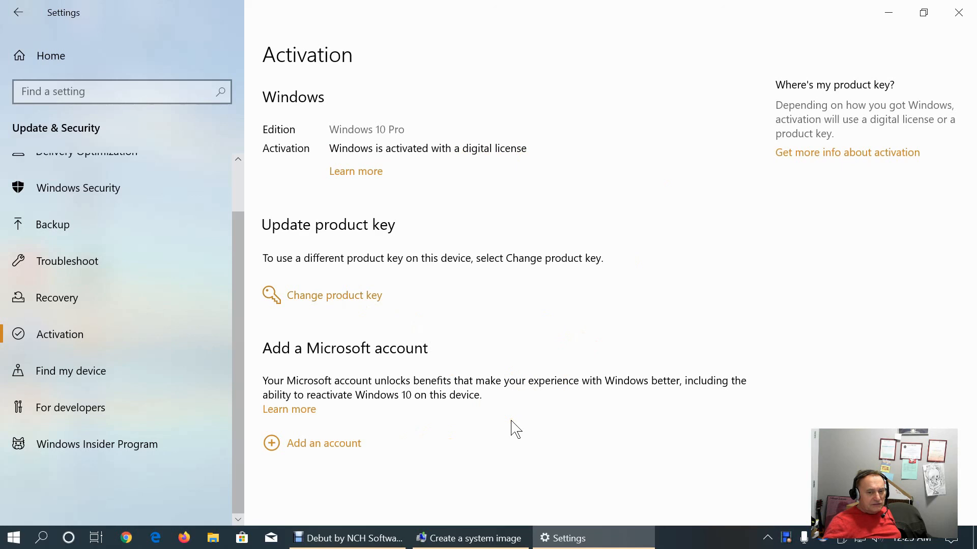
pyautogui.moveTo(508, 428)
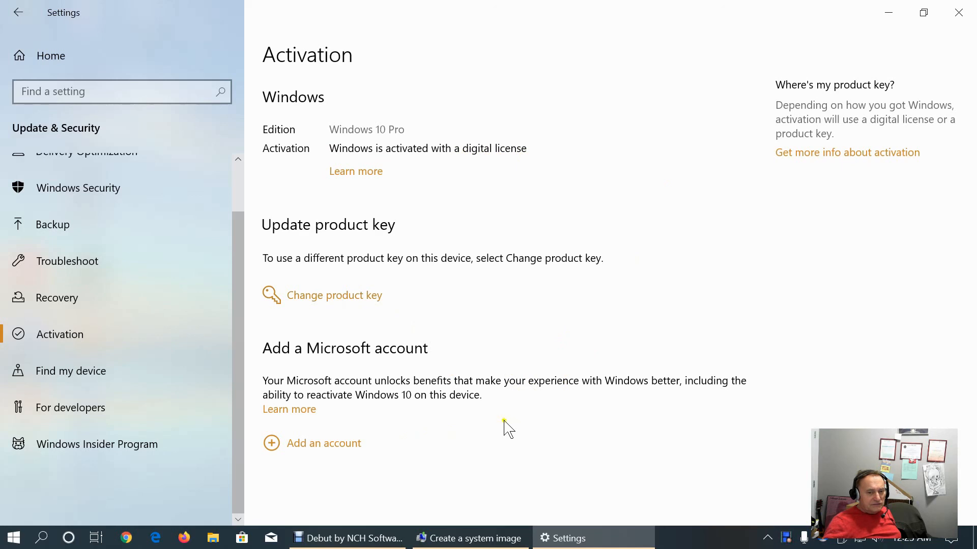
pyautogui.moveTo(271, 448)
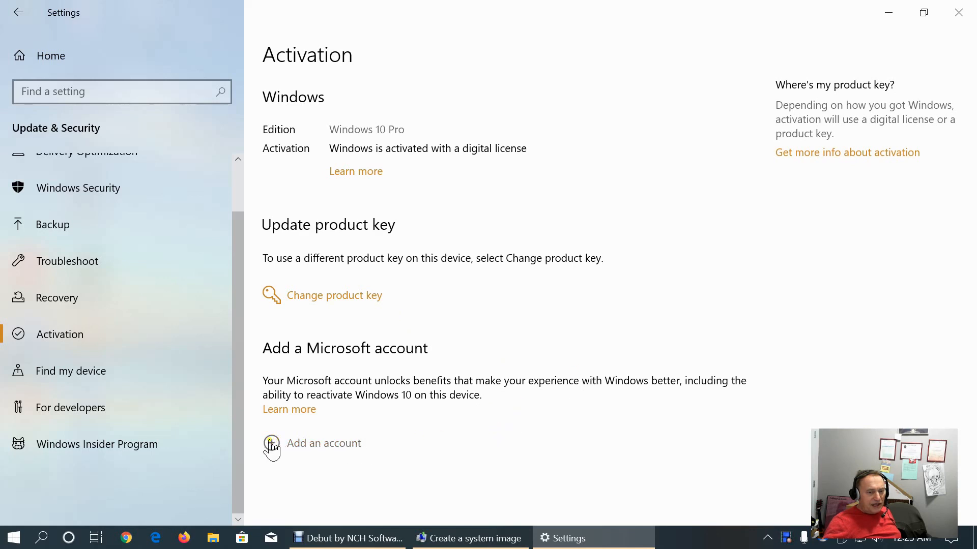
pyautogui.moveTo(242, 435)
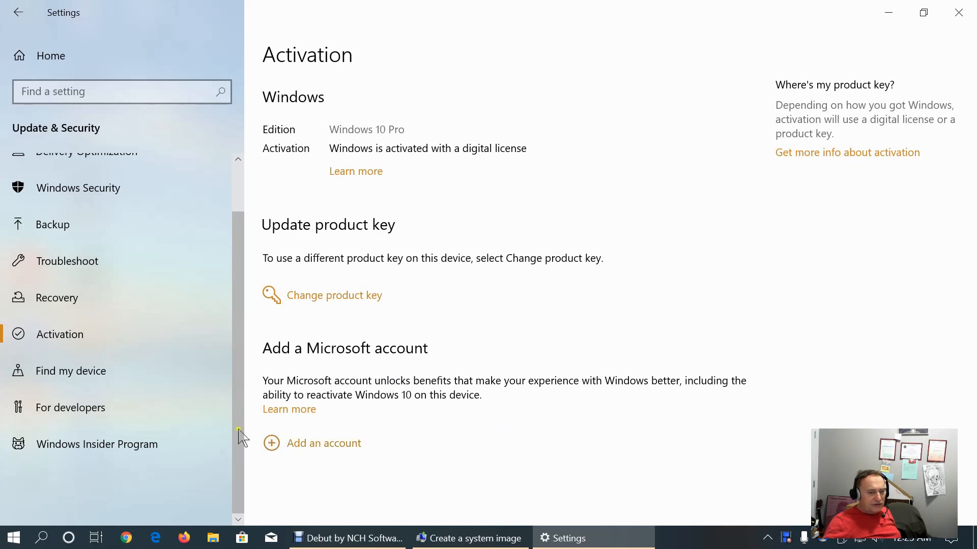
pyautogui.moveTo(70, 370)
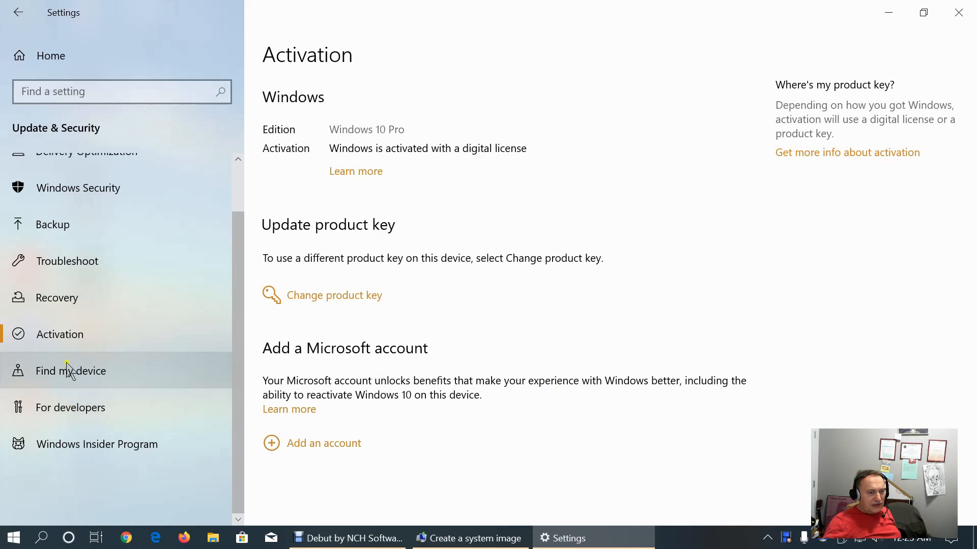
pyautogui.click(71, 370)
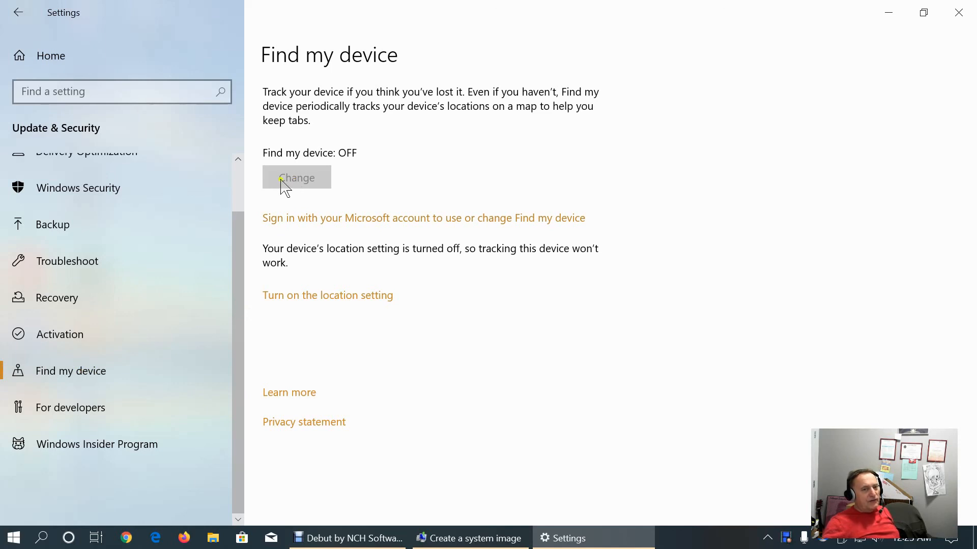
pyautogui.moveTo(317, 167)
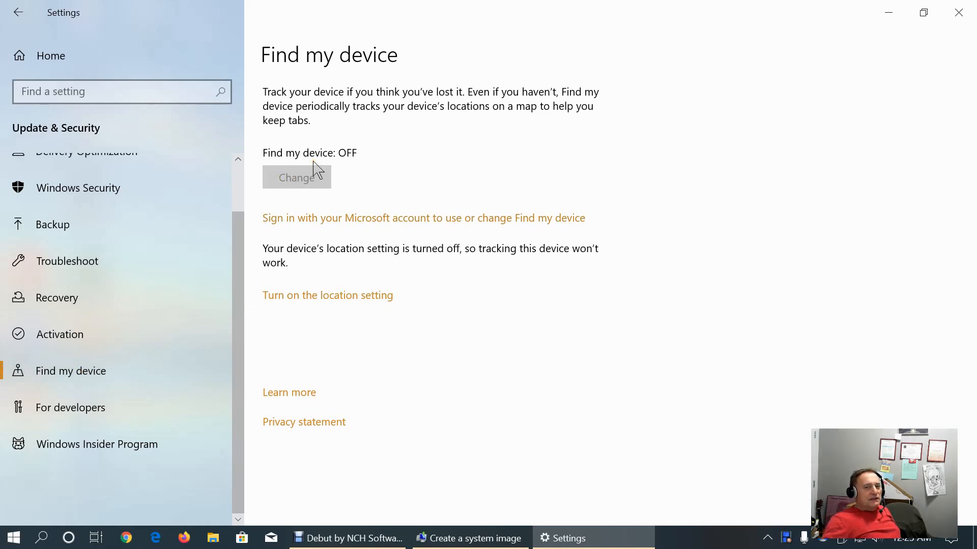
pyautogui.moveTo(342, 207)
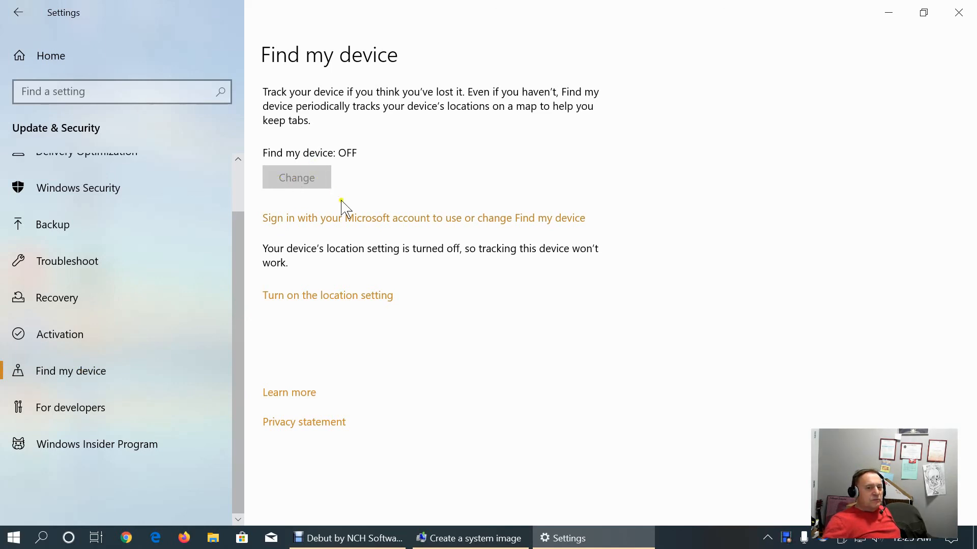
pyautogui.moveTo(430, 226)
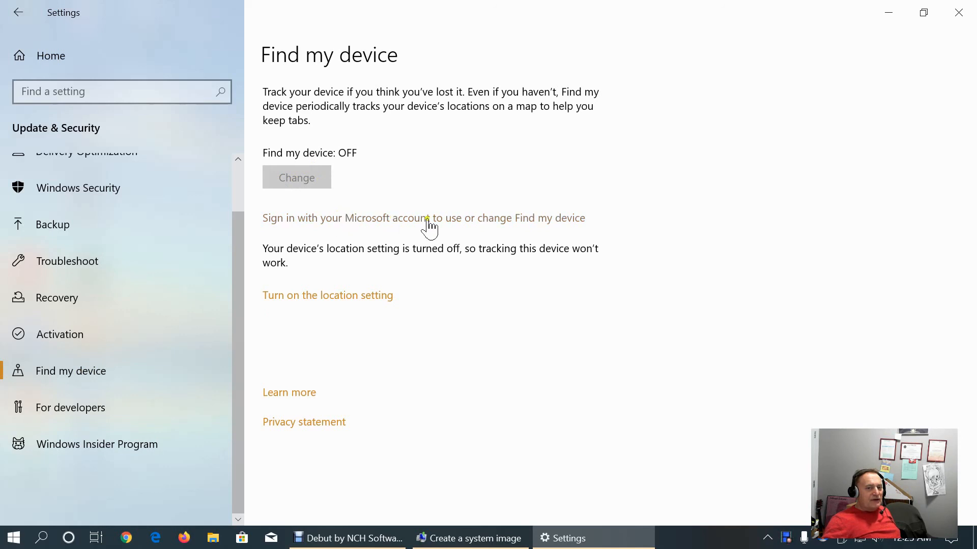
pyautogui.moveTo(414, 223)
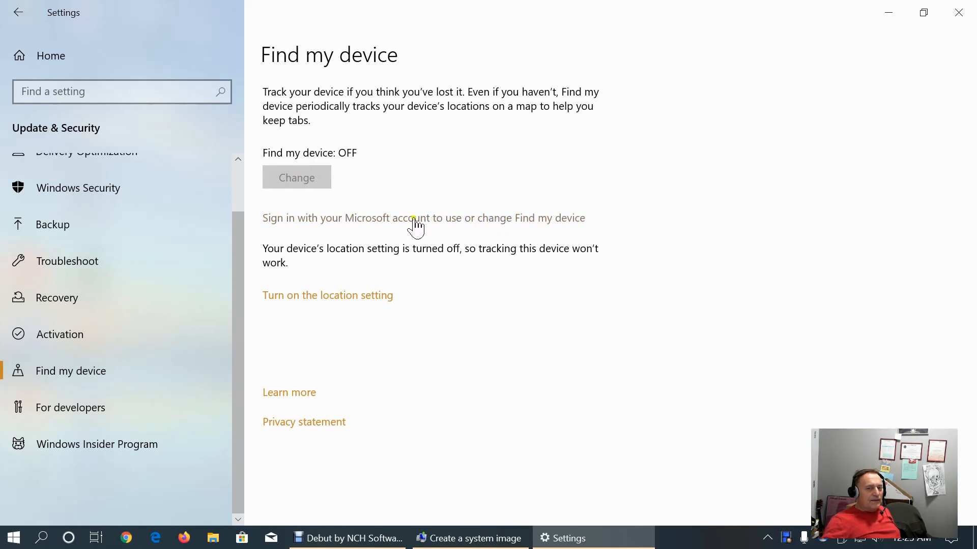
pyautogui.moveTo(288, 174)
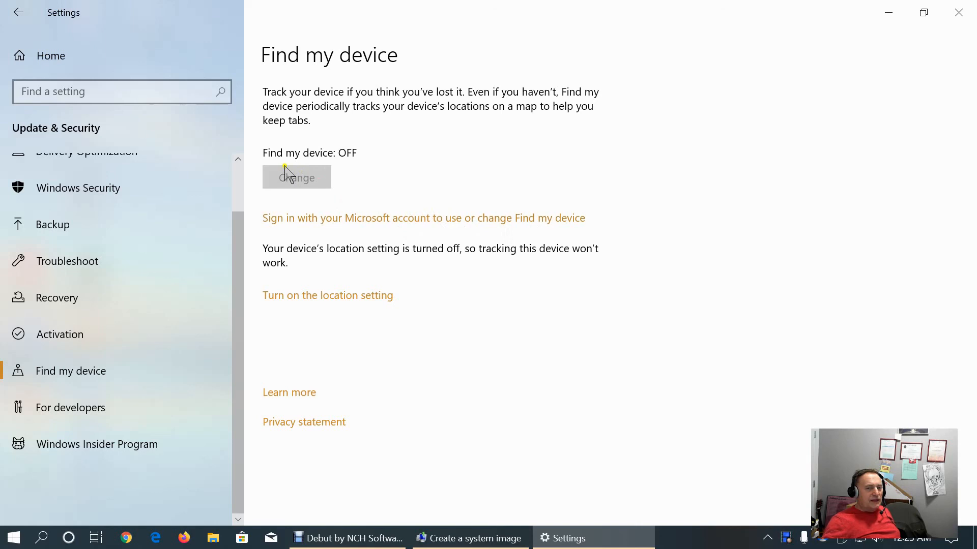
pyautogui.moveTo(457, 291)
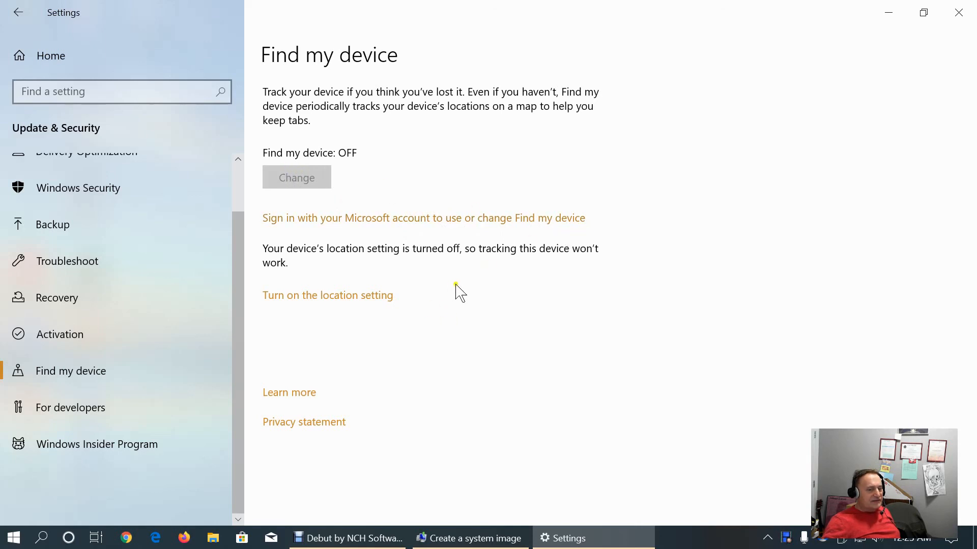
pyautogui.click(70, 407)
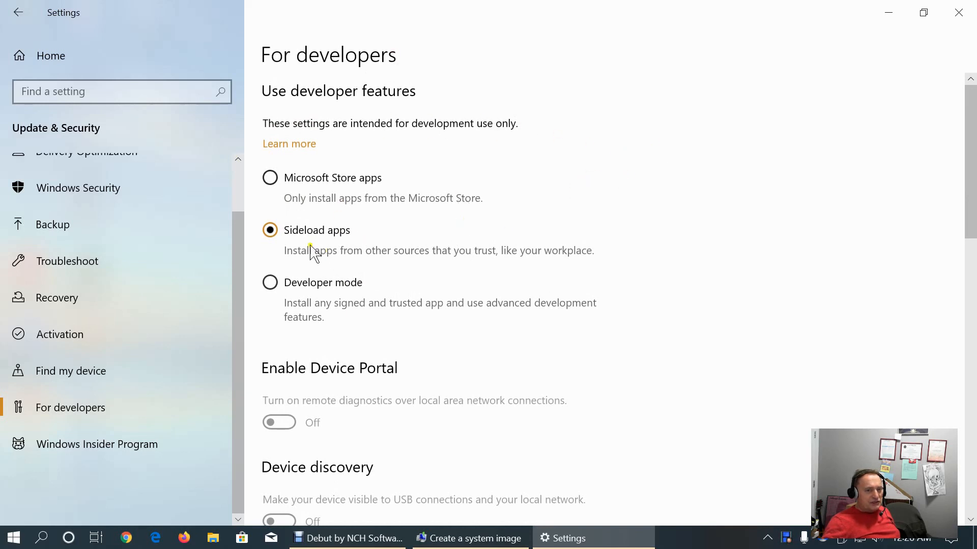
pyautogui.moveTo(304, 261)
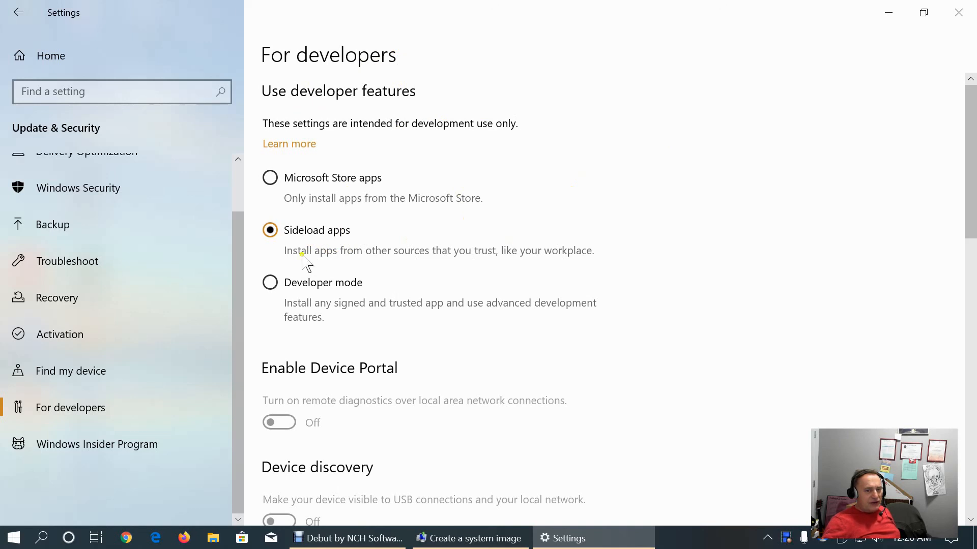
pyautogui.moveTo(456, 261)
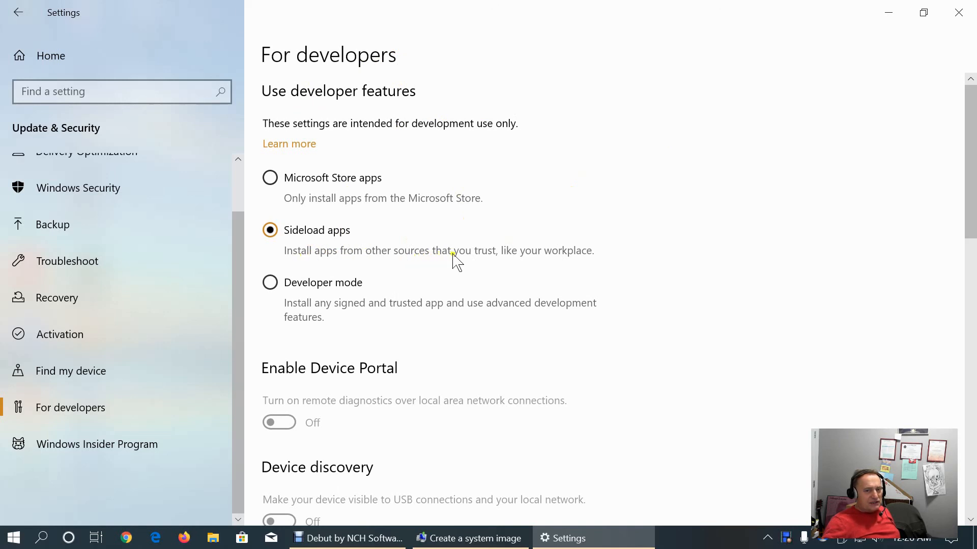
pyautogui.scroll(-3)
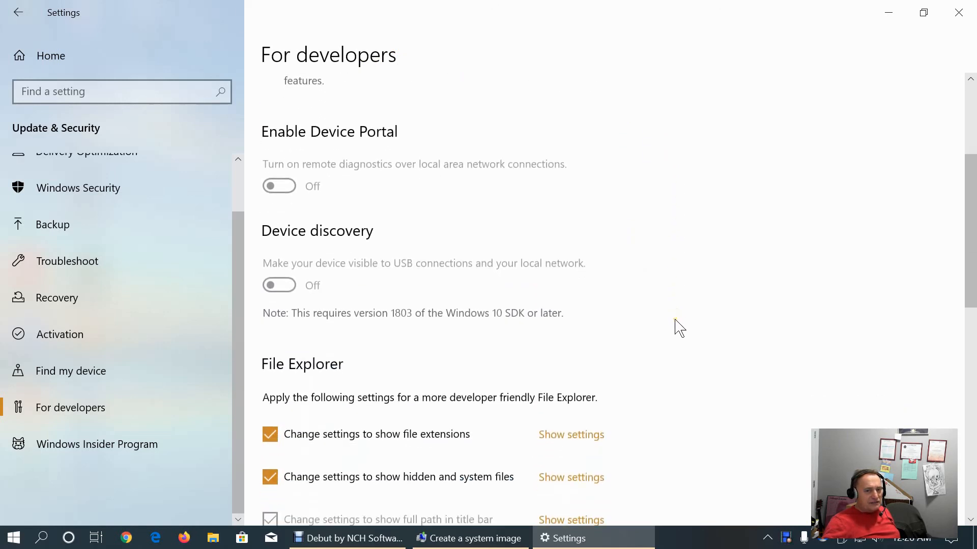
pyautogui.scroll(-3)
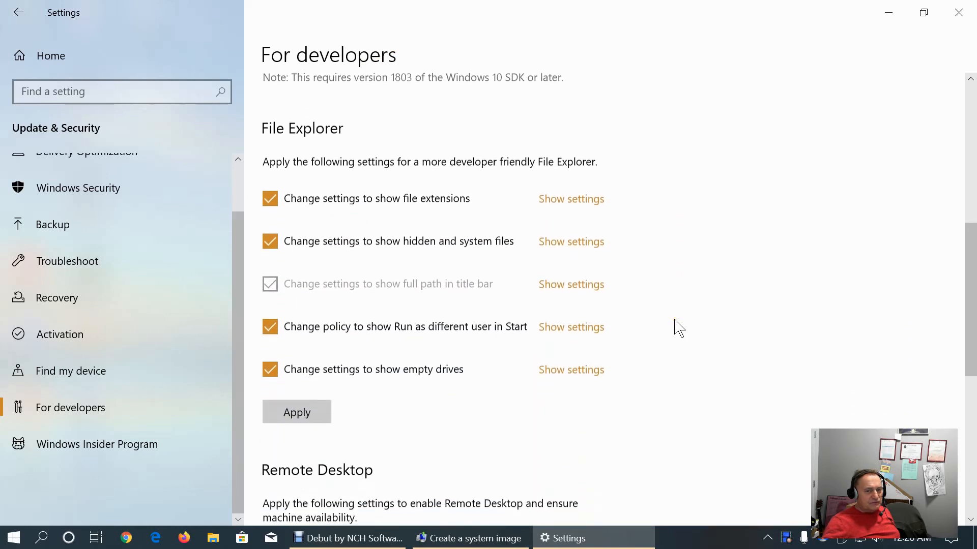
pyautogui.scroll(-3)
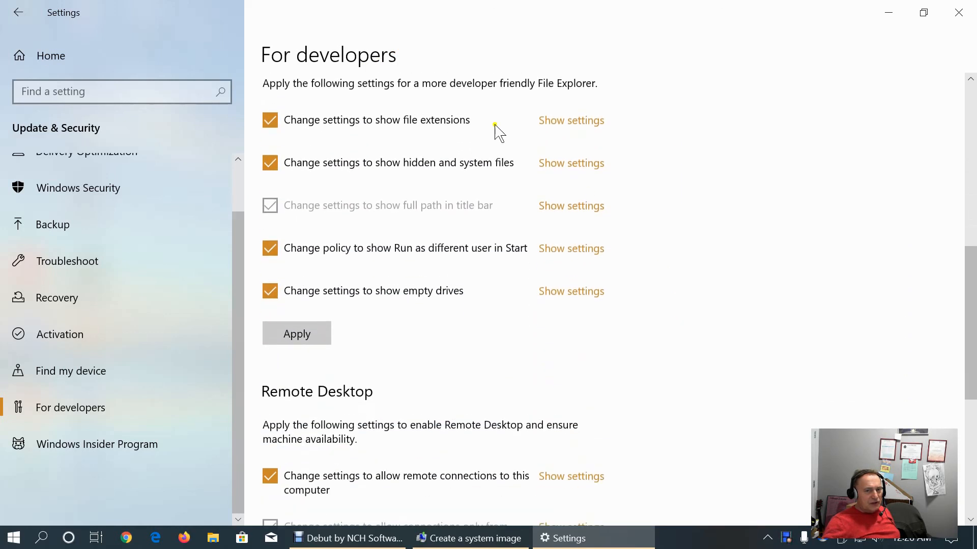
pyautogui.moveTo(654, 185)
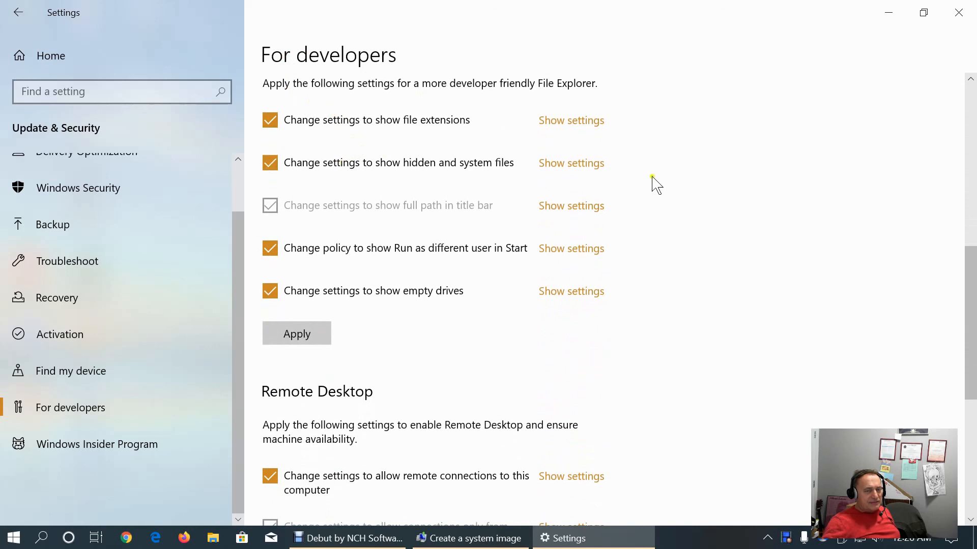
pyautogui.moveTo(669, 215)
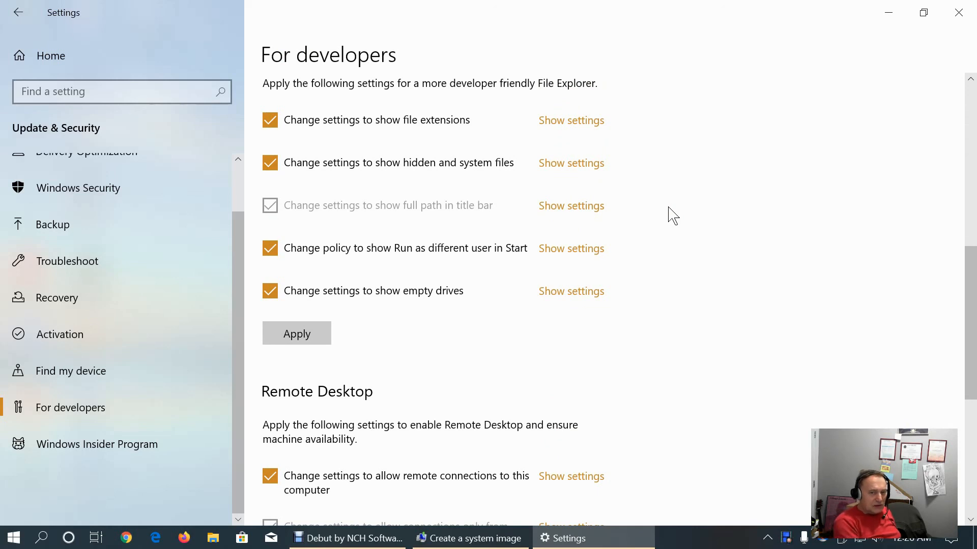
pyautogui.moveTo(645, 215)
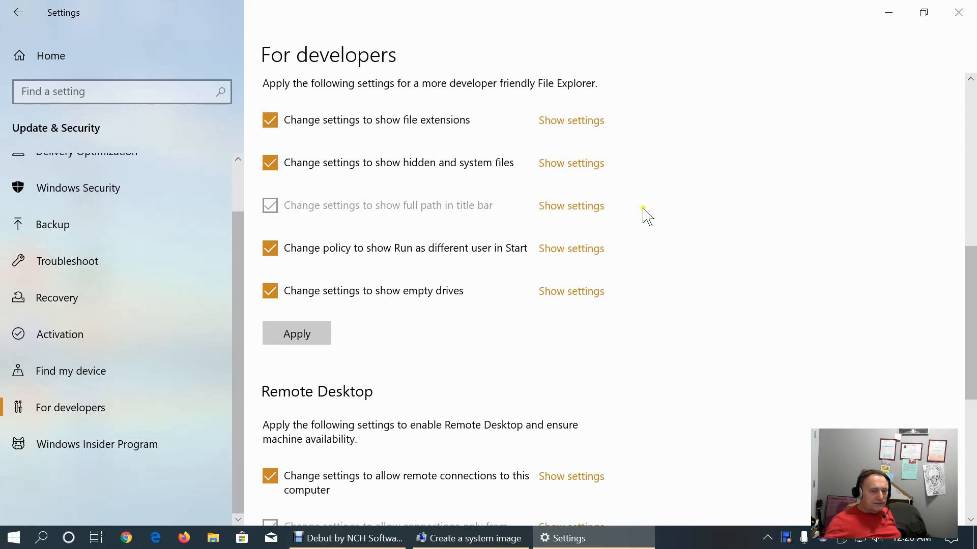
pyautogui.scroll(-3)
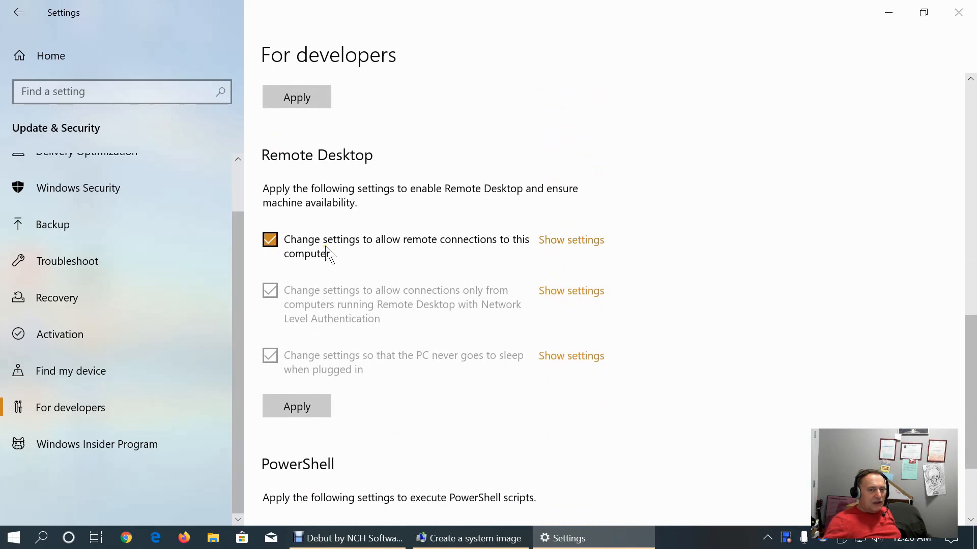
pyautogui.scroll(-3)
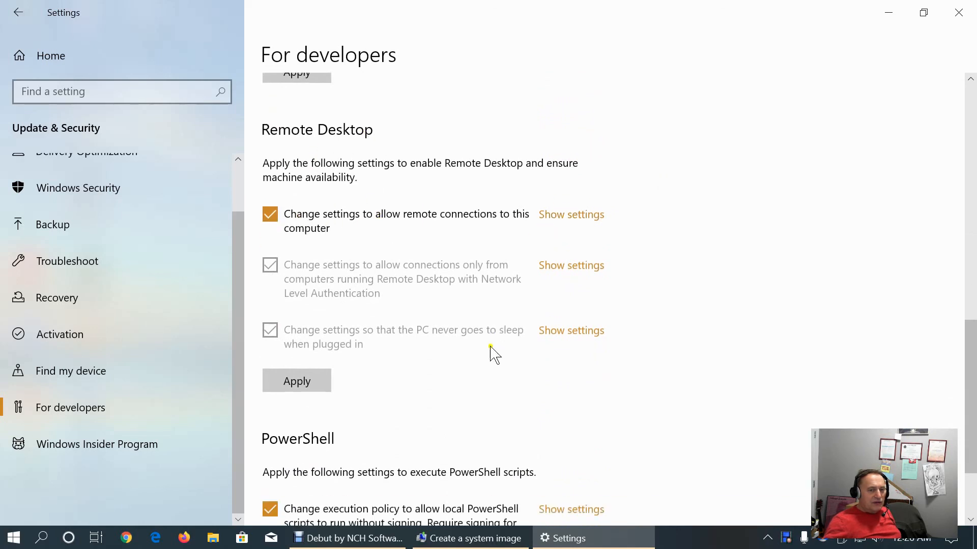
pyautogui.scroll(-3)
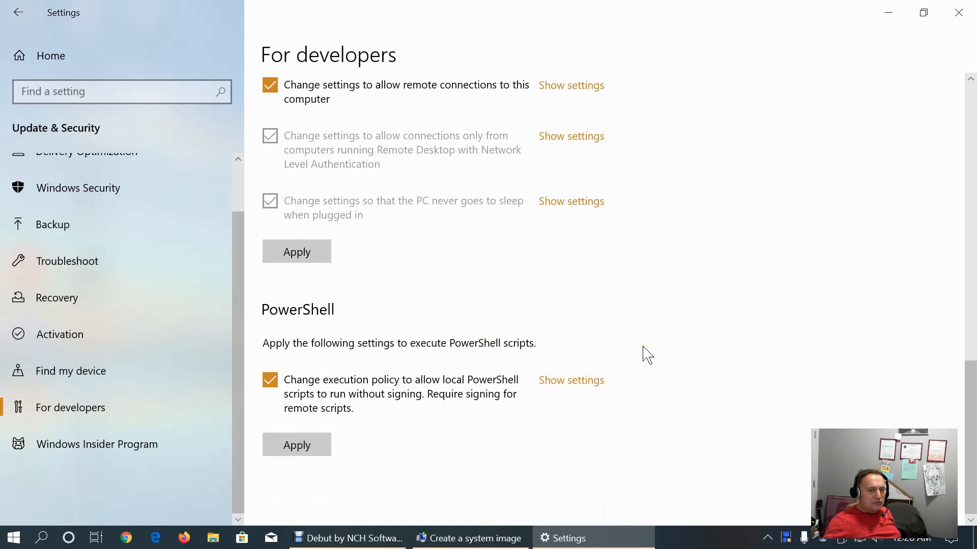
pyautogui.scroll(3)
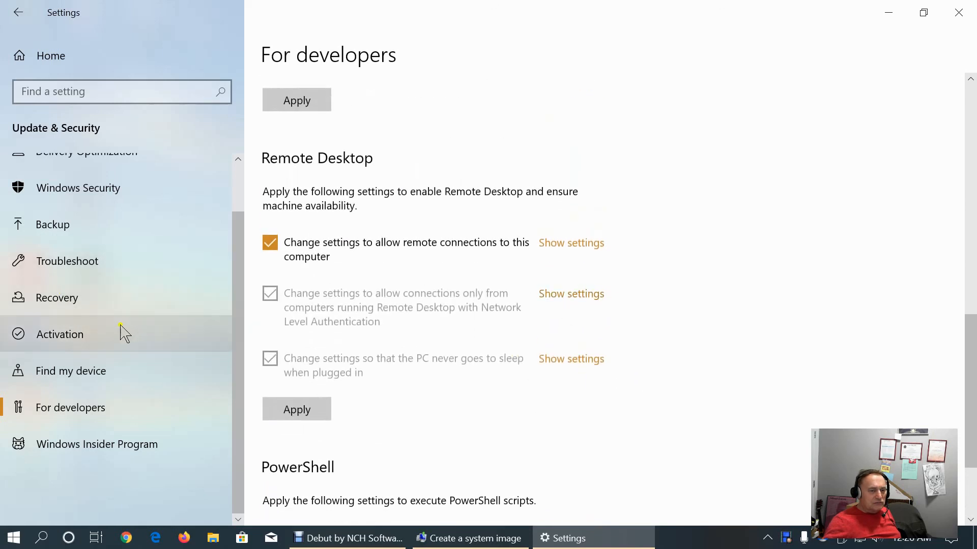
pyautogui.moveTo(70, 330)
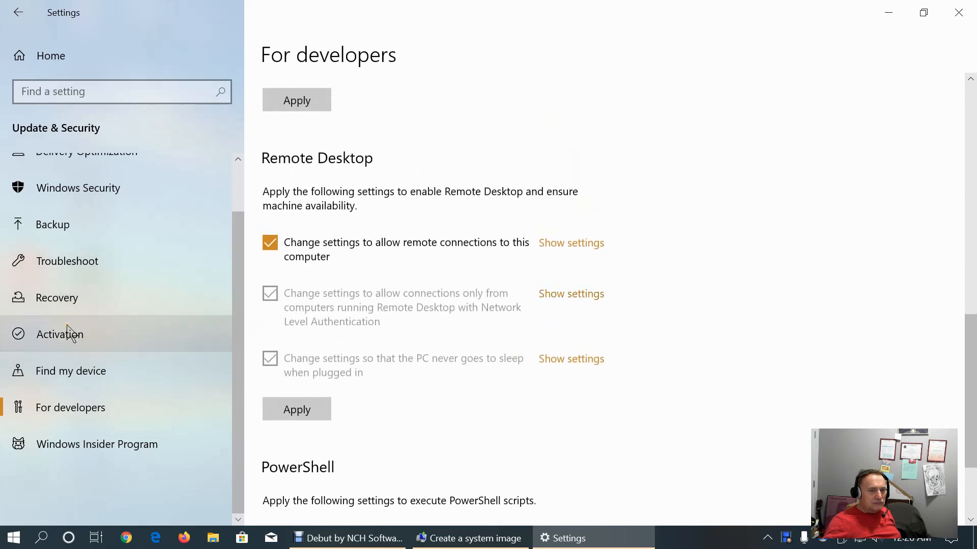
# View Windows Insider Program, begin Get started, then cancel the account picker
pyautogui.click(97, 445)
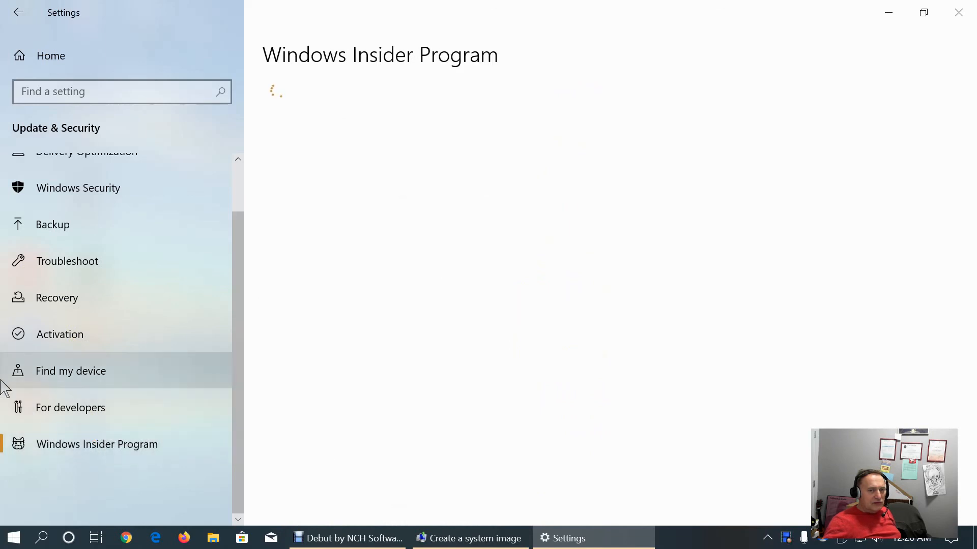
pyautogui.moveTo(582, 276)
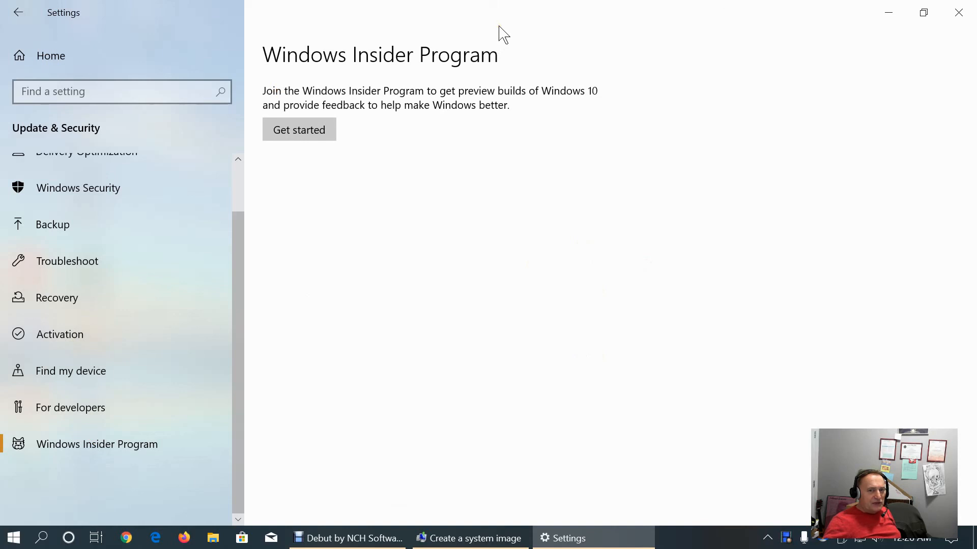
pyautogui.moveTo(361, 115)
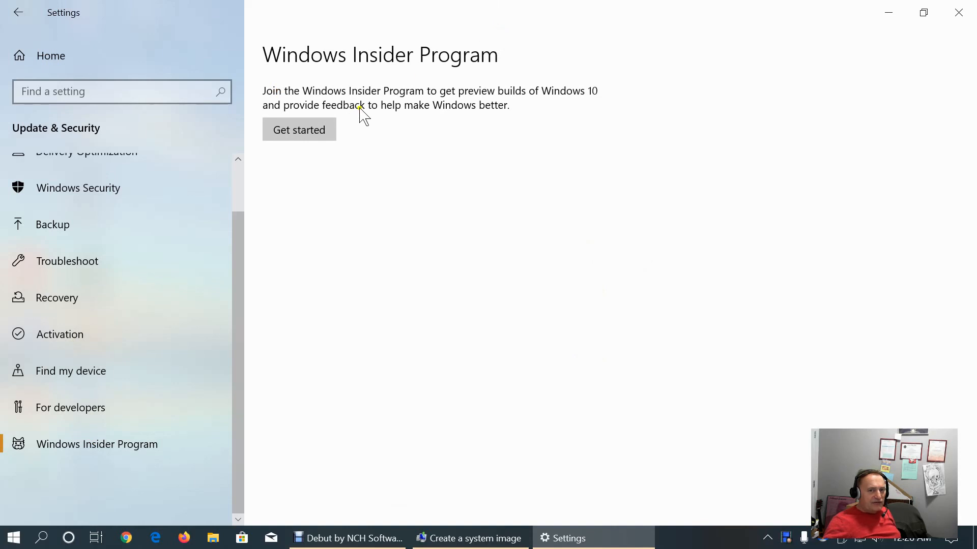
pyautogui.moveTo(467, 135)
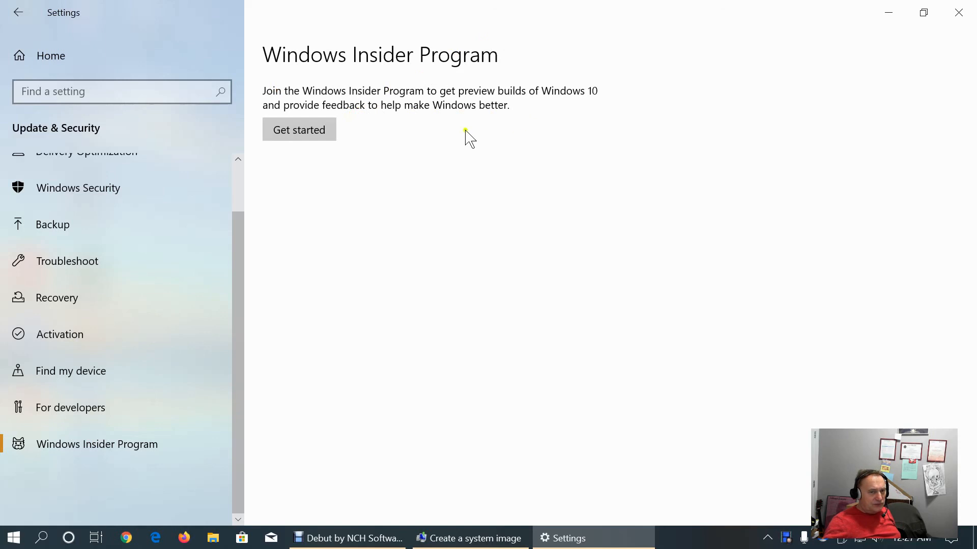
pyautogui.click(300, 130)
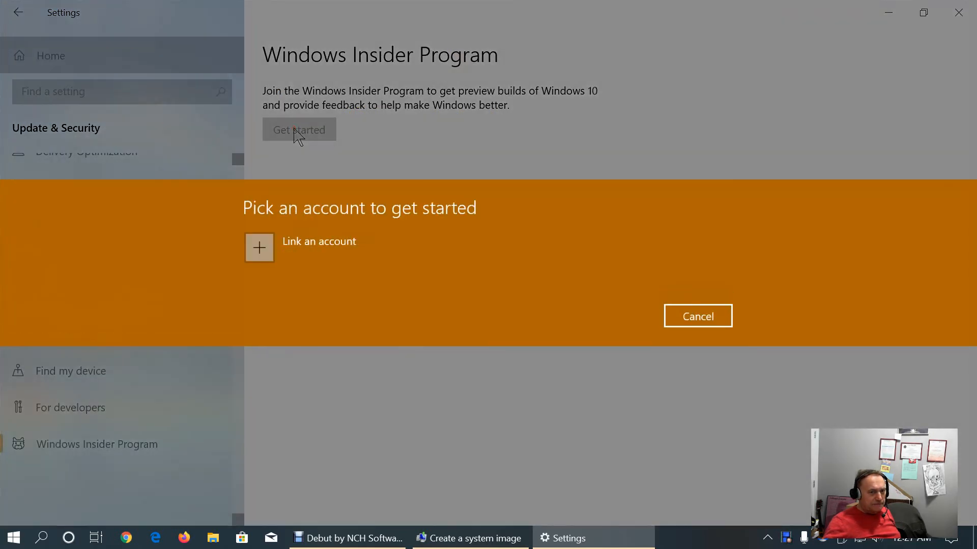
pyautogui.moveTo(268, 255)
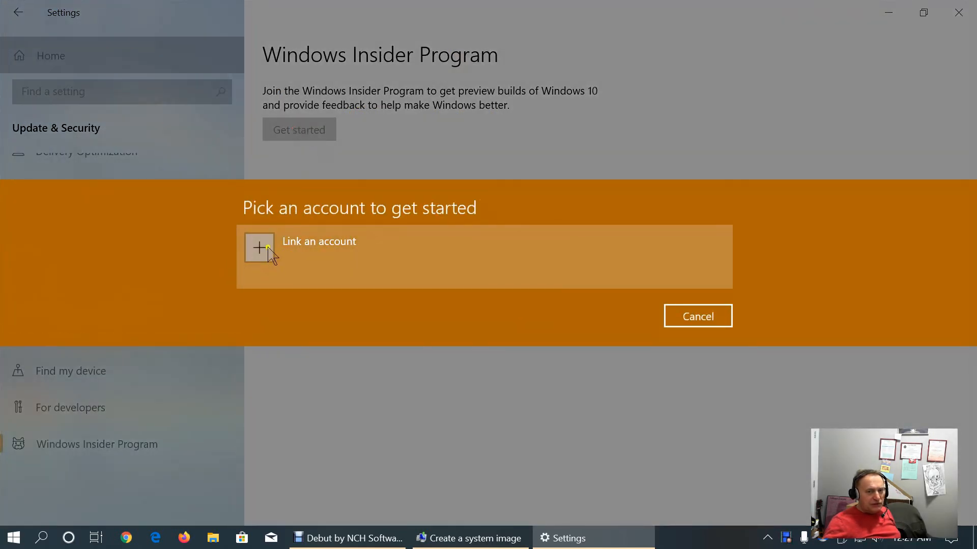
pyautogui.click(697, 316)
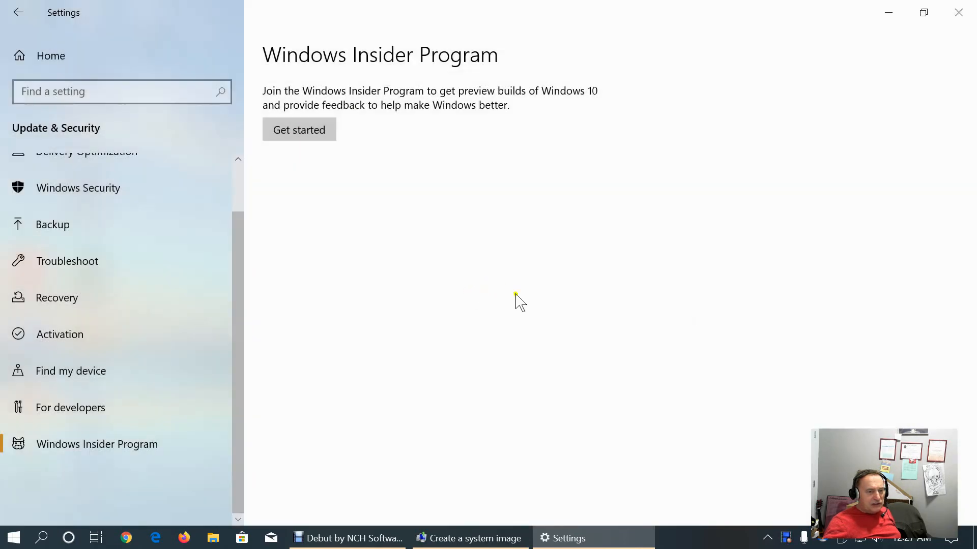
pyautogui.moveTo(34, 62)
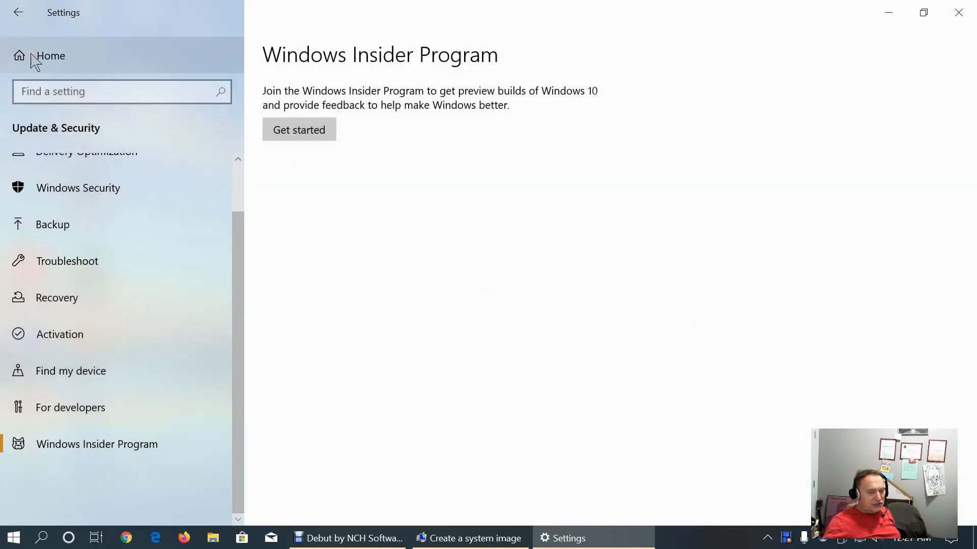
pyautogui.moveTo(887, 11)
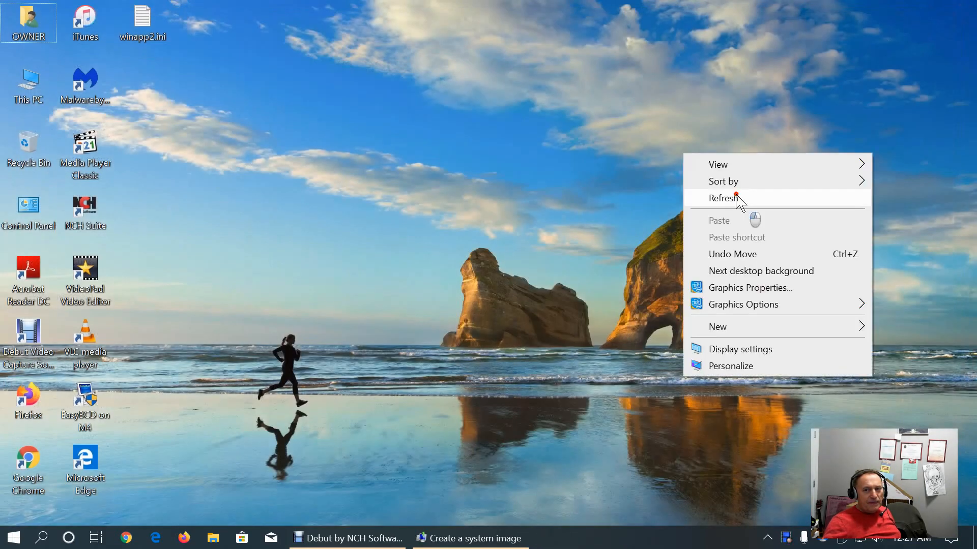
# Bring the system image backup progress window forward on the desktop, dismissing the desktop context menu
pyautogui.click(724, 199)
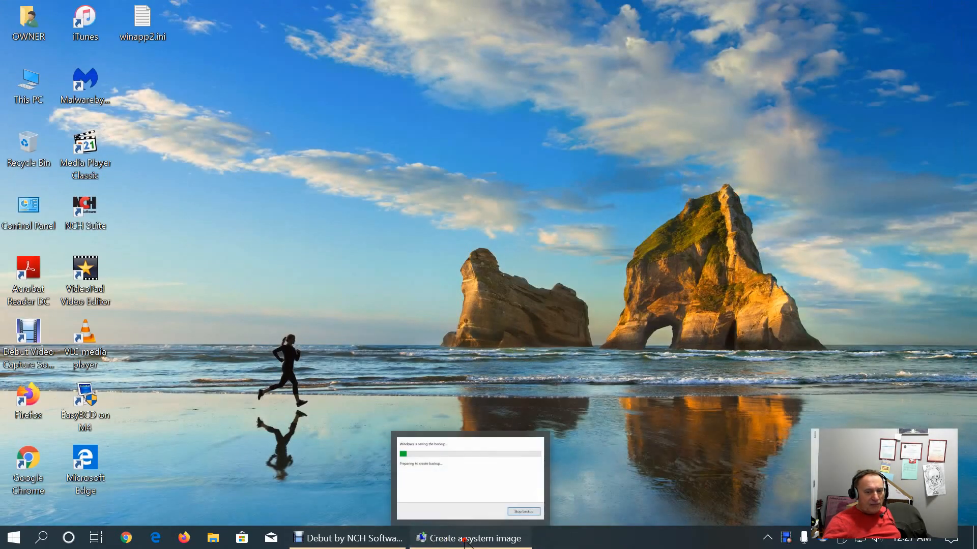
pyautogui.click(468, 538)
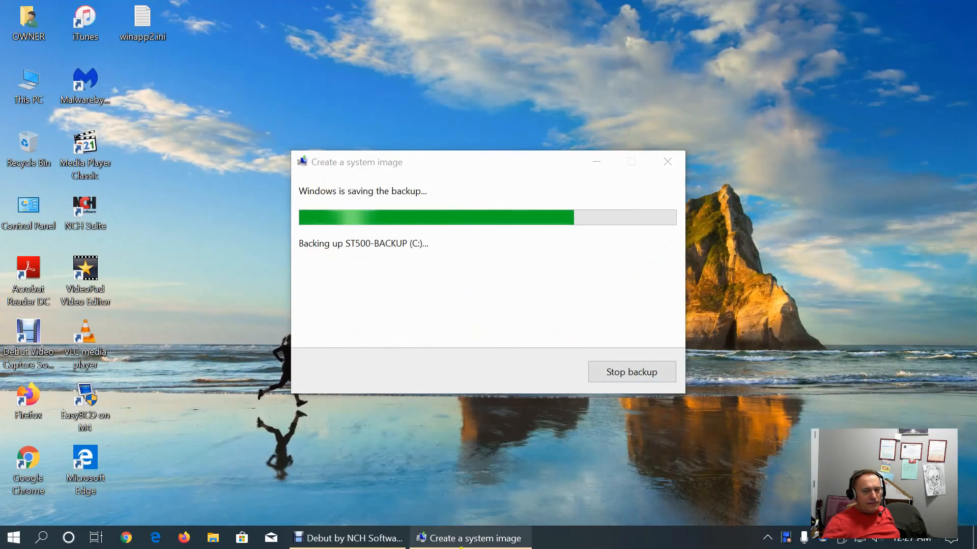
pyautogui.moveTo(398, 495)
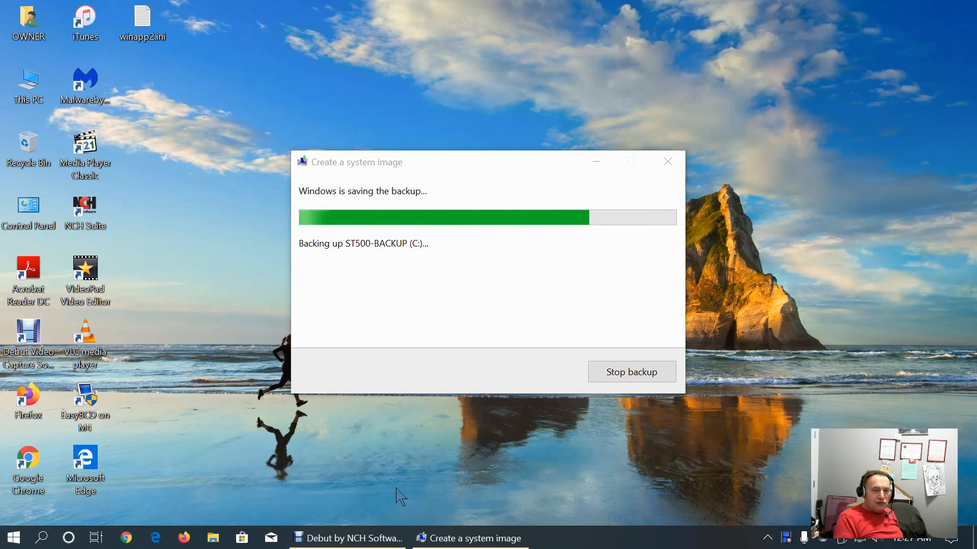
pyautogui.rightClick(776, 256)
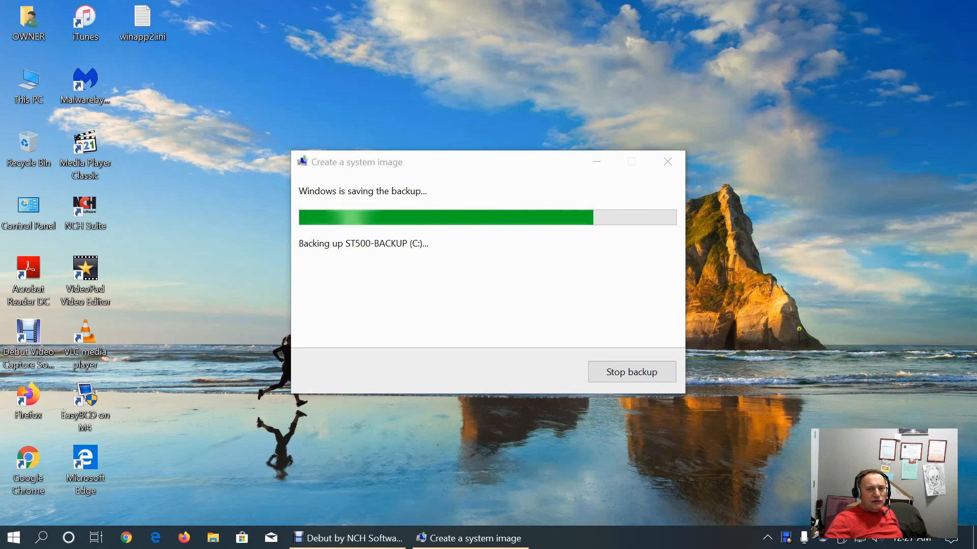
pyautogui.moveTo(224, 85)
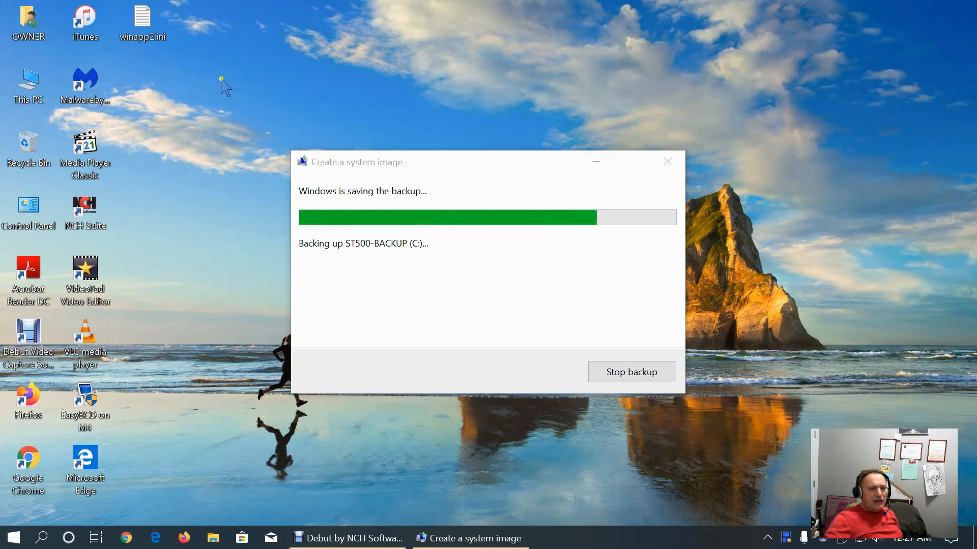
pyautogui.rightClick(229, 87)
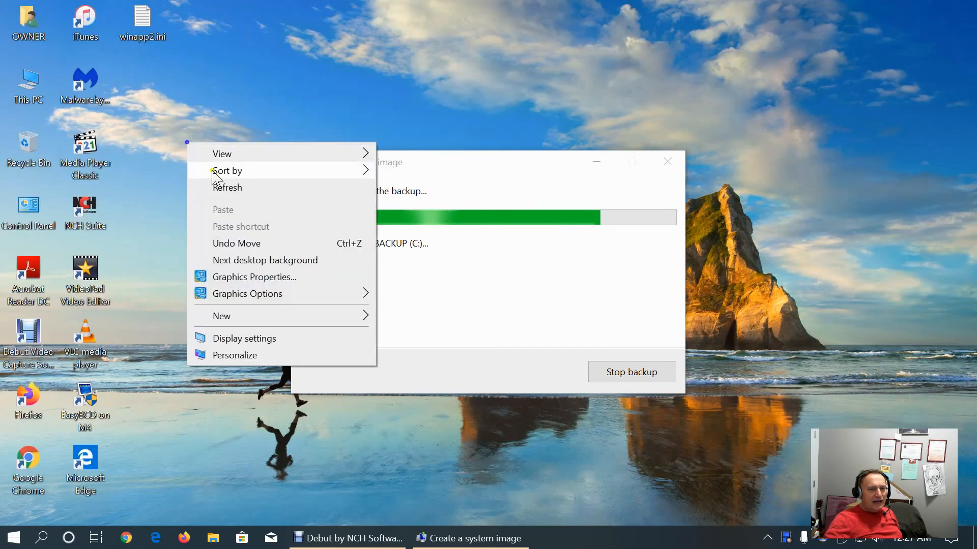
pyautogui.click(224, 232)
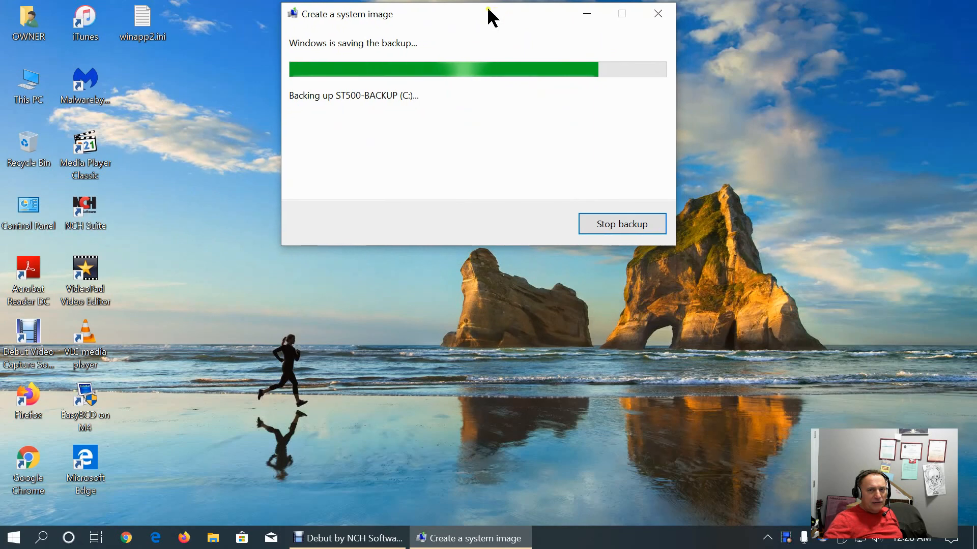
pyautogui.moveTo(803, 164)
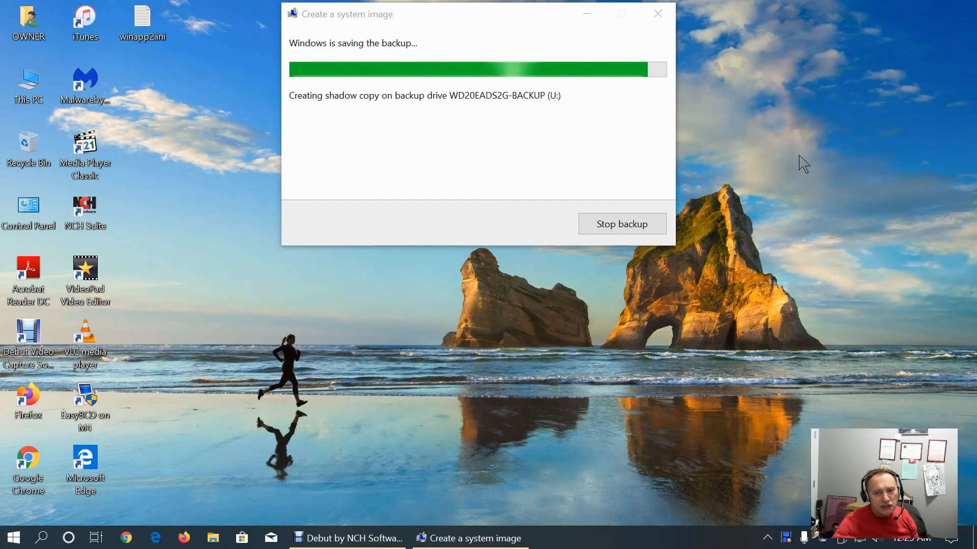
# Bring the Debut recorder window to the front while the backup creates its shadow copy
pyautogui.click(347, 538)
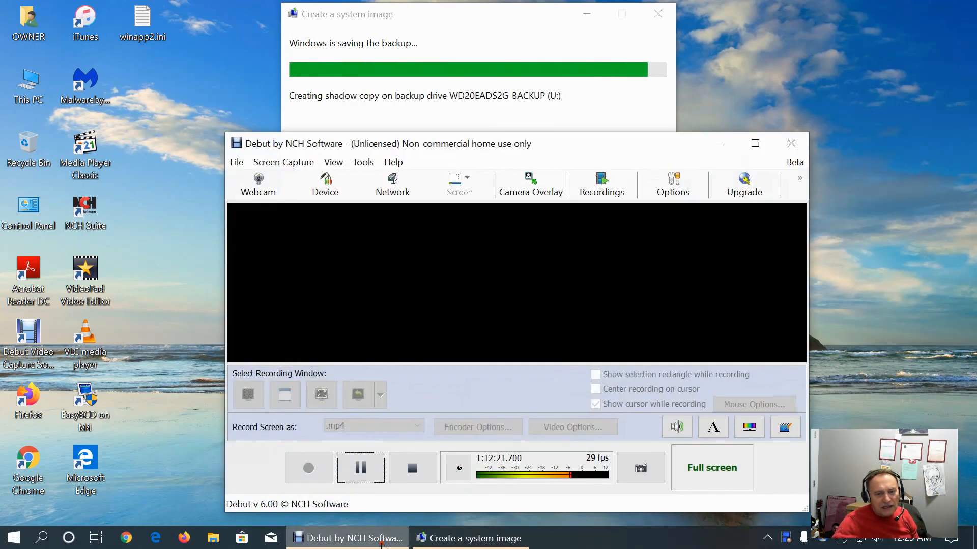